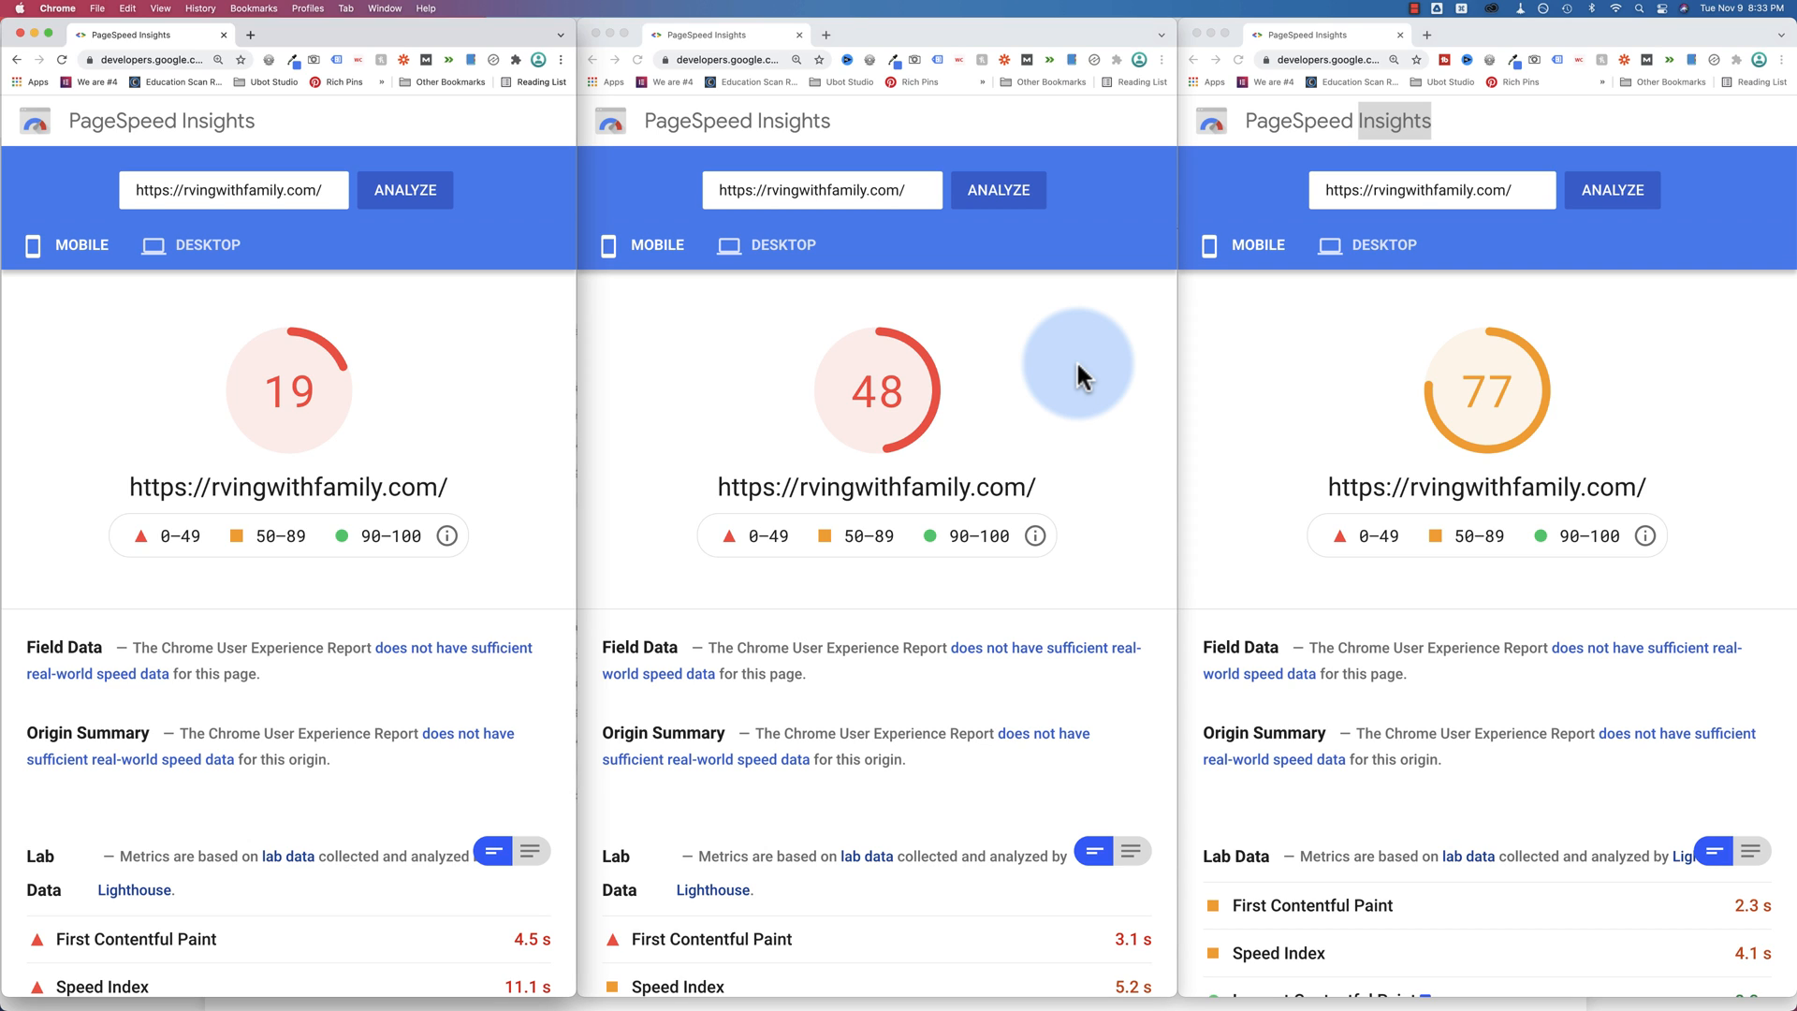
{"action": "mouse_move", "coordinate": [400, 494]}
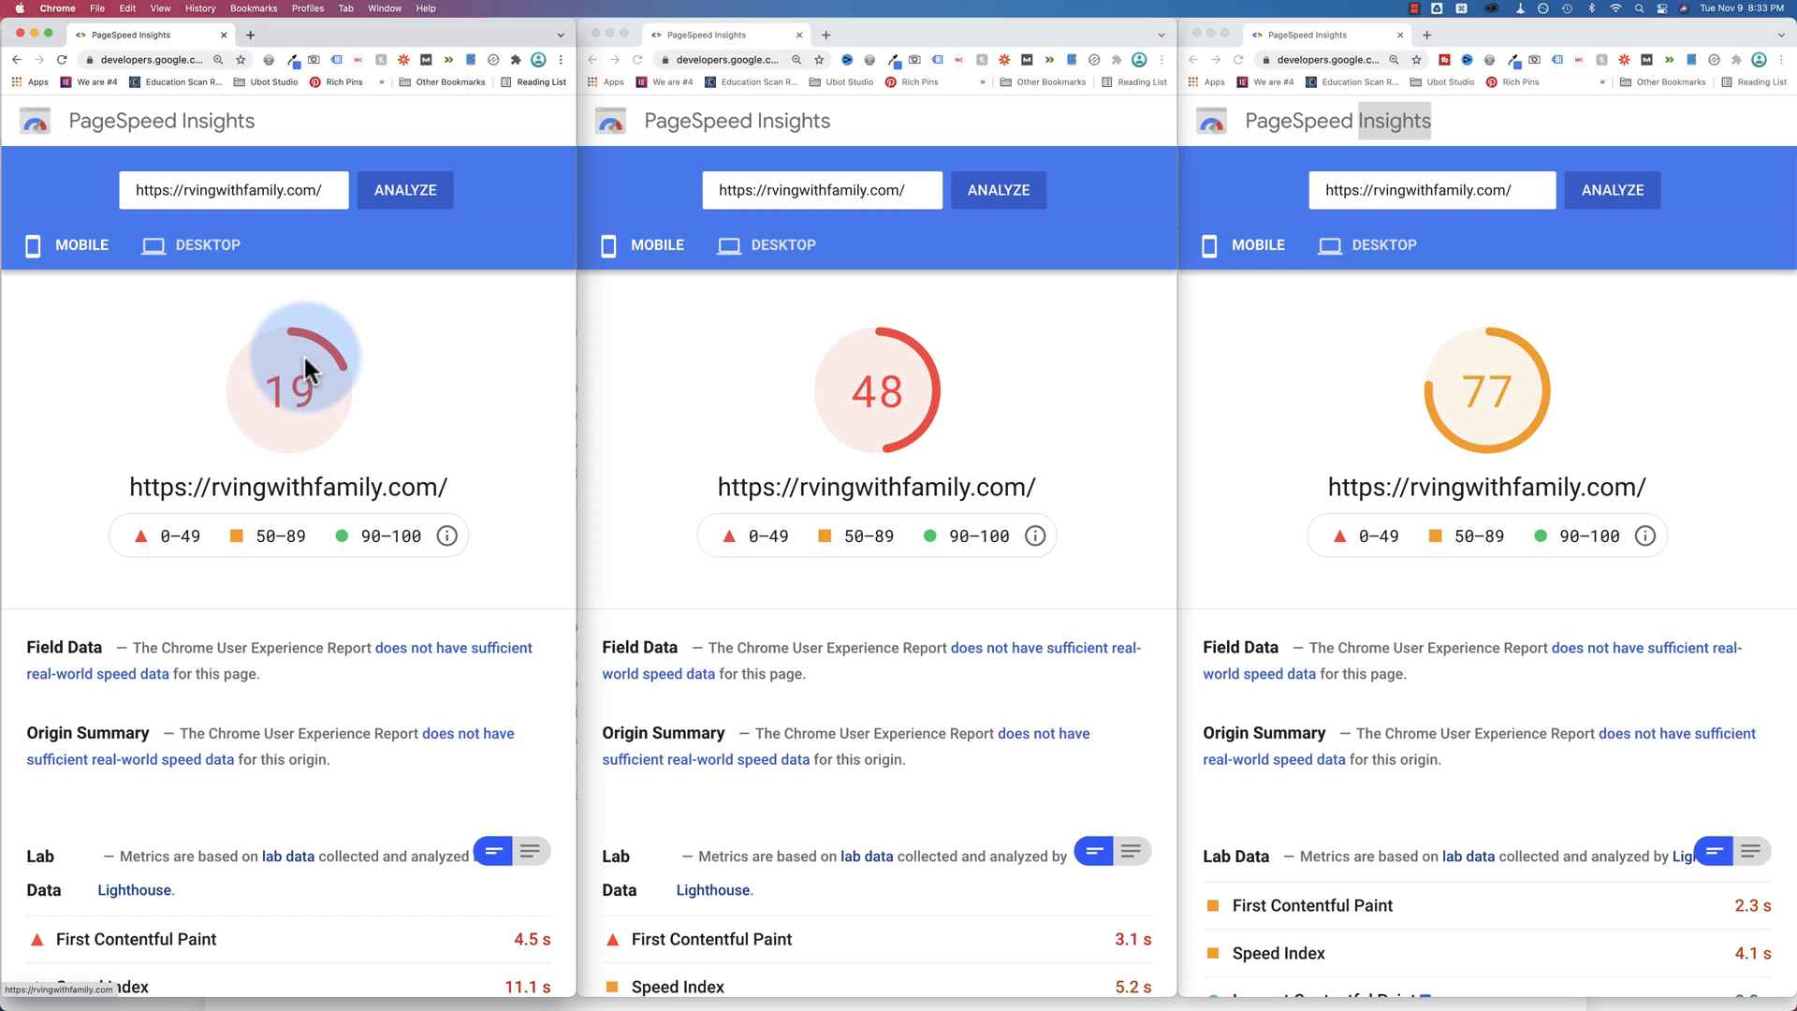
{"action": "mouse_move", "coordinate": [994, 470]}
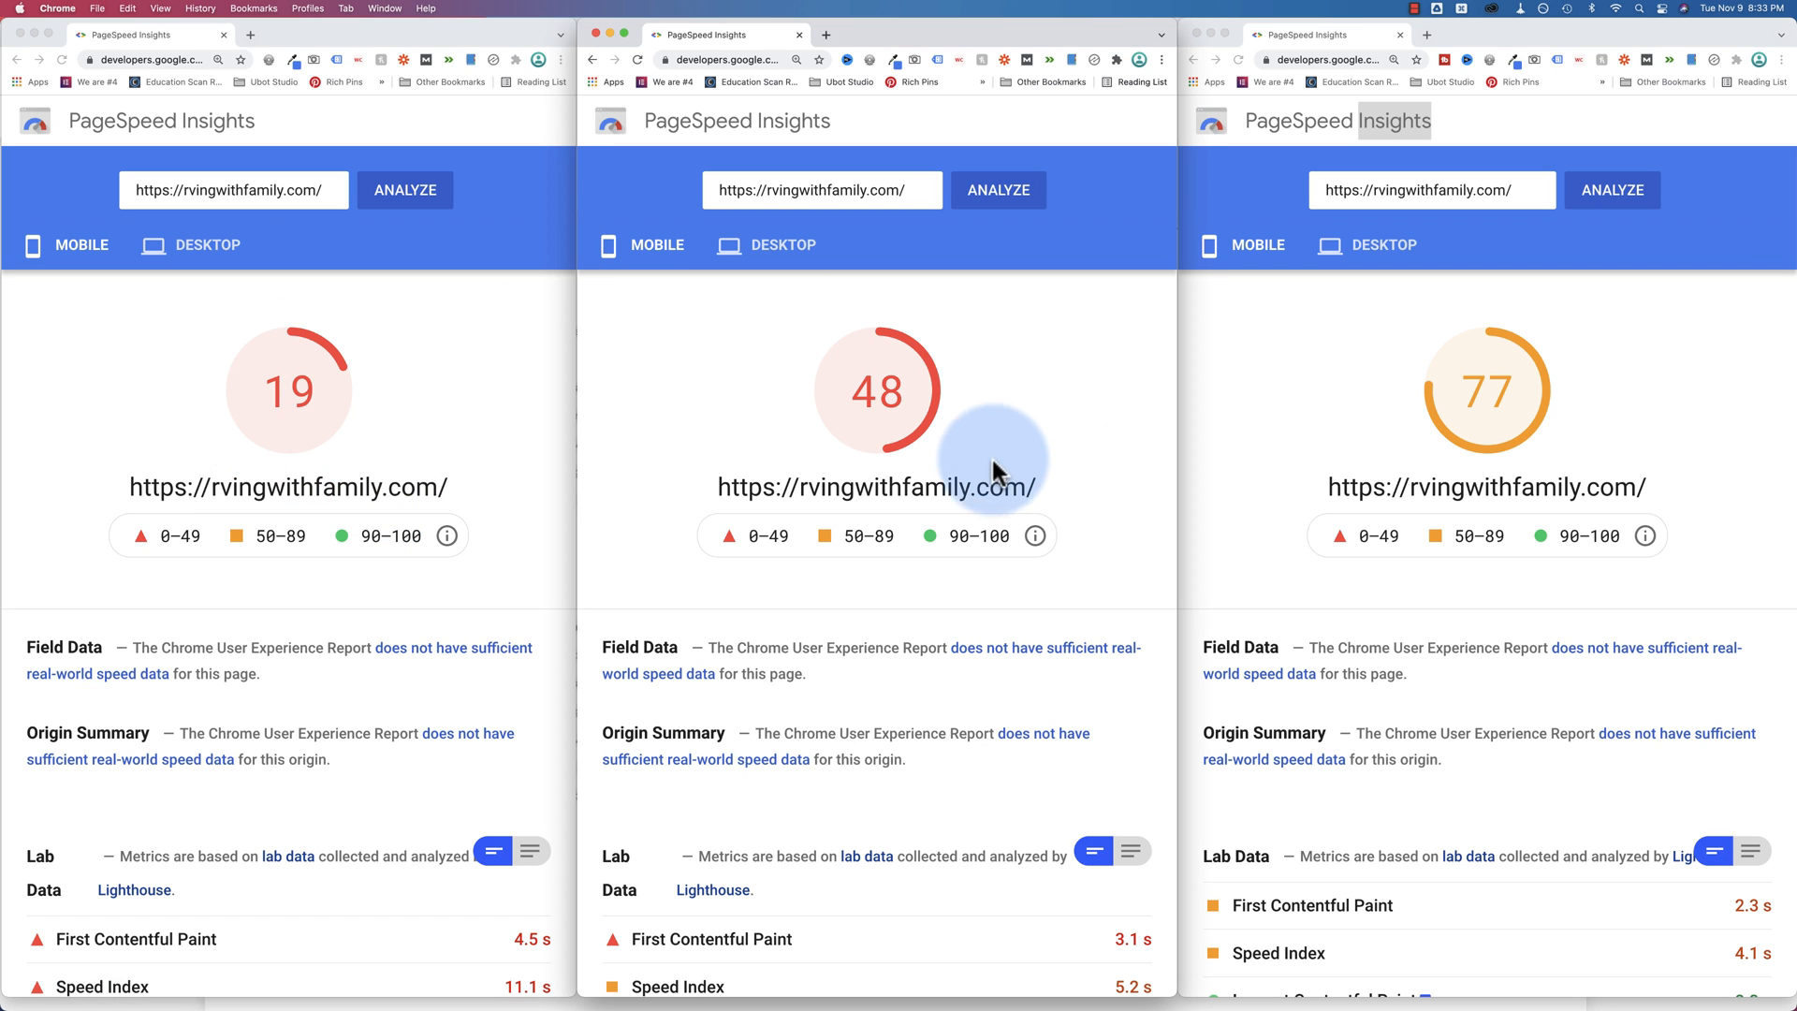
{"action": "mouse_move", "coordinate": [917, 458]}
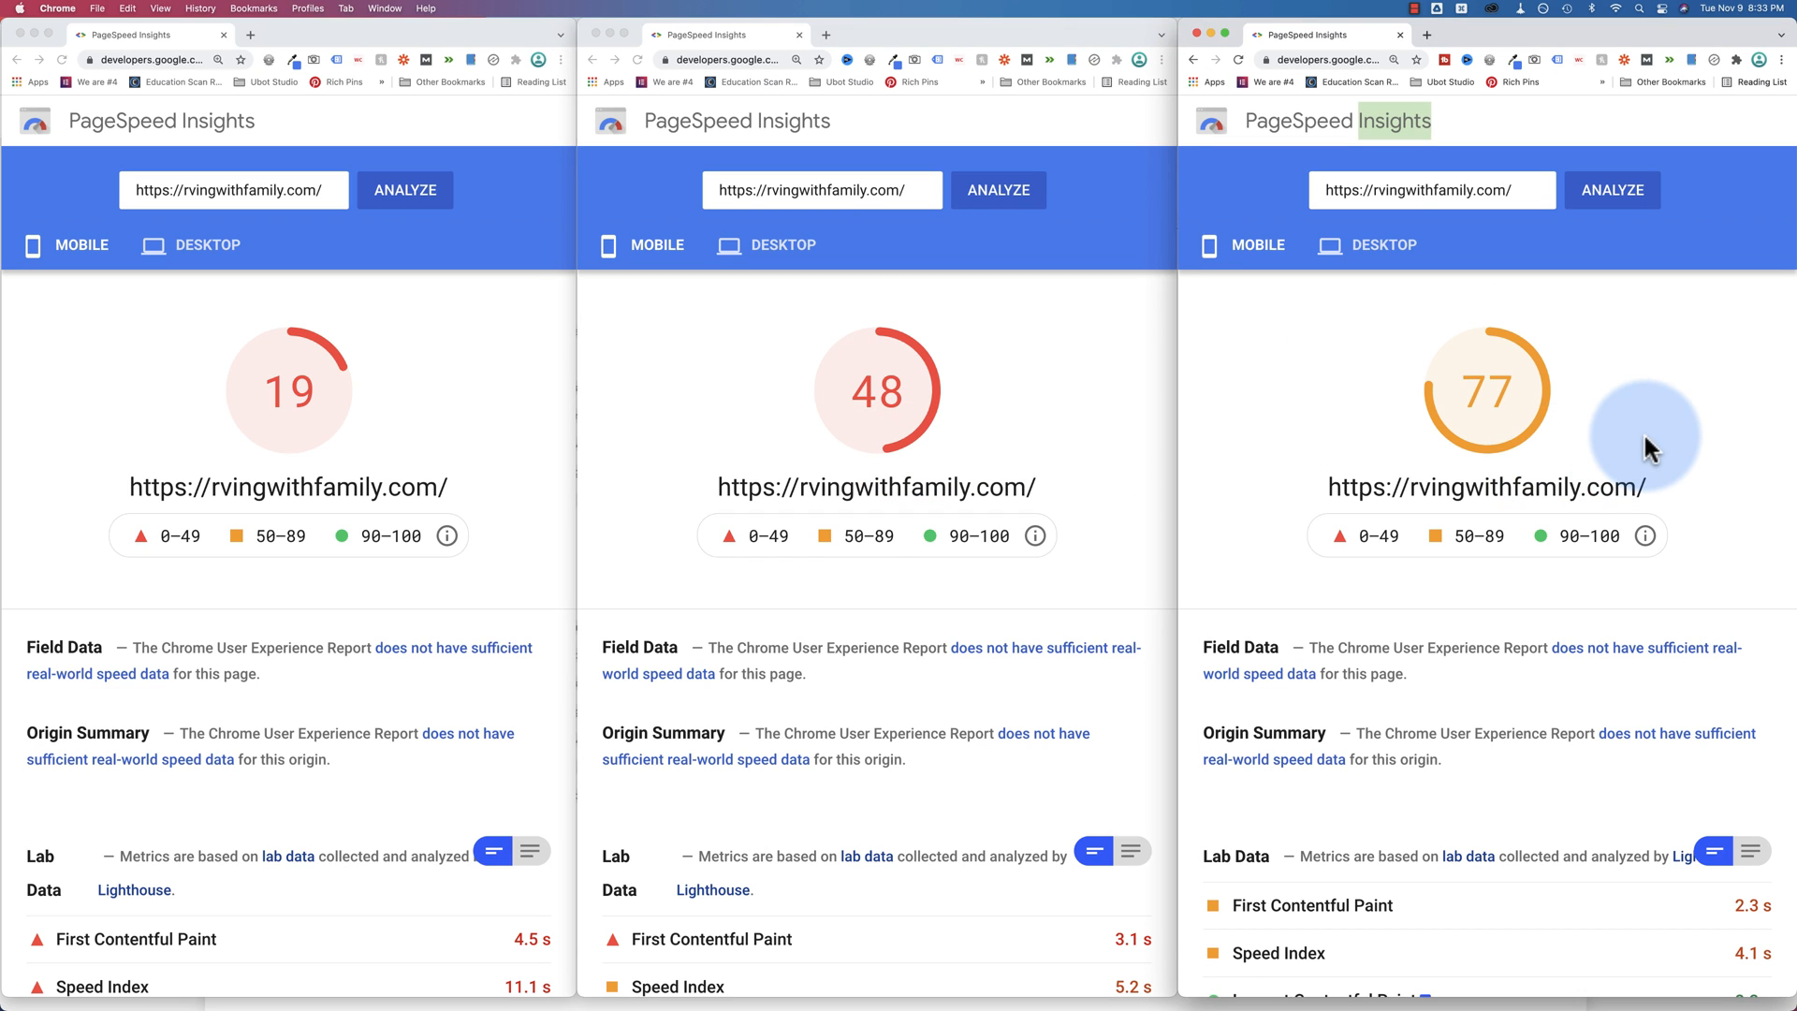
{"action": "mouse_move", "coordinate": [1473, 478]}
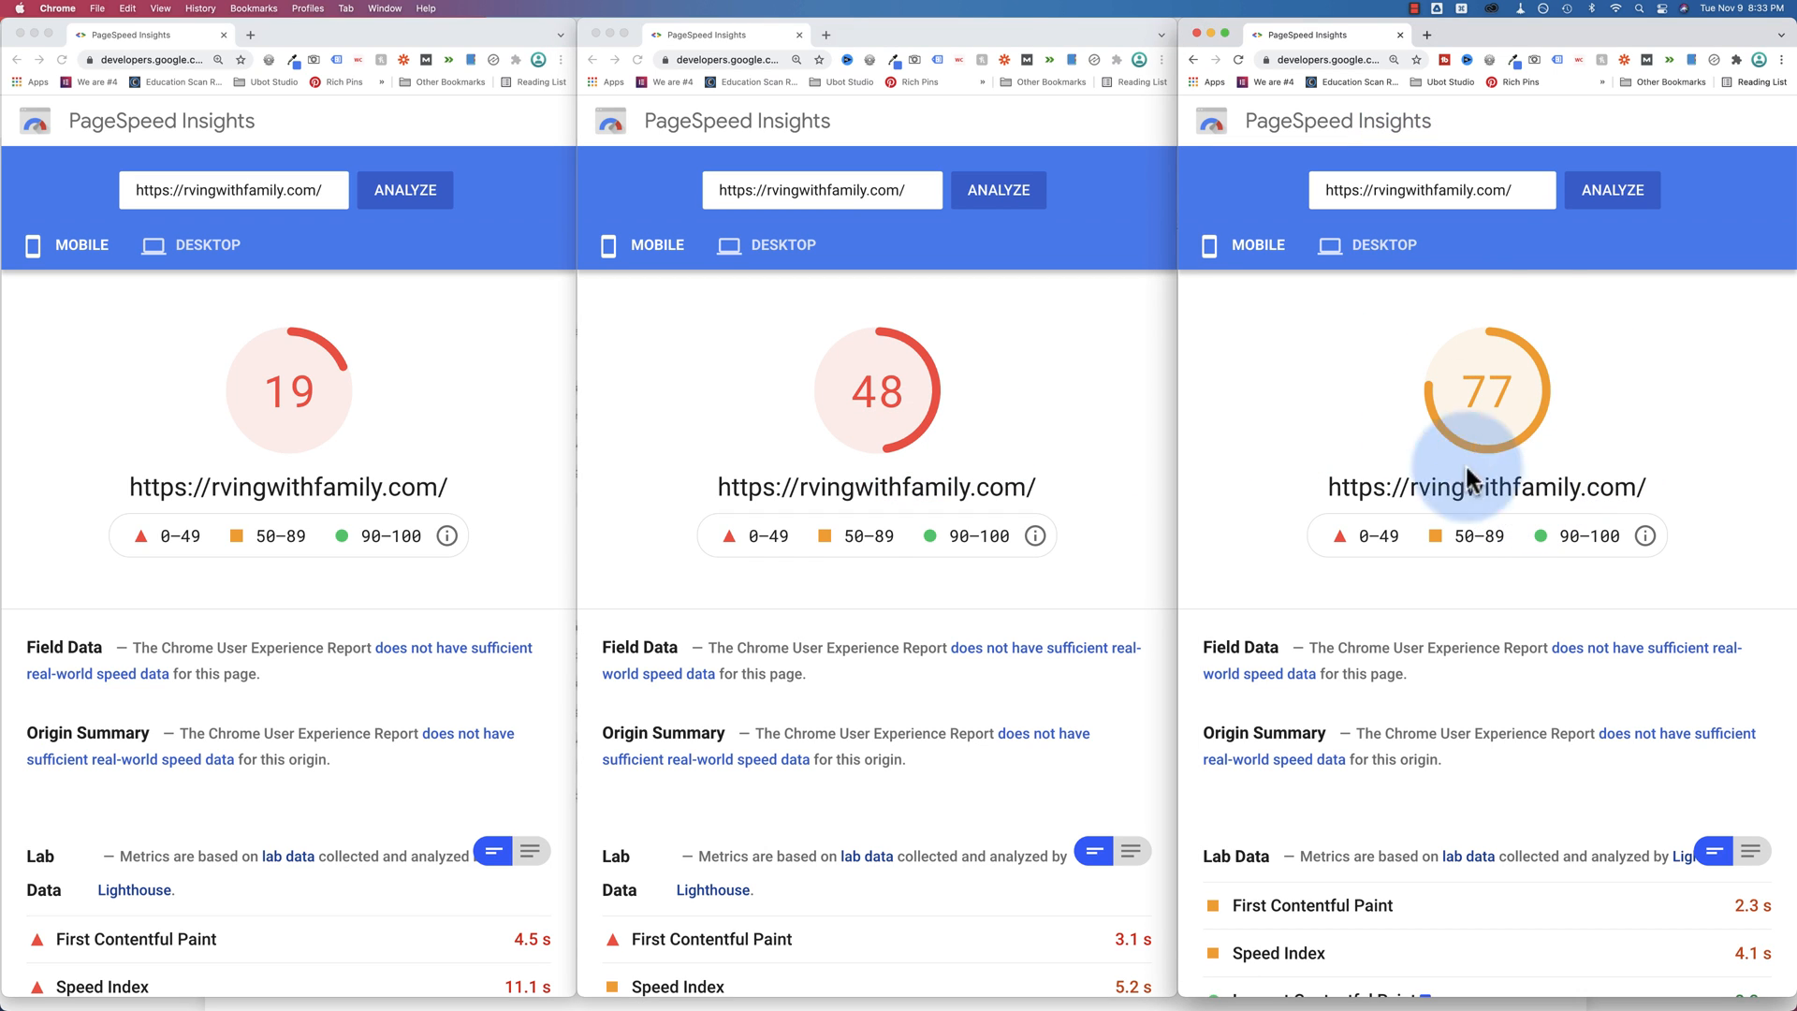
{"action": "mouse_move", "coordinate": [283, 320]}
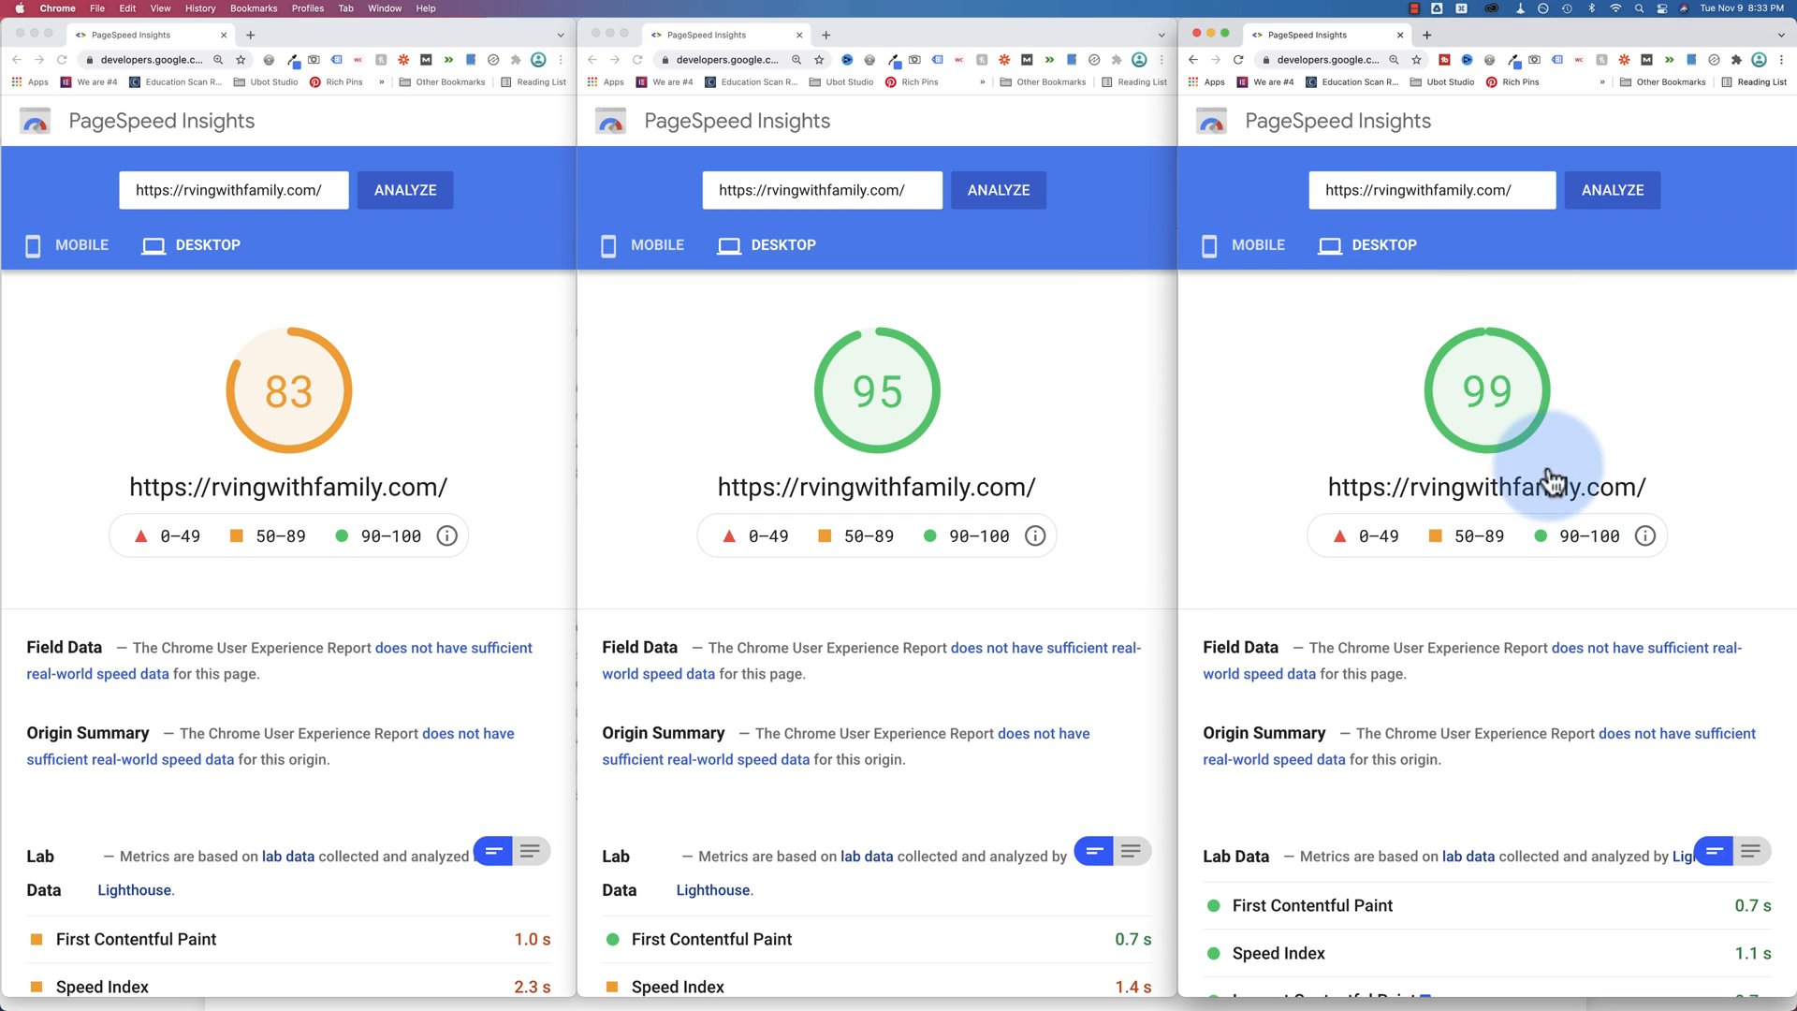
{"action": "mouse_move", "coordinate": [1554, 438]}
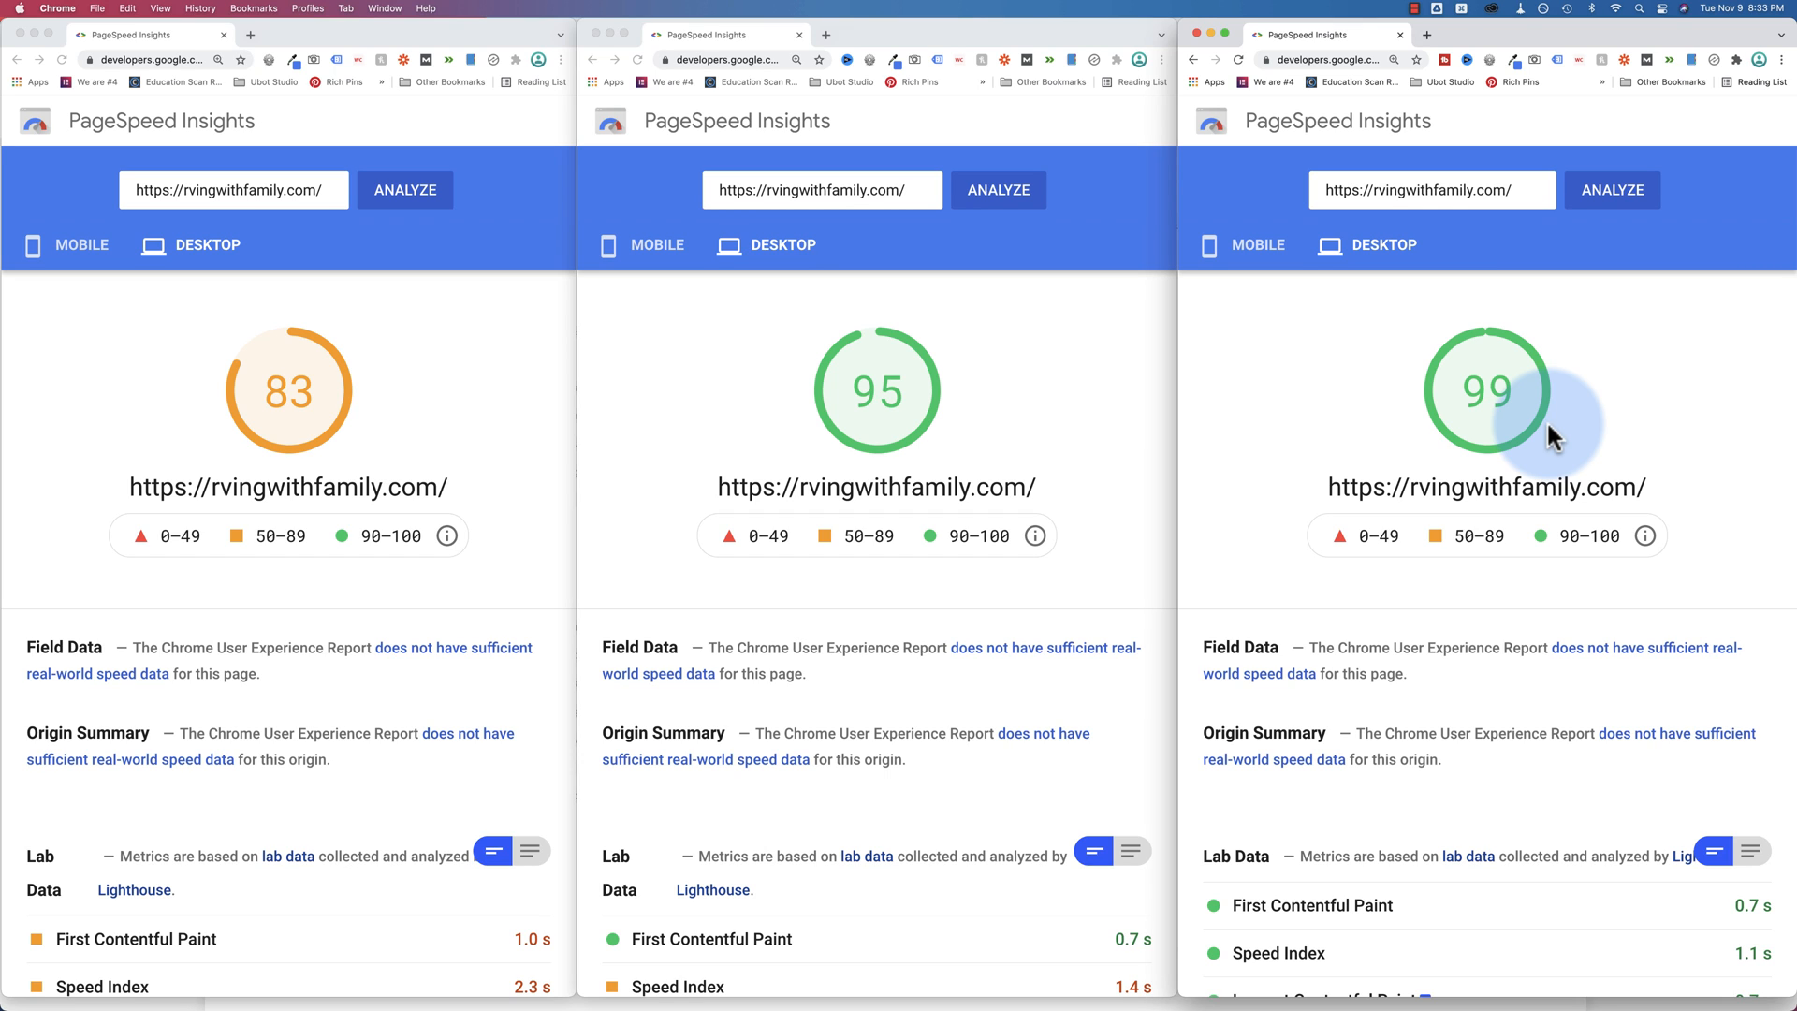
{"action": "mouse_move", "coordinate": [1314, 432]}
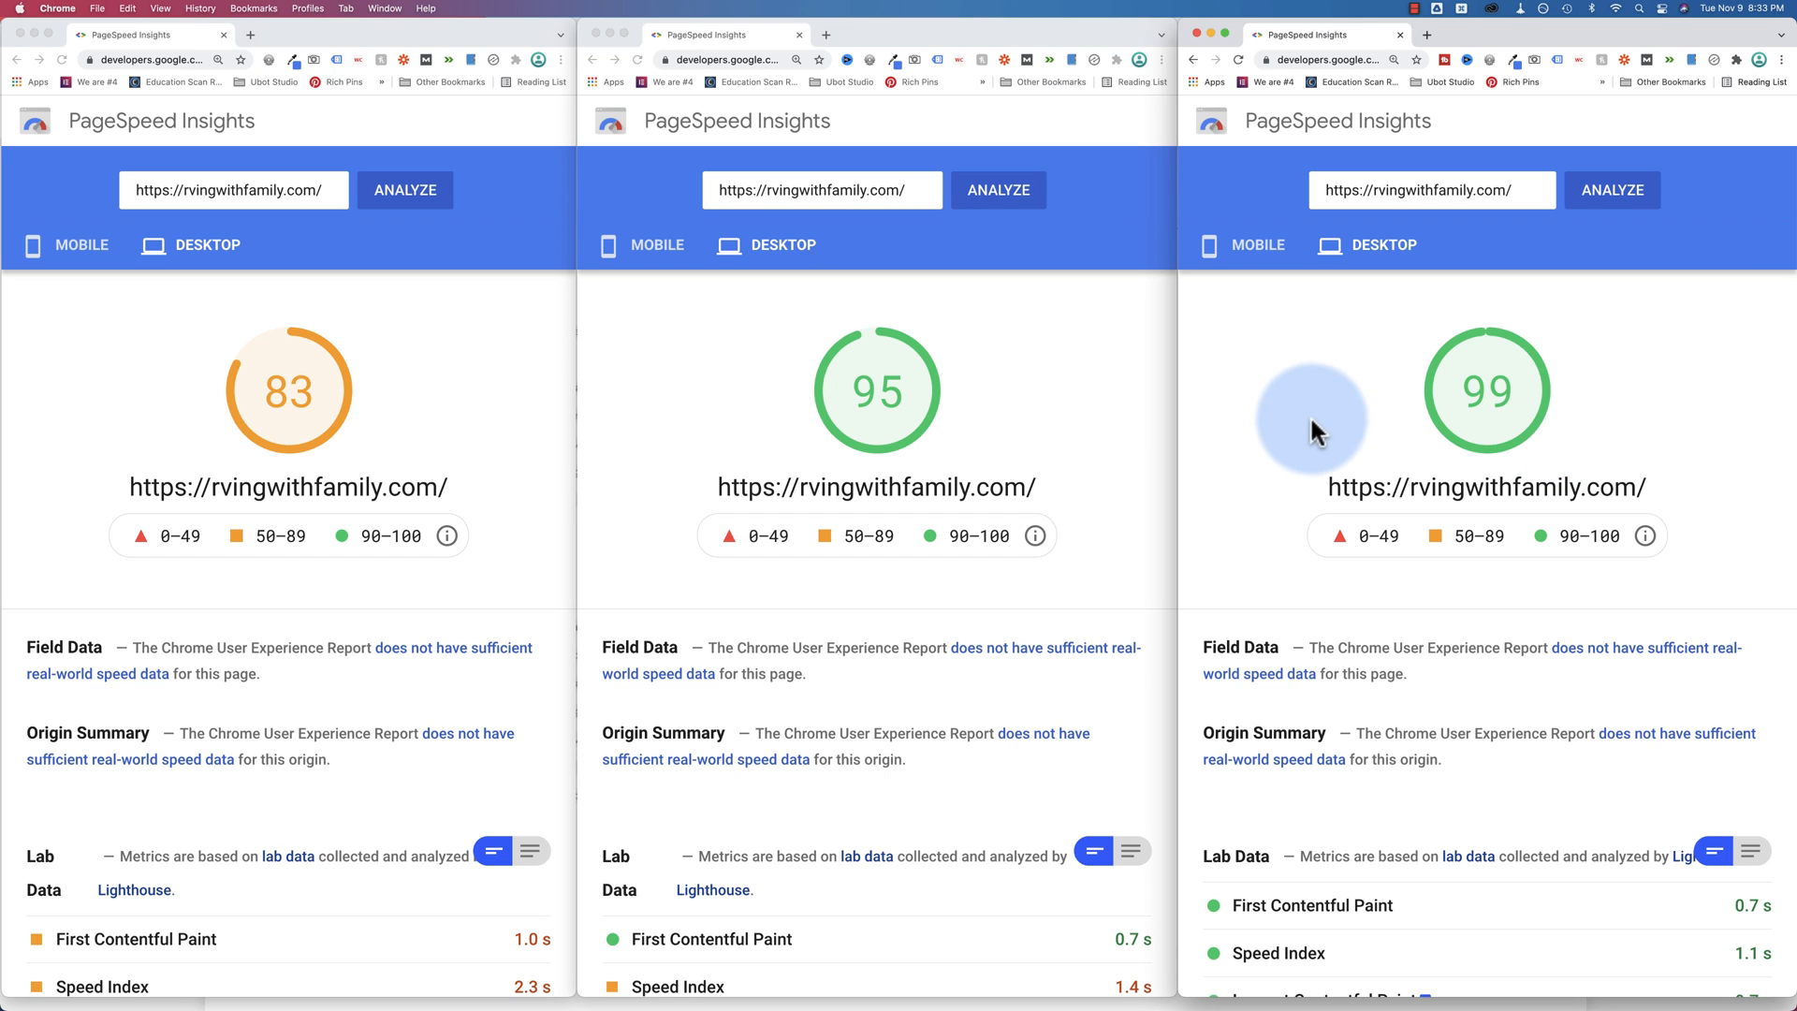
{"action": "mouse_move", "coordinate": [1023, 260]}
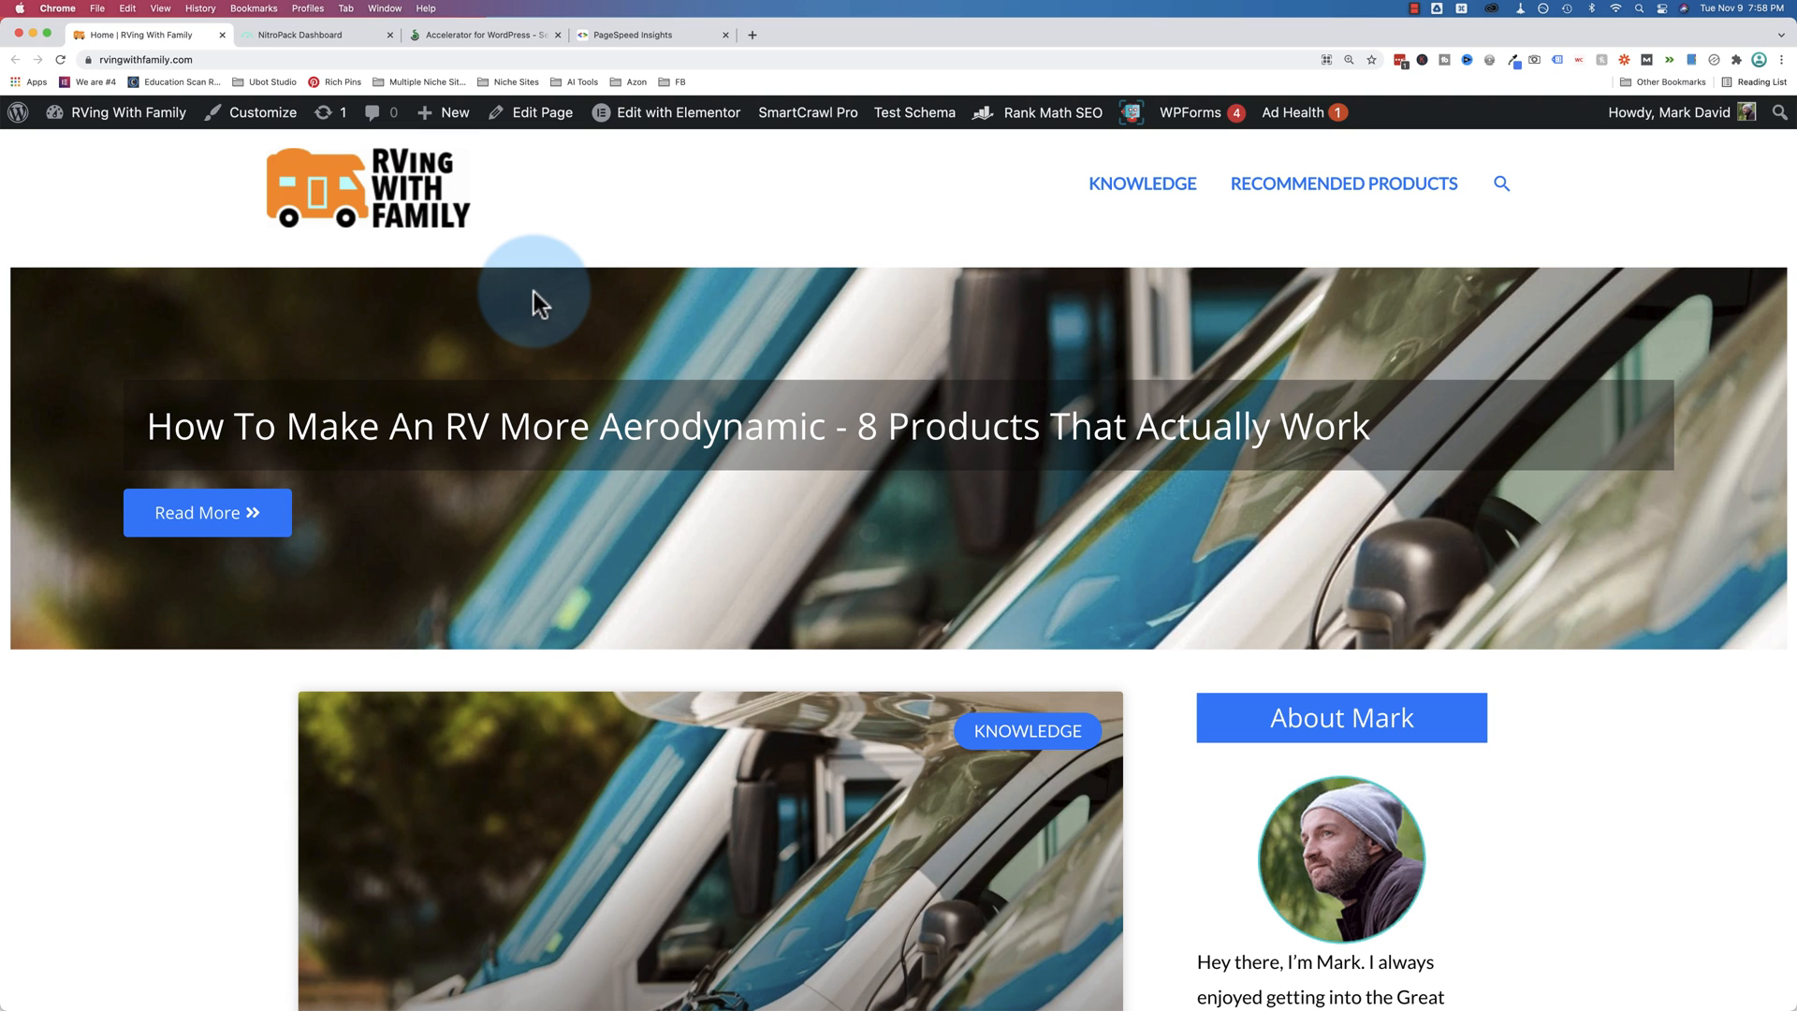
Review the NitroPack dashboard for RVing With Family, then move to the Seraphinite Accelerator pricing page
{"action": "left_click", "coordinate": [309, 34]}
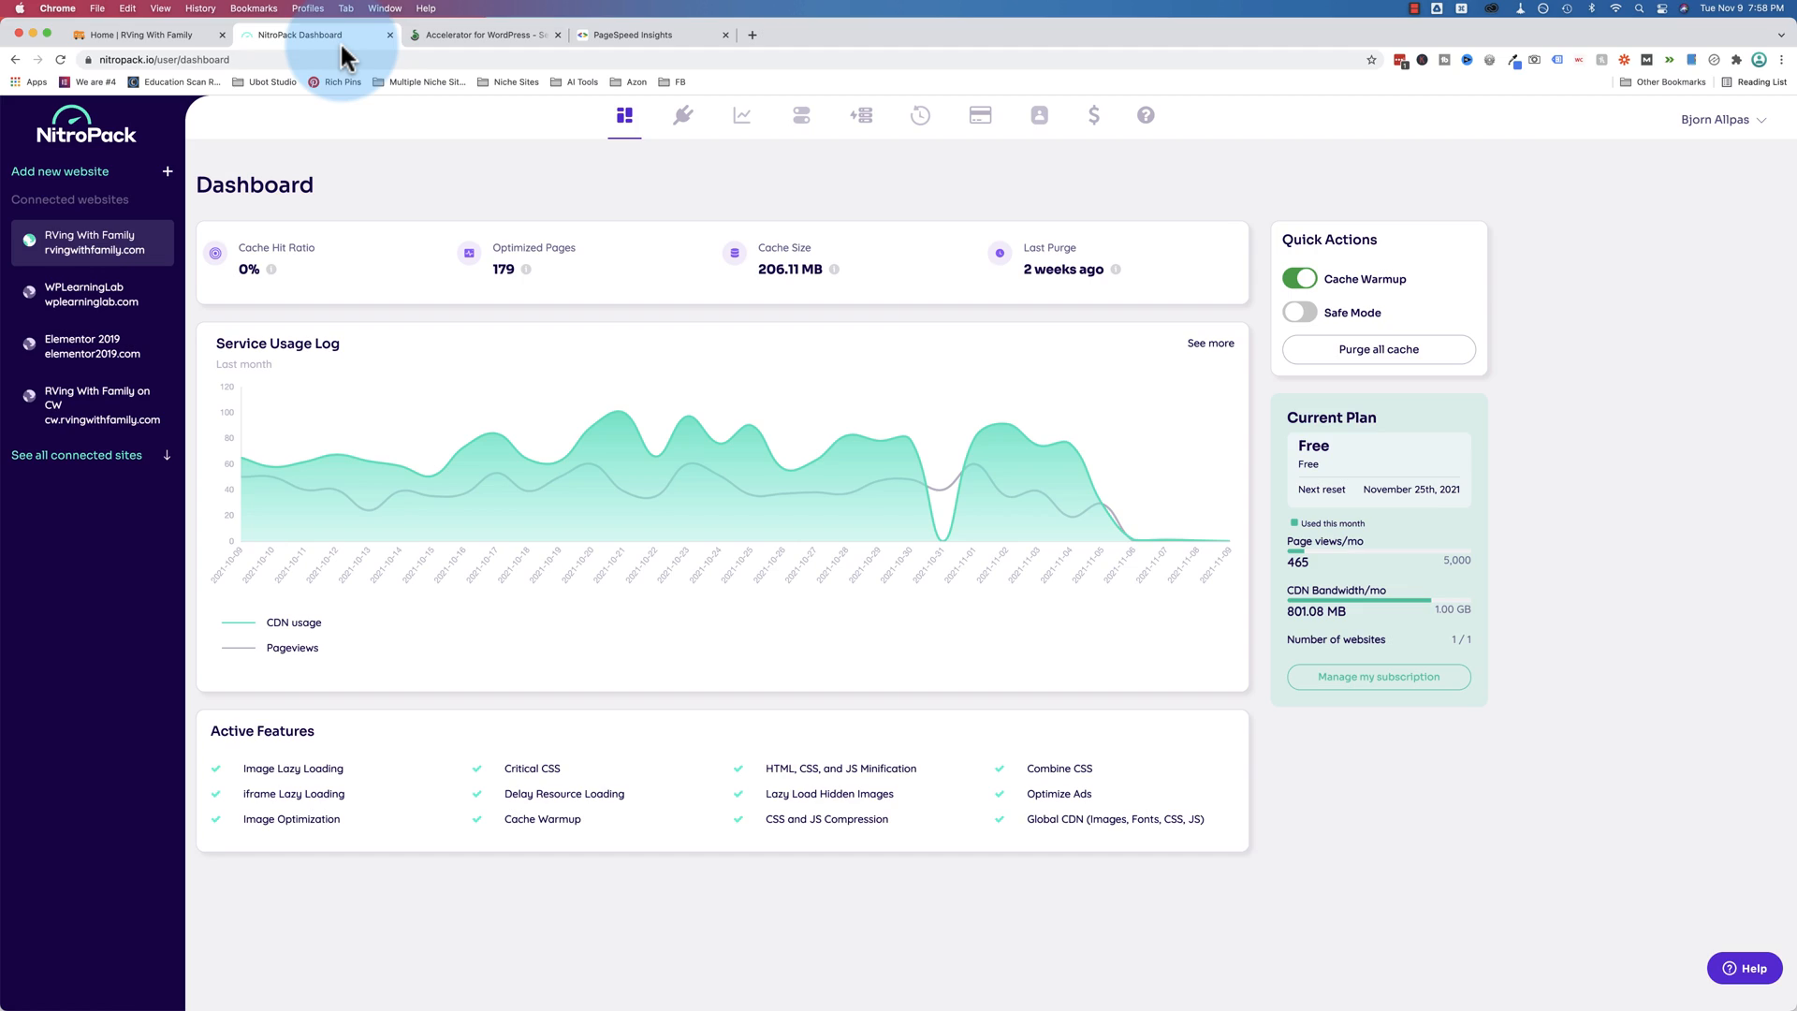
{"action": "mouse_move", "coordinate": [610, 386]}
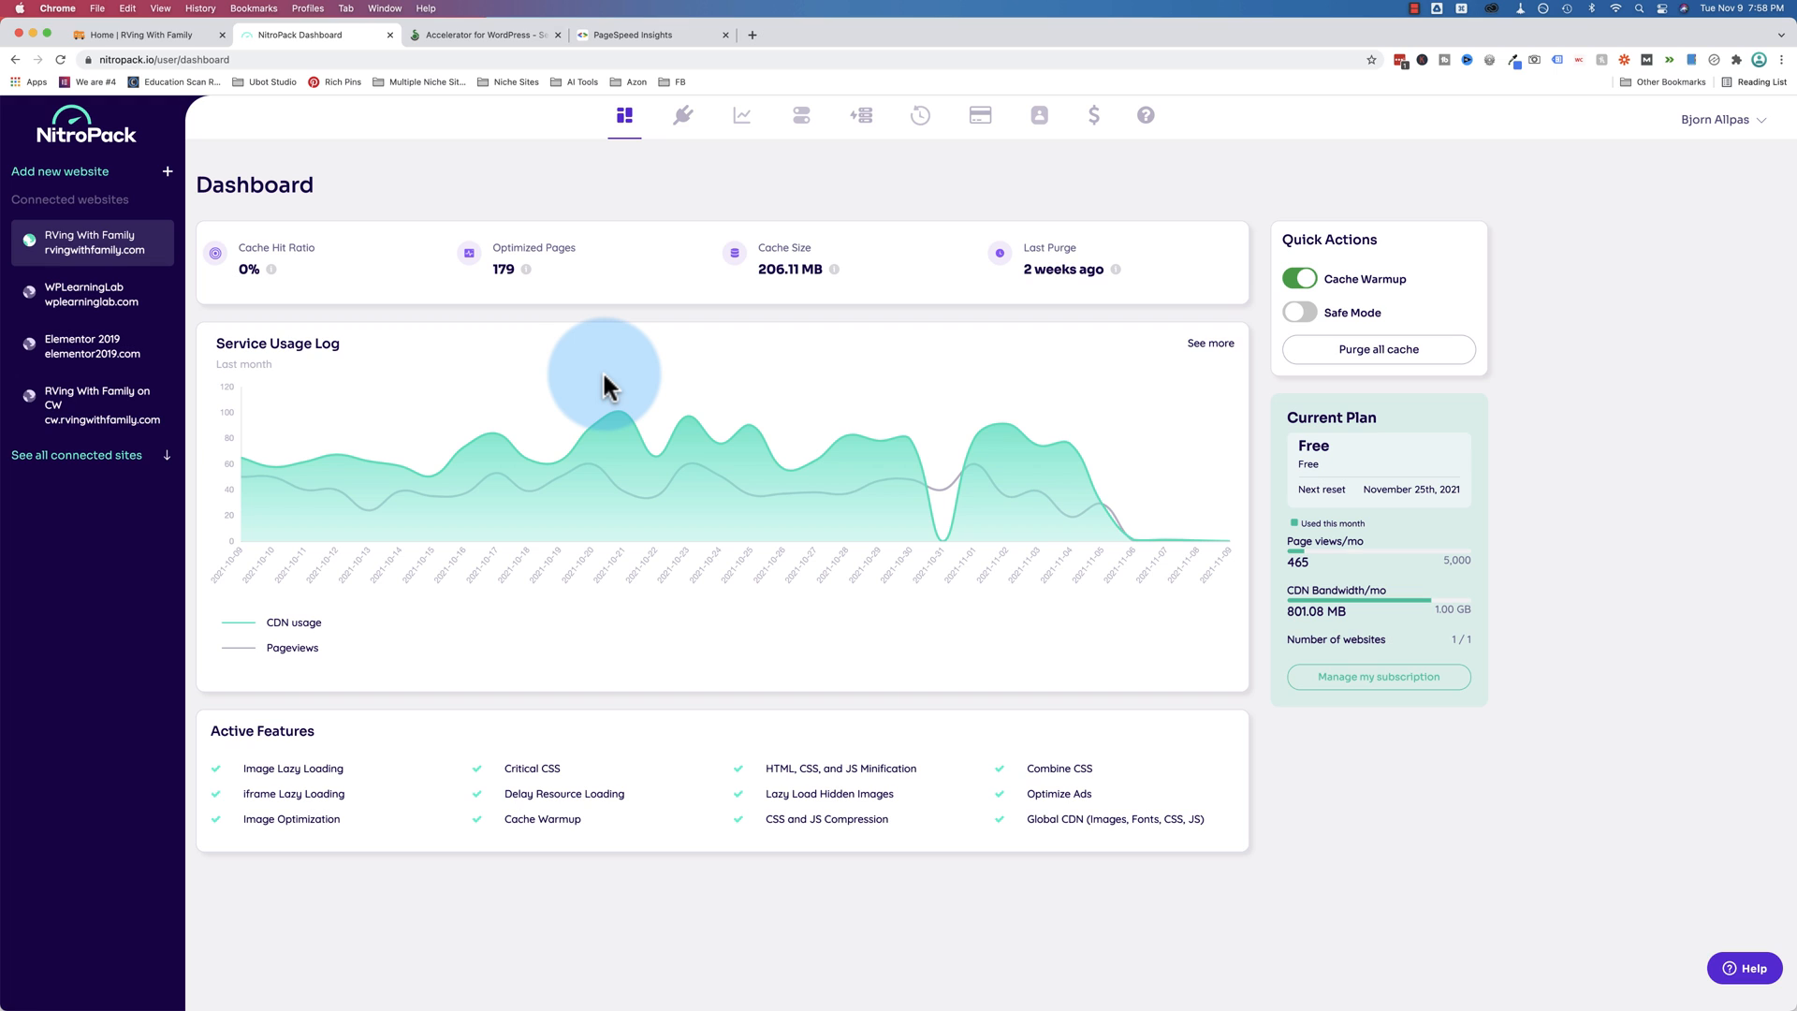
{"action": "left_click", "coordinate": [483, 33]}
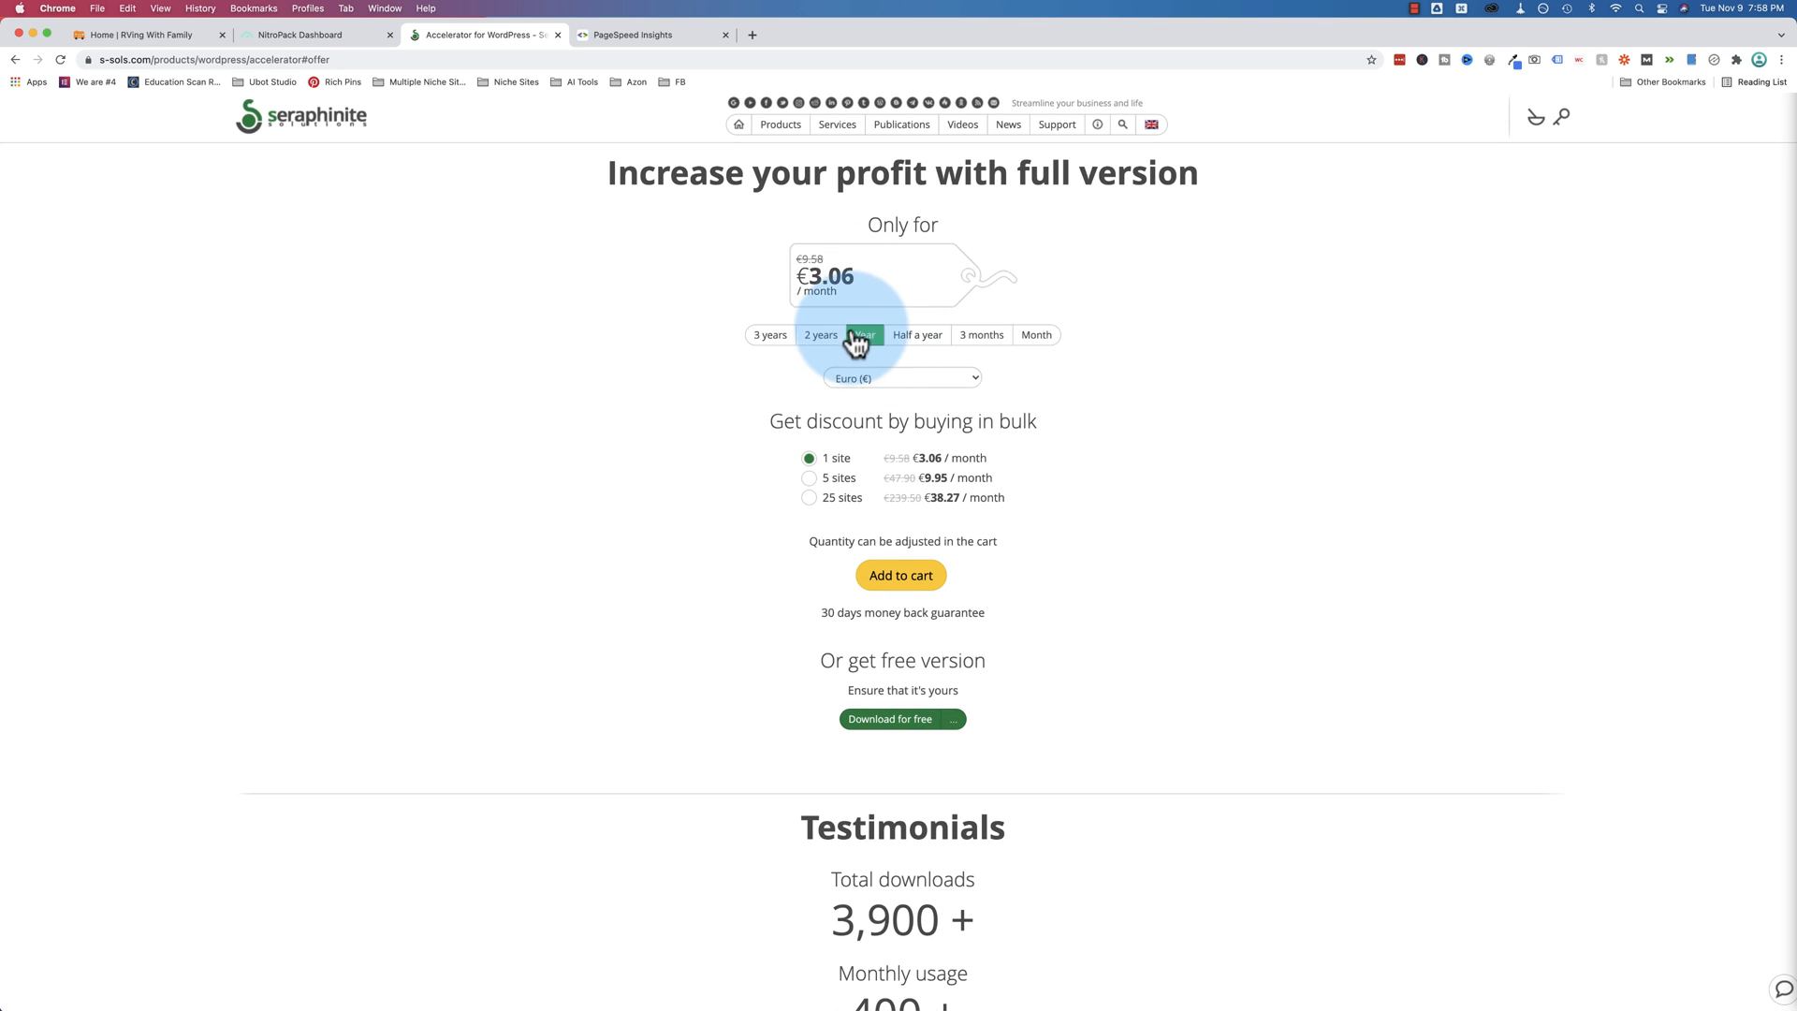
Compare the two-year, half-year and monthly Accelerator prices in euros
{"action": "left_click", "coordinate": [820, 335]}
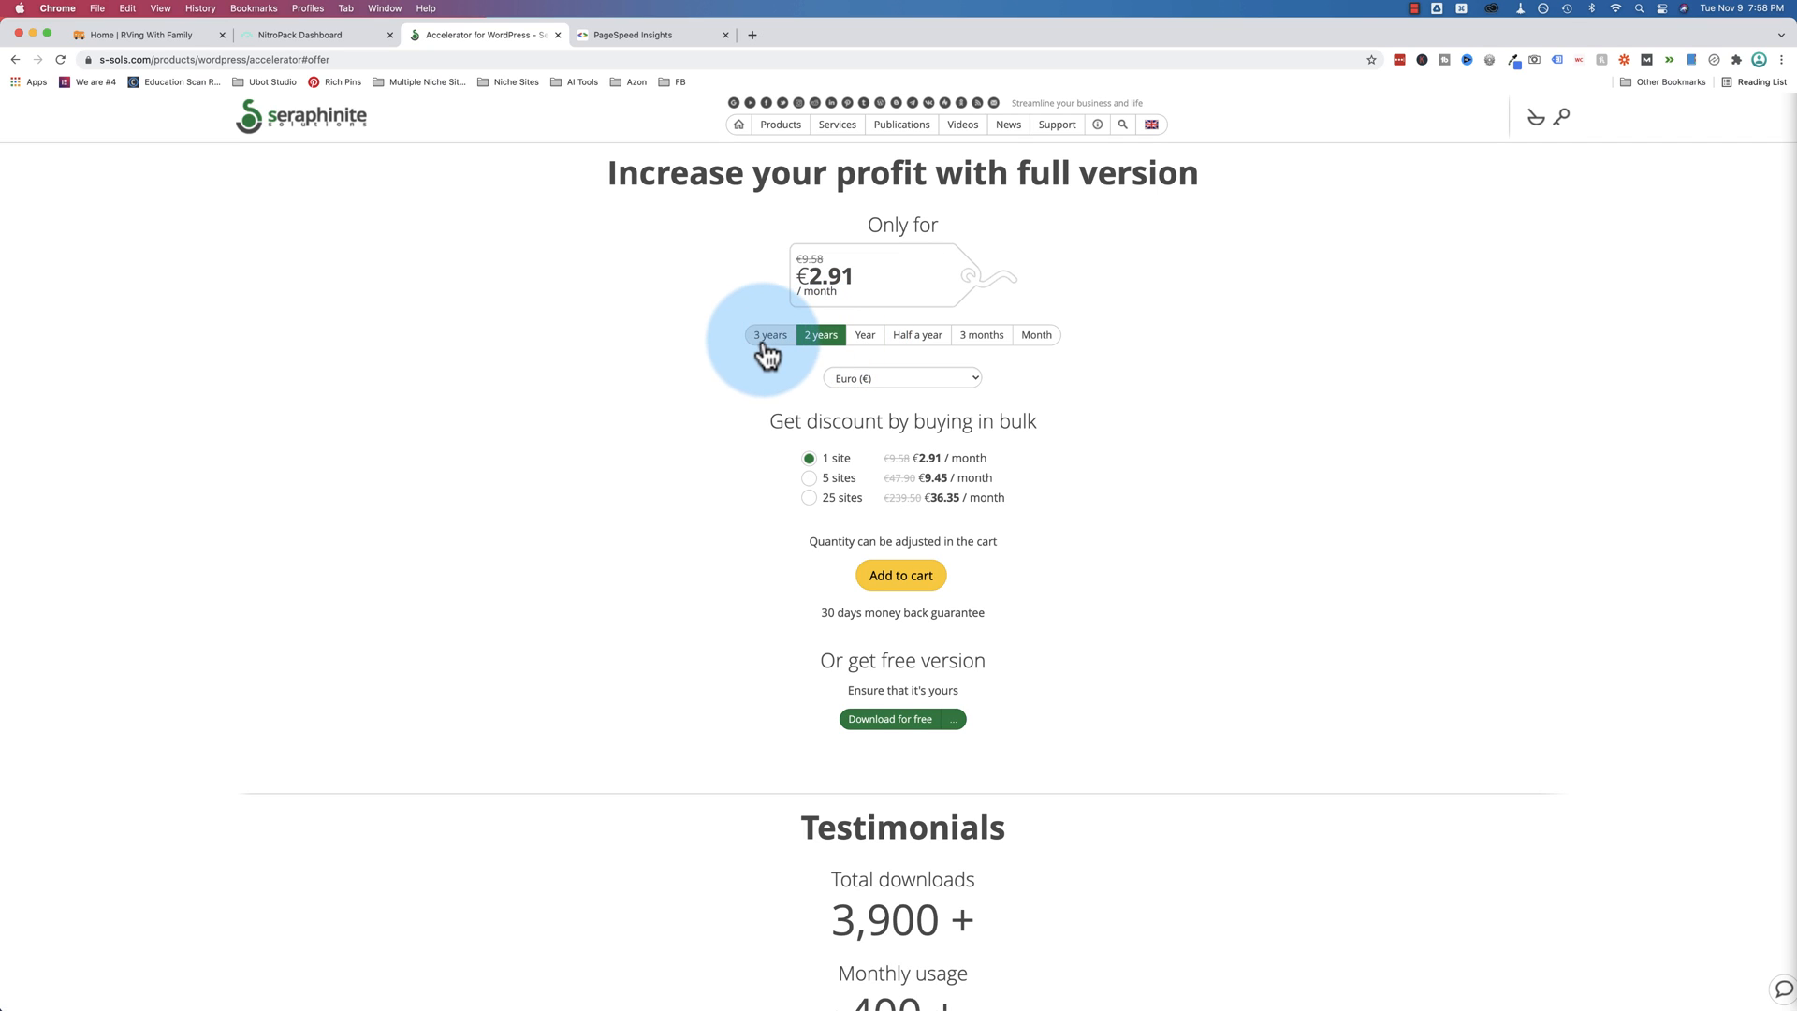
{"action": "left_click", "coordinate": [917, 336]}
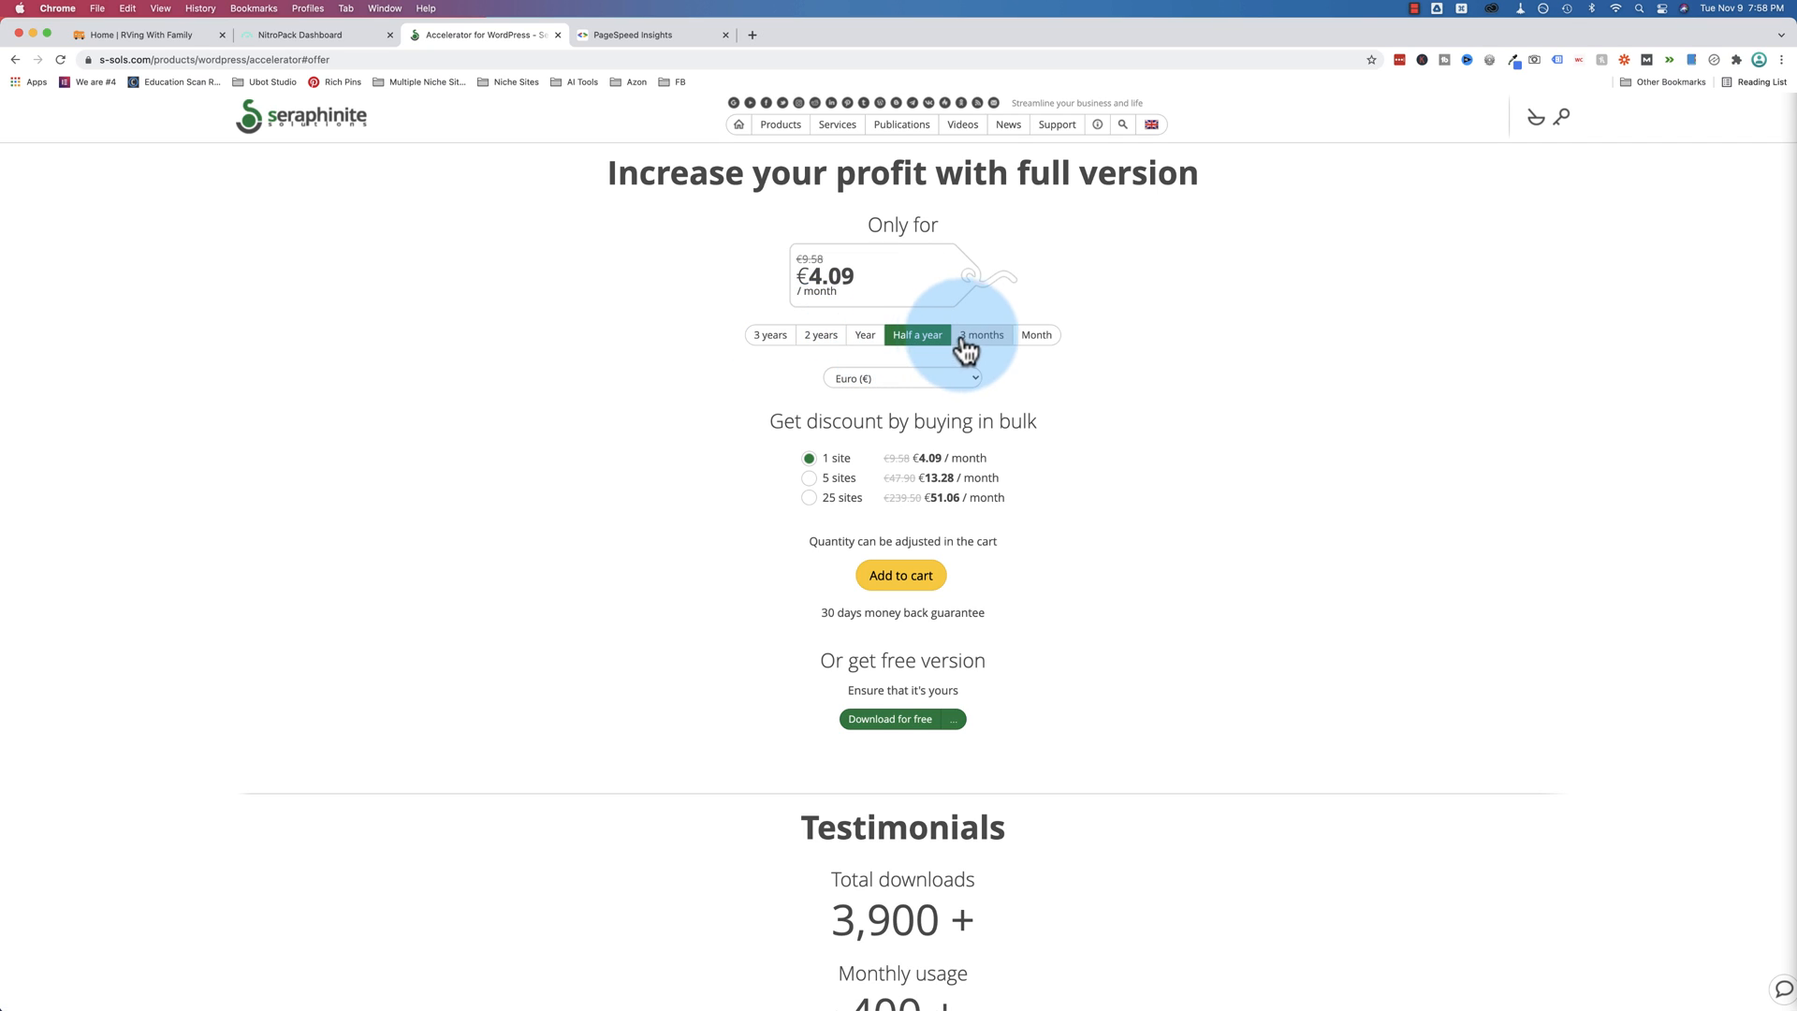
{"action": "left_click", "coordinate": [1033, 335]}
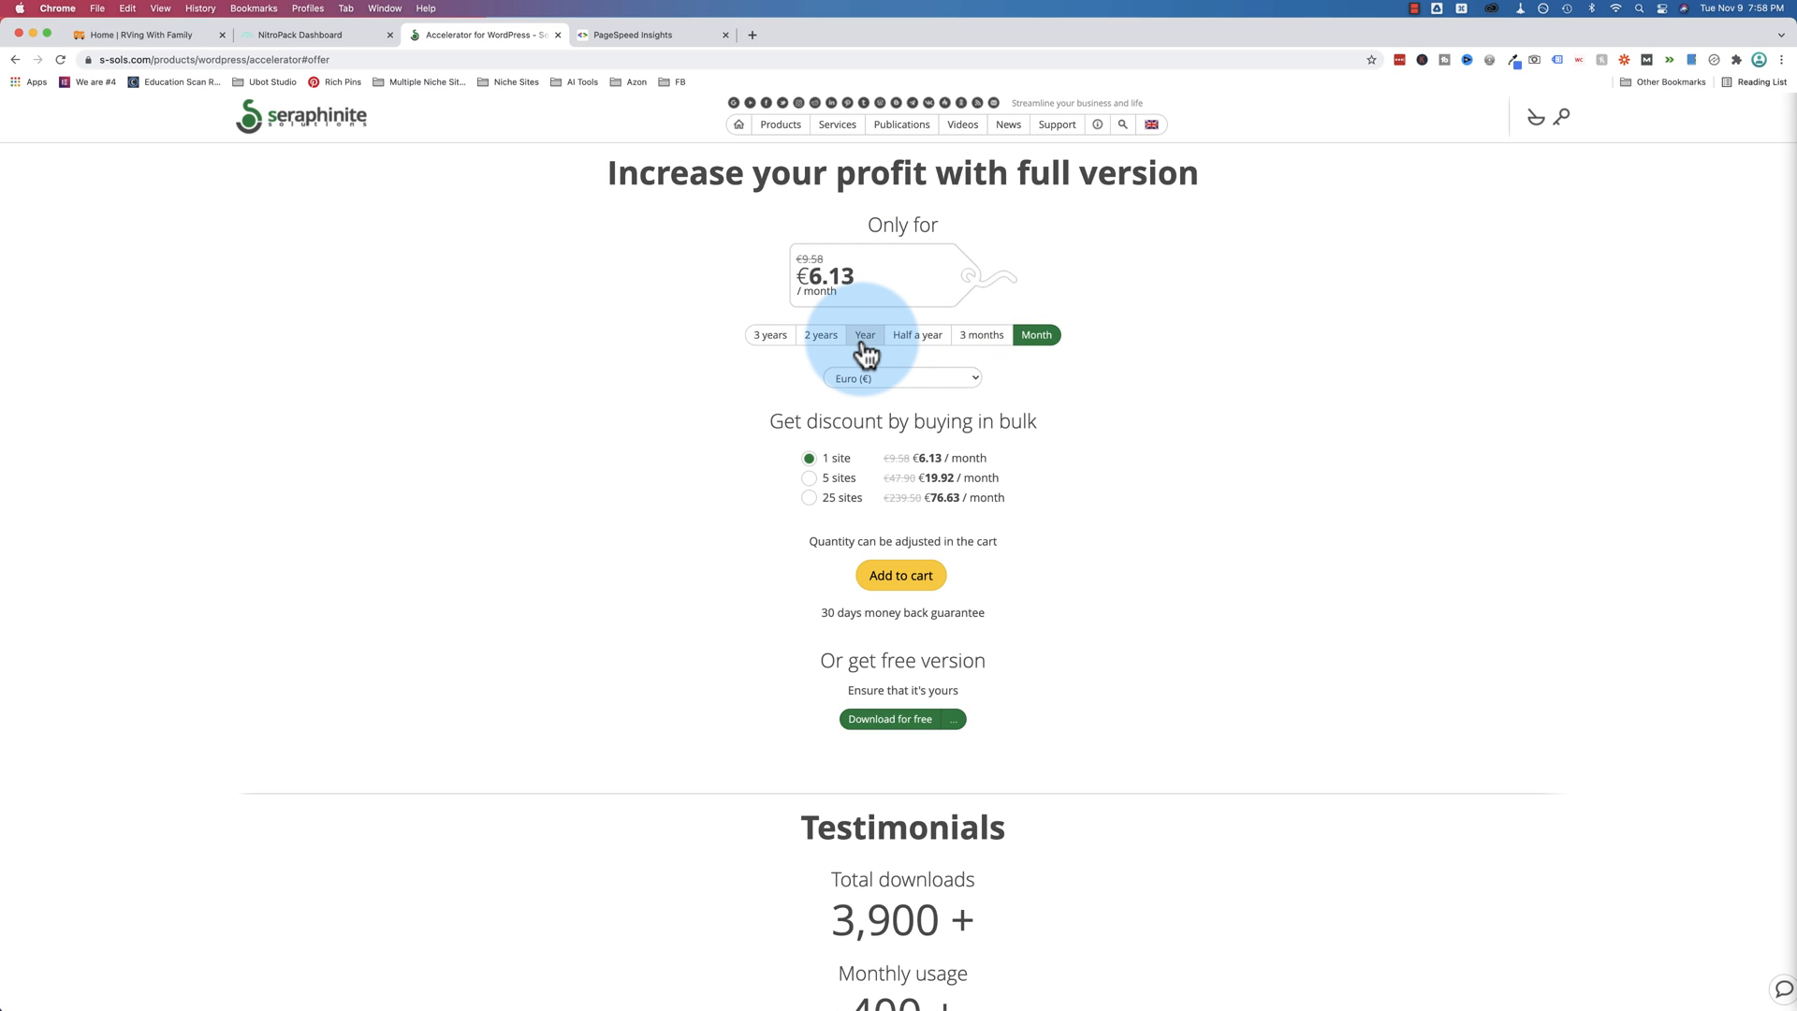
Switch pricing to US dollars and land on monthly billing at $6.88 per month for one site
{"action": "left_click", "coordinate": [903, 378]}
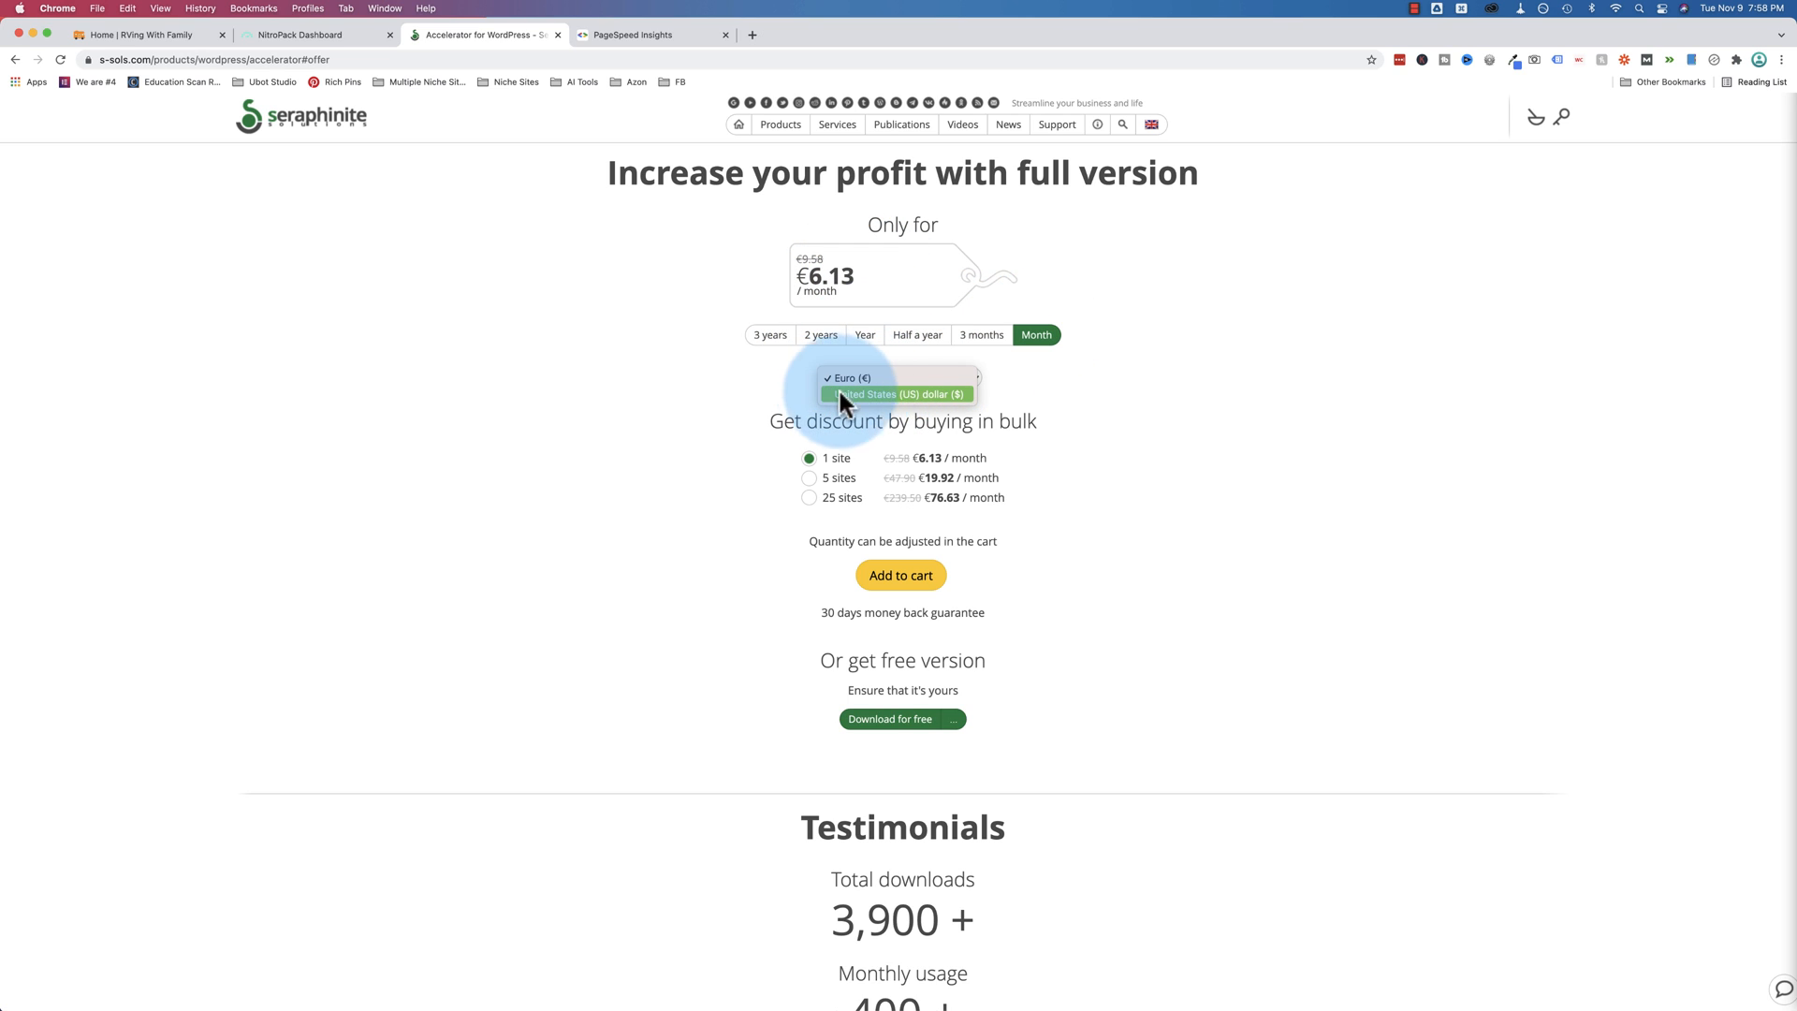
{"action": "left_click", "coordinate": [900, 395]}
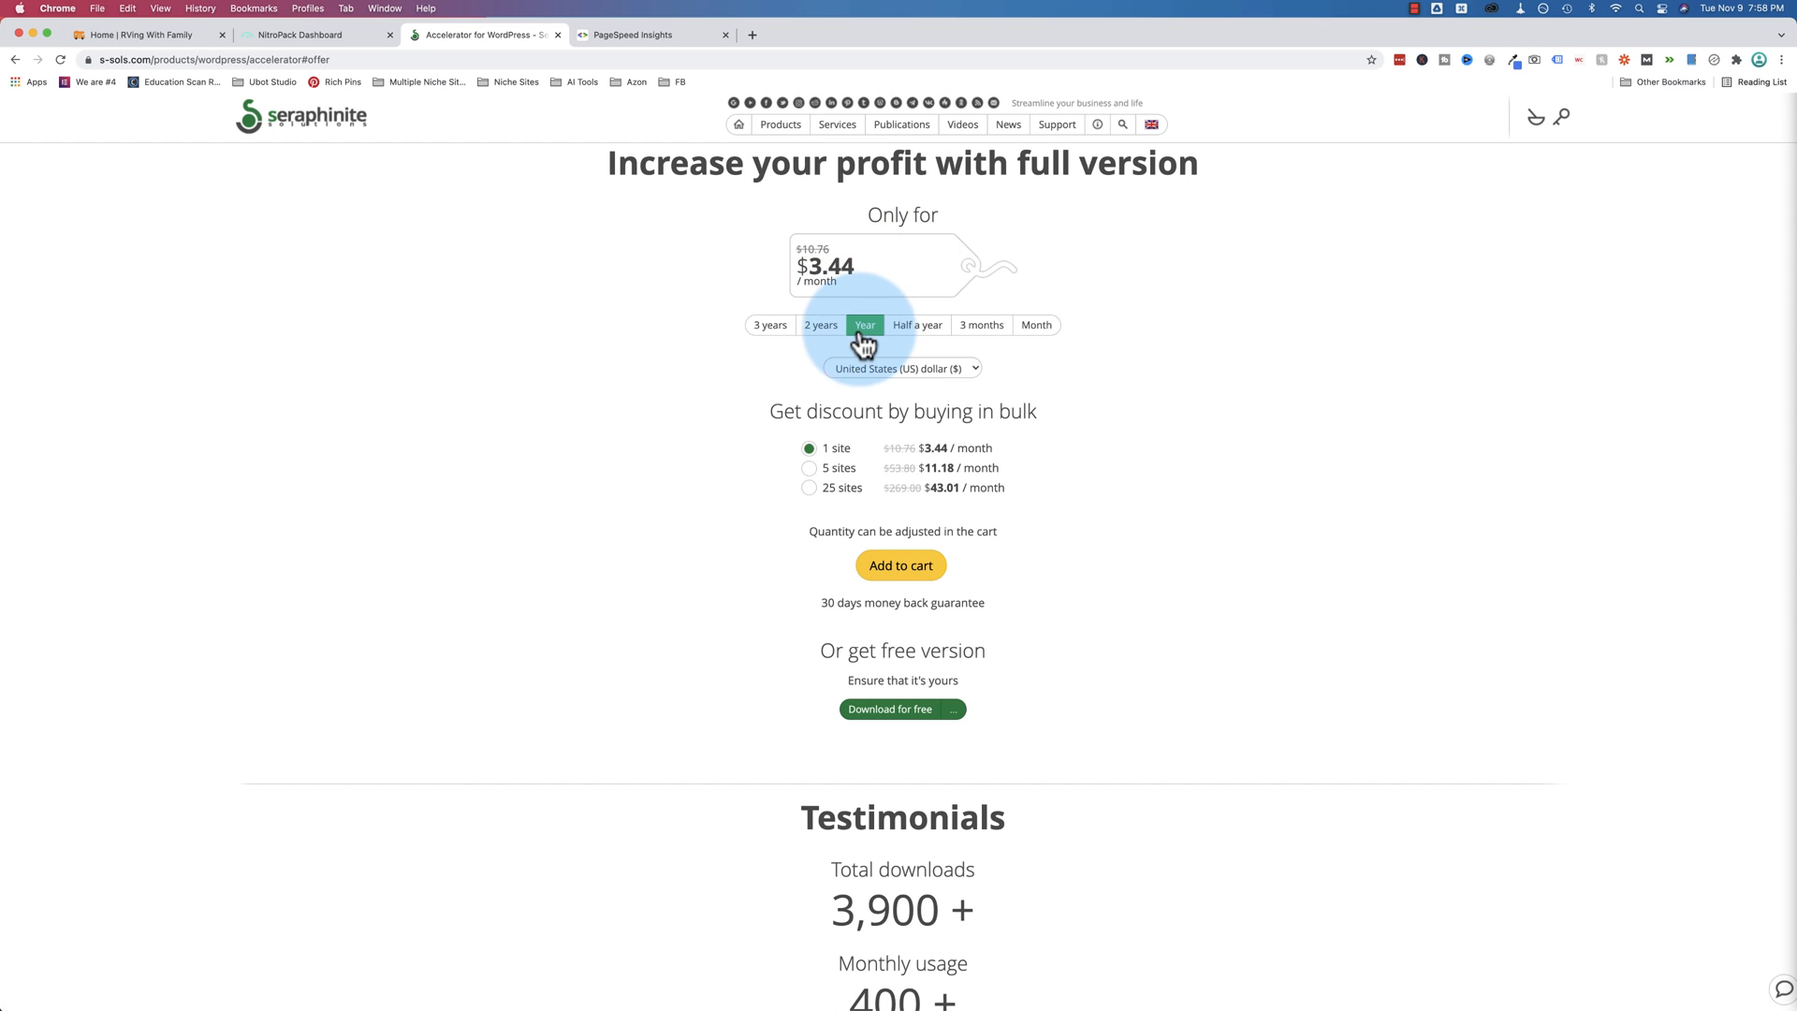
{"action": "left_click", "coordinate": [769, 324]}
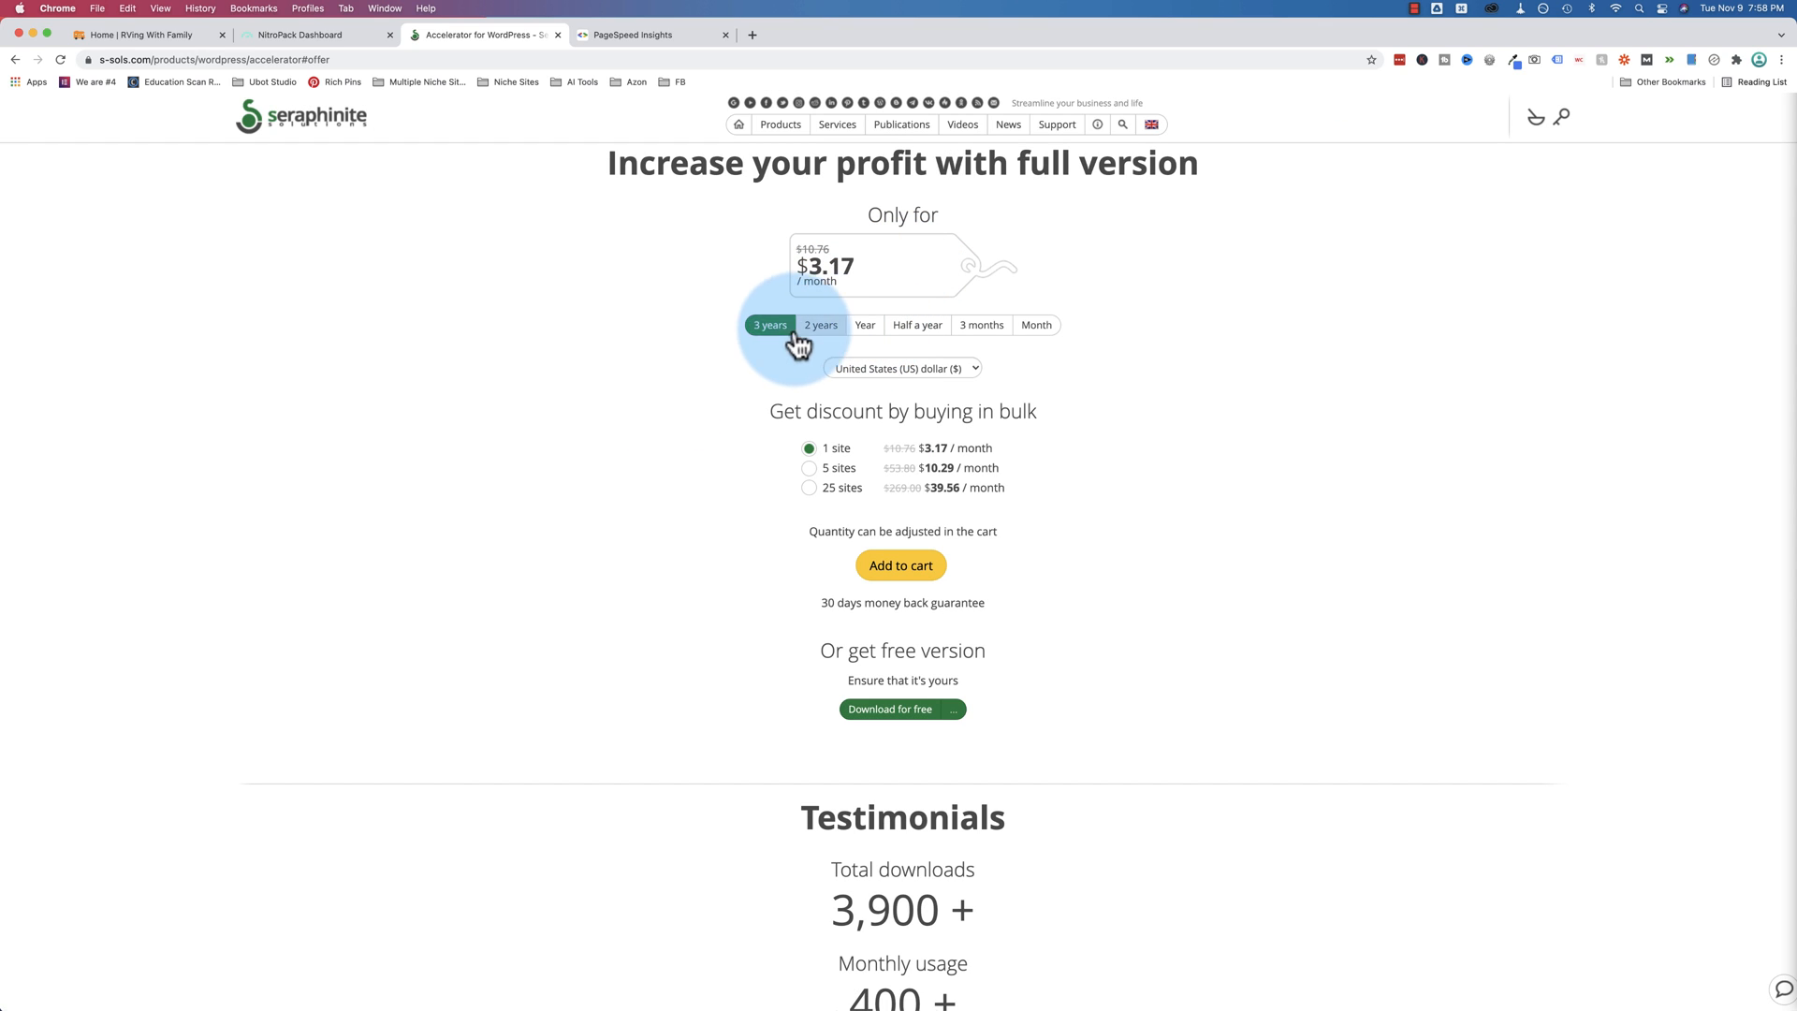
{"action": "left_click", "coordinate": [981, 324]}
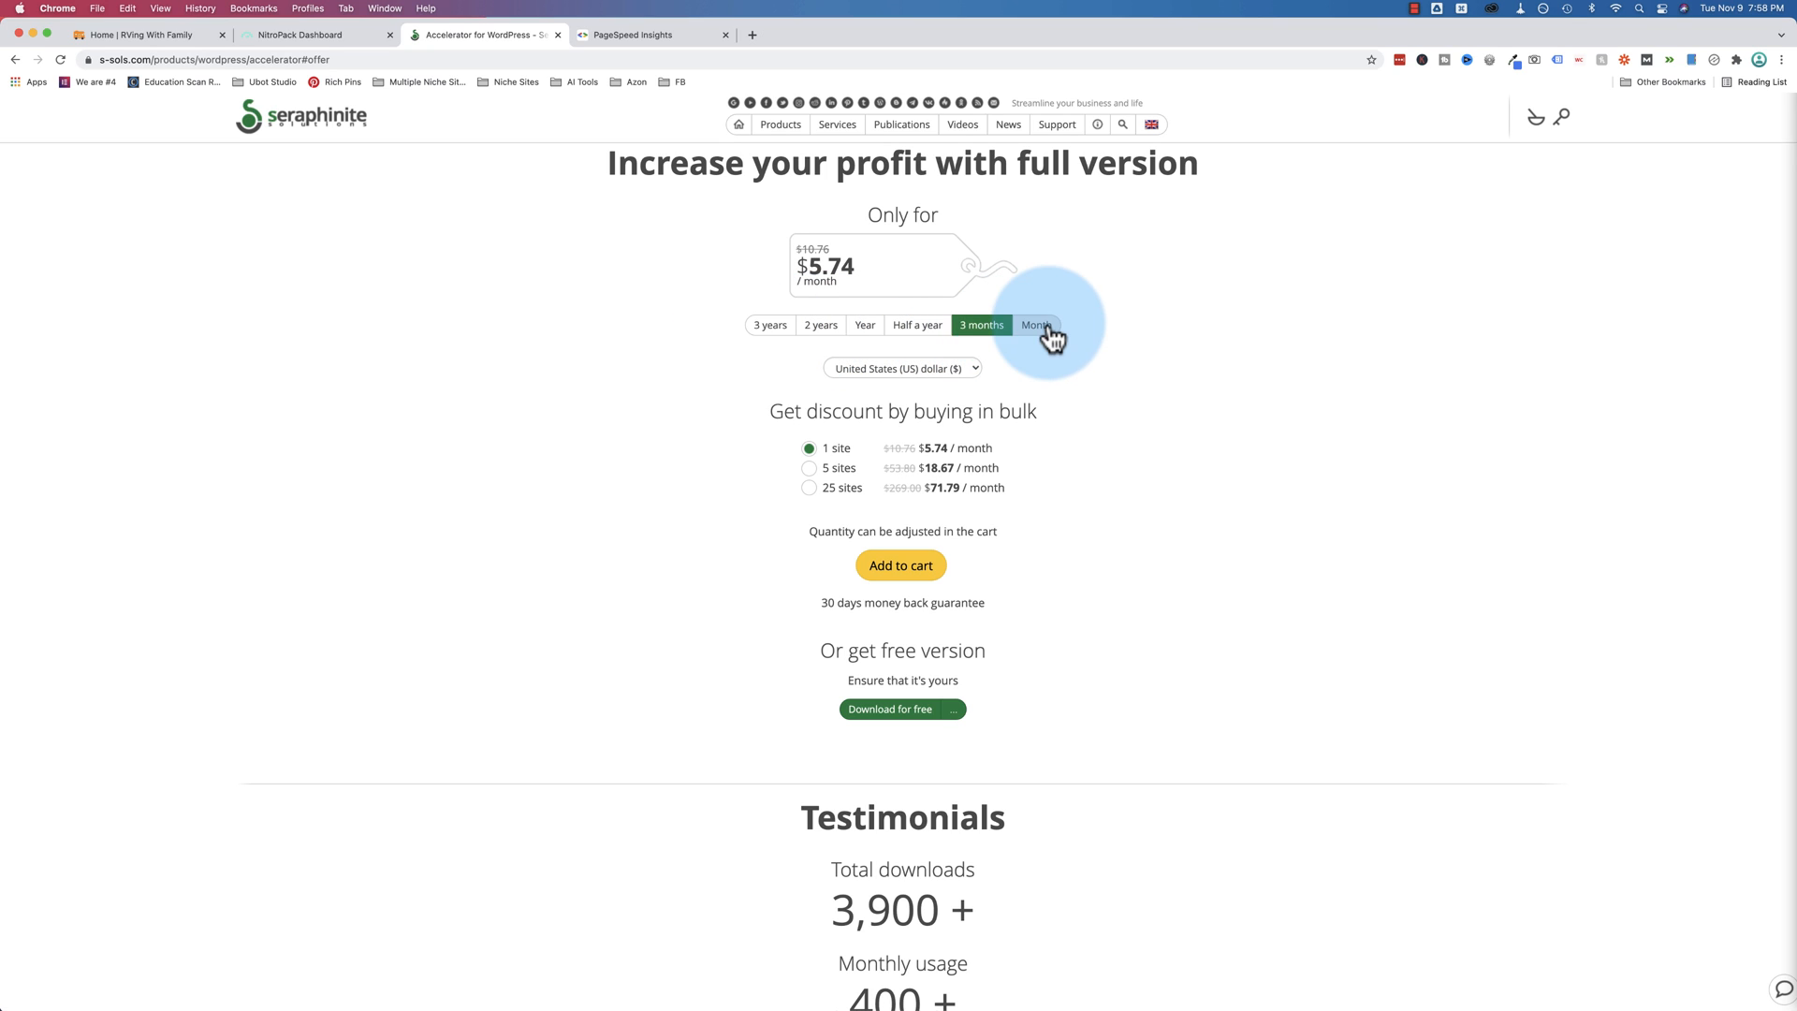
{"action": "left_click", "coordinate": [1035, 324]}
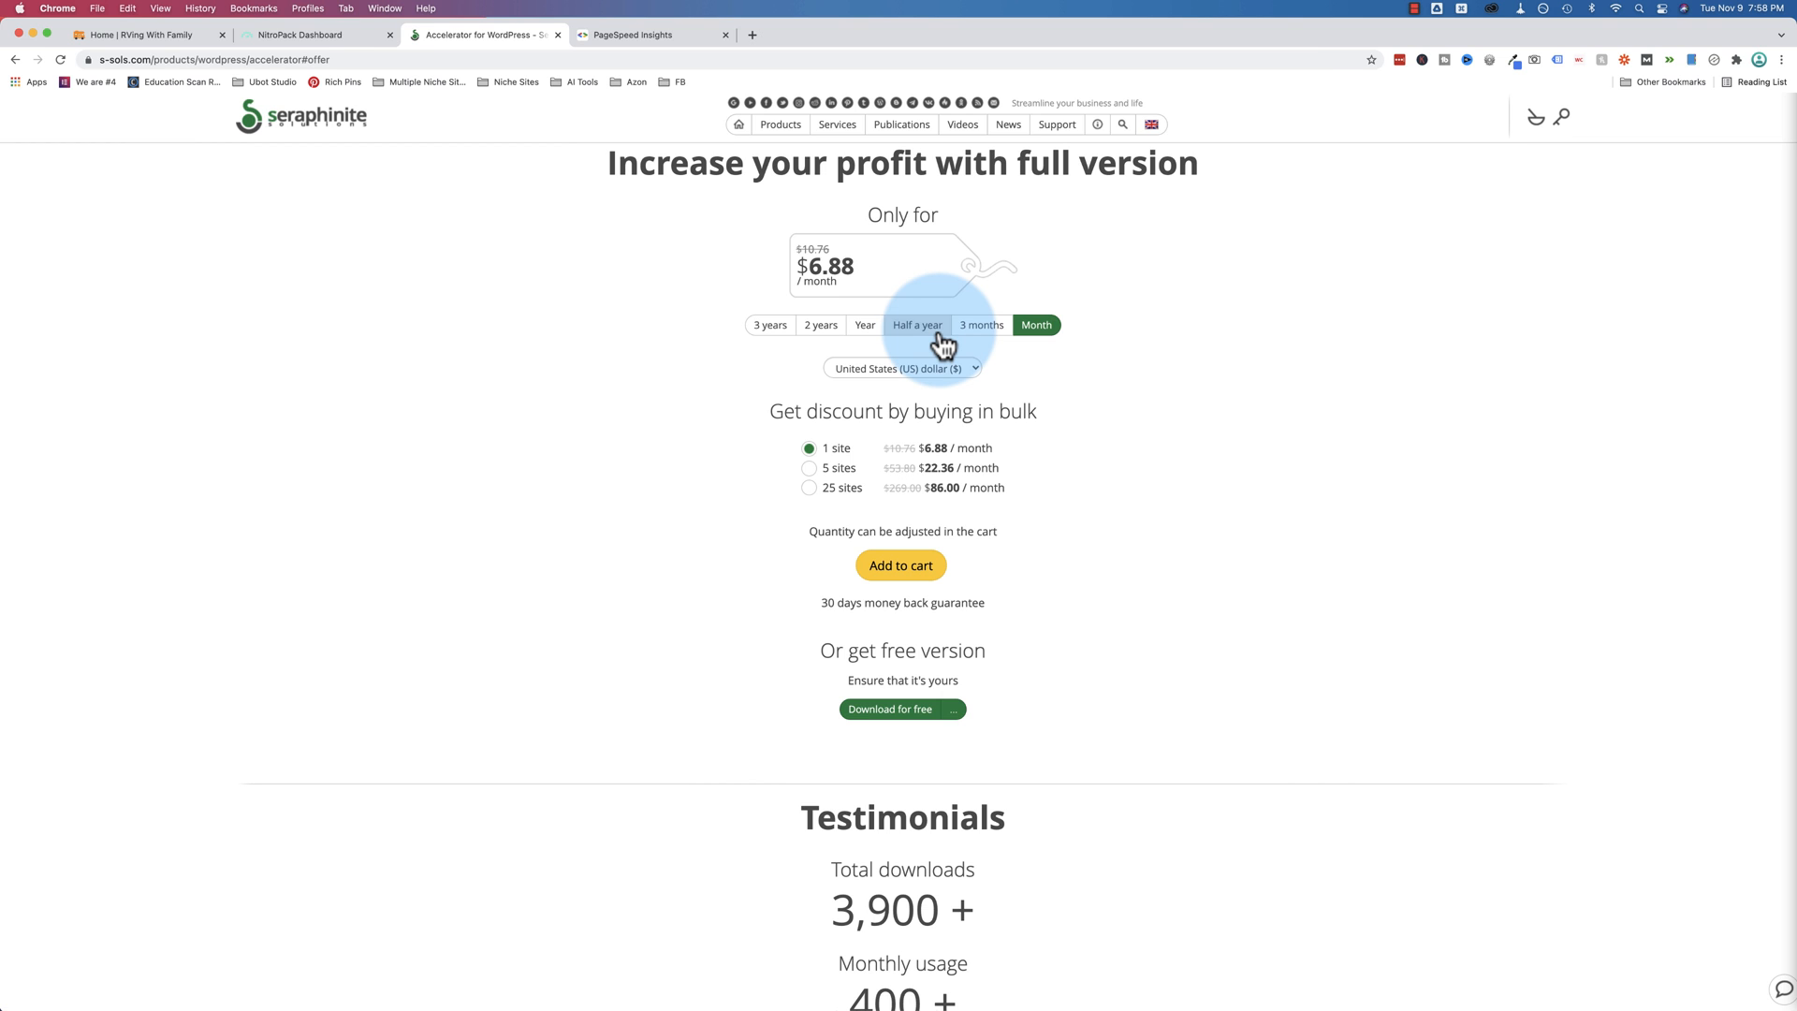
Re-analyze rvingwithfamily.com in PageSpeed Insights and view the desktop score of 83 after mobile 19
{"action": "left_click", "coordinate": [149, 34]}
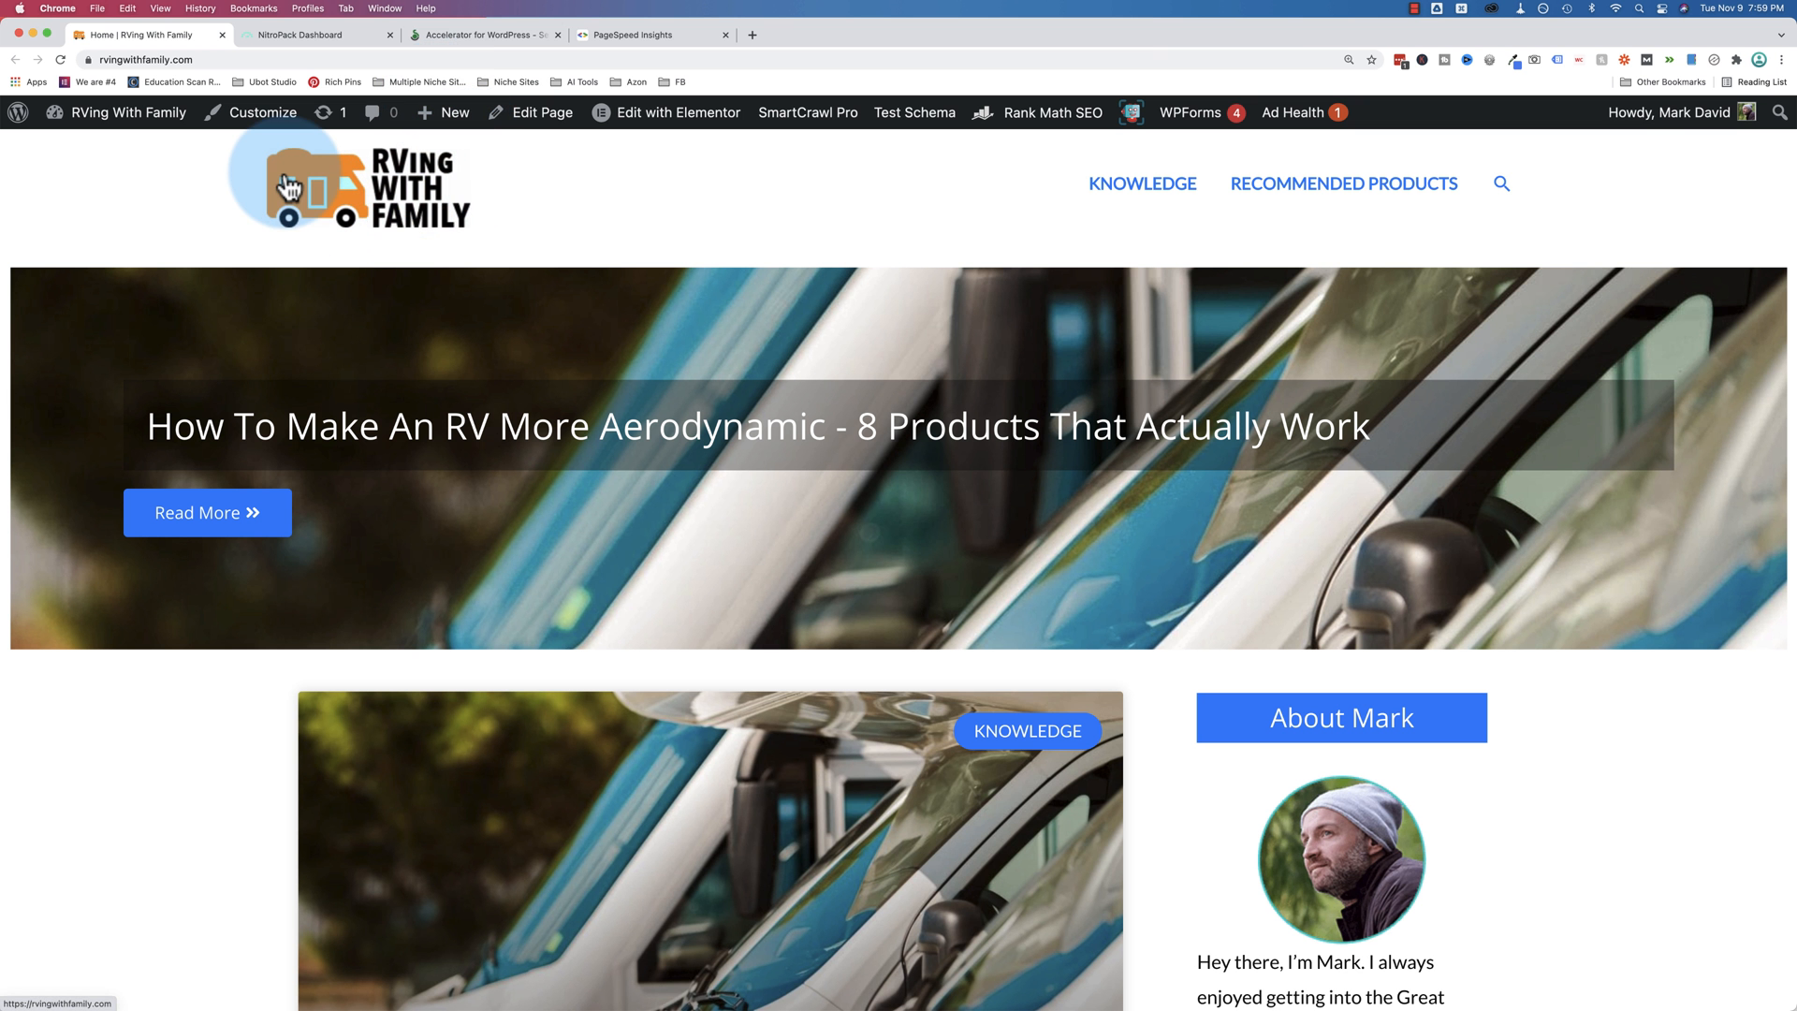
{"action": "left_click", "coordinate": [150, 60]}
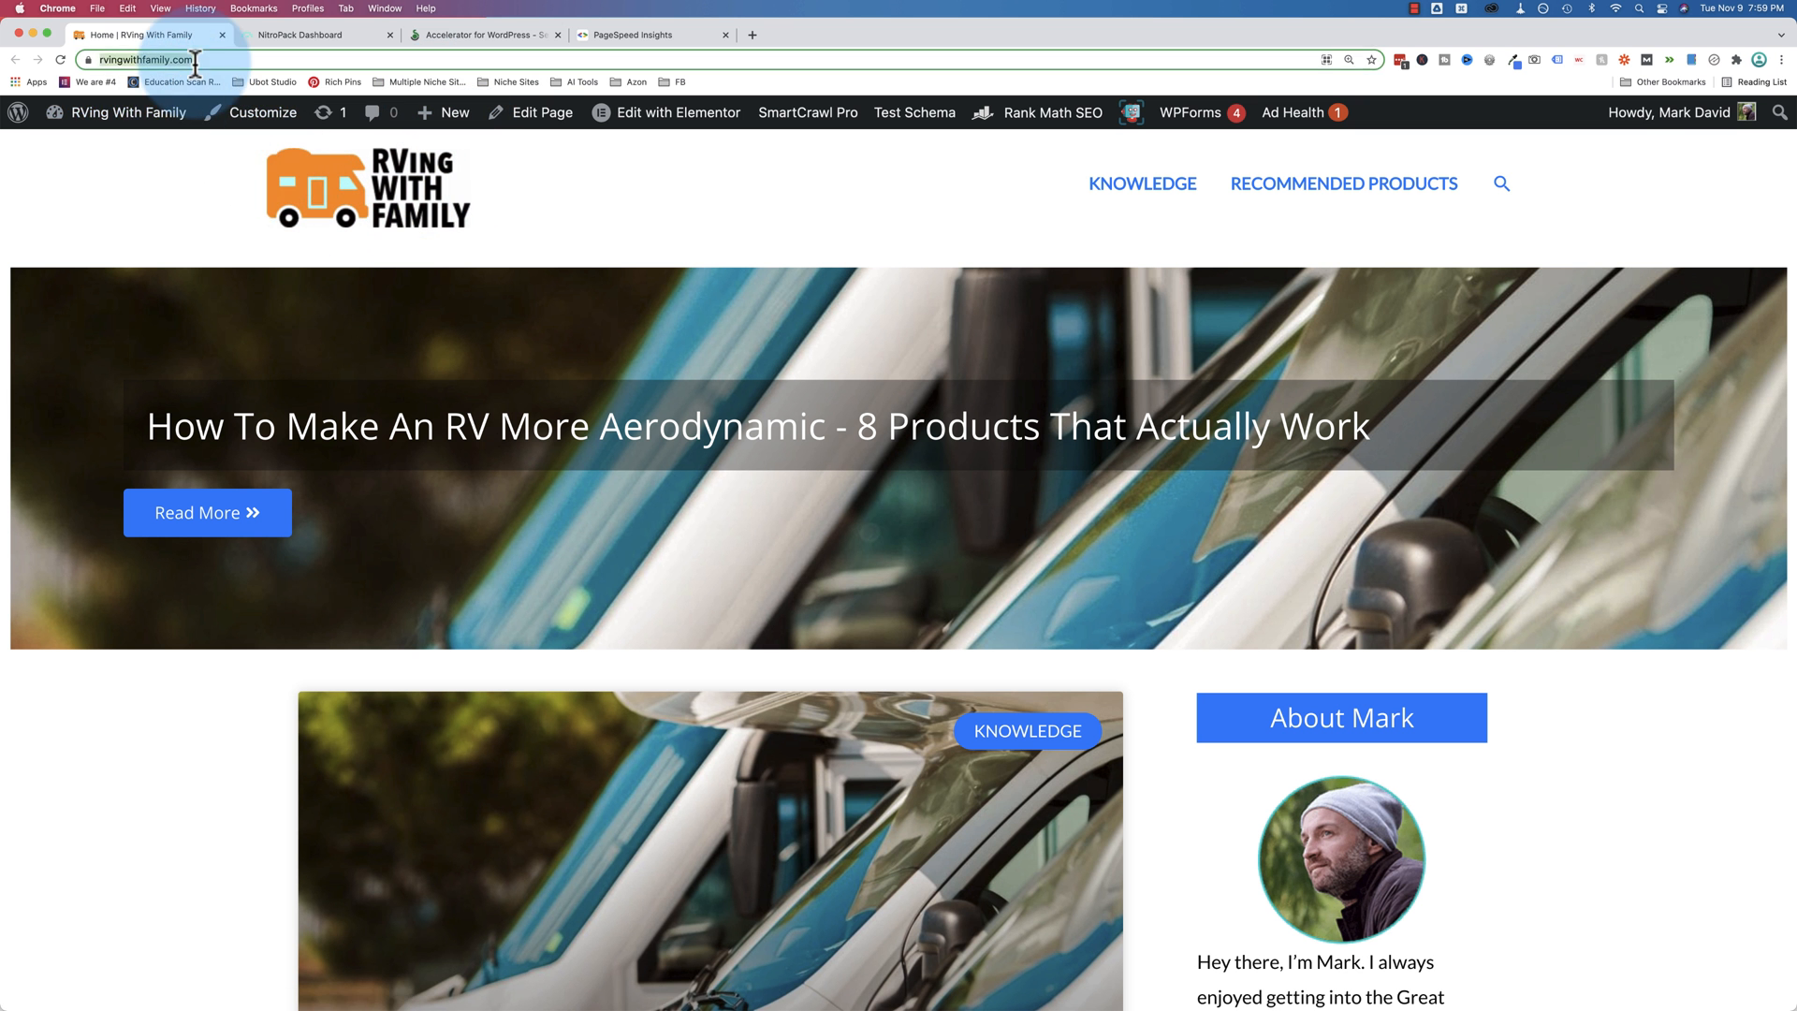
{"action": "left_click", "coordinate": [651, 34]}
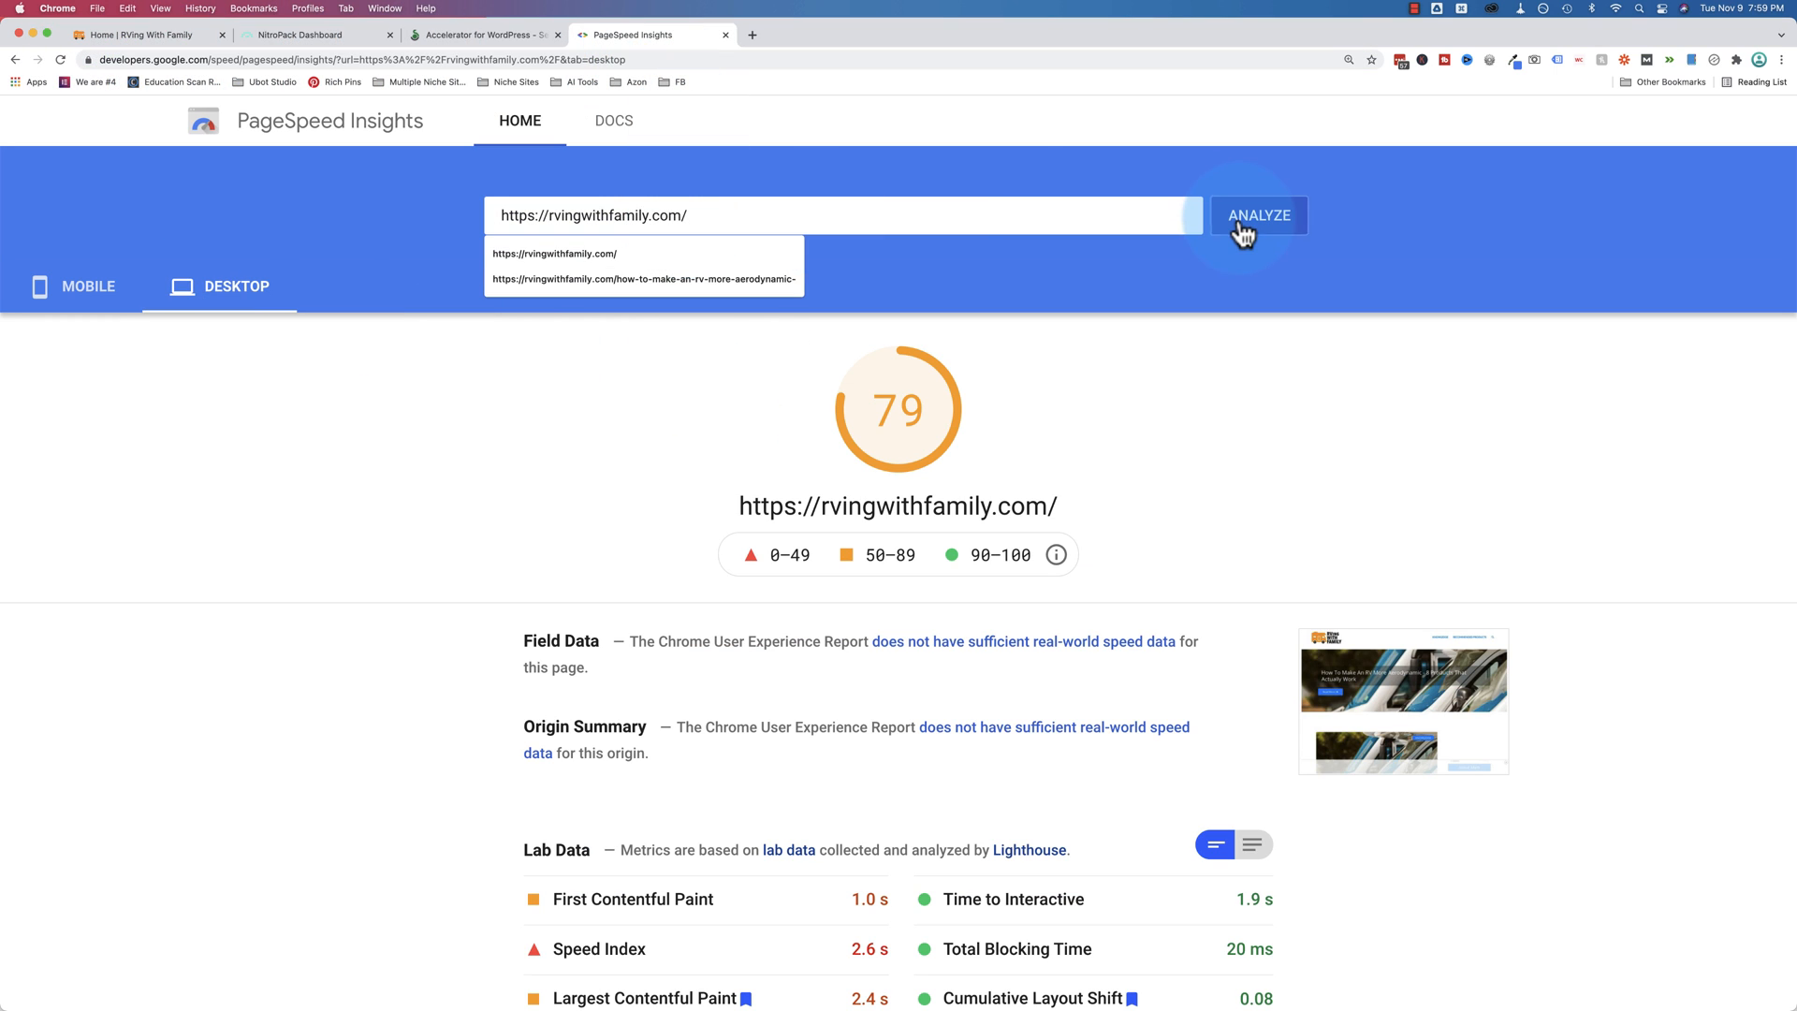
{"action": "left_click", "coordinate": [1258, 215]}
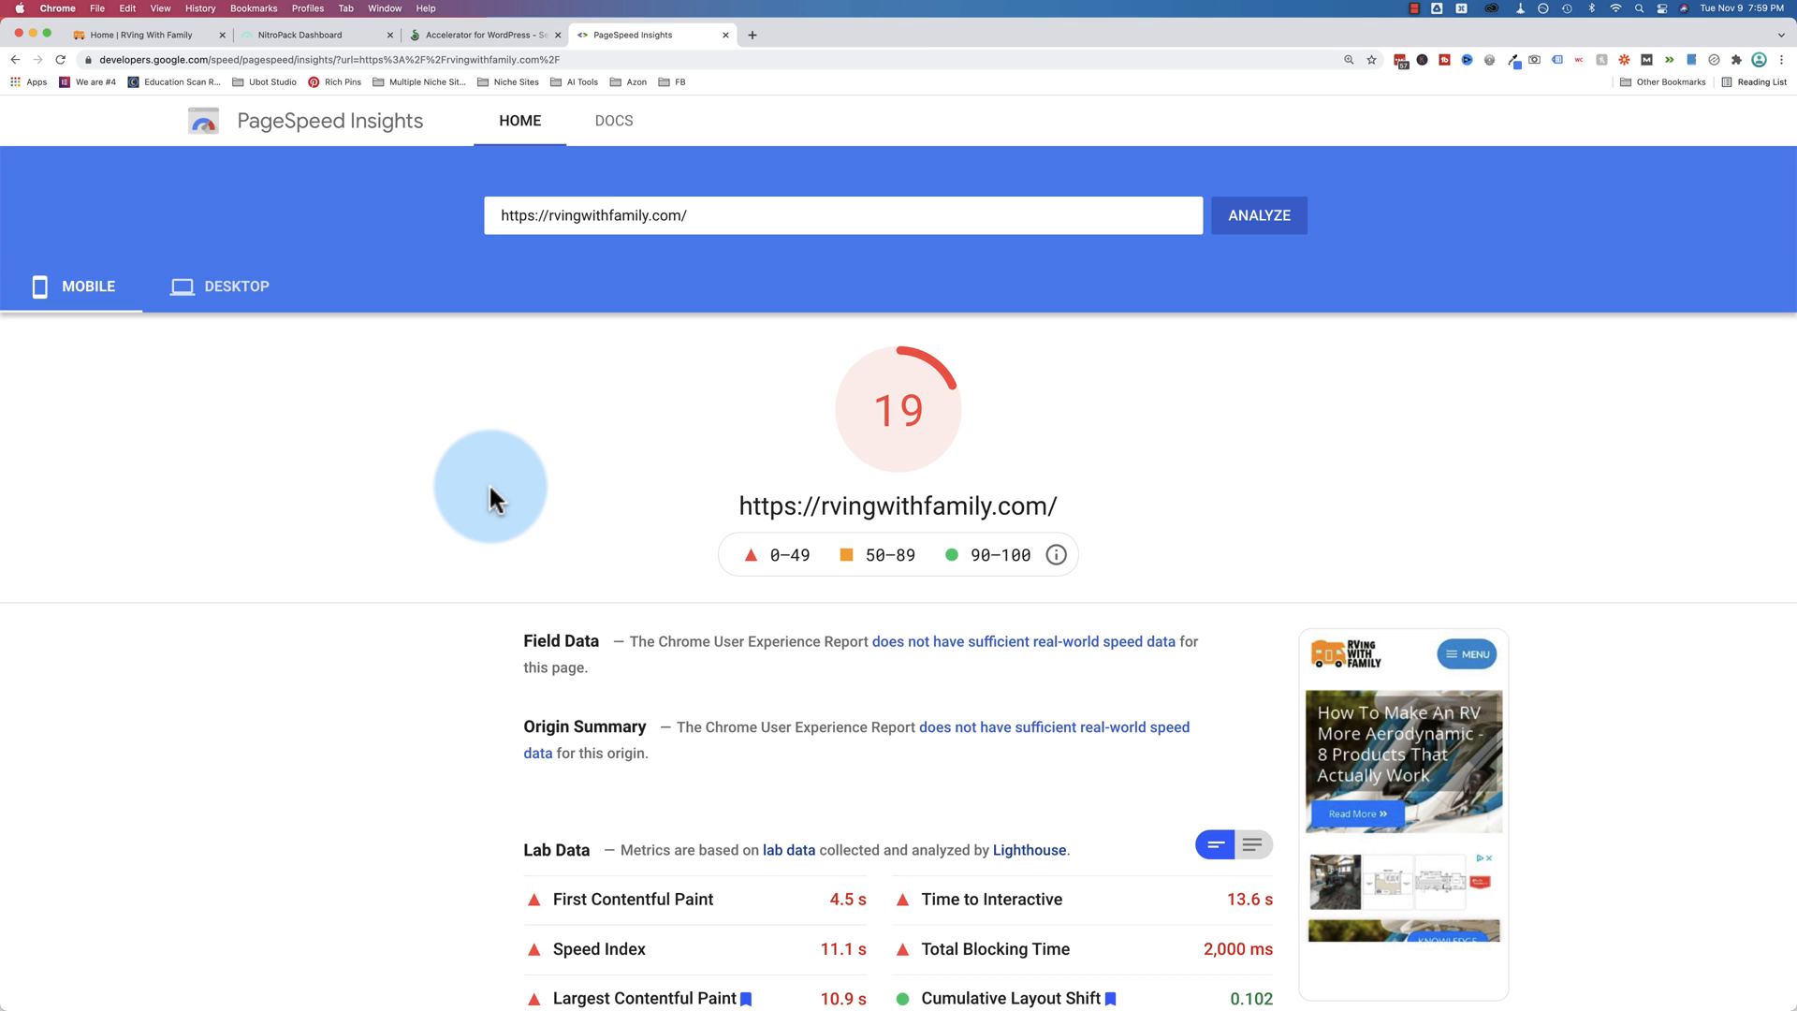
{"action": "mouse_move", "coordinate": [790, 442]}
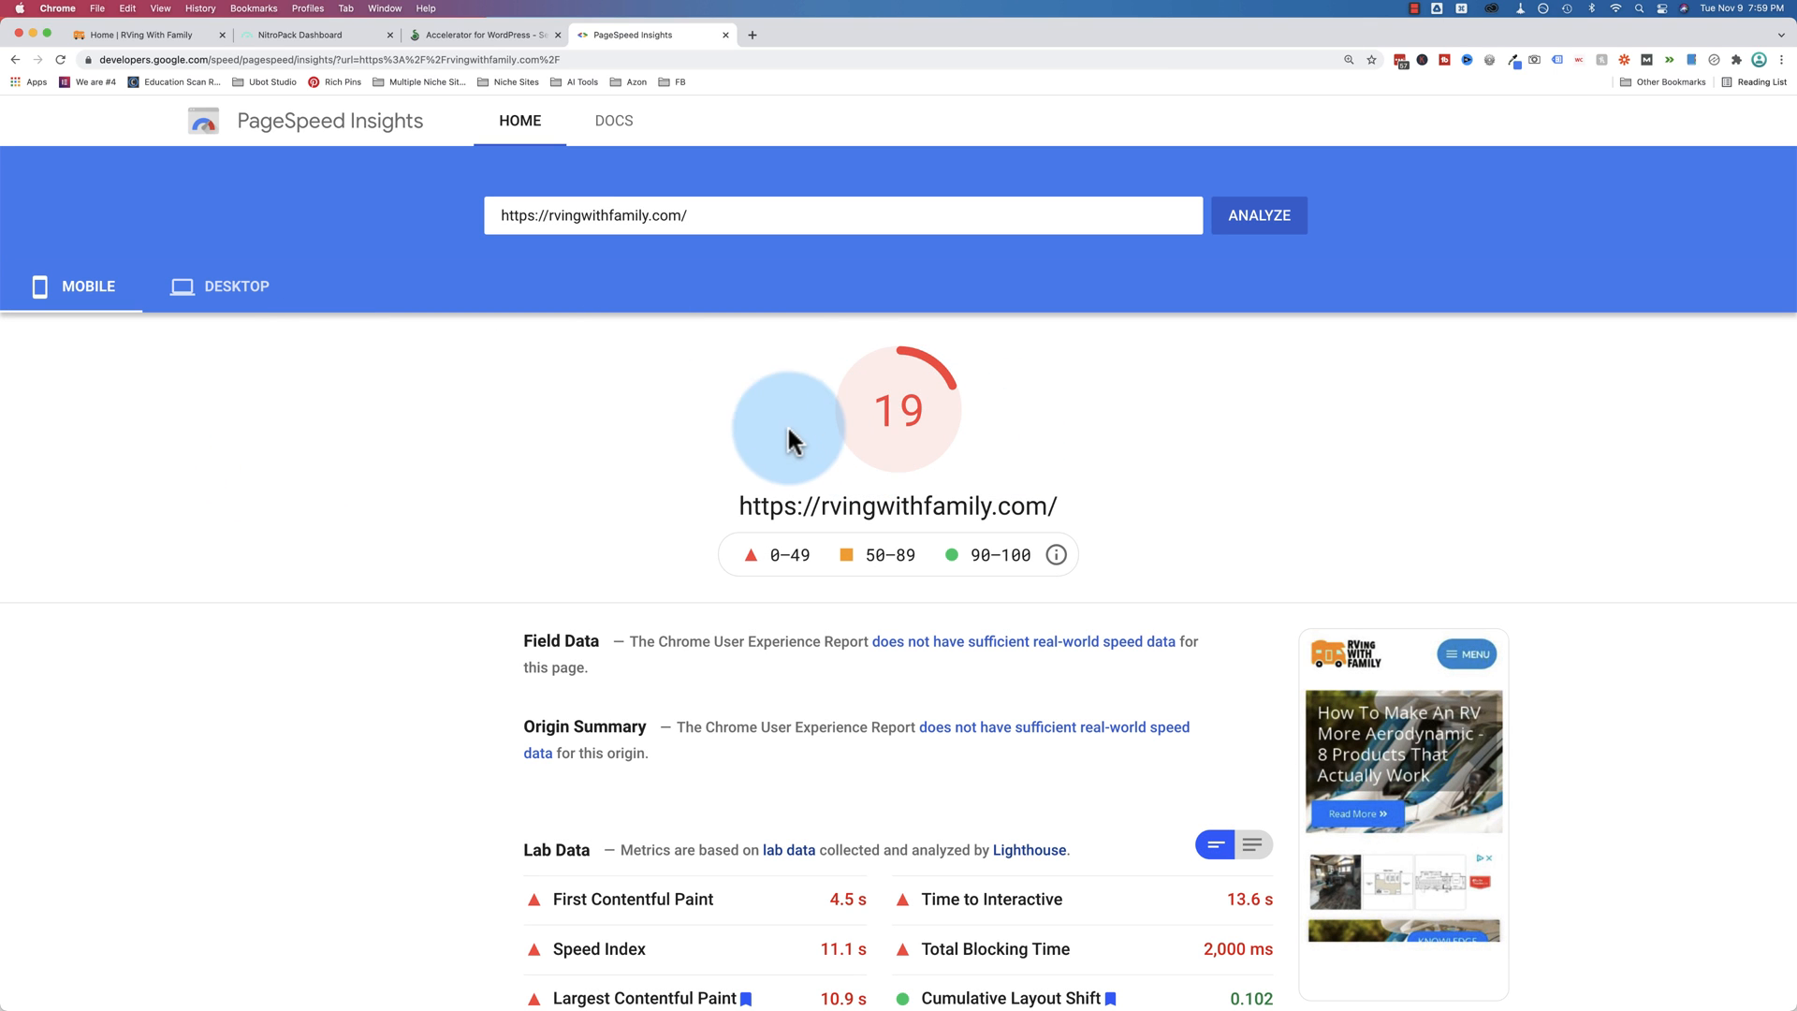
{"action": "left_click", "coordinate": [236, 287]}
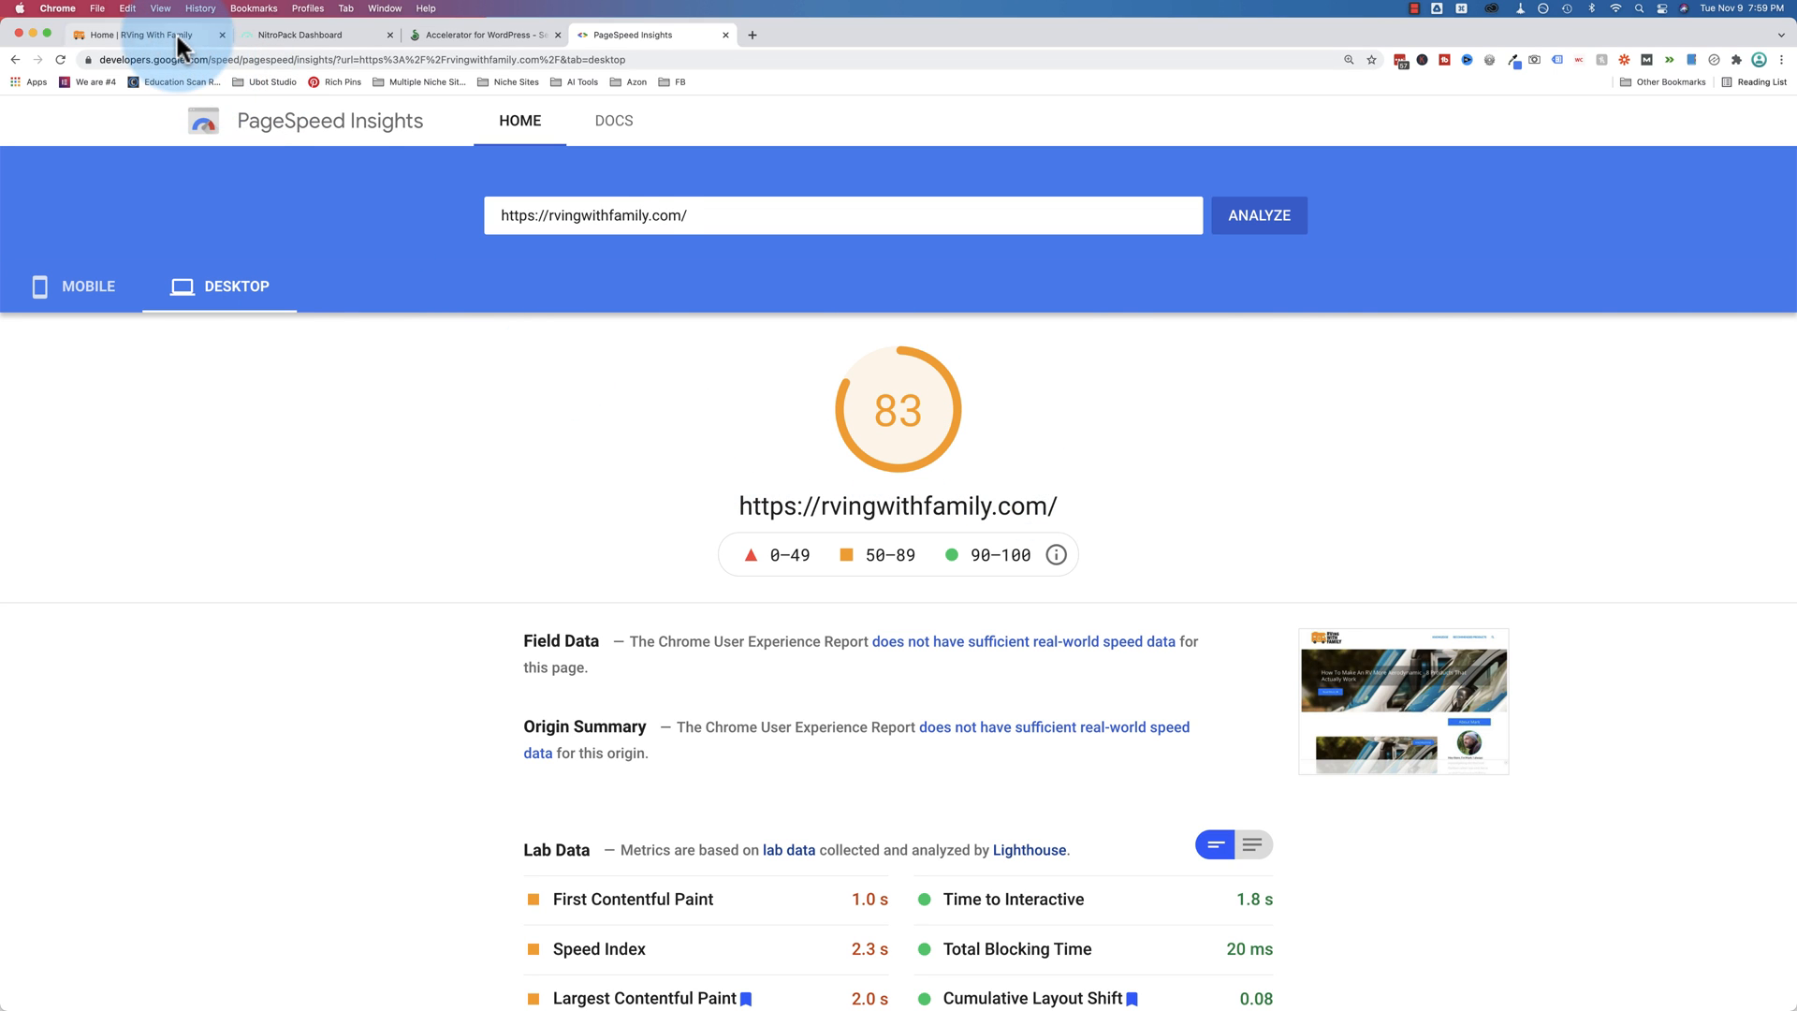
{"action": "left_click", "coordinate": [136, 33]}
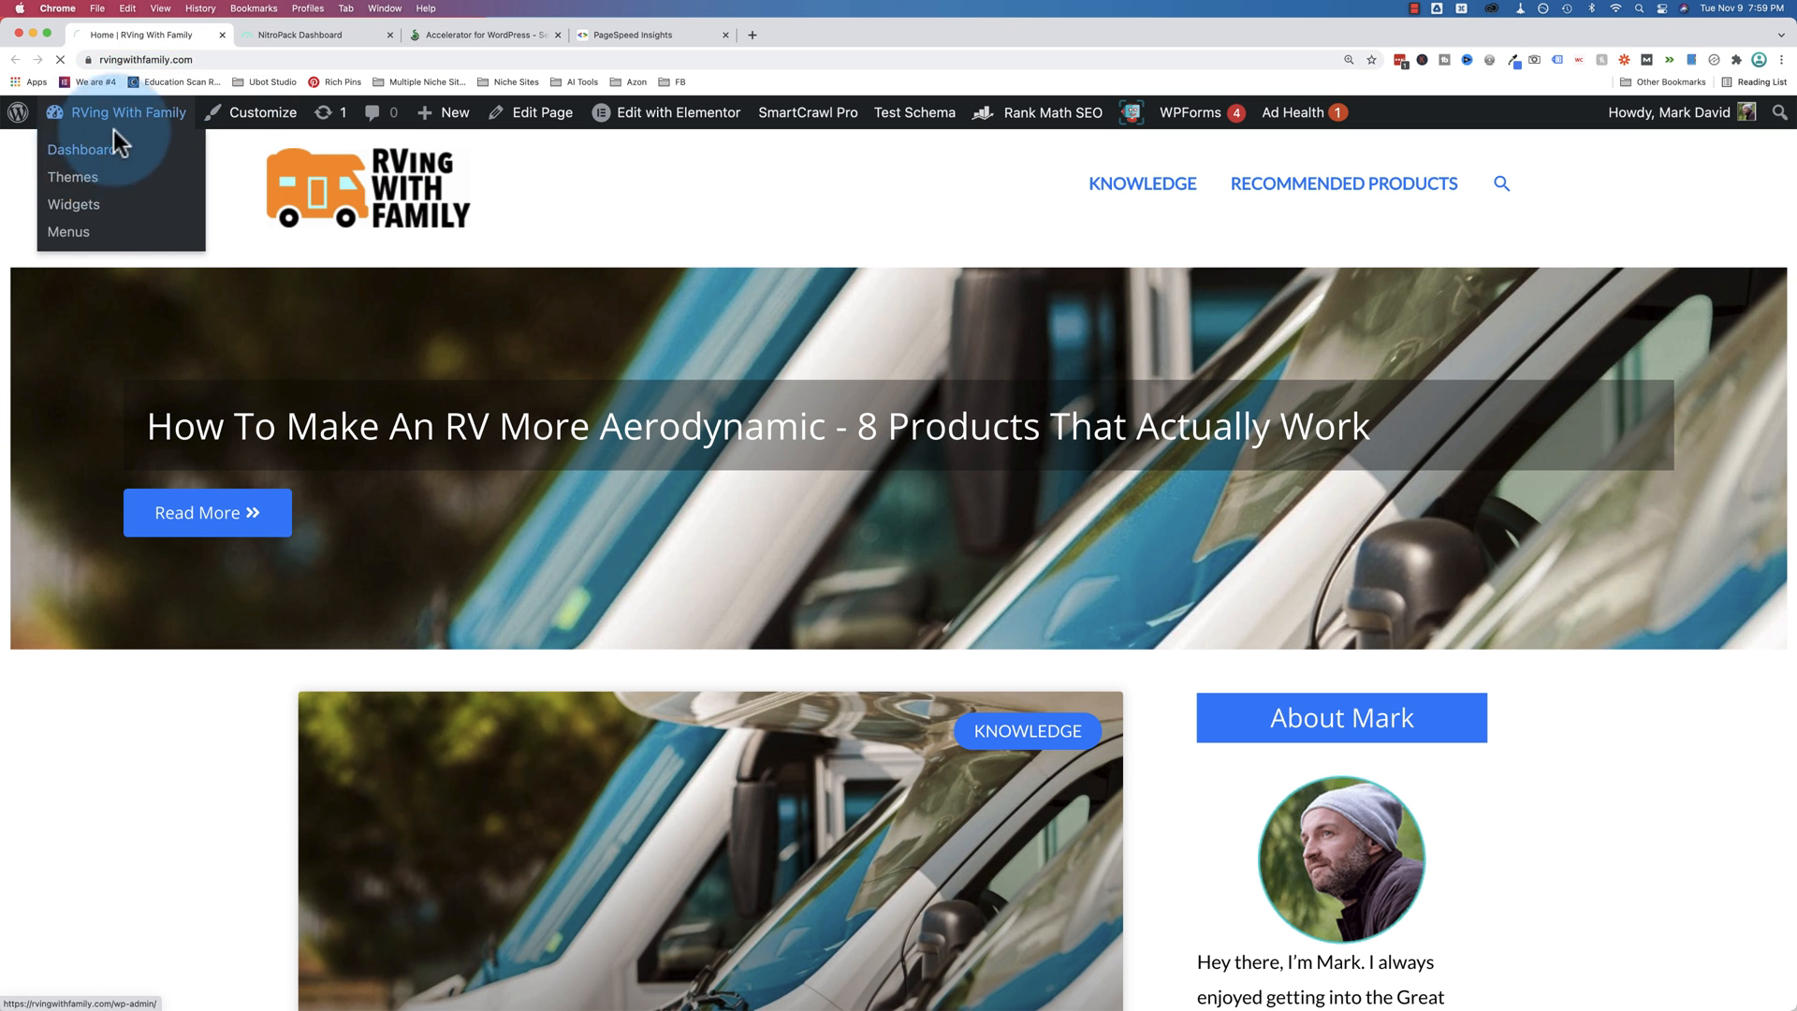
{"action": "left_click", "coordinate": [79, 150]}
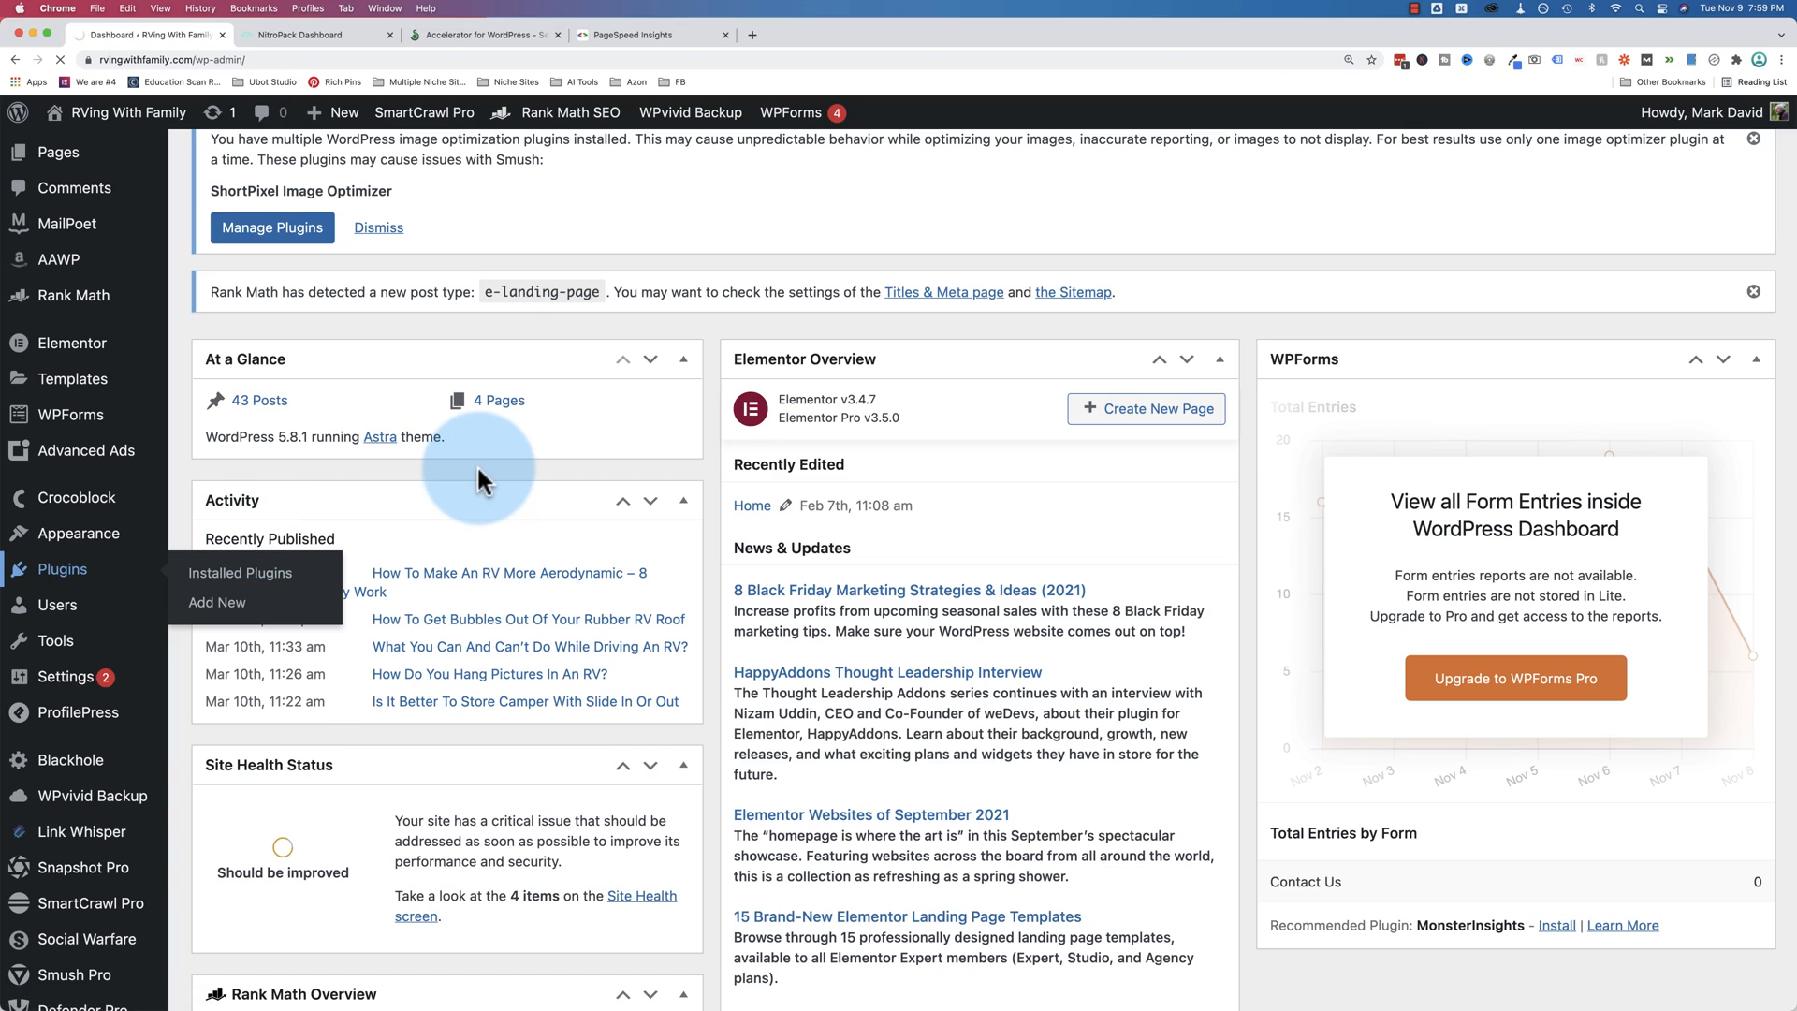
{"action": "left_click", "coordinate": [242, 573]}
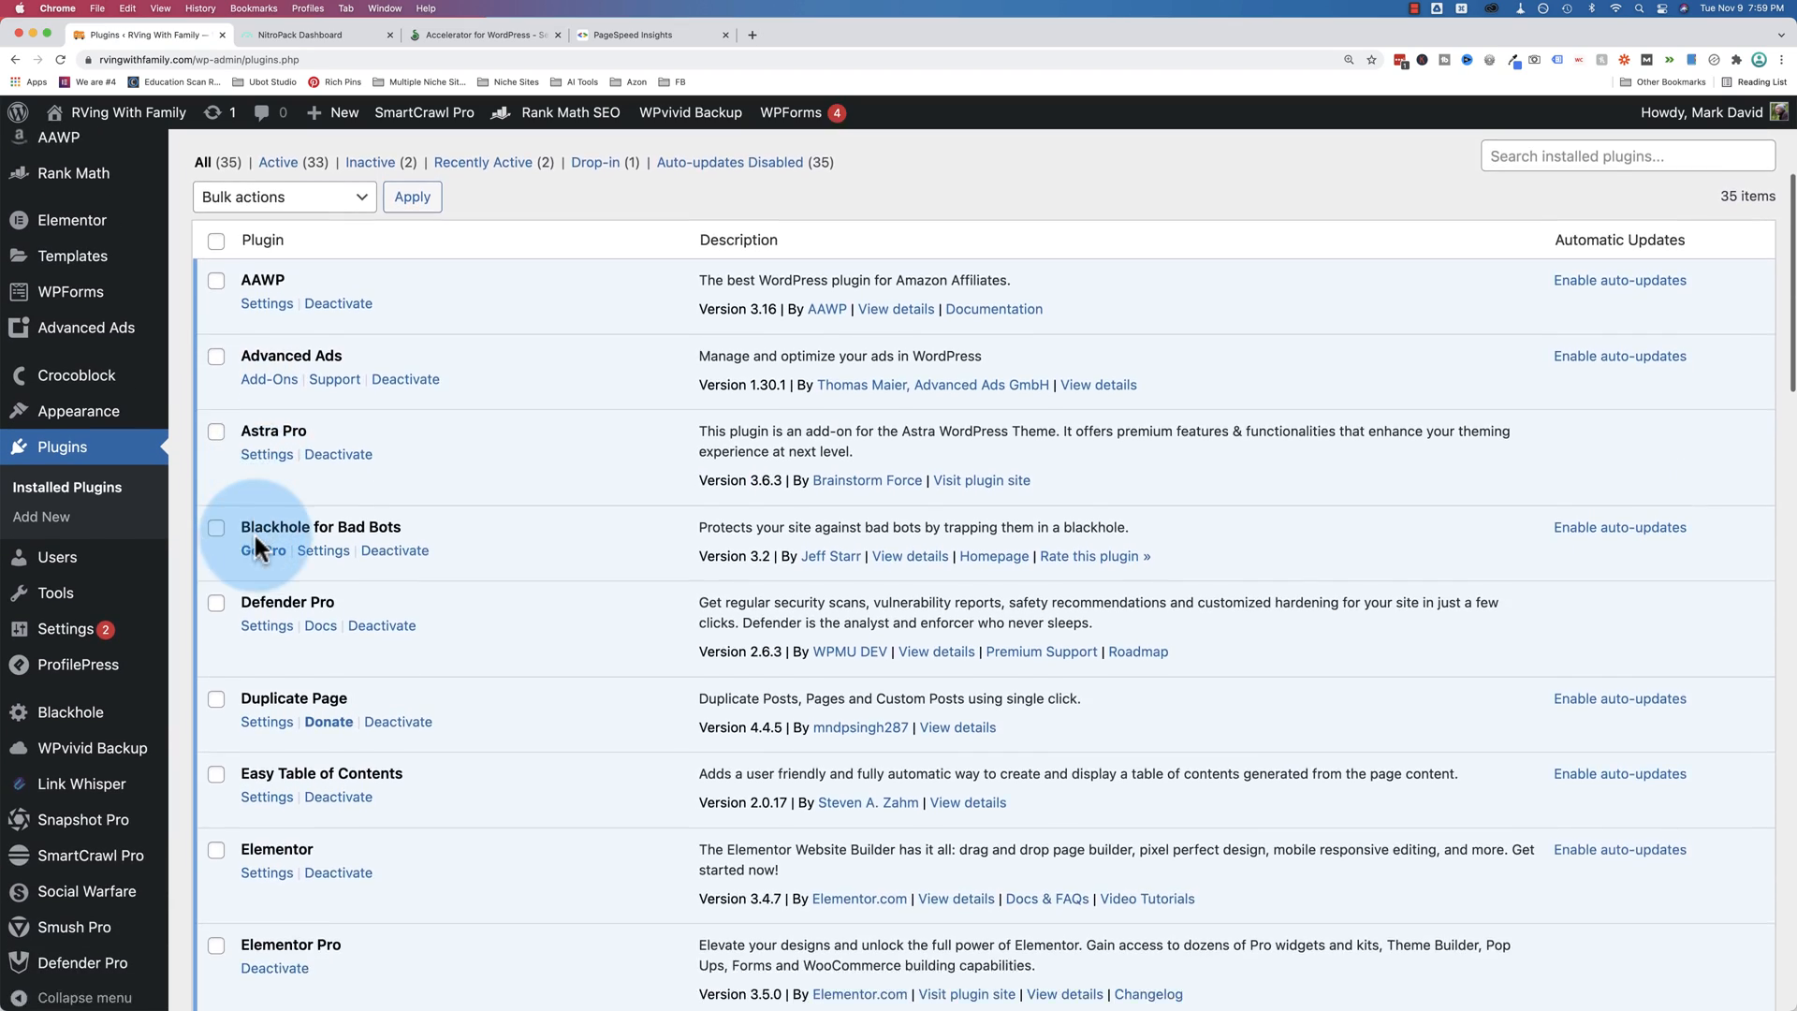
{"action": "scroll", "scroll_direction": "down", "scroll_amount": 3}
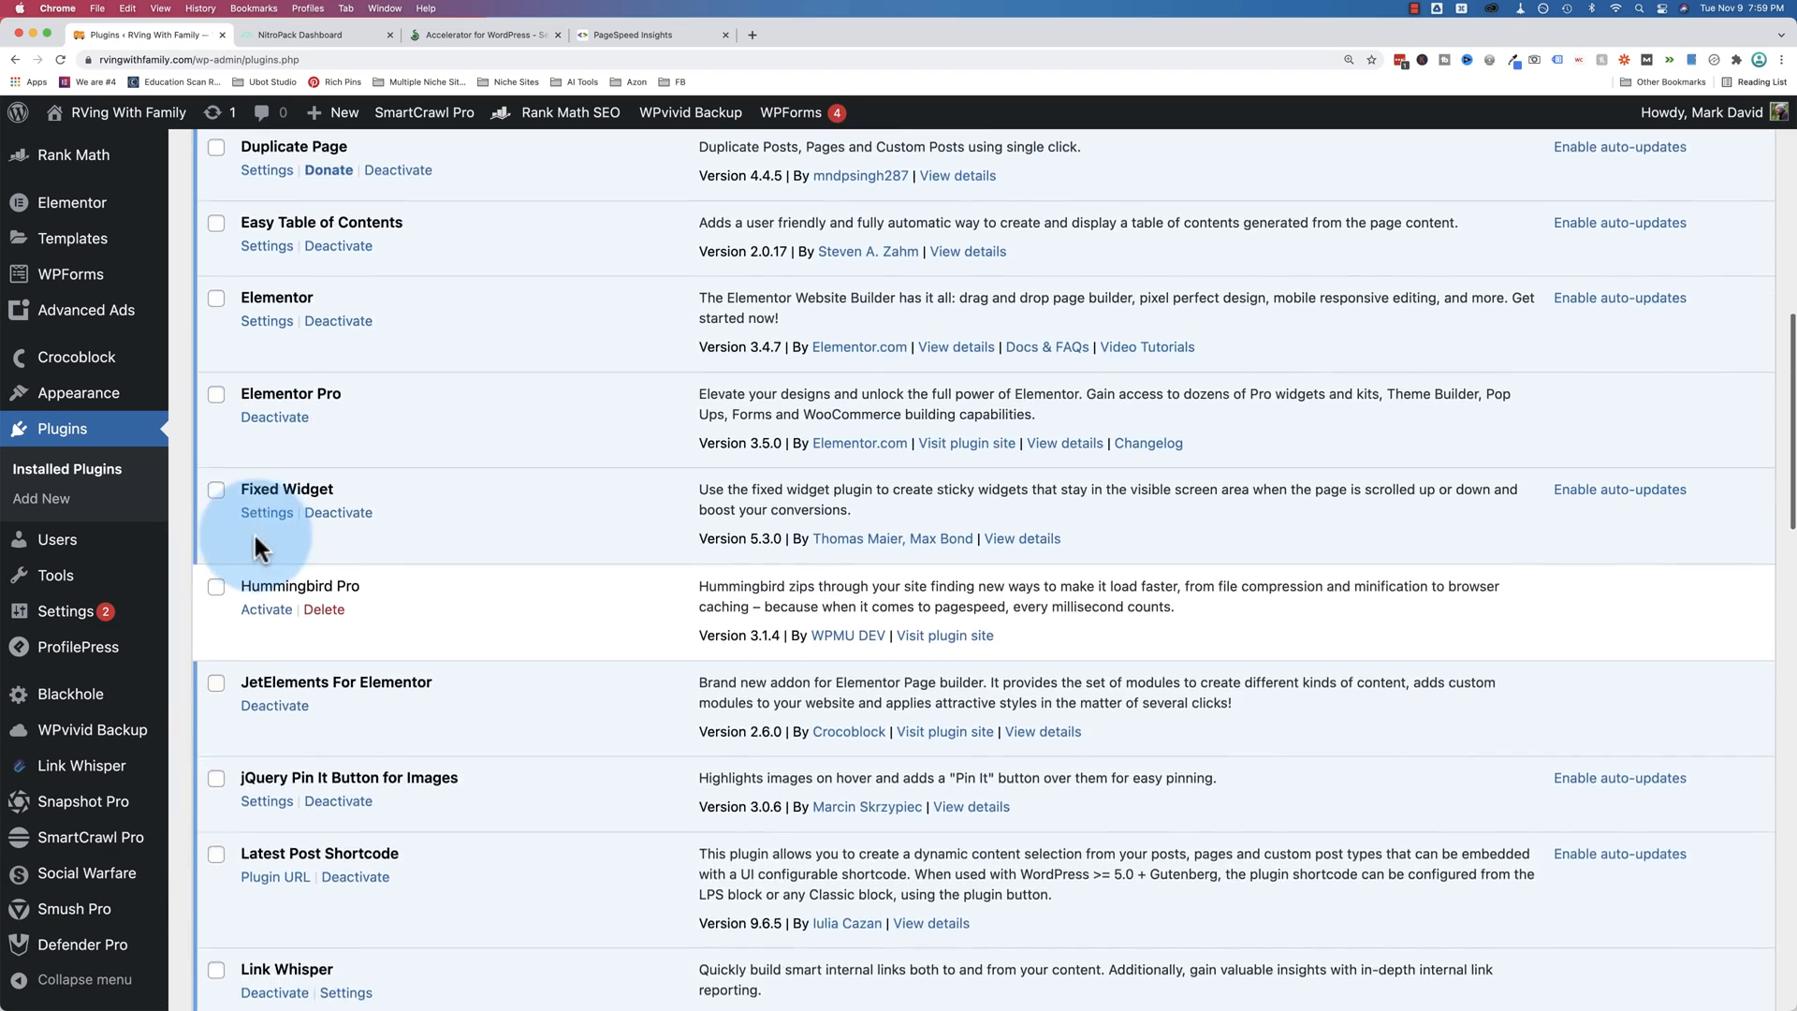
{"action": "scroll", "scroll_direction": "down", "scroll_amount": 3}
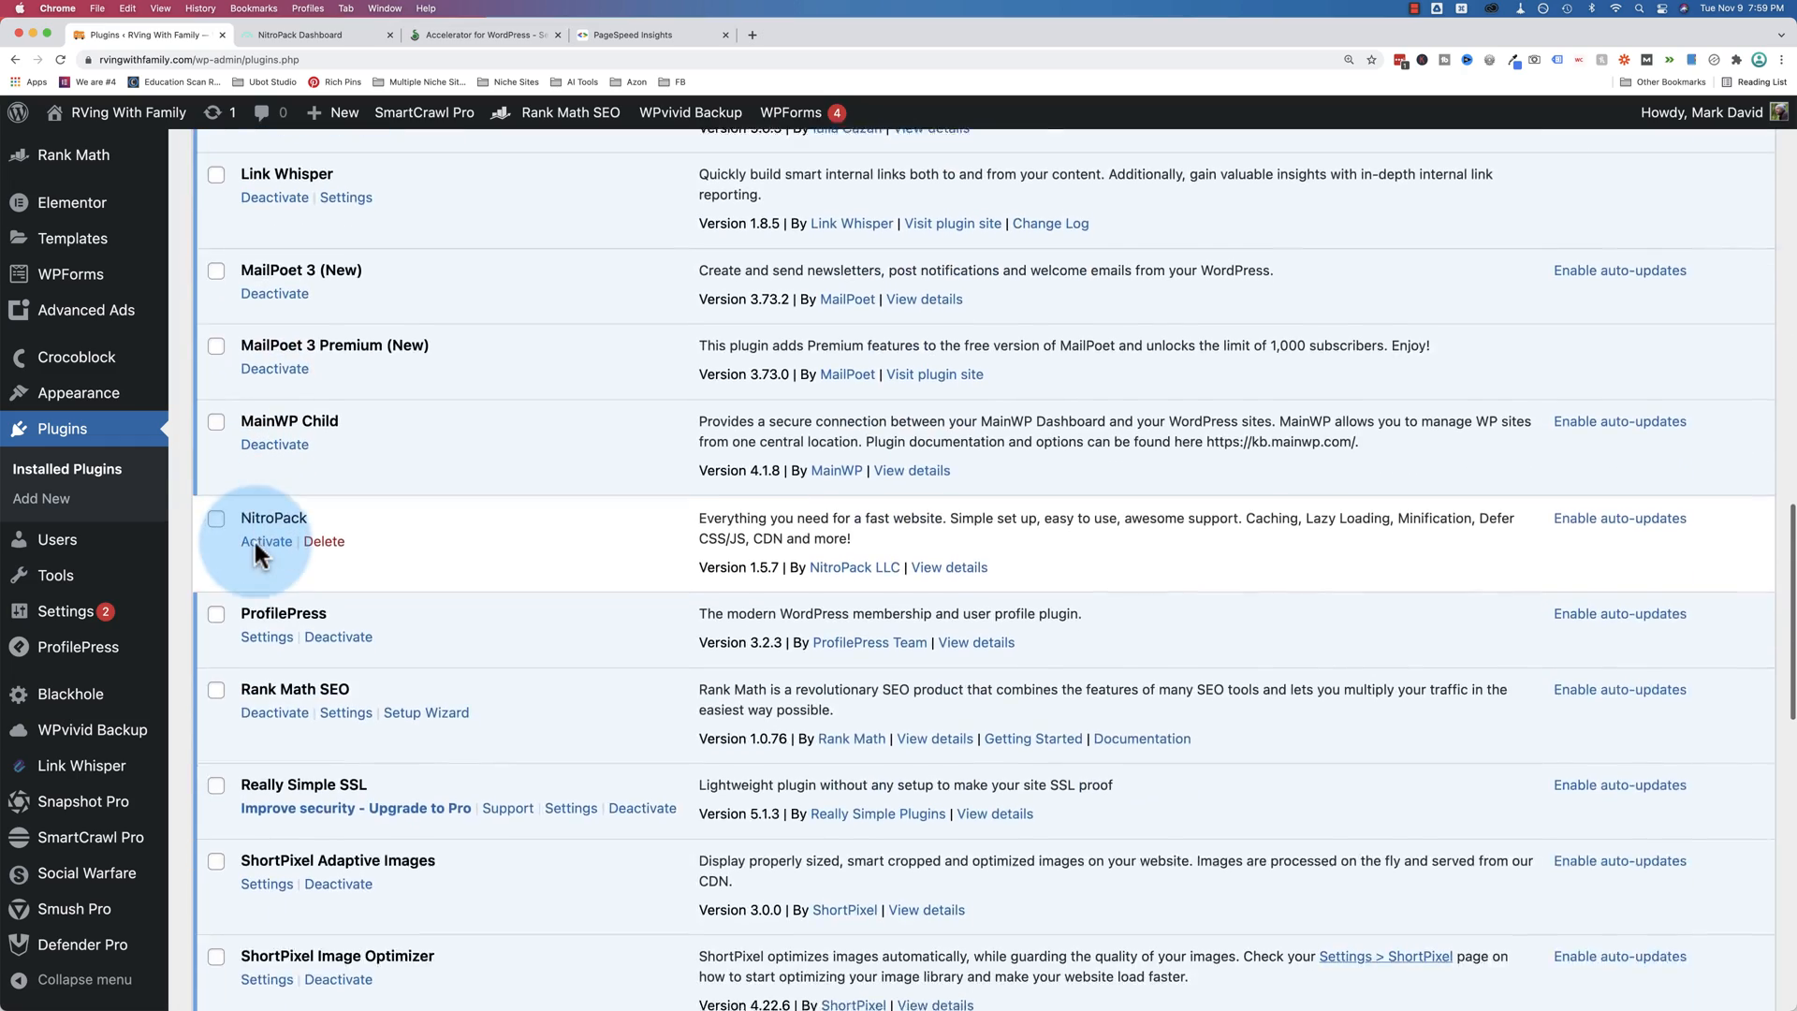
{"action": "scroll", "scroll_direction": "down", "scroll_amount": 3}
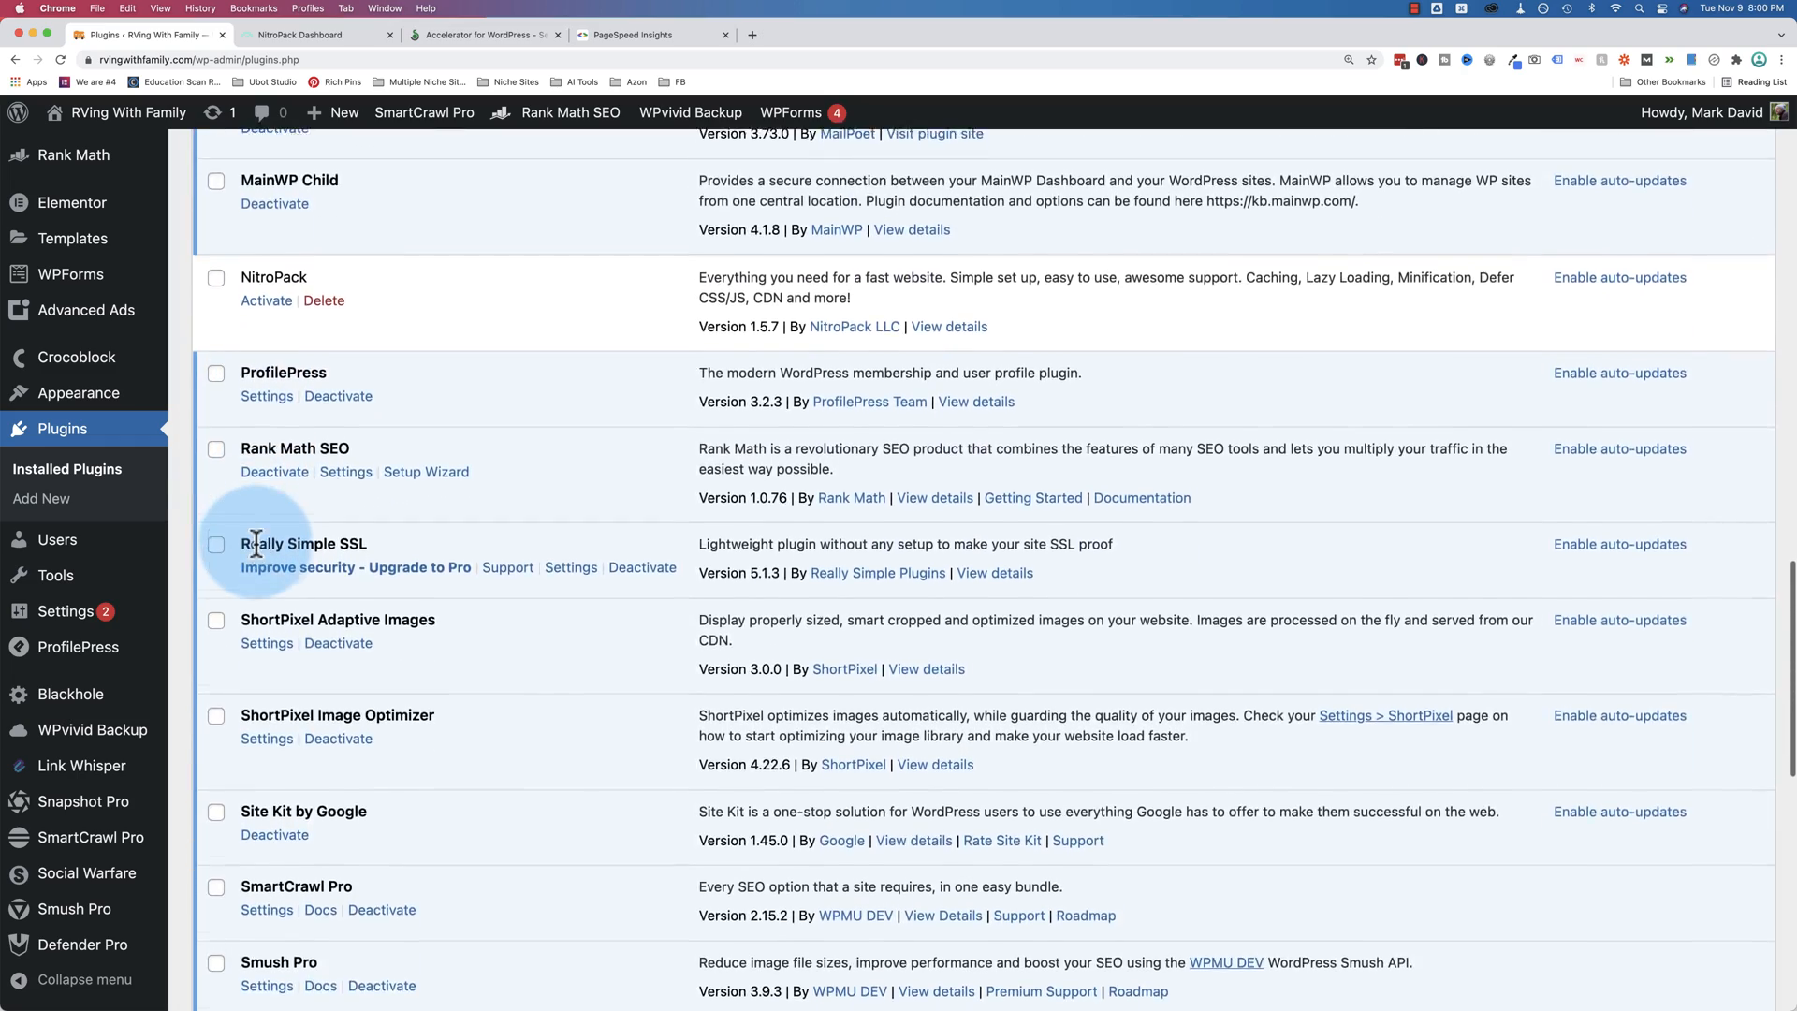
{"action": "scroll", "scroll_direction": "down", "scroll_amount": 3}
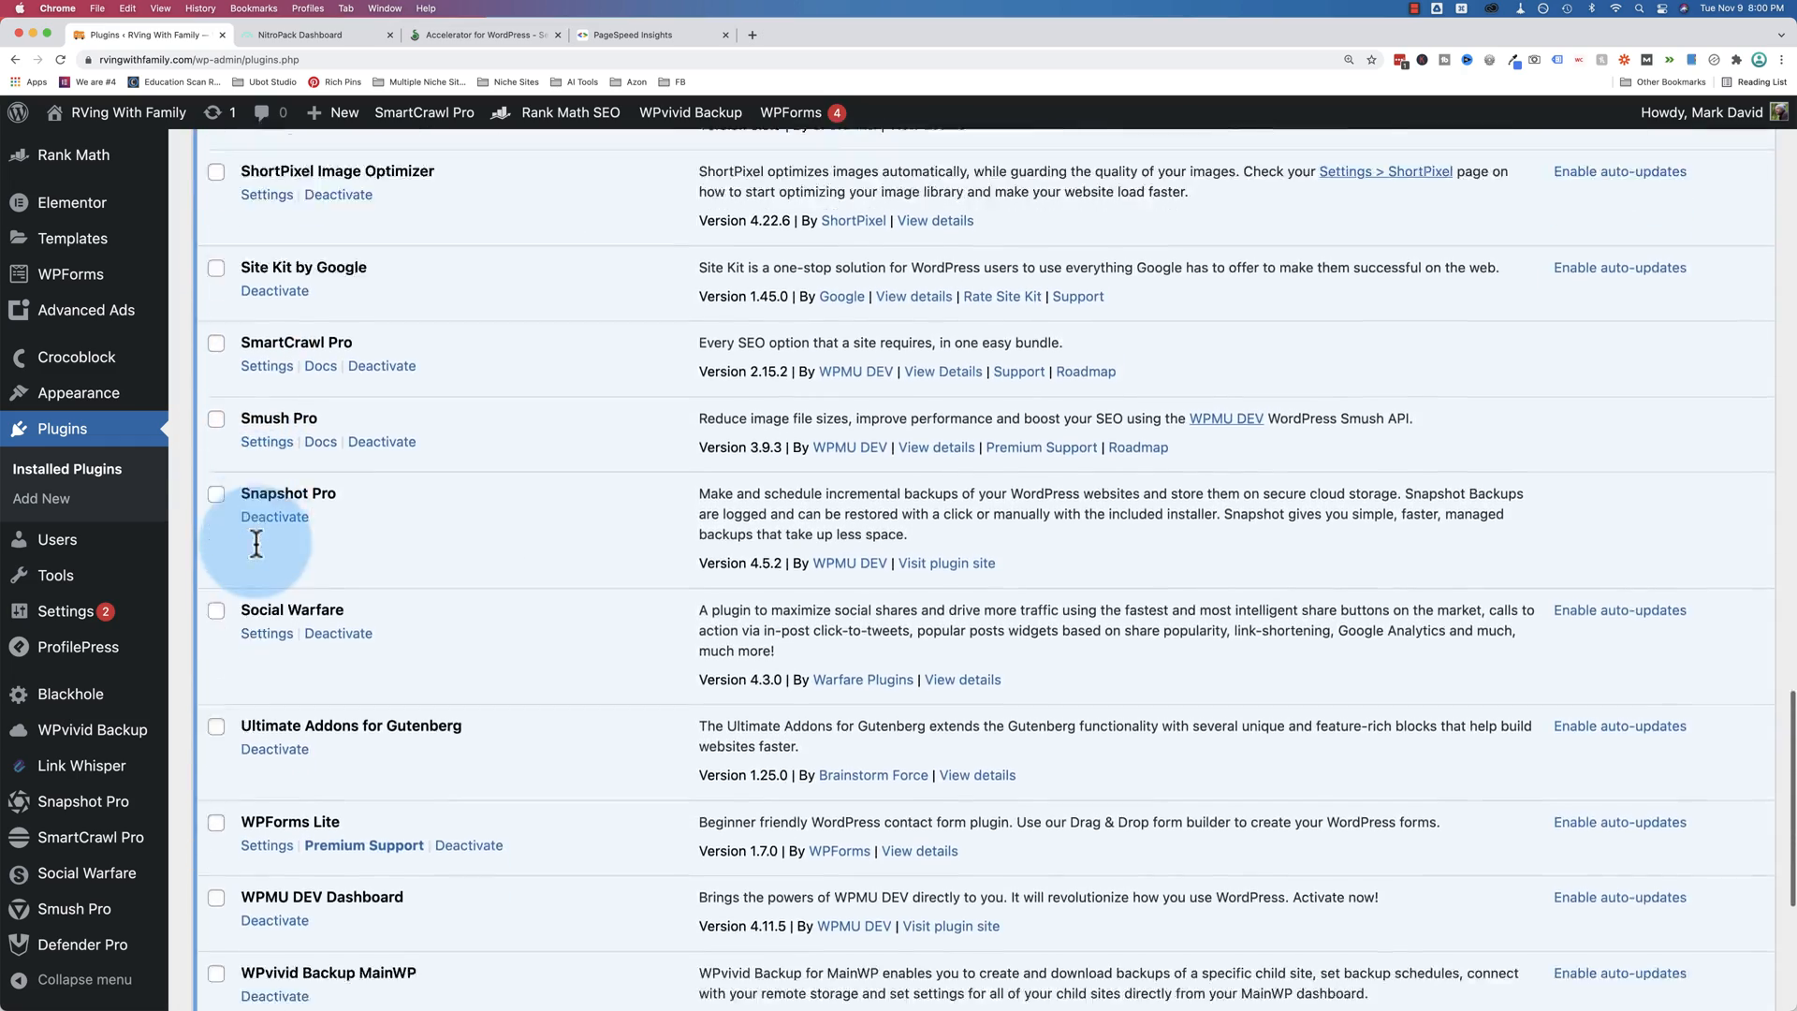
{"action": "scroll", "scroll_direction": "down", "scroll_amount": 3}
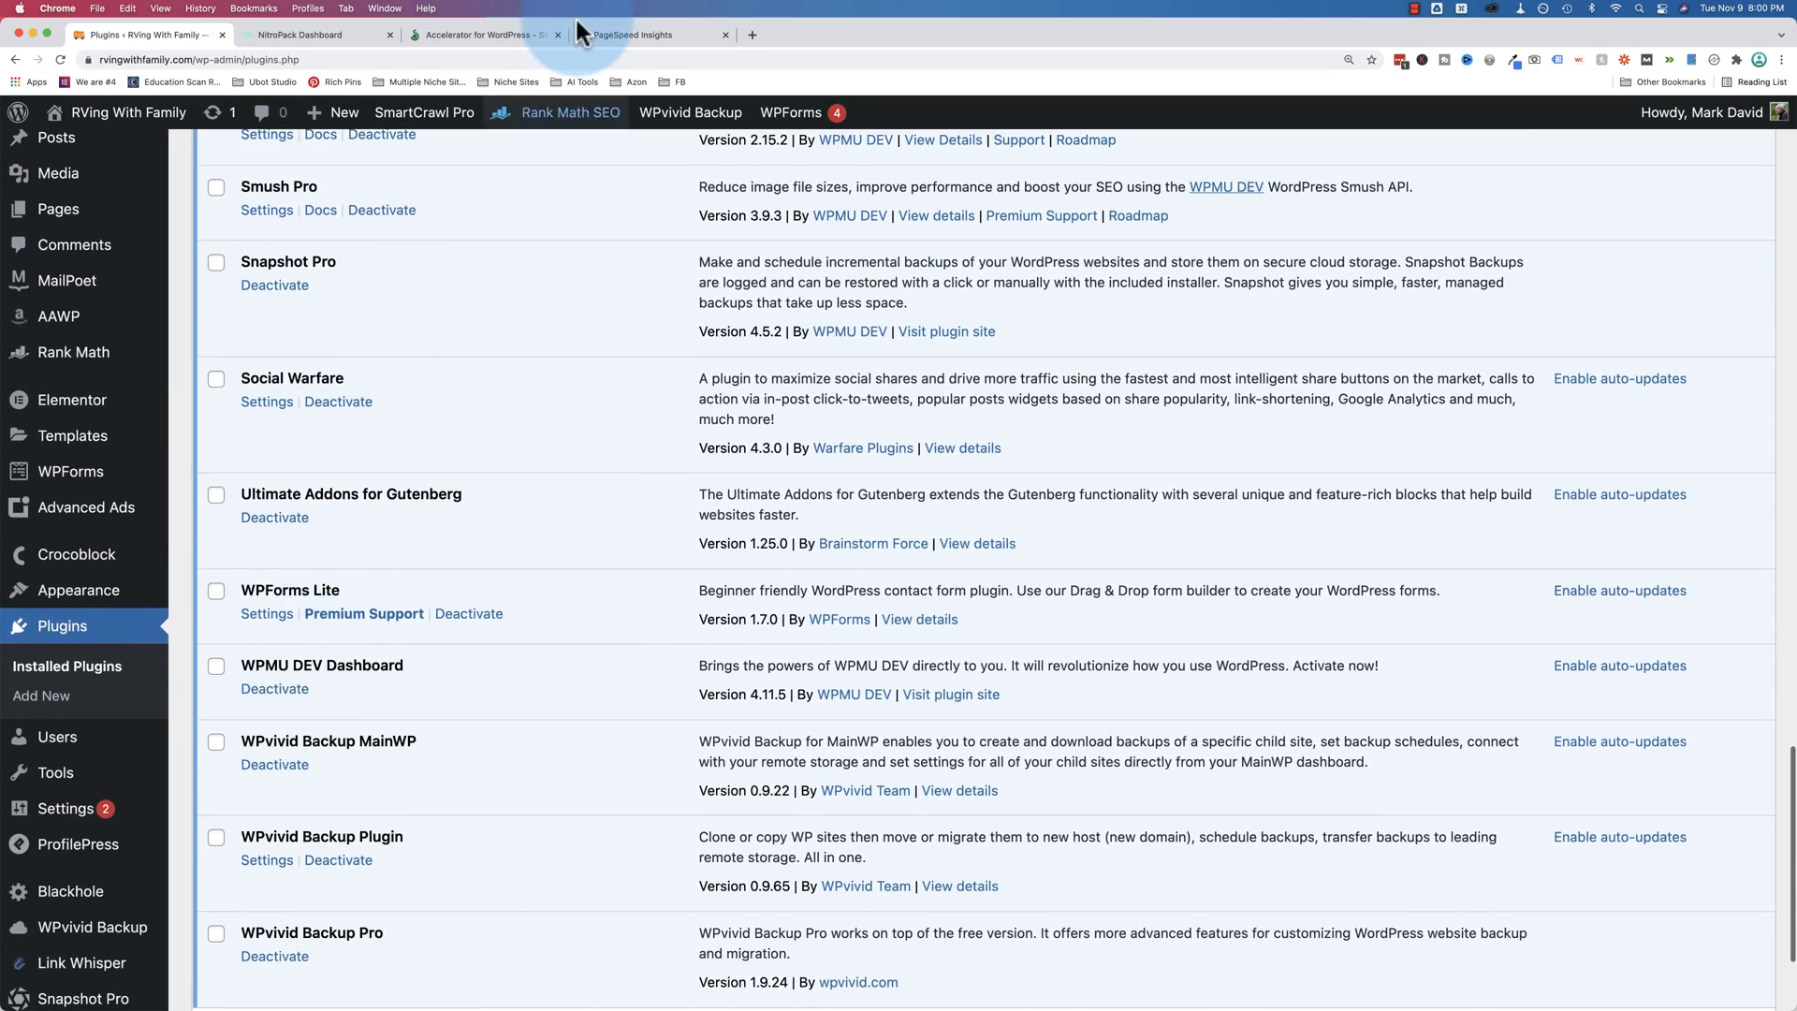
Activate NitroPack in the WordPress plugins list, then return to the Seraphinite pricing page
{"action": "left_click", "coordinate": [630, 33]}
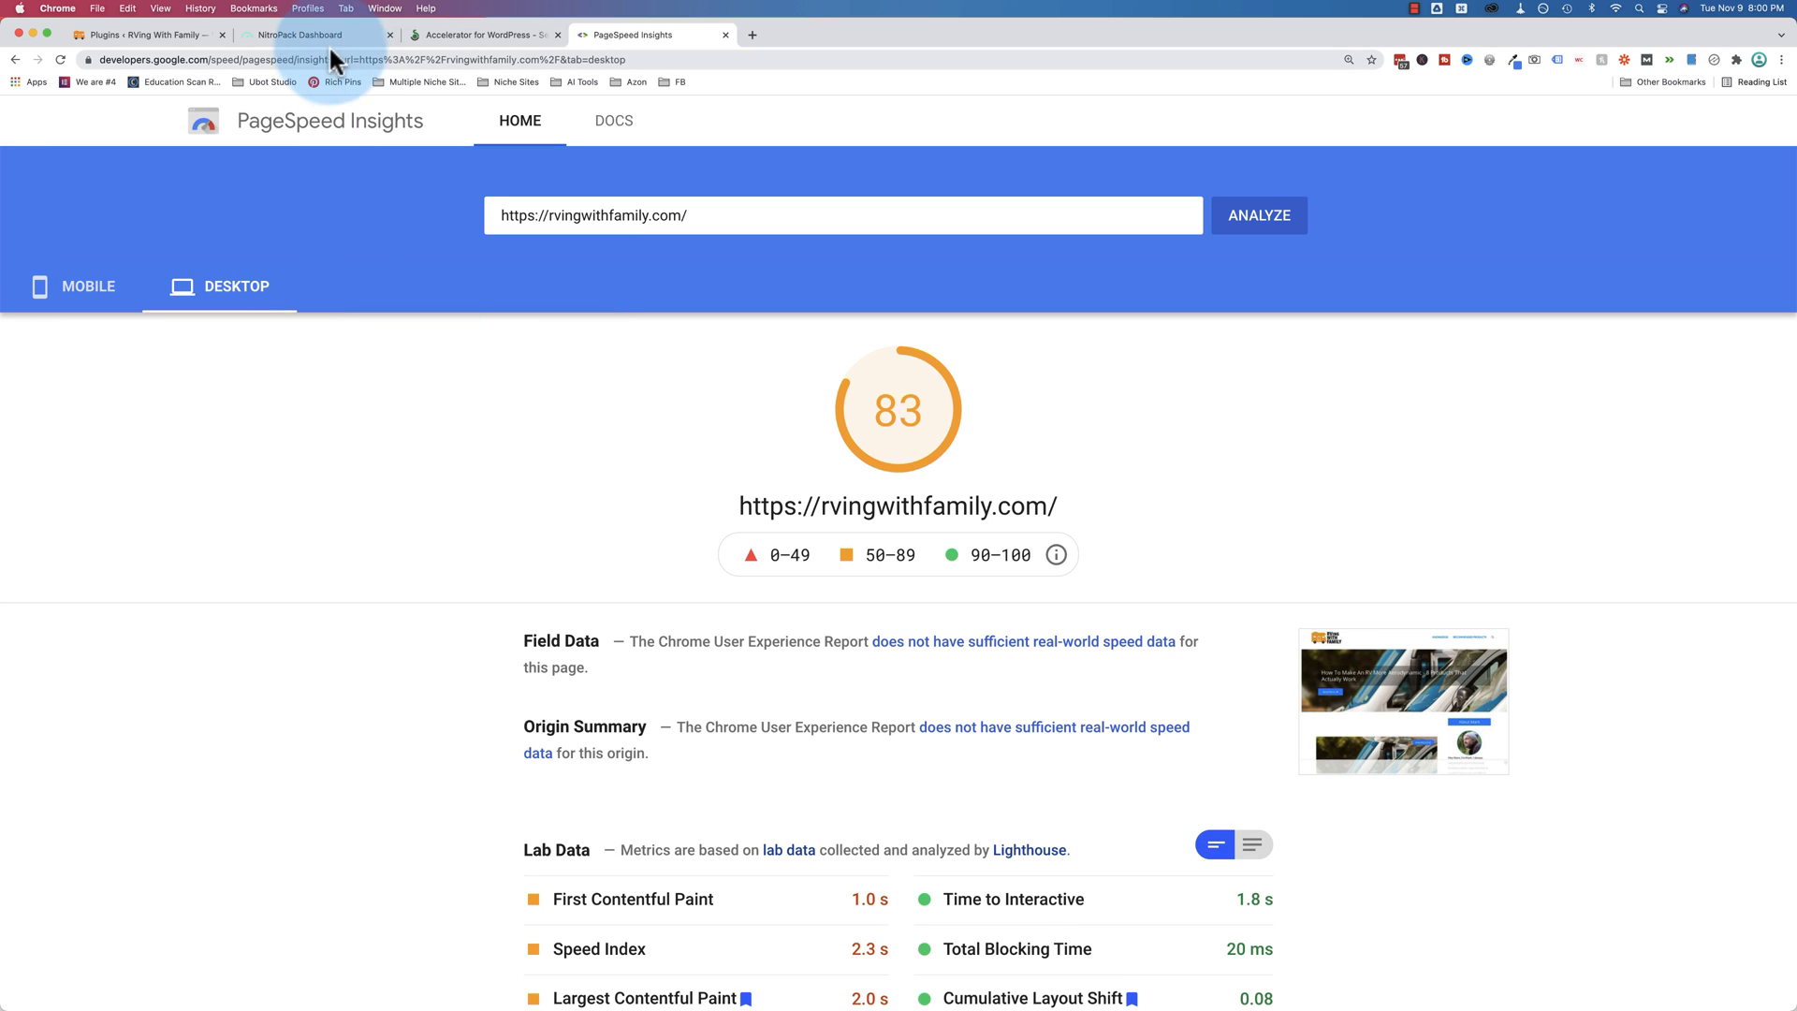
{"action": "left_click", "coordinate": [146, 33]}
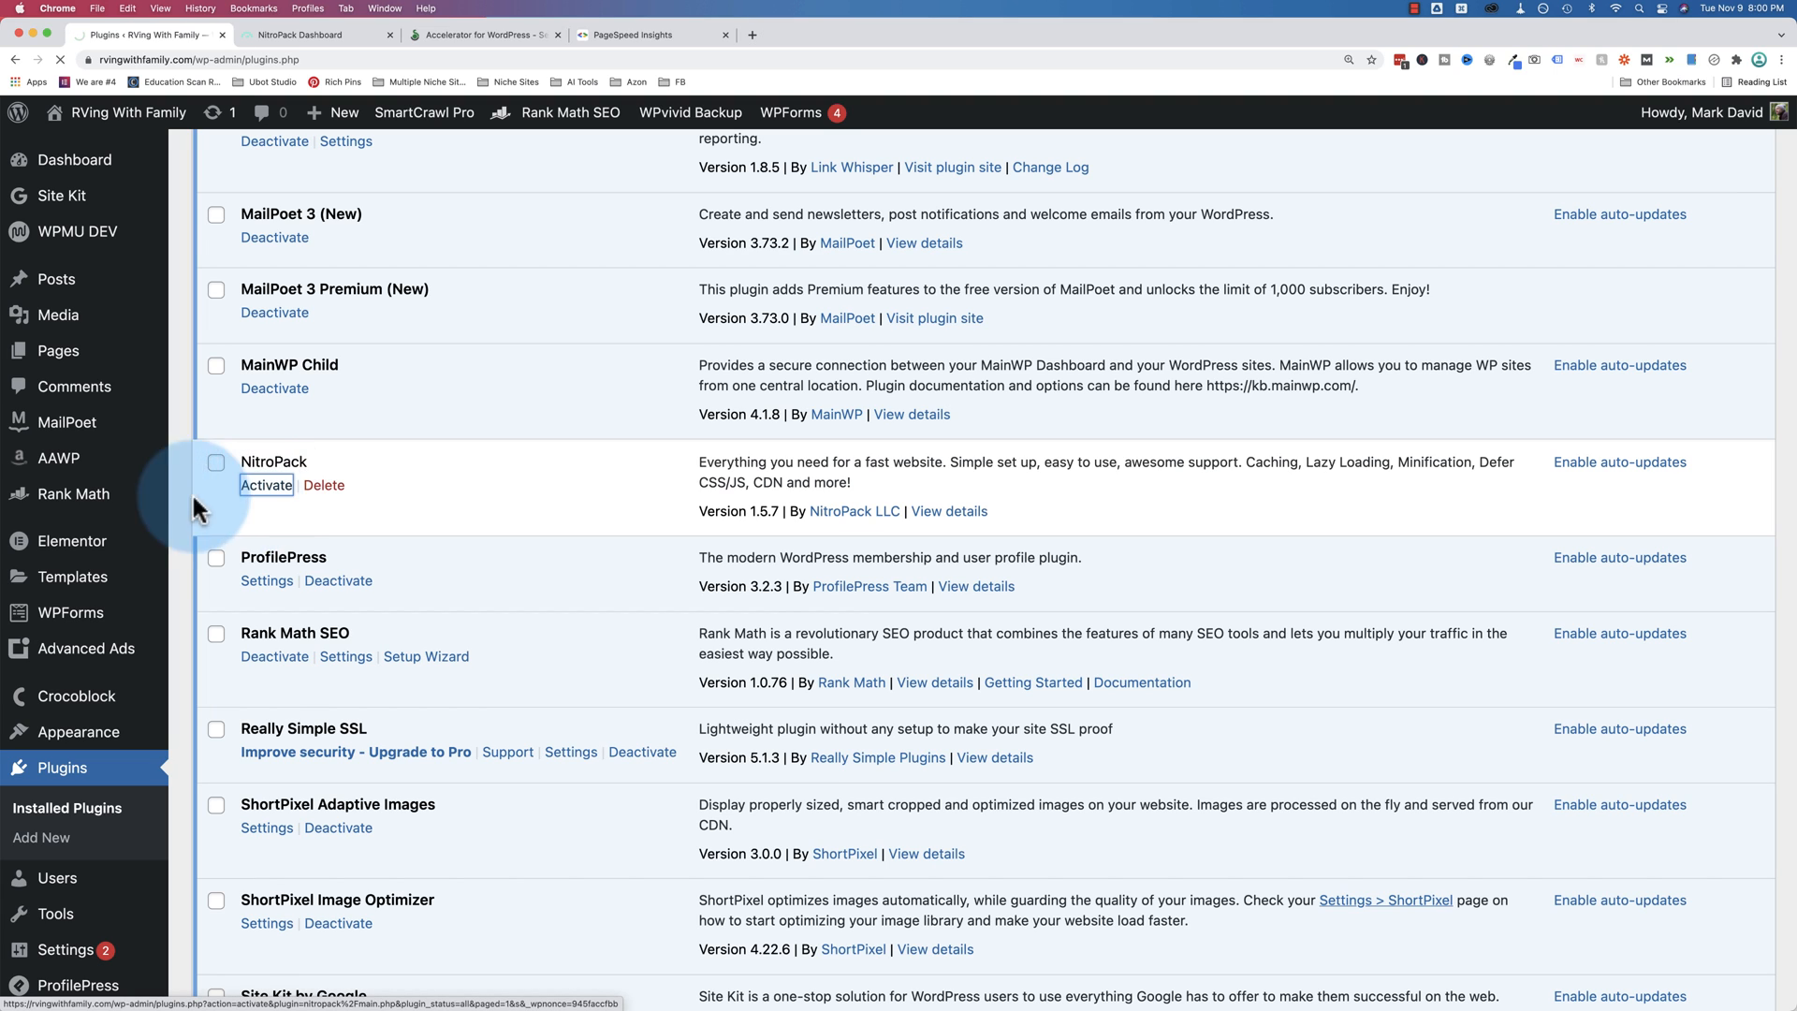
{"action": "mouse_move", "coordinate": [404, 494]}
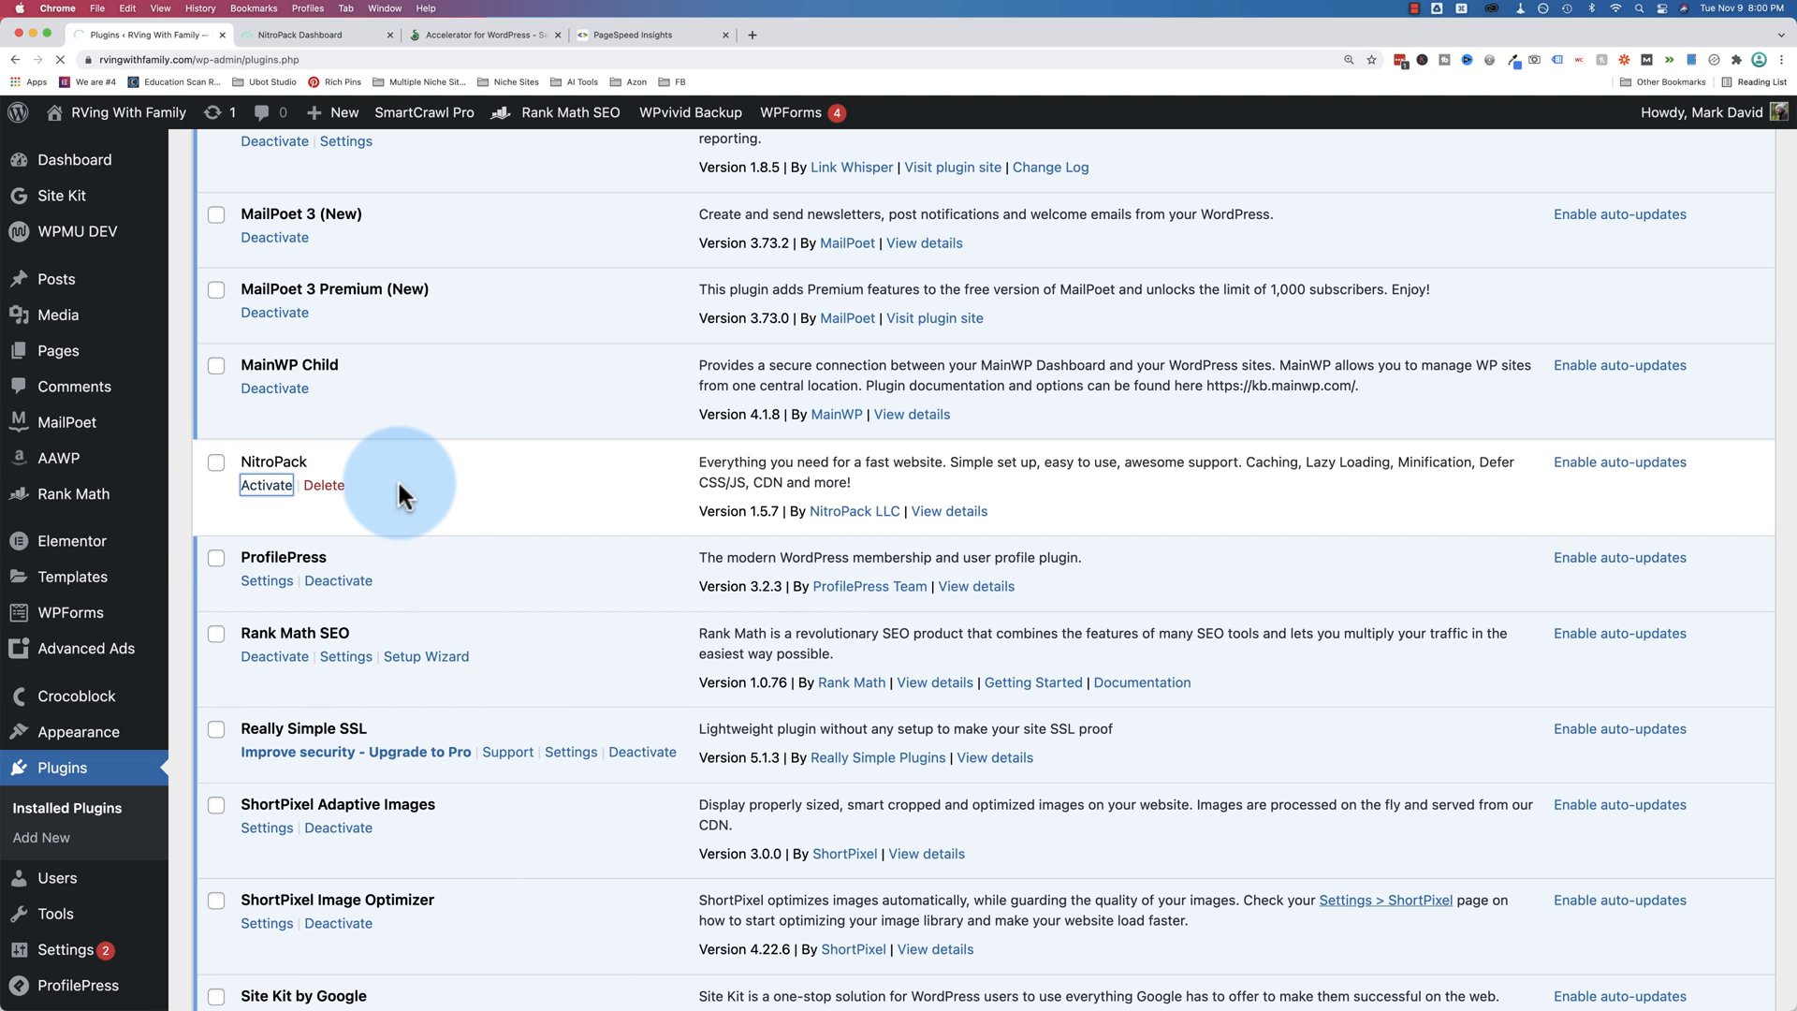
{"action": "left_click", "coordinate": [266, 484]}
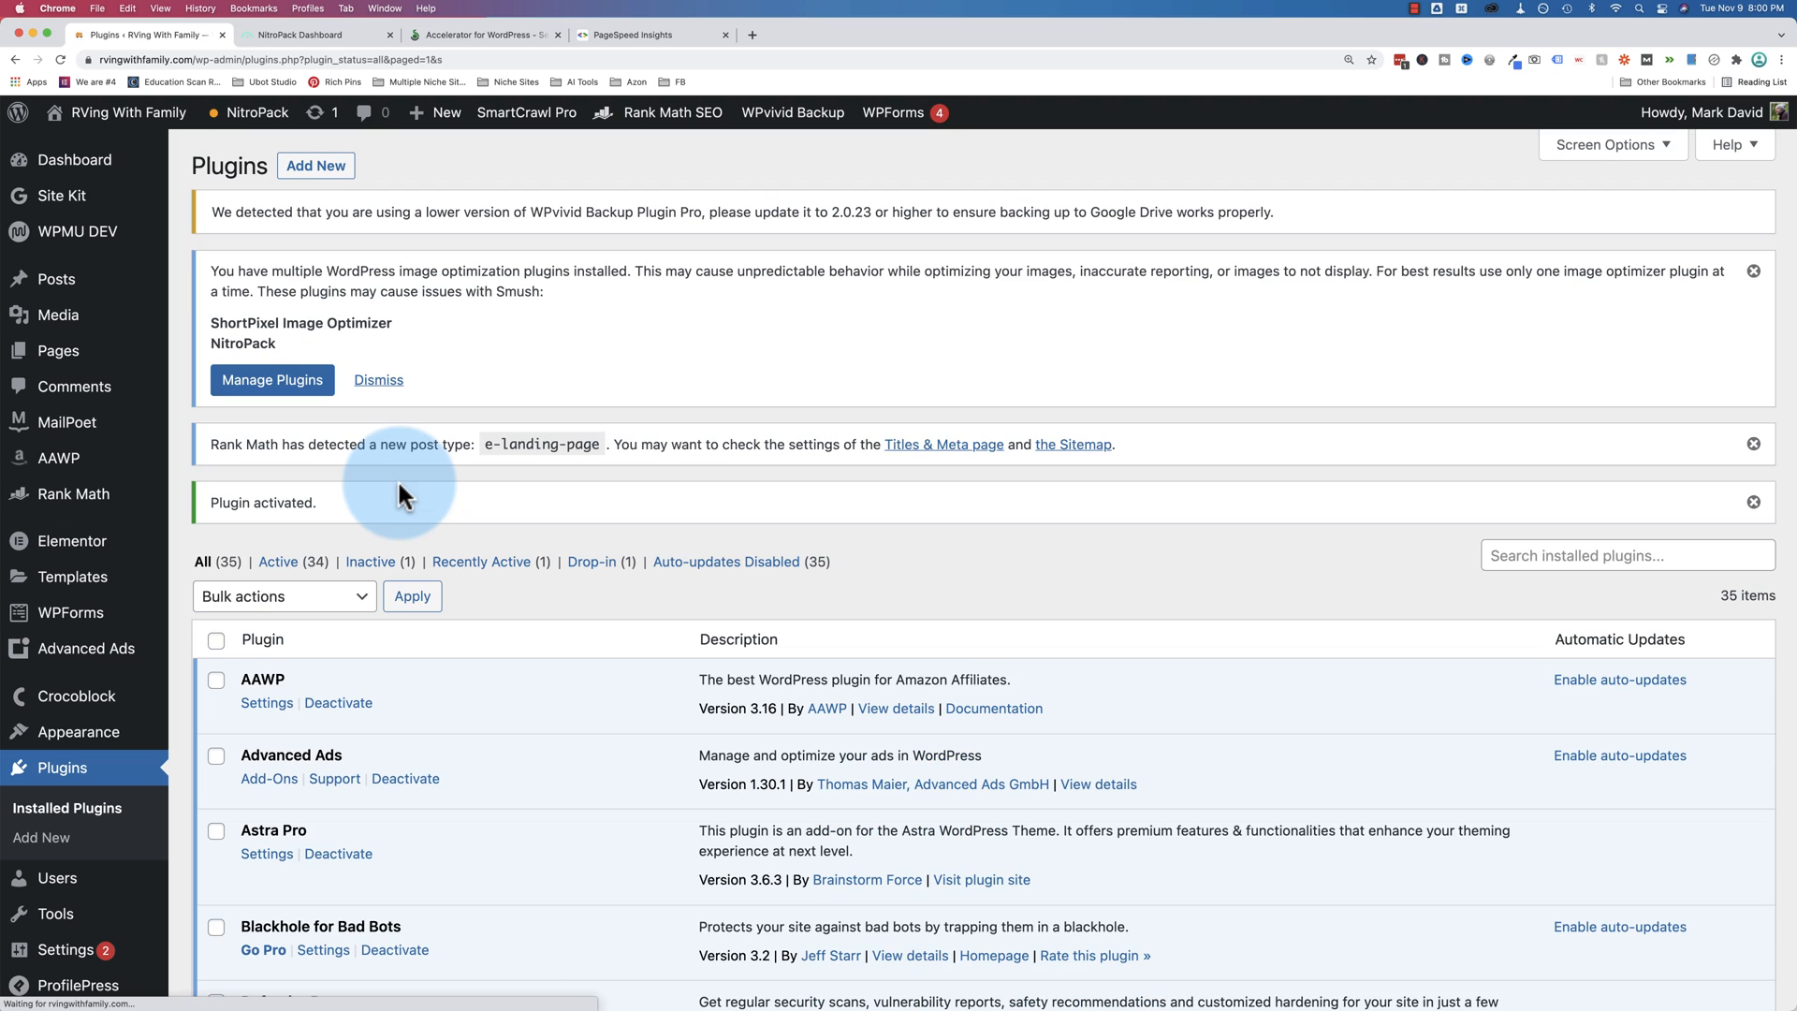
{"action": "left_click", "coordinate": [481, 34]}
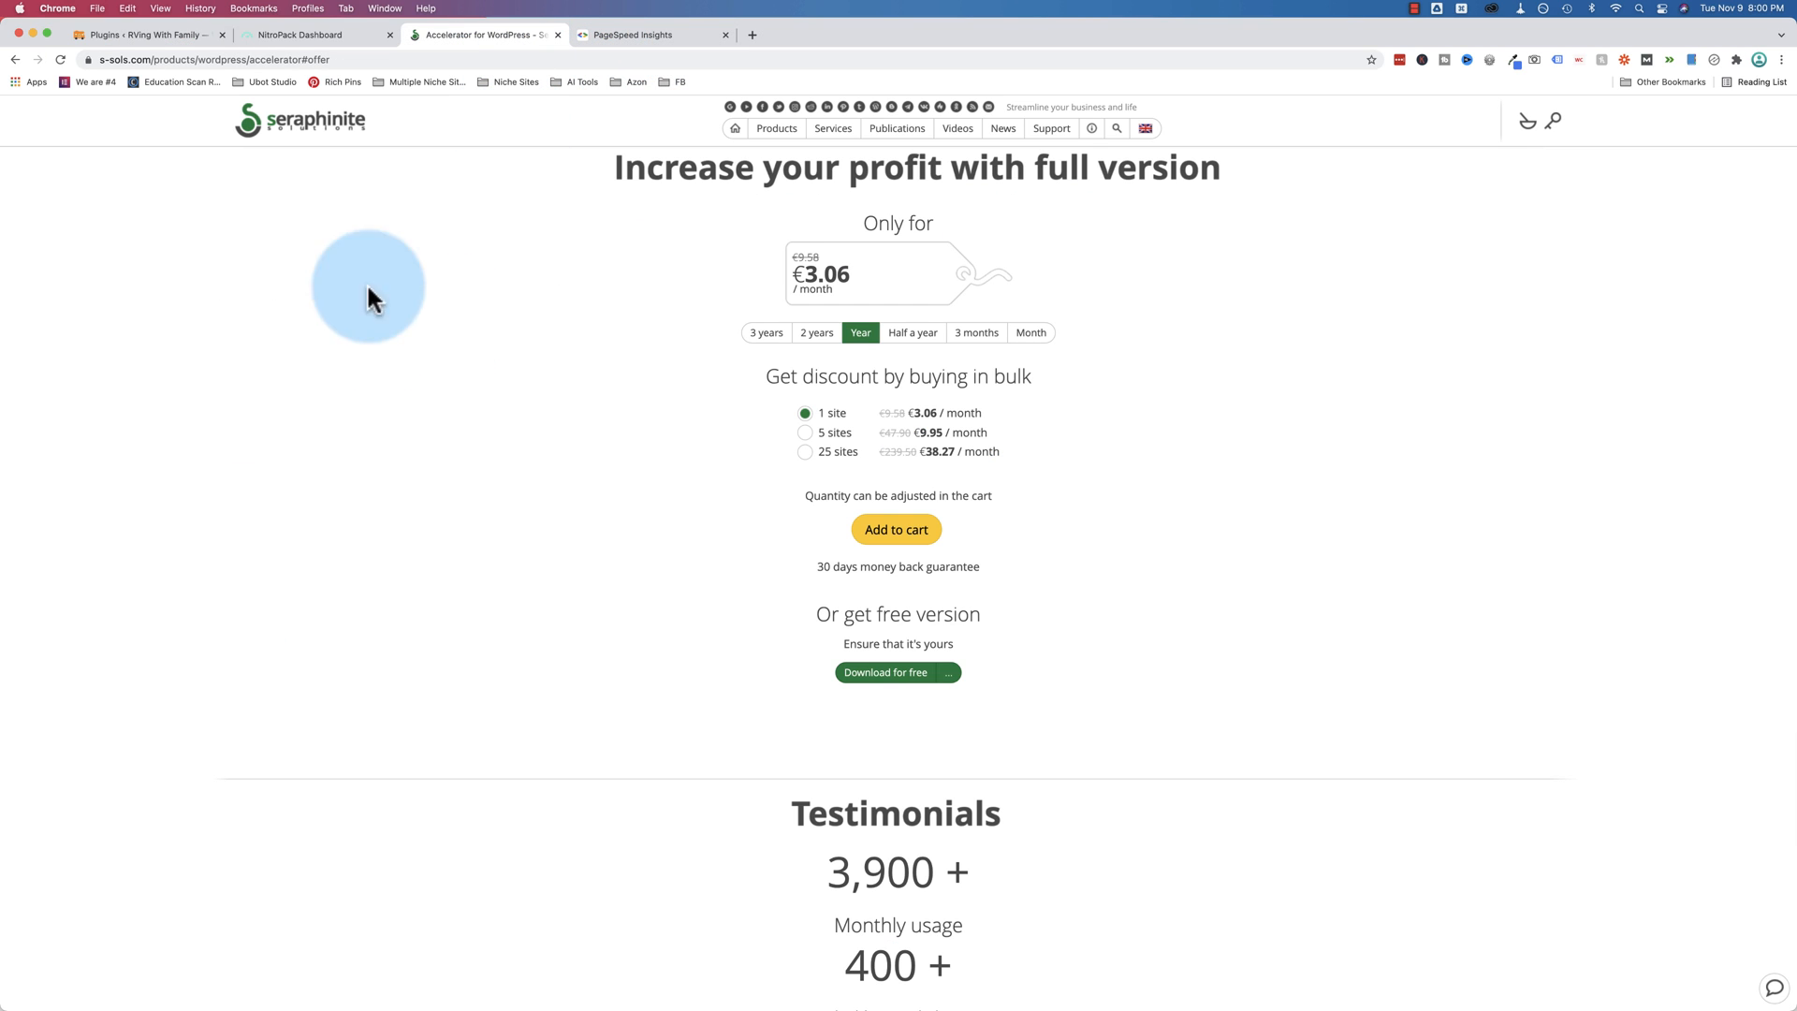
{"action": "mouse_move", "coordinate": [531, 348]}
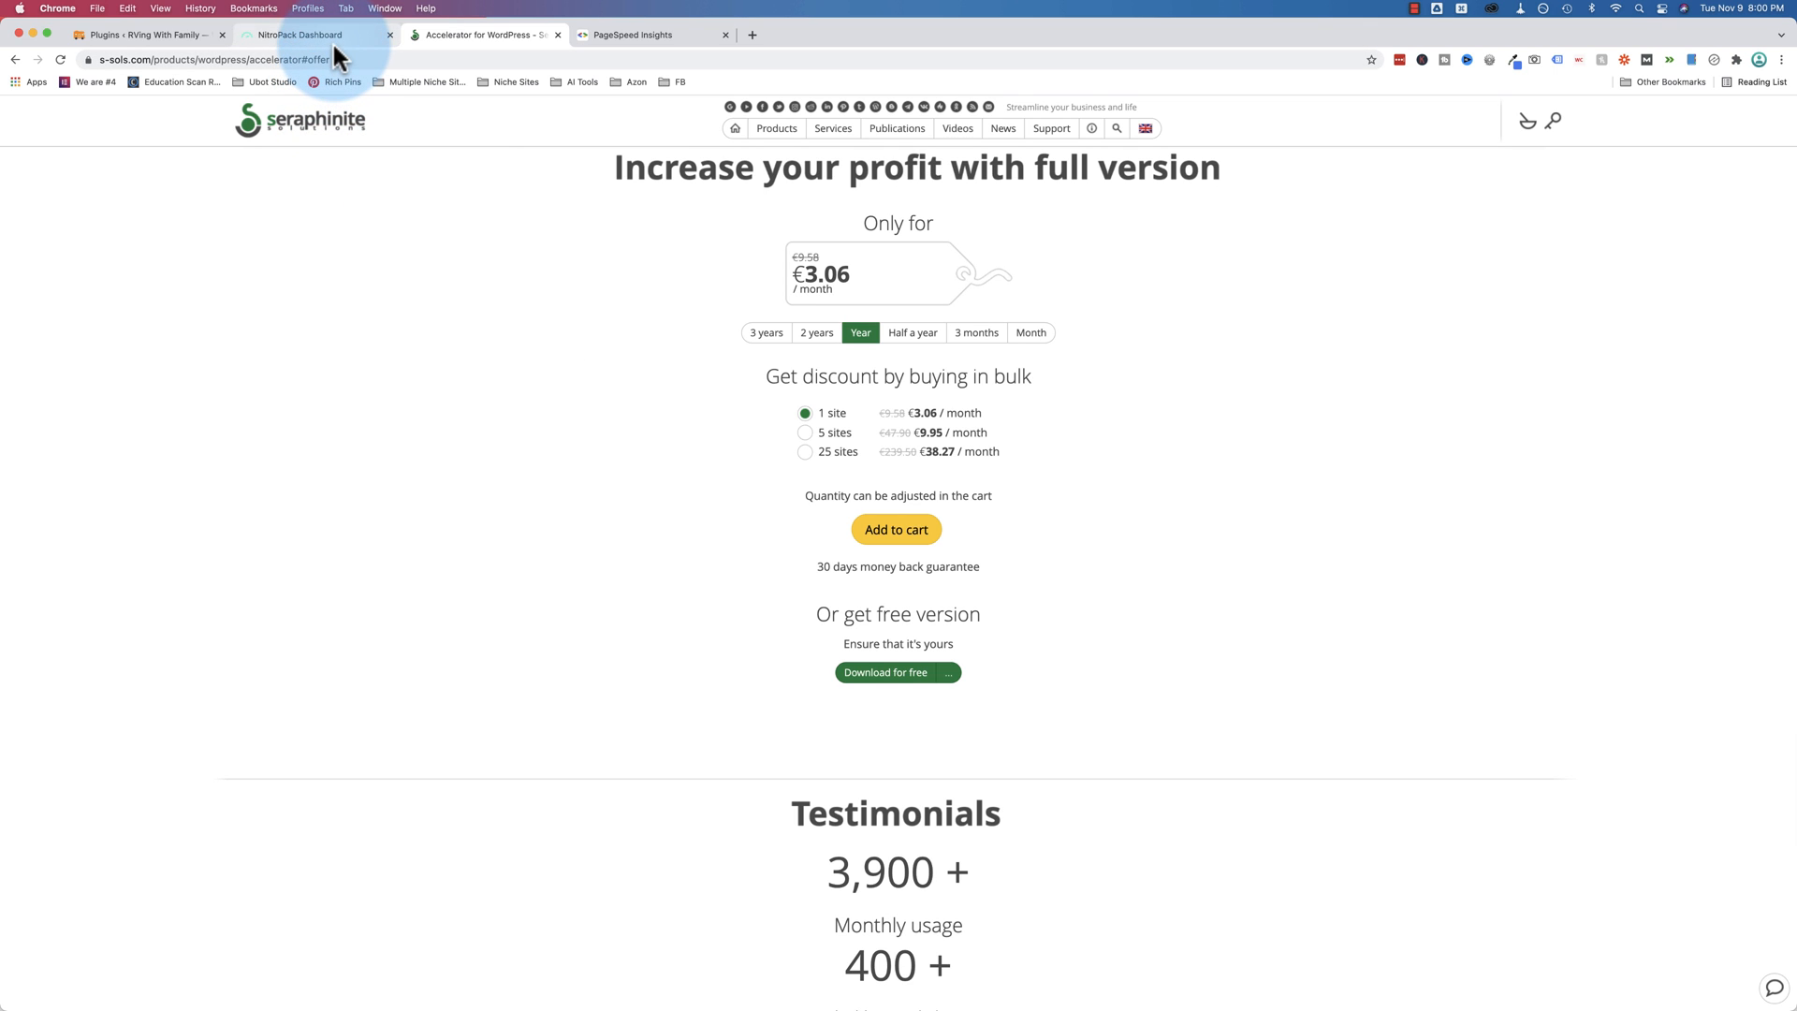
Start a fresh PageSpeed Insights tab and go to NitroPack's optimized pages from its dashboard
{"action": "left_click", "coordinate": [651, 34]}
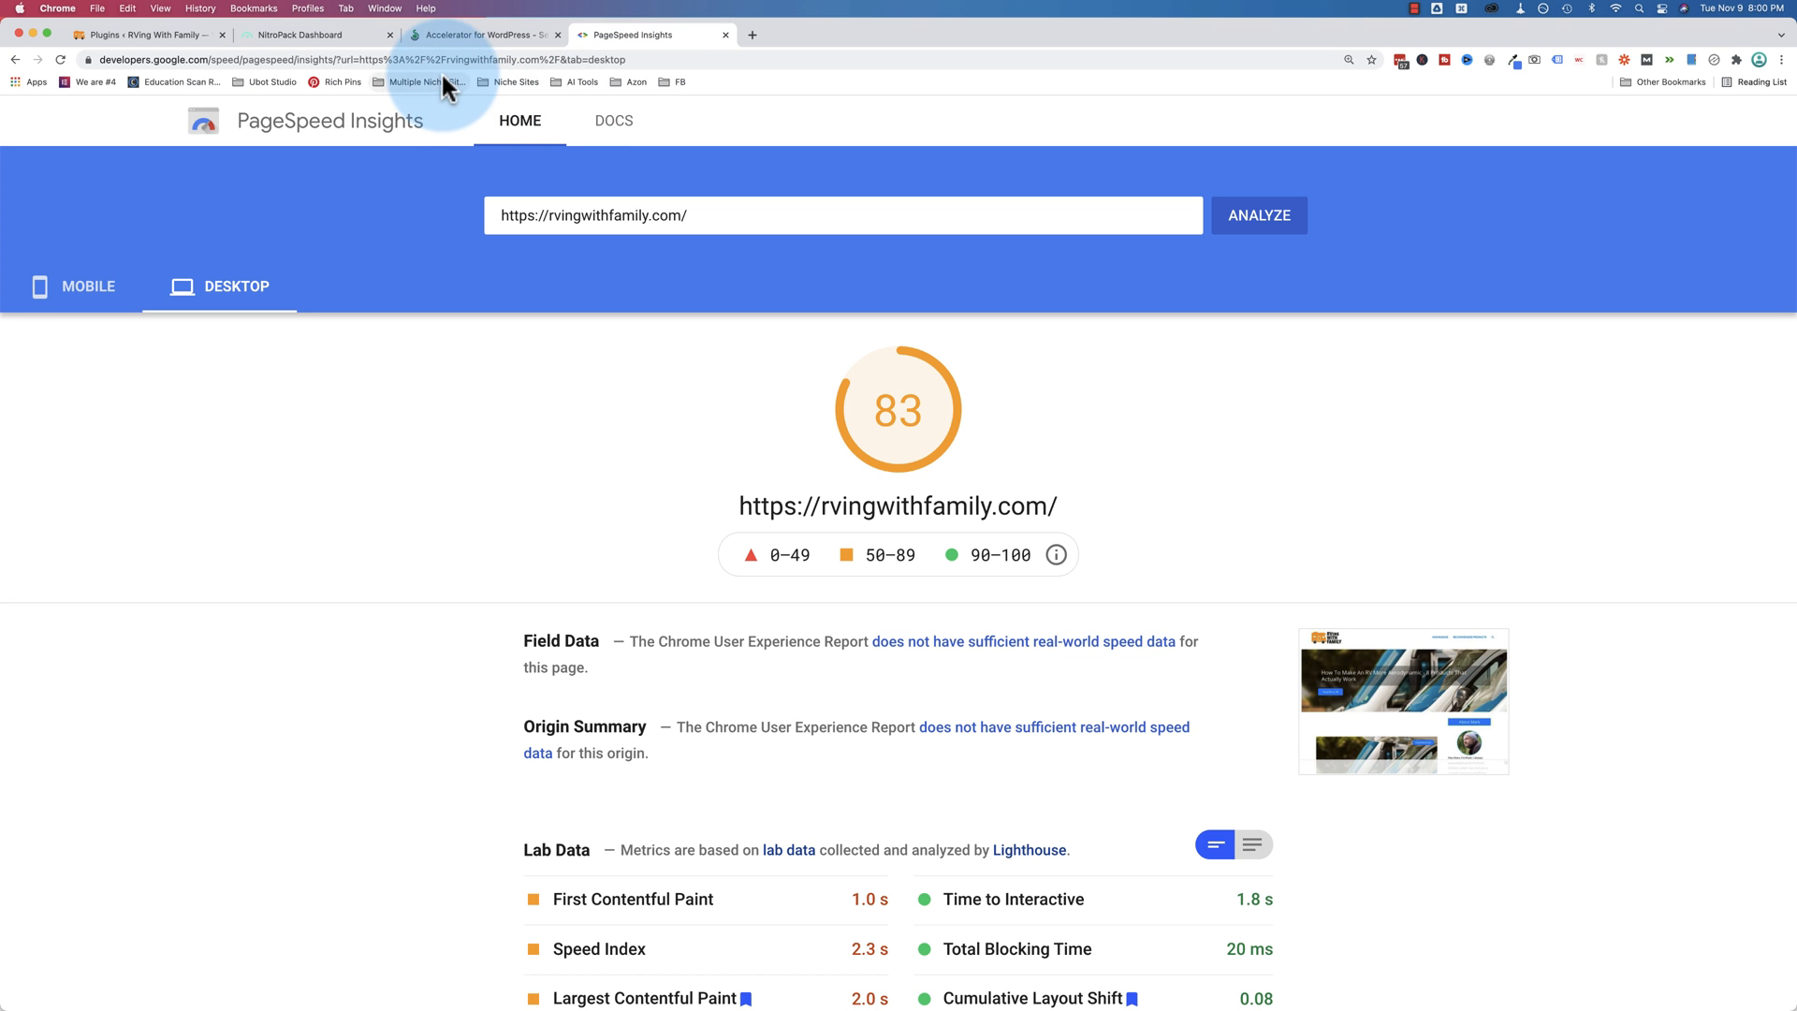
{"action": "left_click", "coordinate": [919, 34]}
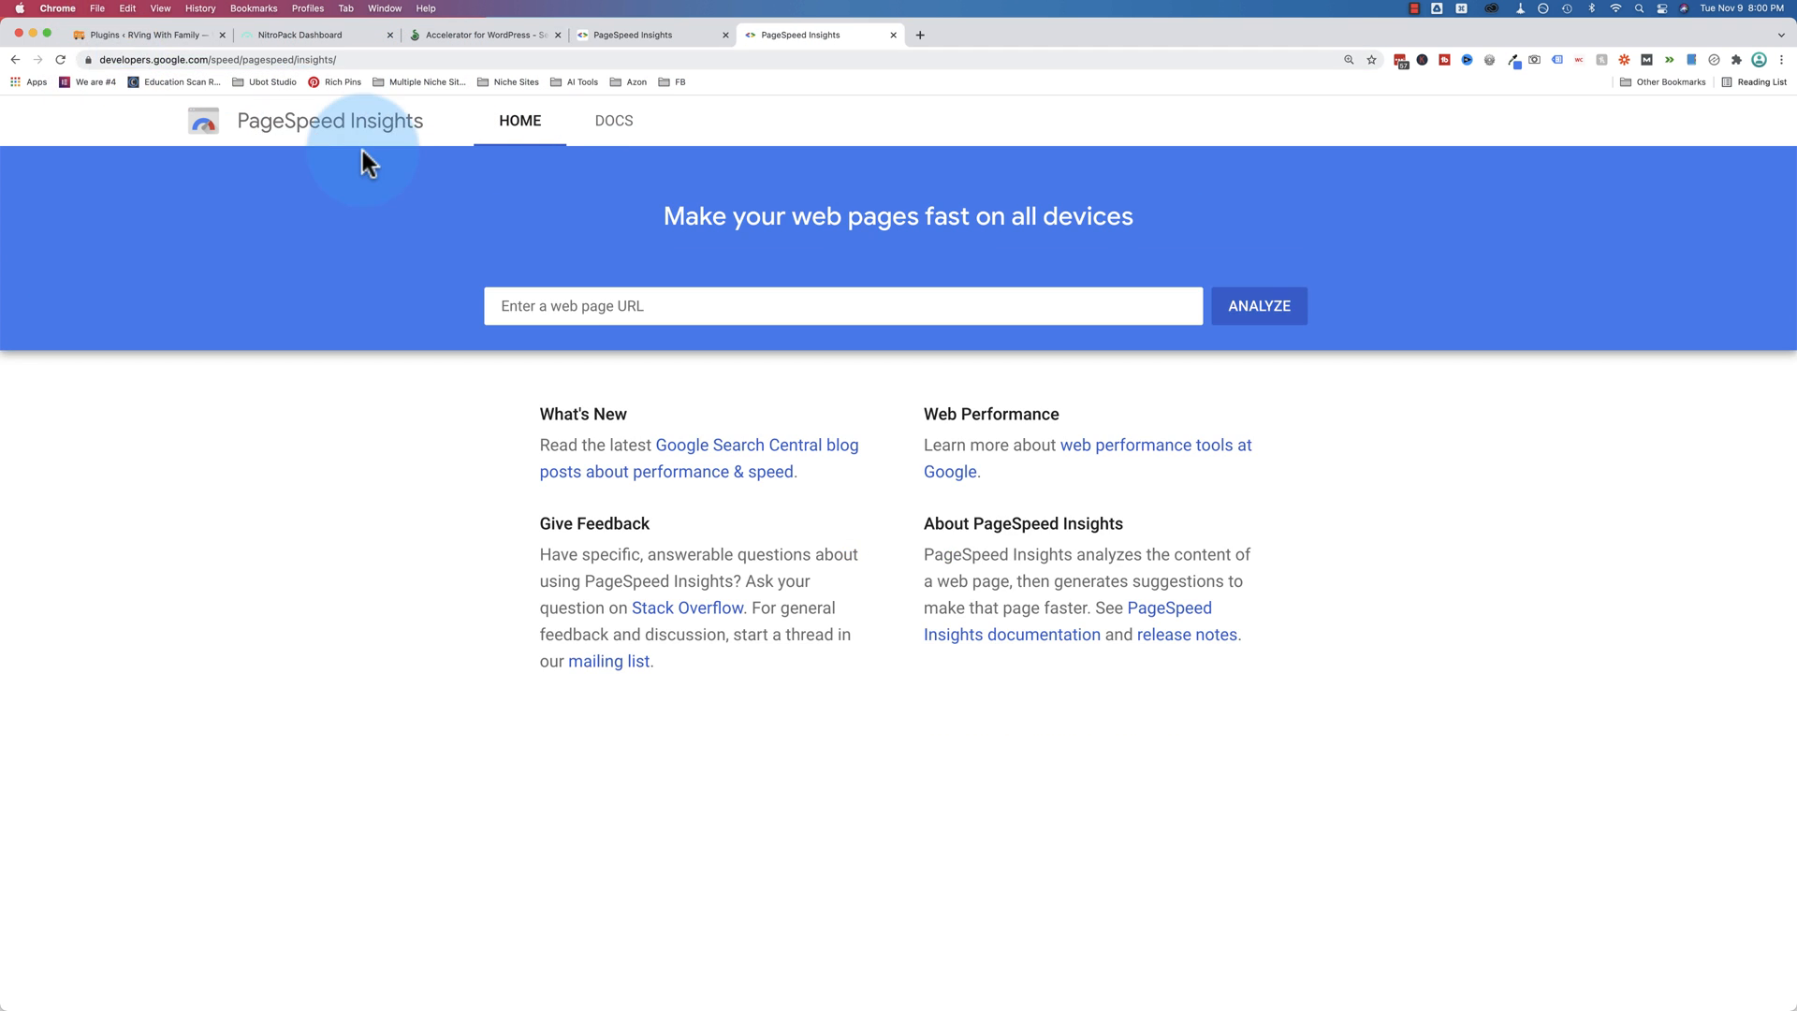
{"action": "left_click", "coordinate": [316, 33]}
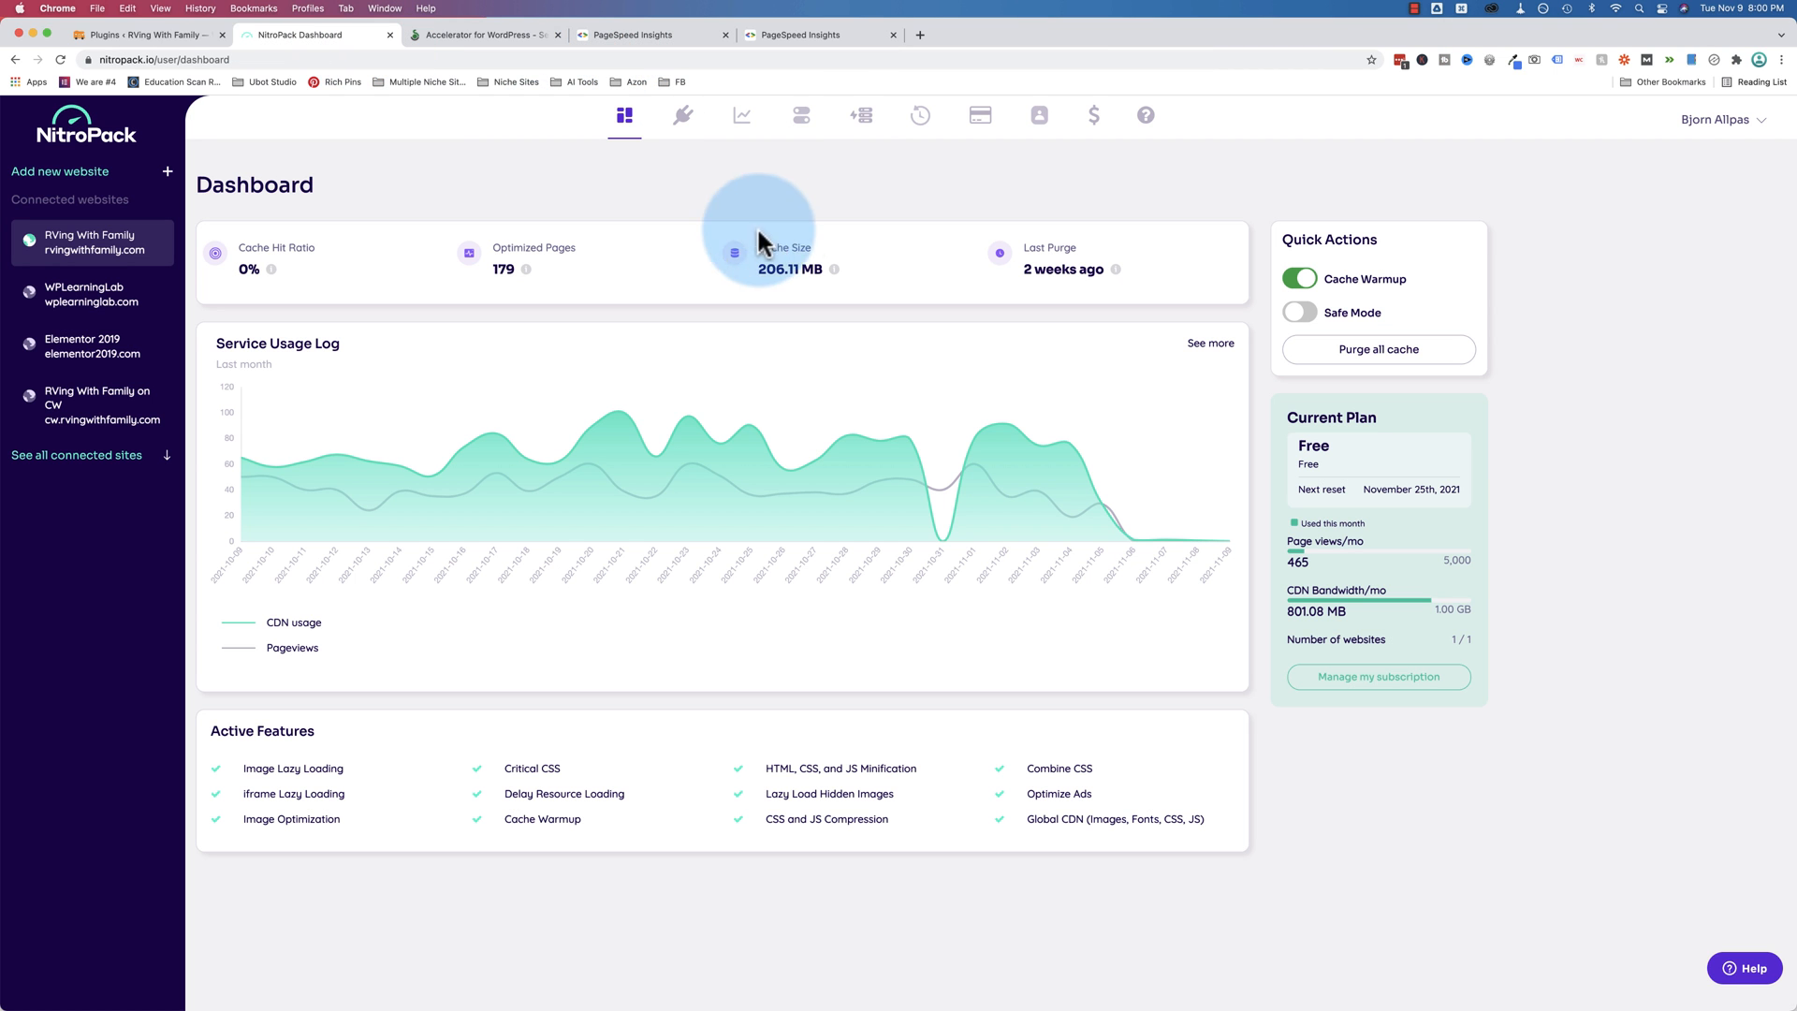
{"action": "left_click", "coordinate": [741, 114]}
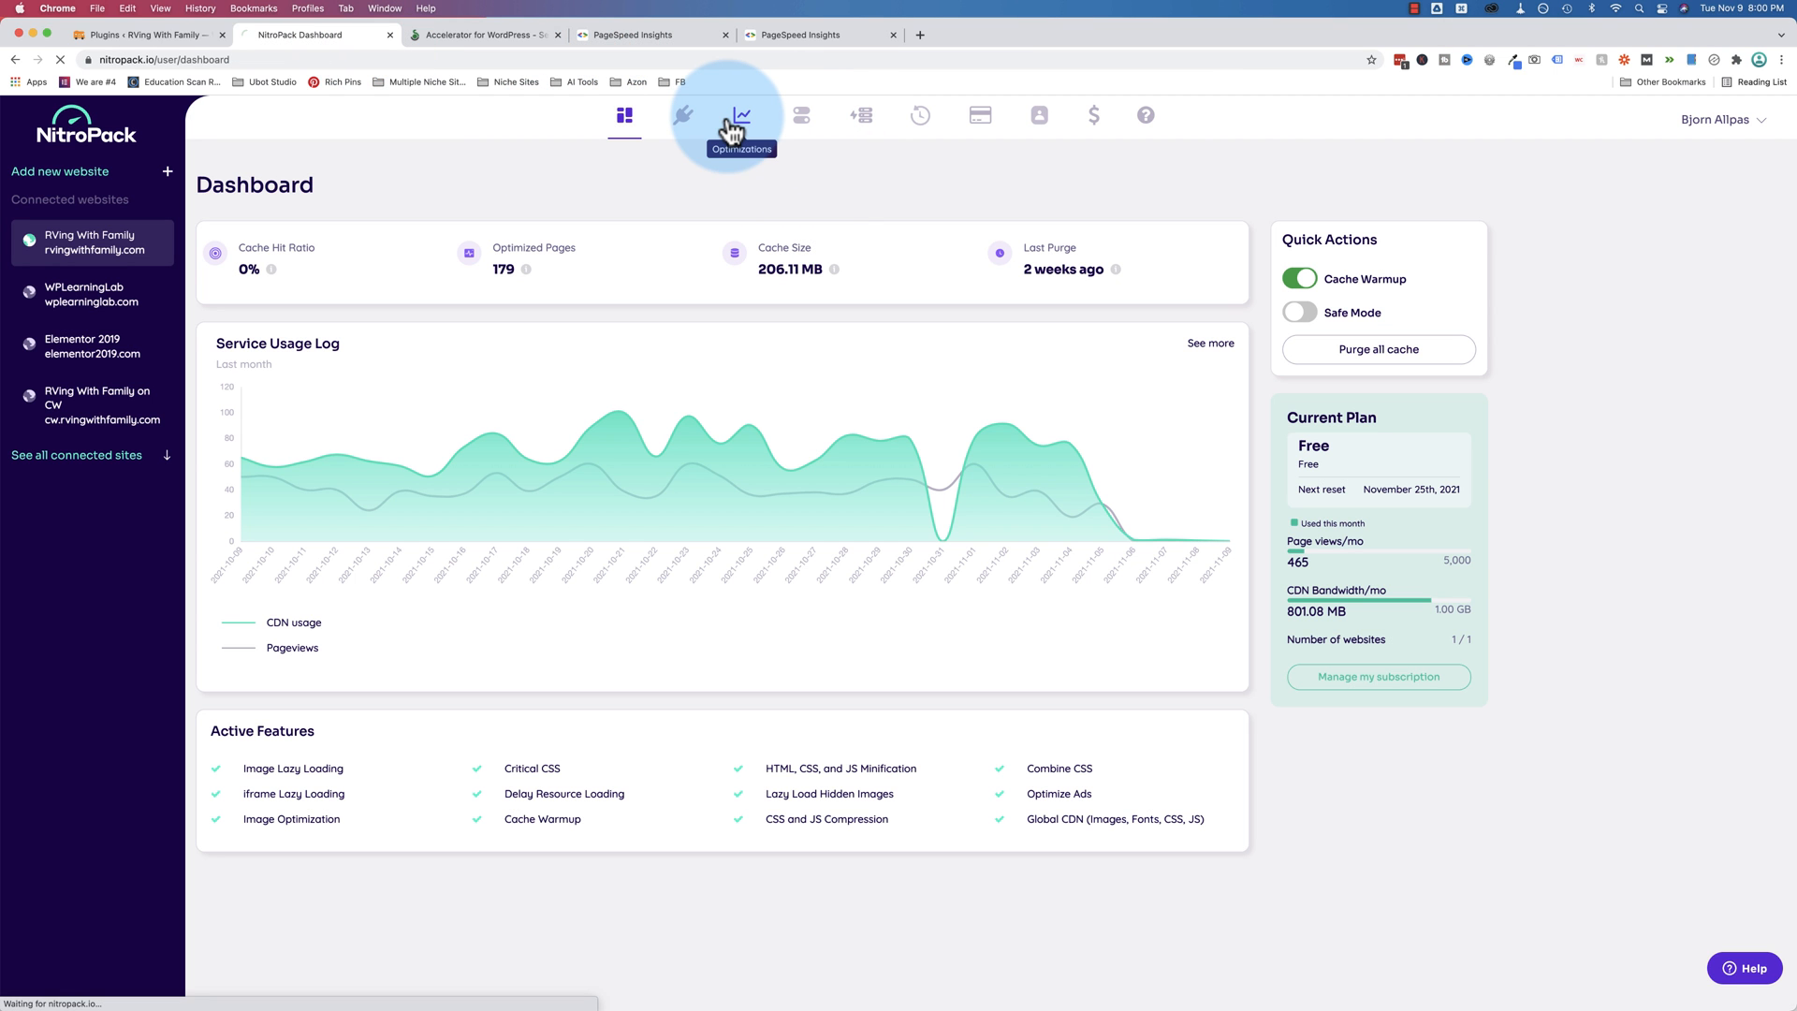
{"action": "left_click", "coordinate": [742, 114]}
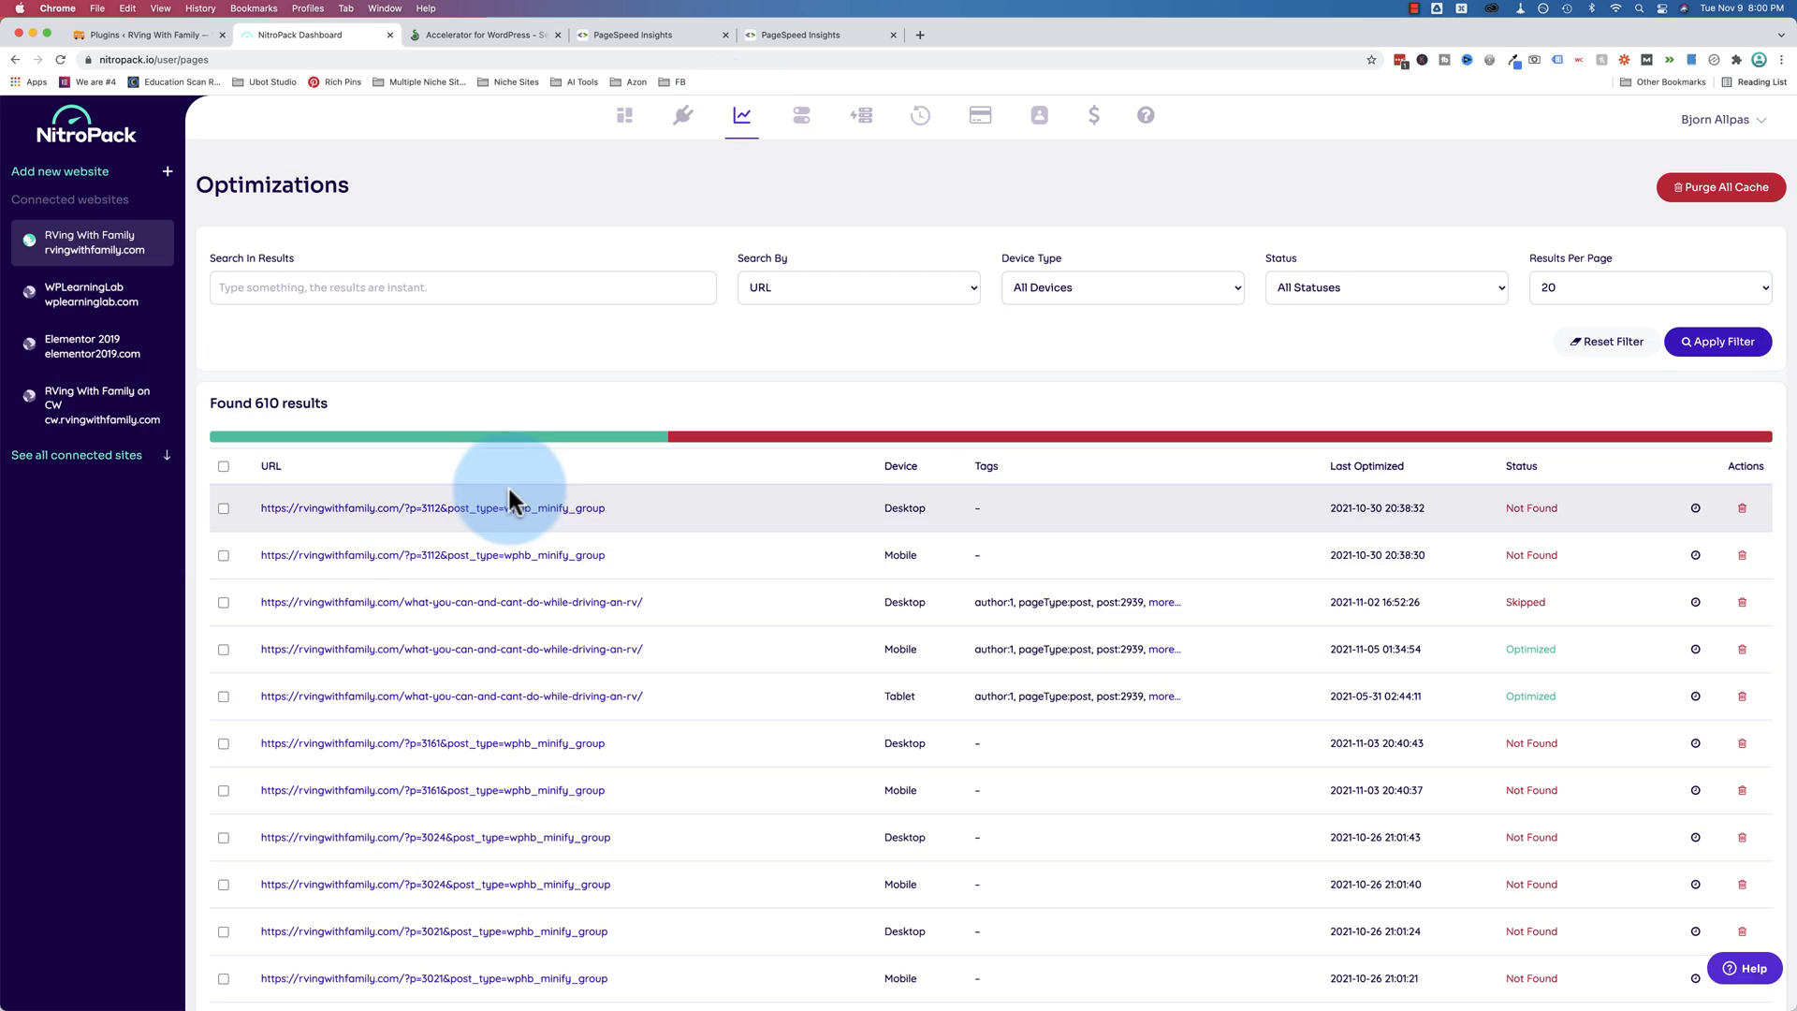
{"action": "scroll", "scroll_direction": "down", "scroll_amount": 3}
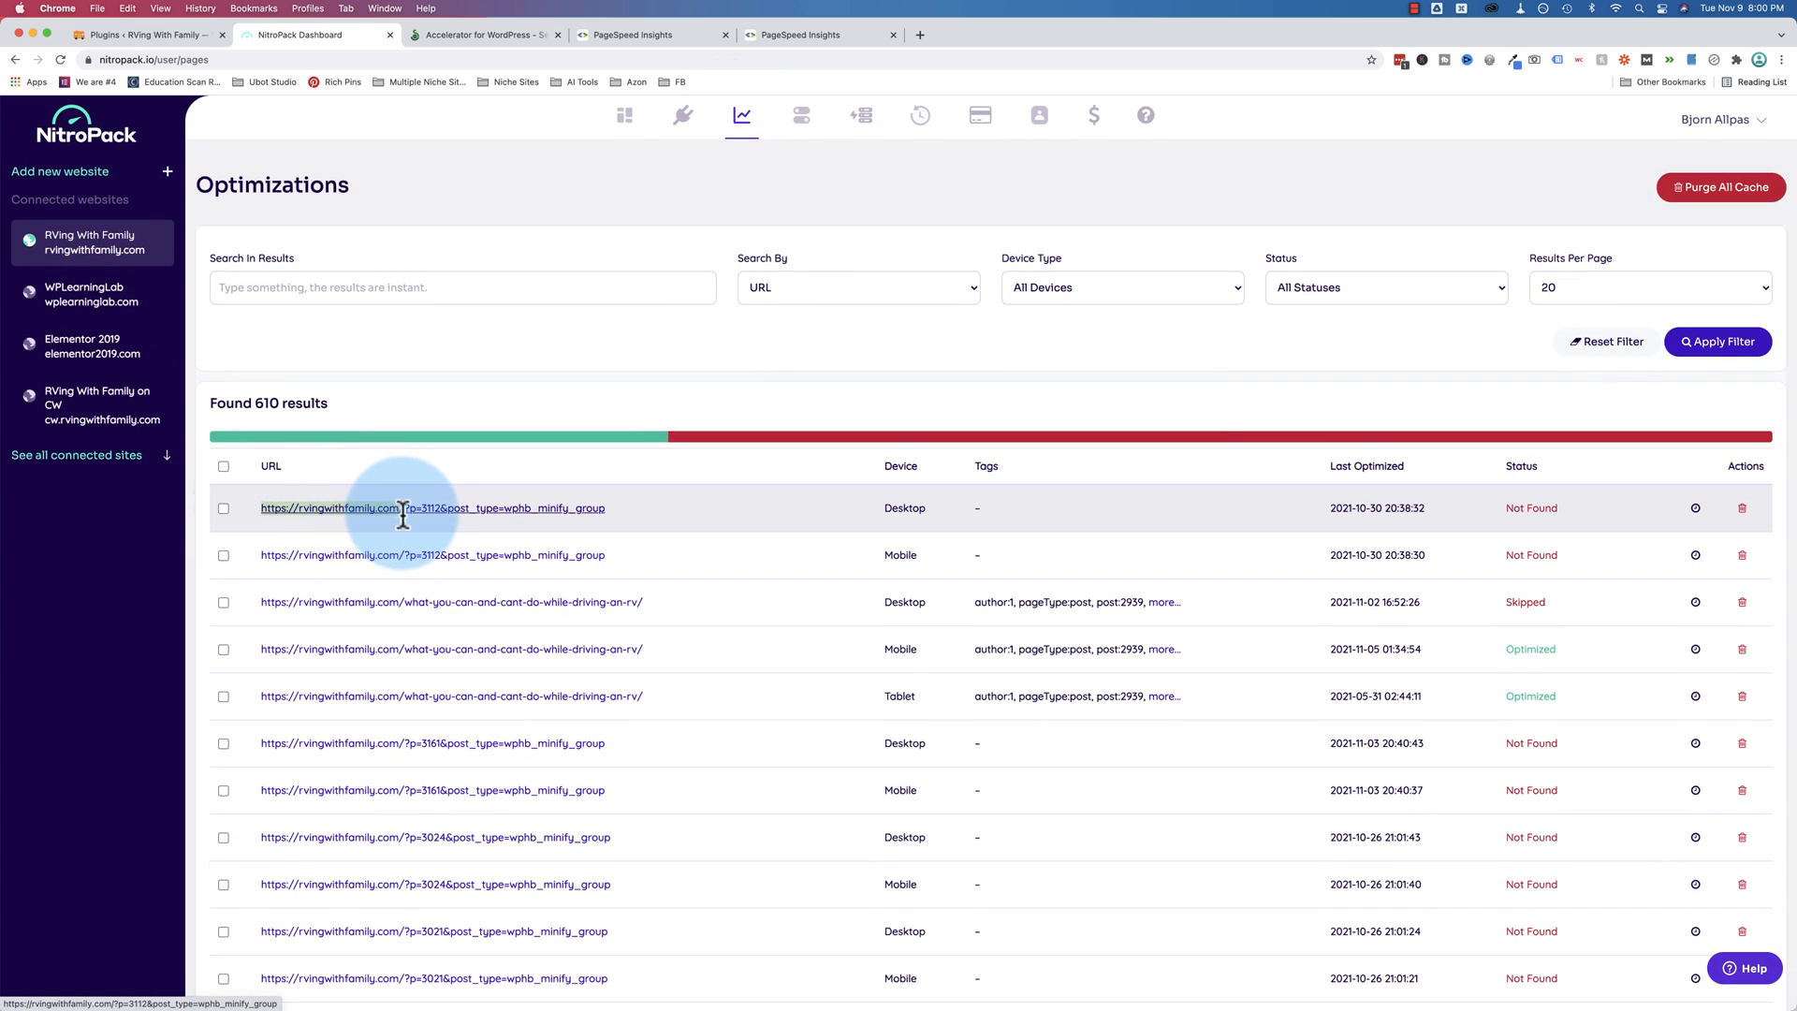
{"action": "type", "text": "https://rvingwithfamily.com/"}
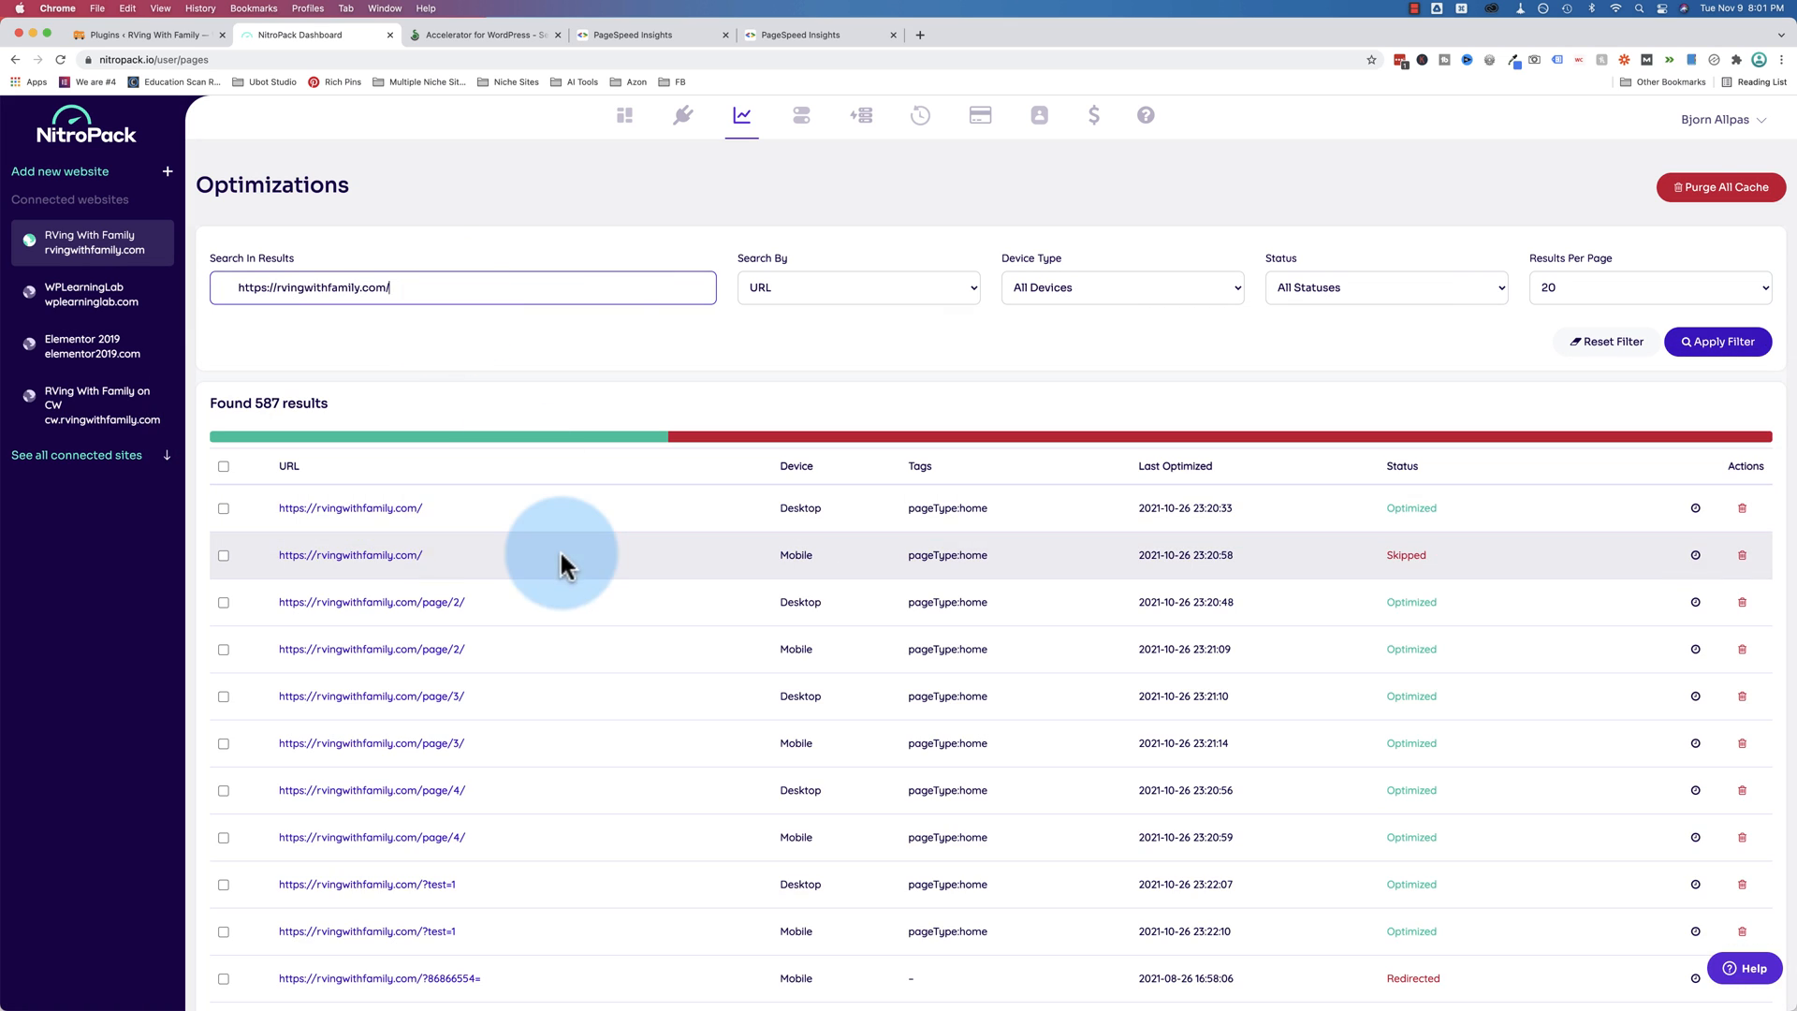
{"action": "mouse_move", "coordinate": [1376, 565]}
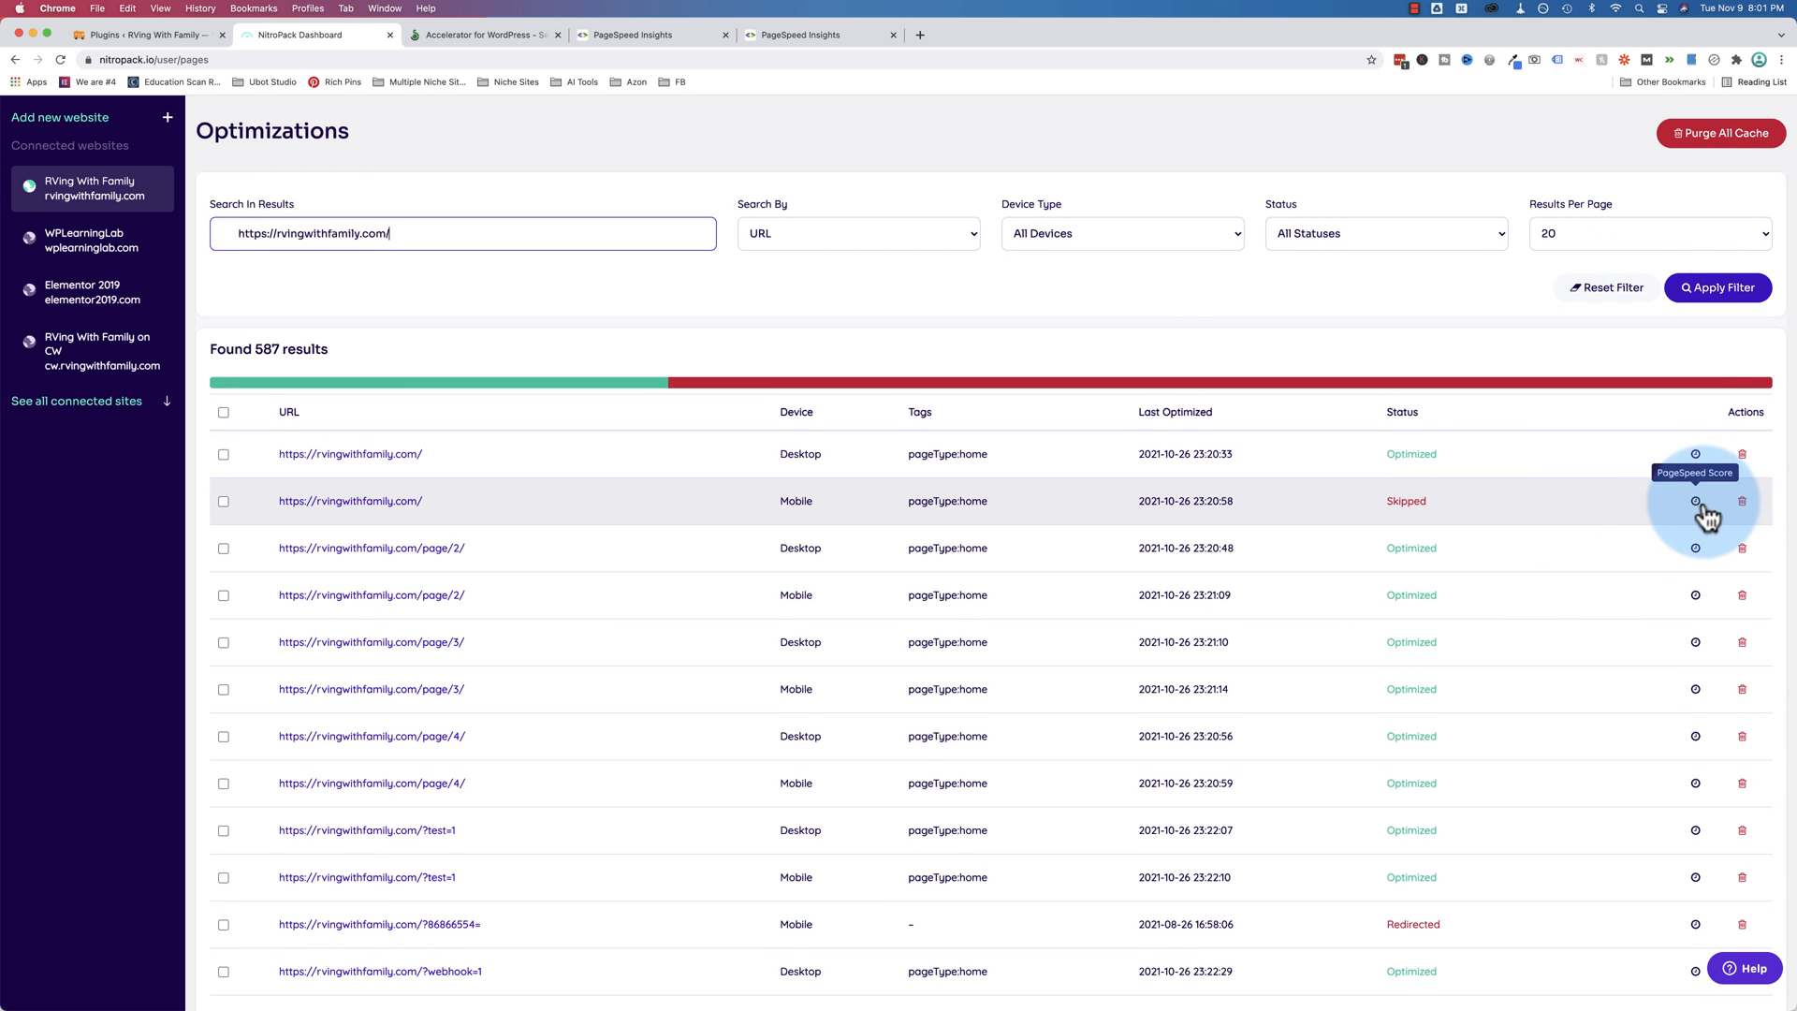
{"action": "left_click", "coordinate": [1718, 133]}
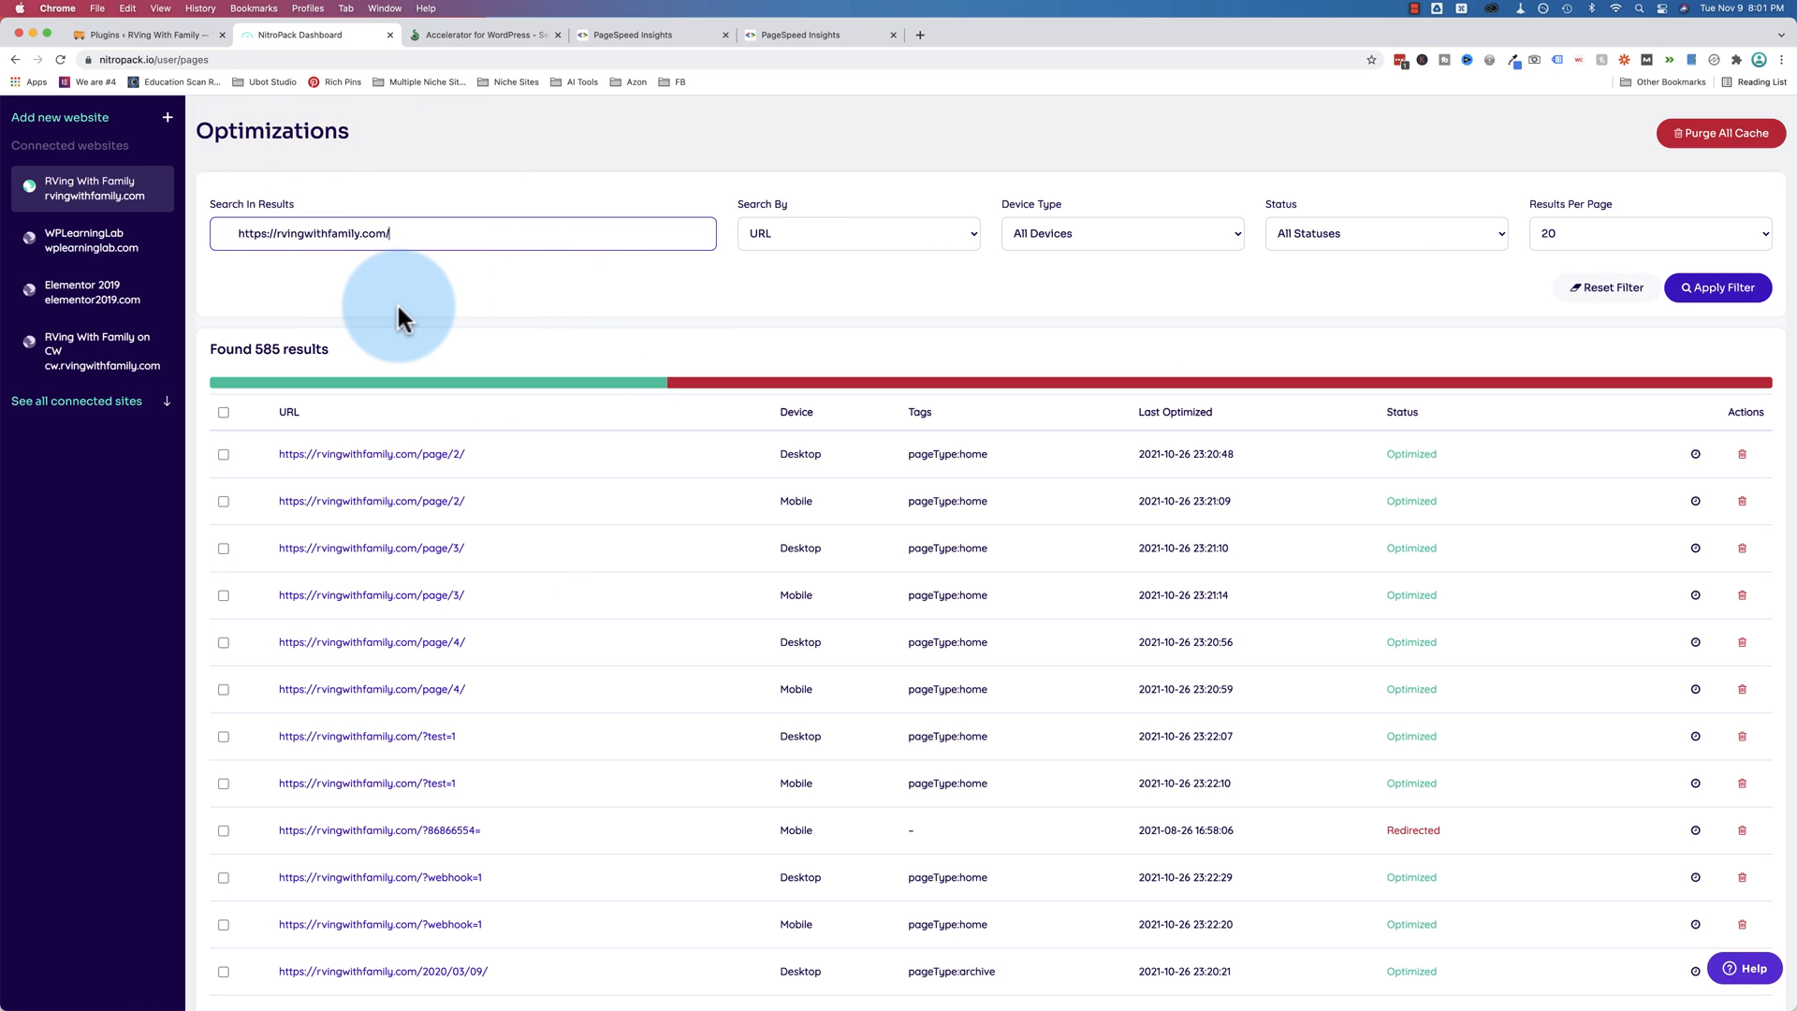
{"action": "mouse_move", "coordinate": [262, 114]}
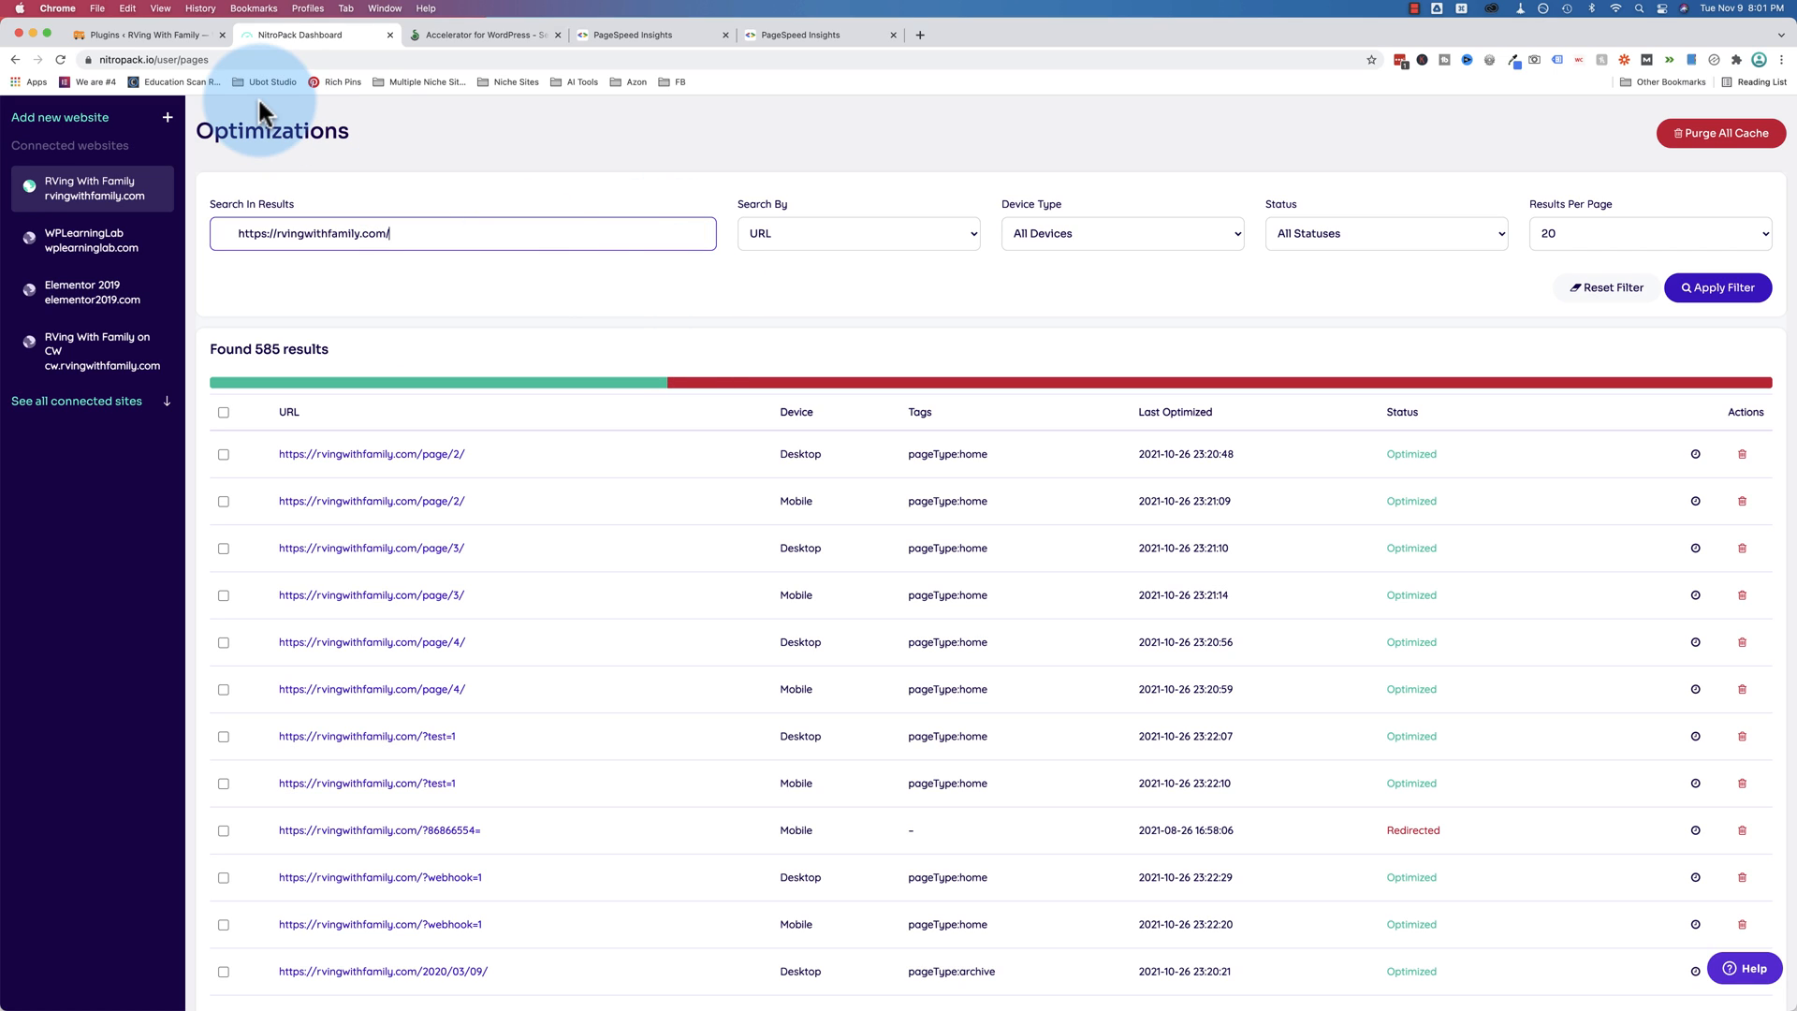
{"action": "mouse_move", "coordinate": [565, 142]}
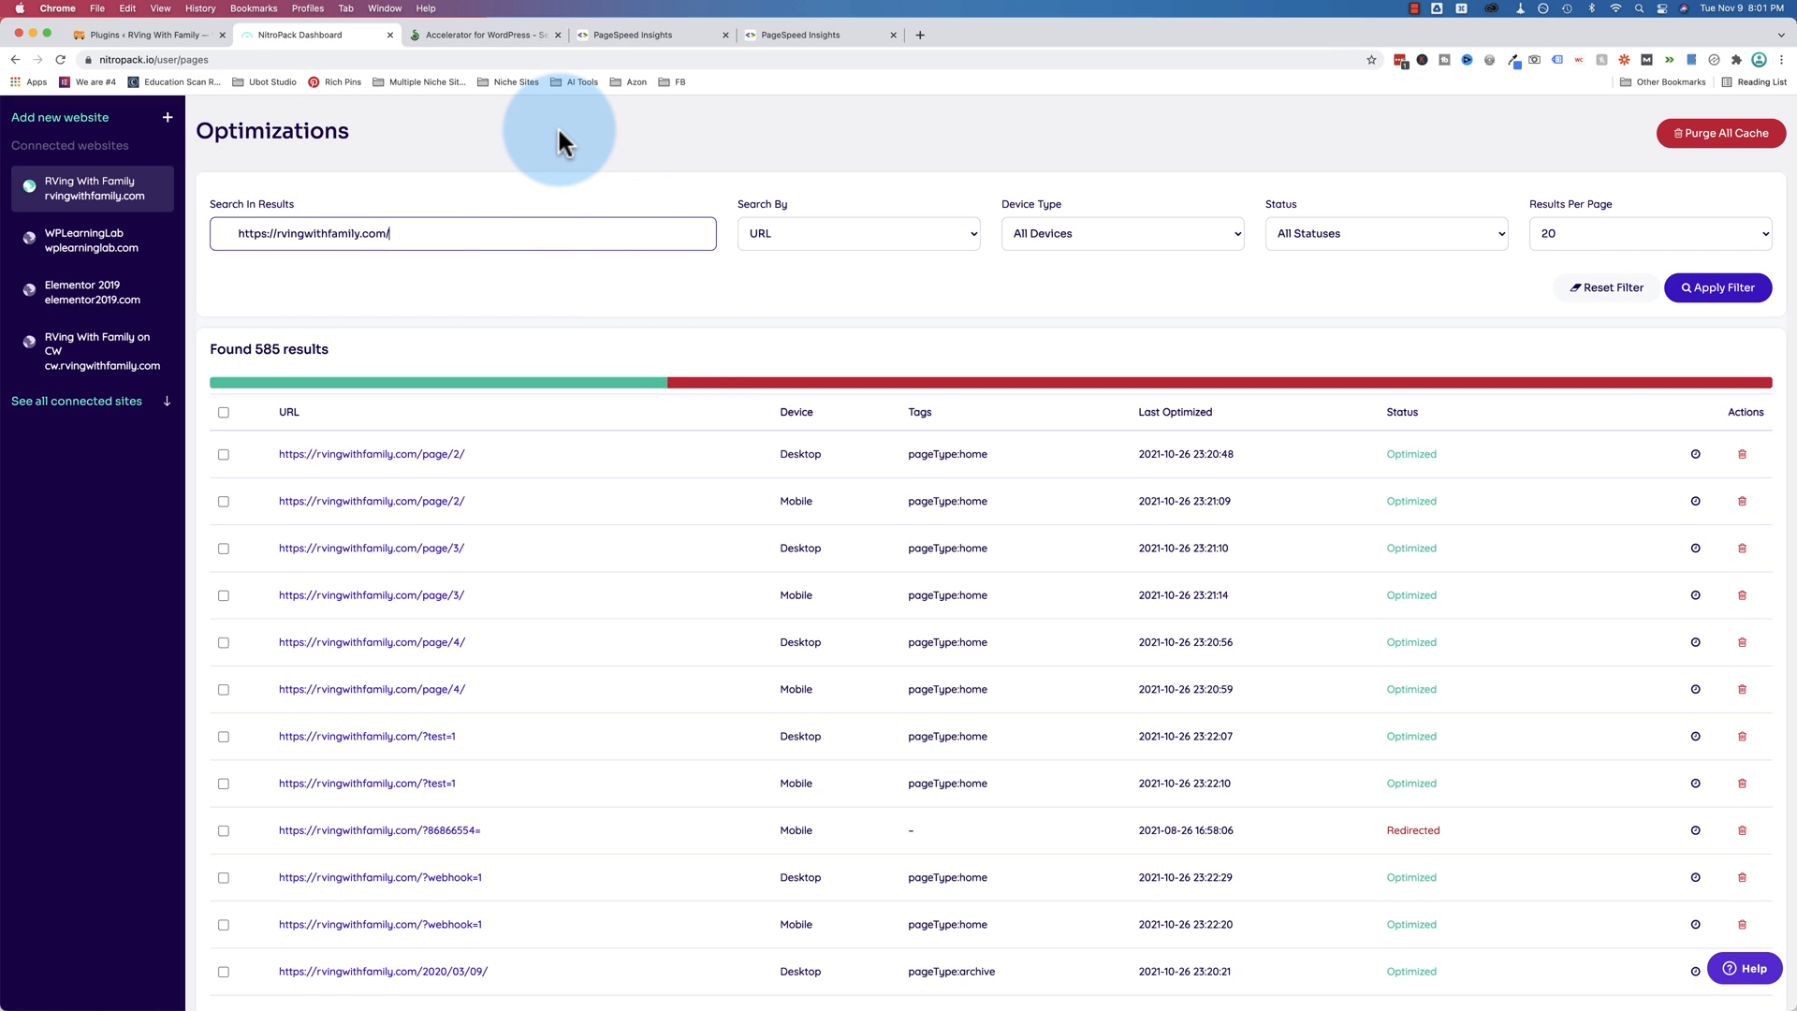
{"action": "mouse_move", "coordinate": [1160, 218]}
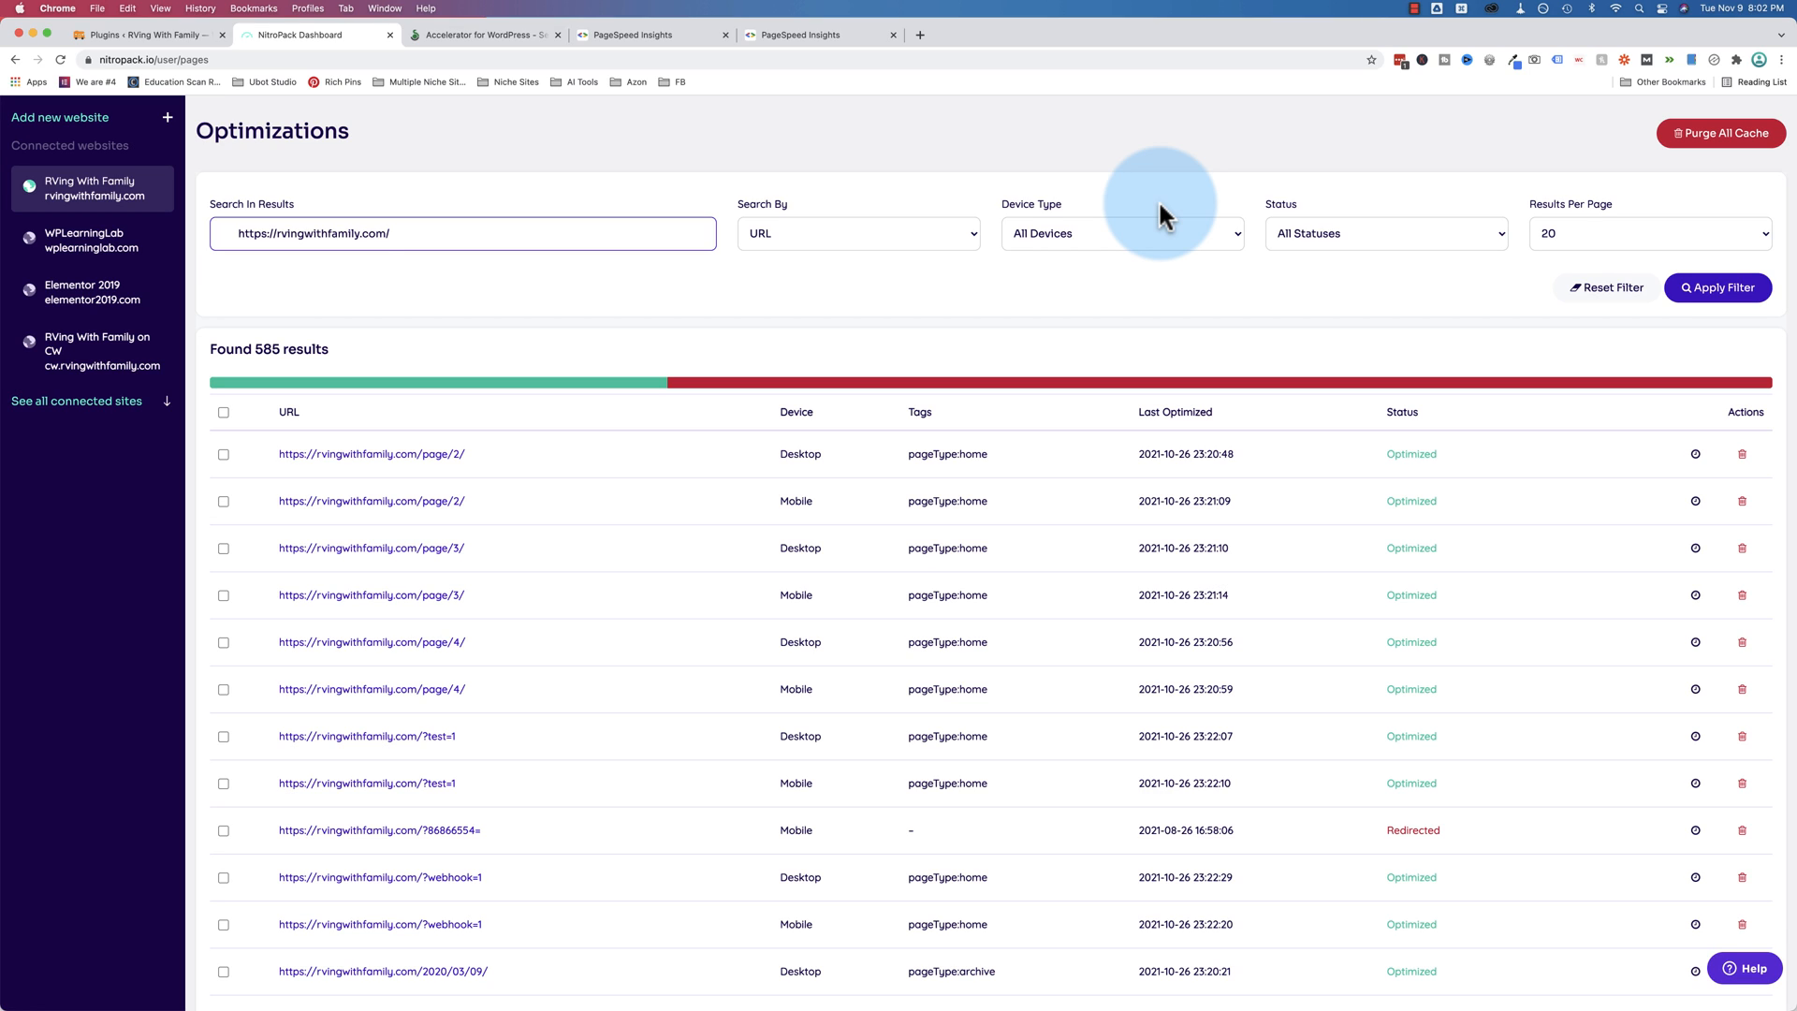
{"action": "mouse_move", "coordinate": [906, 396]}
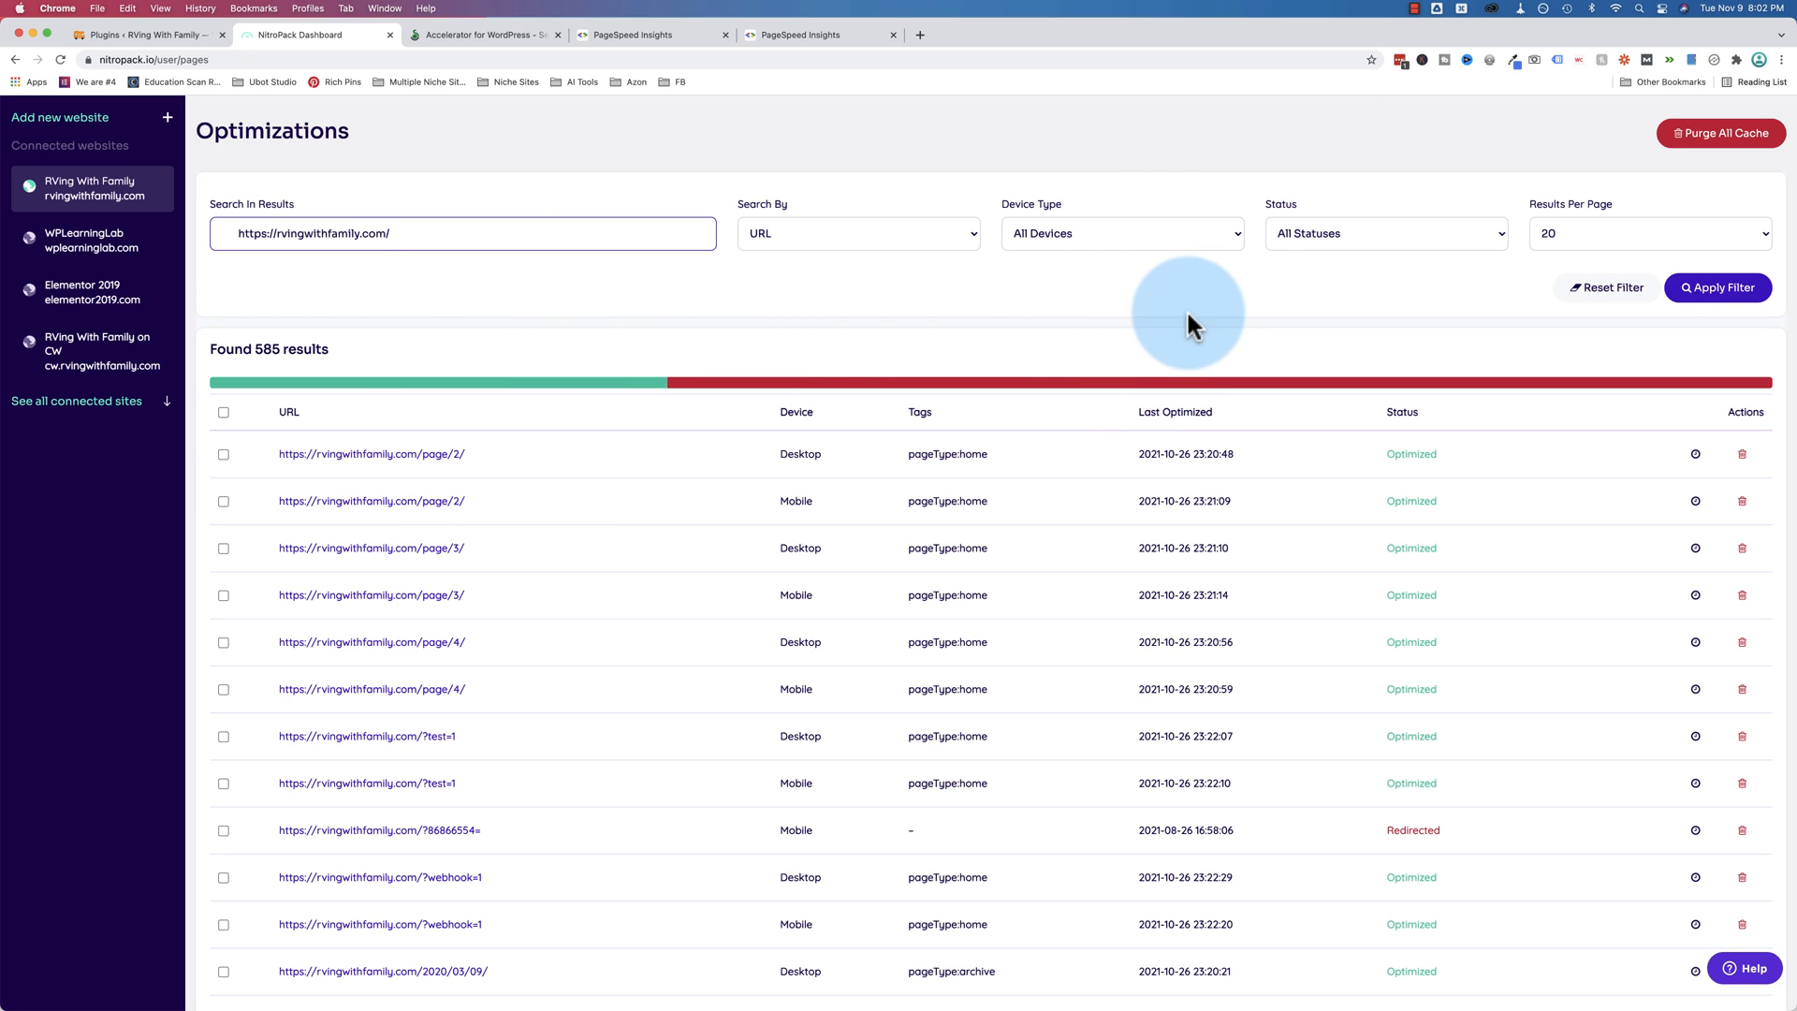
{"action": "mouse_move", "coordinate": [1415, 120]}
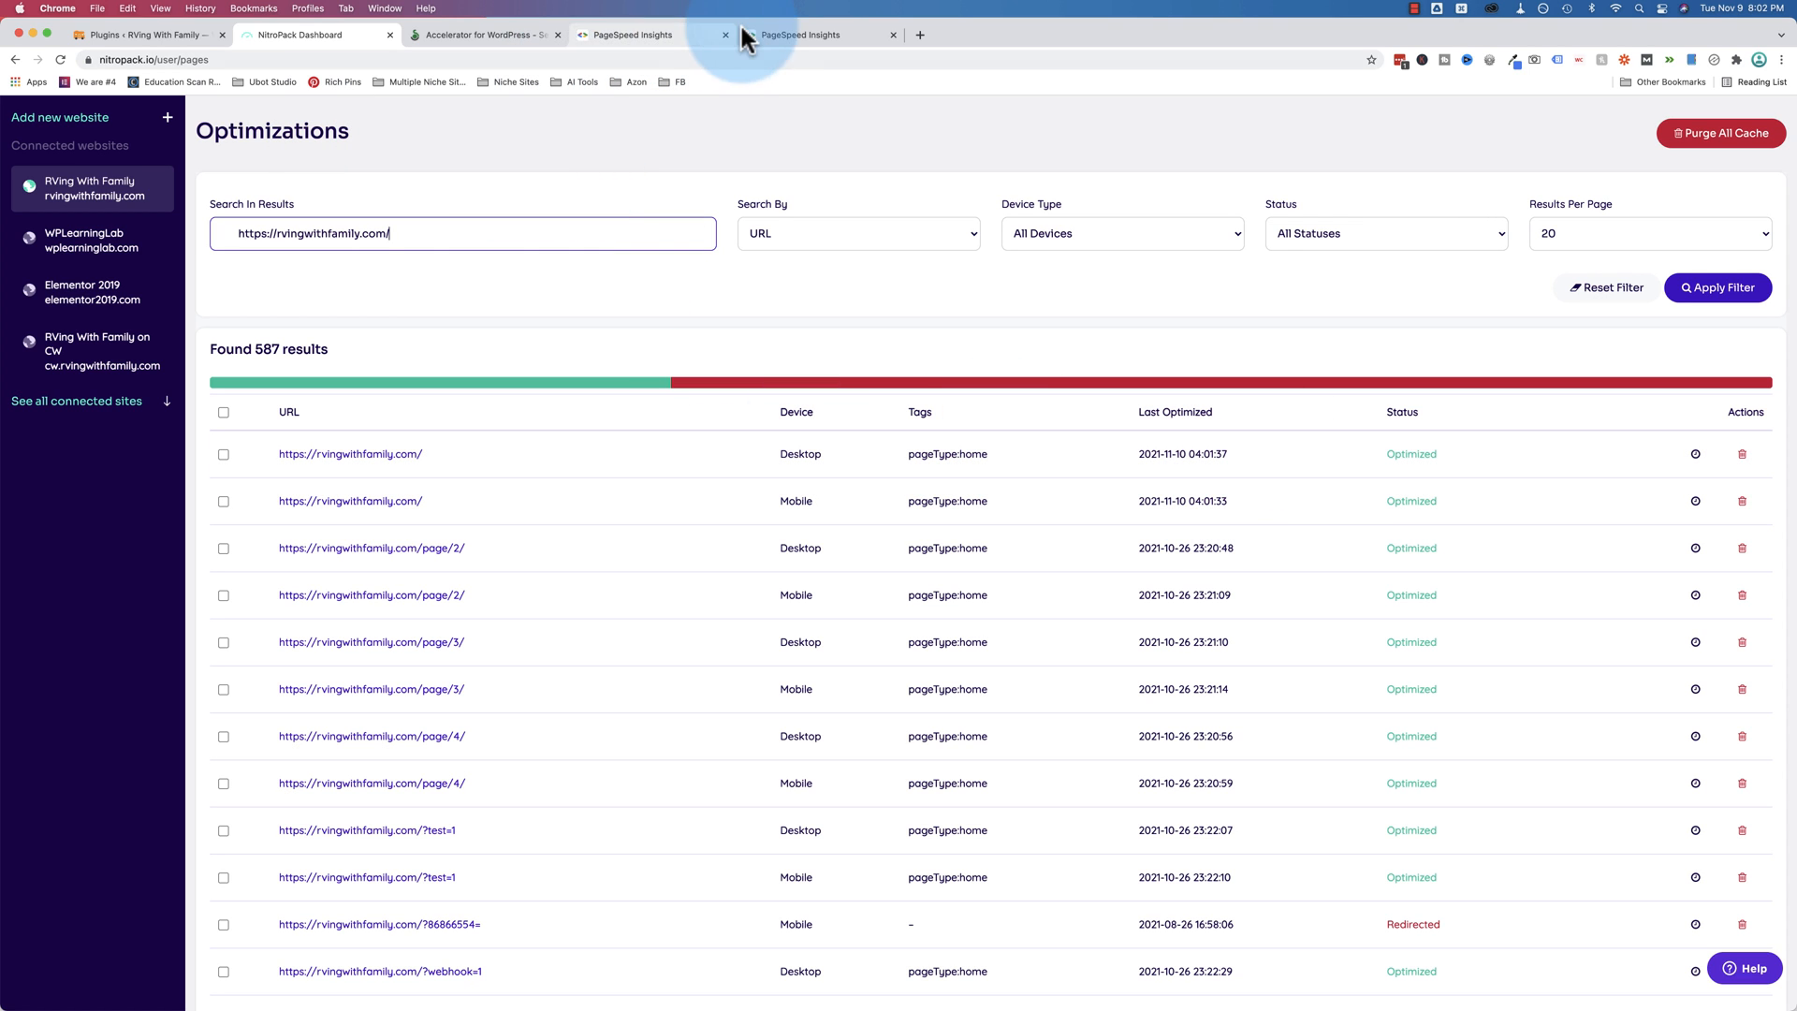
Compare the new mobile and desktop PageSpeed scores for rvingwithfamily.com, mobile now at 48
{"action": "left_click", "coordinate": [149, 34]}
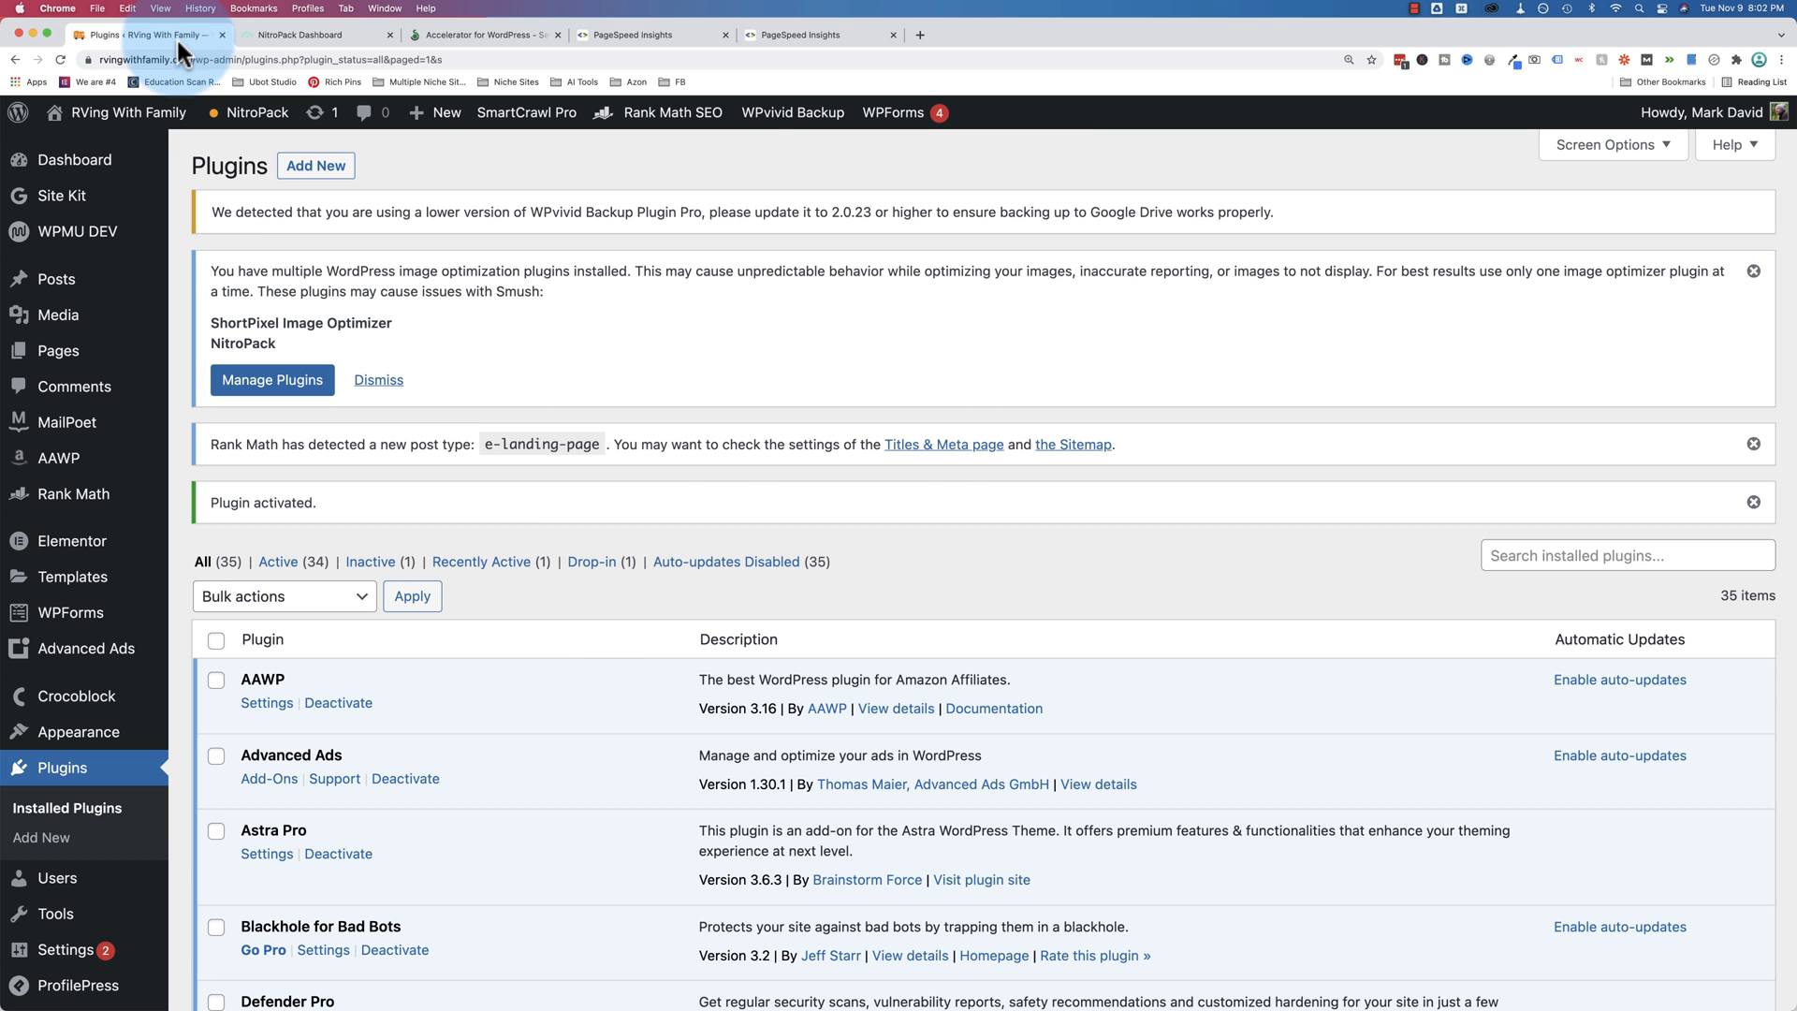
{"action": "left_click", "coordinate": [818, 34]}
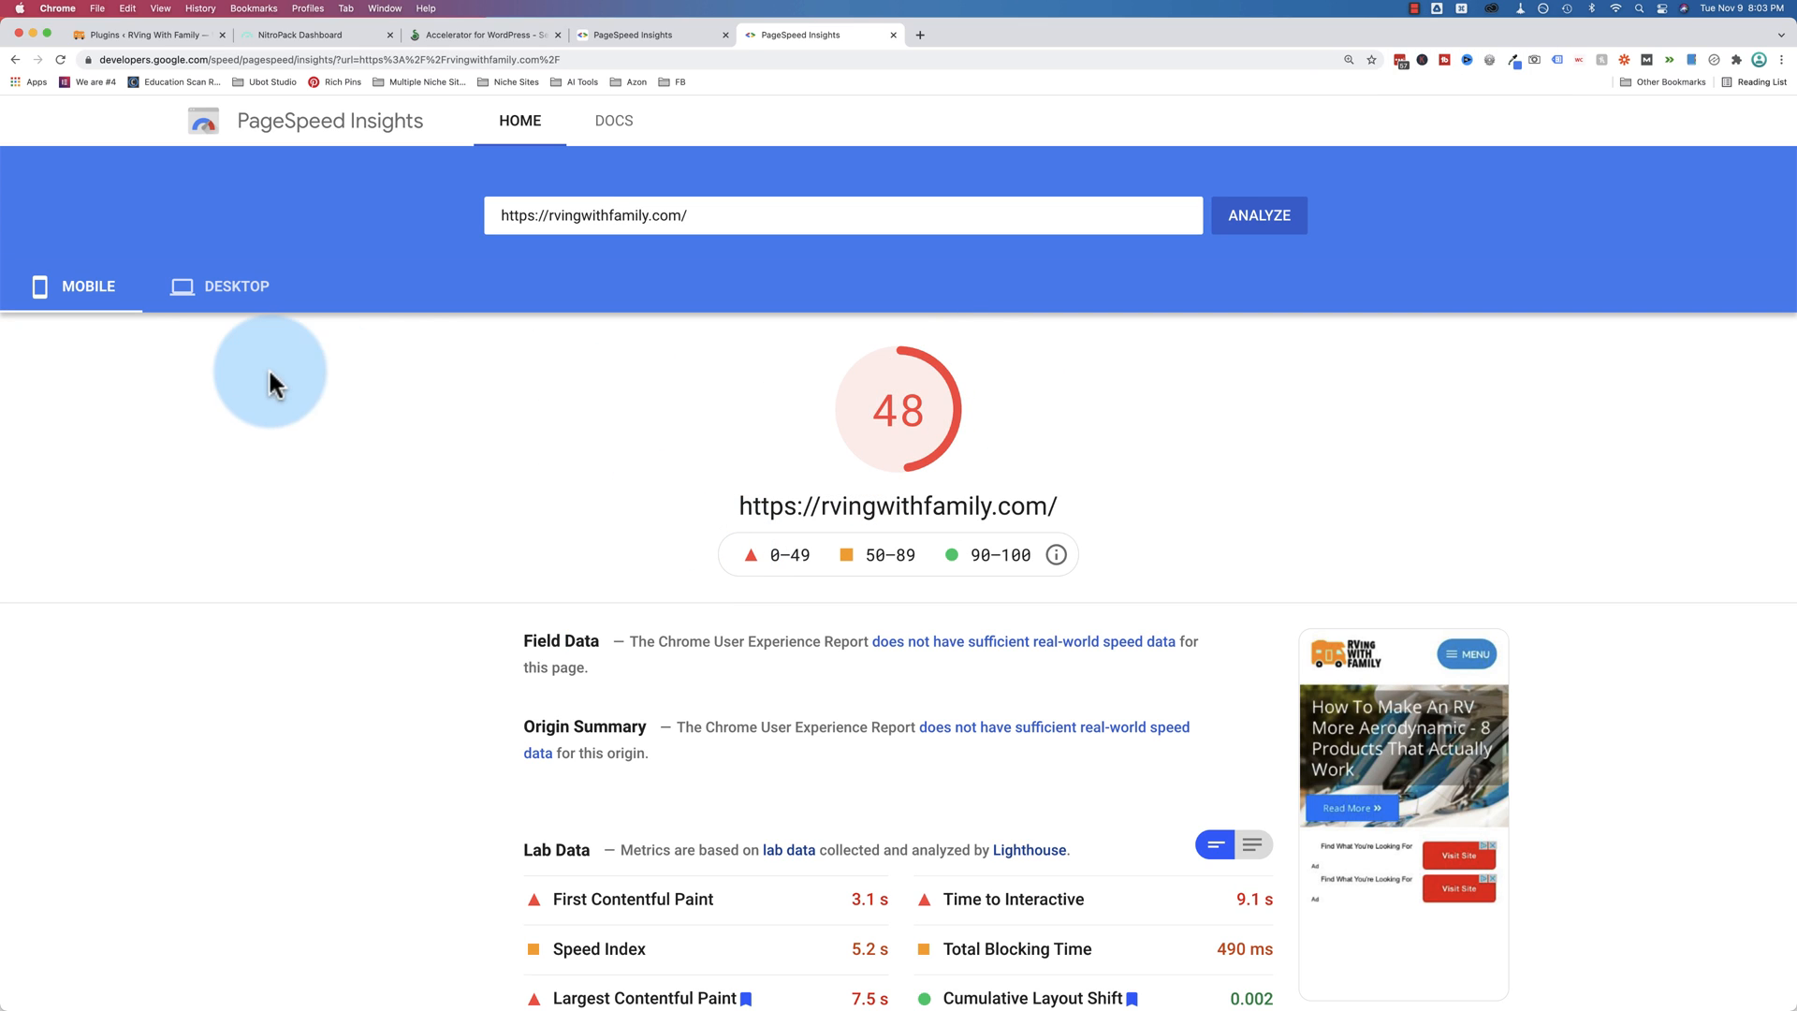
{"action": "left_click", "coordinate": [235, 284]}
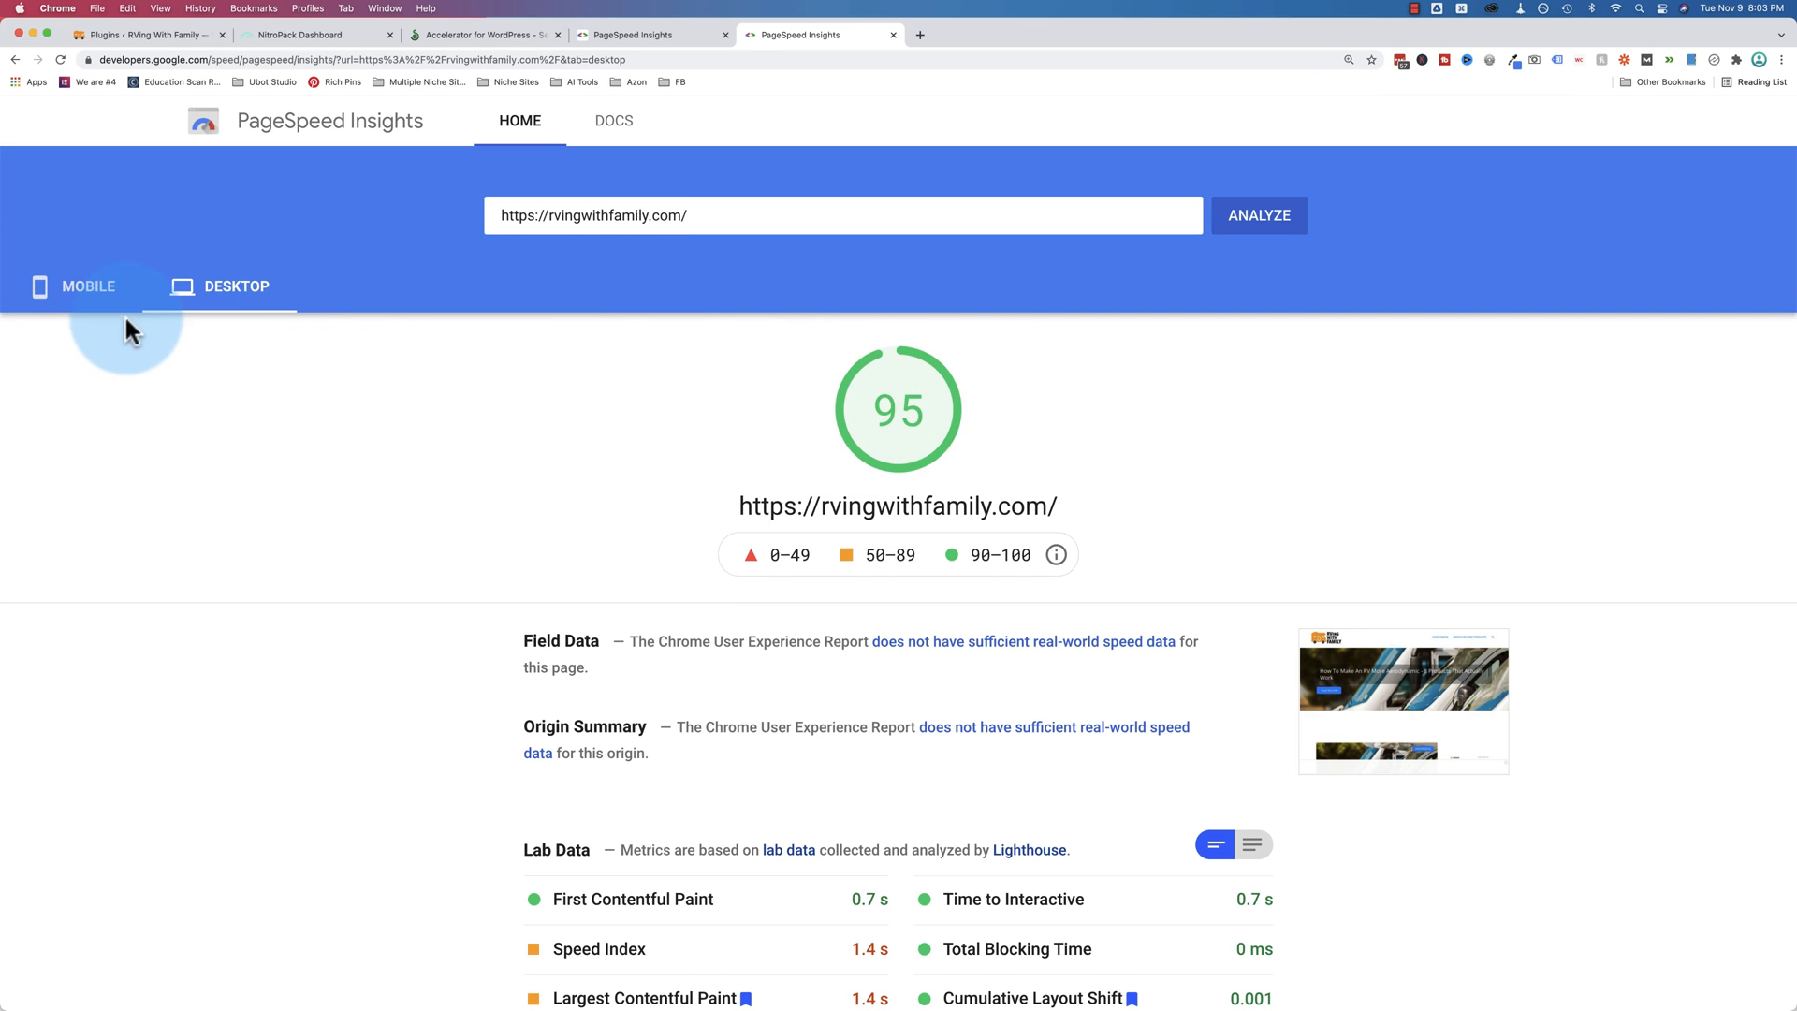
{"action": "left_click", "coordinate": [88, 284]}
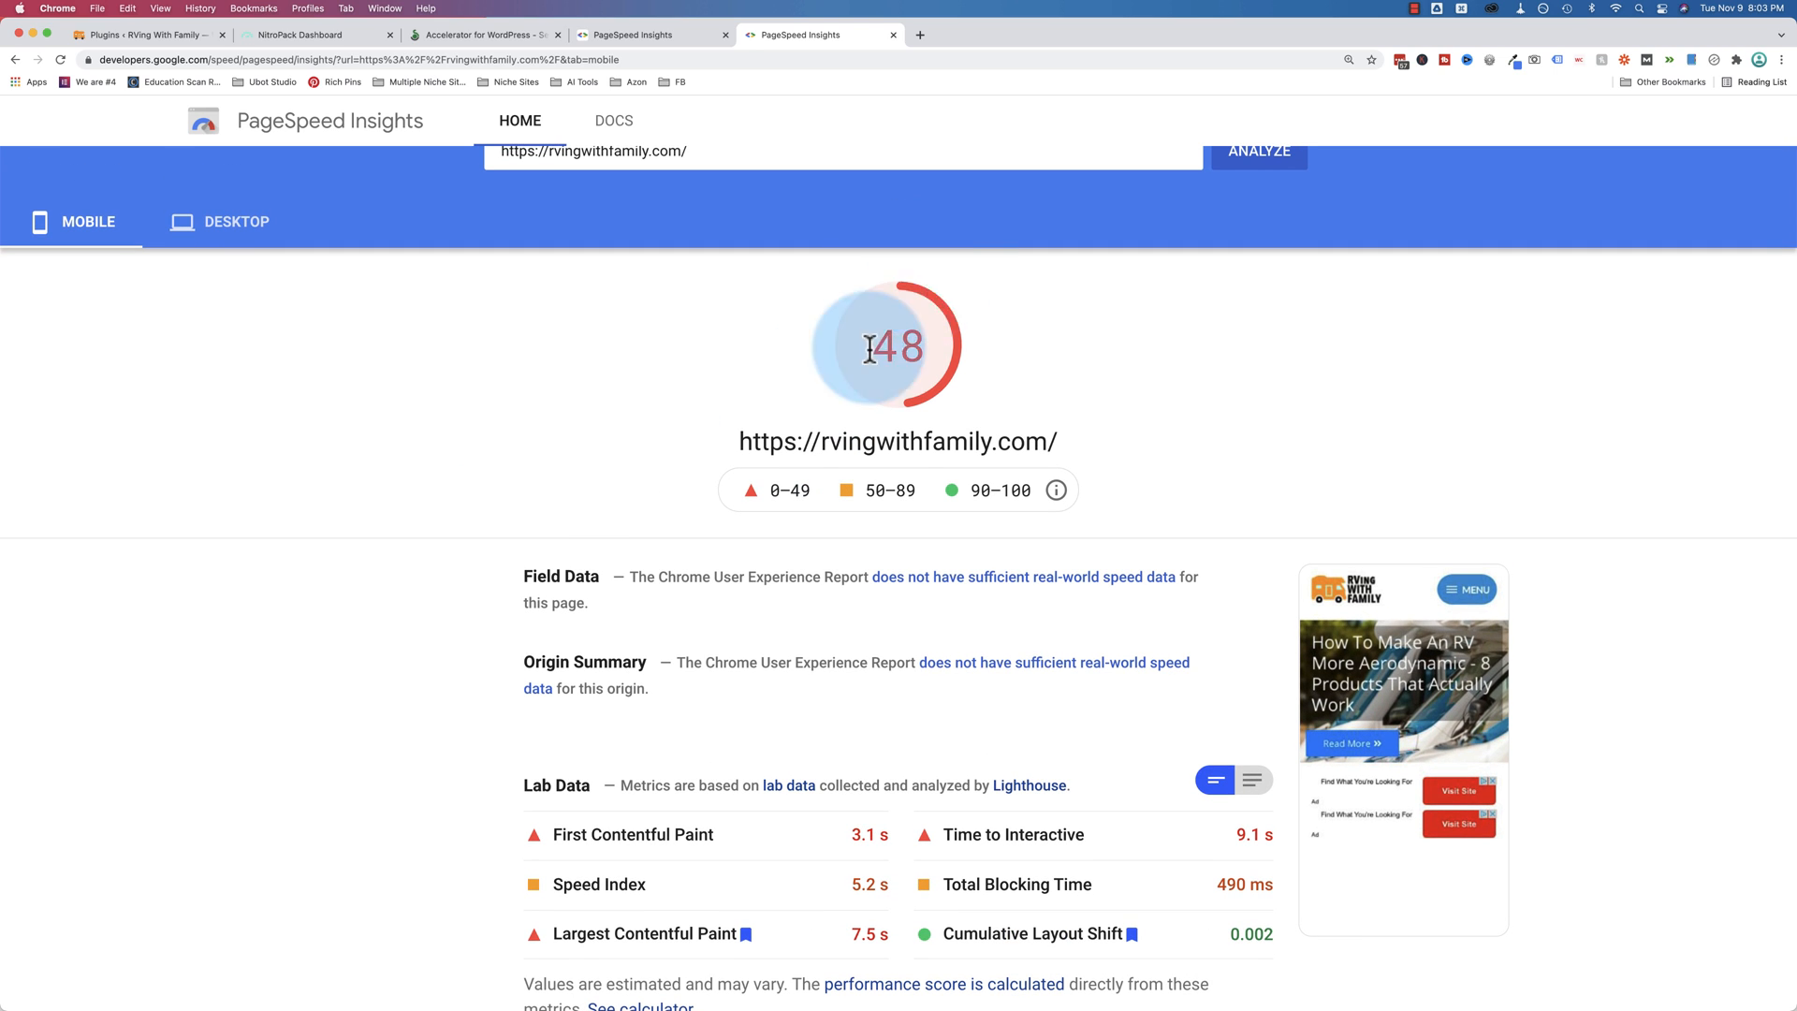
{"action": "left_click", "coordinate": [236, 221]}
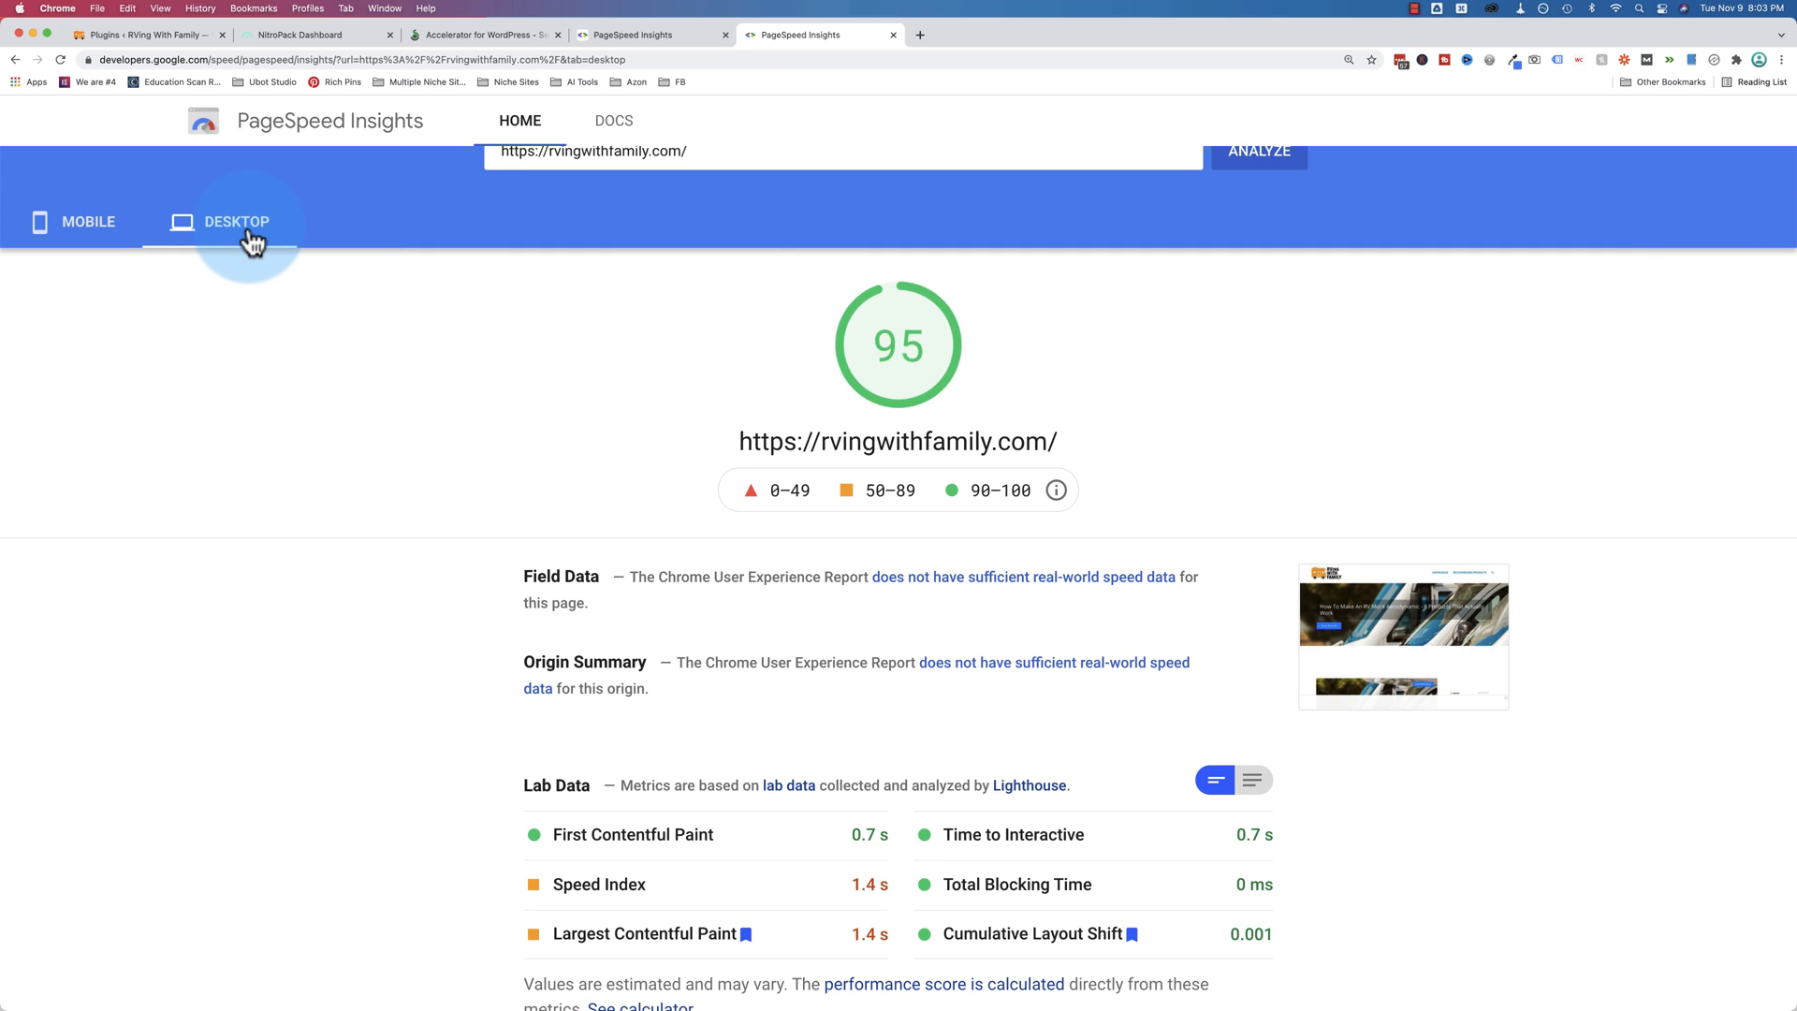
{"action": "left_click", "coordinate": [86, 220]}
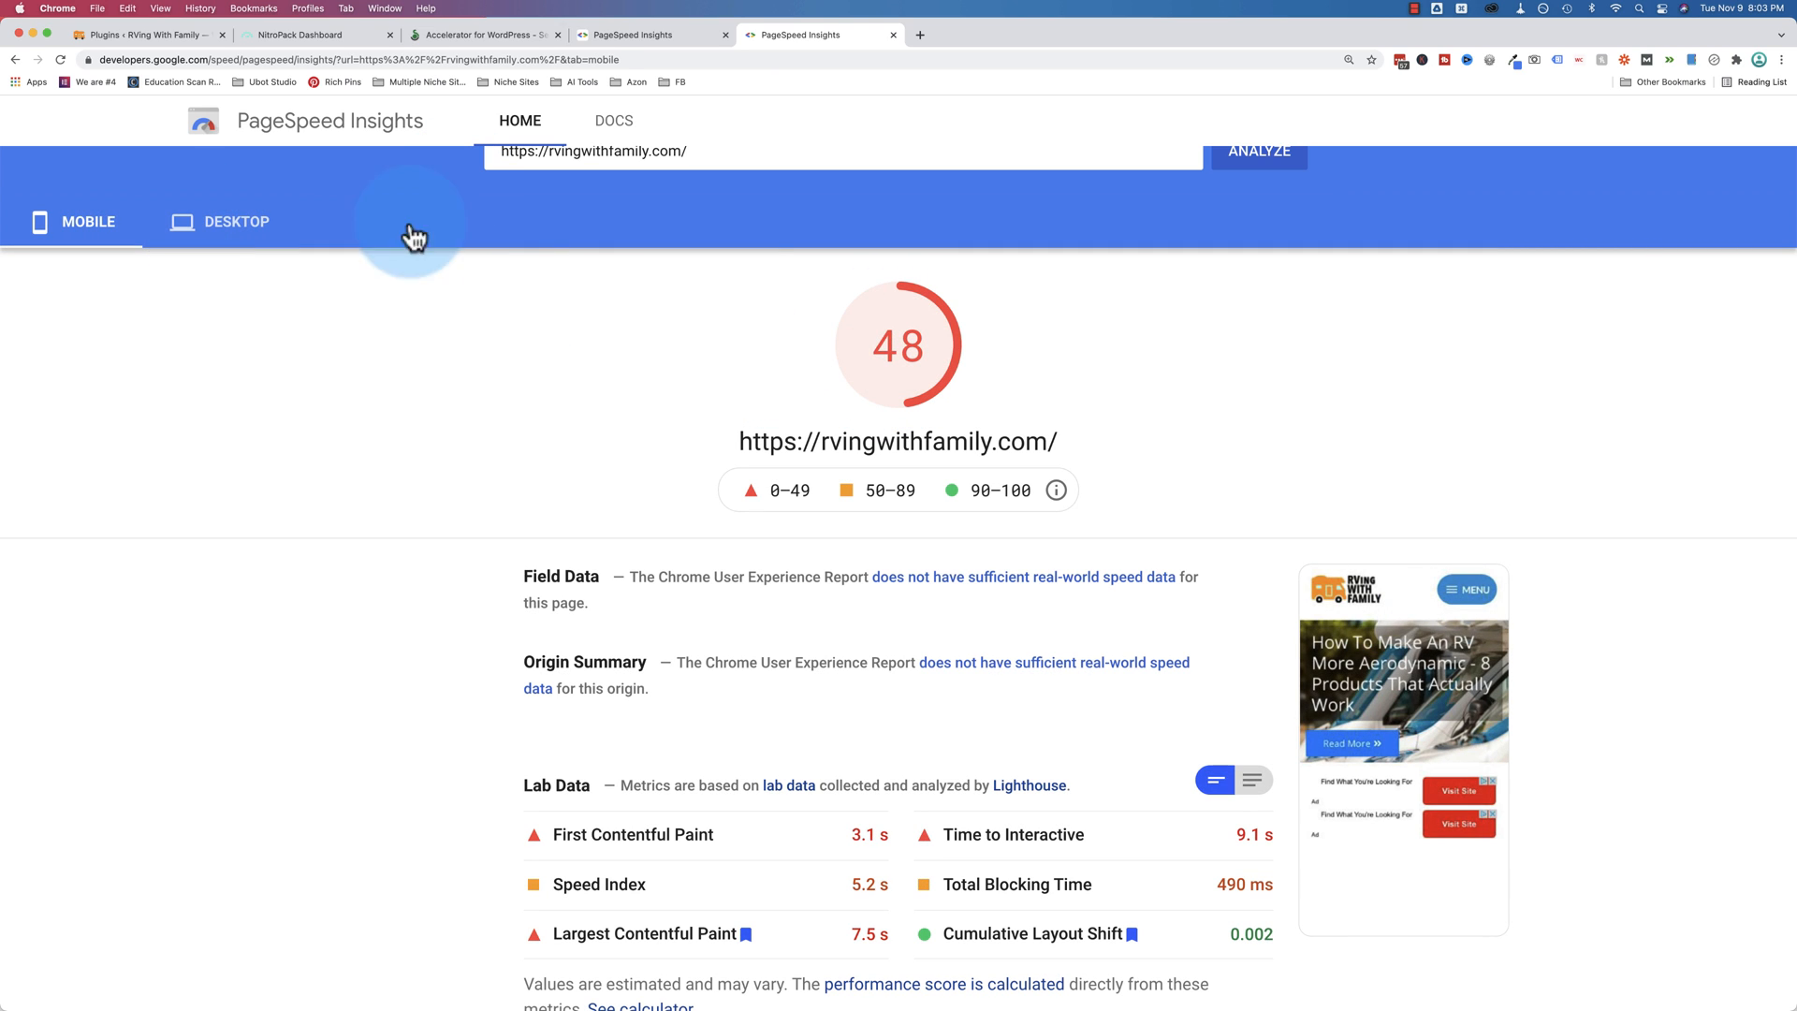
{"action": "scroll", "scroll_direction": "down", "scroll_amount": 3}
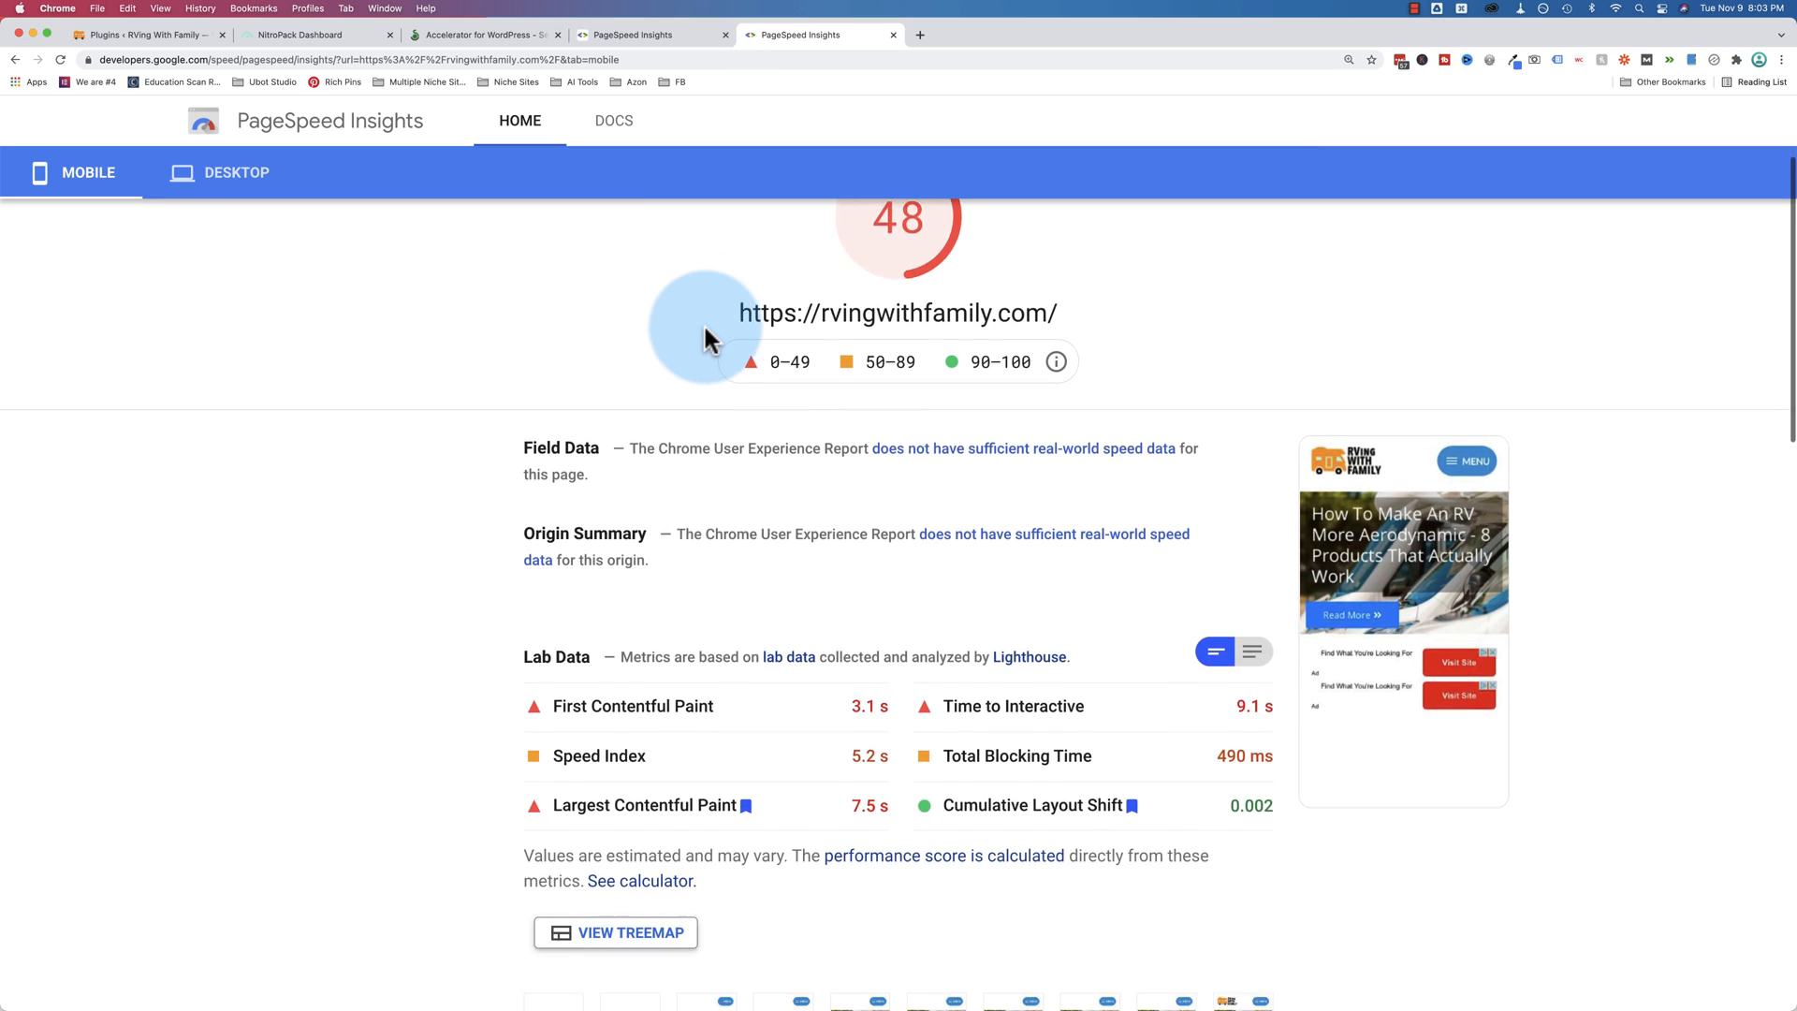
{"action": "scroll", "scroll_direction": "down", "scroll_amount": 3}
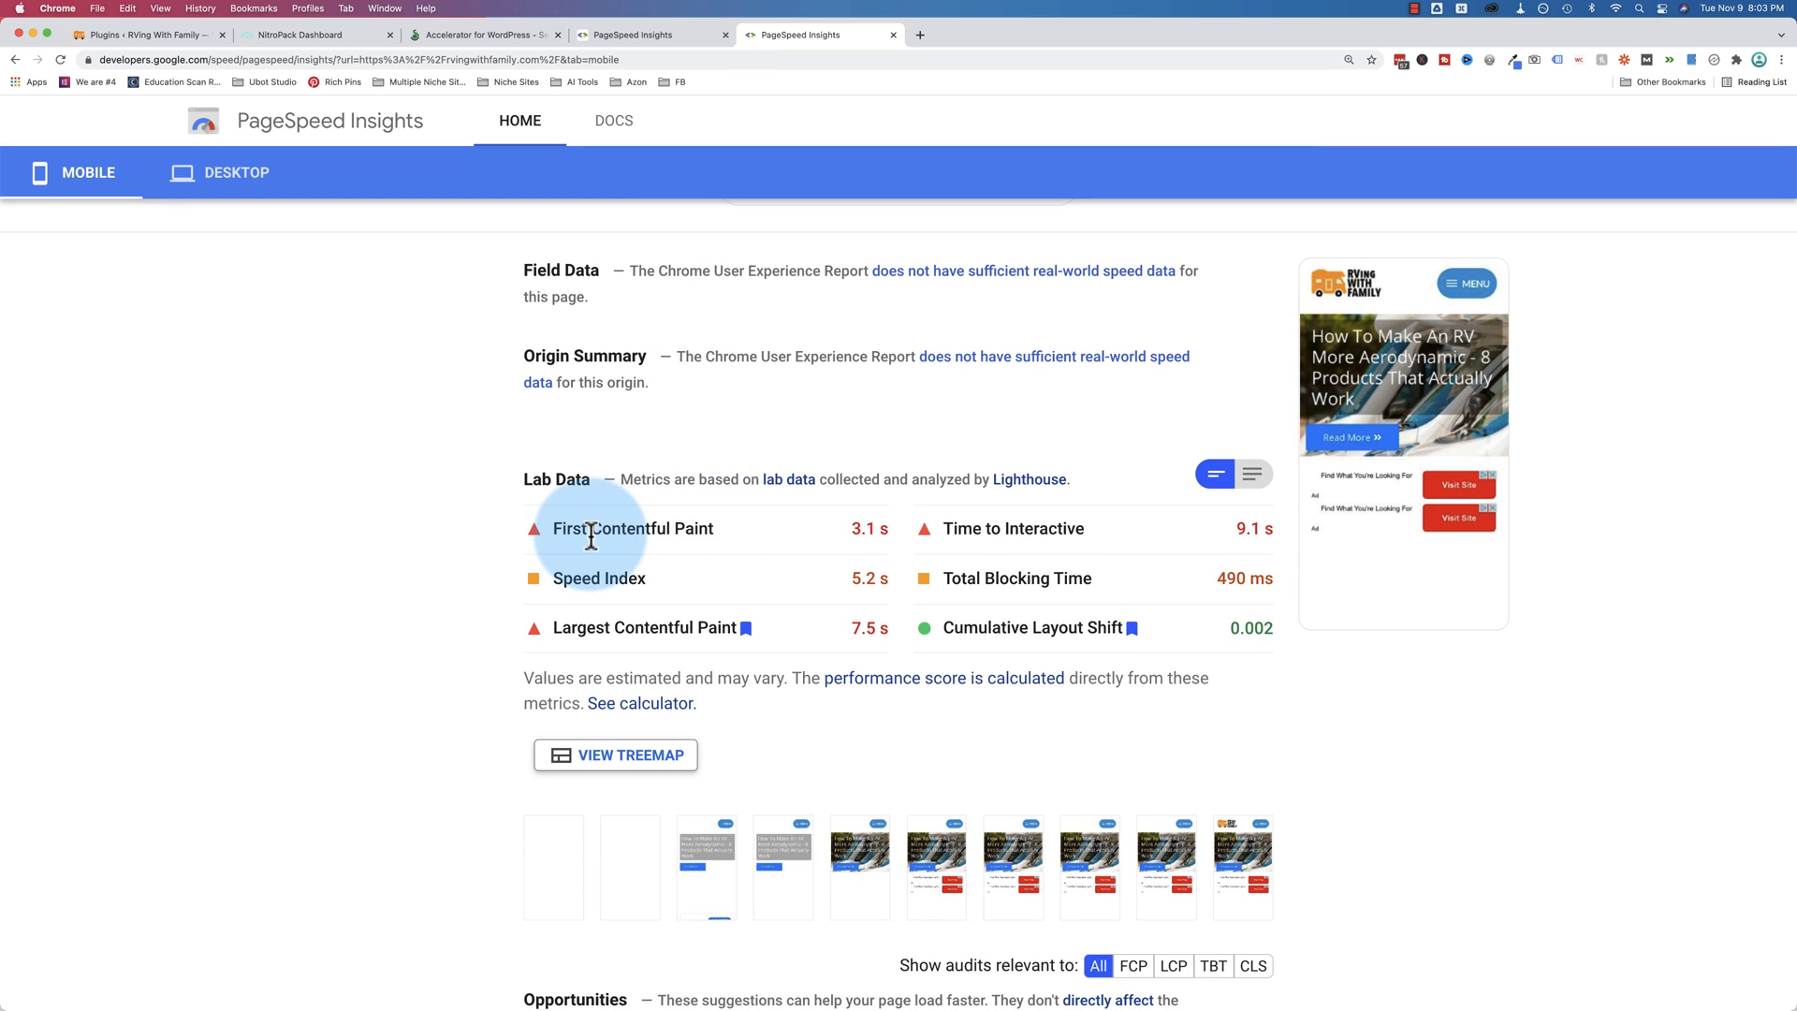
{"action": "mouse_move", "coordinate": [1074, 639]}
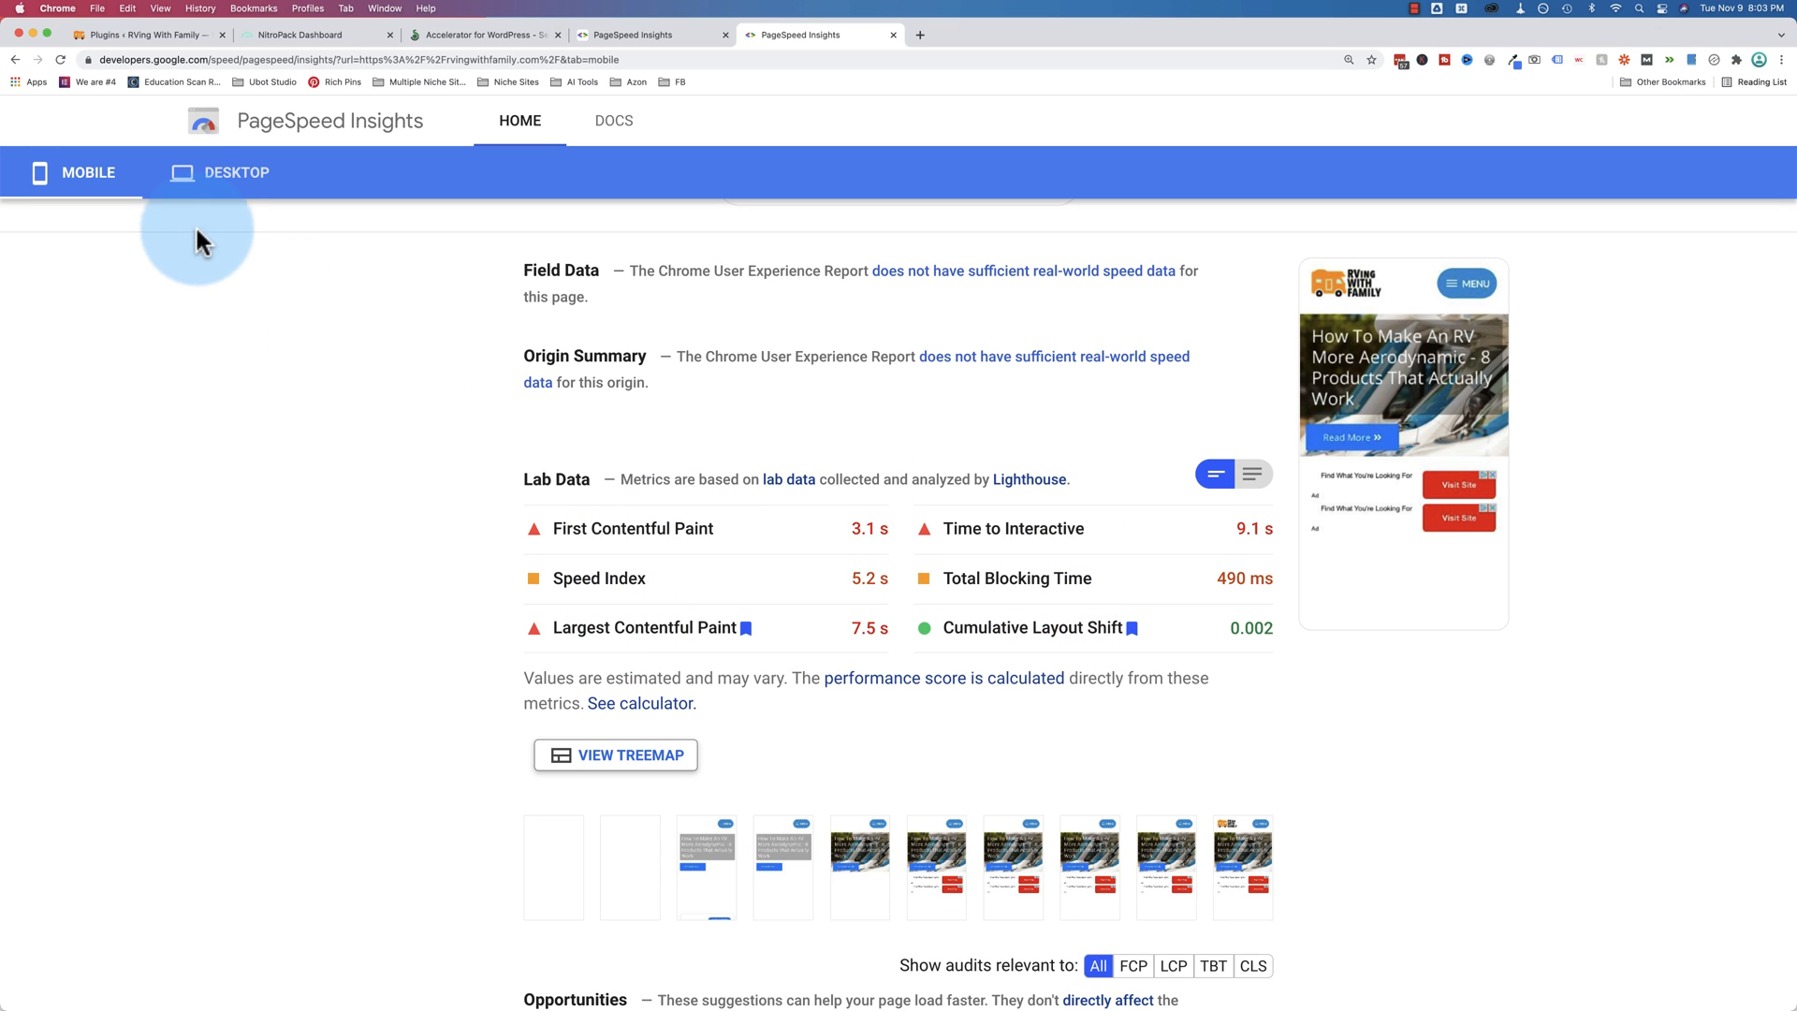
After a last look at the desktop results, download the free Accelerator zip from the Seraphinite site
{"action": "left_click", "coordinate": [219, 172]}
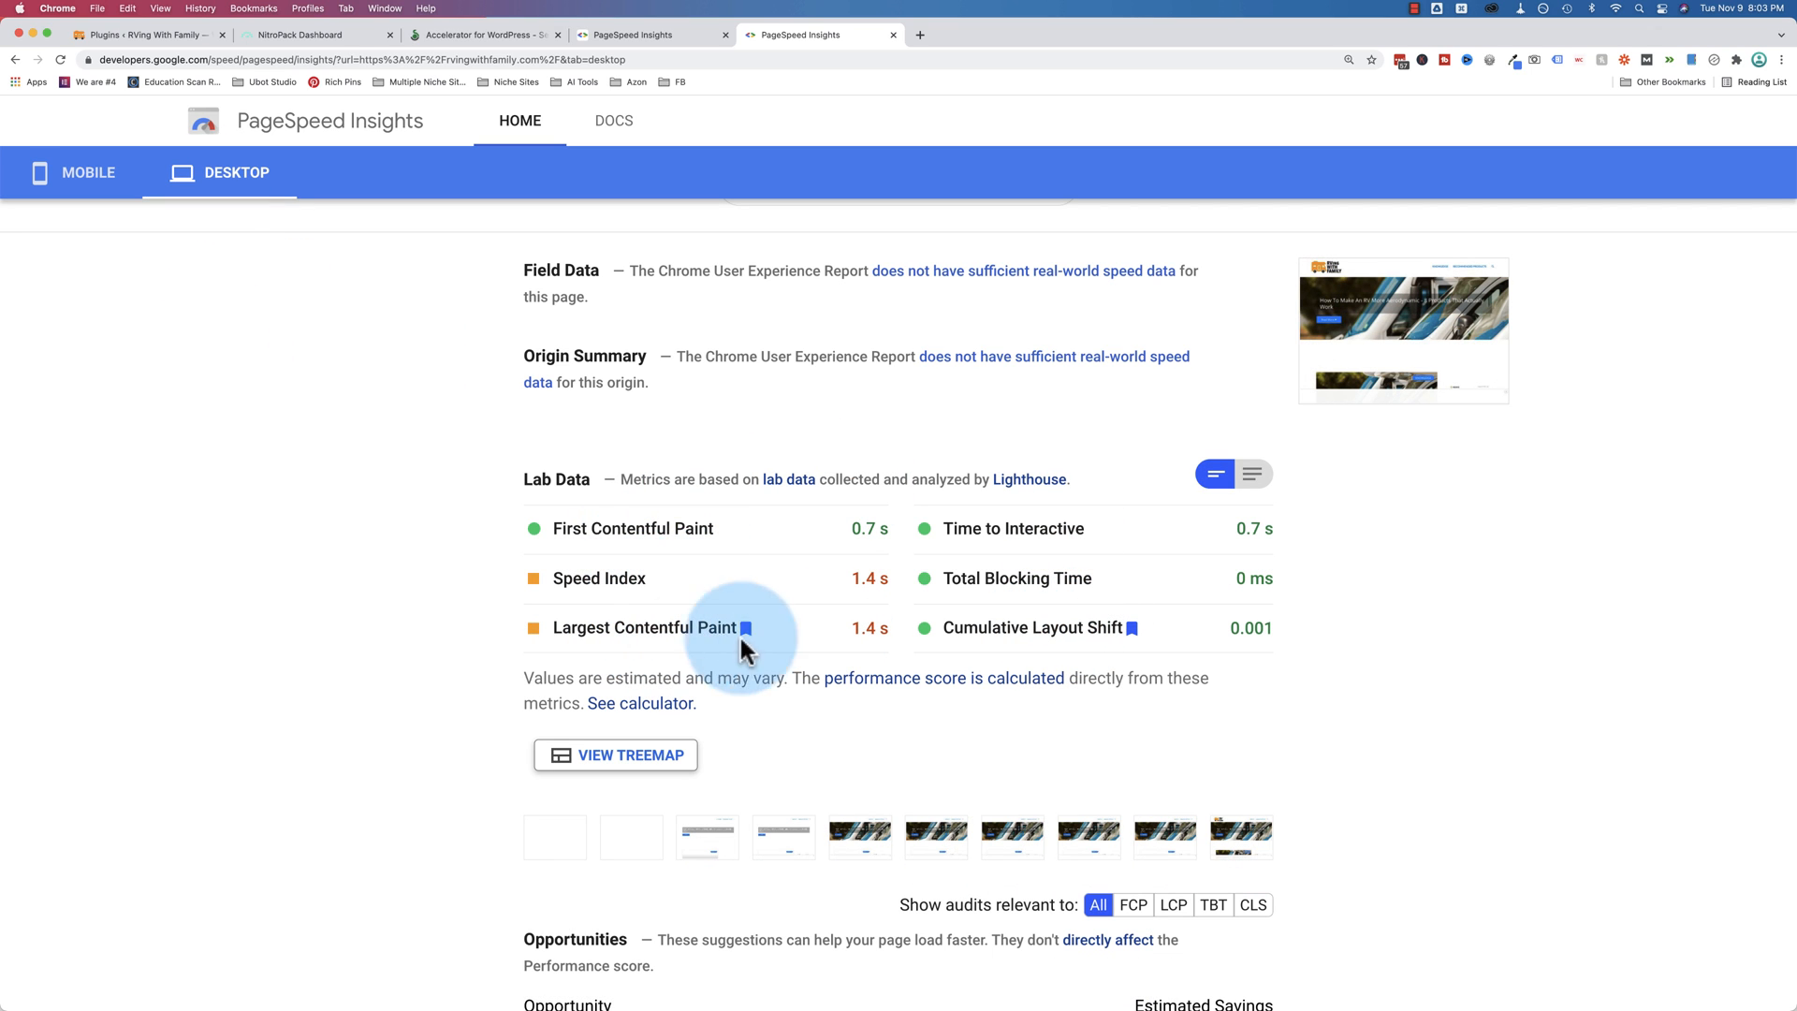
{"action": "scroll", "scroll_direction": "up", "scroll_amount": 3}
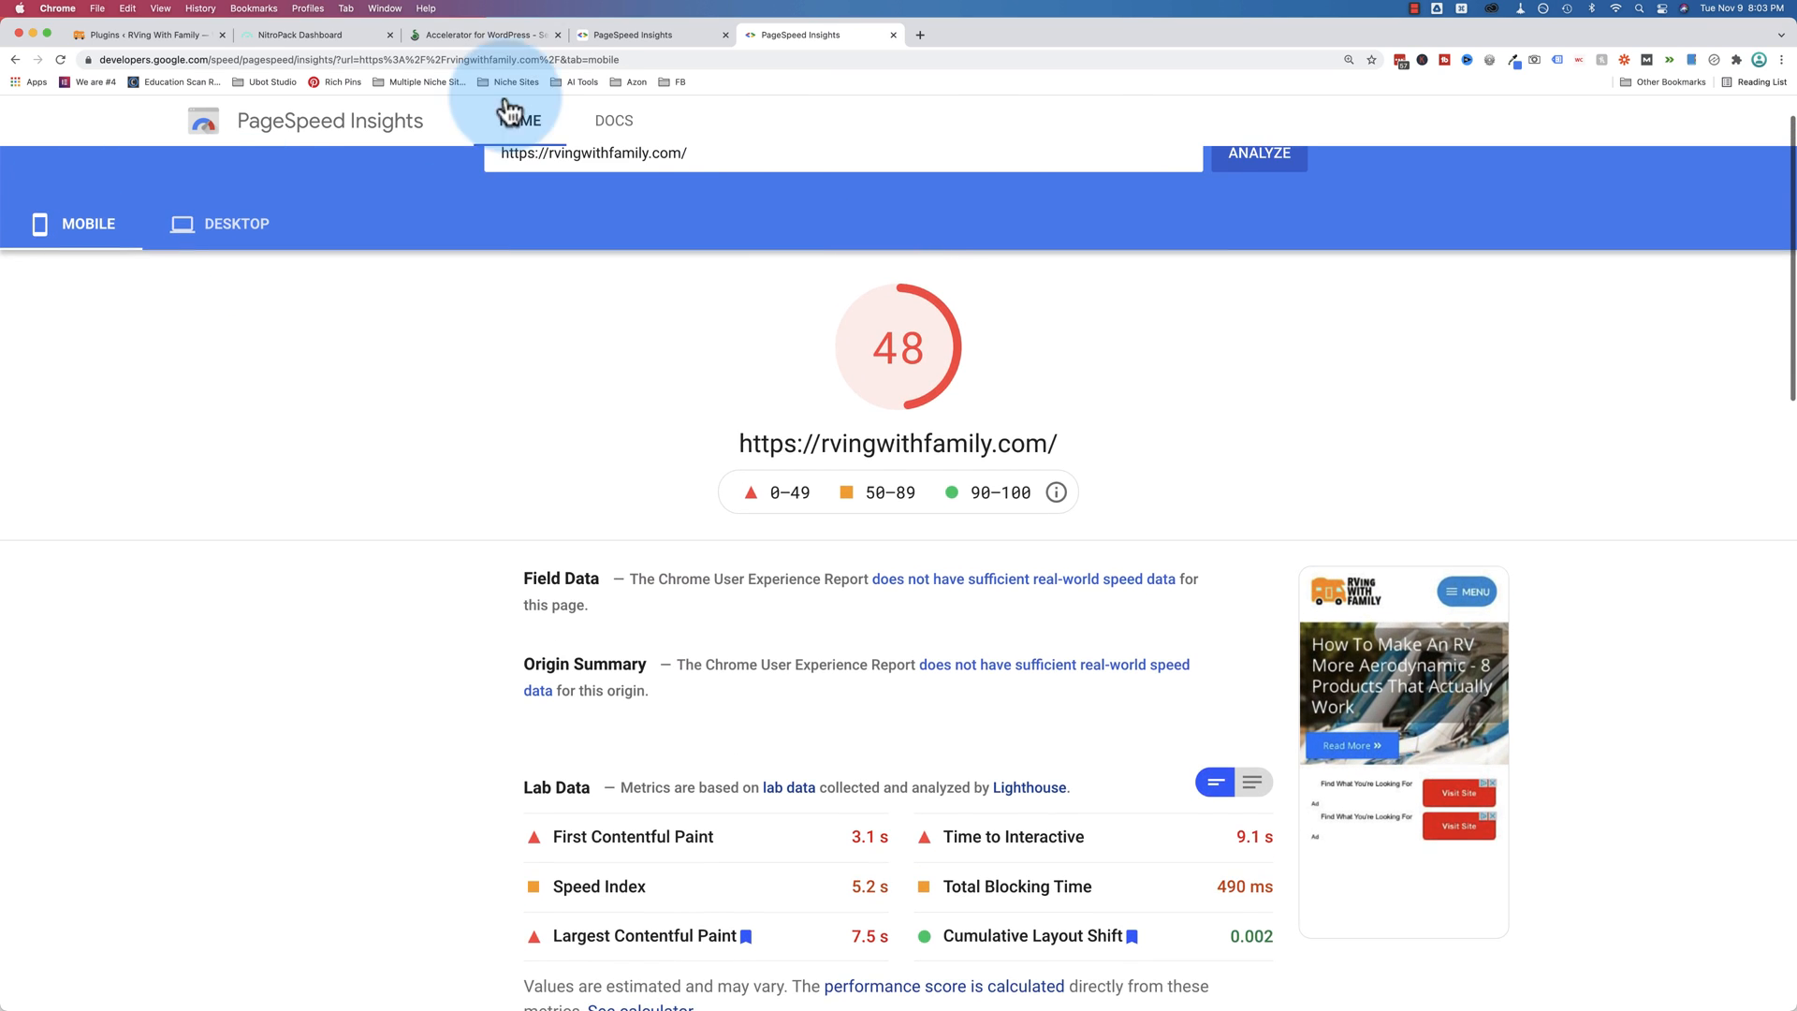
{"action": "left_click", "coordinate": [481, 34]}
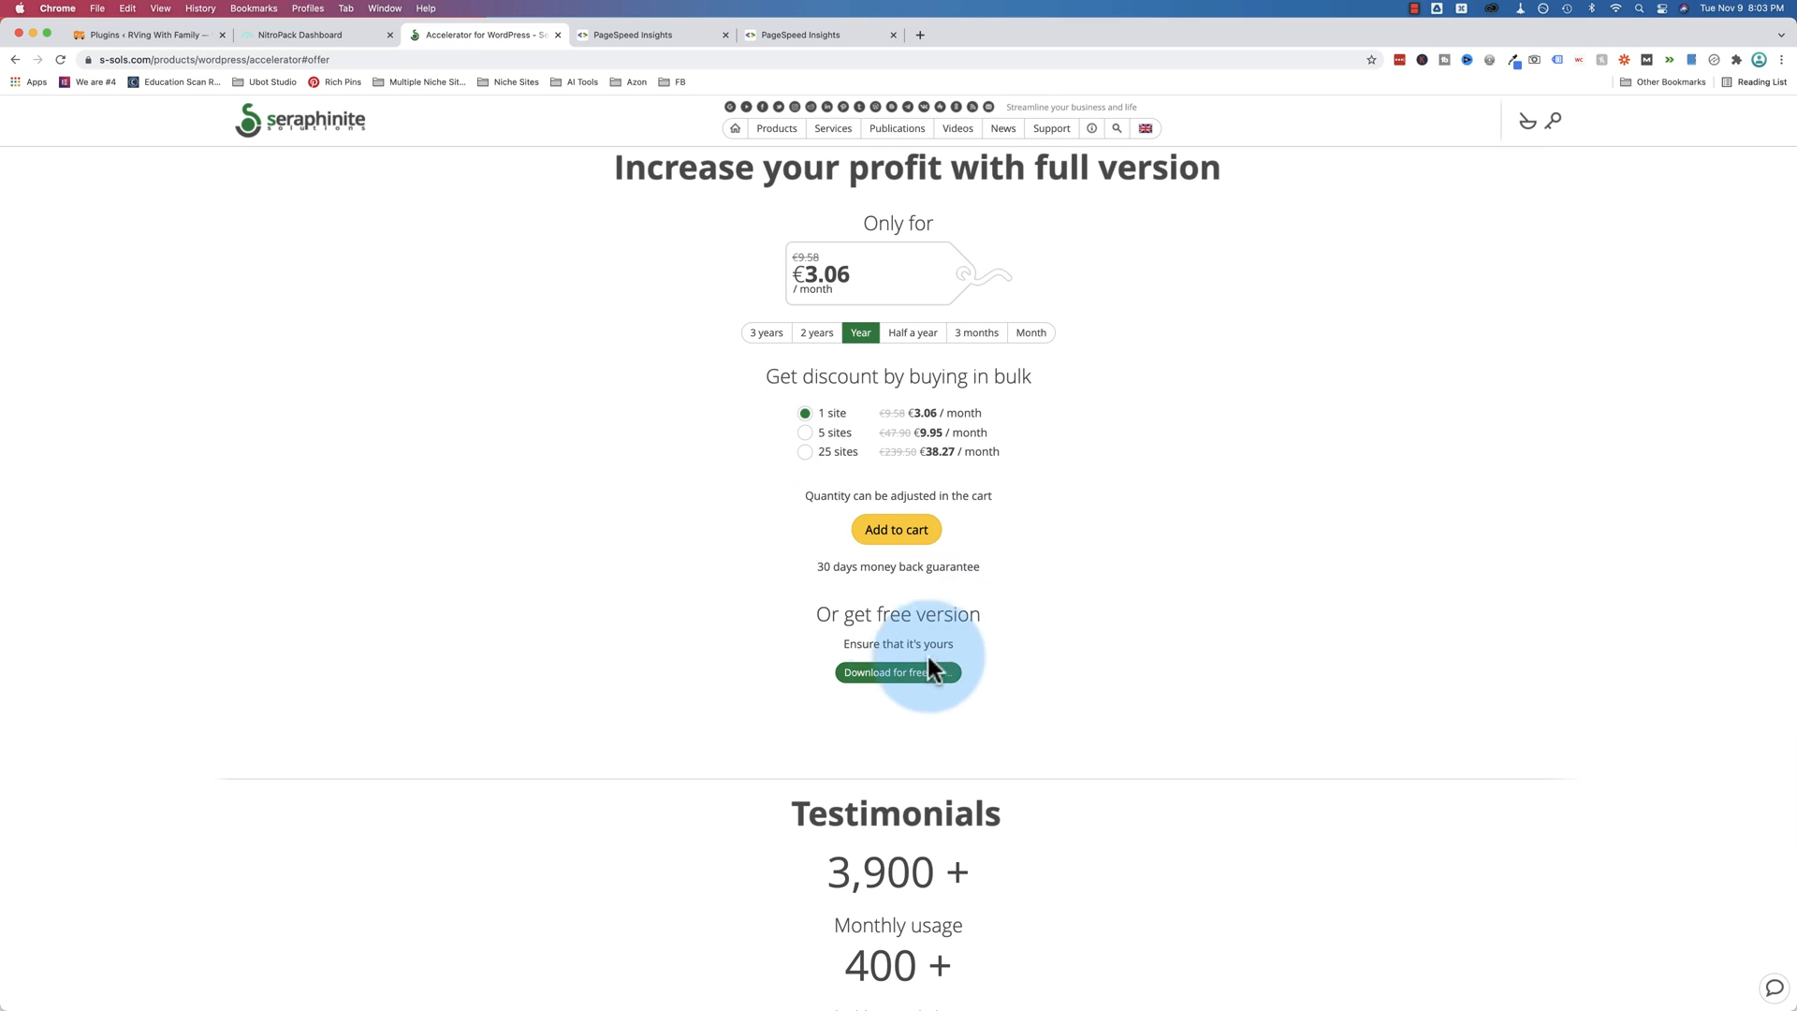
{"action": "left_click", "coordinate": [885, 672]}
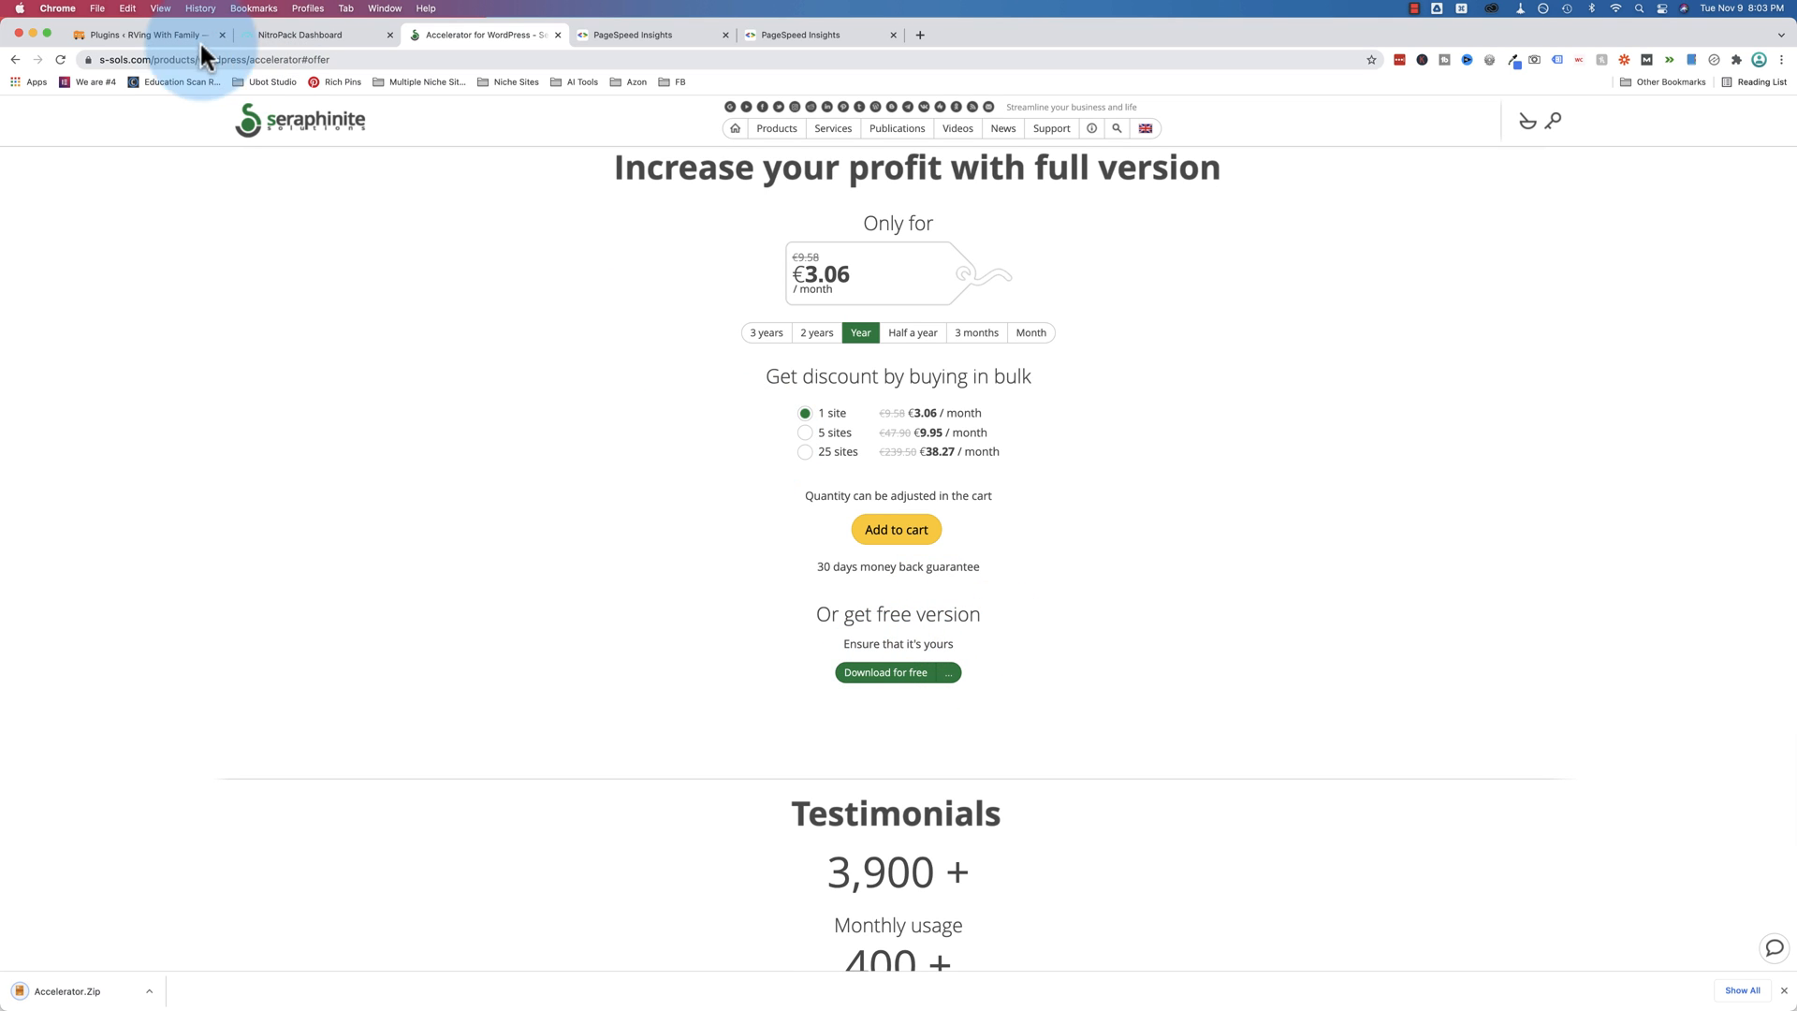
Deactivate the NitroPack plugin in the WordPress plugins list
{"action": "left_click", "coordinate": [146, 34]}
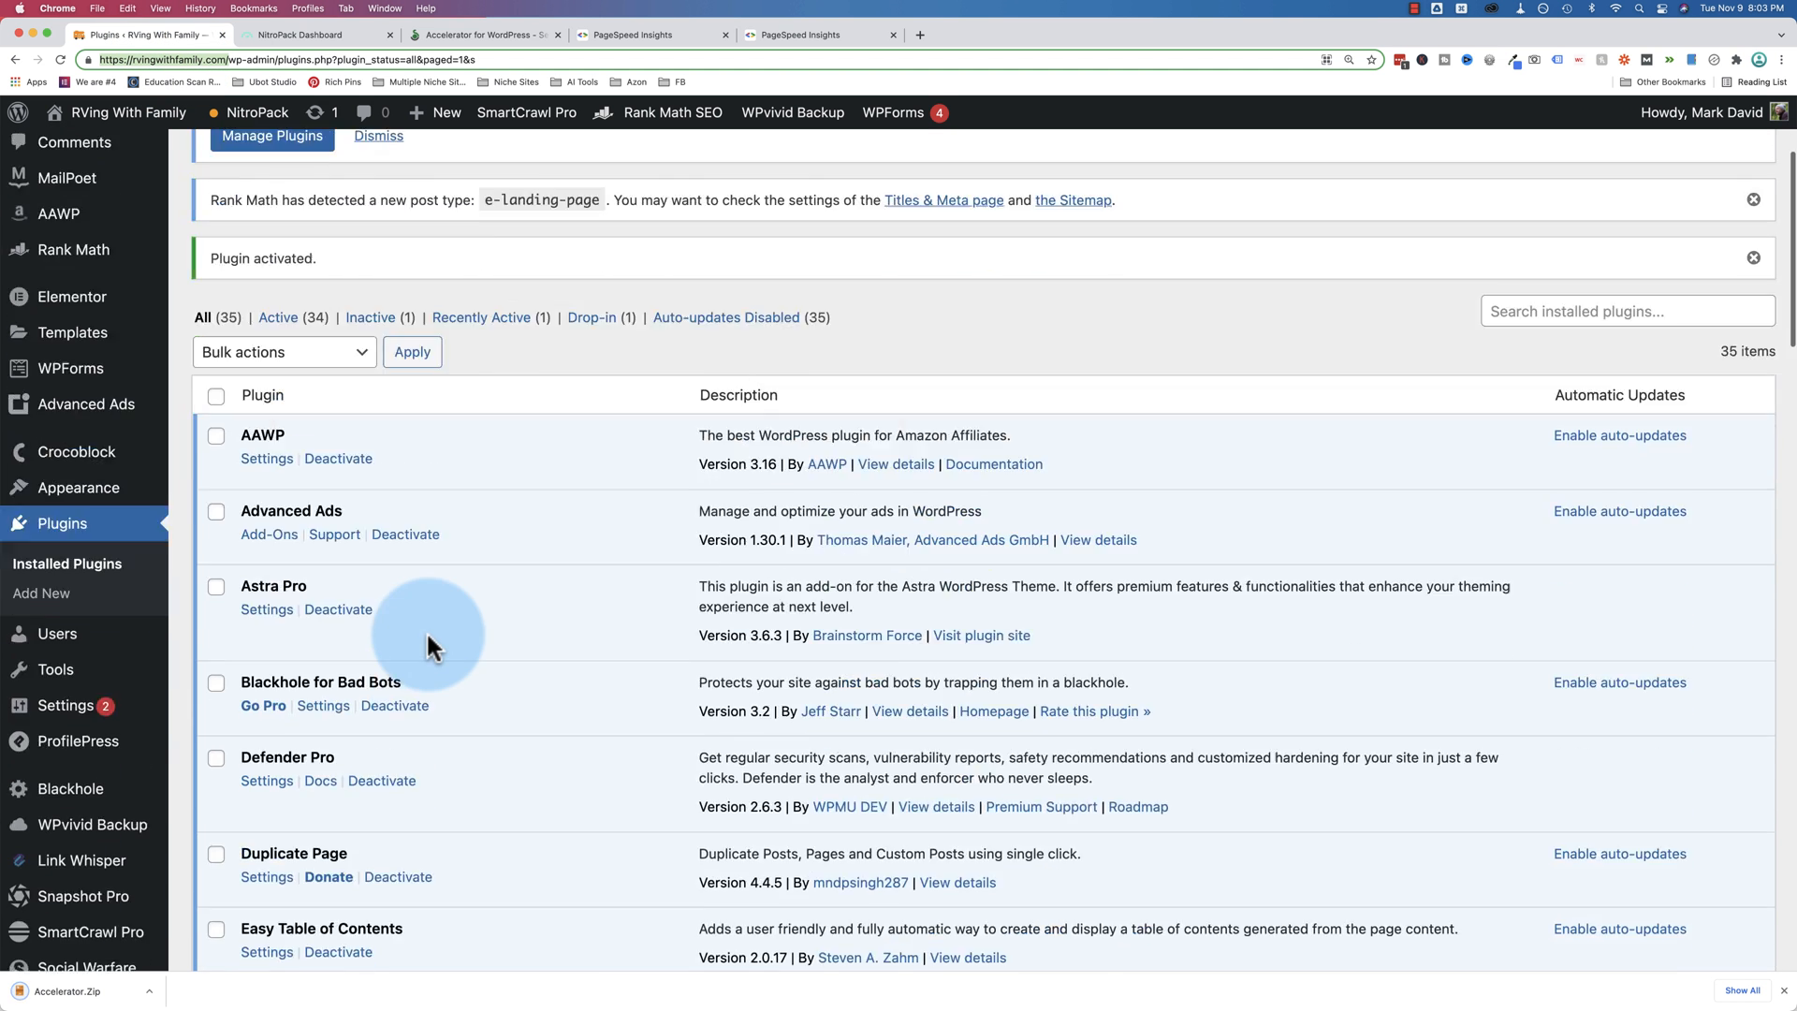
{"action": "scroll", "scroll_direction": "down", "scroll_amount": 3}
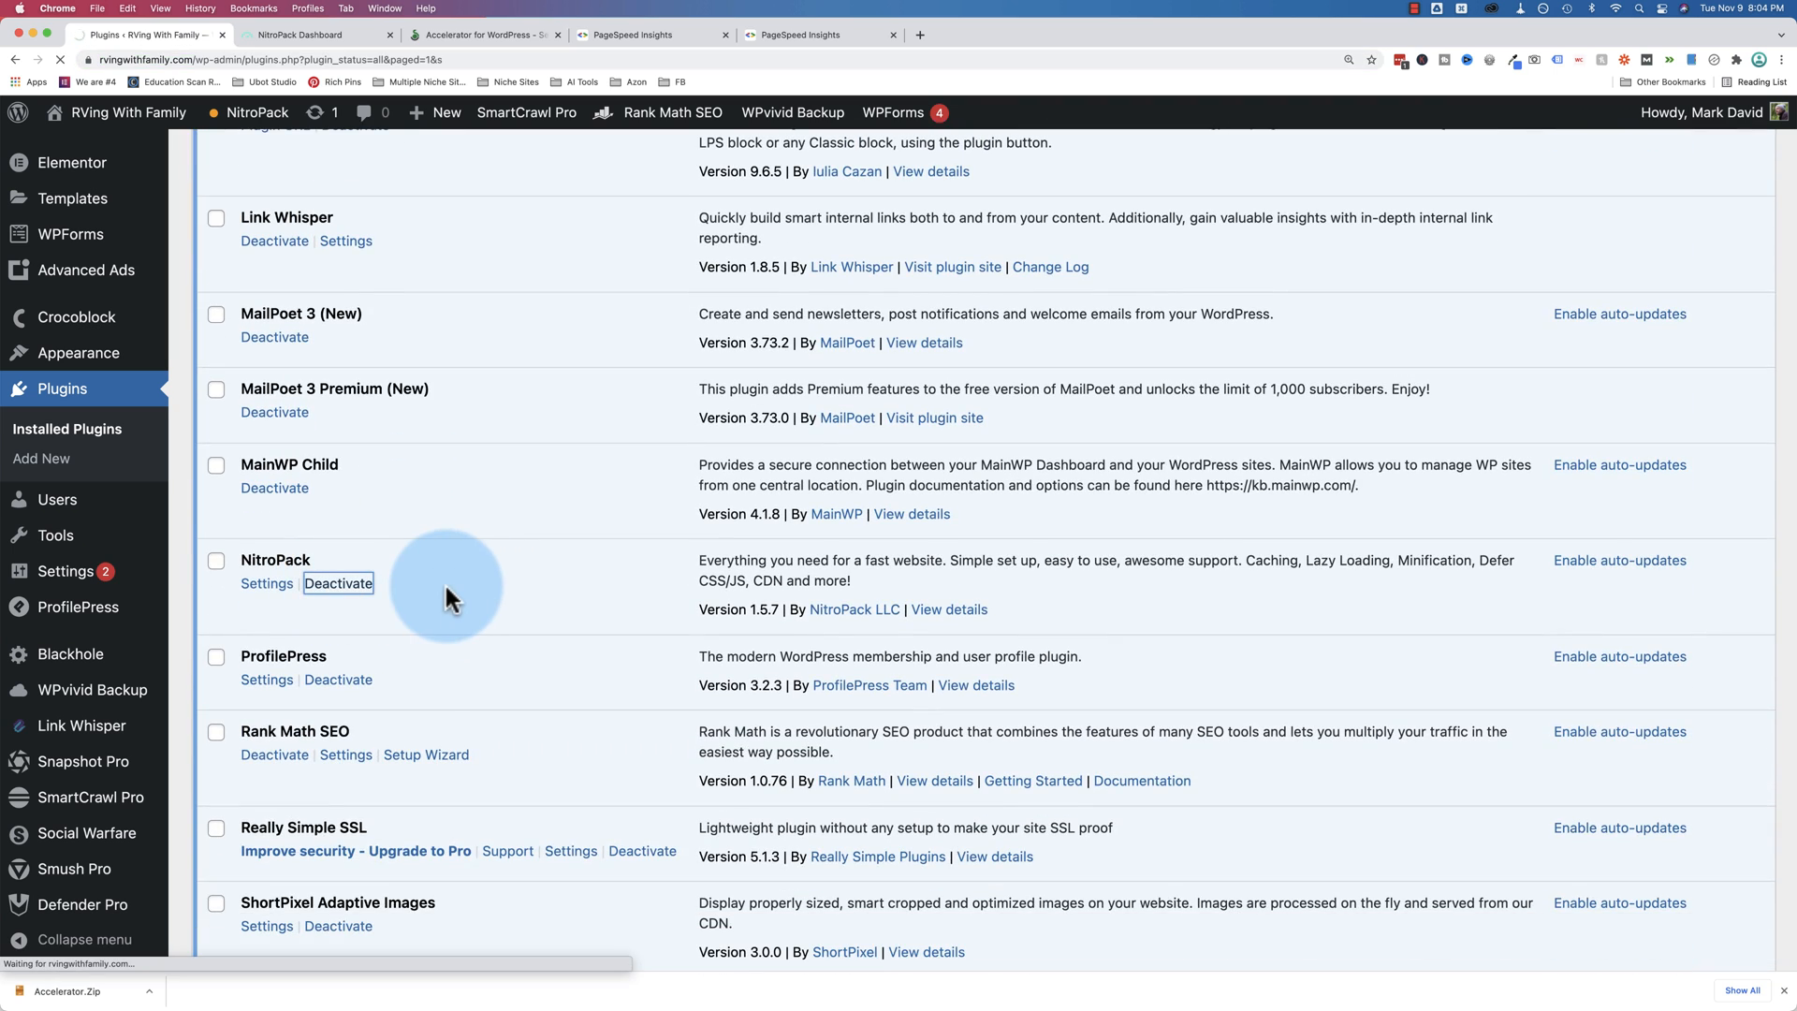
{"action": "left_click", "coordinate": [339, 584]}
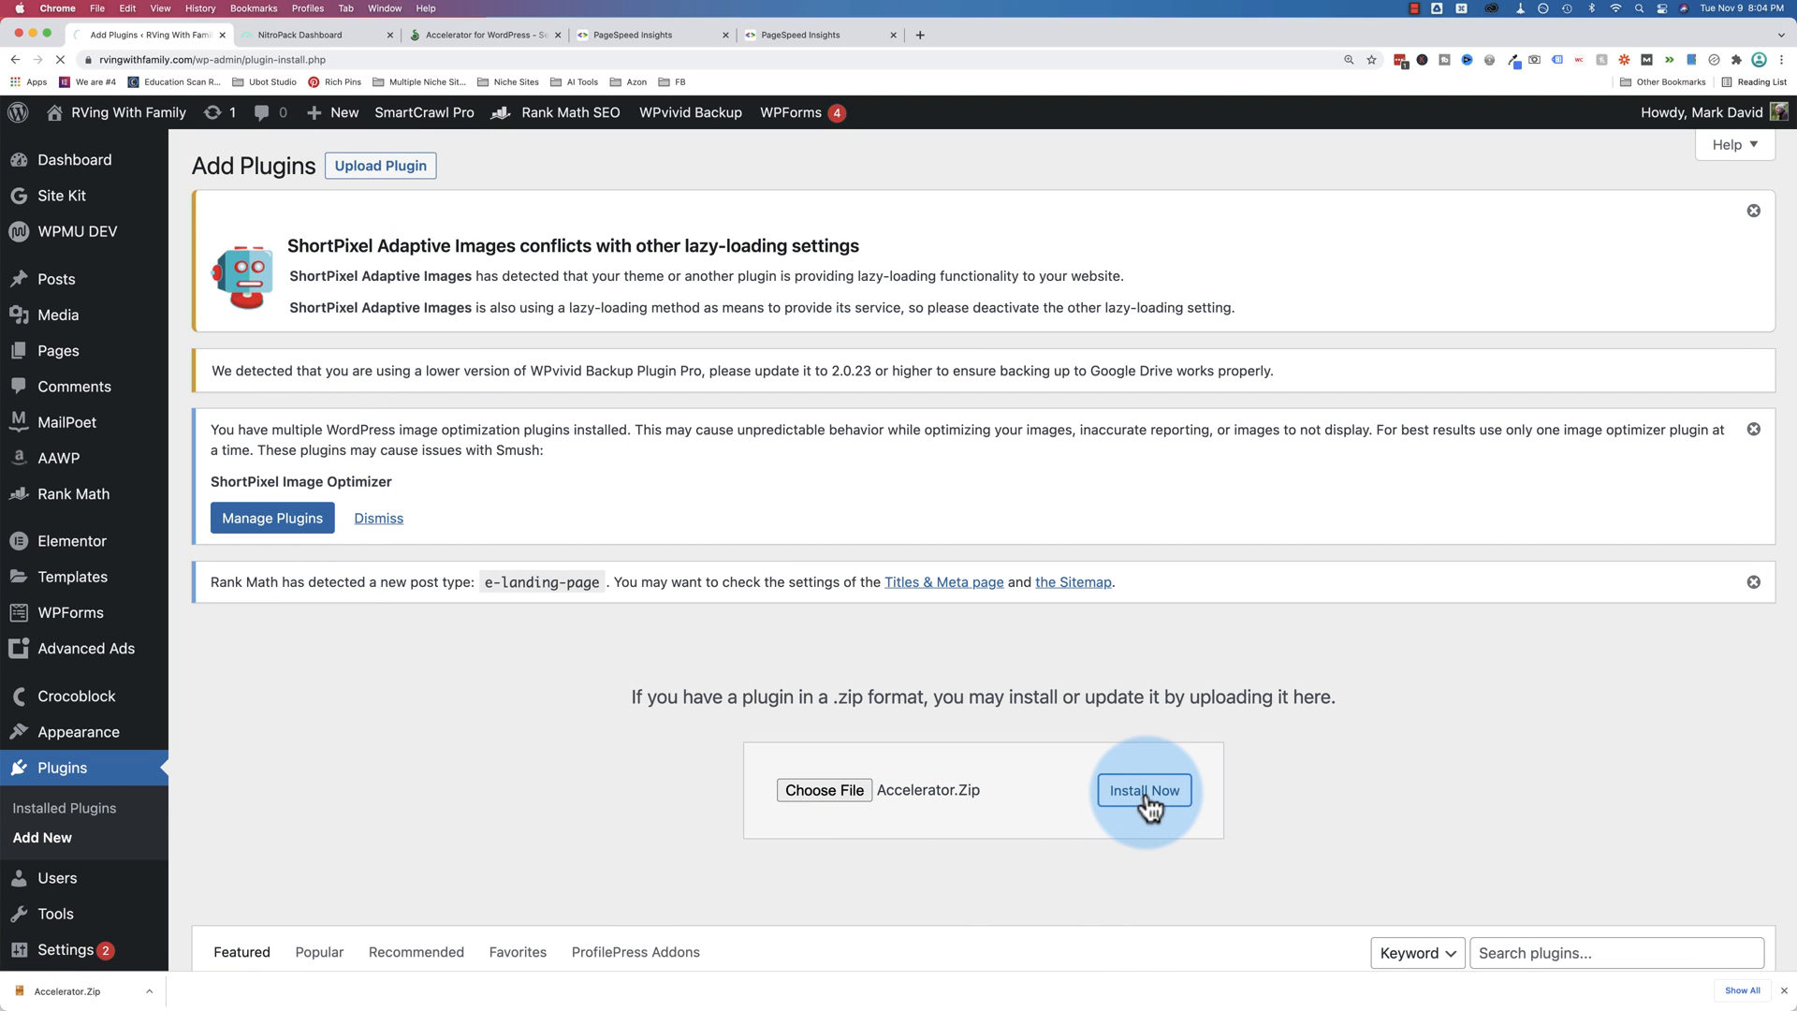
Install and activate the uploaded Accelerator plugin and accept its End-User License Agreement
{"action": "left_click", "coordinate": [1142, 790]}
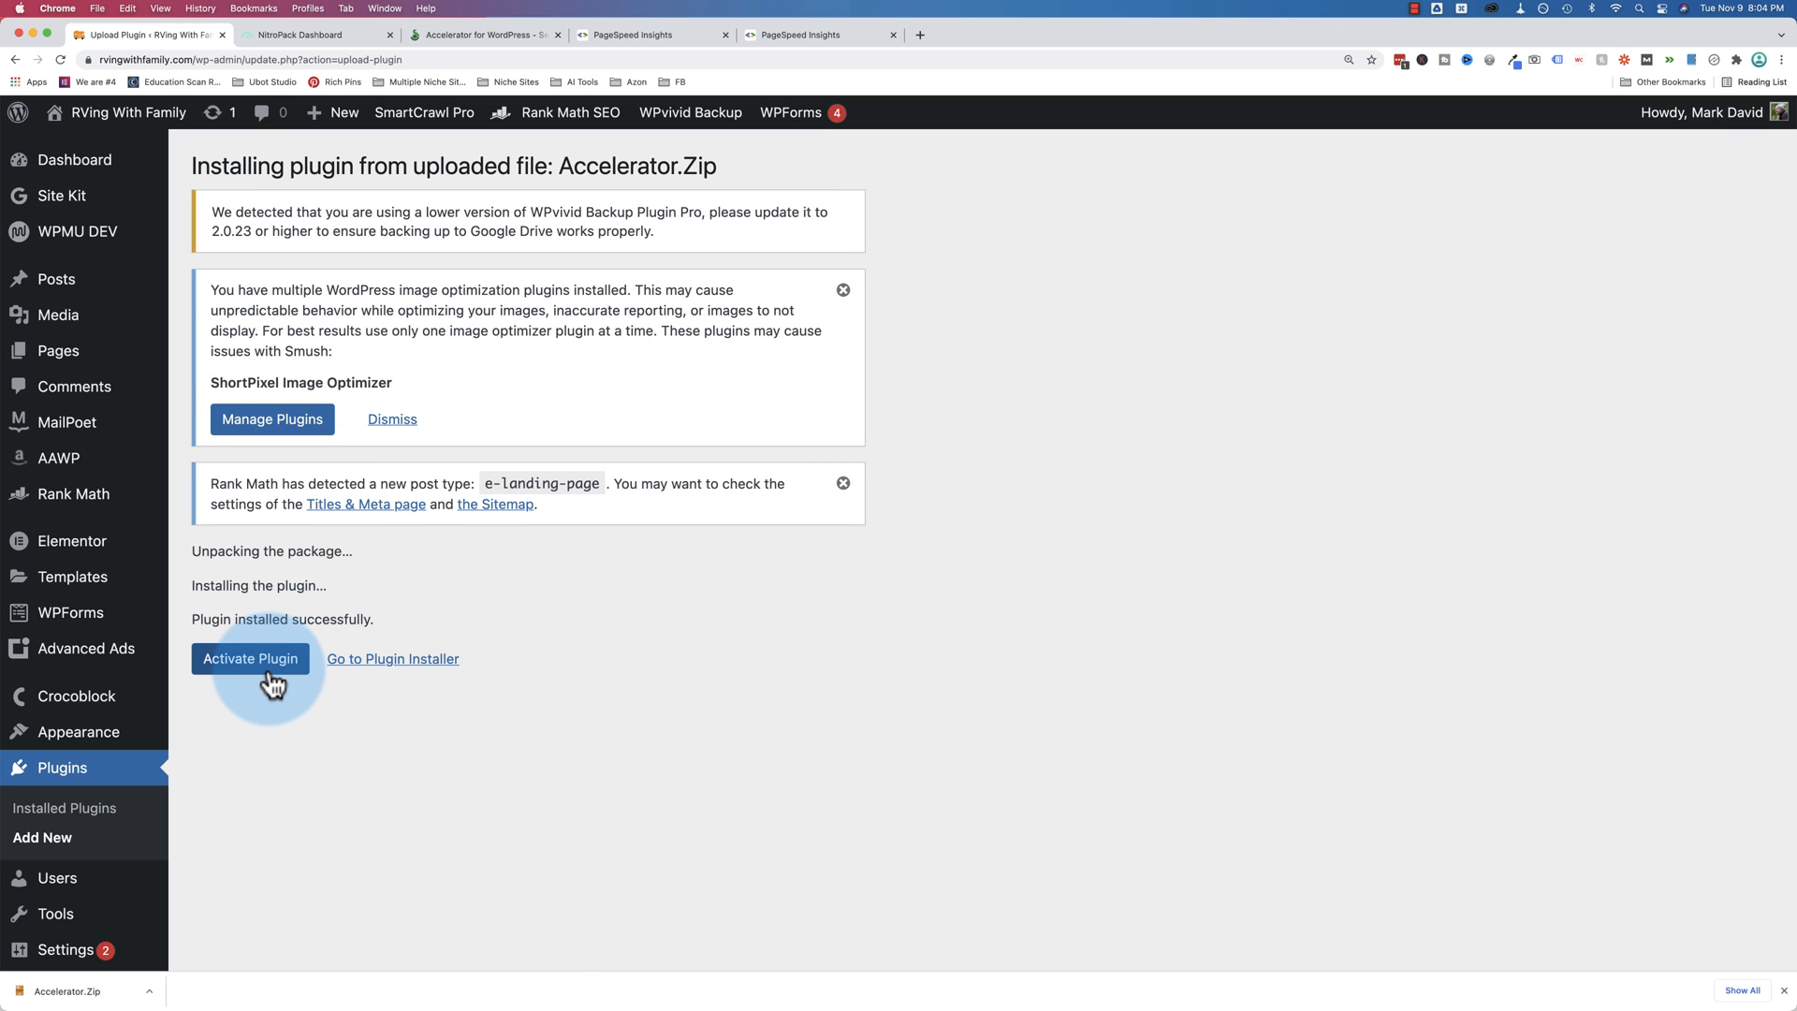
{"action": "left_click", "coordinate": [249, 657]}
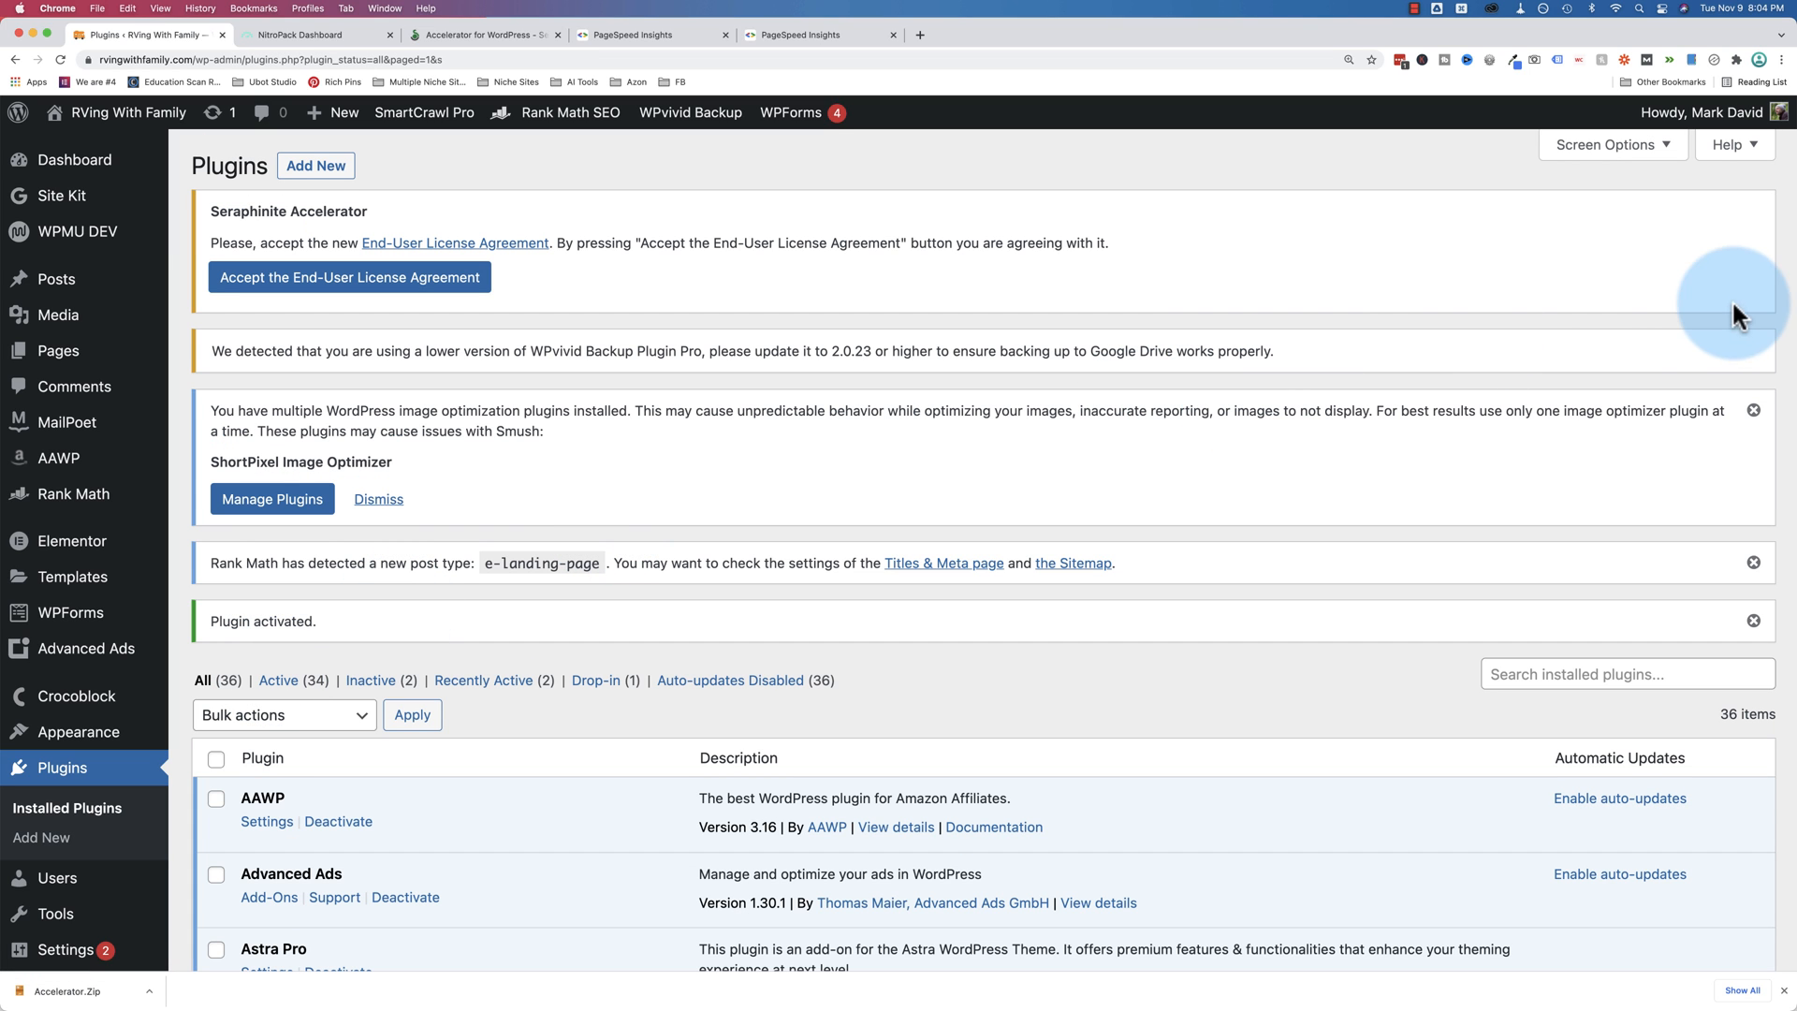
{"action": "left_click", "coordinate": [1754, 410]}
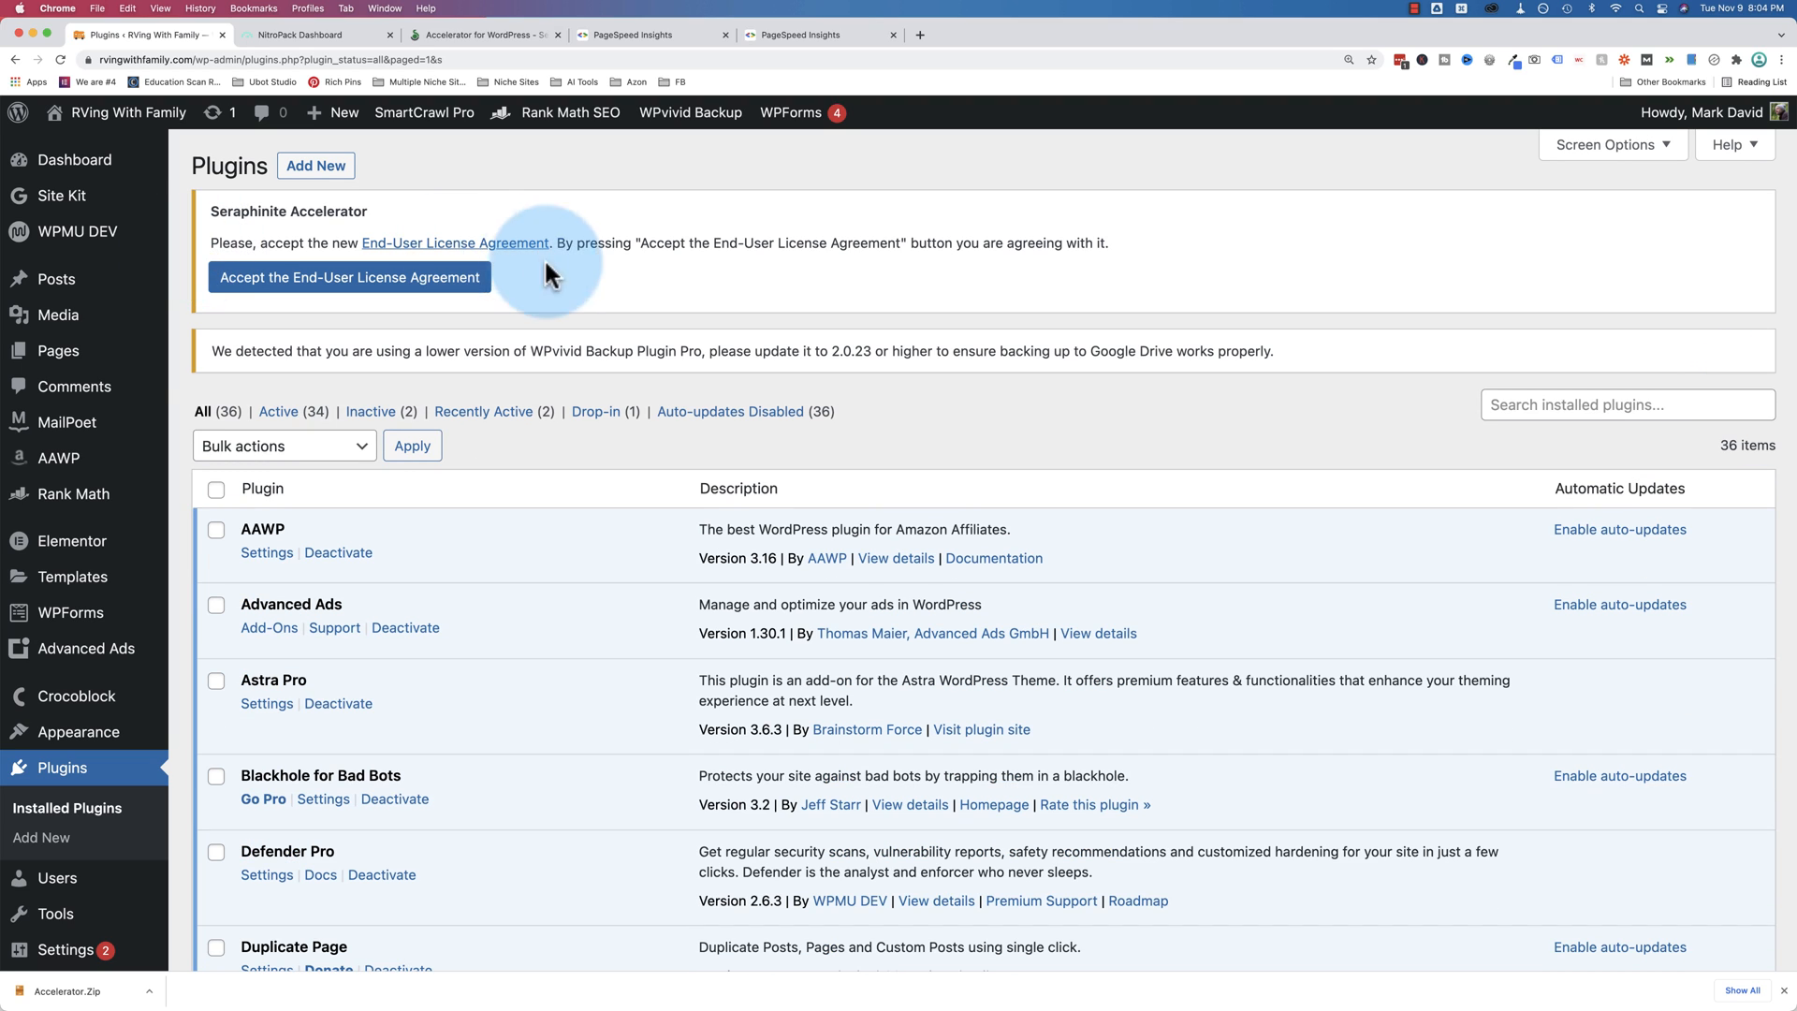
{"action": "left_click", "coordinate": [350, 277]}
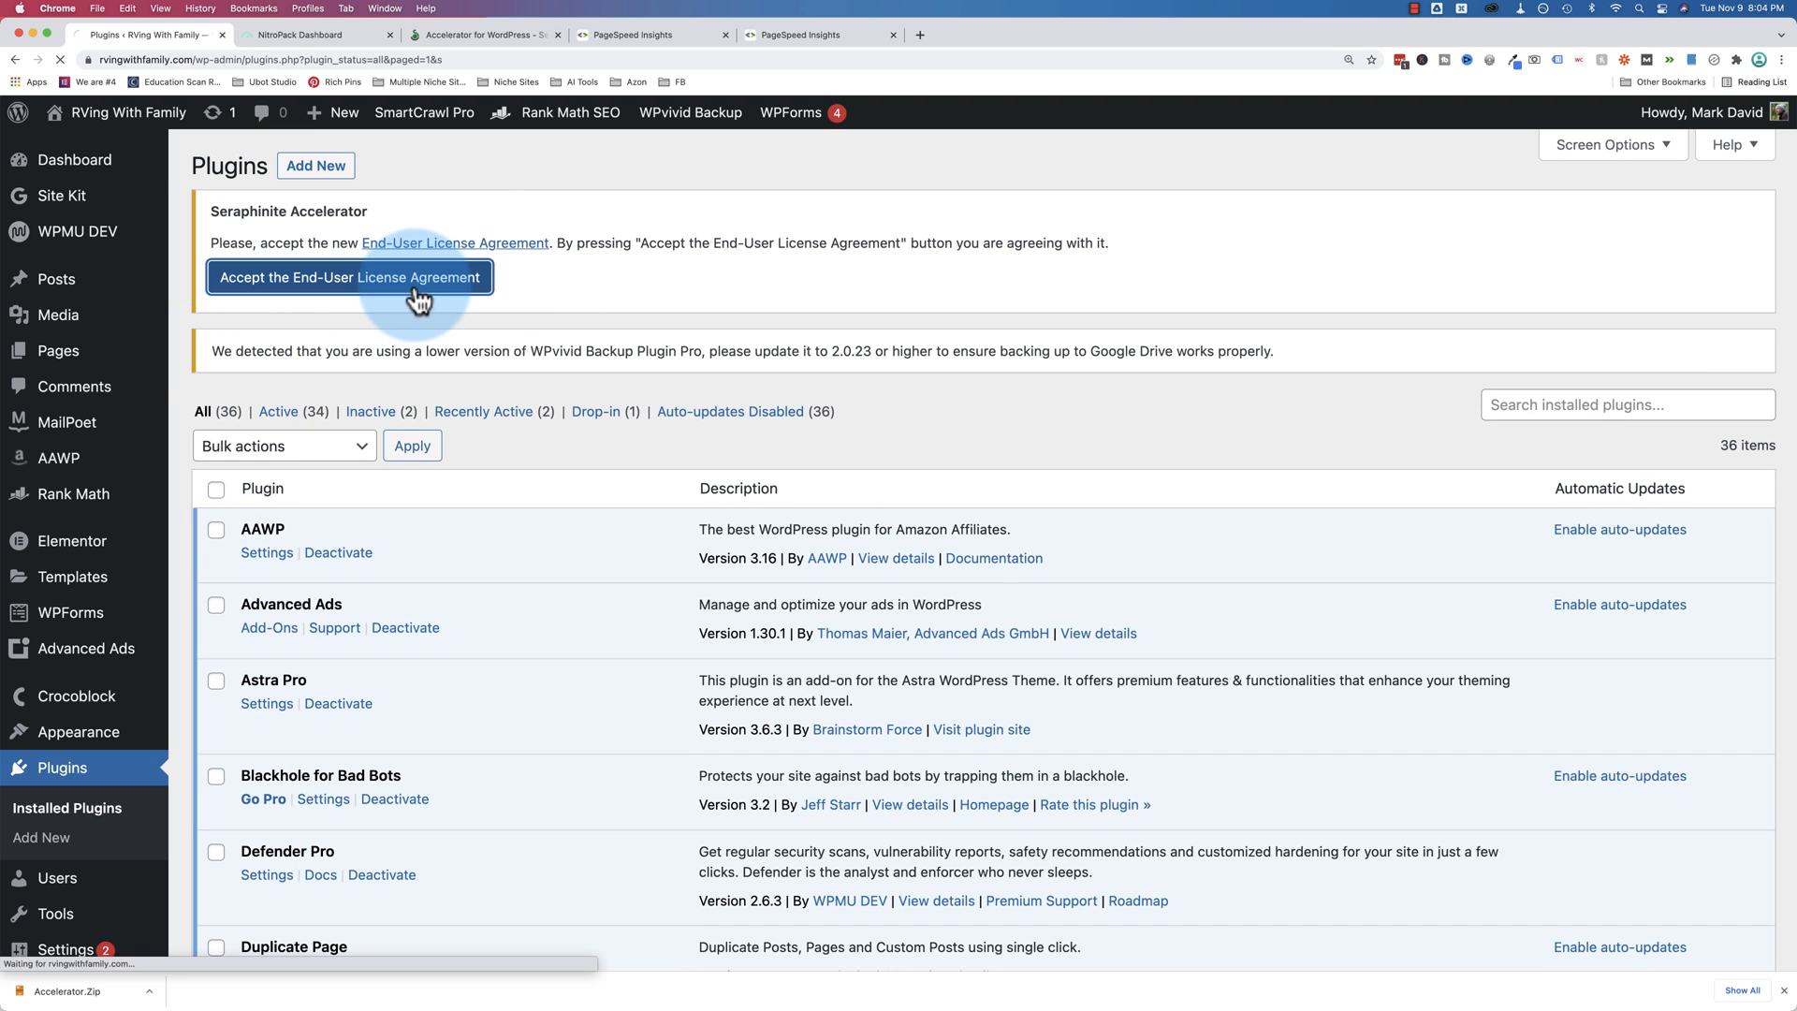
{"action": "left_click", "coordinate": [350, 277]}
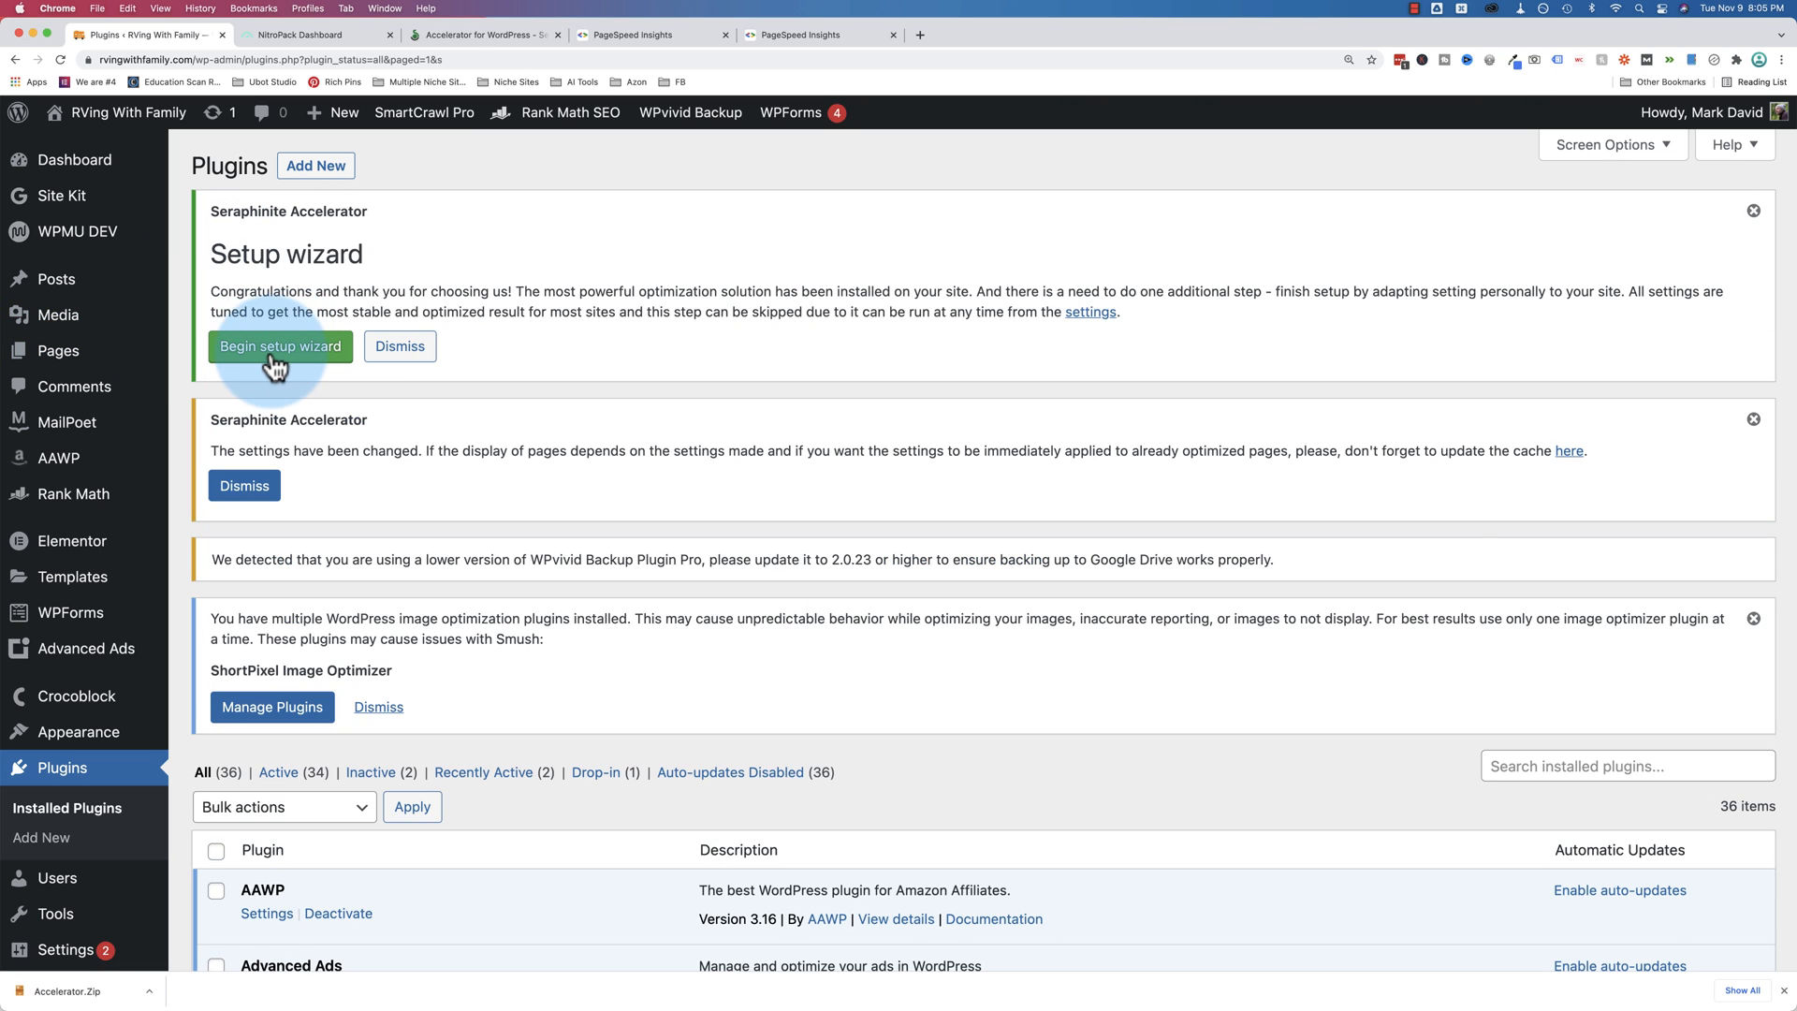
Start the Accelerator setup wizard and run the site self-diagnosis checks
{"action": "left_click", "coordinate": [279, 346]}
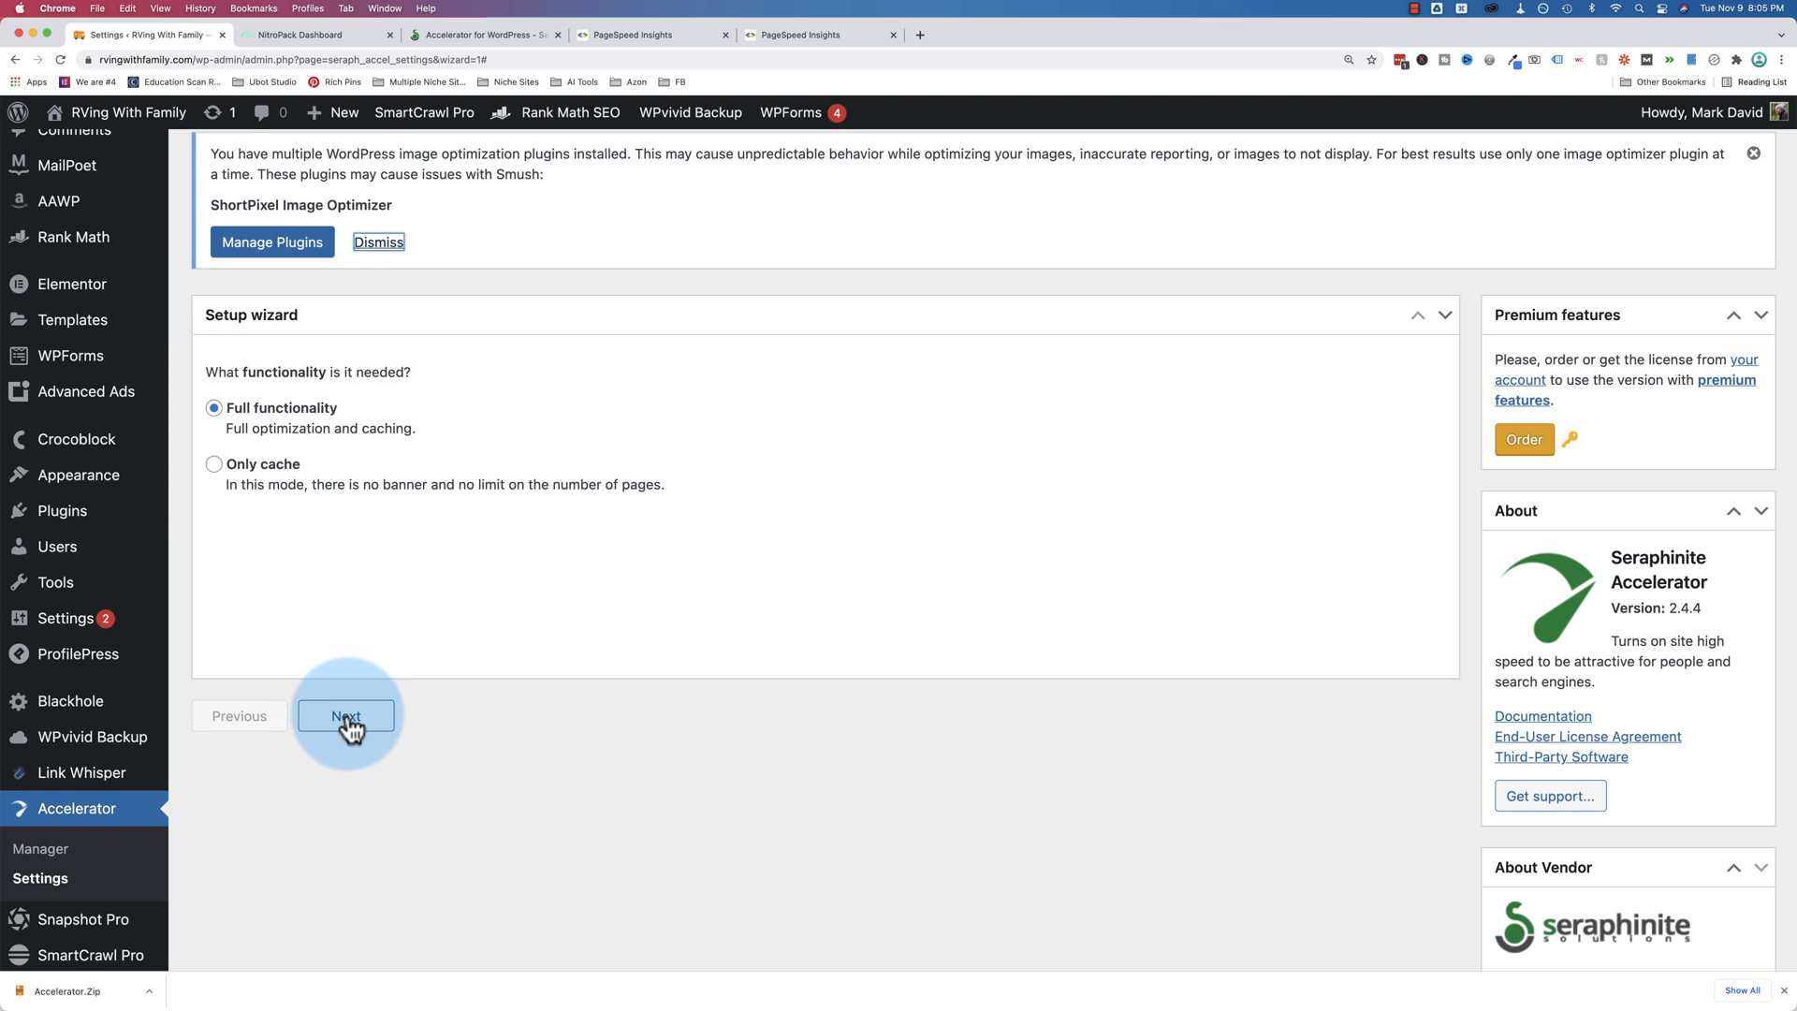
{"action": "left_click", "coordinate": [346, 715]}
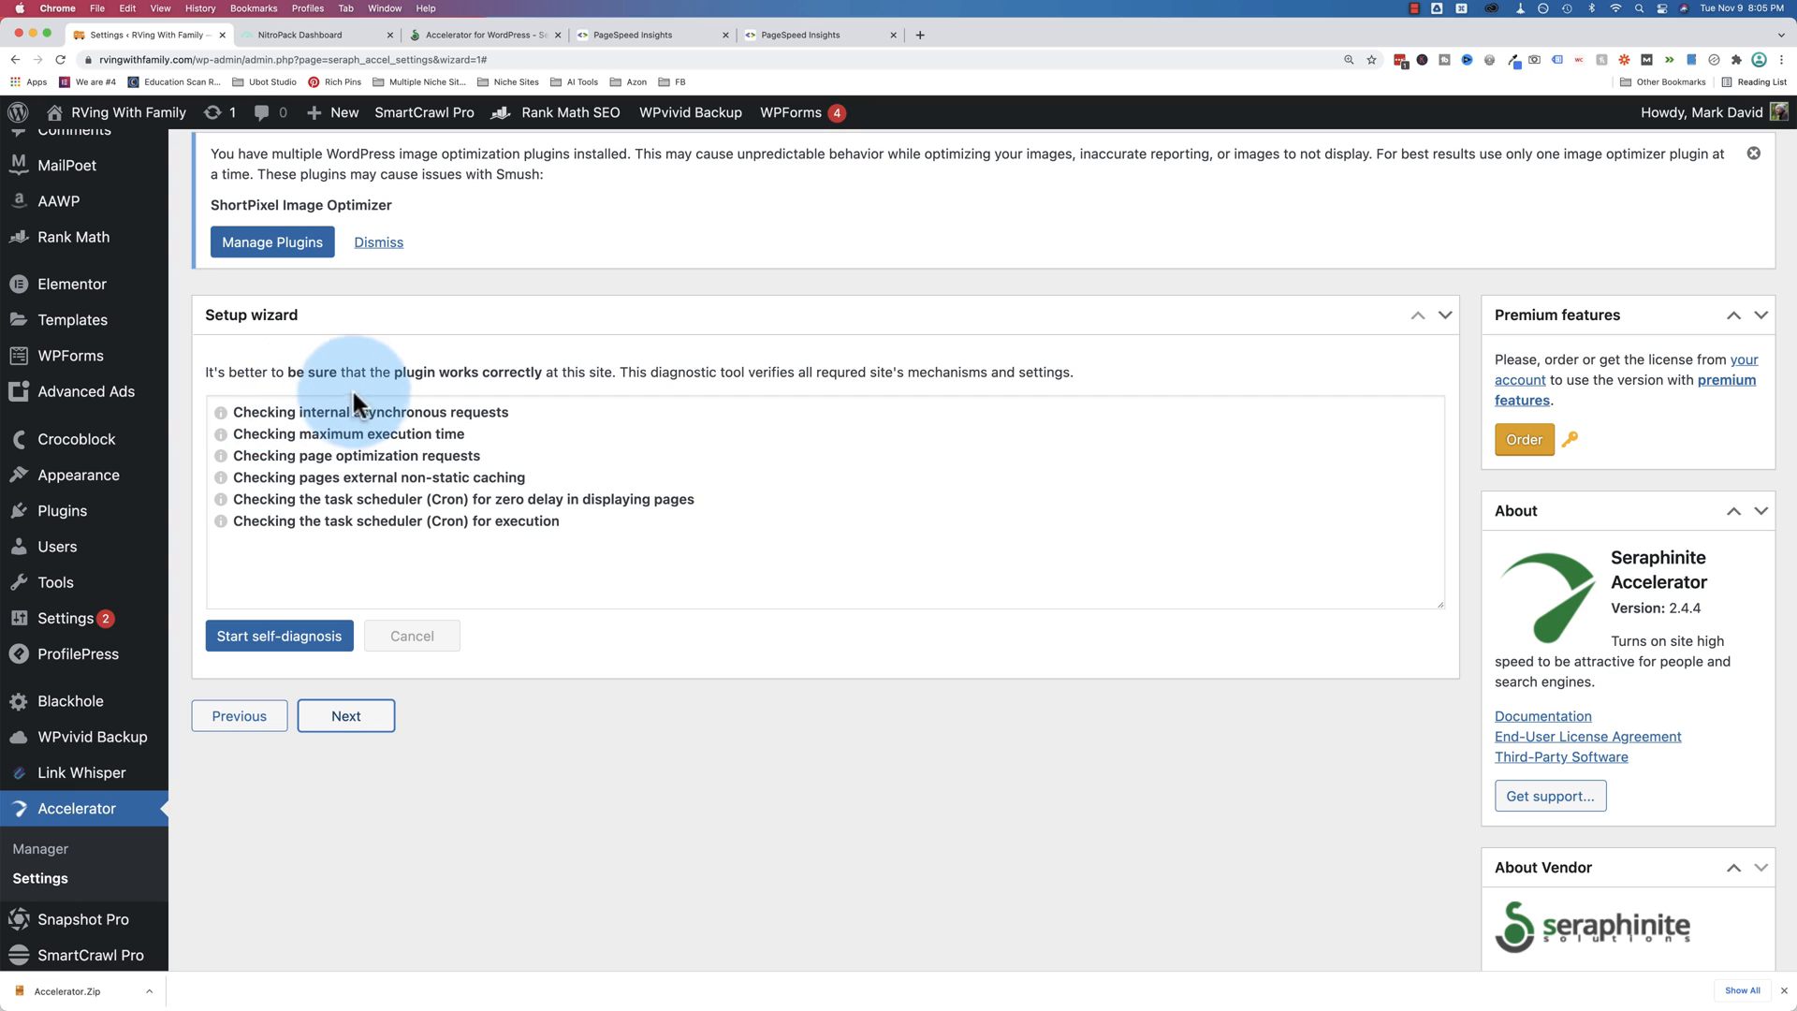
{"action": "mouse_move", "coordinate": [715, 374]}
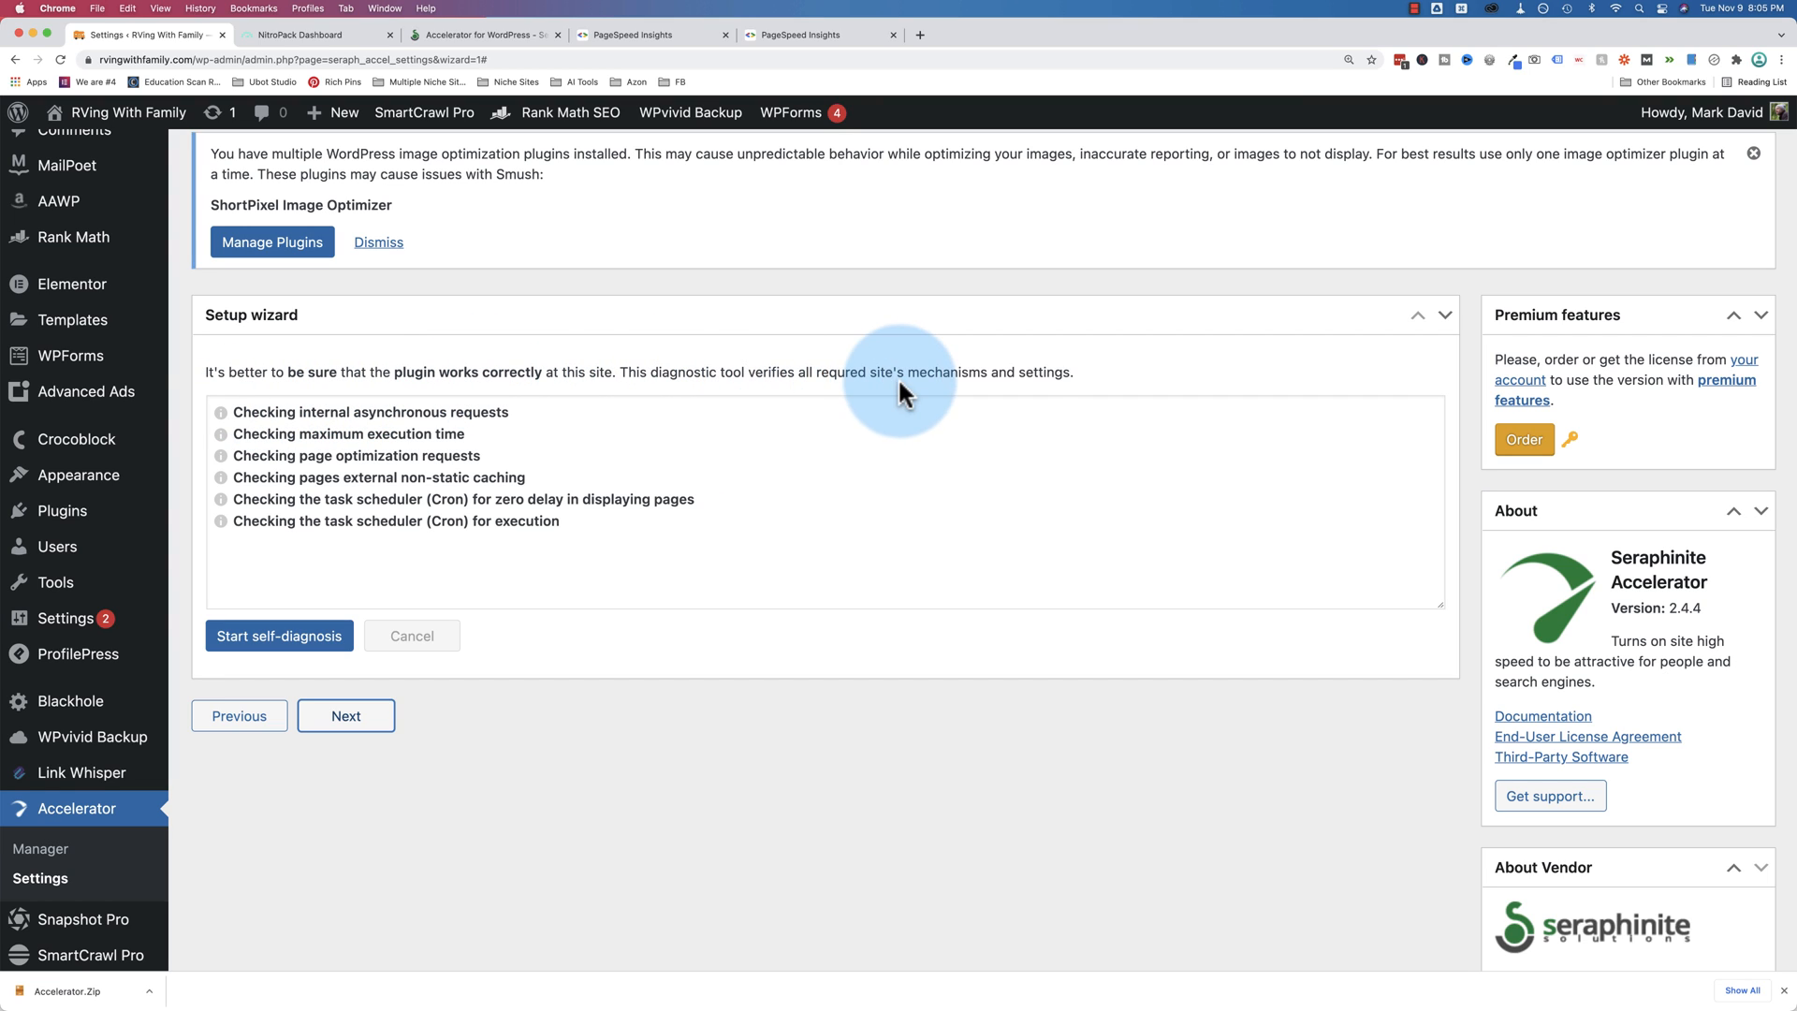
{"action": "left_click", "coordinate": [279, 634]}
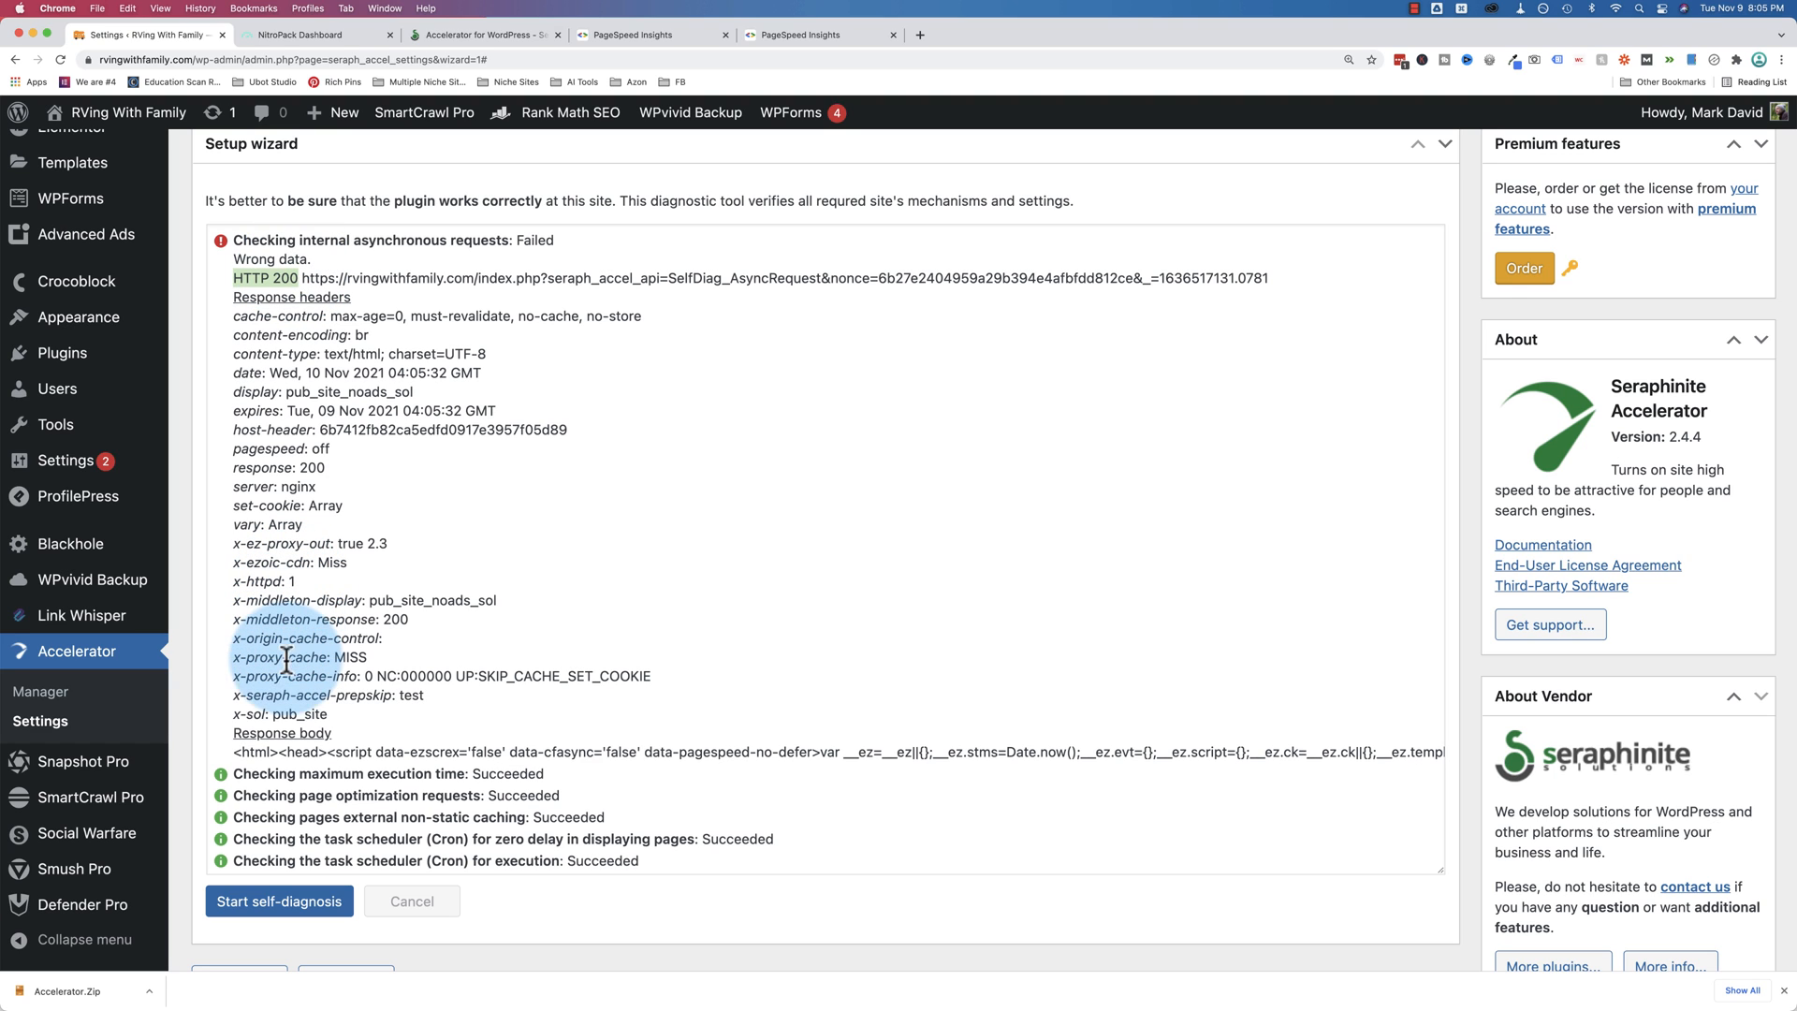
{"action": "scroll", "scroll_direction": "down", "scroll_amount": 3}
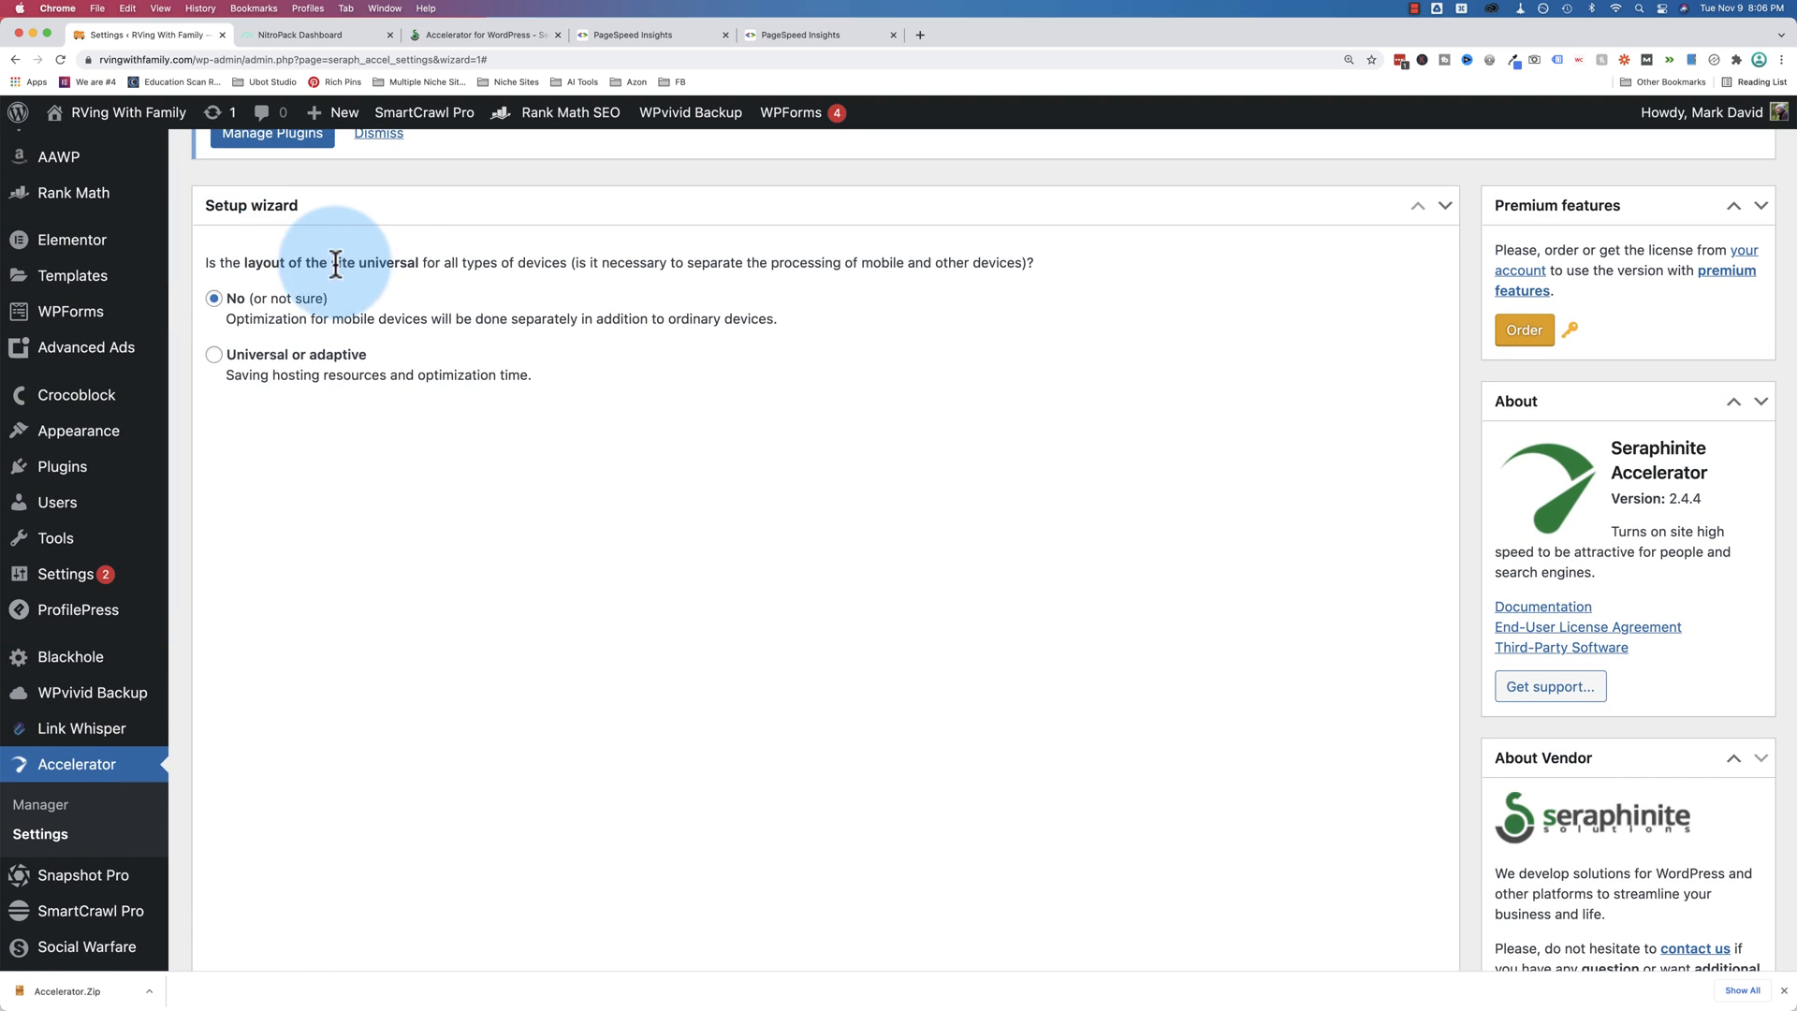
{"action": "mouse_move", "coordinate": [518, 283]}
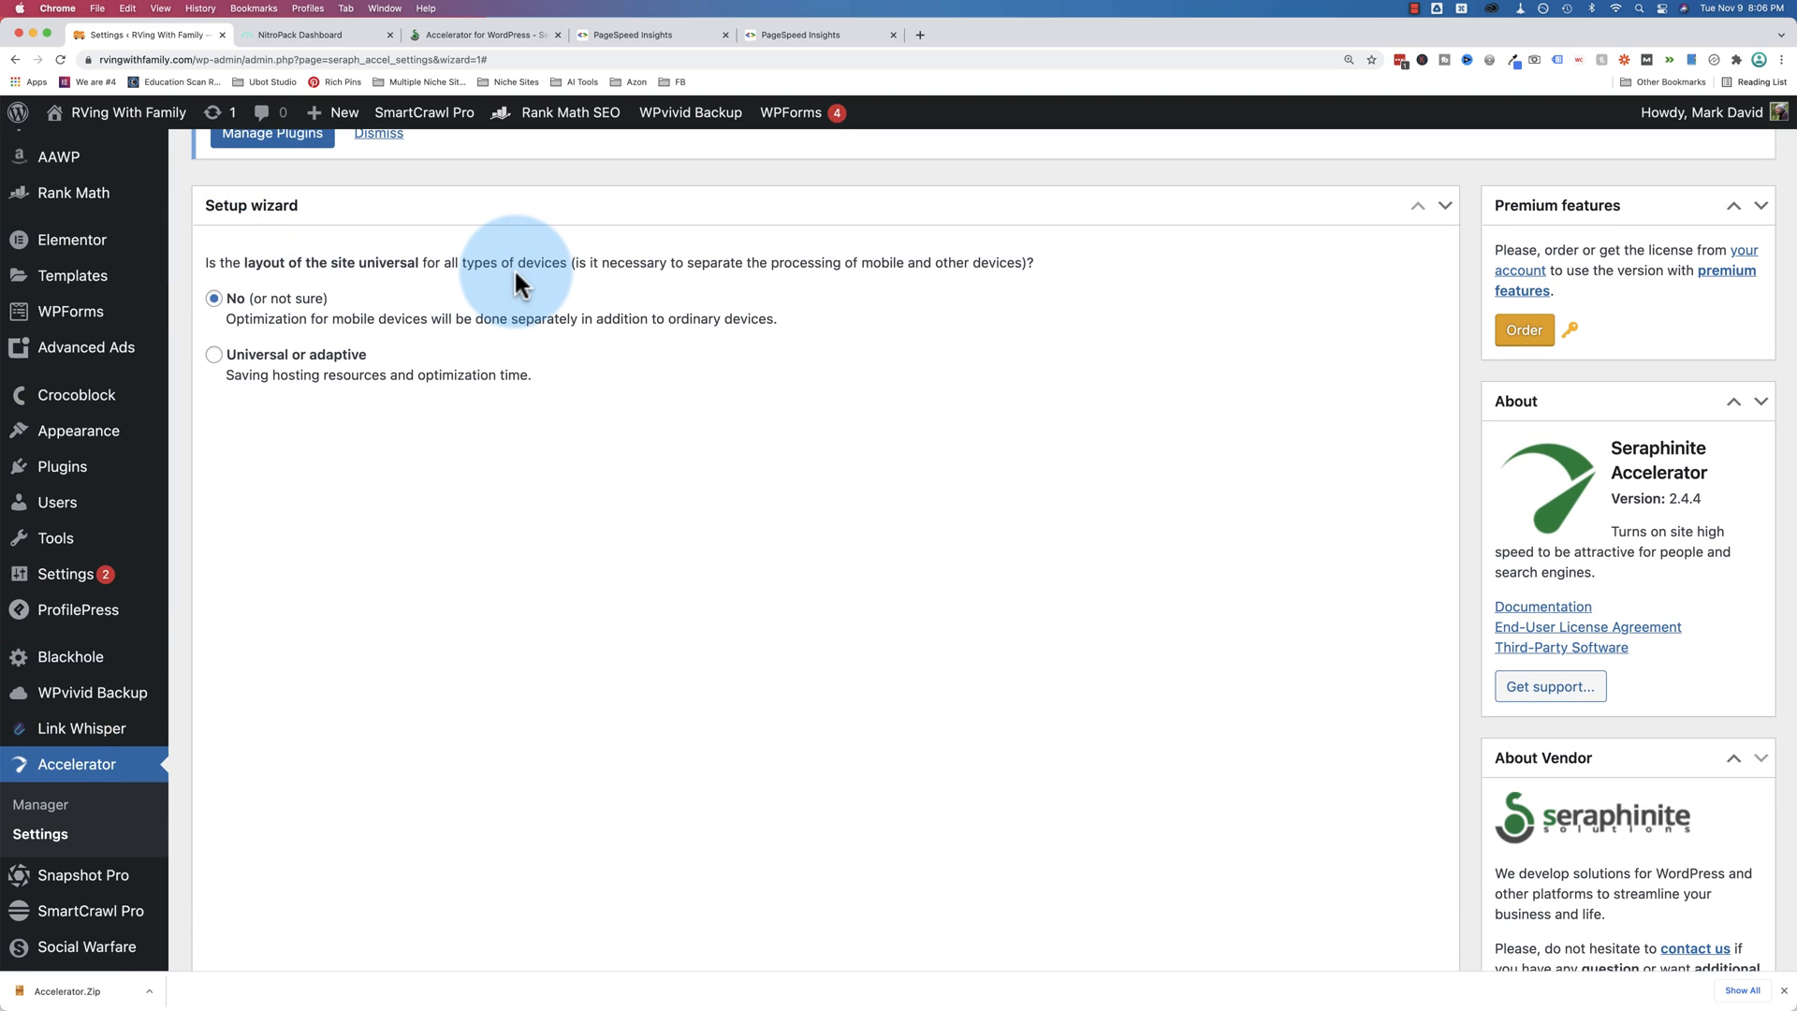
{"action": "mouse_move", "coordinate": [765, 262]}
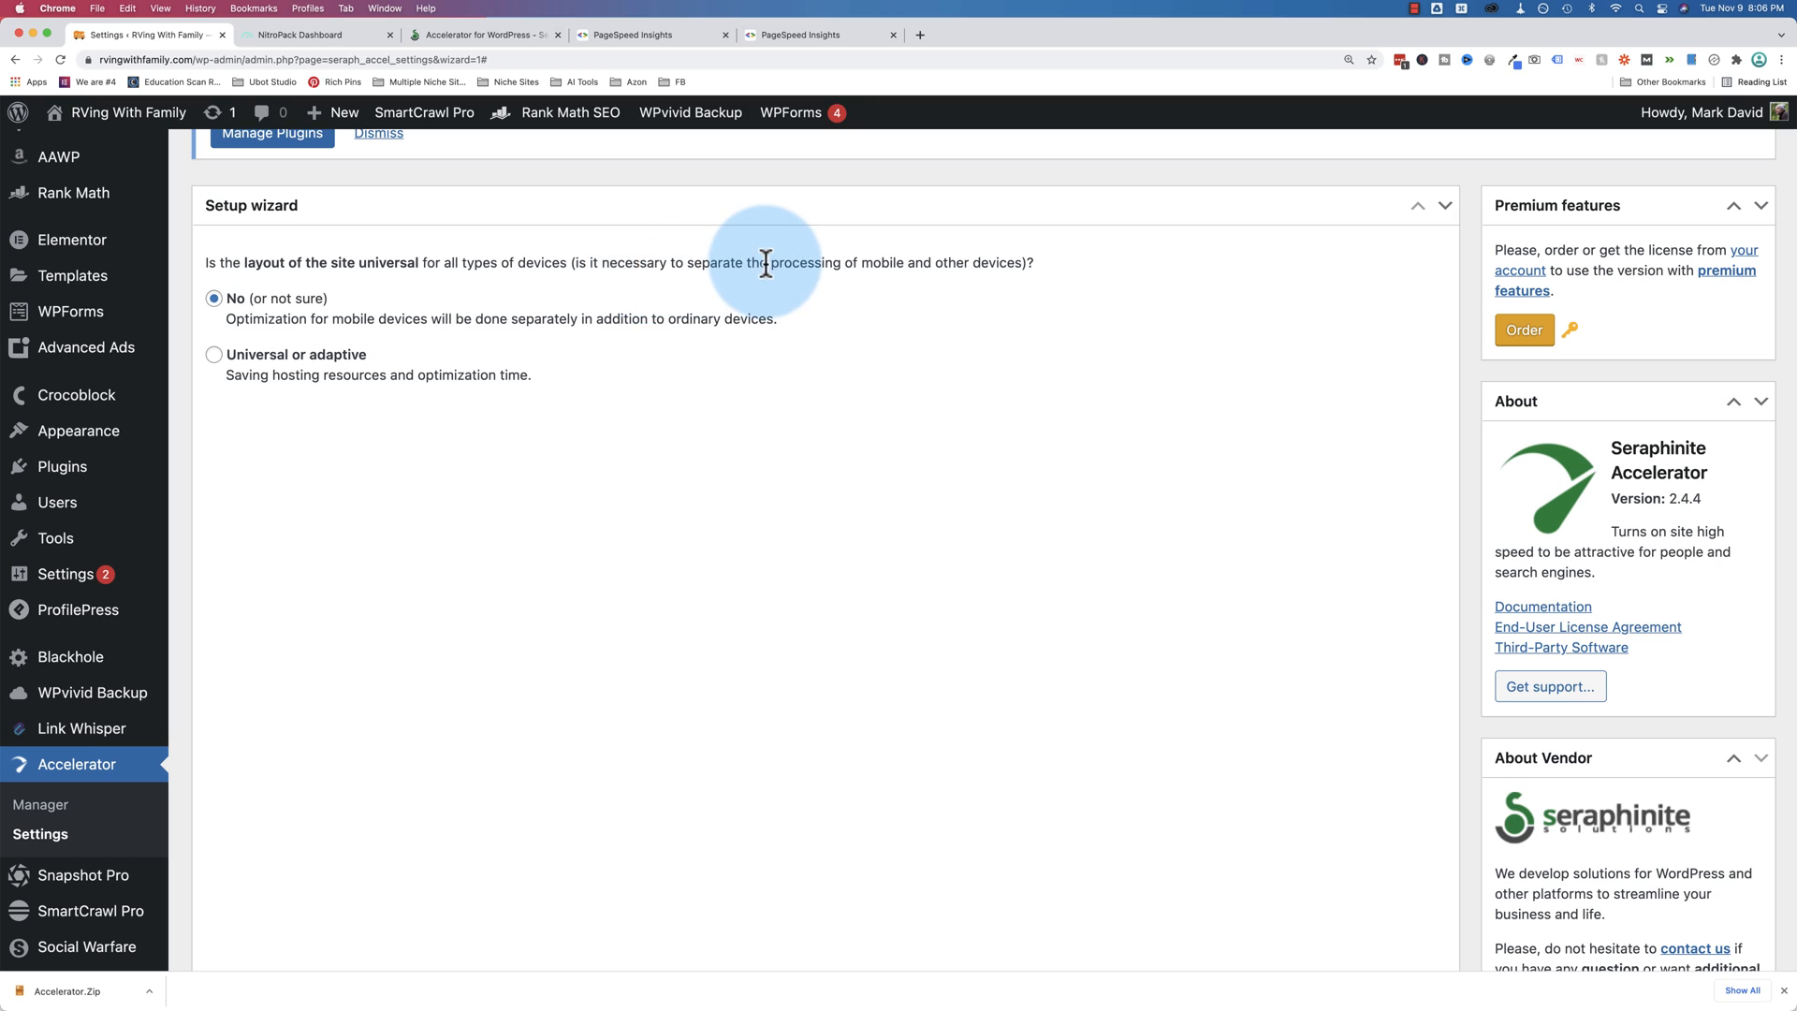
{"action": "mouse_move", "coordinate": [1024, 267]}
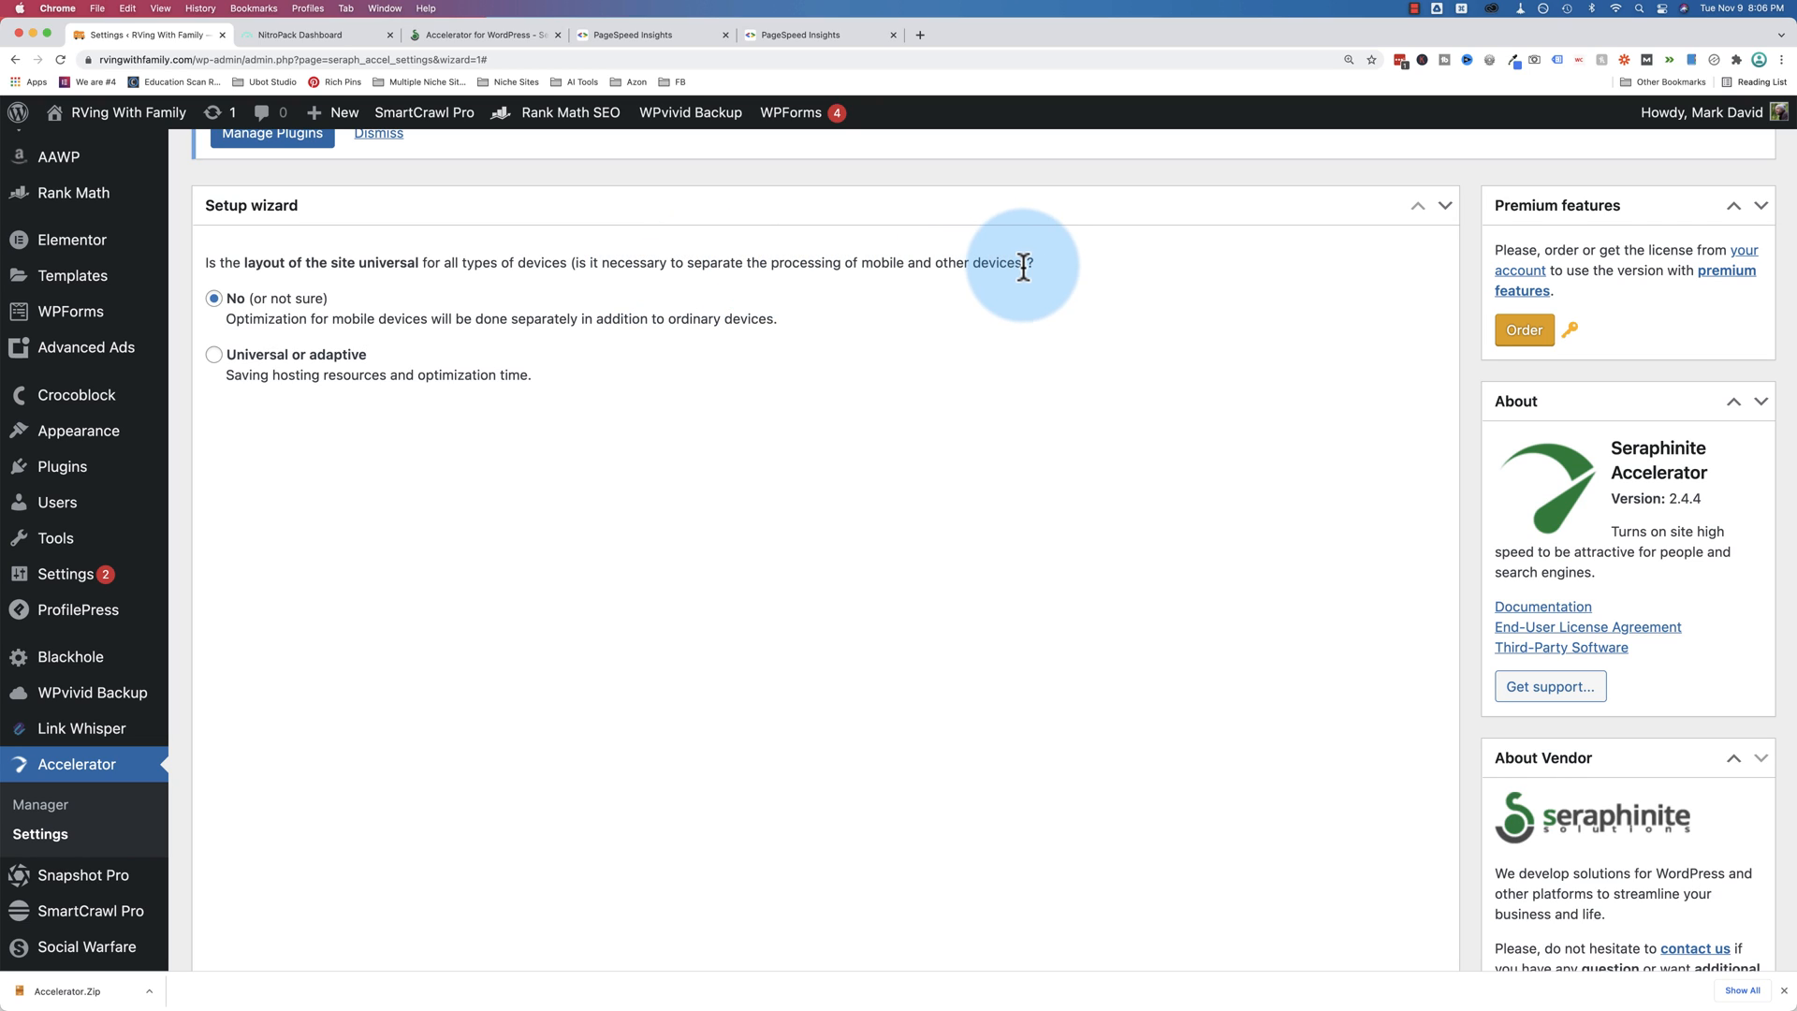
{"action": "mouse_move", "coordinate": [423, 506]}
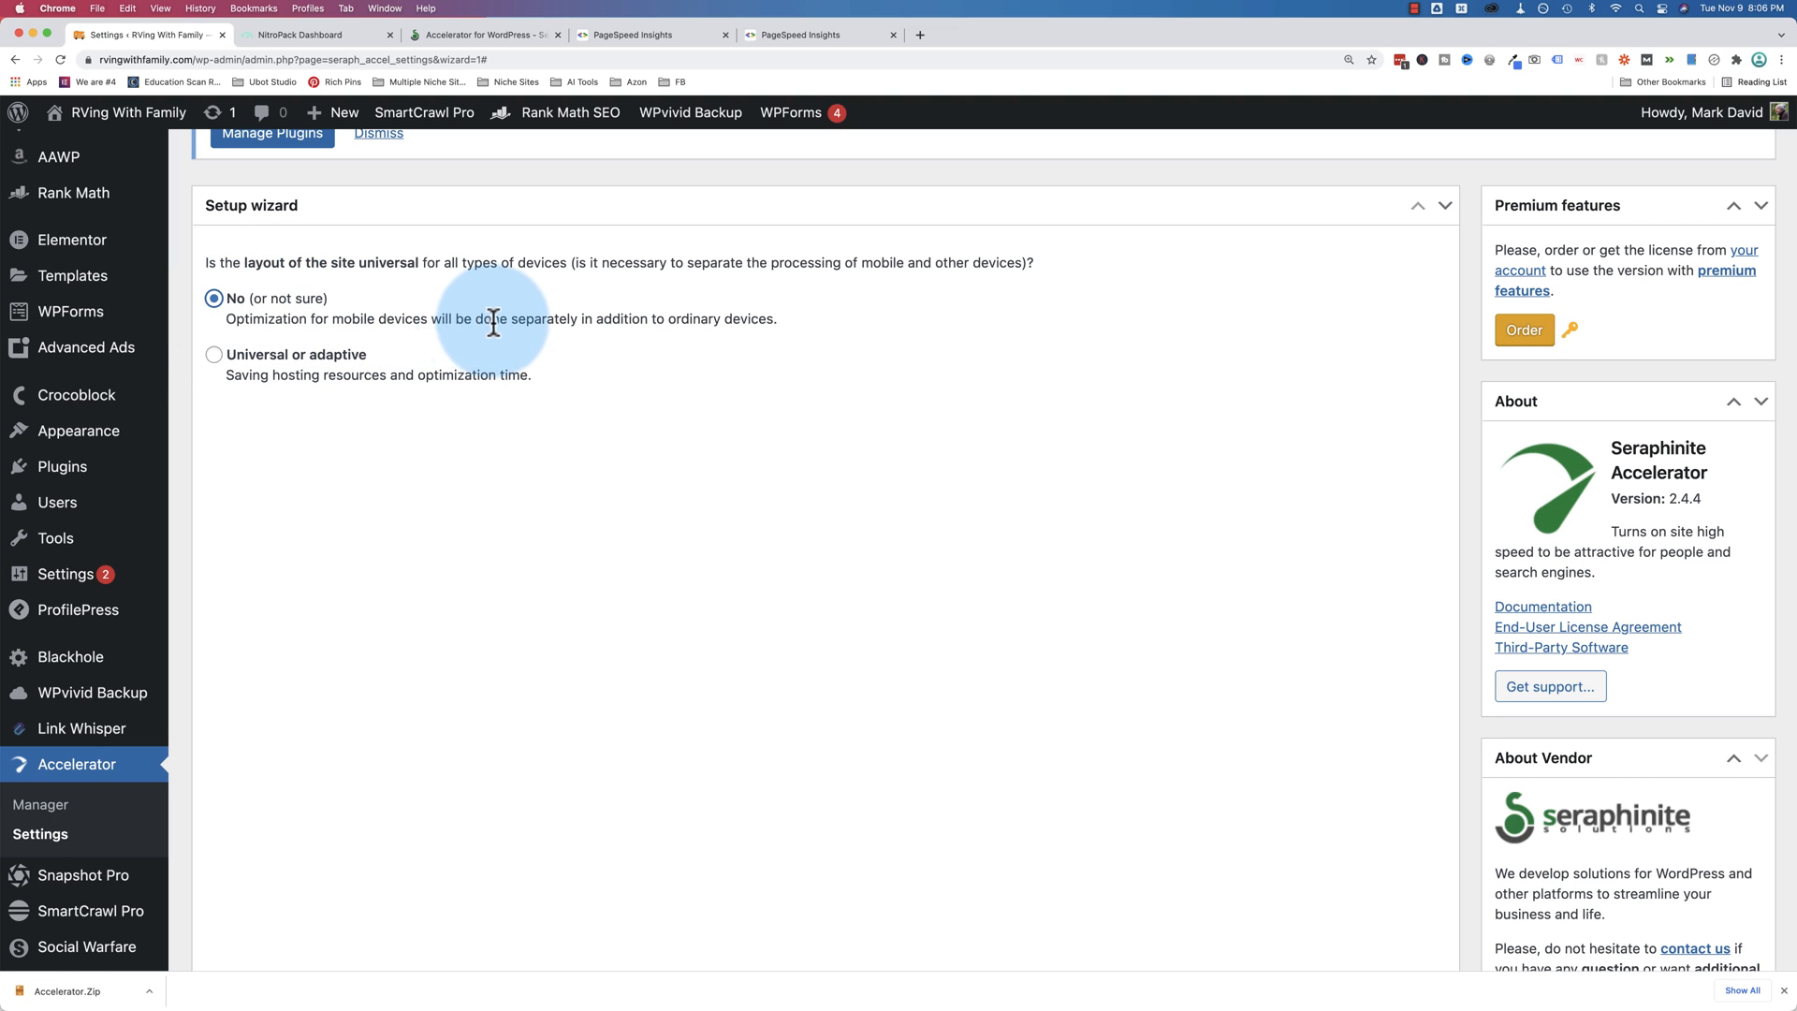
{"action": "mouse_move", "coordinate": [295, 365]}
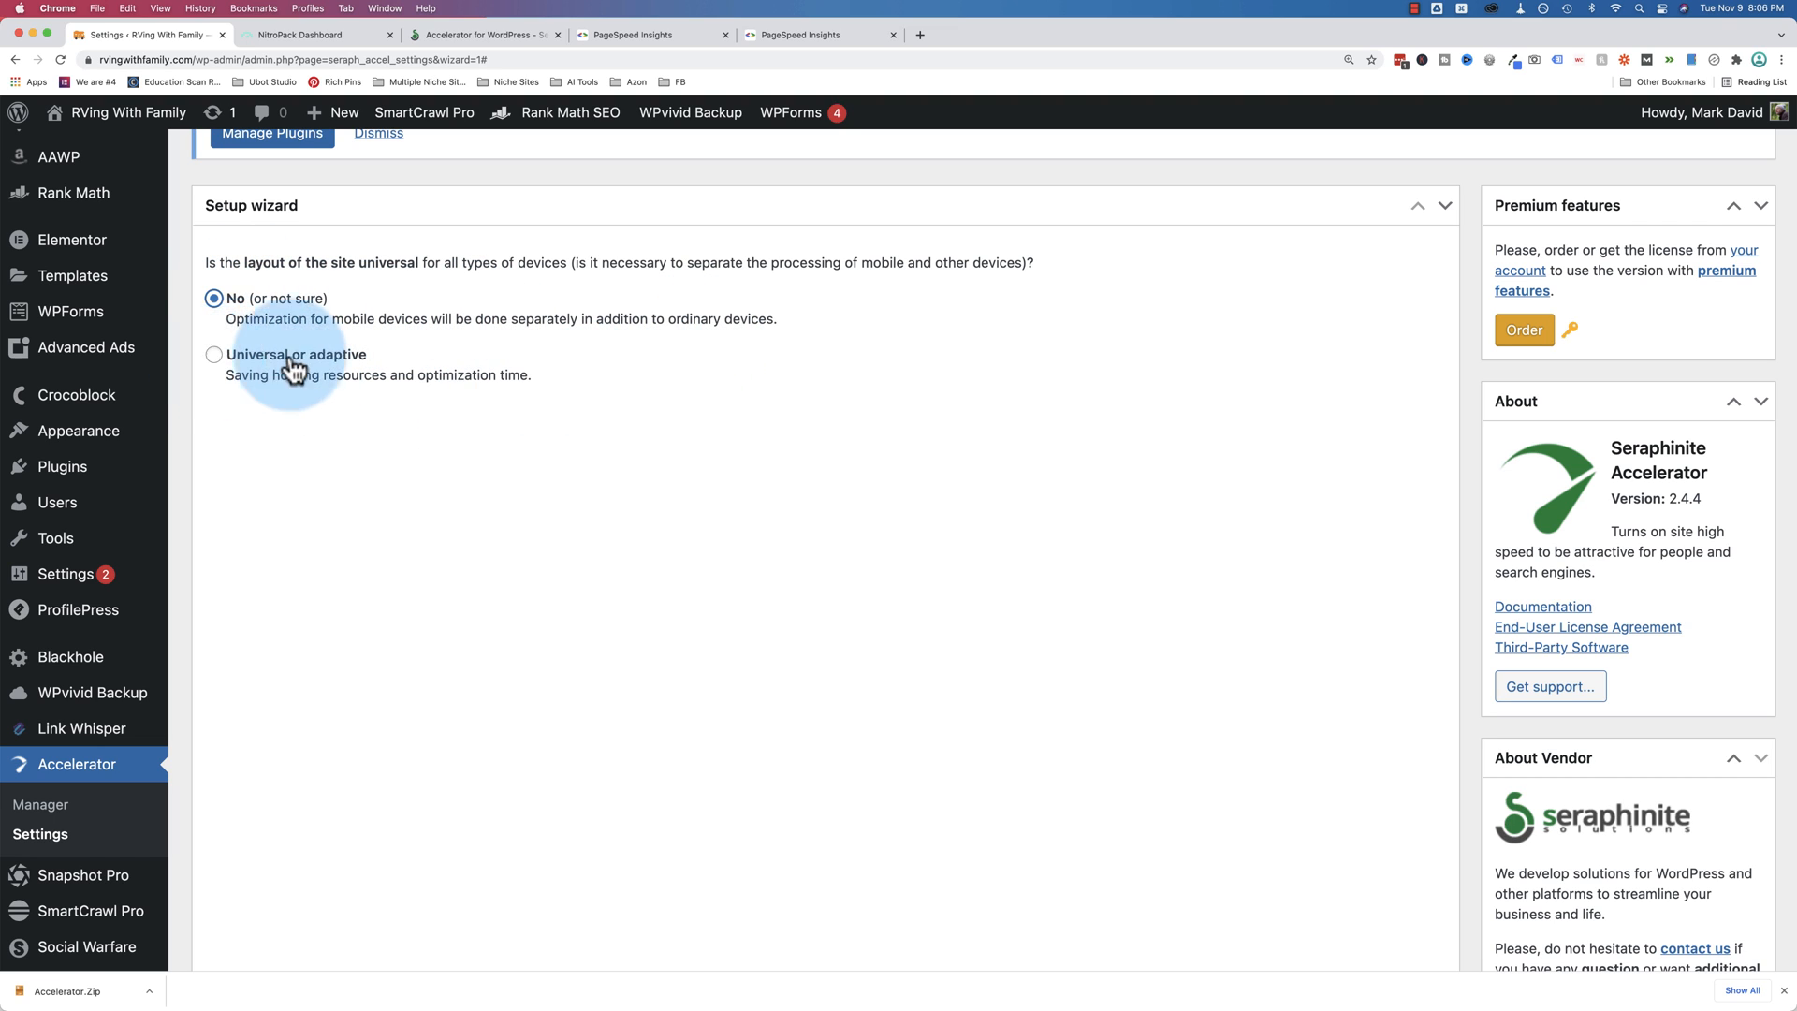
Answer the hosting performance question, choose 'Don't use' for CDN and advance toward the Finish step
{"action": "scroll", "scroll_direction": "down", "scroll_amount": 3}
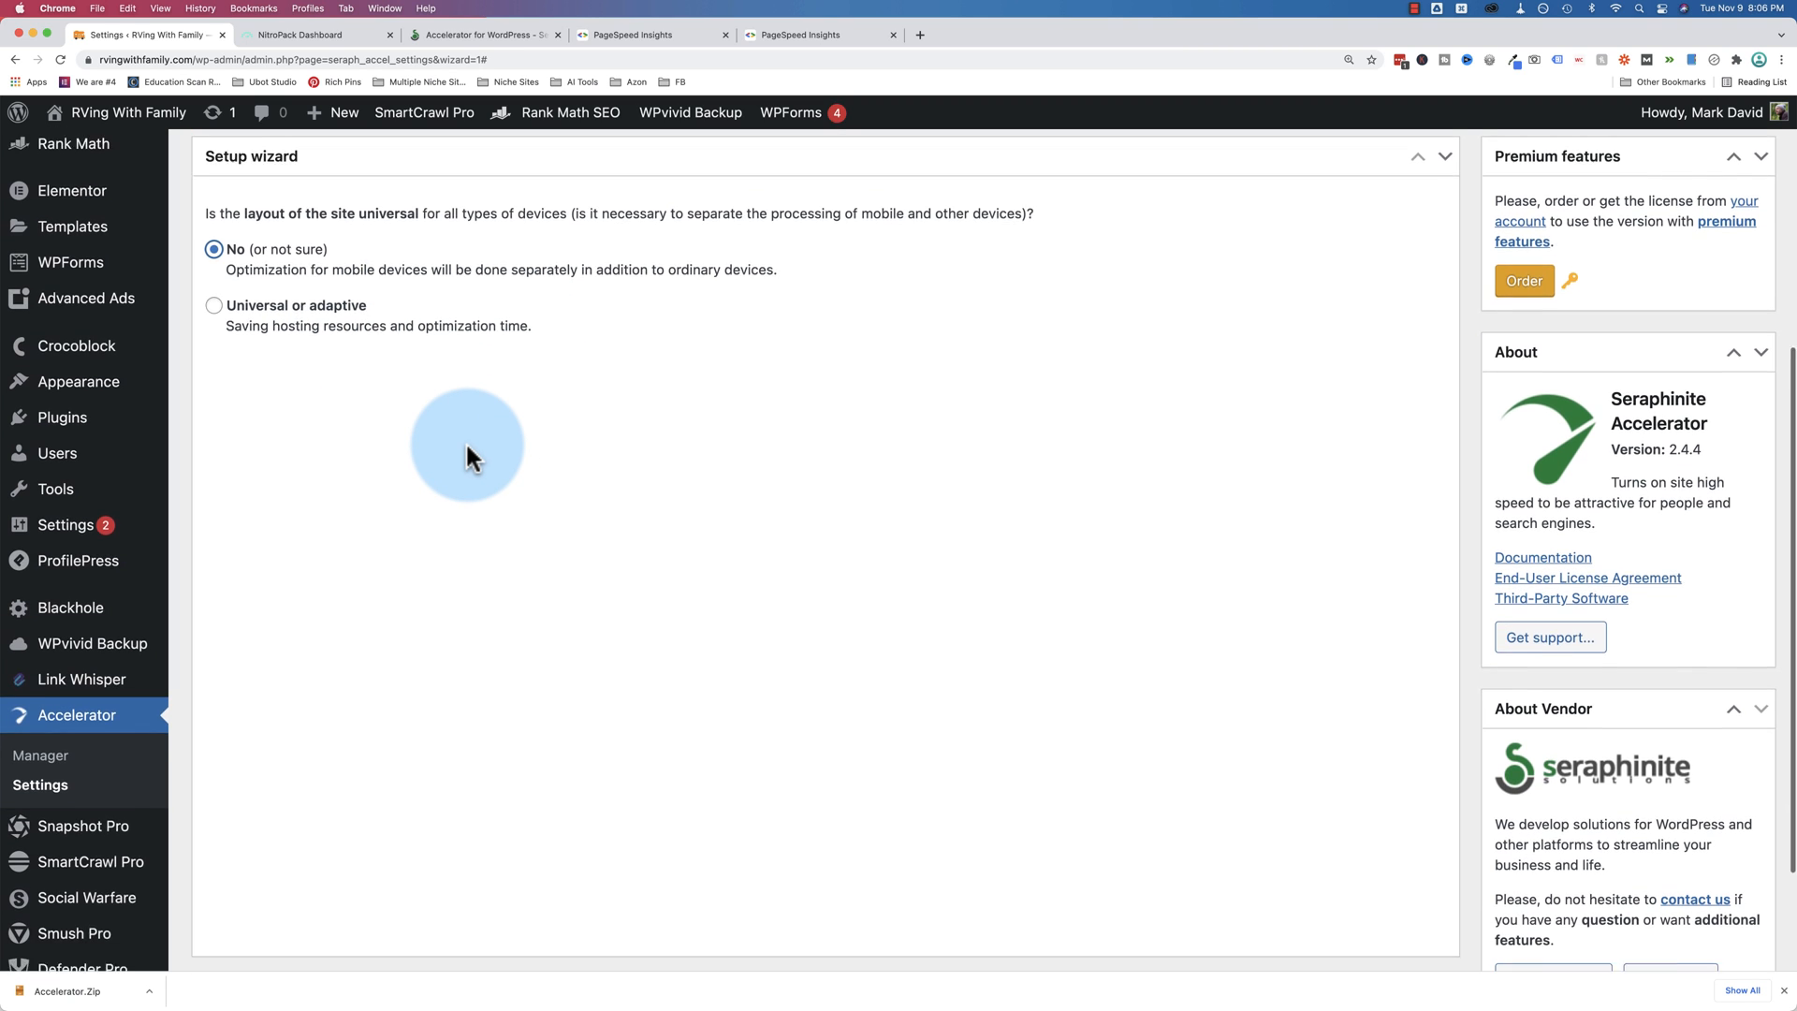
{"action": "left_click", "coordinate": [344, 915]}
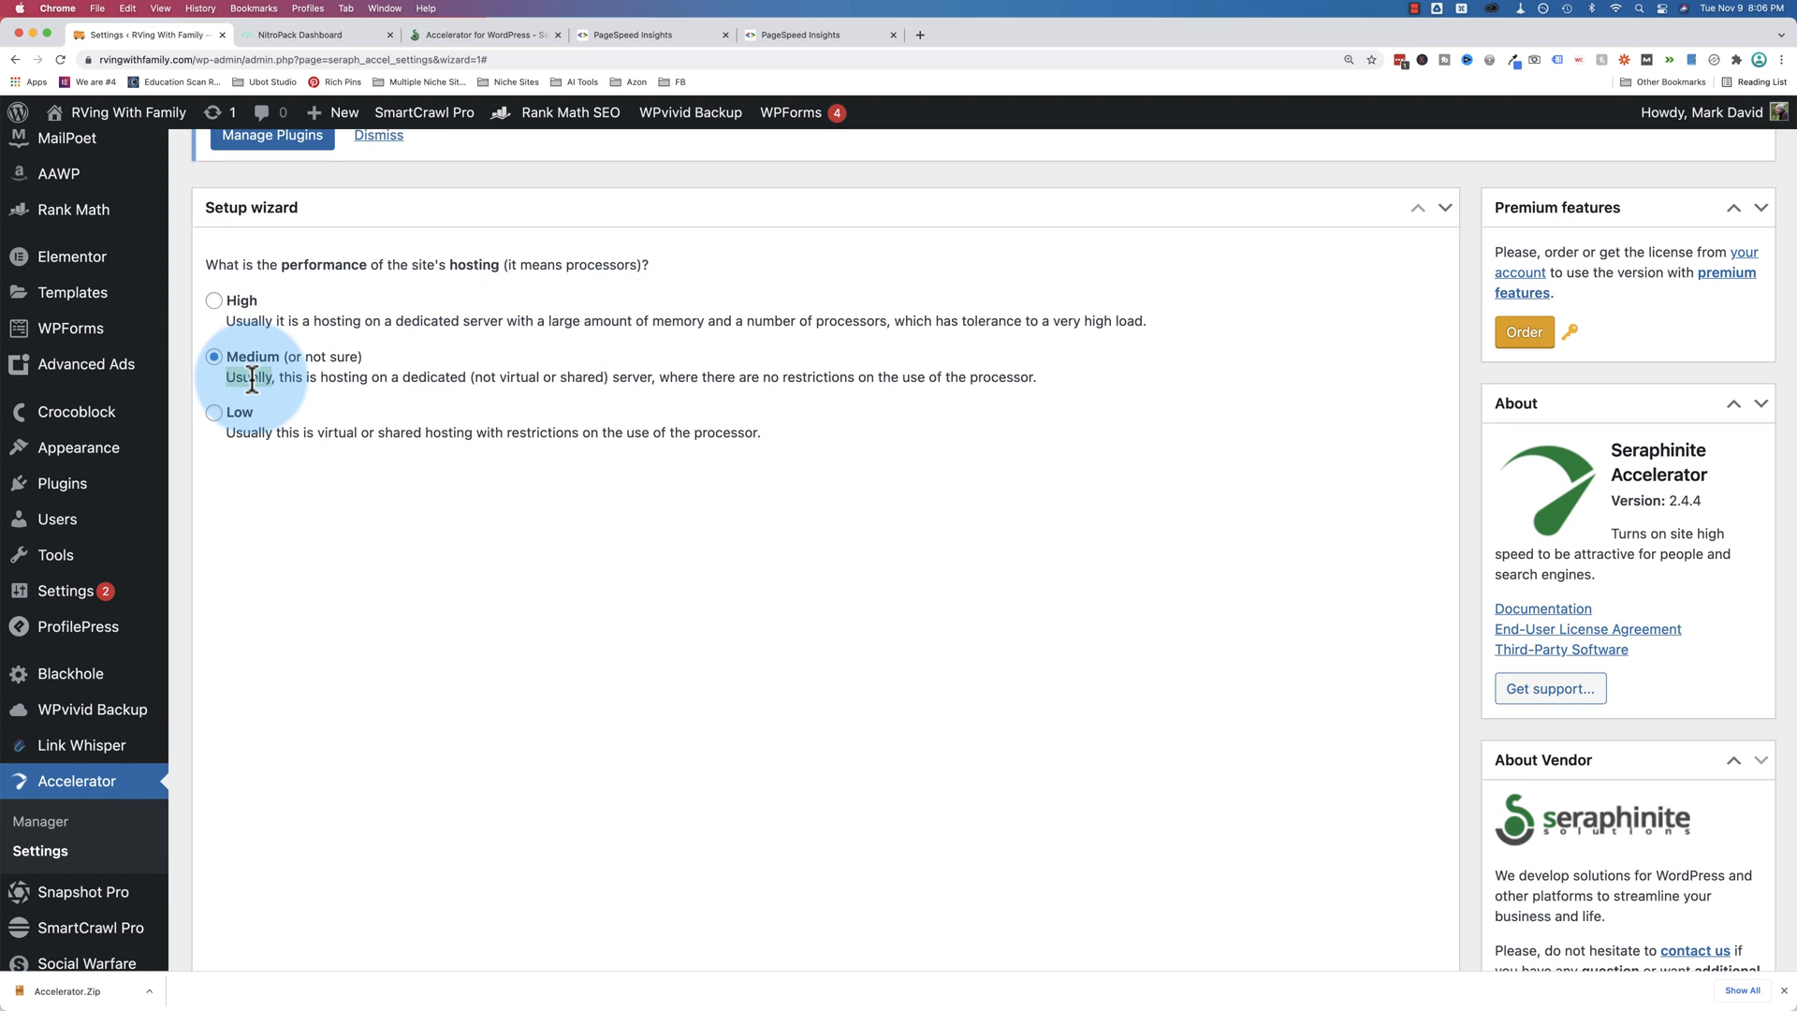
{"action": "left_click_drag", "start_coordinate": [247, 376], "coordinate": [642, 376]}
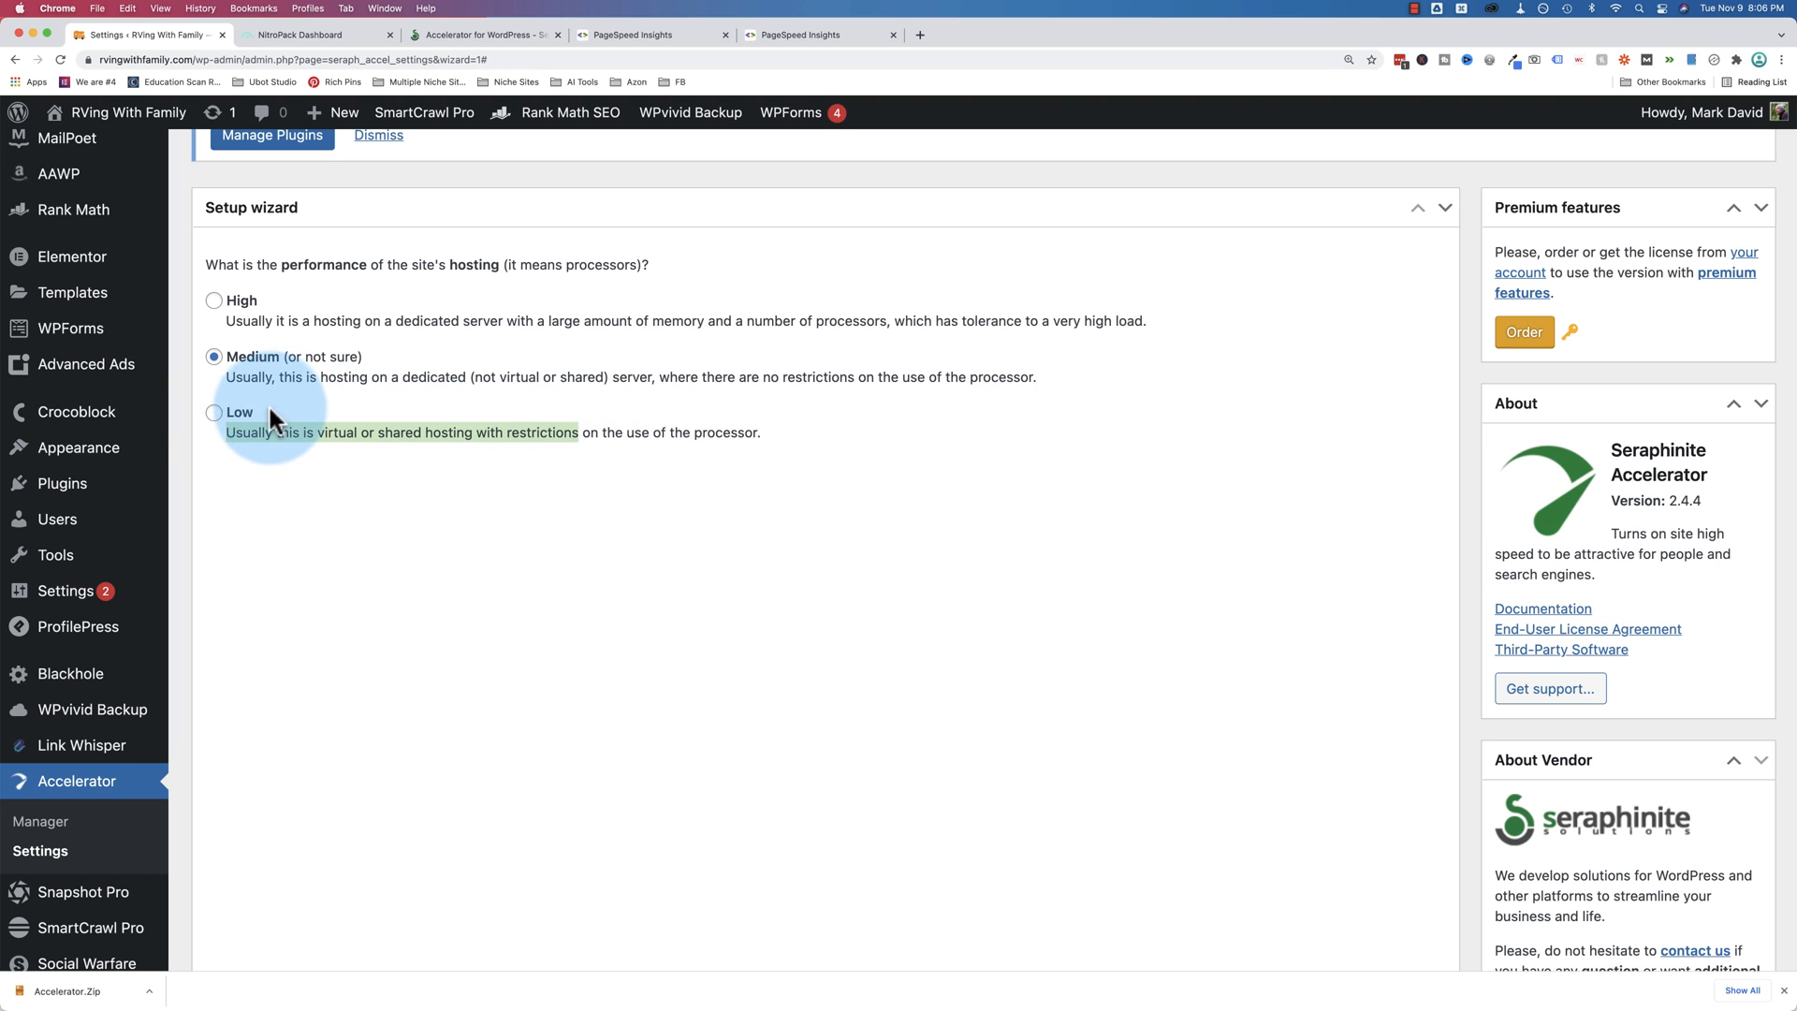
{"action": "left_click", "coordinate": [213, 412]}
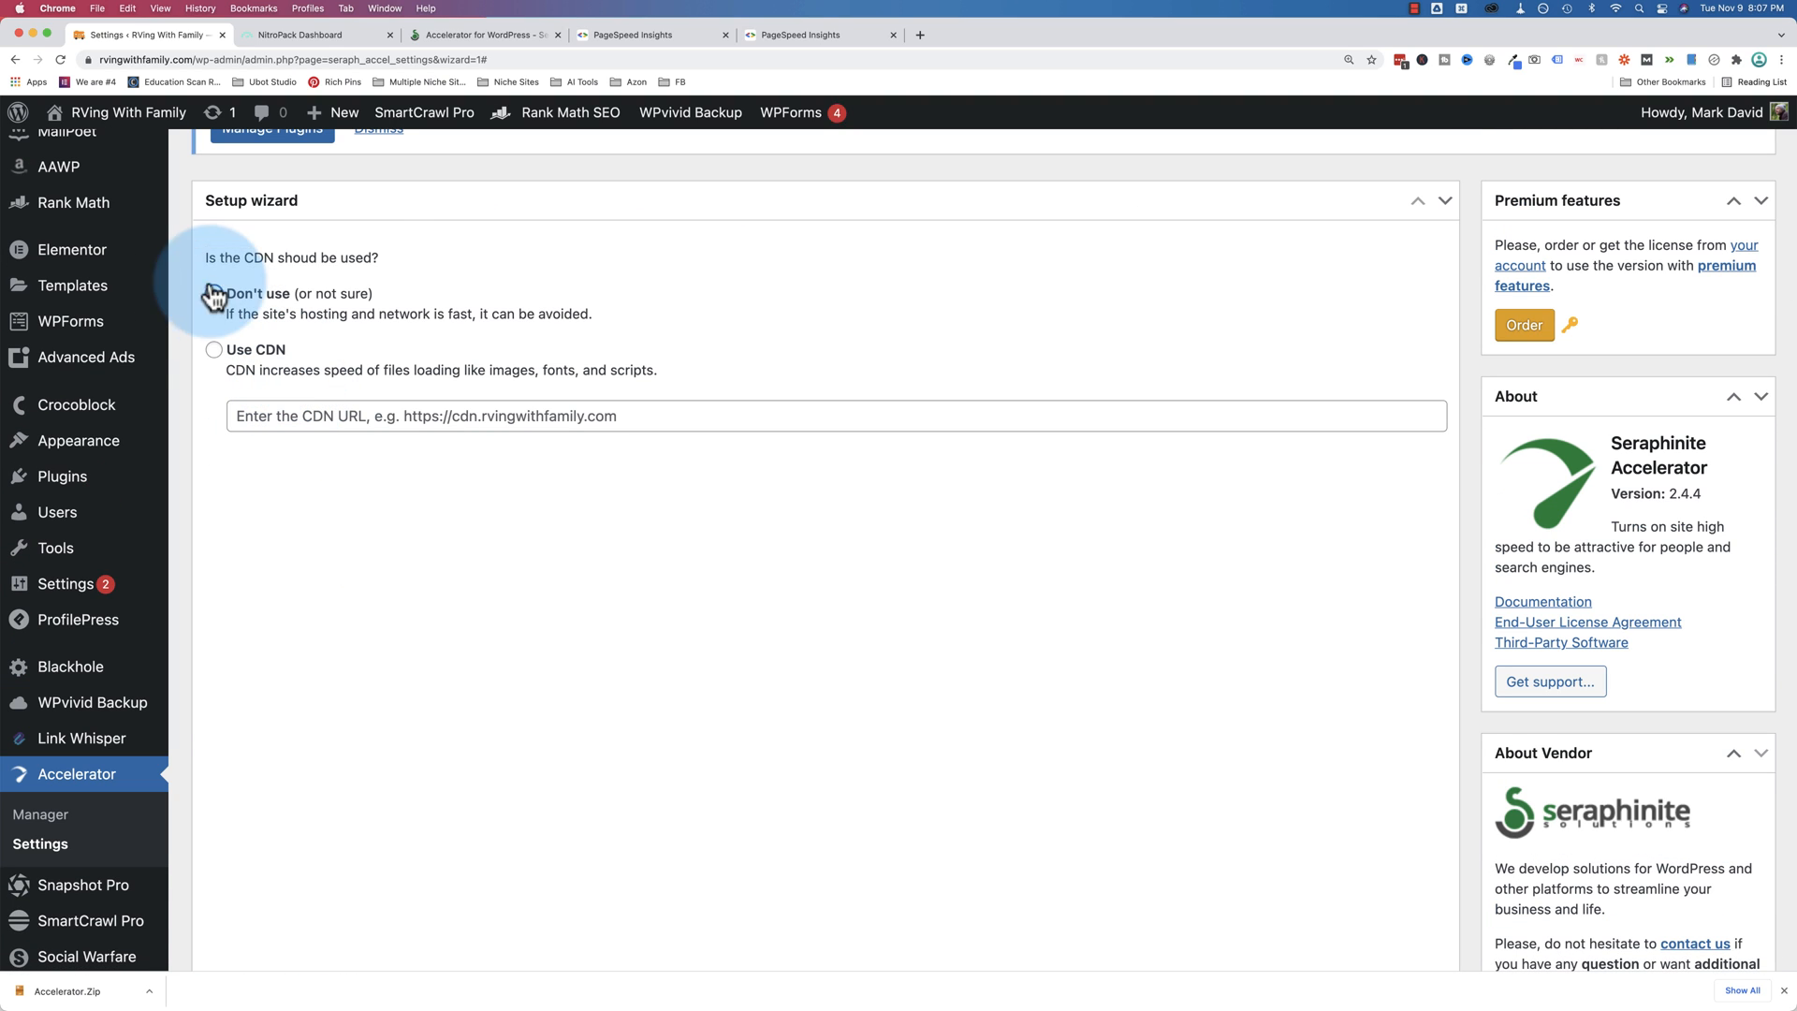
{"action": "left_click", "coordinate": [213, 294]}
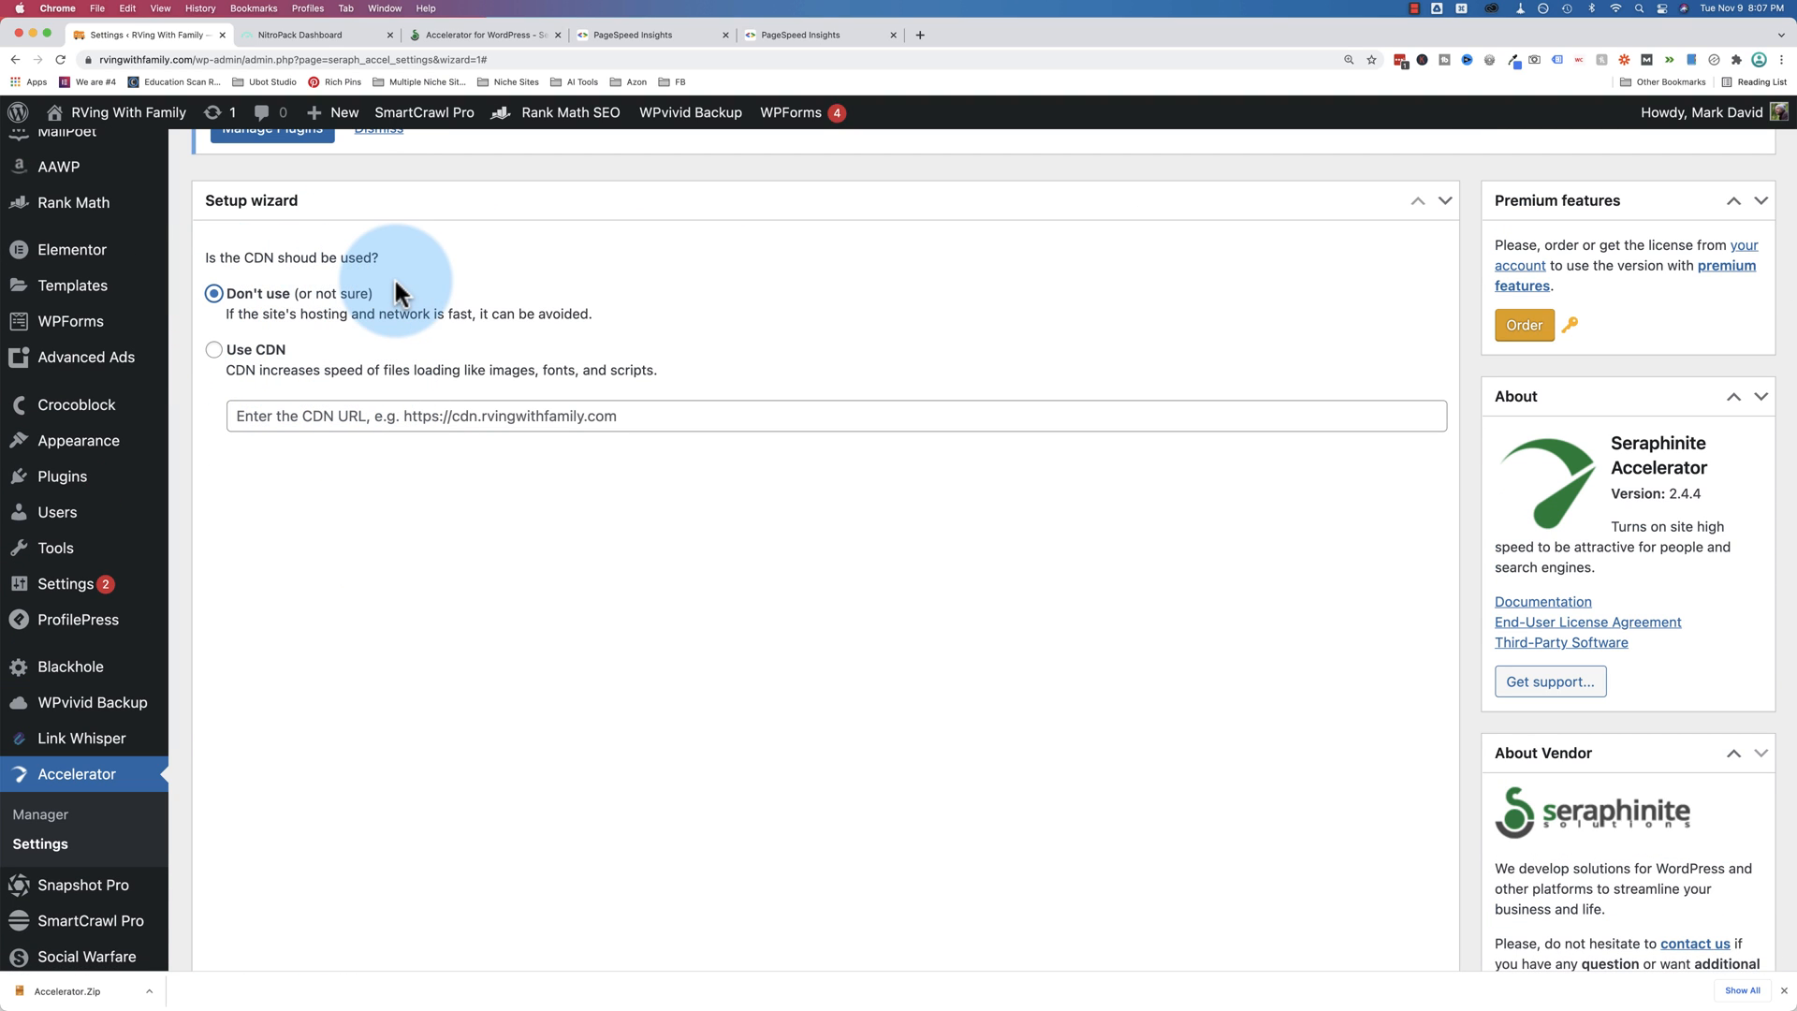
{"action": "mouse_move", "coordinate": [286, 299]}
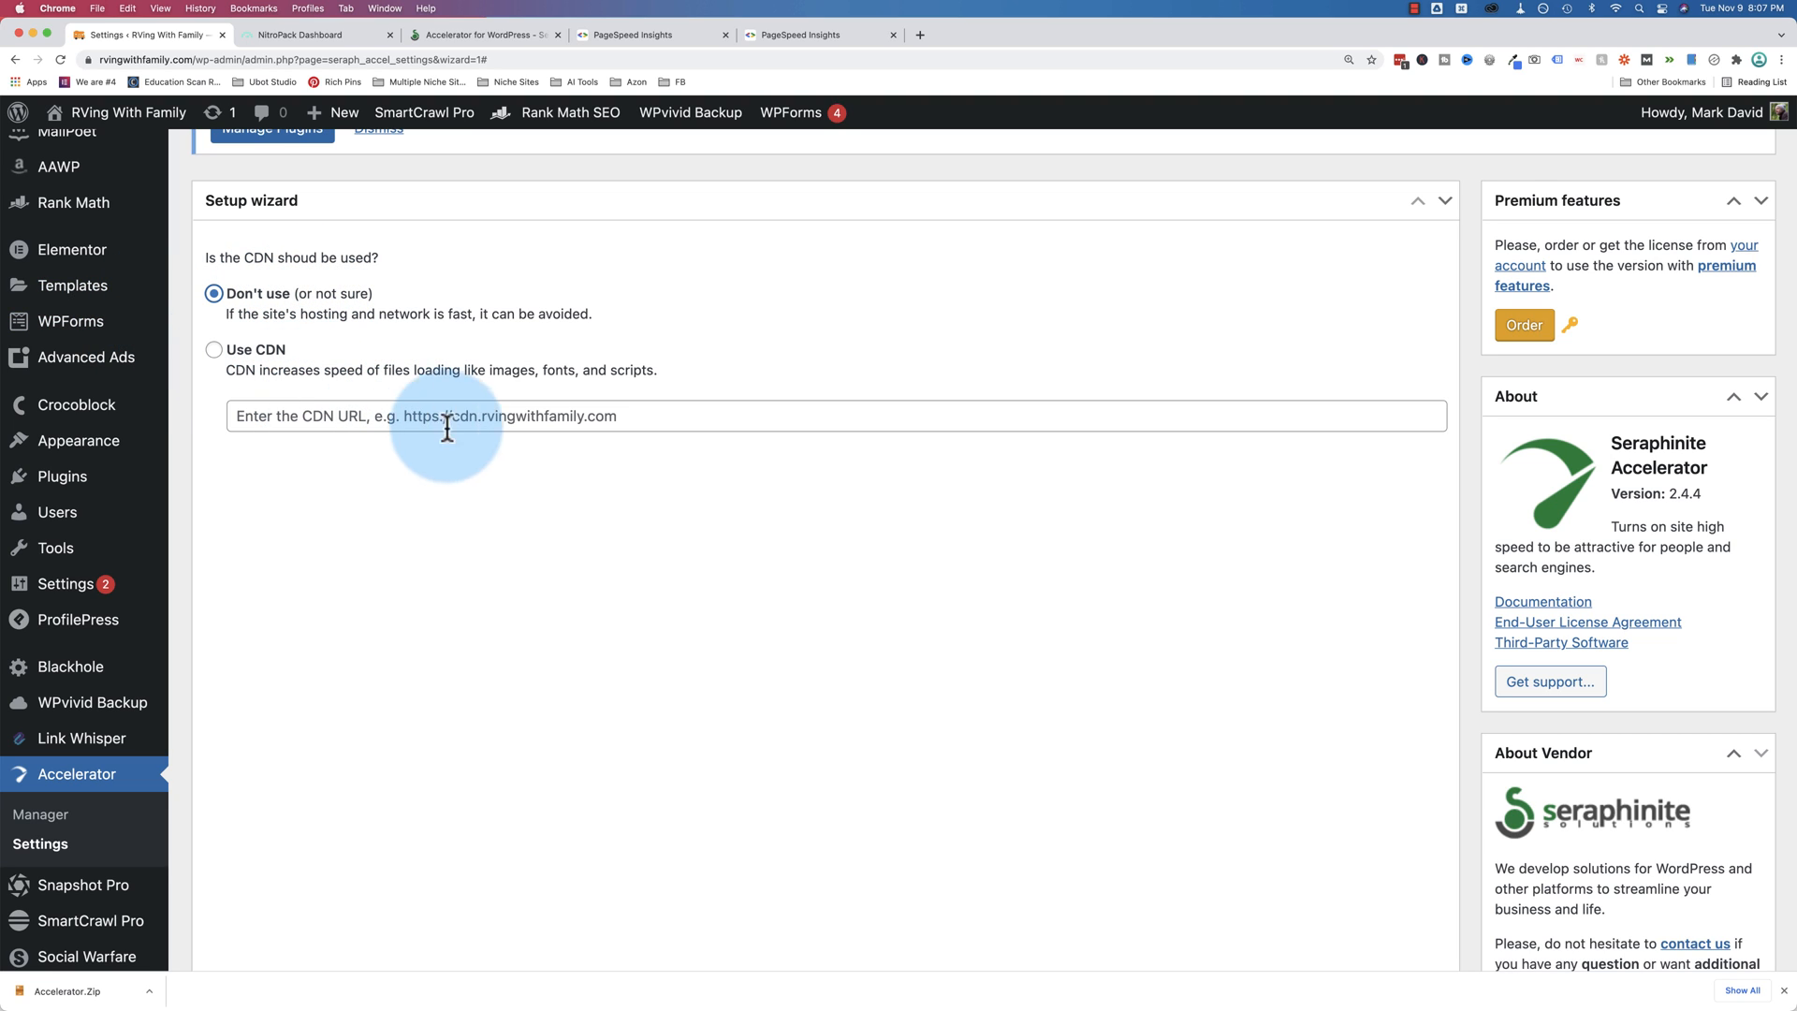
{"action": "scroll", "scroll_direction": "down", "scroll_amount": 3}
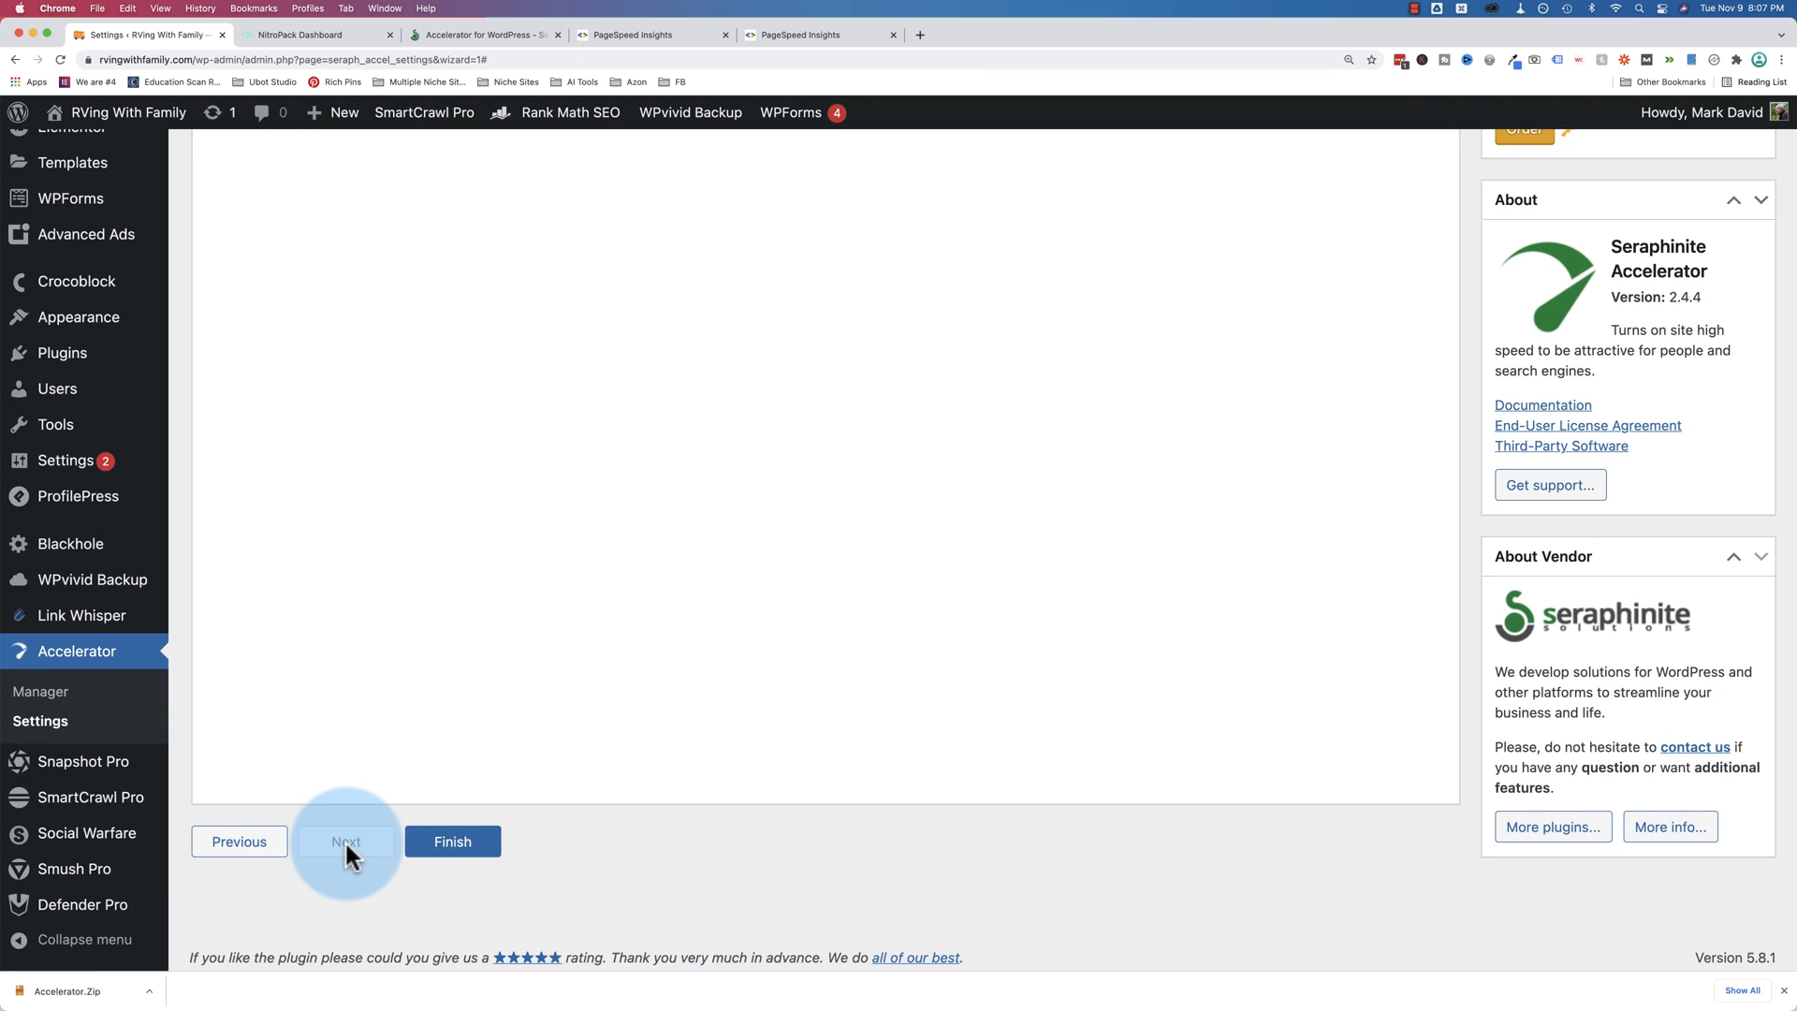
{"action": "left_click", "coordinate": [346, 840]}
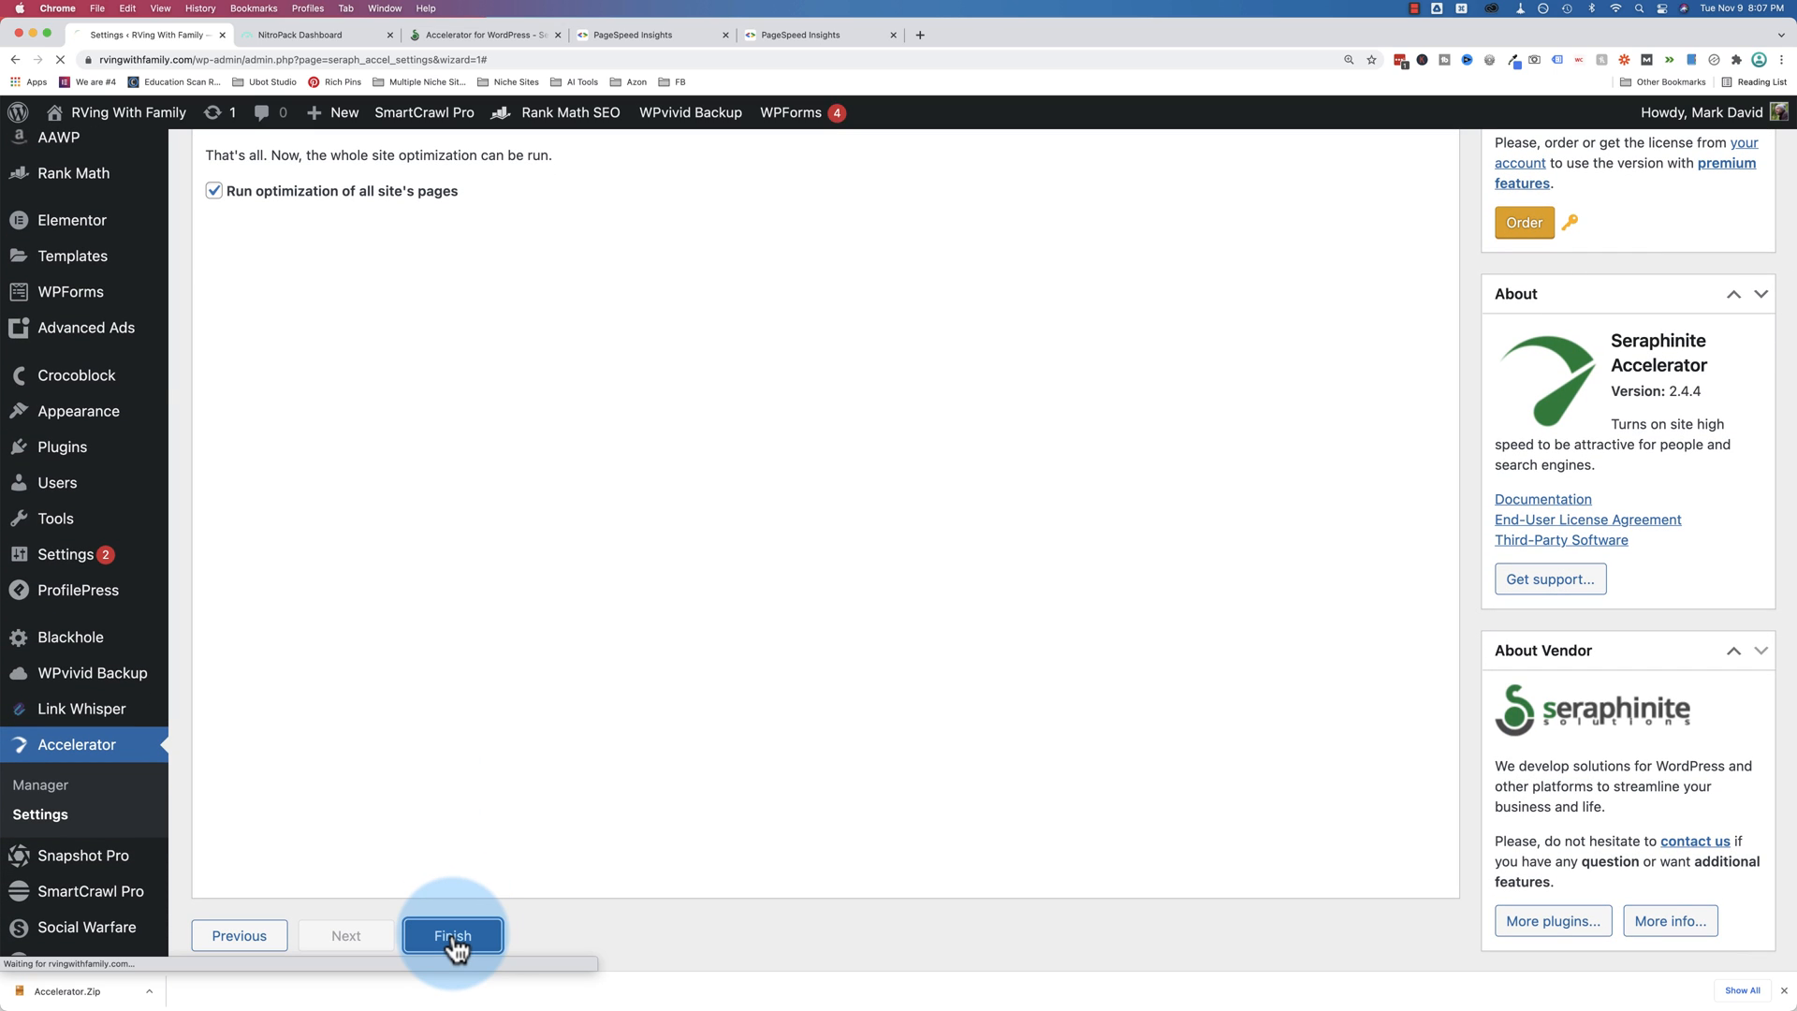
Finish the Accelerator setup wizard and scroll its Settings page down to the Settings view options
{"action": "left_click", "coordinate": [451, 935]}
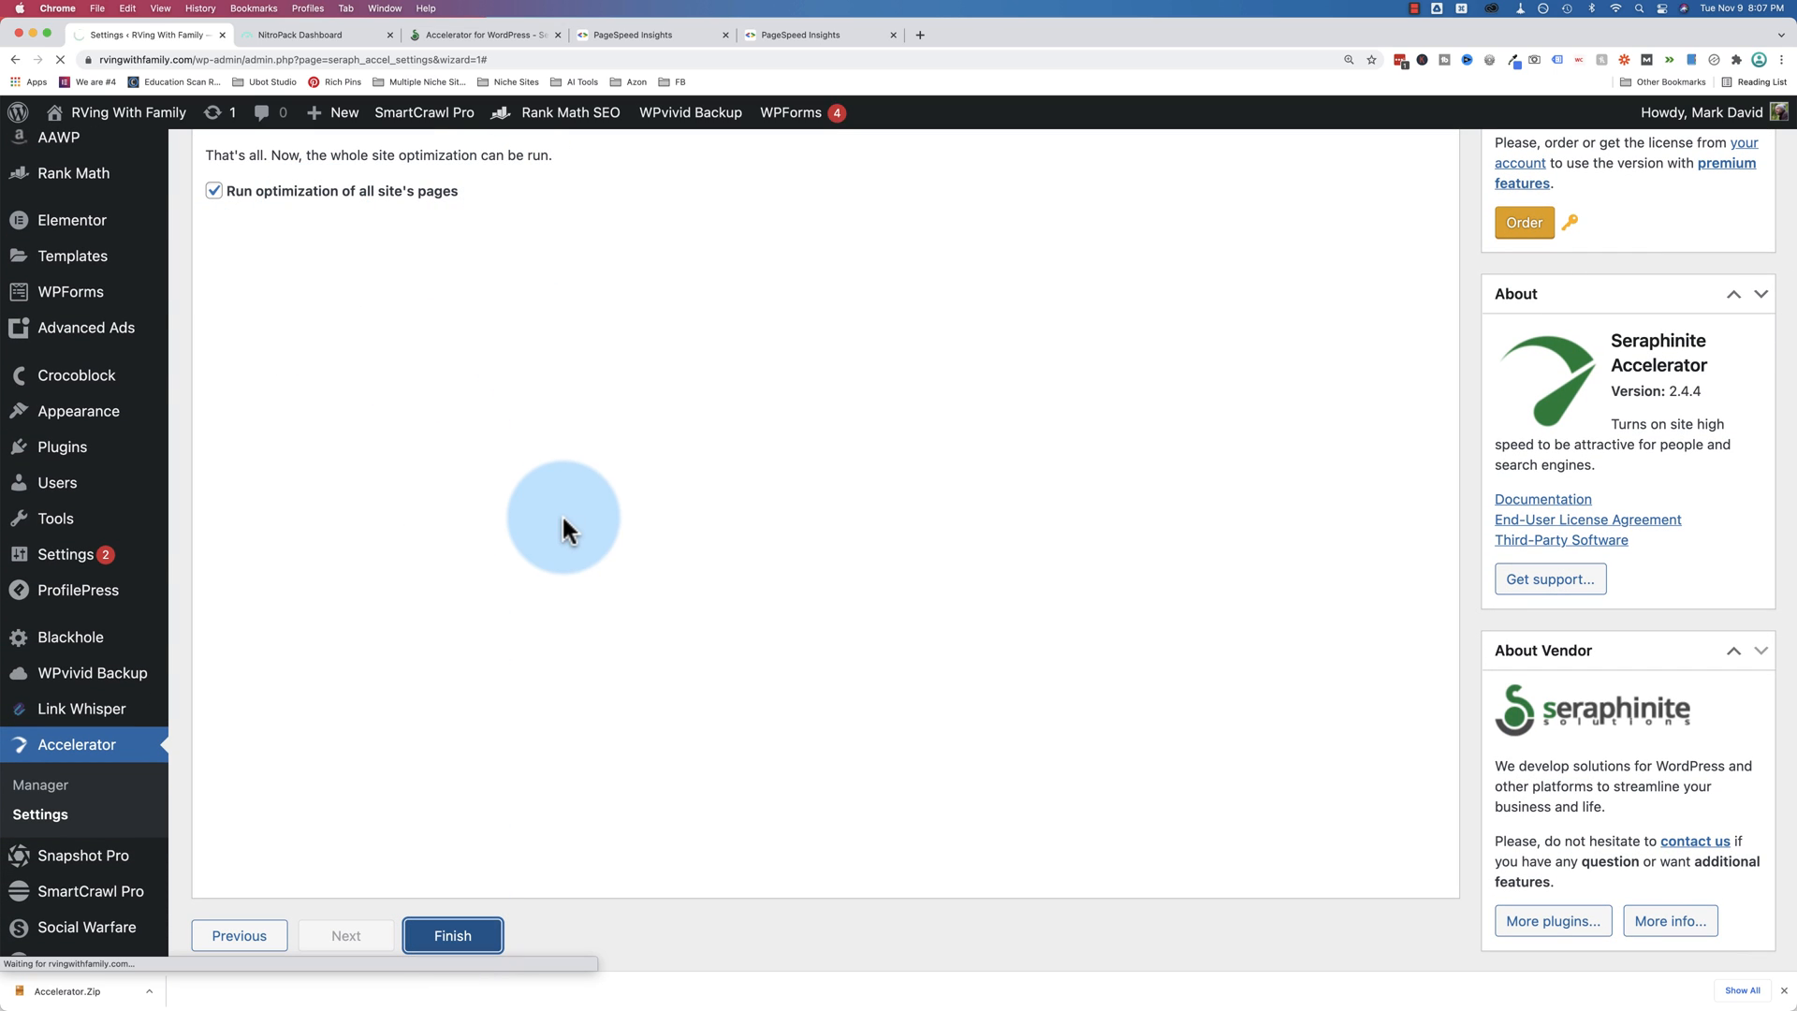
{"action": "left_click", "coordinate": [451, 936]}
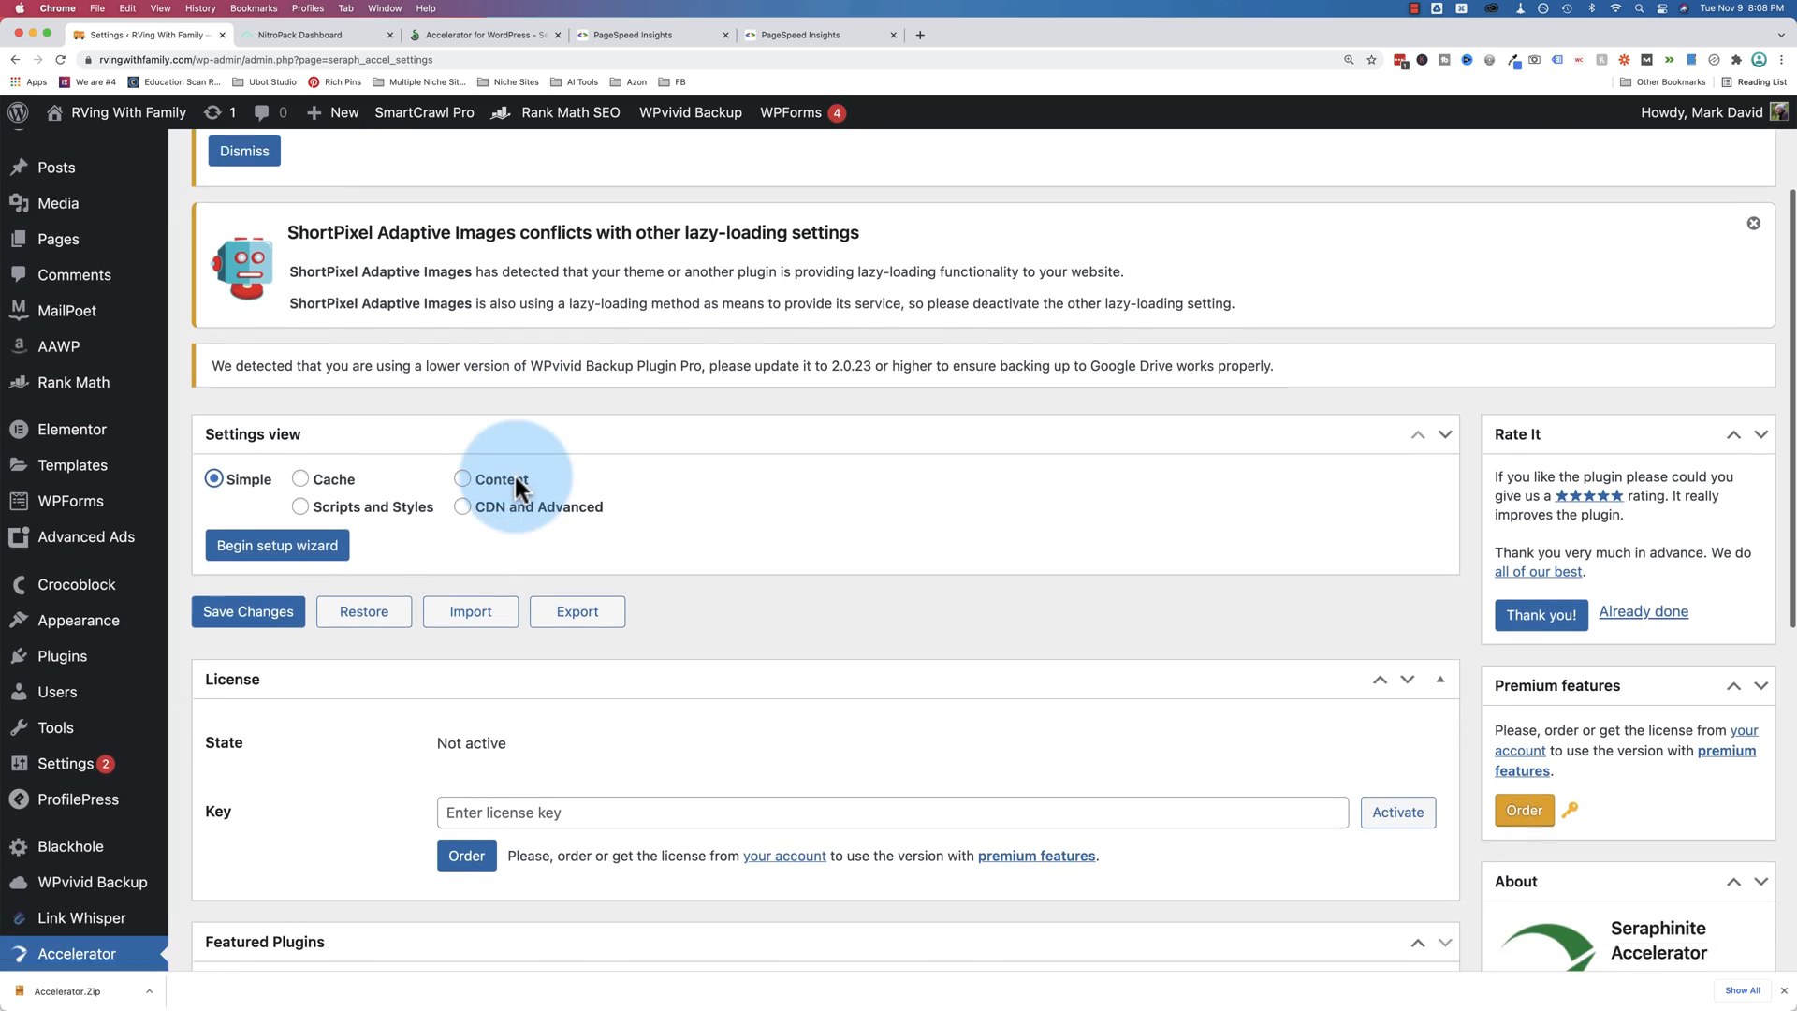
{"action": "scroll", "scroll_direction": "down", "scroll_amount": 3}
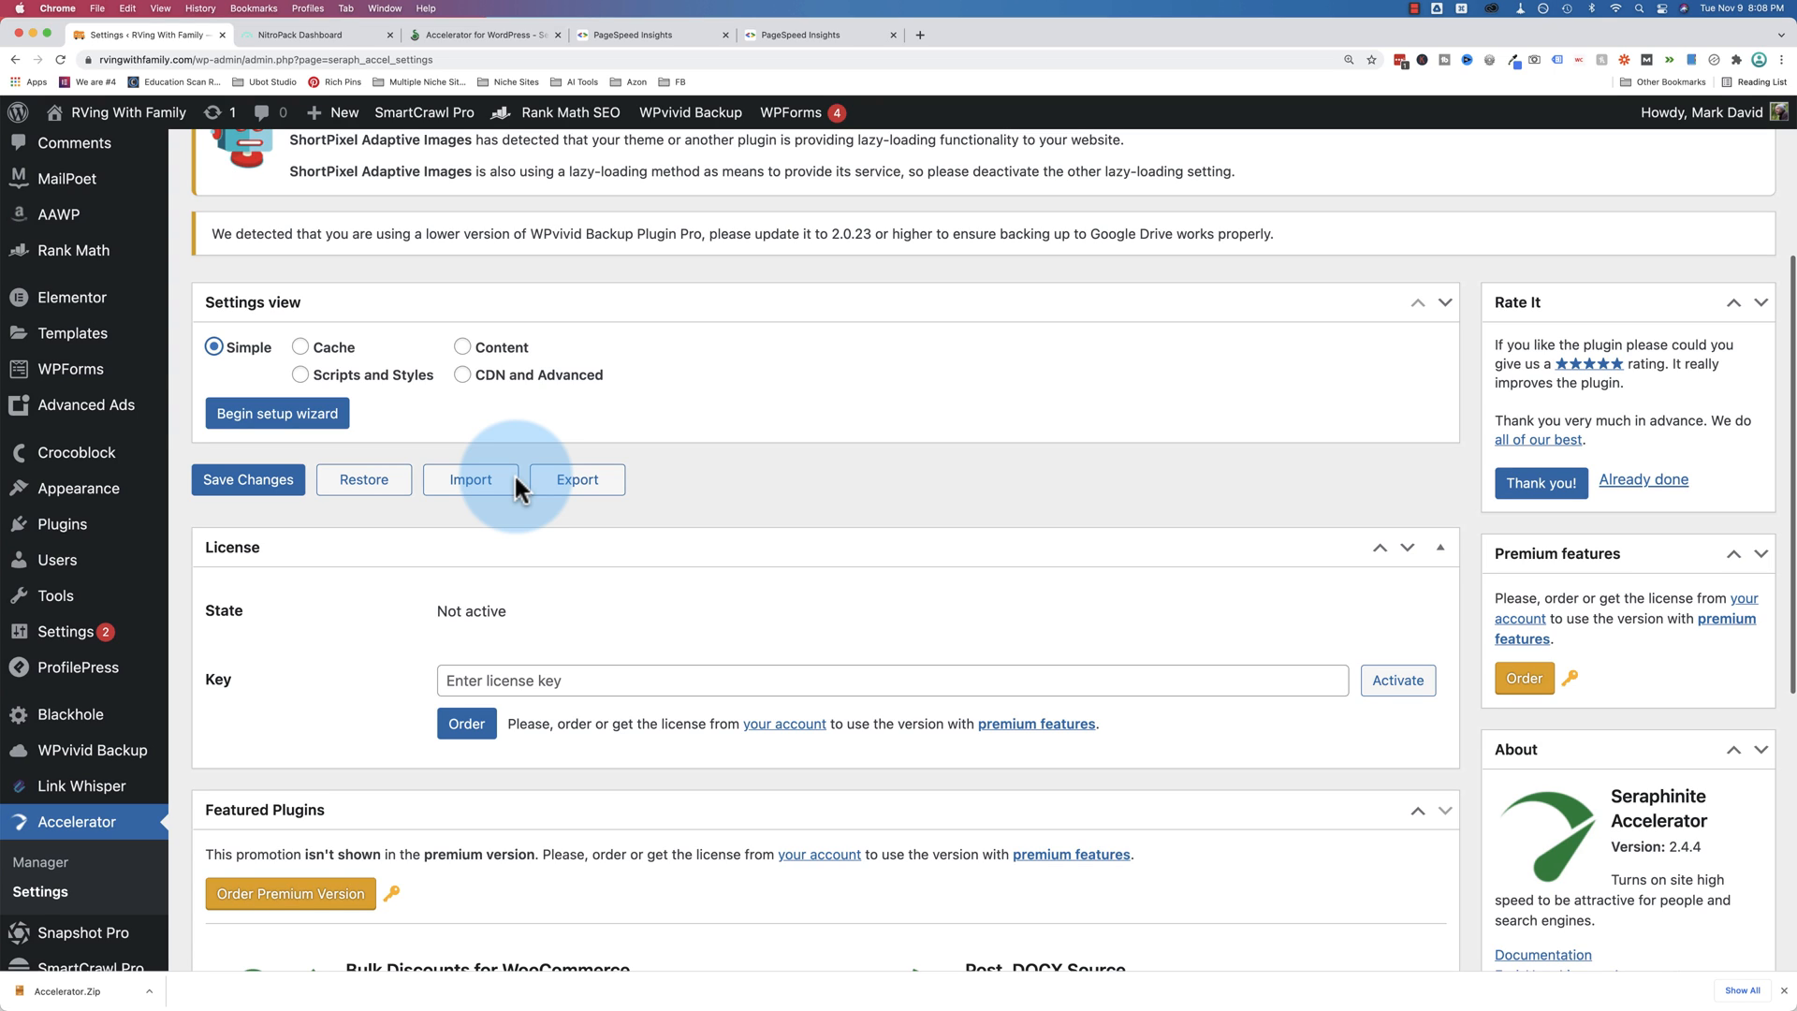
{"action": "scroll", "scroll_direction": "down", "scroll_amount": 3}
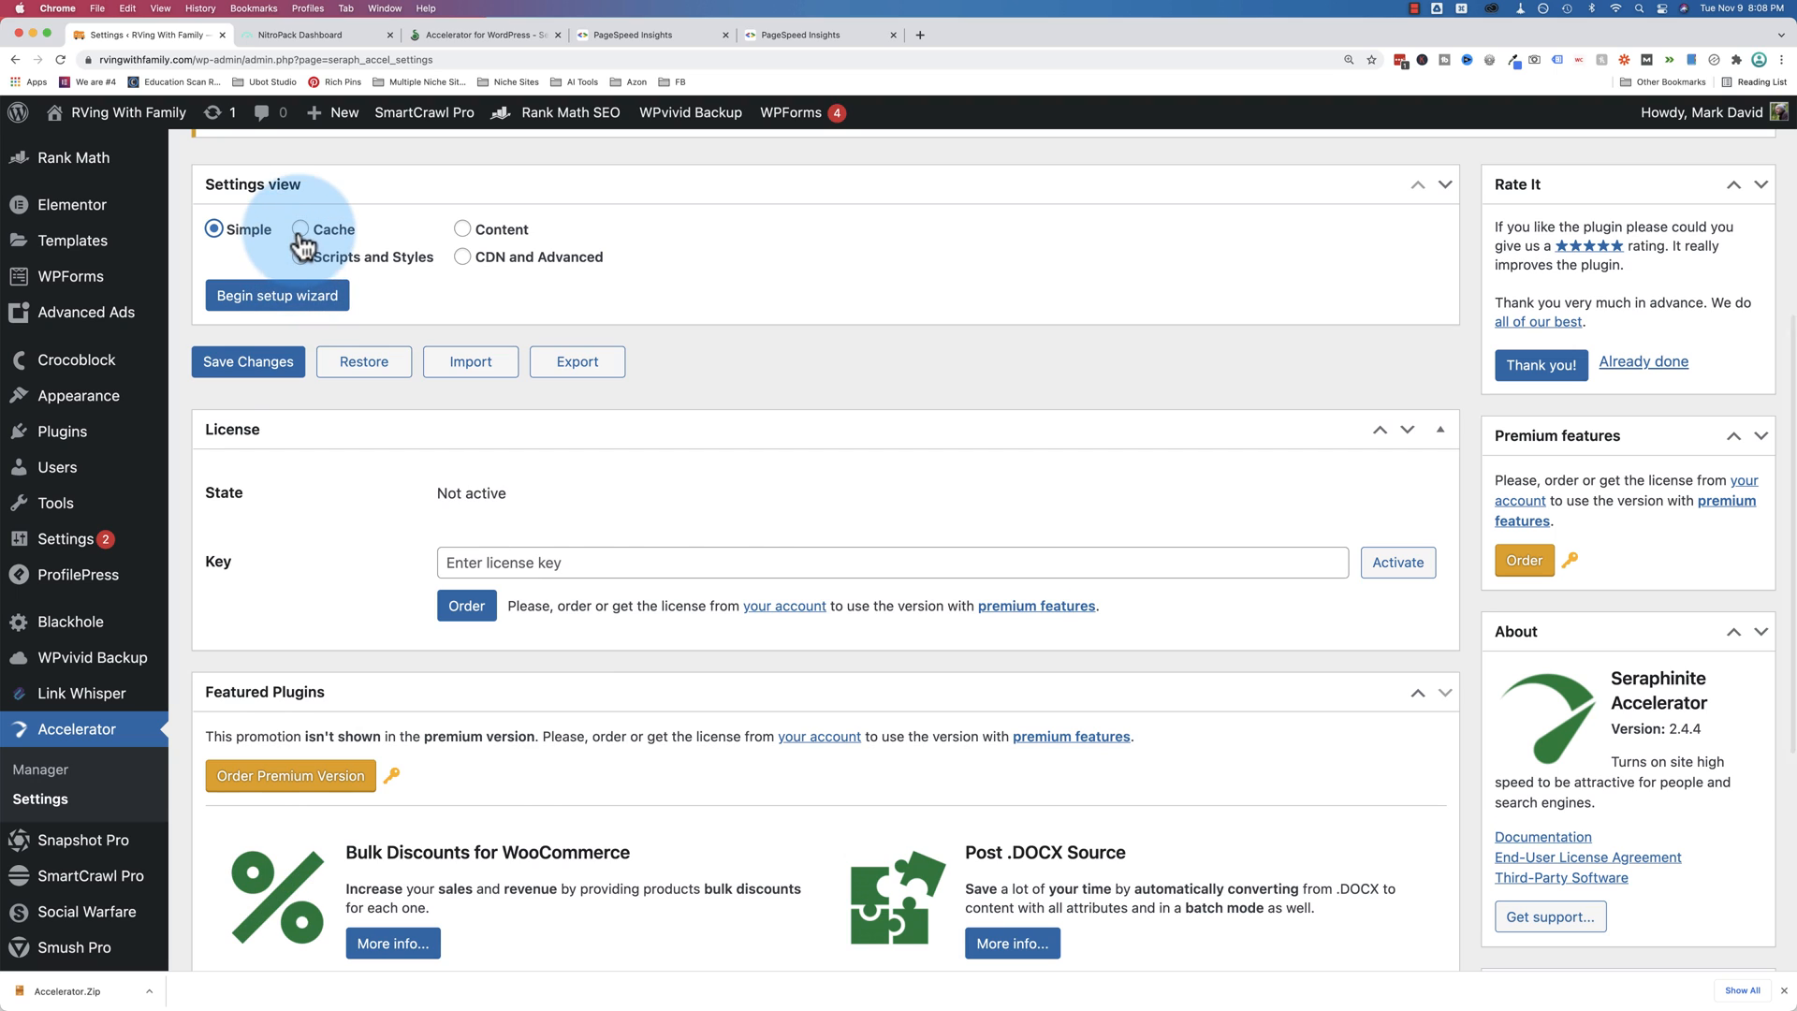
Switch the Settings view to Cache and expand the Revalidation options
{"action": "left_click", "coordinate": [300, 229]}
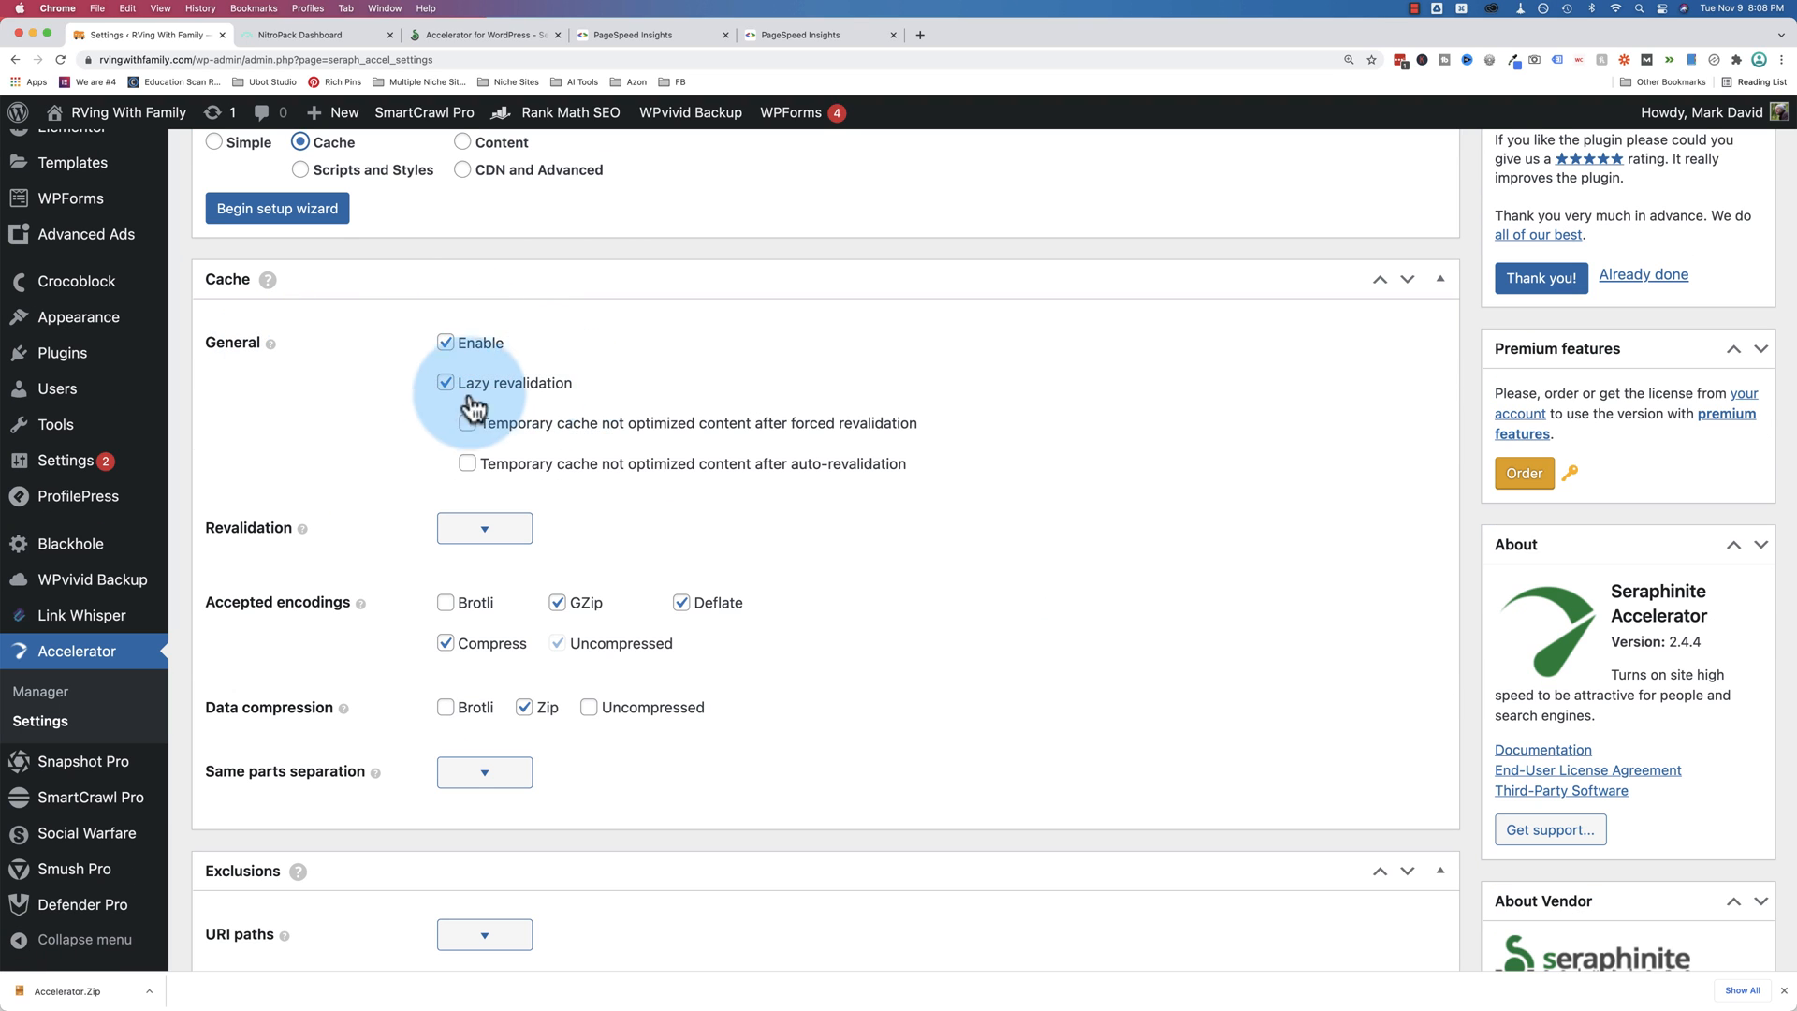
{"action": "mouse_move", "coordinate": [423, 391]}
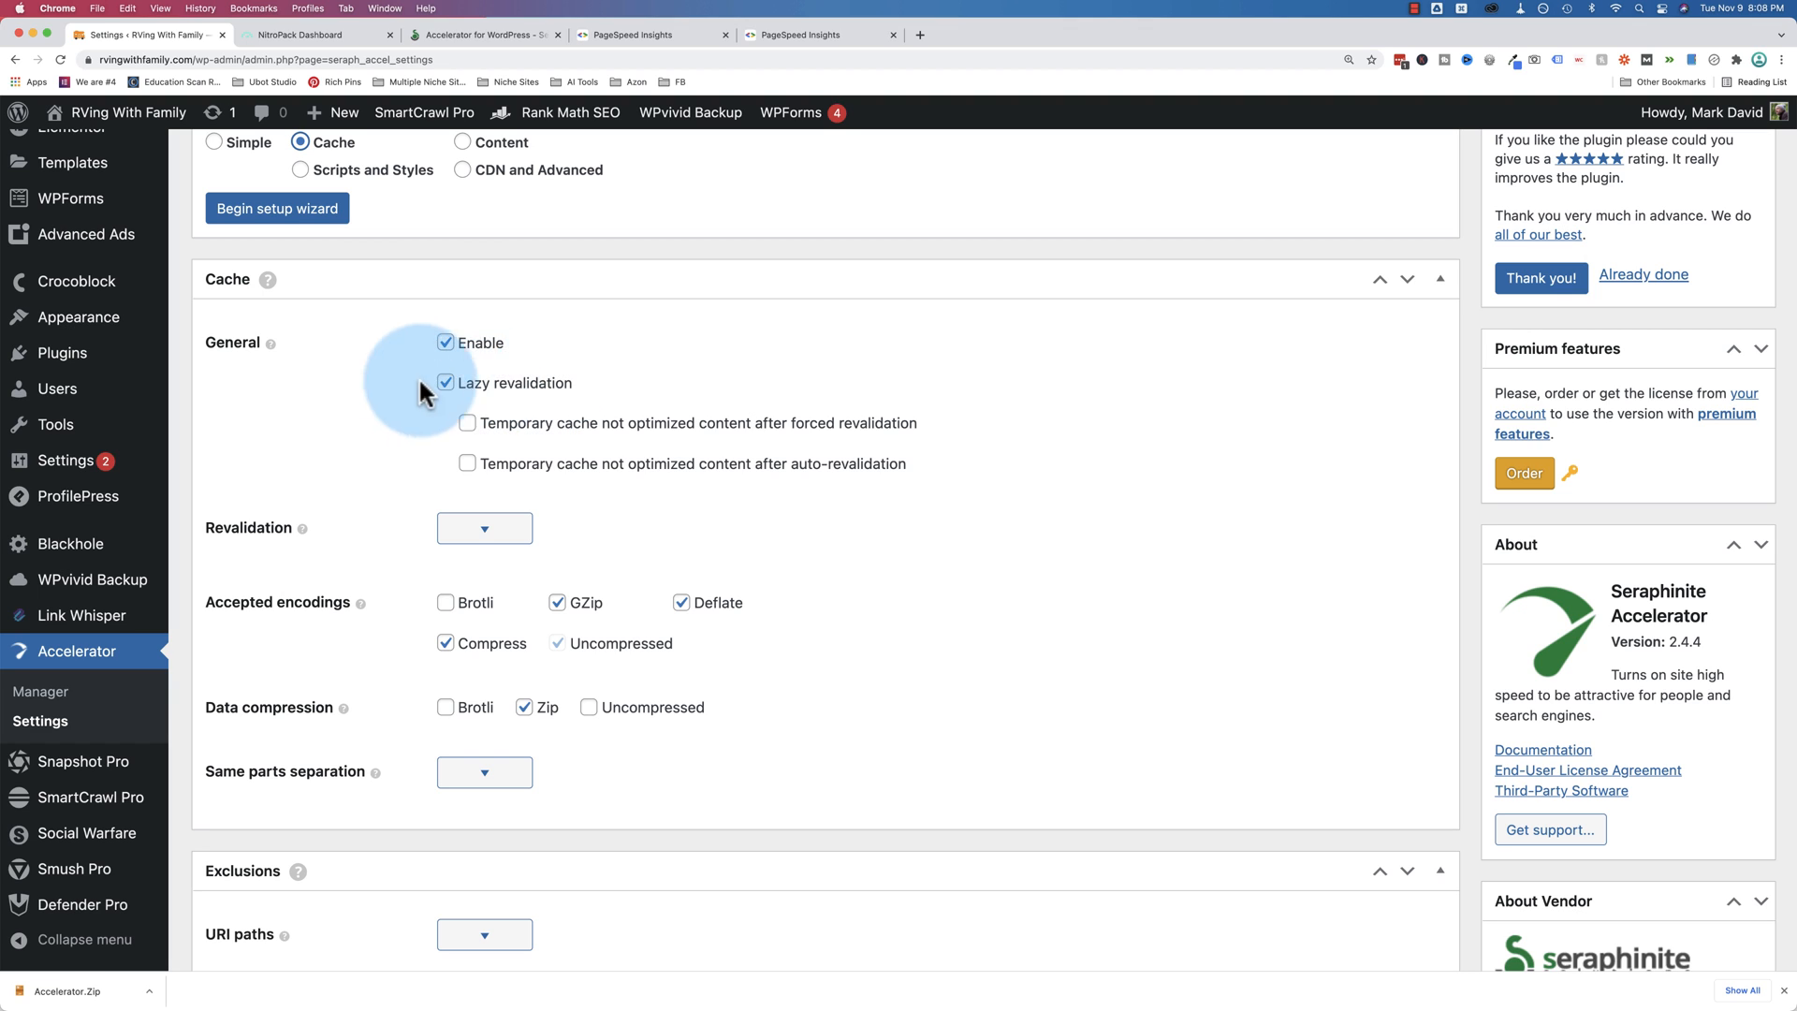
{"action": "left_click", "coordinate": [483, 528]}
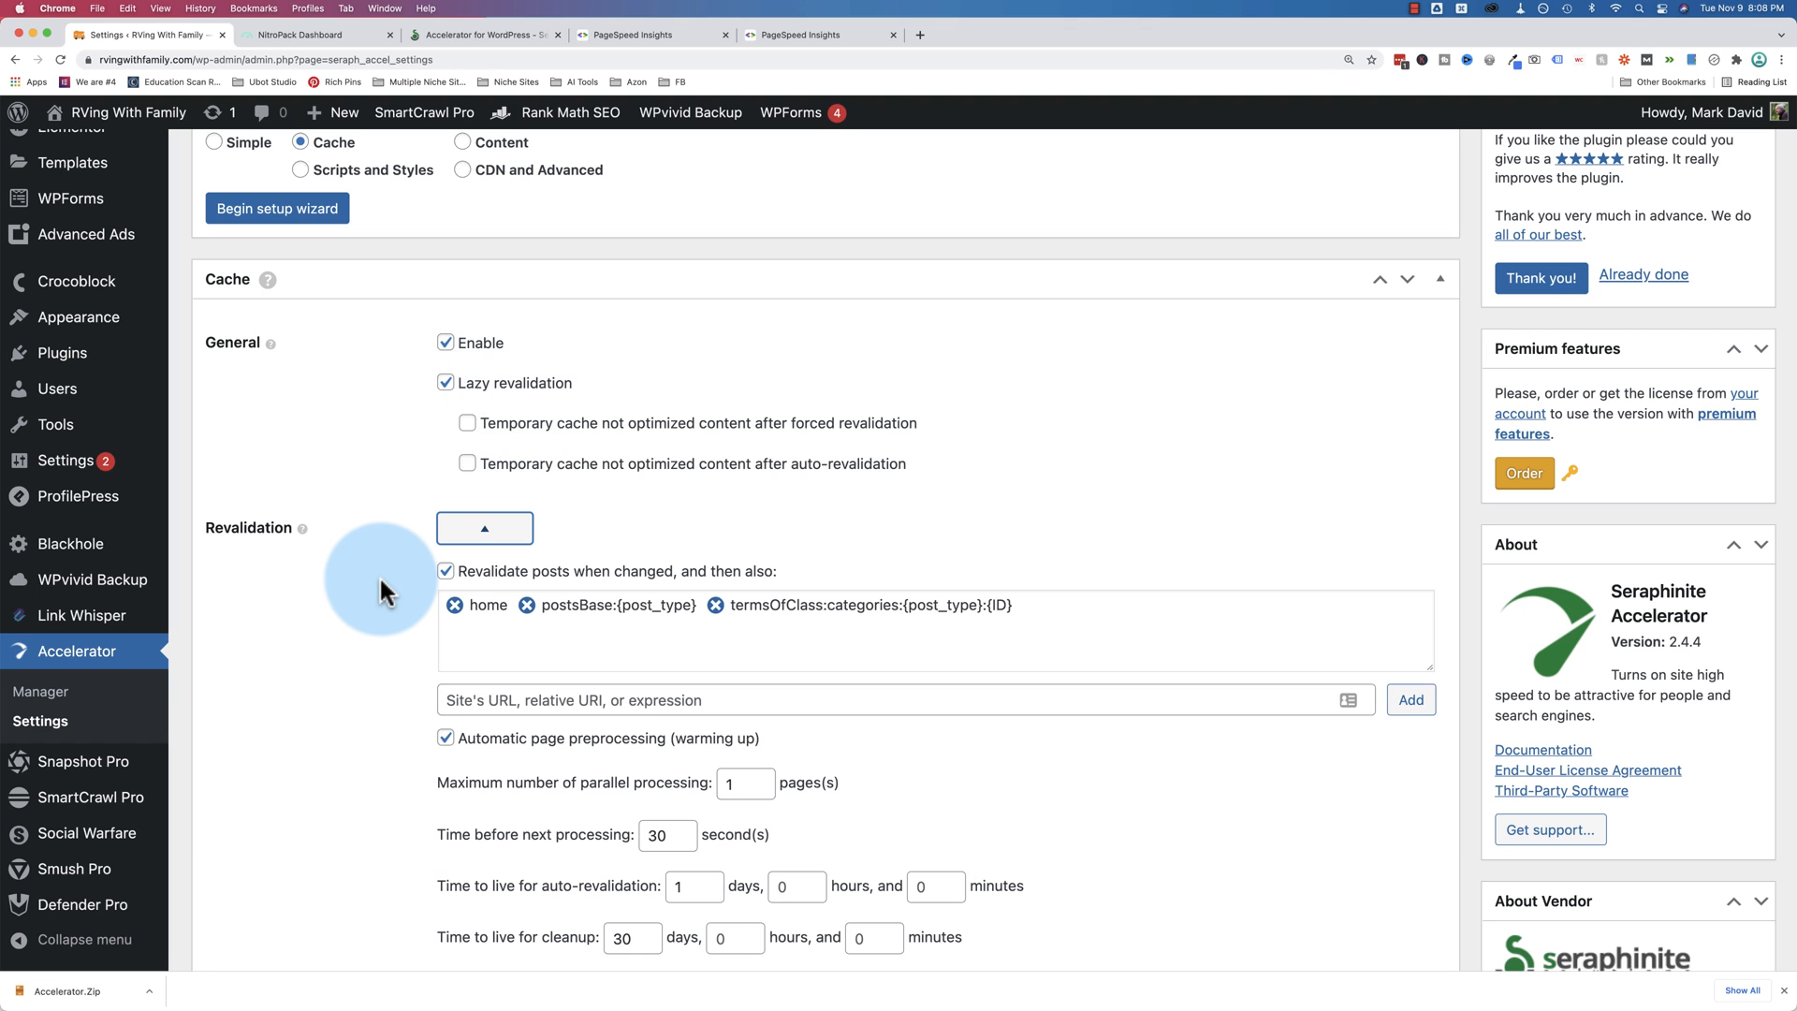
{"action": "mouse_move", "coordinate": [415, 573]}
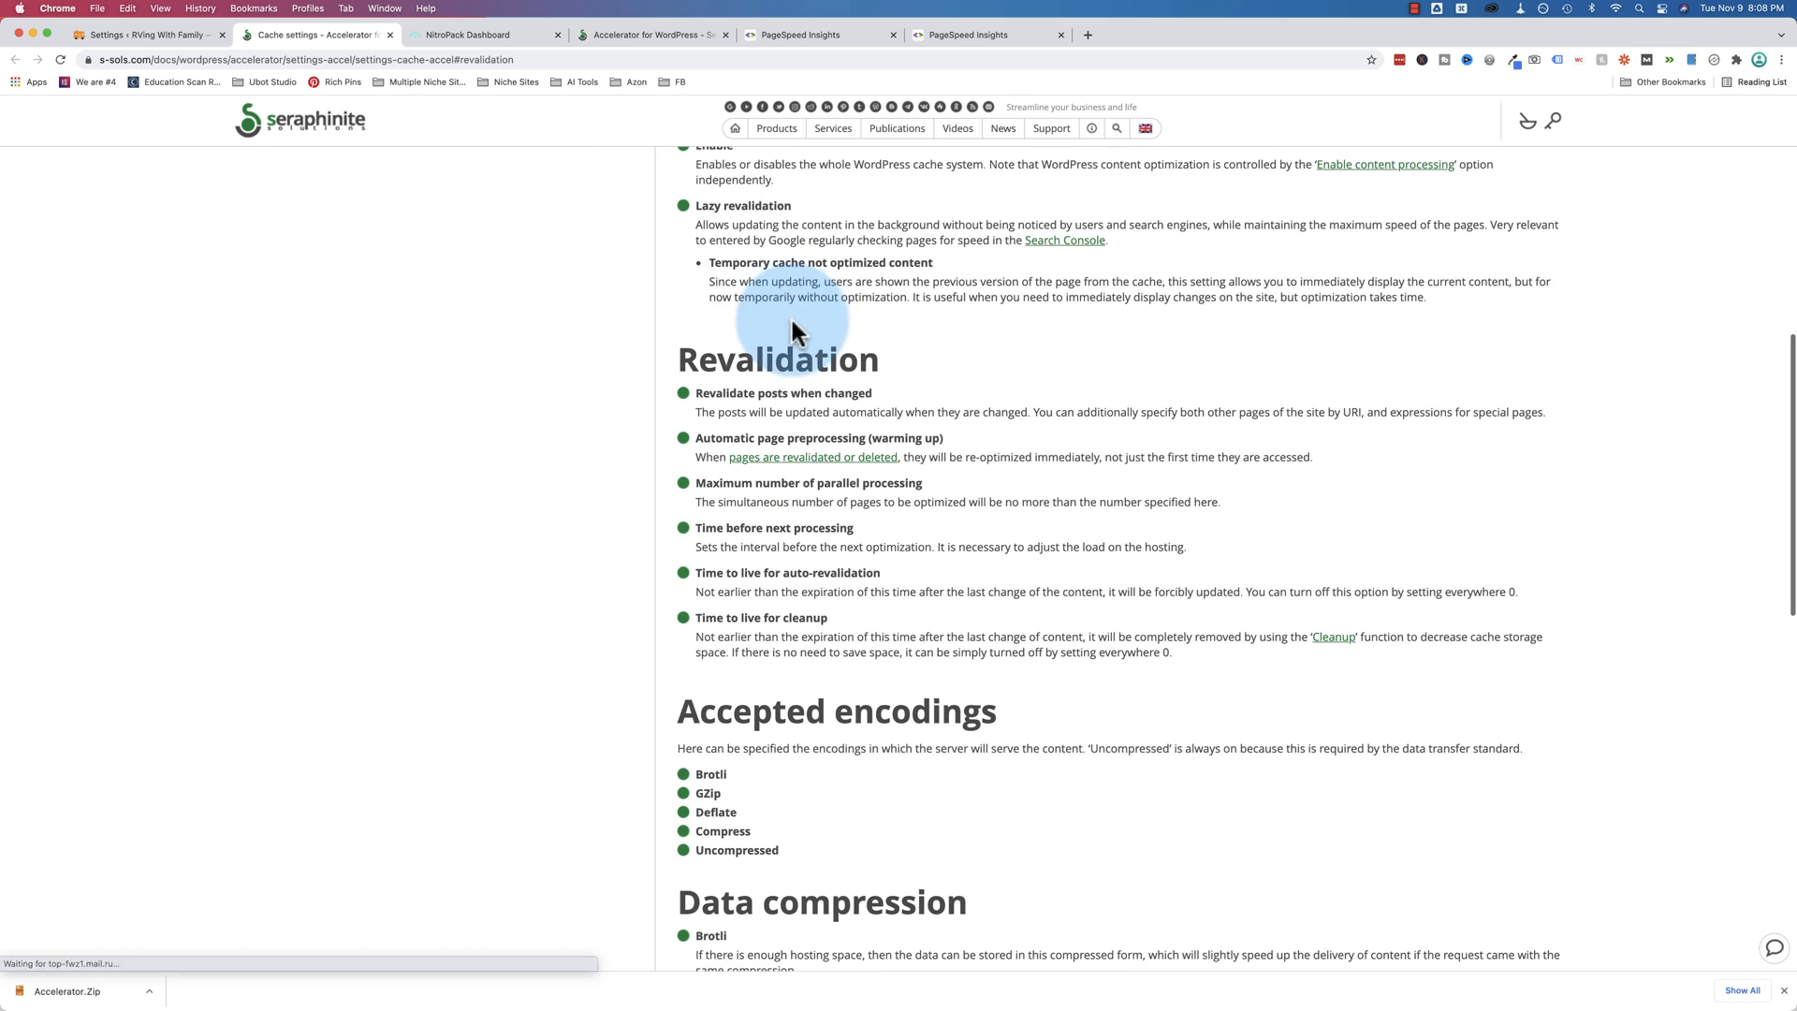
Read the docs' Revalidation section, then return to the Accelerator cache settings tab
{"action": "scroll", "scroll_direction": "down", "scroll_amount": 3}
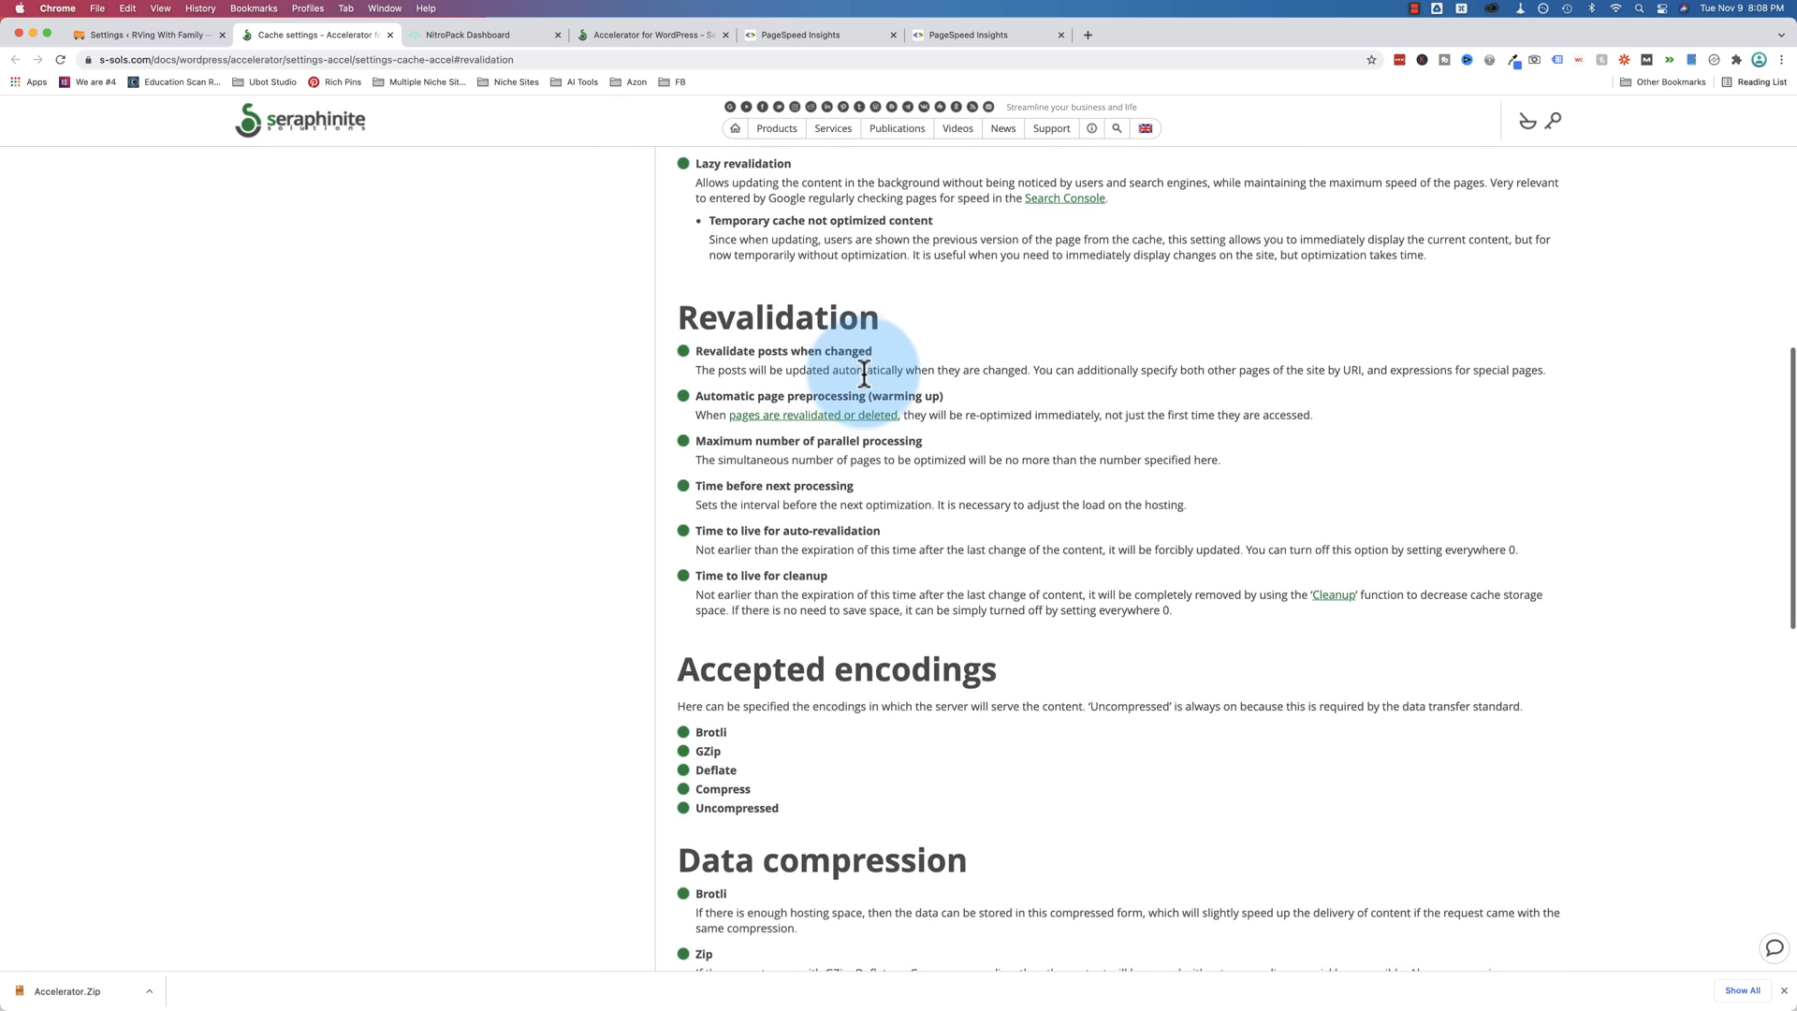
{"action": "scroll", "scroll_direction": "down", "scroll_amount": 3}
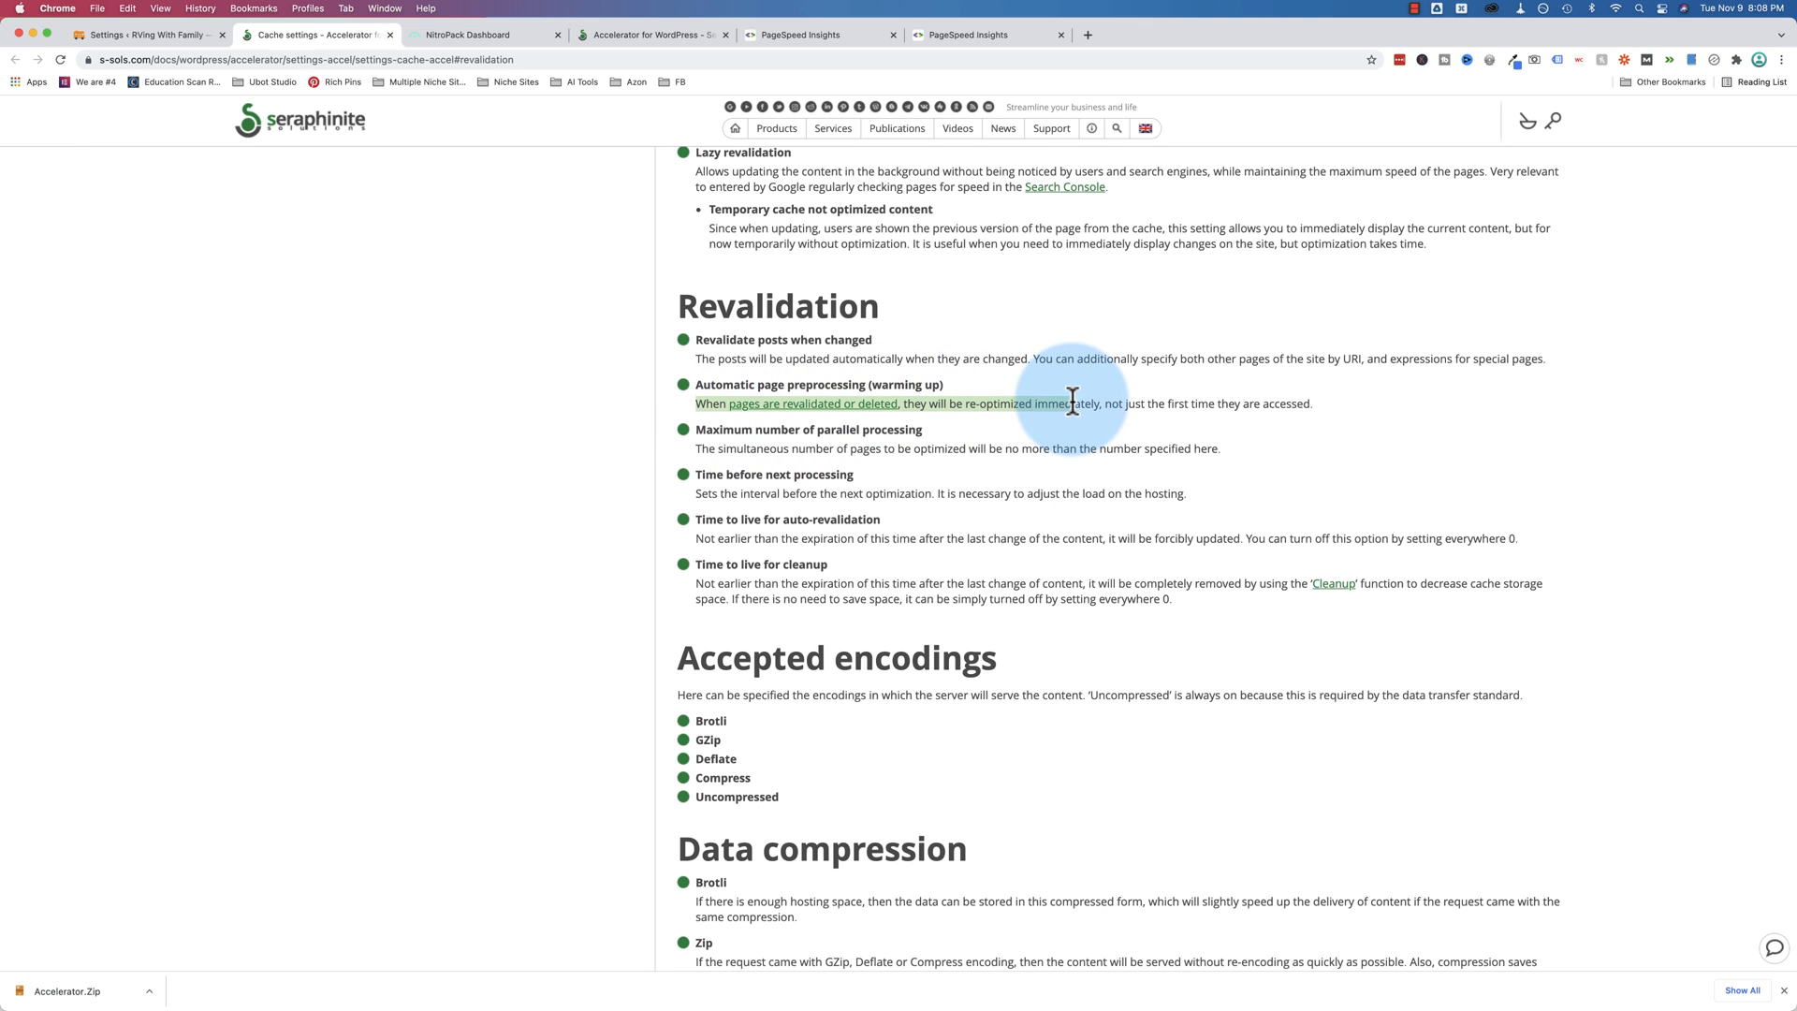
{"action": "left_click", "coordinate": [146, 34]}
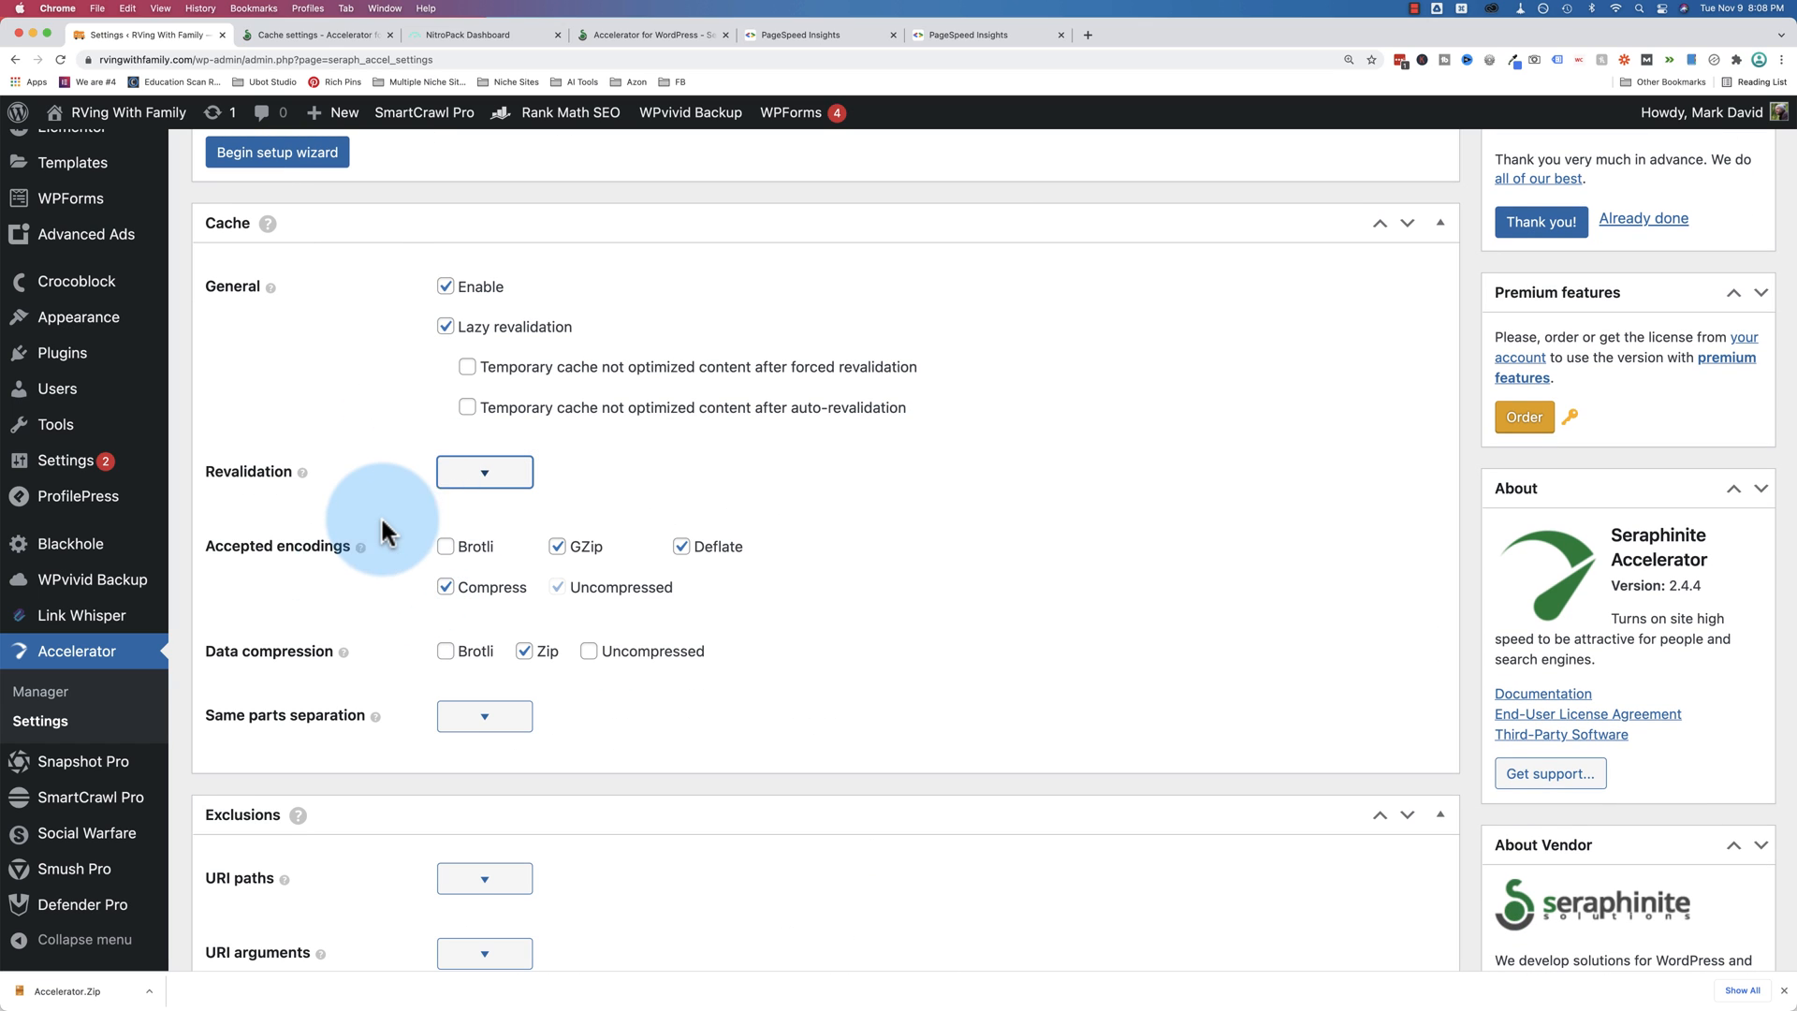
Scroll the Cache settings down to the Exclusions section, expanding an option group on the way
{"action": "scroll", "scroll_direction": "down", "scroll_amount": 3}
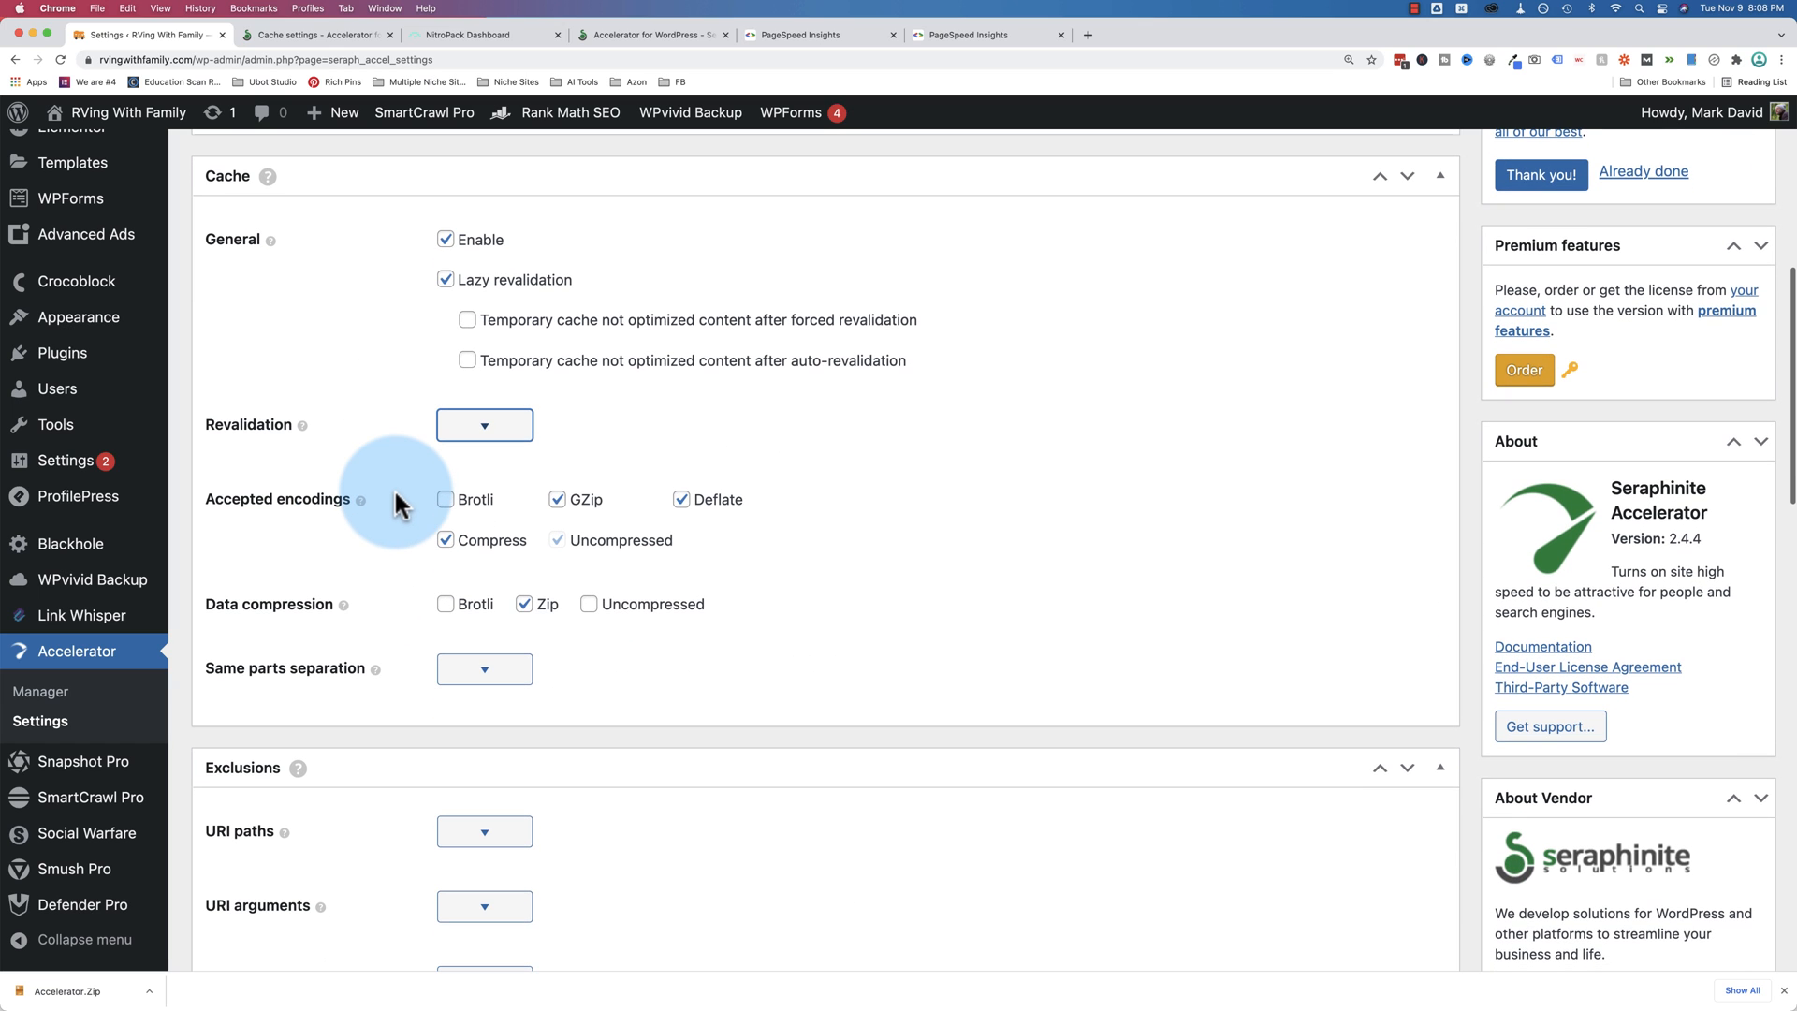
{"action": "scroll", "scroll_direction": "down", "scroll_amount": 3}
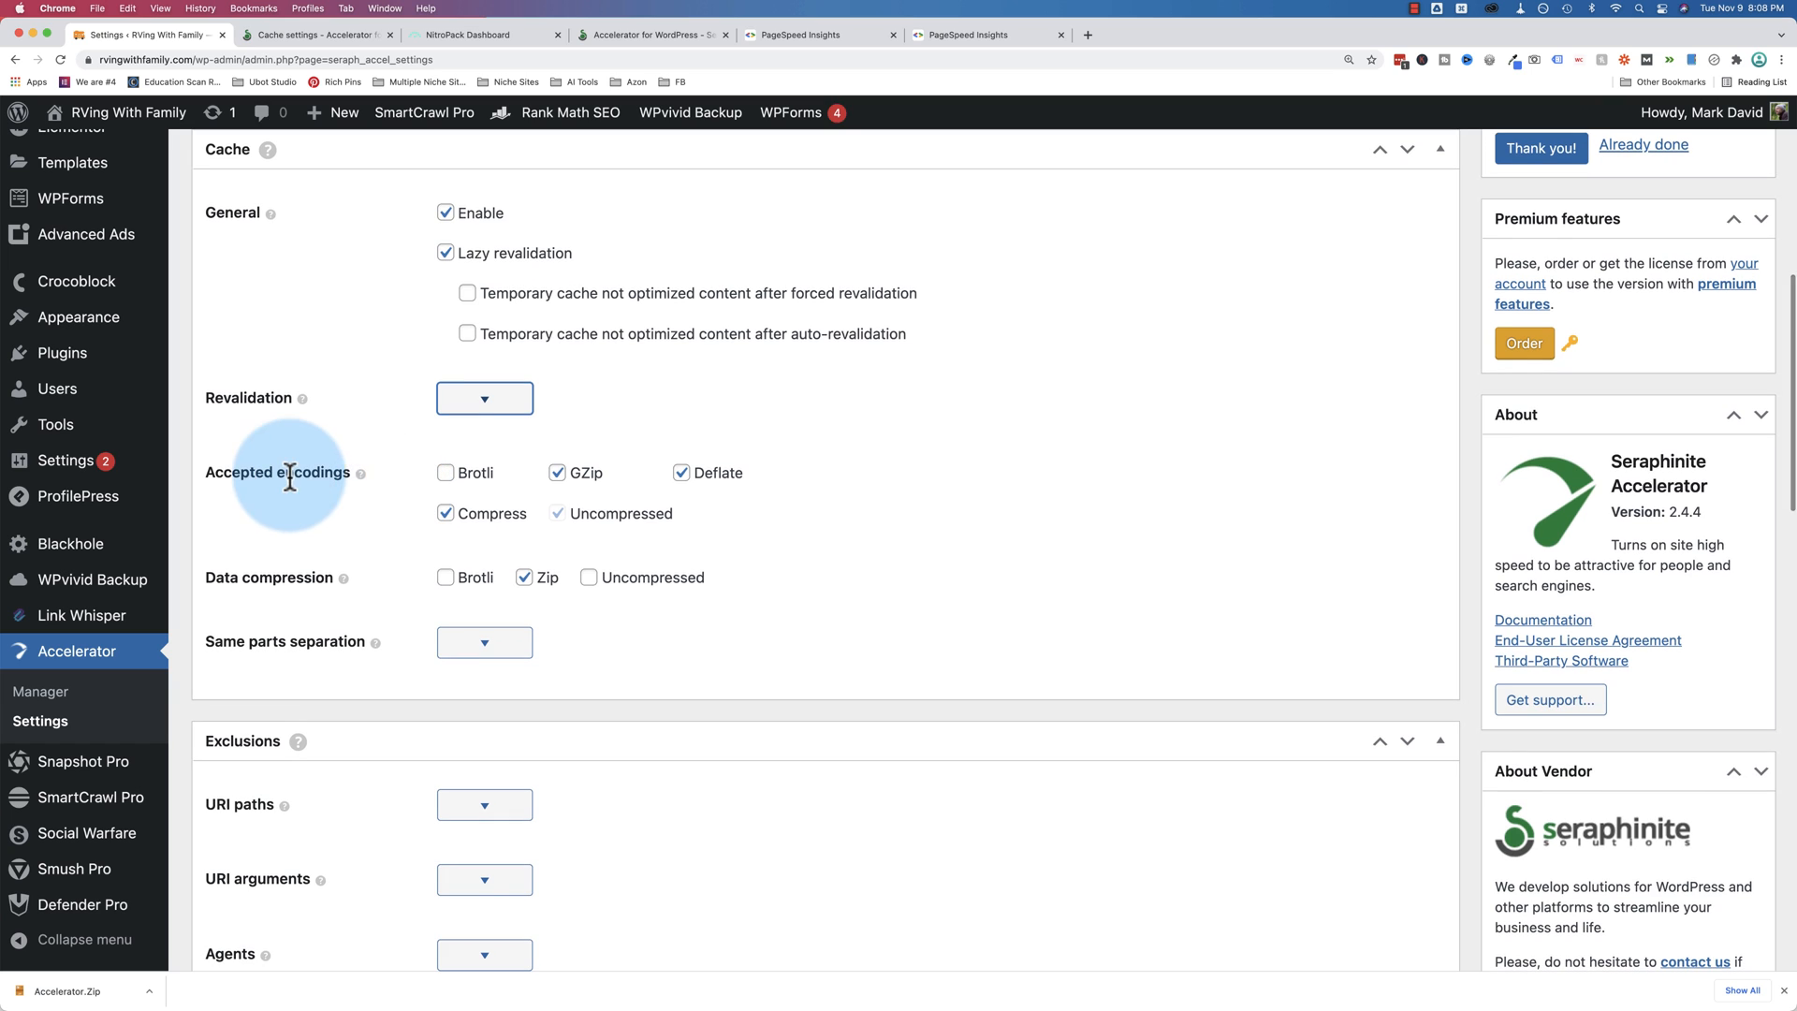
{"action": "scroll", "scroll_direction": "down", "scroll_amount": 3}
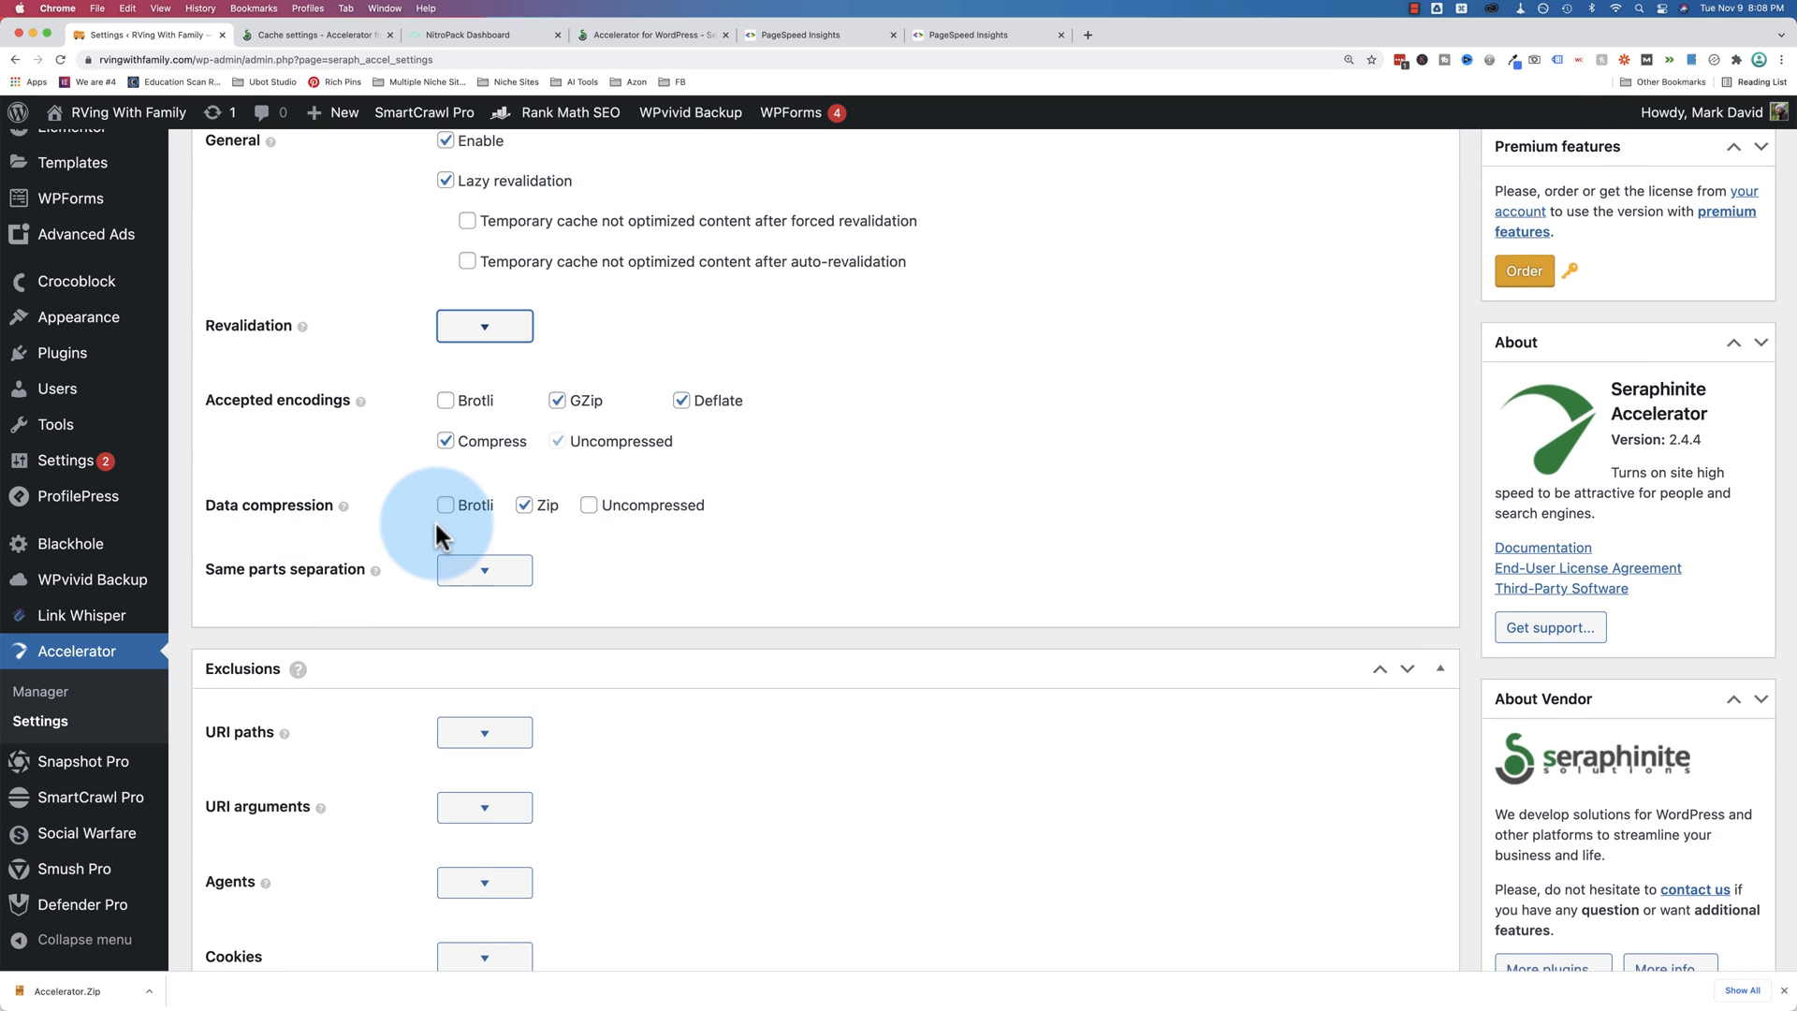
{"action": "left_click", "coordinate": [483, 569]}
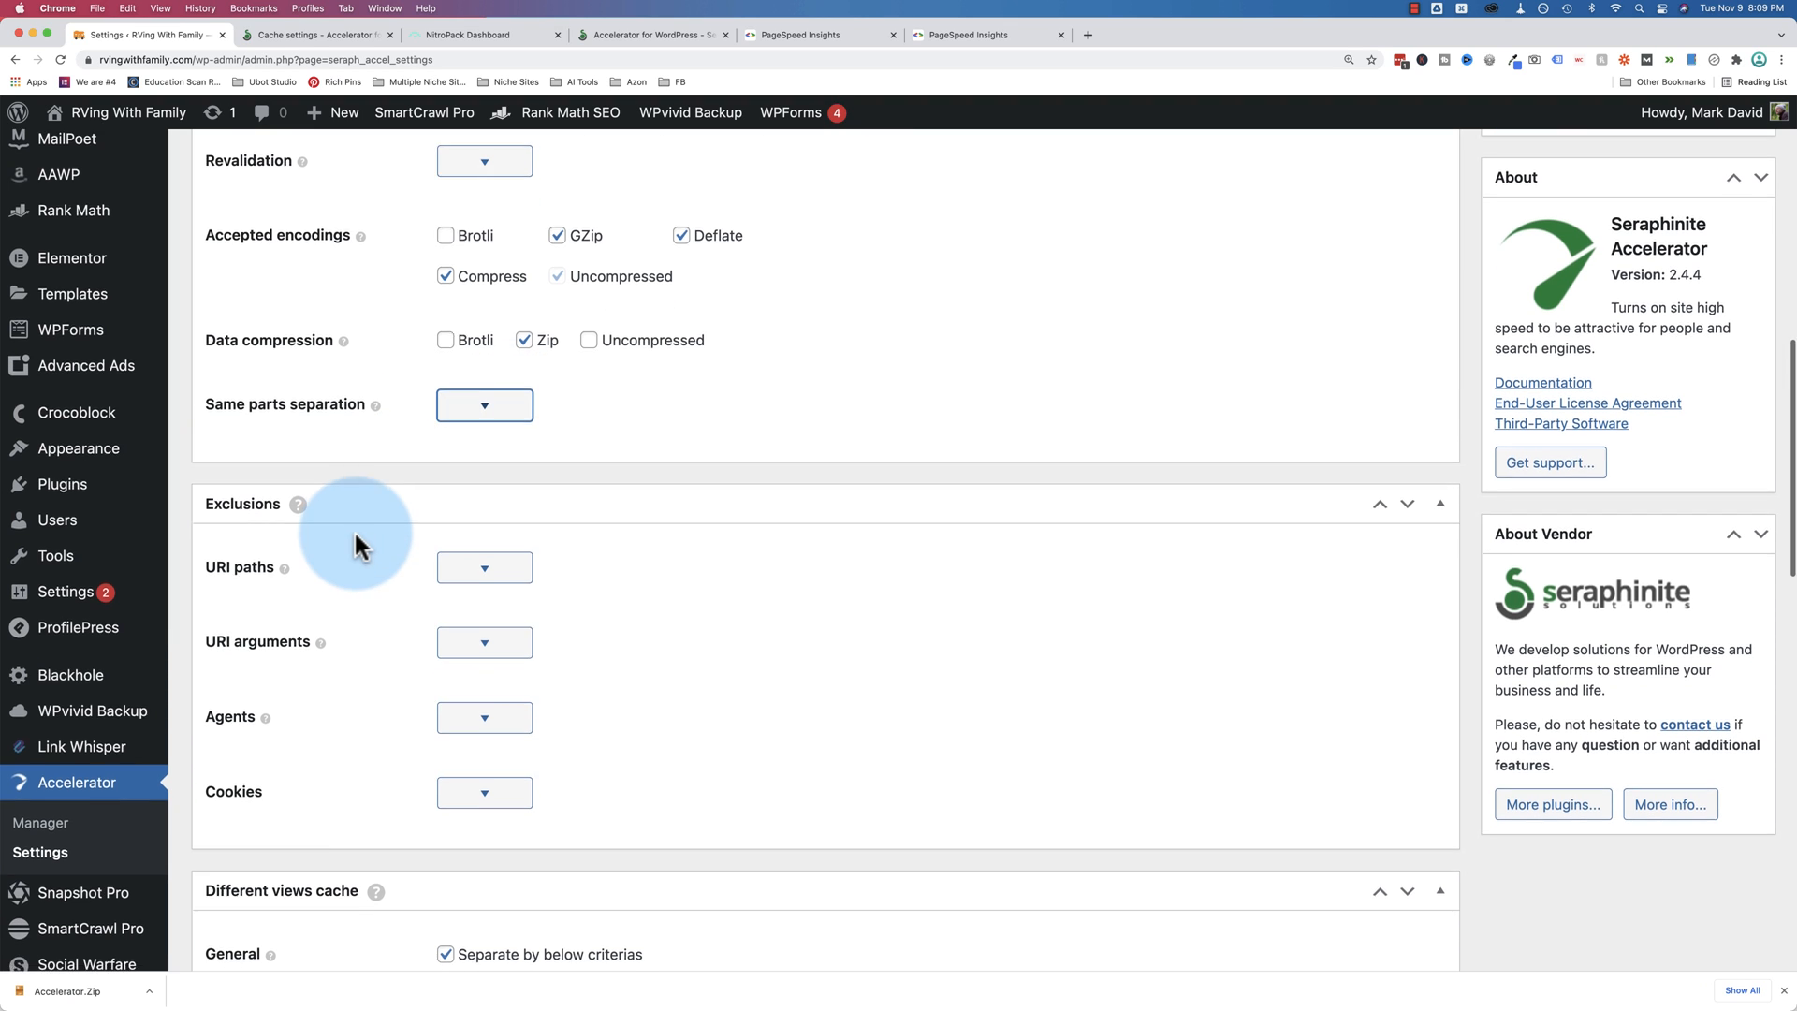
{"action": "scroll", "scroll_direction": "down", "scroll_amount": 3}
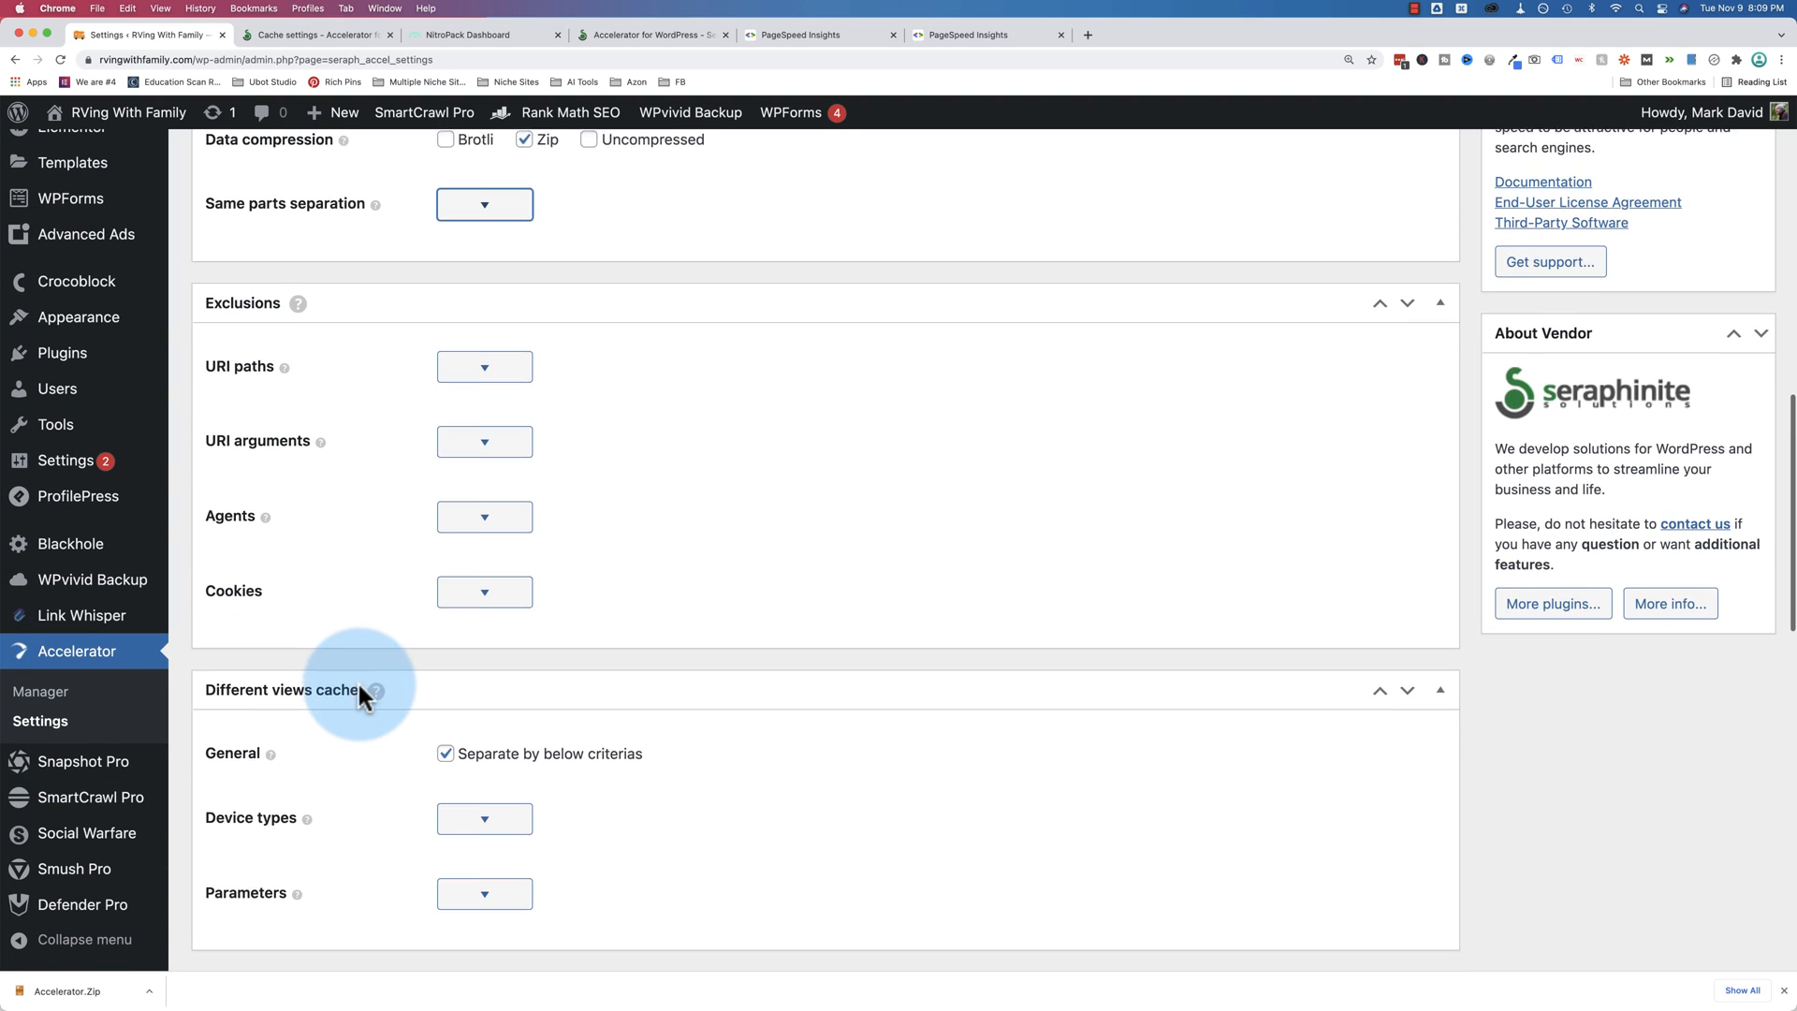
{"action": "scroll", "scroll_direction": "down", "scroll_amount": 3}
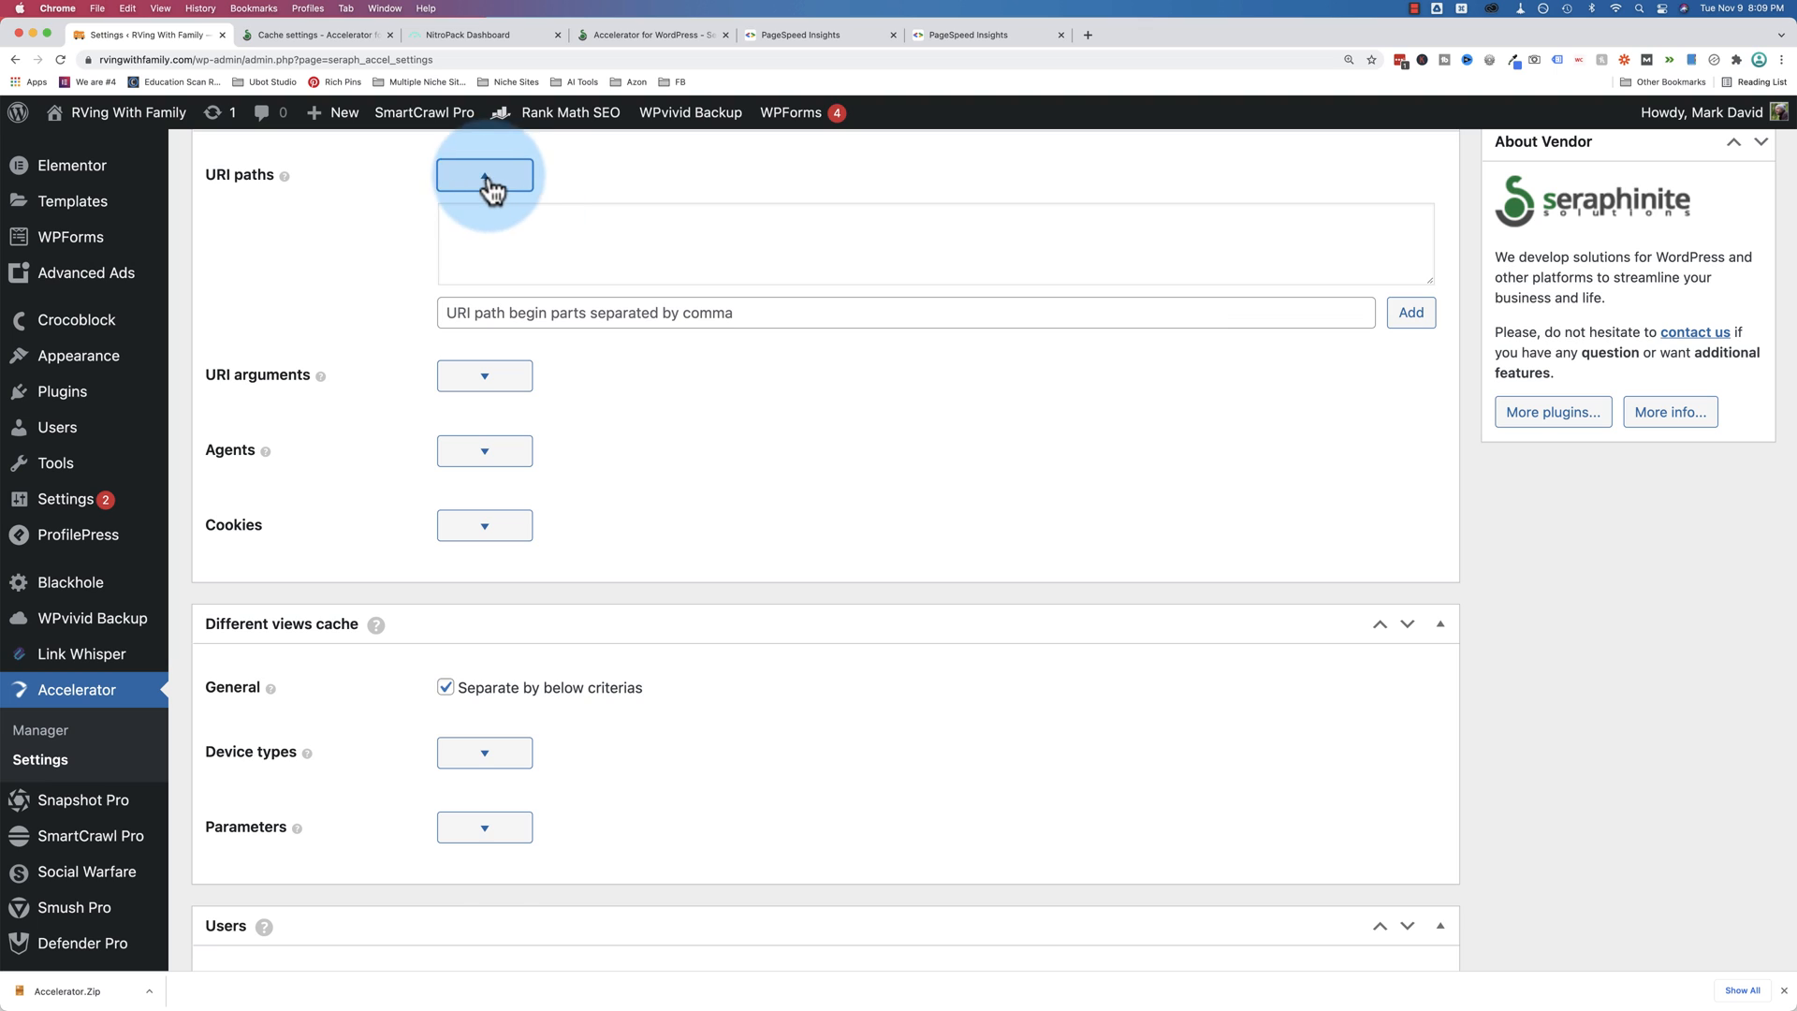
Expand the URI paths, URI arguments, Agents and Cookies exclusion rules for review
{"action": "left_click", "coordinate": [483, 174]}
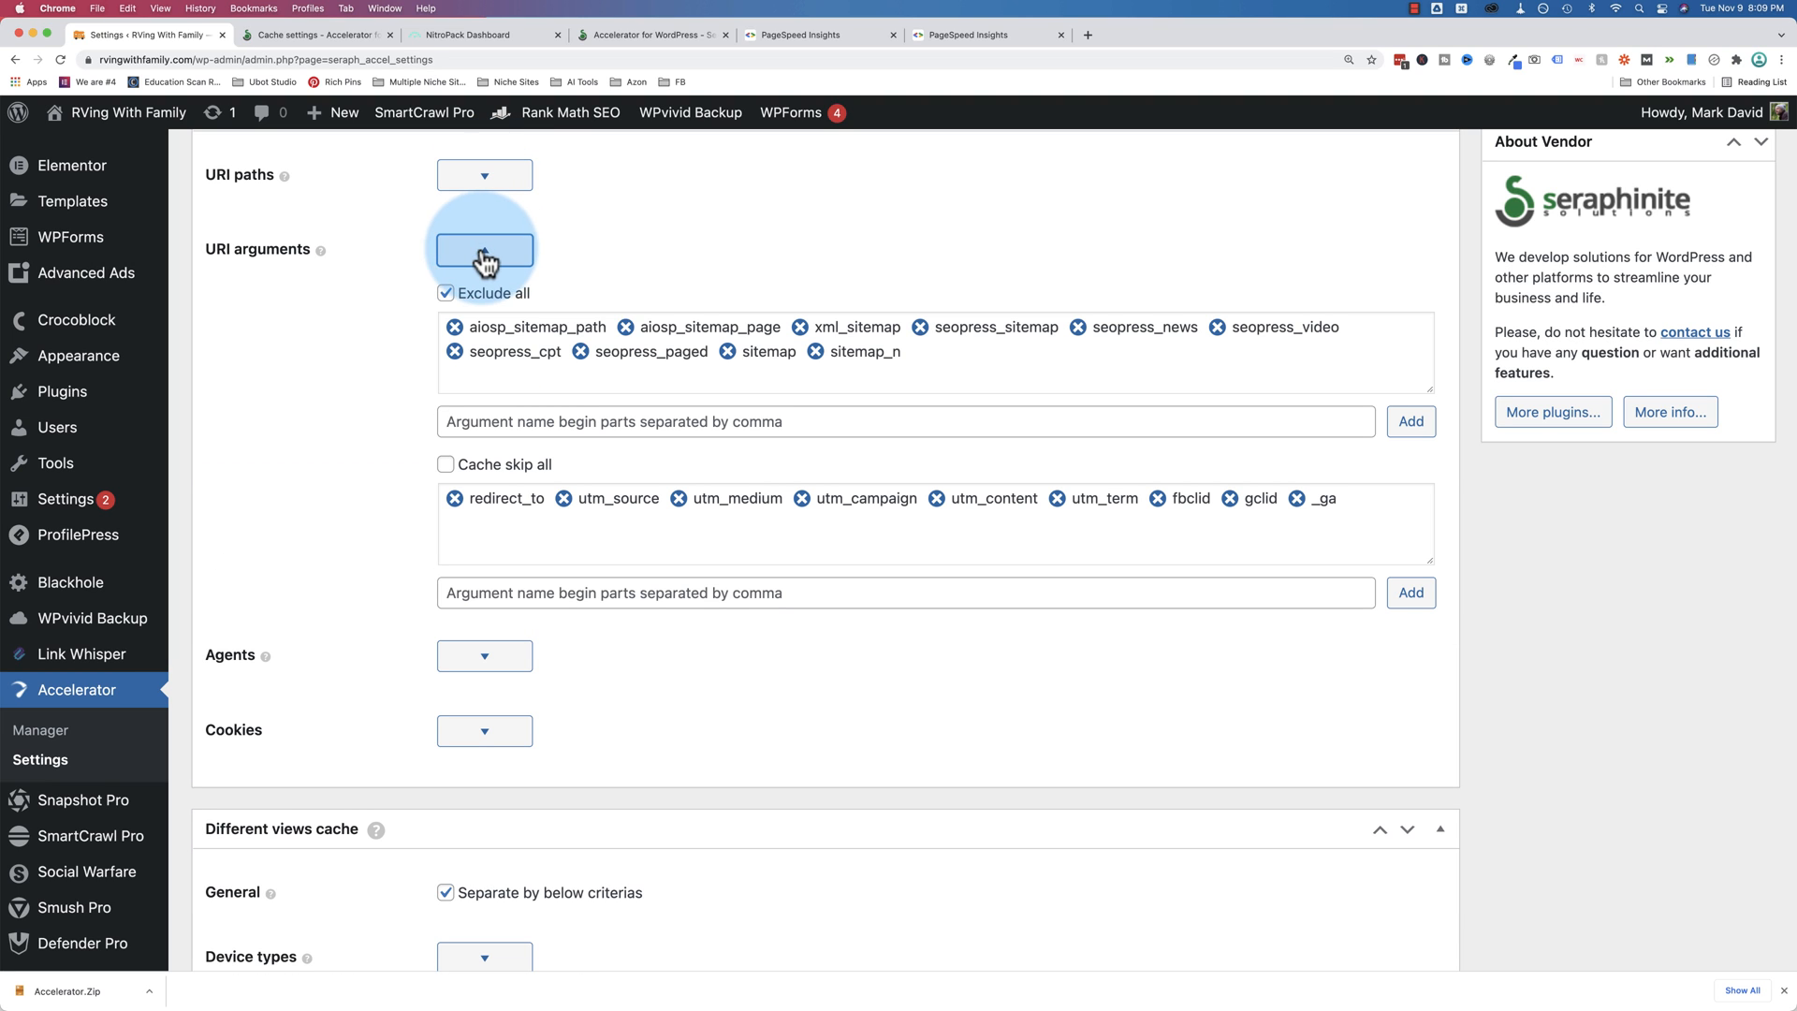
{"action": "left_click", "coordinate": [482, 249]}
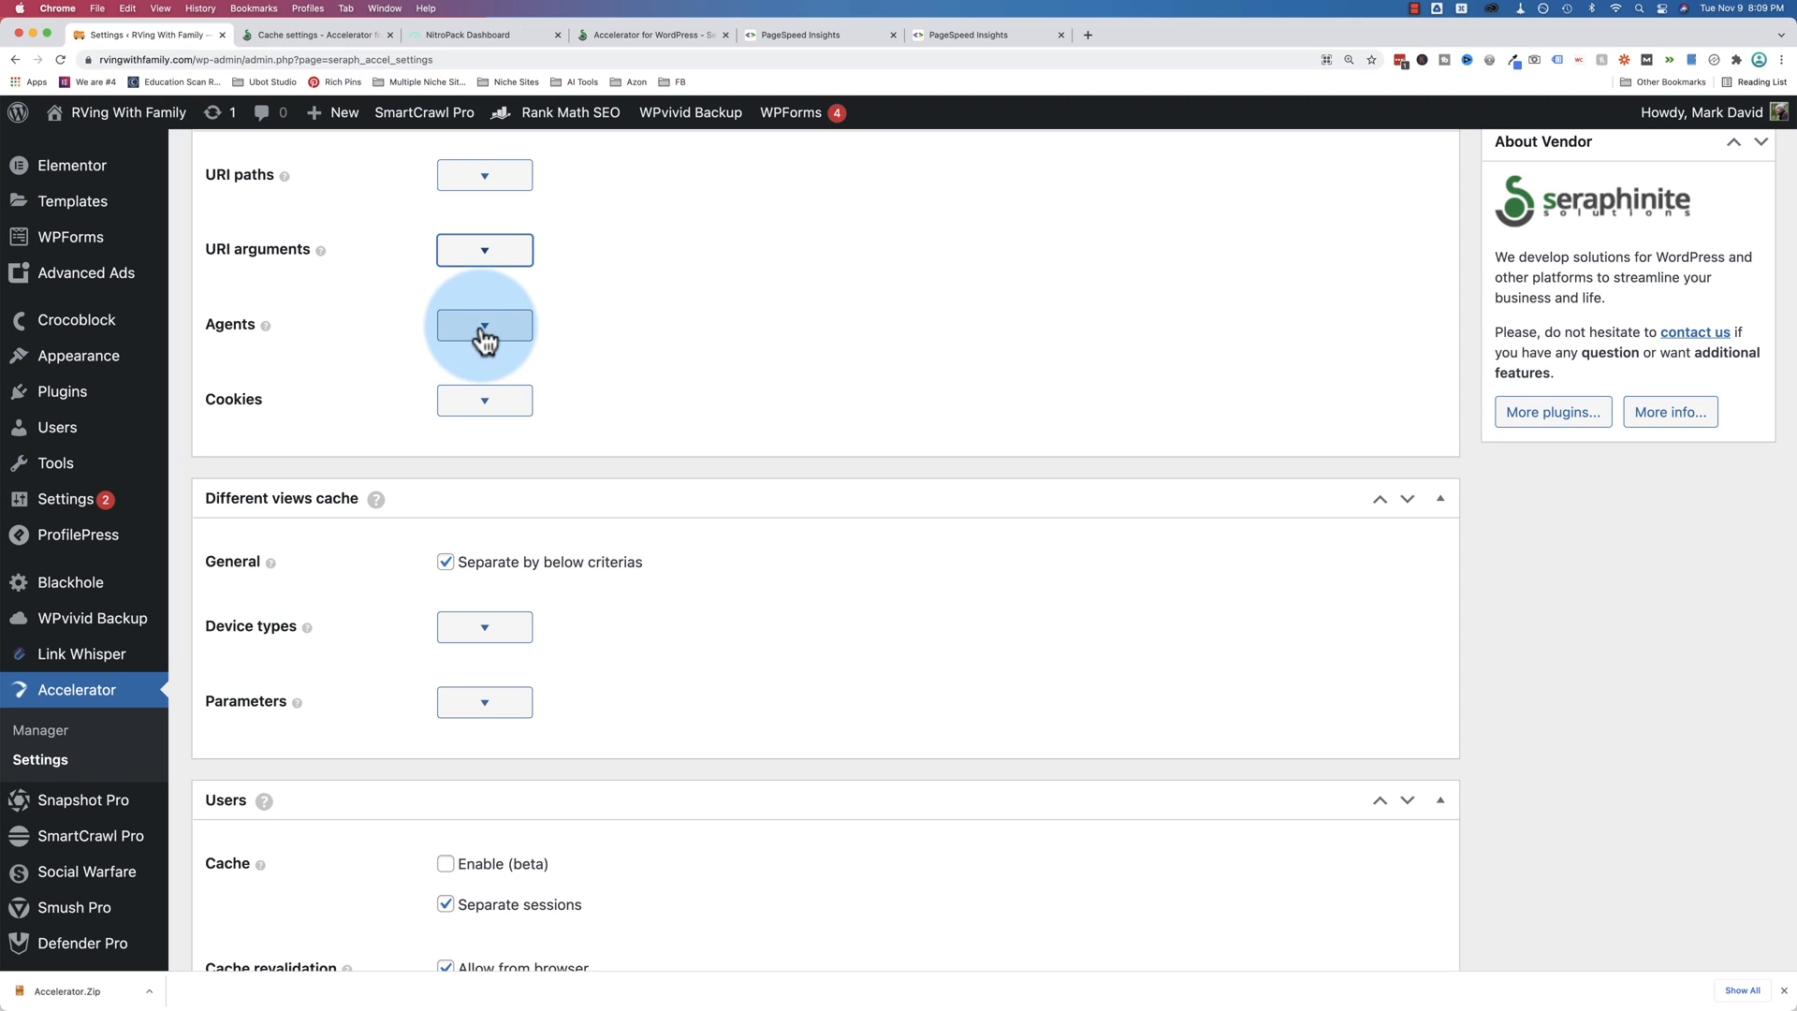
{"action": "left_click", "coordinate": [483, 323]}
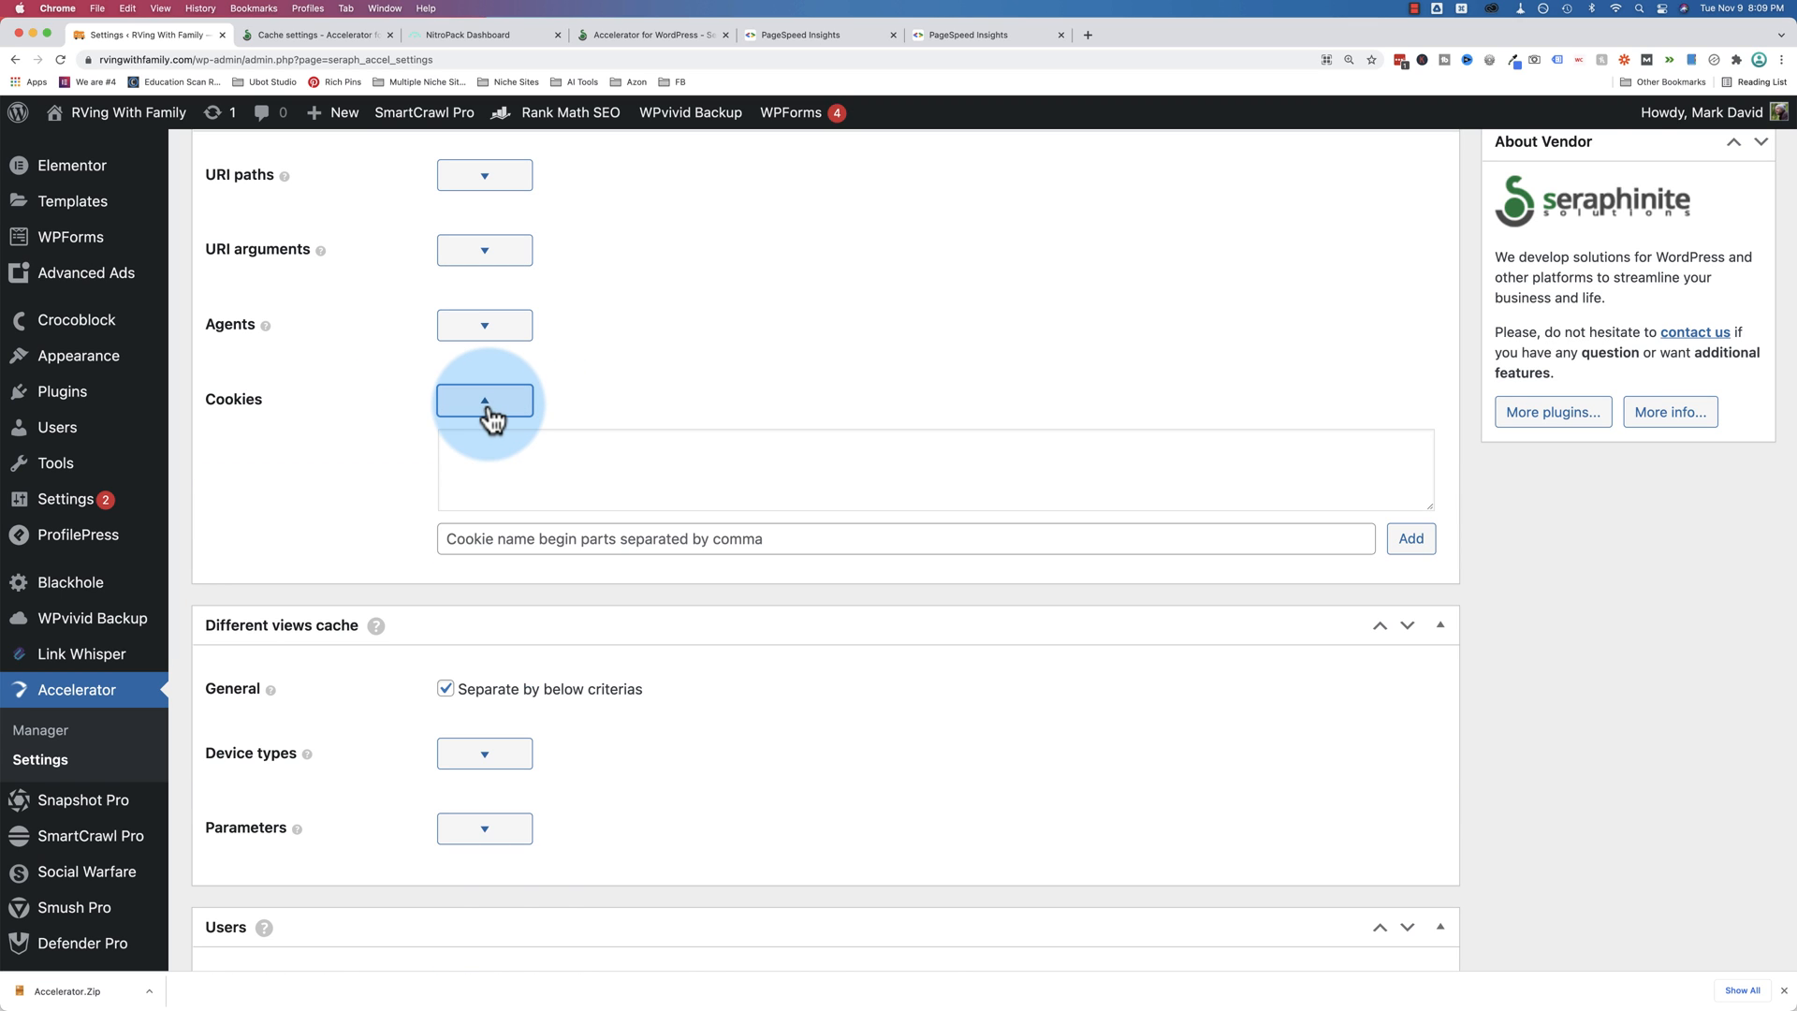
{"action": "left_click", "coordinate": [482, 401]}
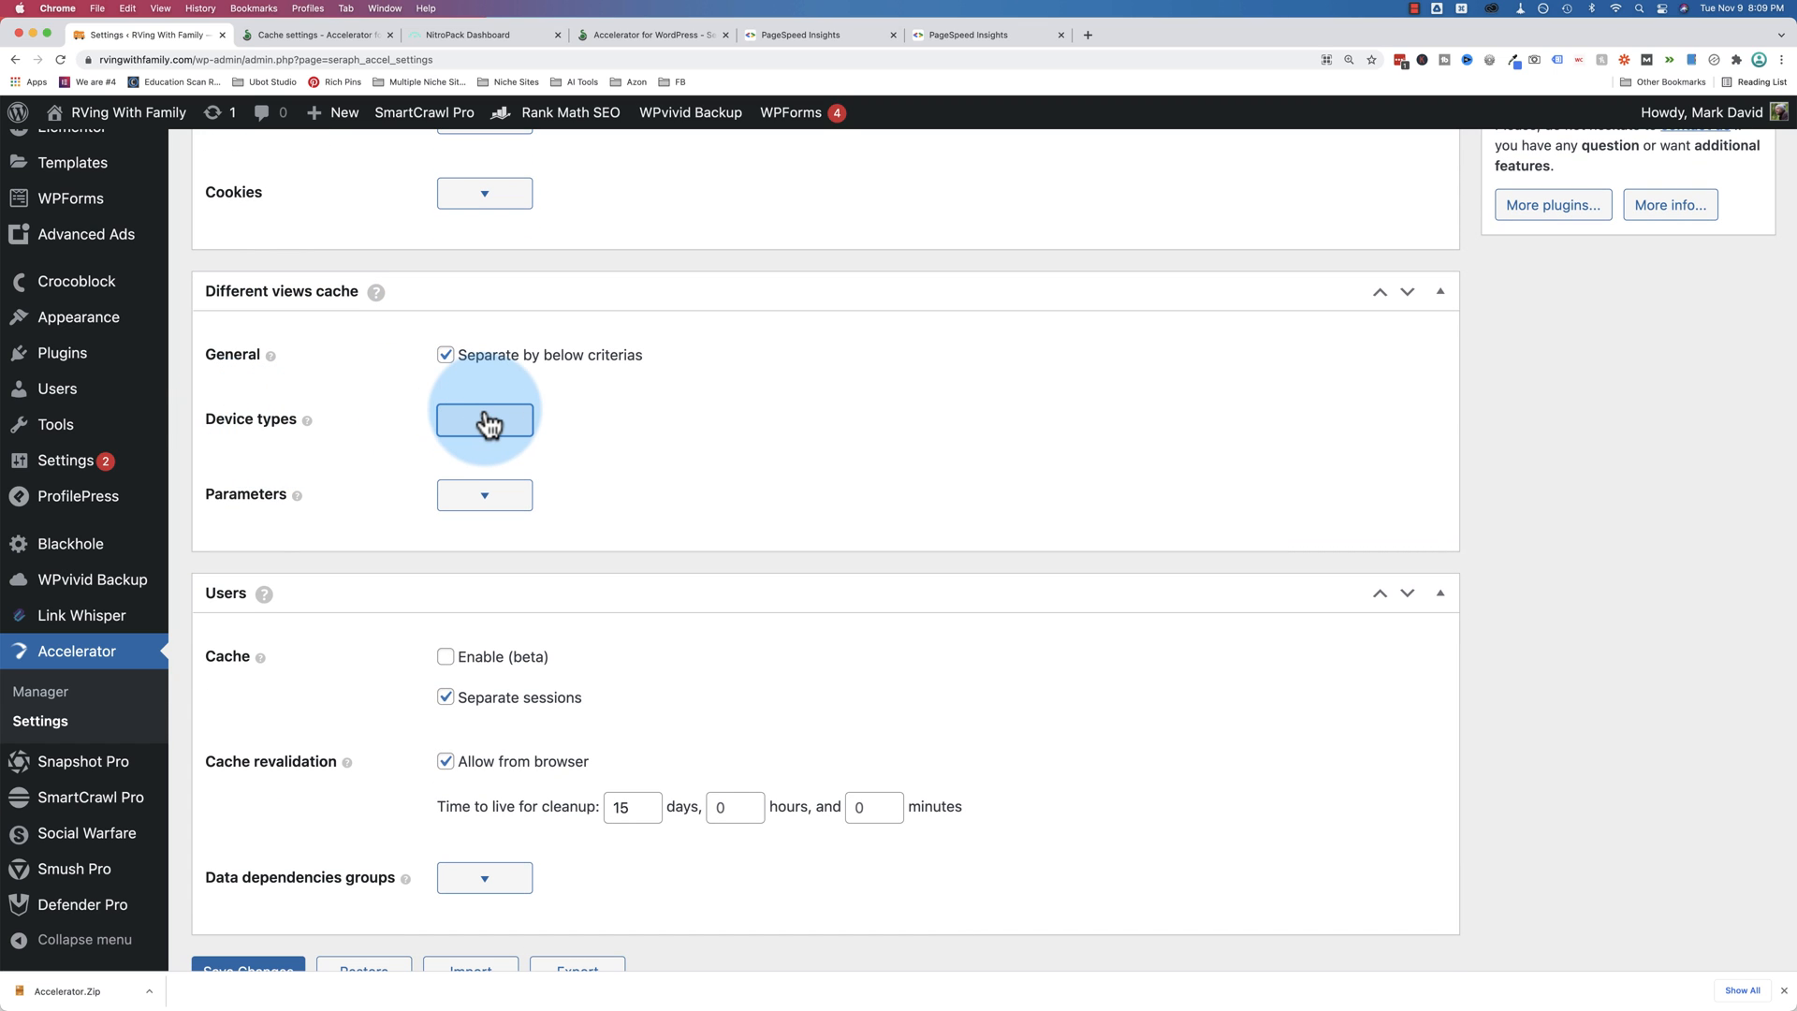
{"action": "left_click", "coordinate": [483, 421]}
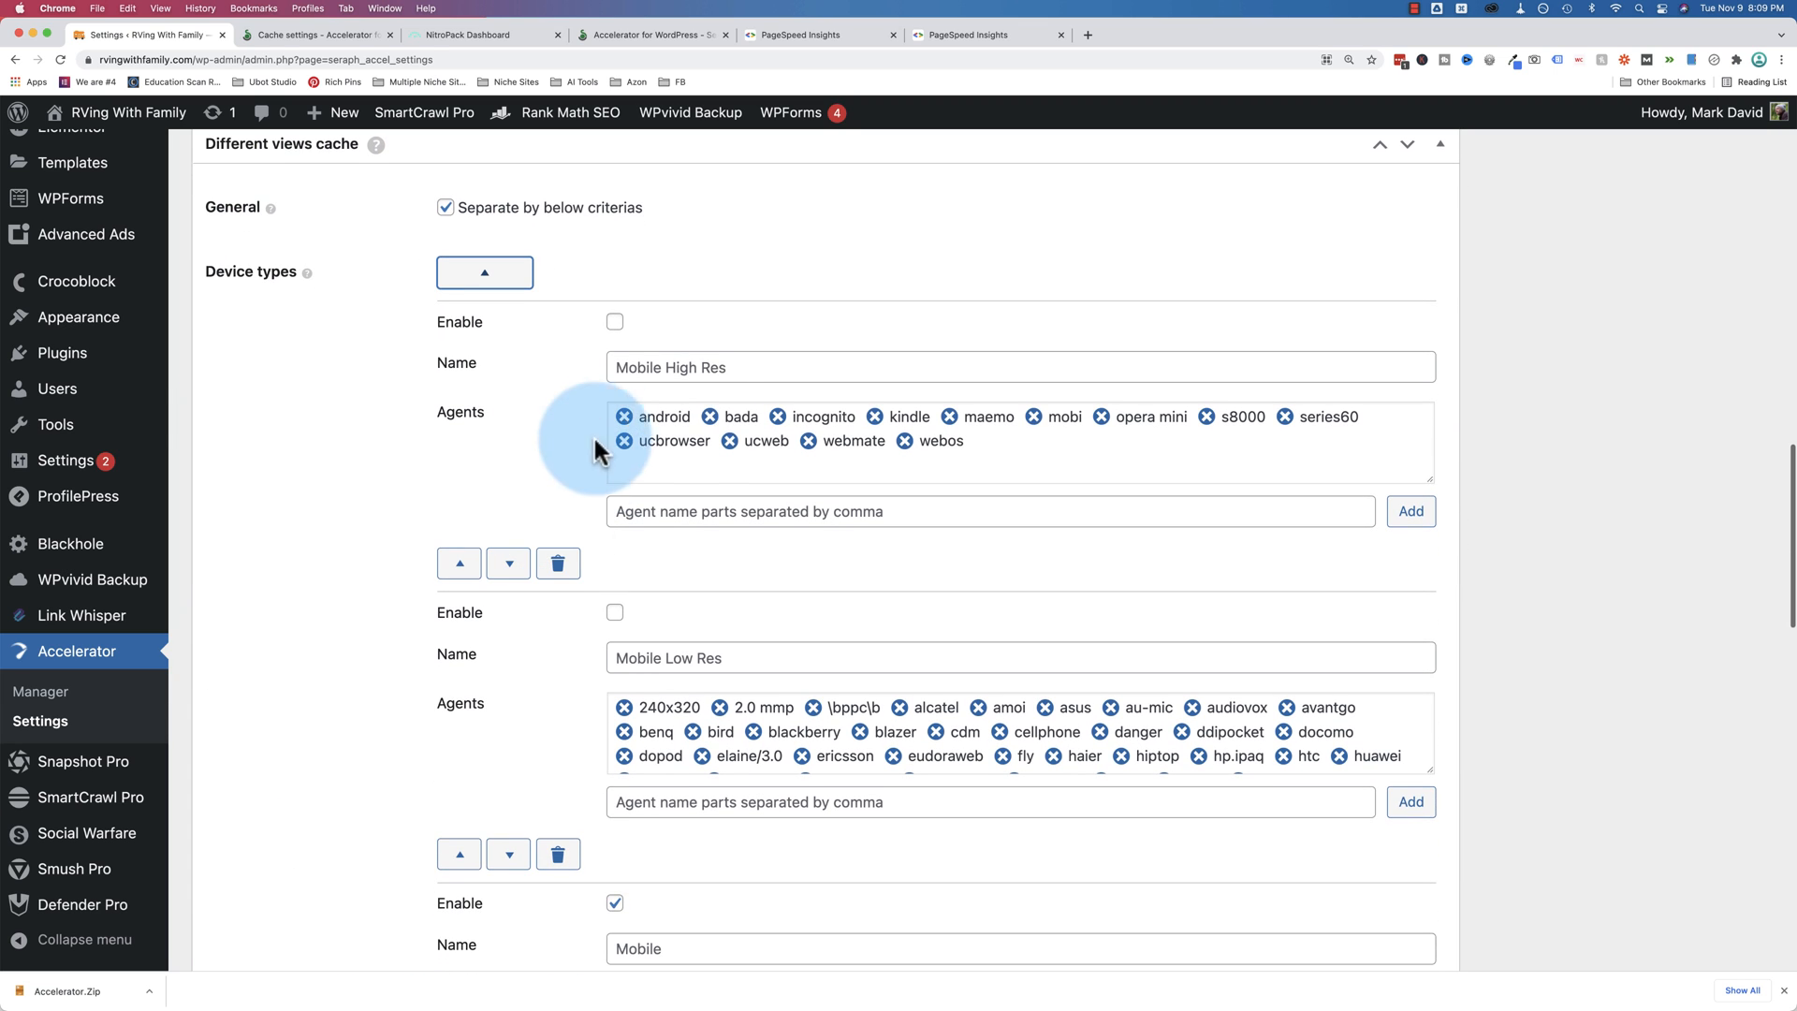
{"action": "scroll", "scroll_direction": "down", "scroll_amount": 3}
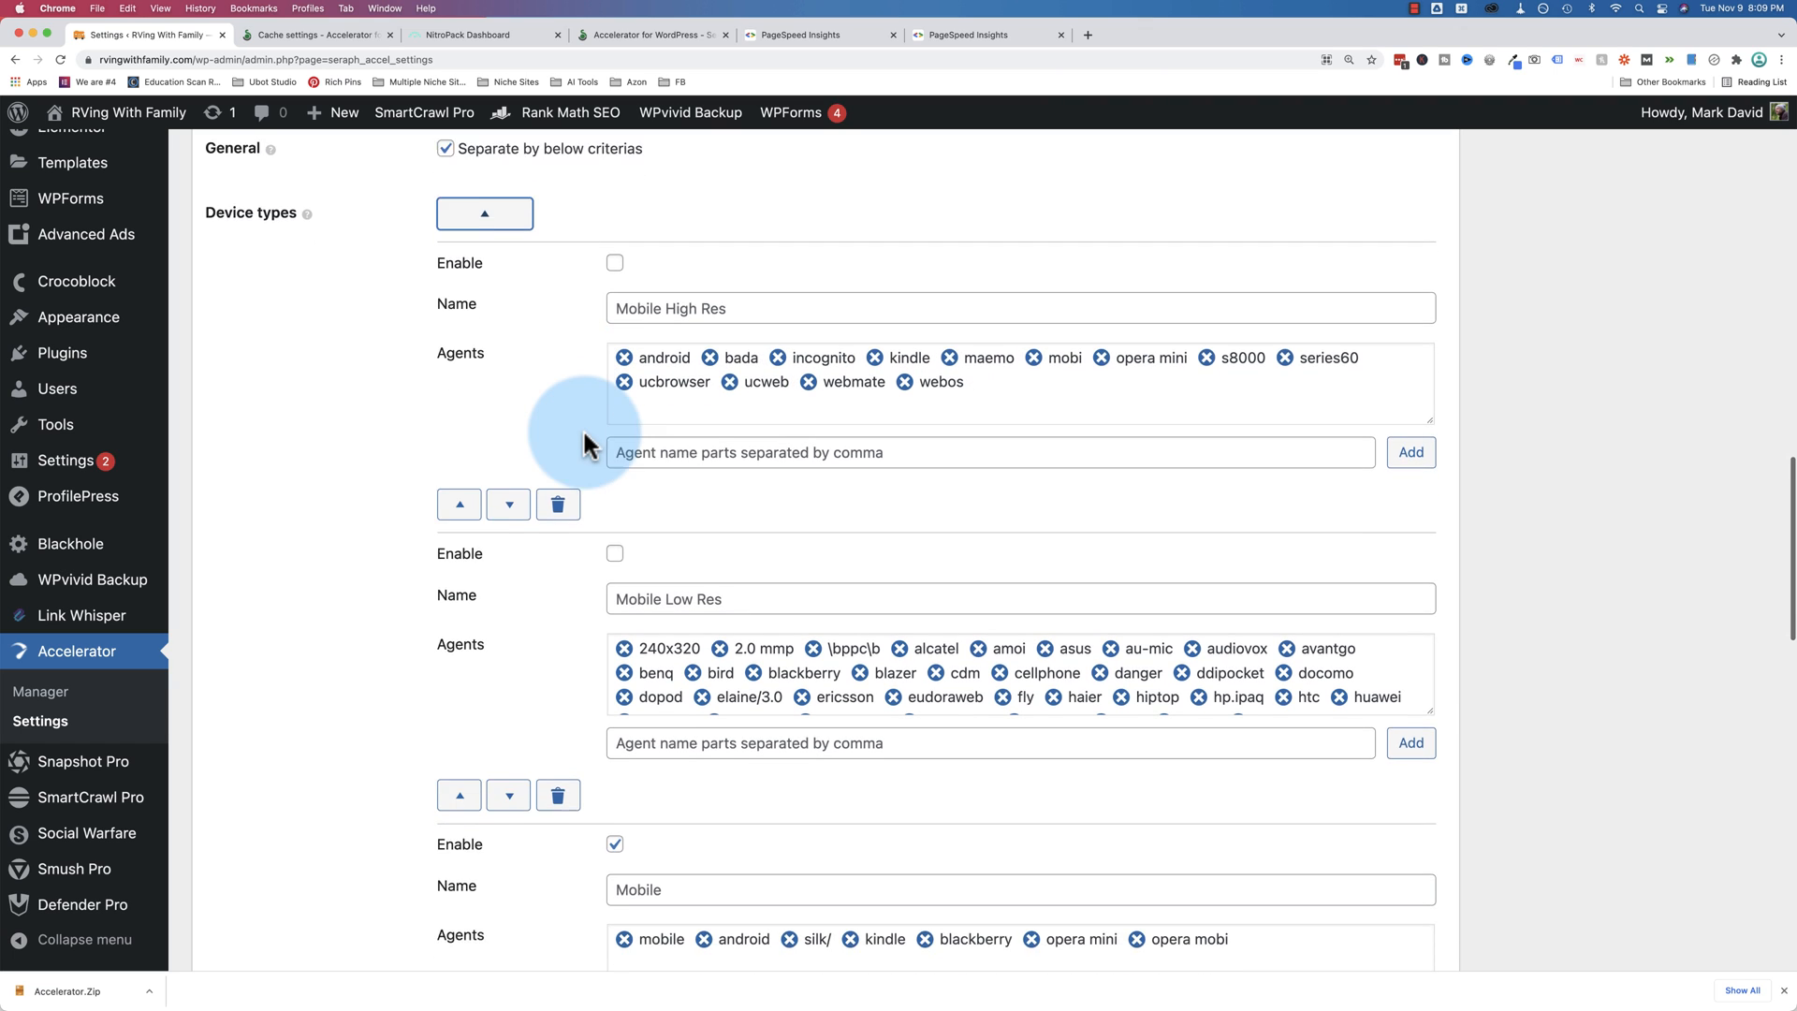
{"action": "scroll", "scroll_direction": "down", "scroll_amount": 3}
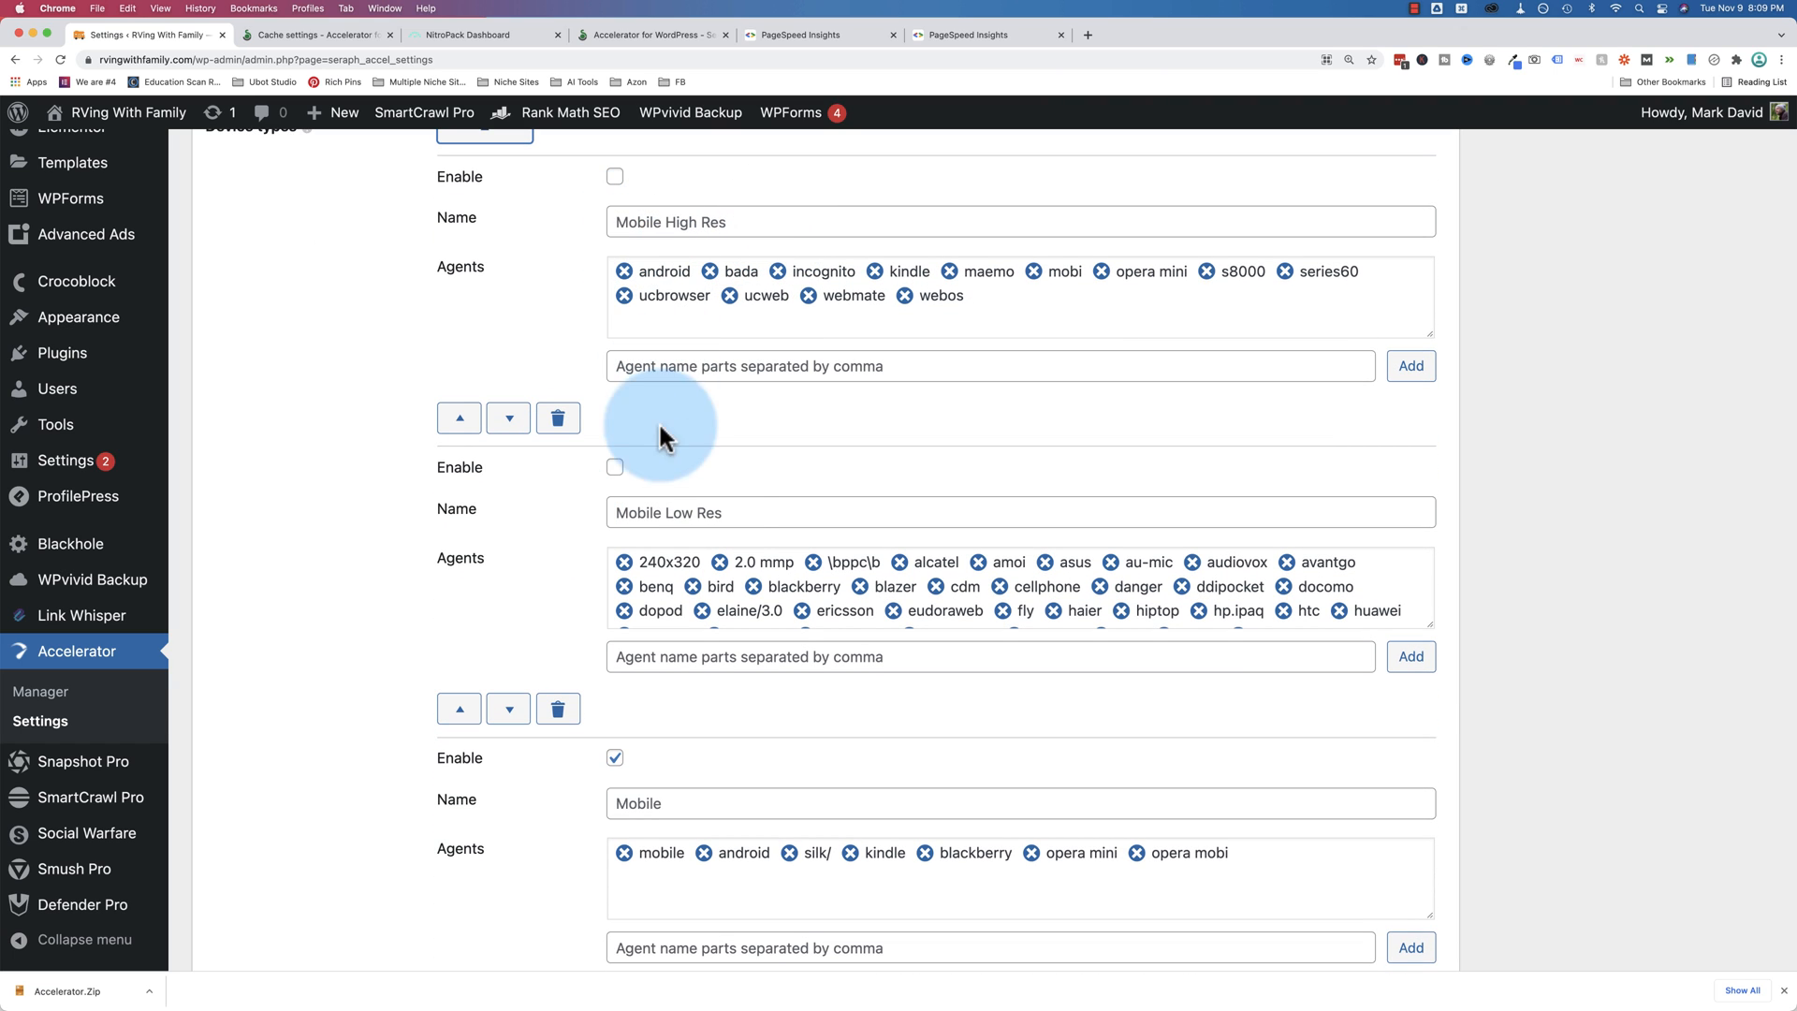
{"action": "scroll", "scroll_direction": "down", "scroll_amount": 3}
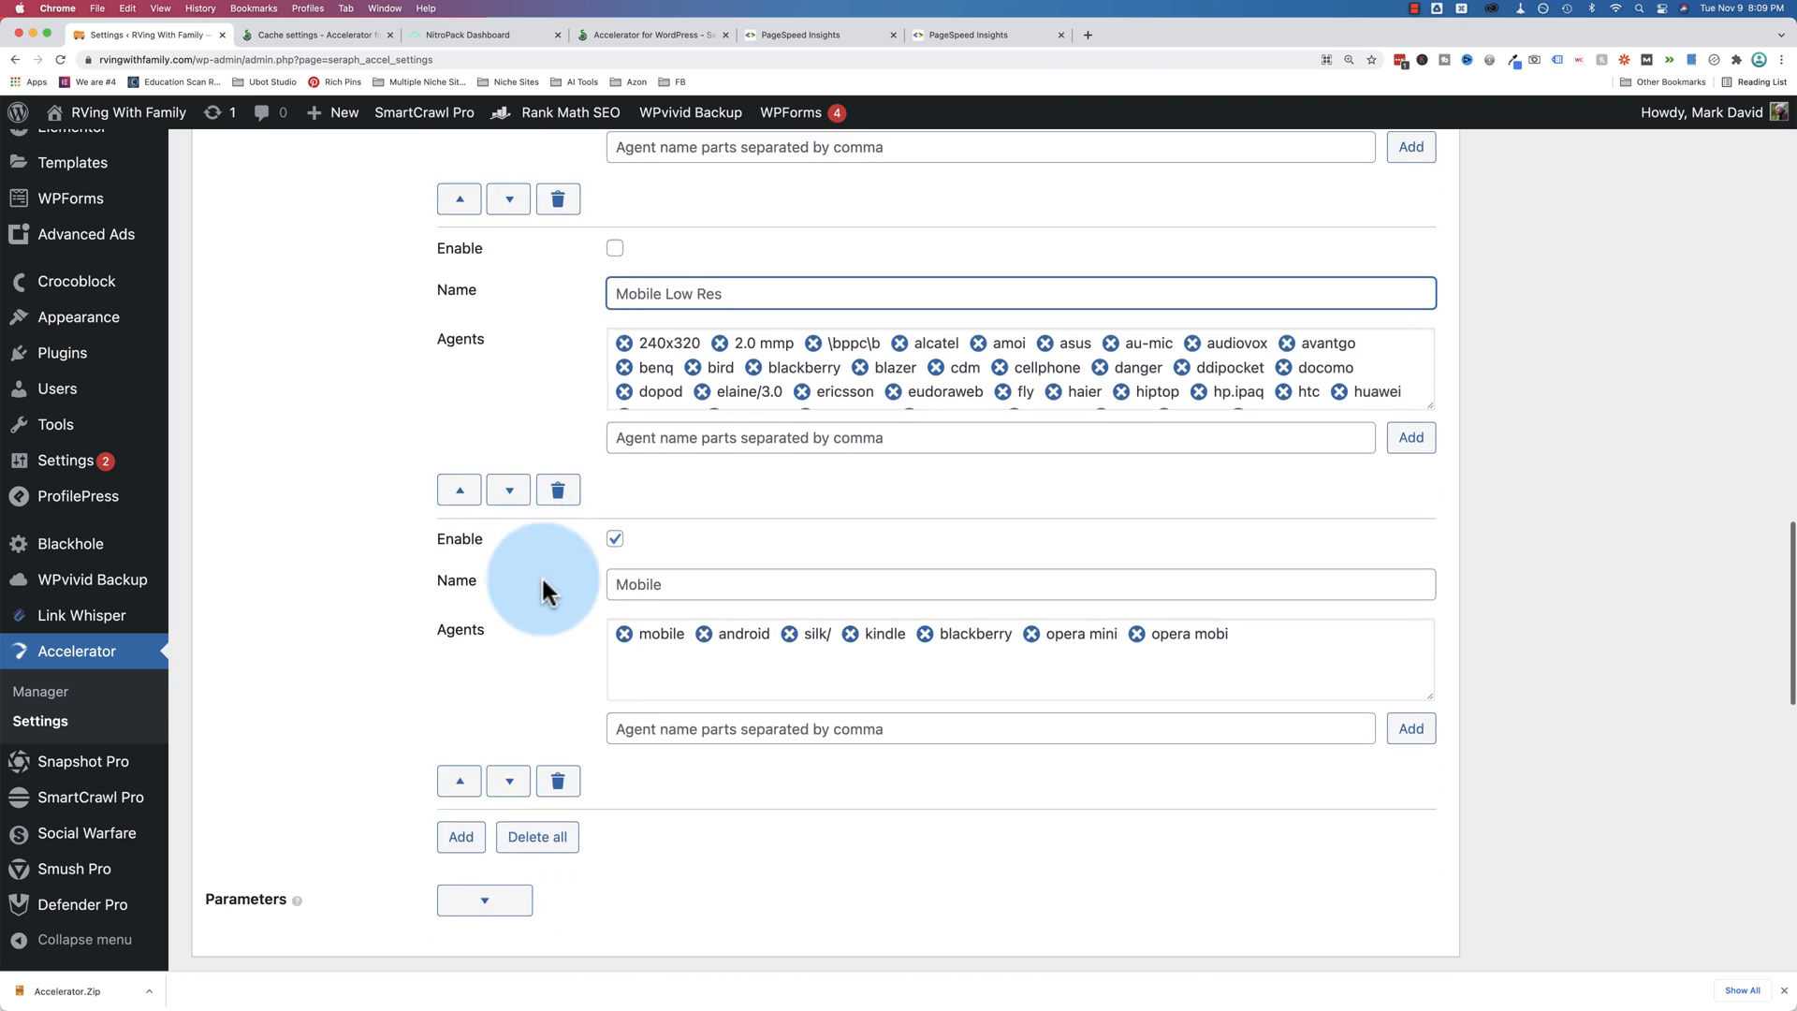
{"action": "scroll", "scroll_direction": "down", "scroll_amount": 3}
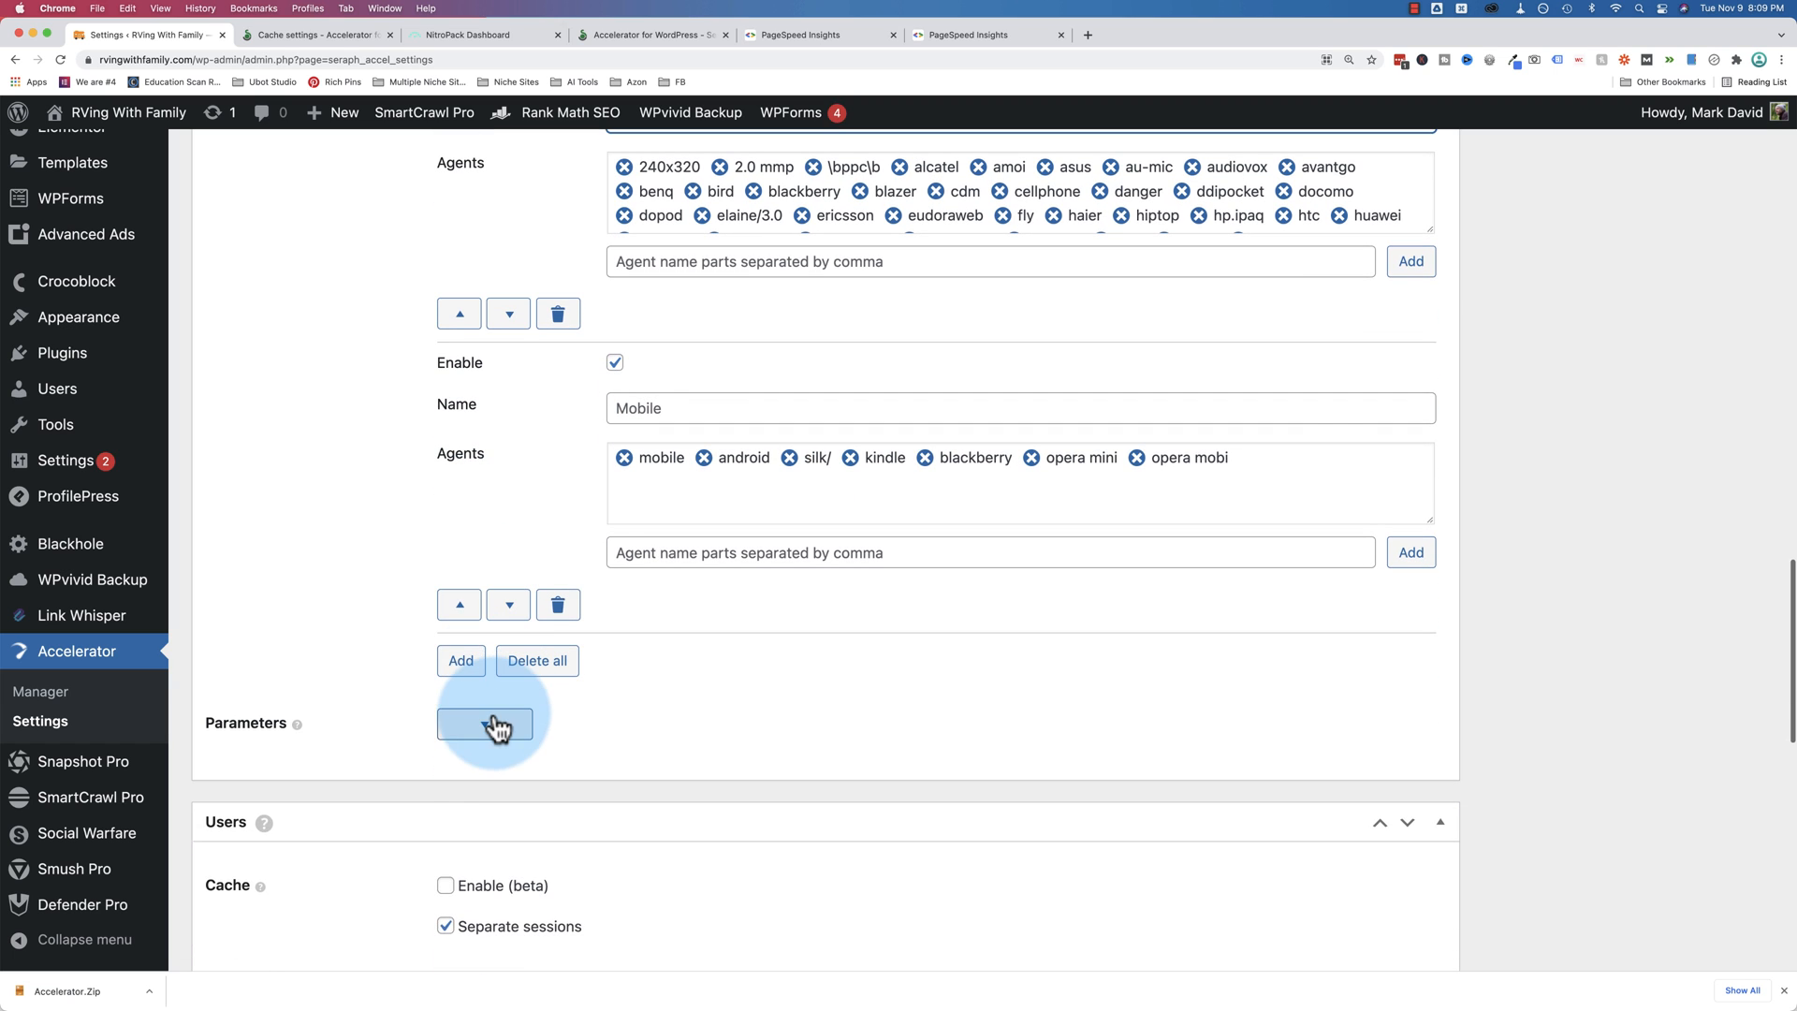
{"action": "left_click", "coordinate": [482, 722]}
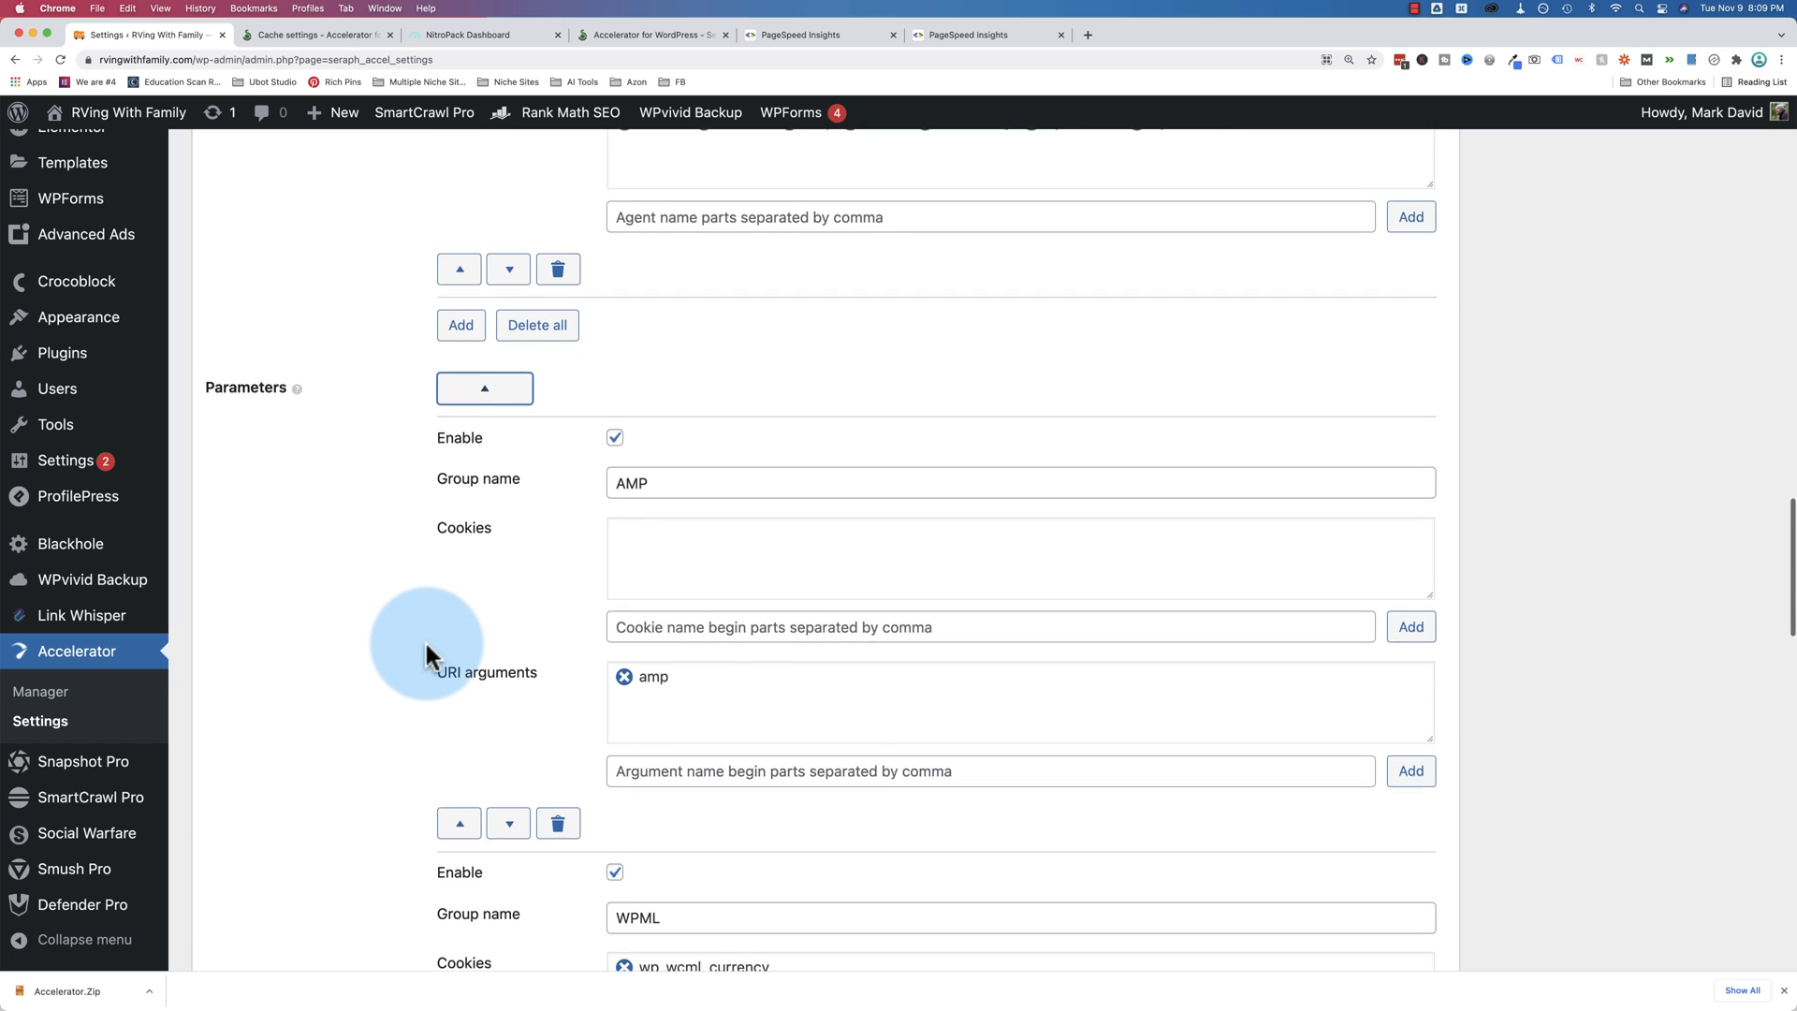
{"action": "scroll", "scroll_direction": "down", "scroll_amount": 3}
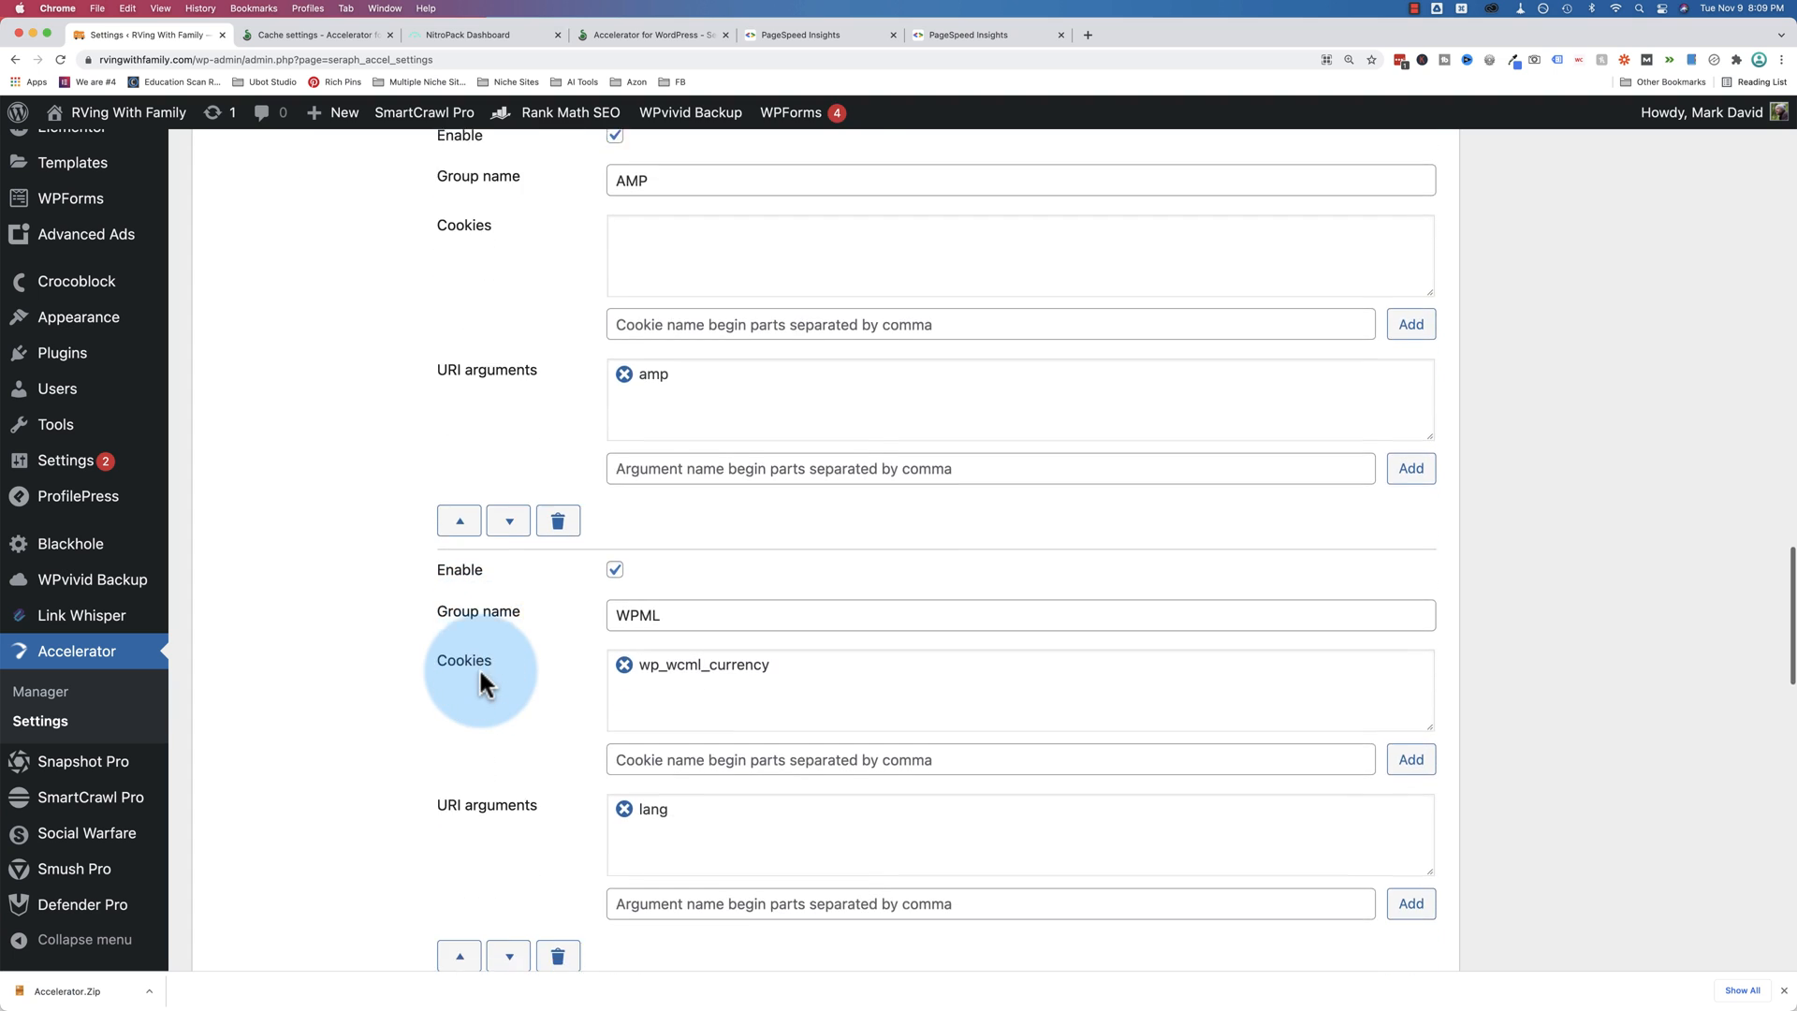
{"action": "scroll", "scroll_direction": "down", "scroll_amount": 3}
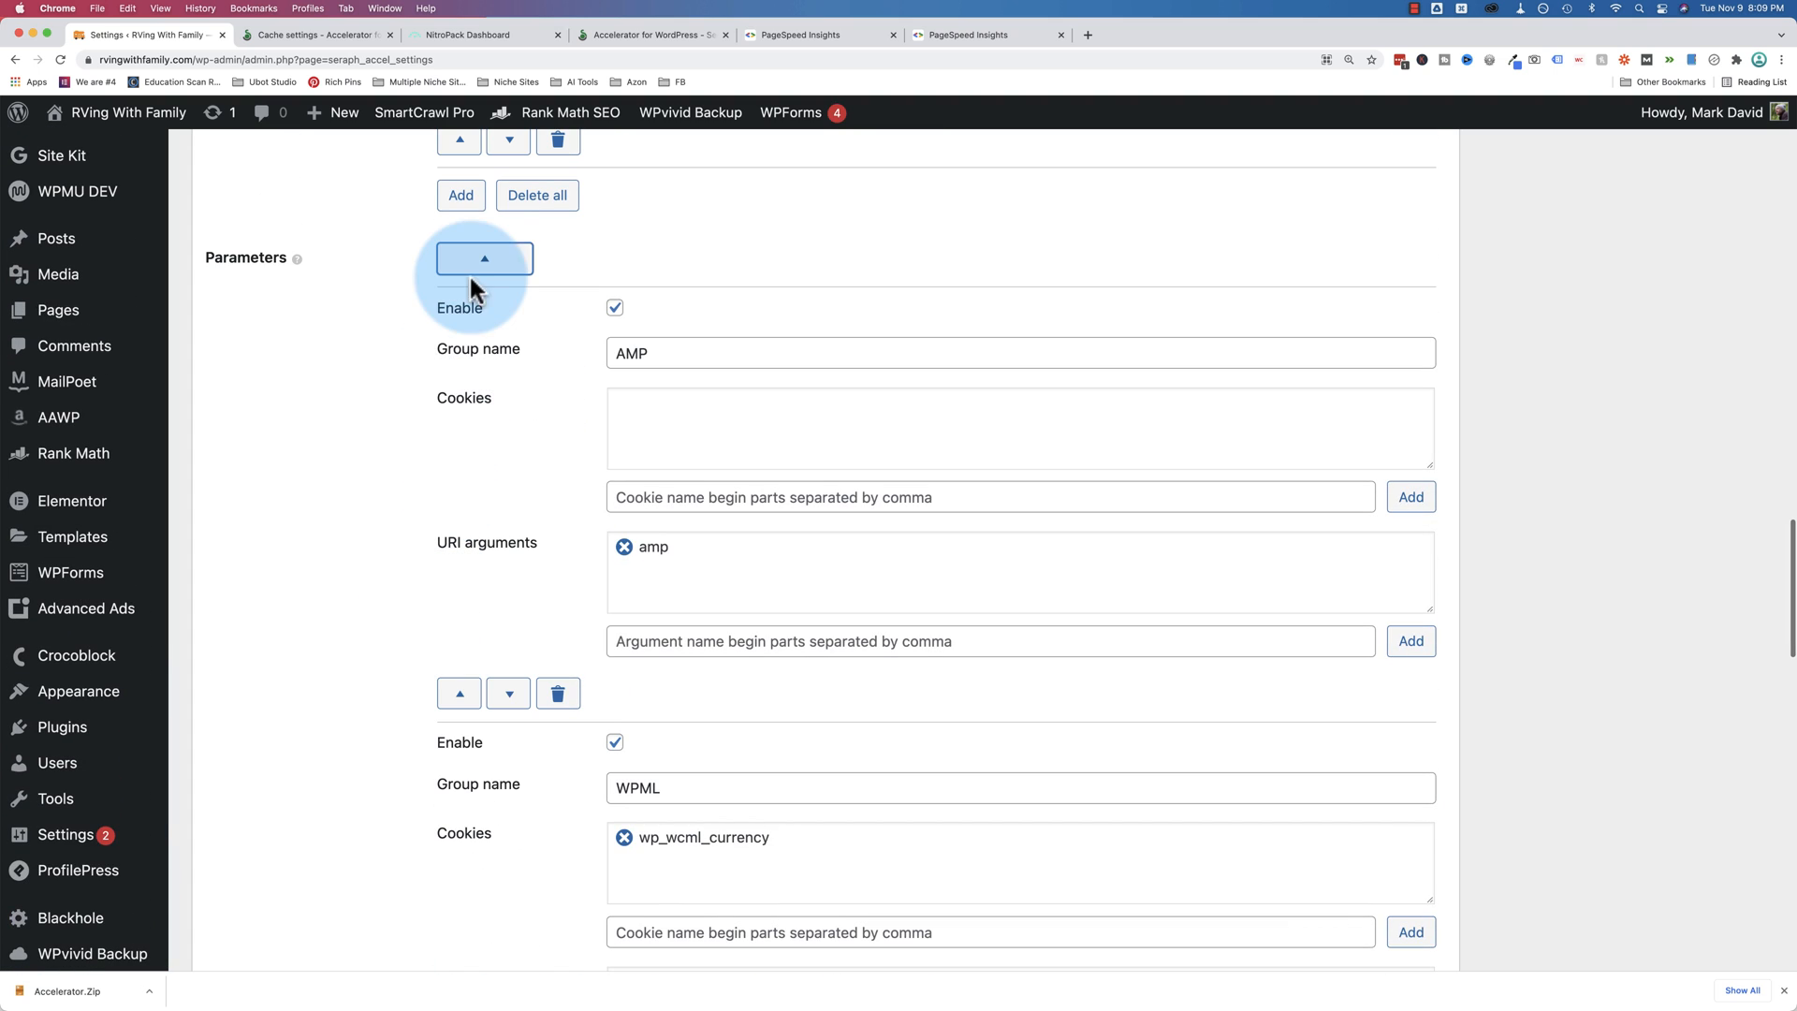
{"action": "left_click", "coordinate": [483, 259]}
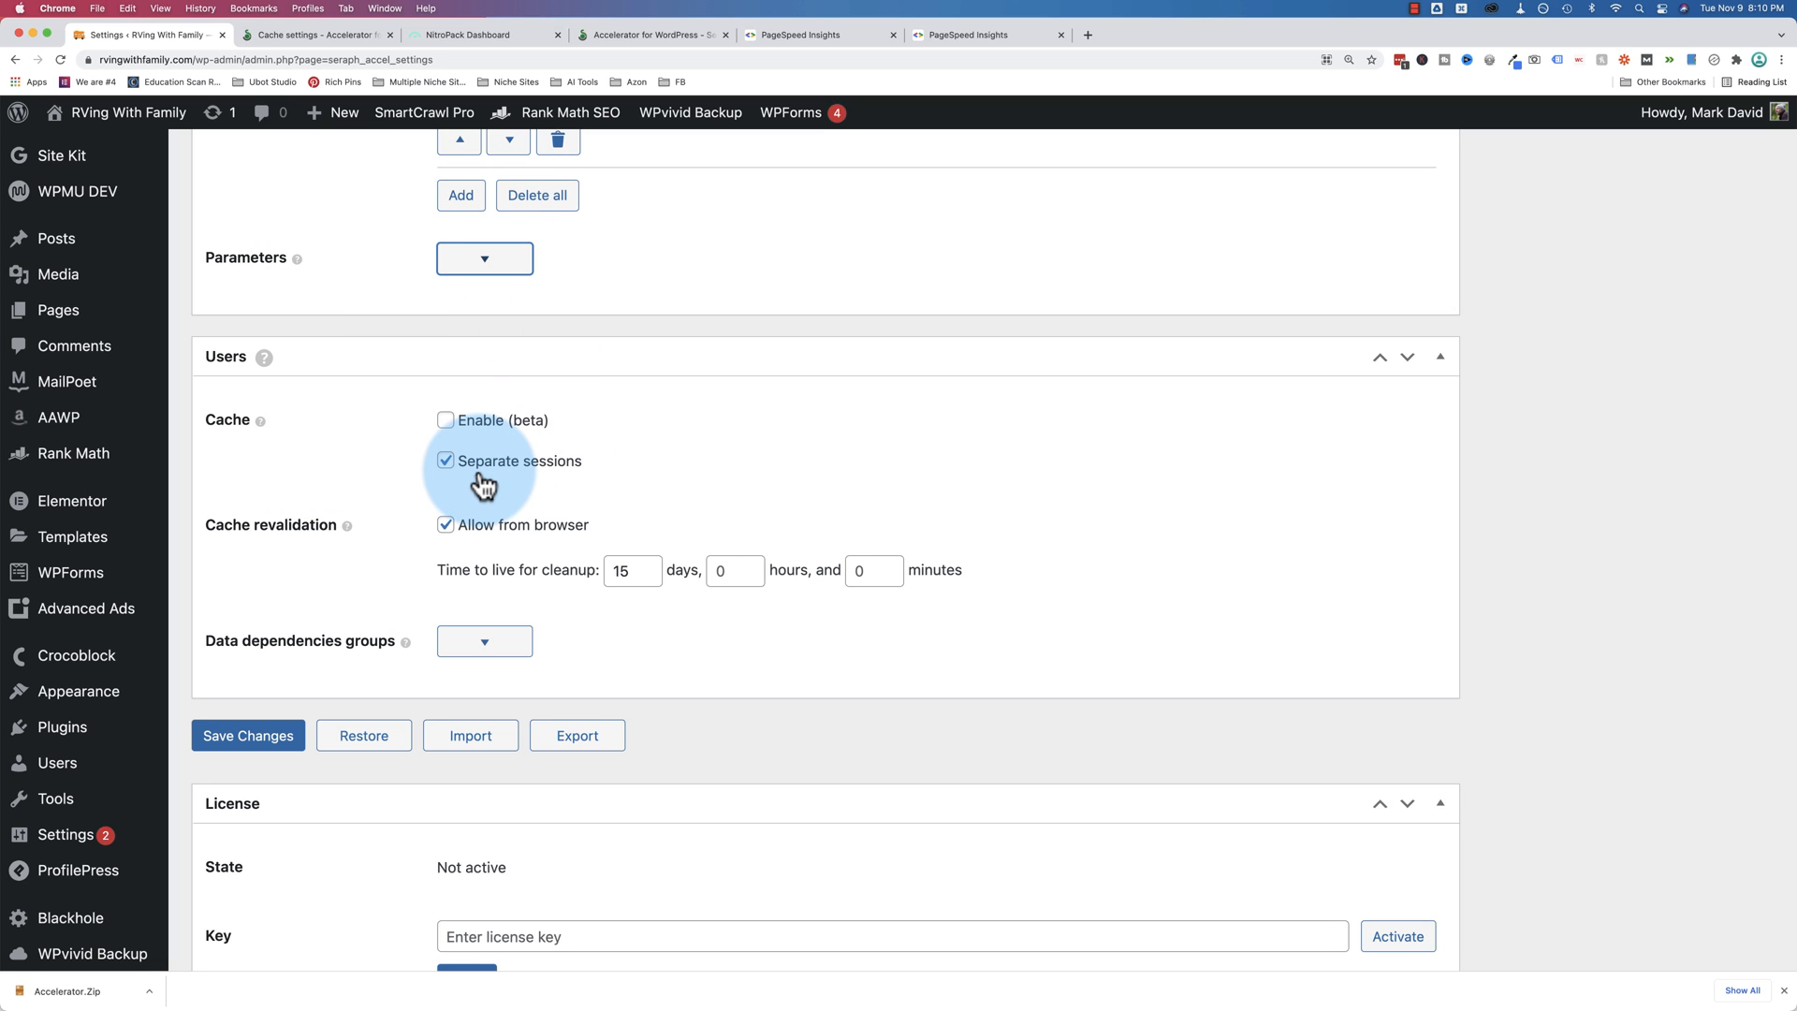
{"action": "scroll", "scroll_direction": "down", "scroll_amount": 3}
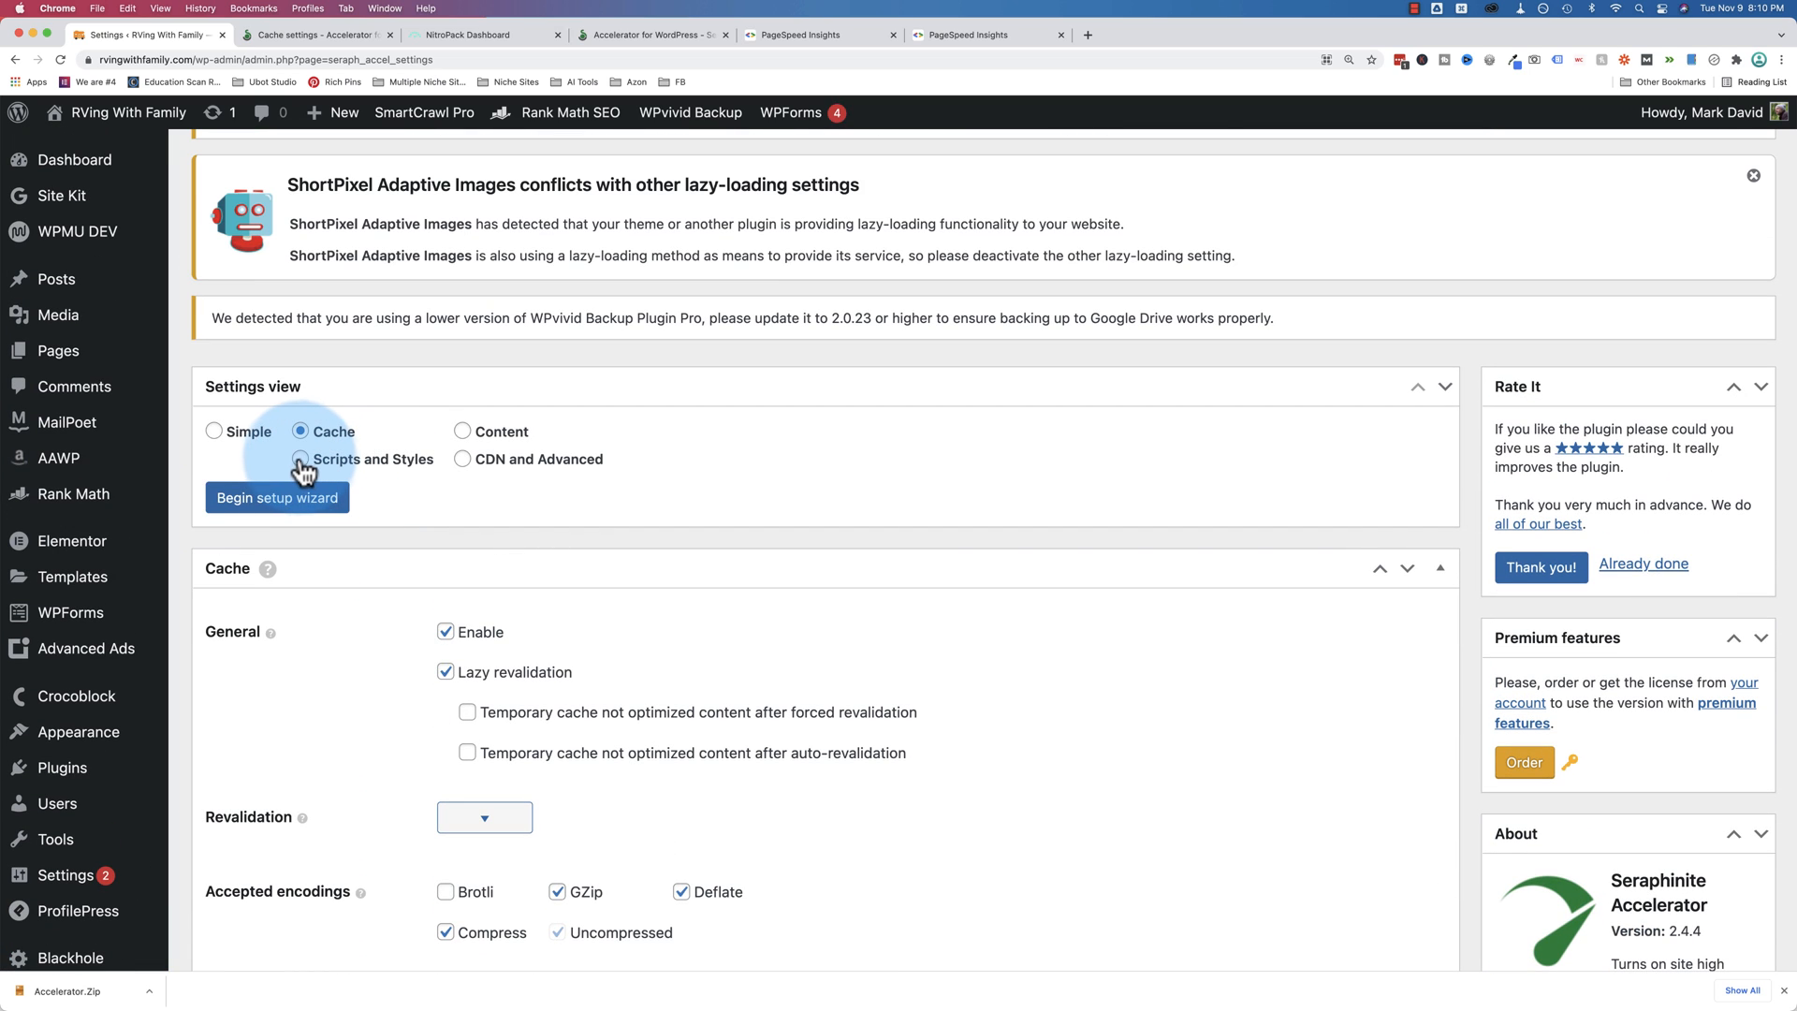
Switch to the Scripts and Styles view and expand the Non-critical and Special script patterns
{"action": "left_click", "coordinate": [300, 459]}
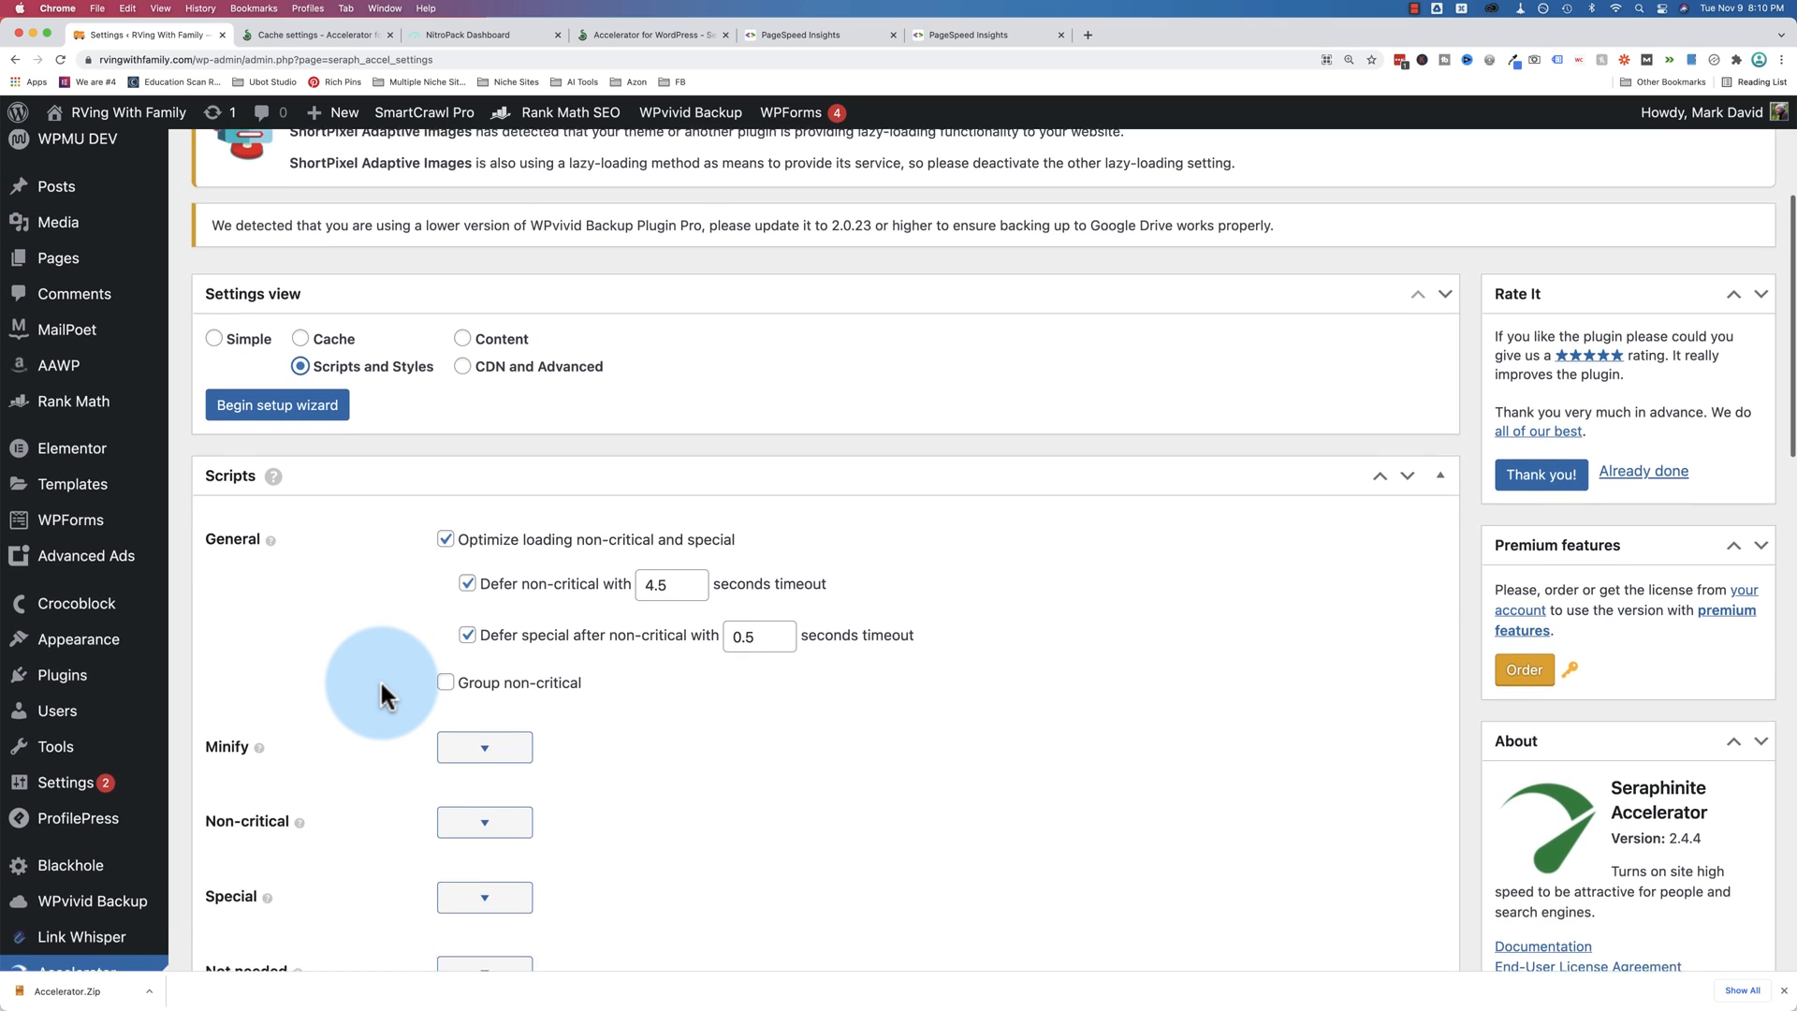
{"action": "scroll", "scroll_direction": "down", "scroll_amount": 3}
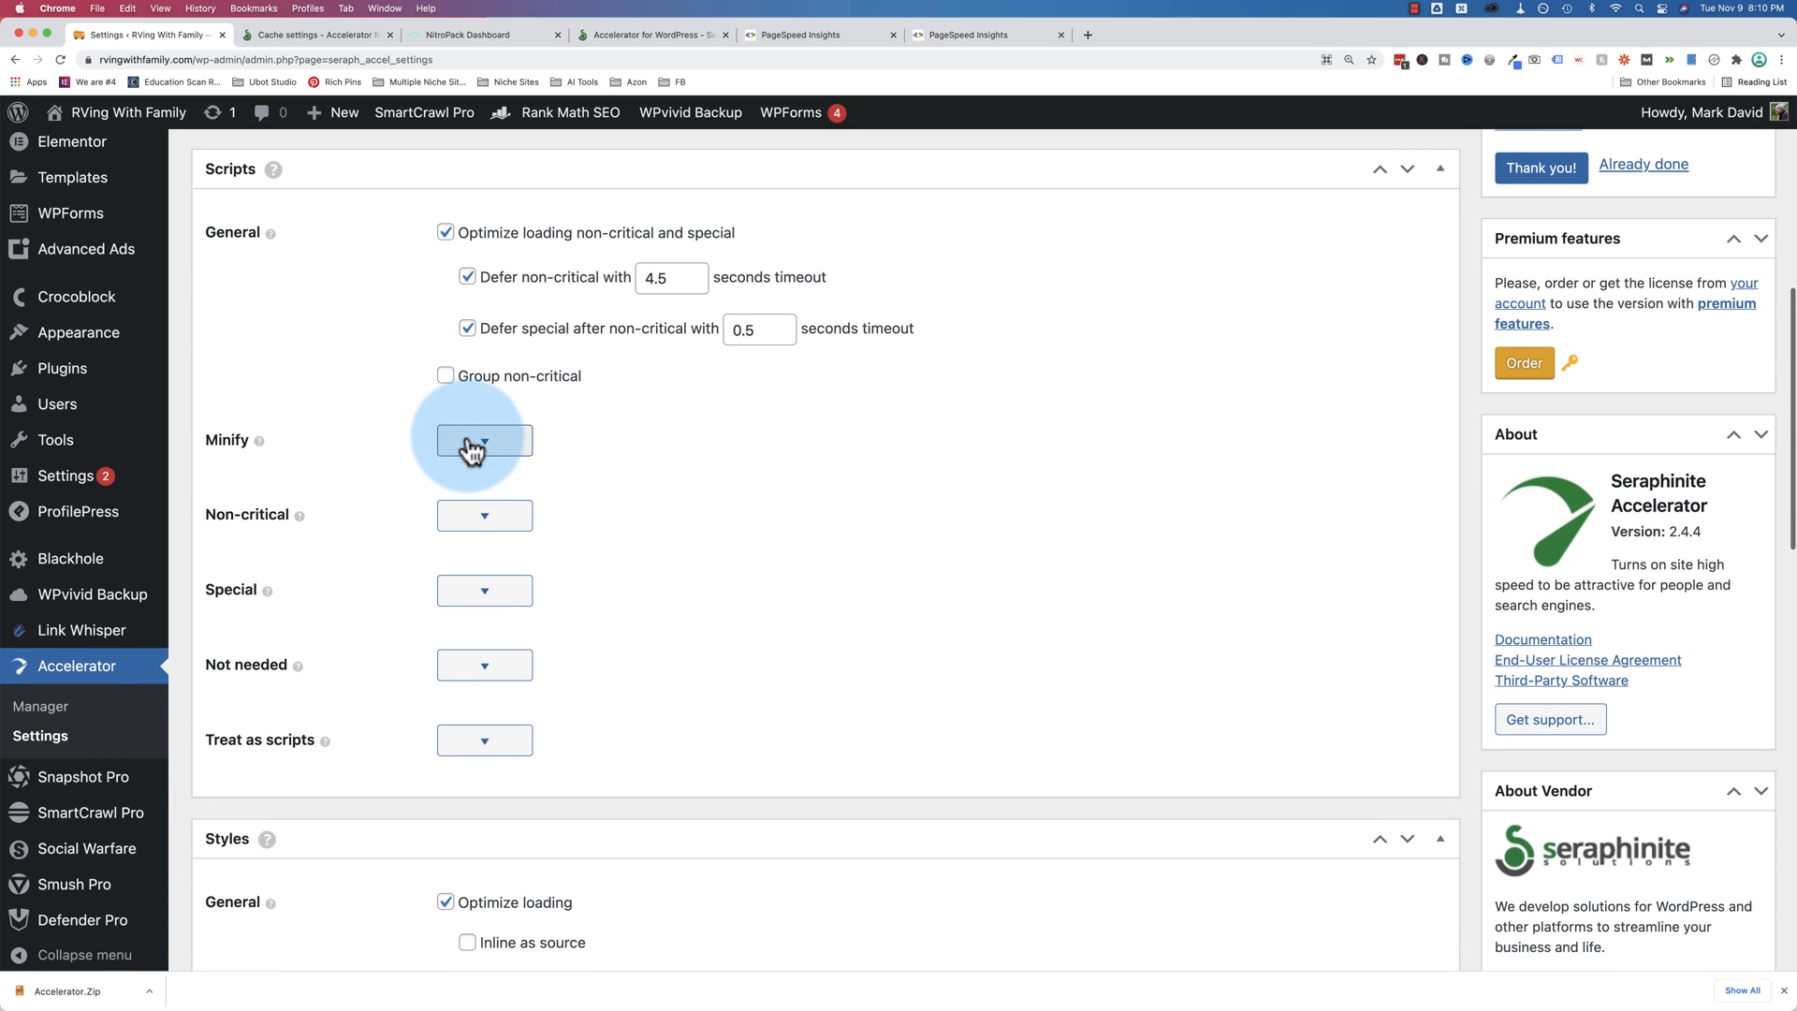
{"action": "mouse_move", "coordinate": [483, 515]}
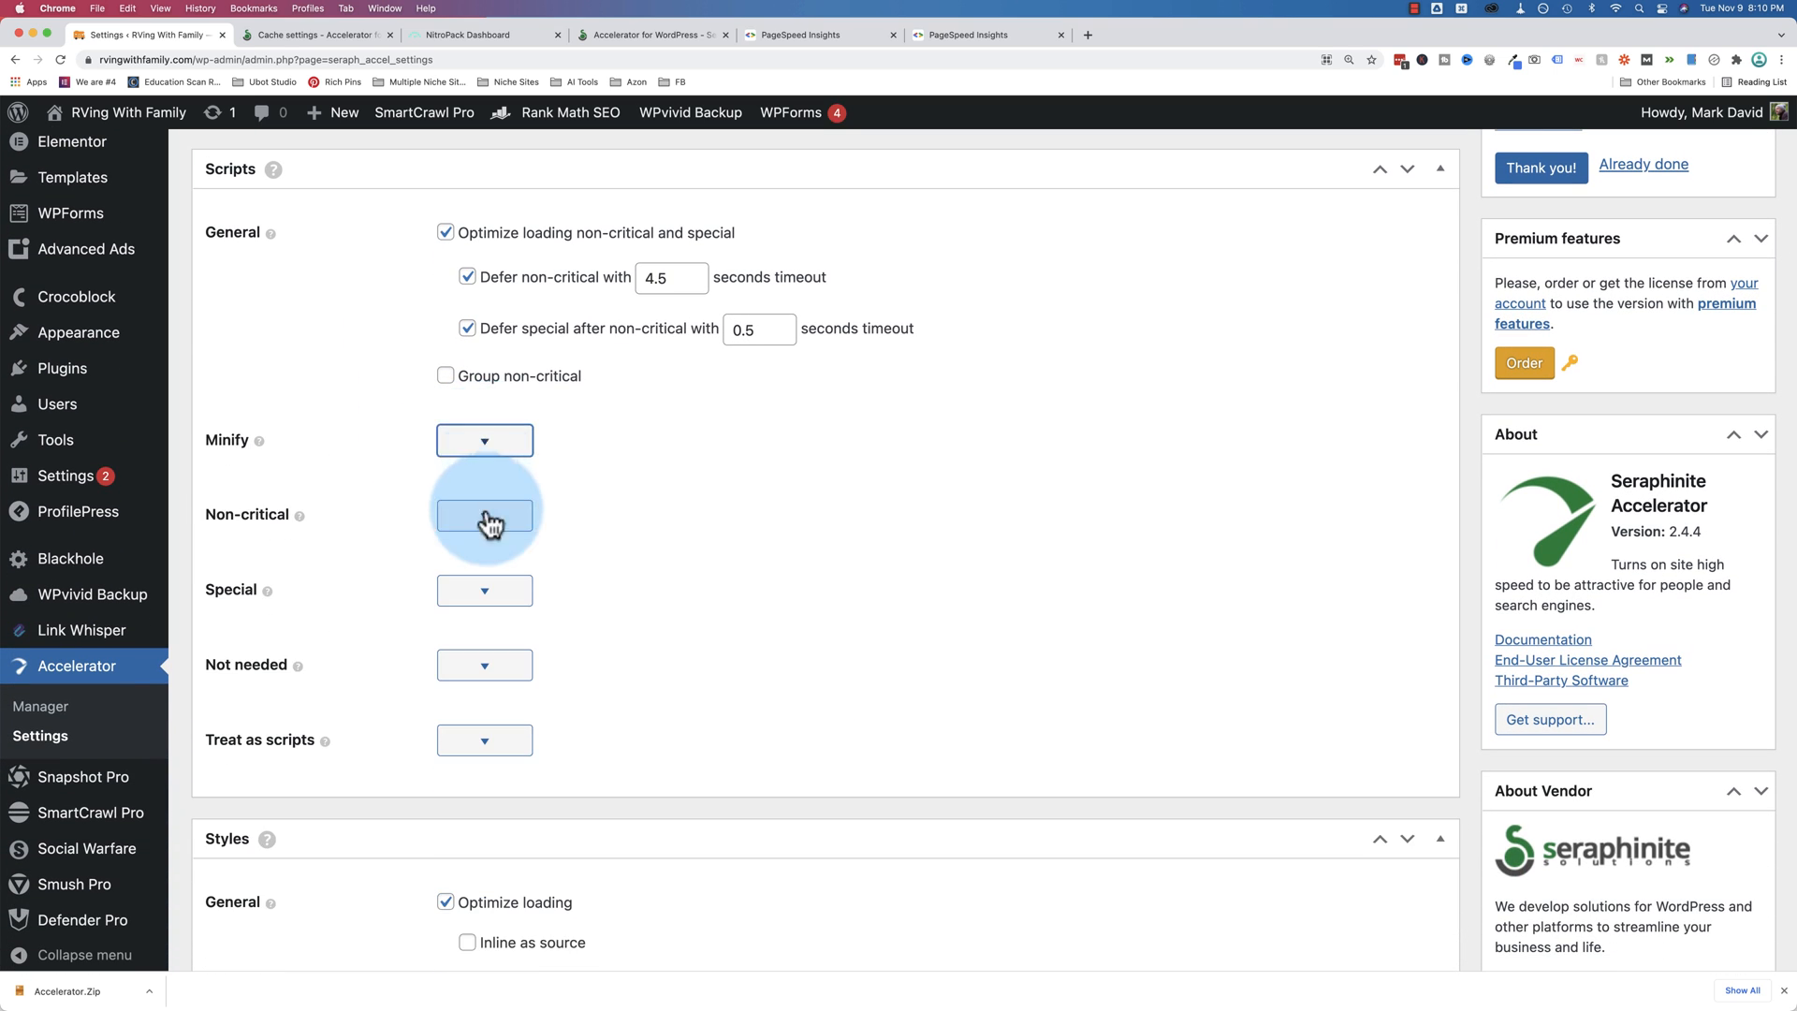
{"action": "left_click", "coordinate": [482, 515]}
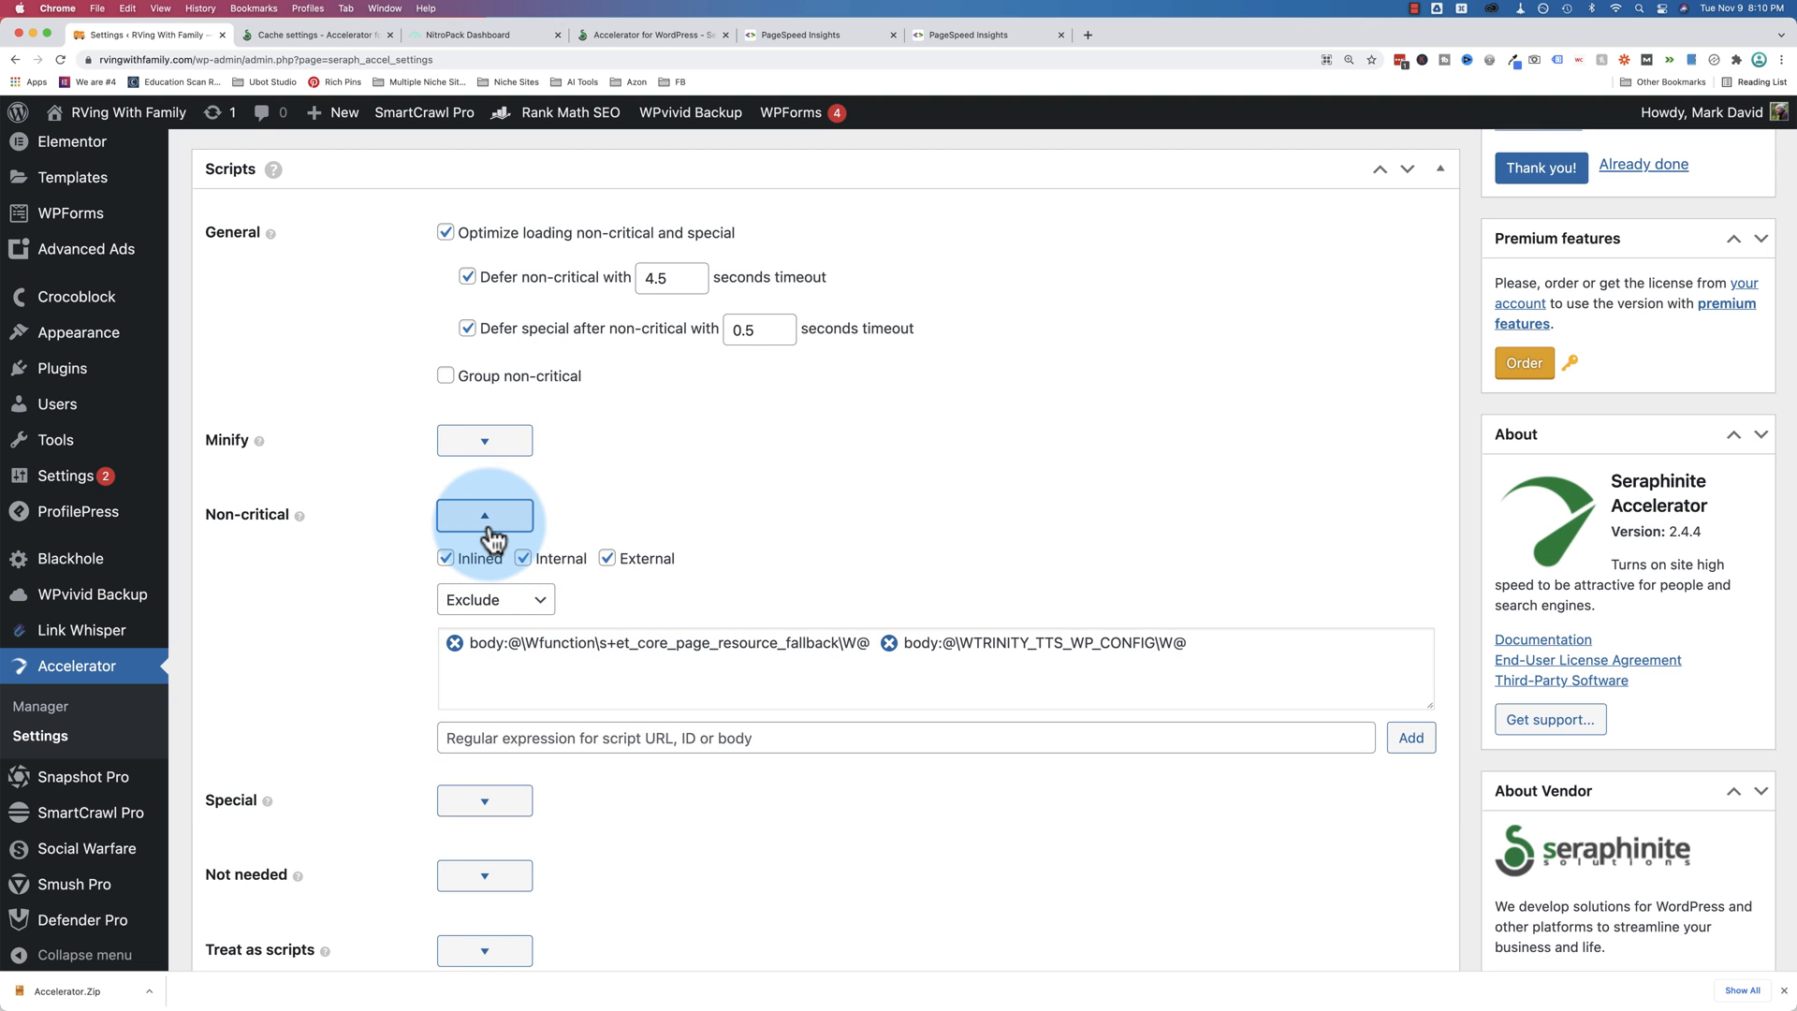
{"action": "left_click", "coordinate": [483, 513]}
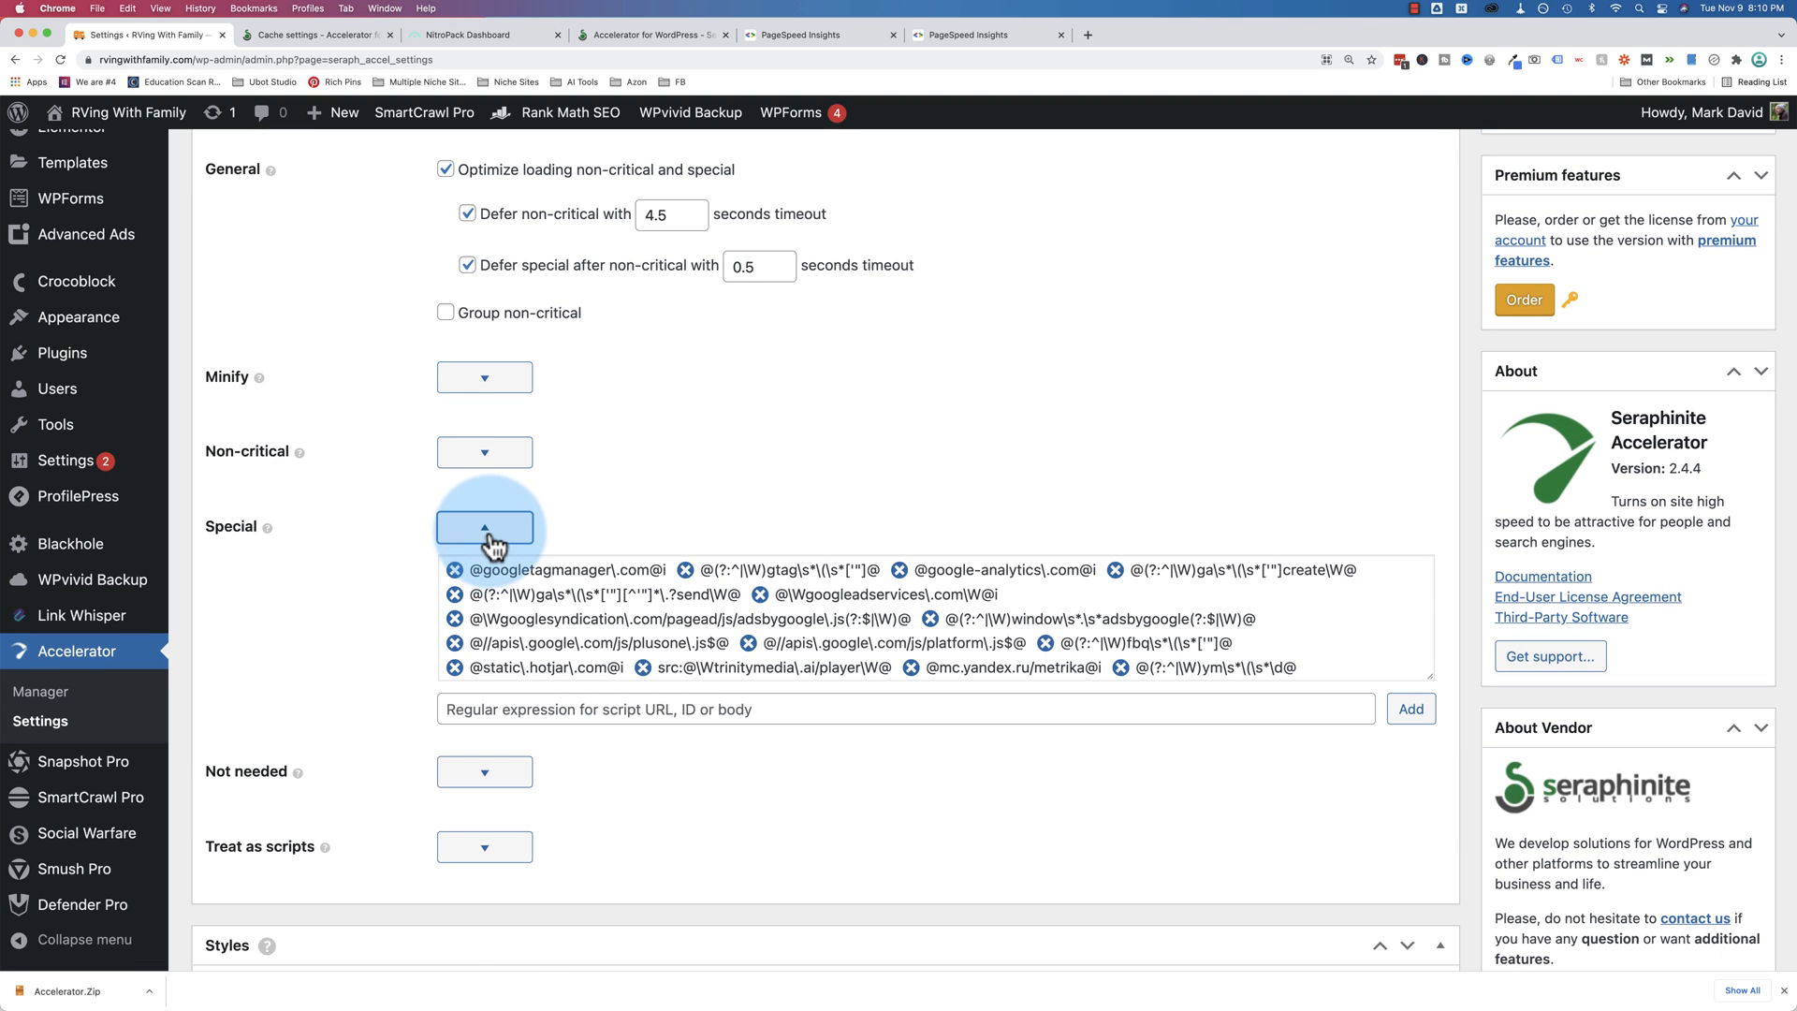
{"action": "mouse_move", "coordinate": [519, 539]}
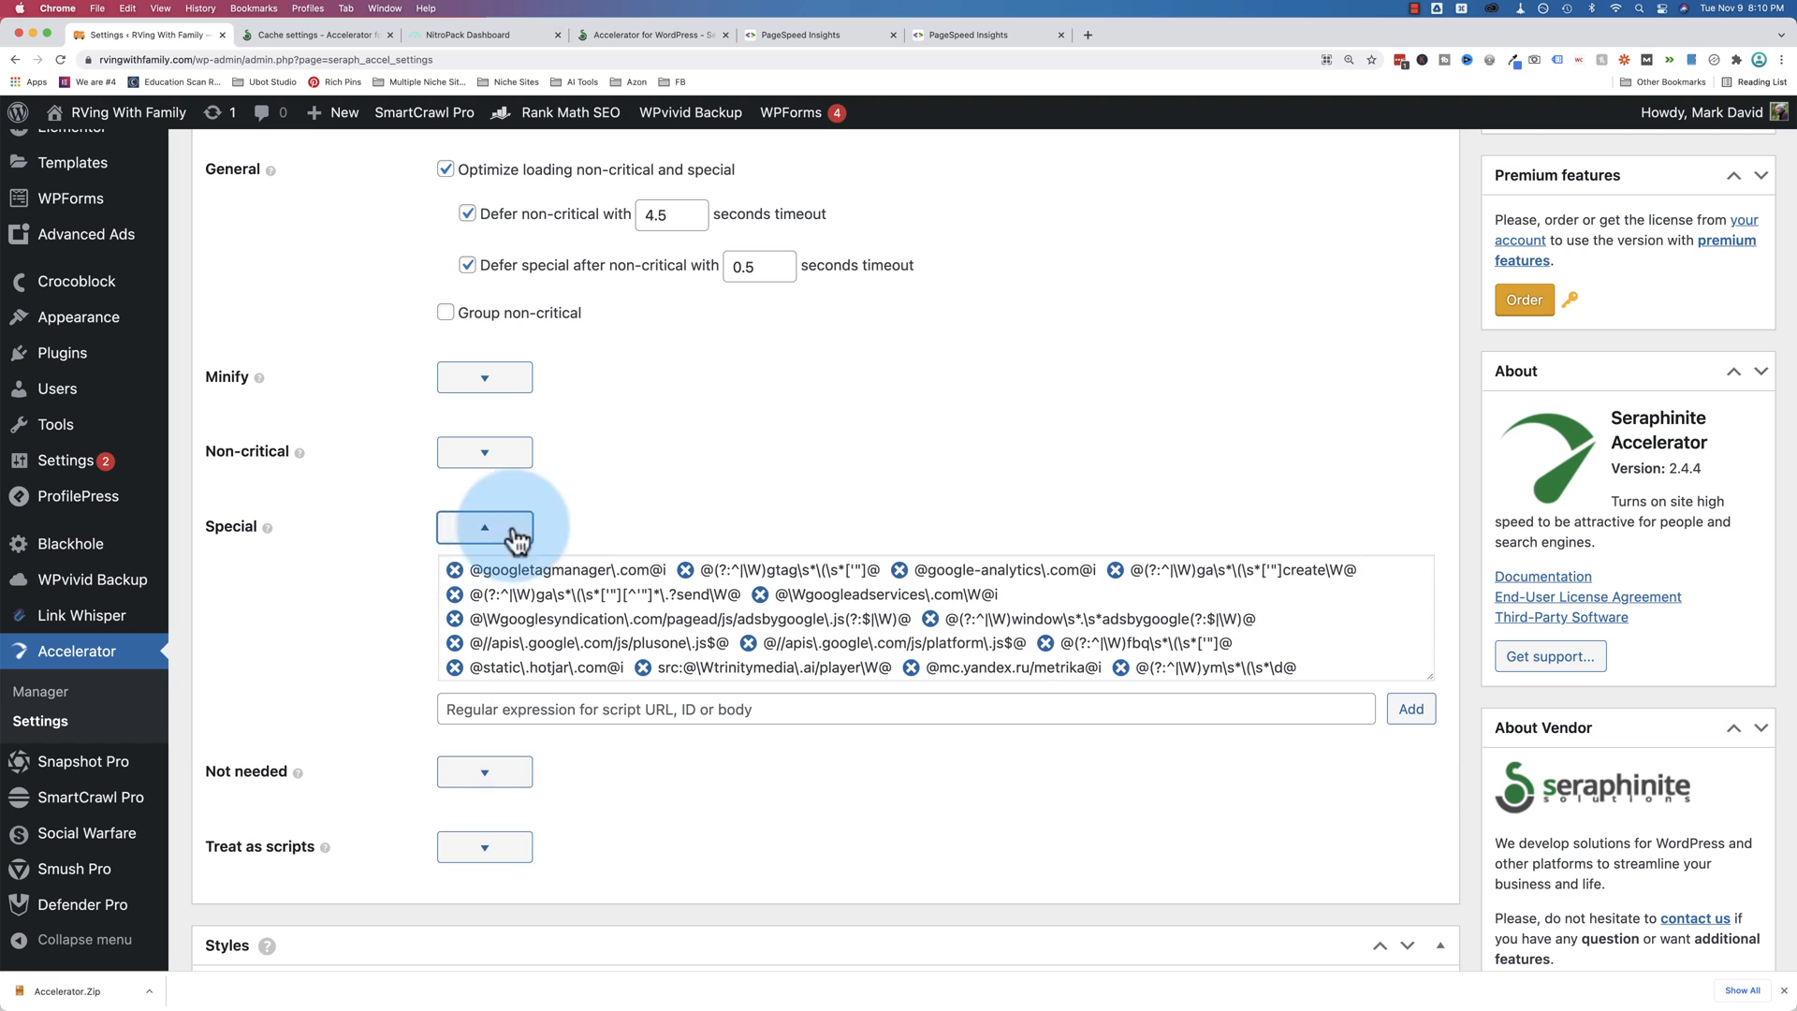
Collapse the Special and Treat-as-scripts groups and scroll through the style options
{"action": "left_click", "coordinate": [483, 526]}
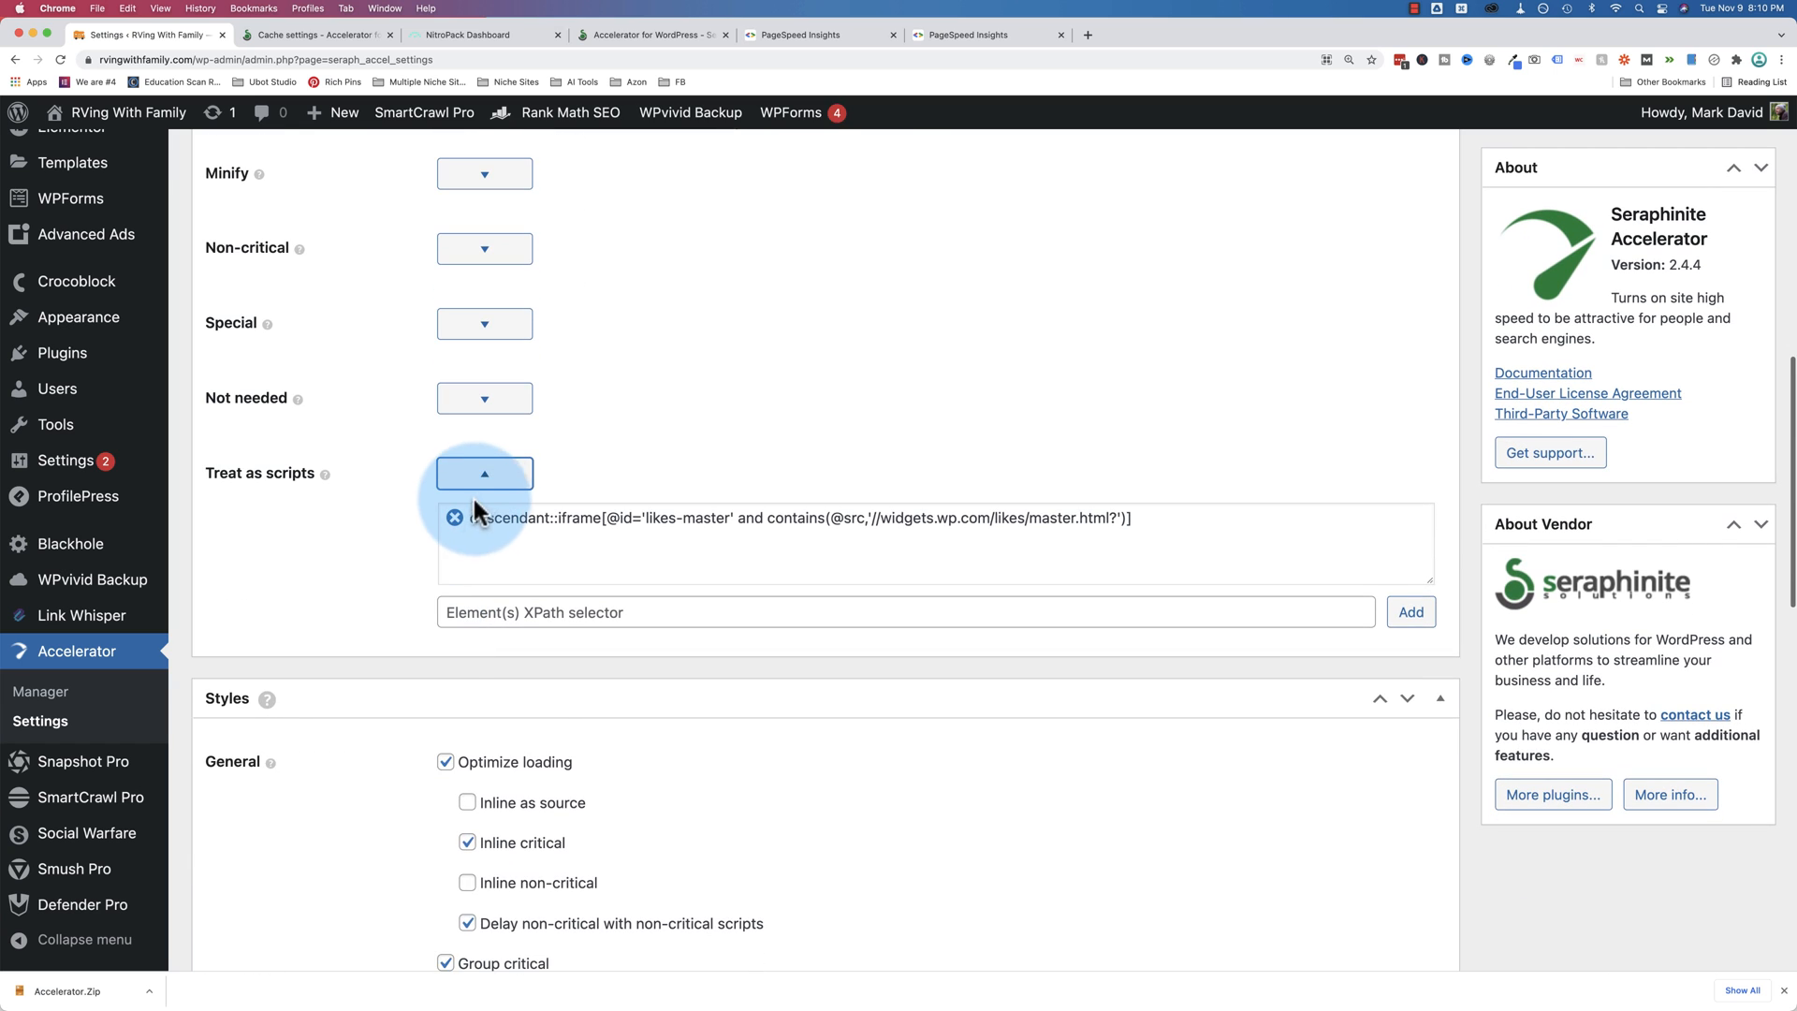
{"action": "left_click", "coordinate": [483, 474]}
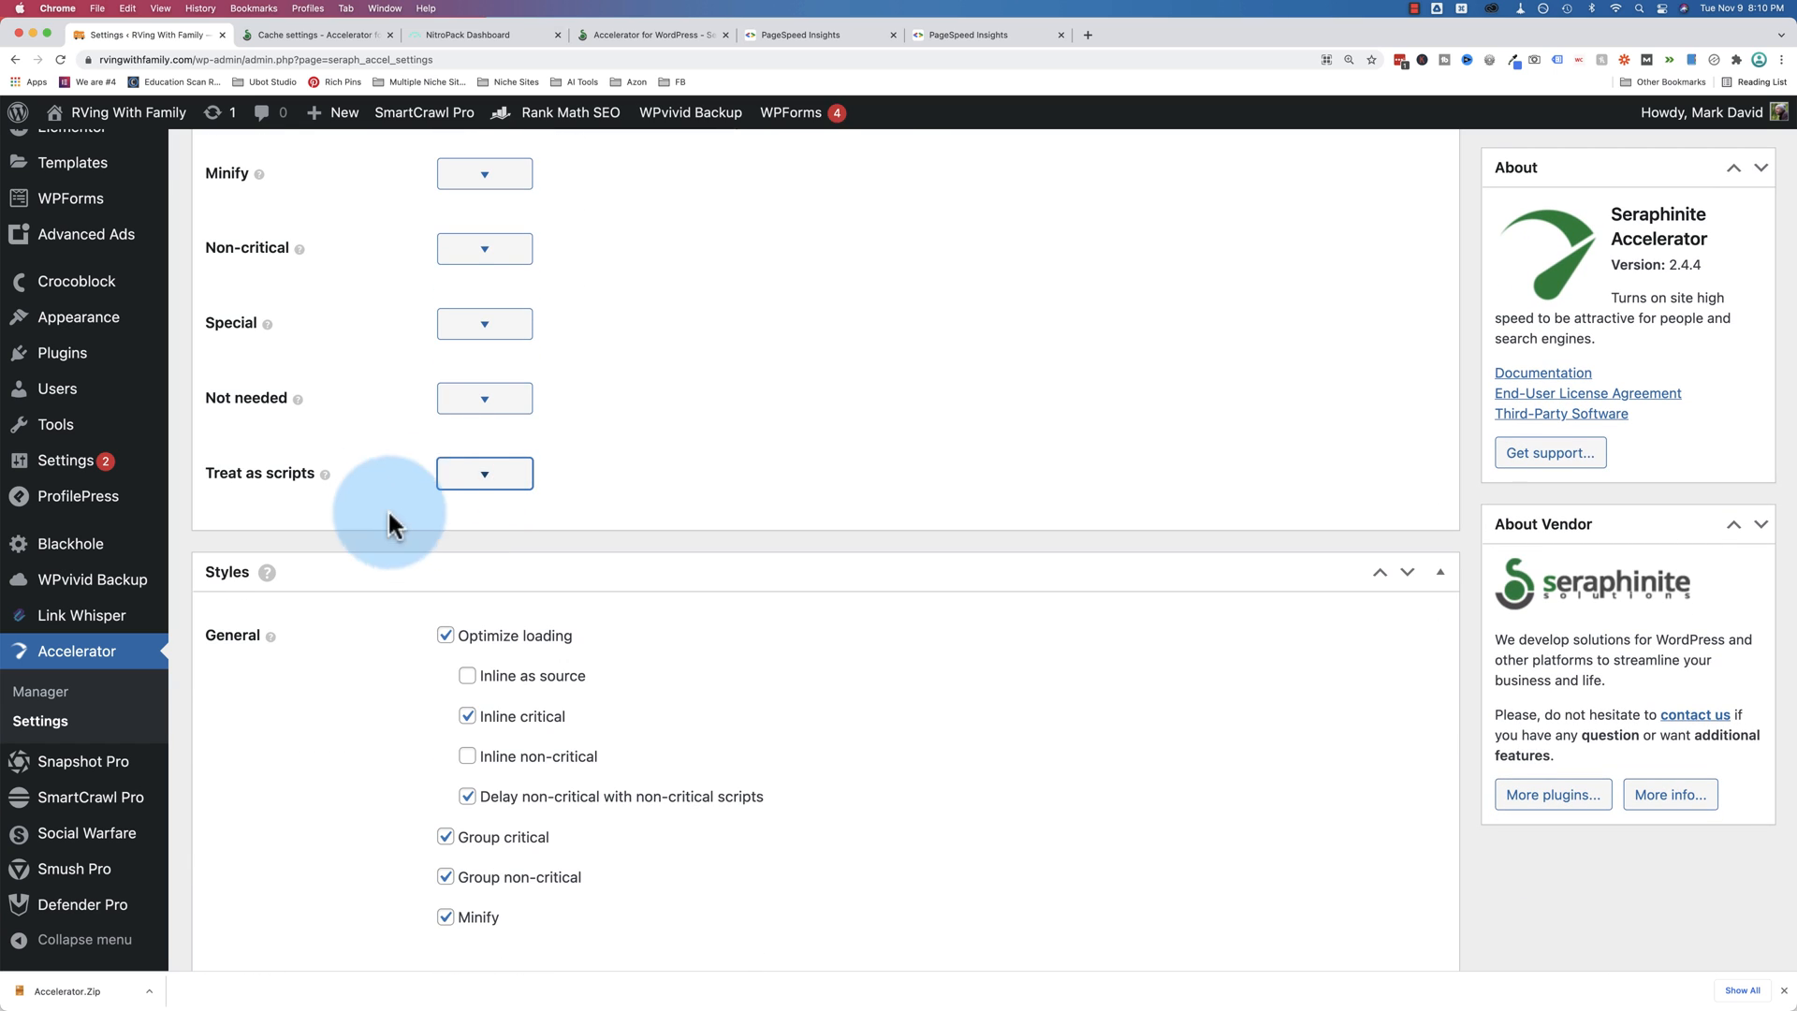
{"action": "scroll", "scroll_direction": "down", "scroll_amount": 3}
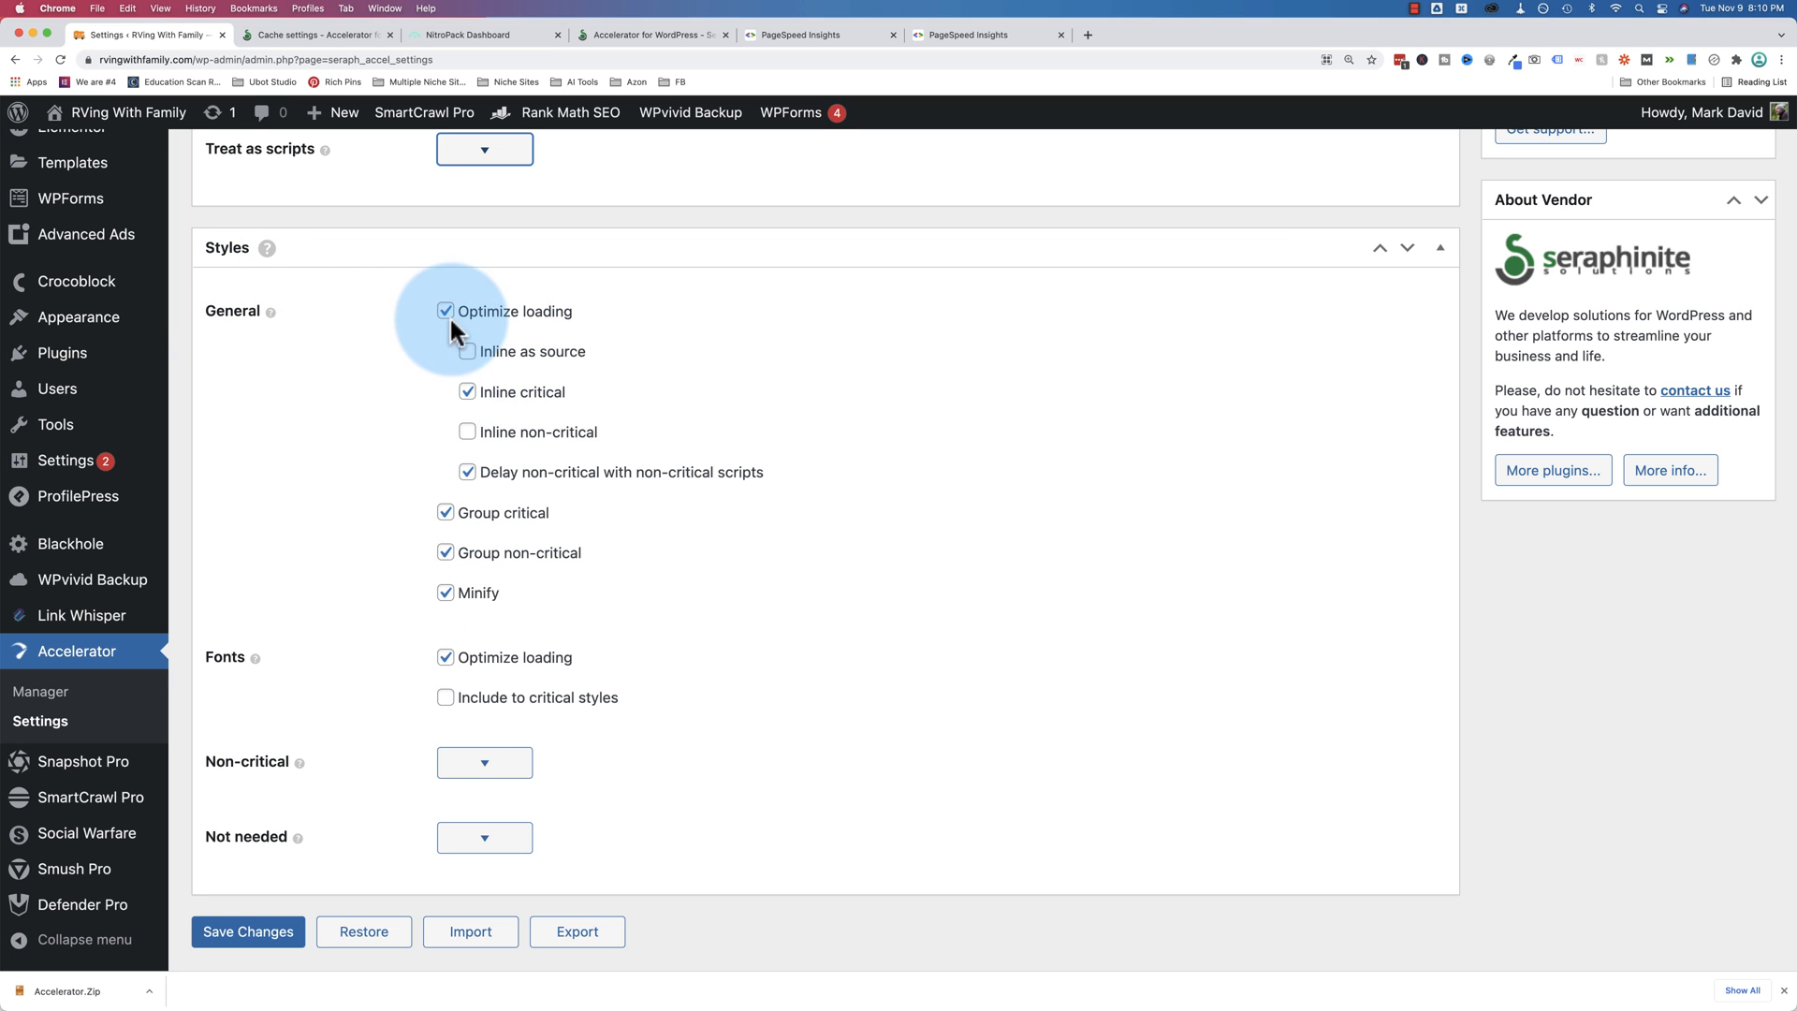
{"action": "scroll", "scroll_direction": "down", "scroll_amount": 3}
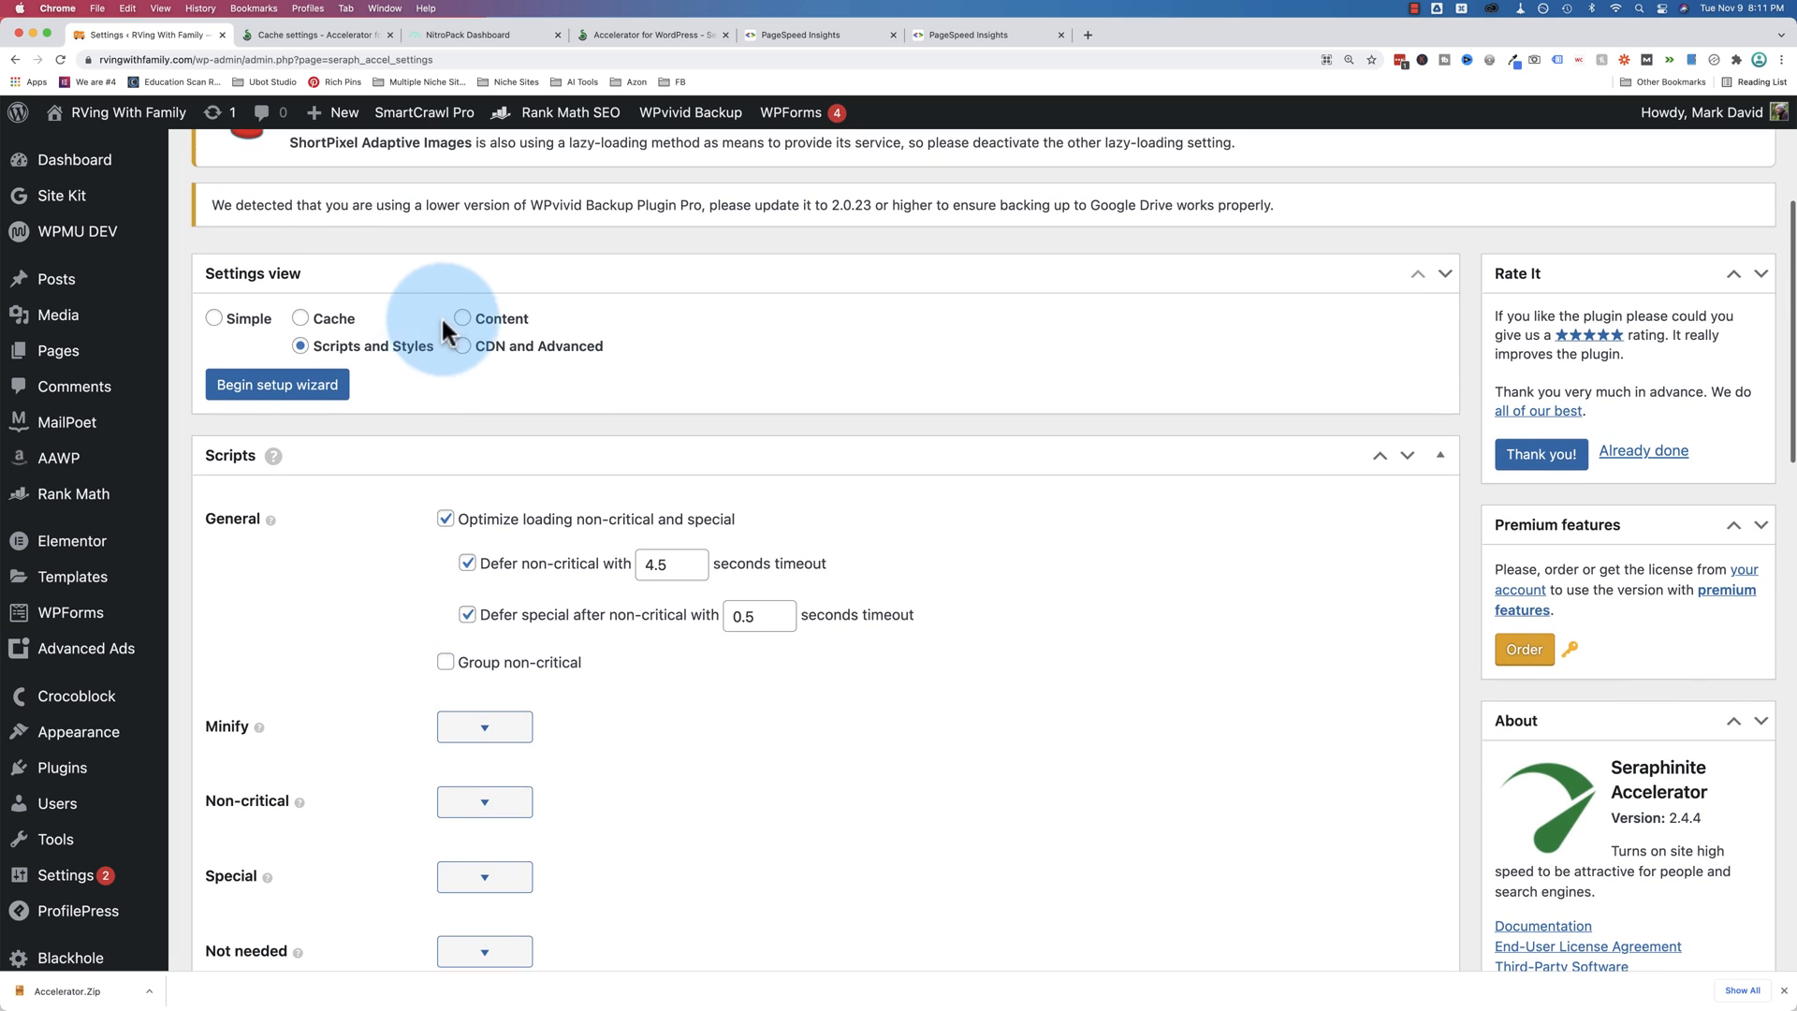
Switch to the Content view and scroll through the HTML minify, early paint and image options
{"action": "left_click", "coordinate": [462, 319]}
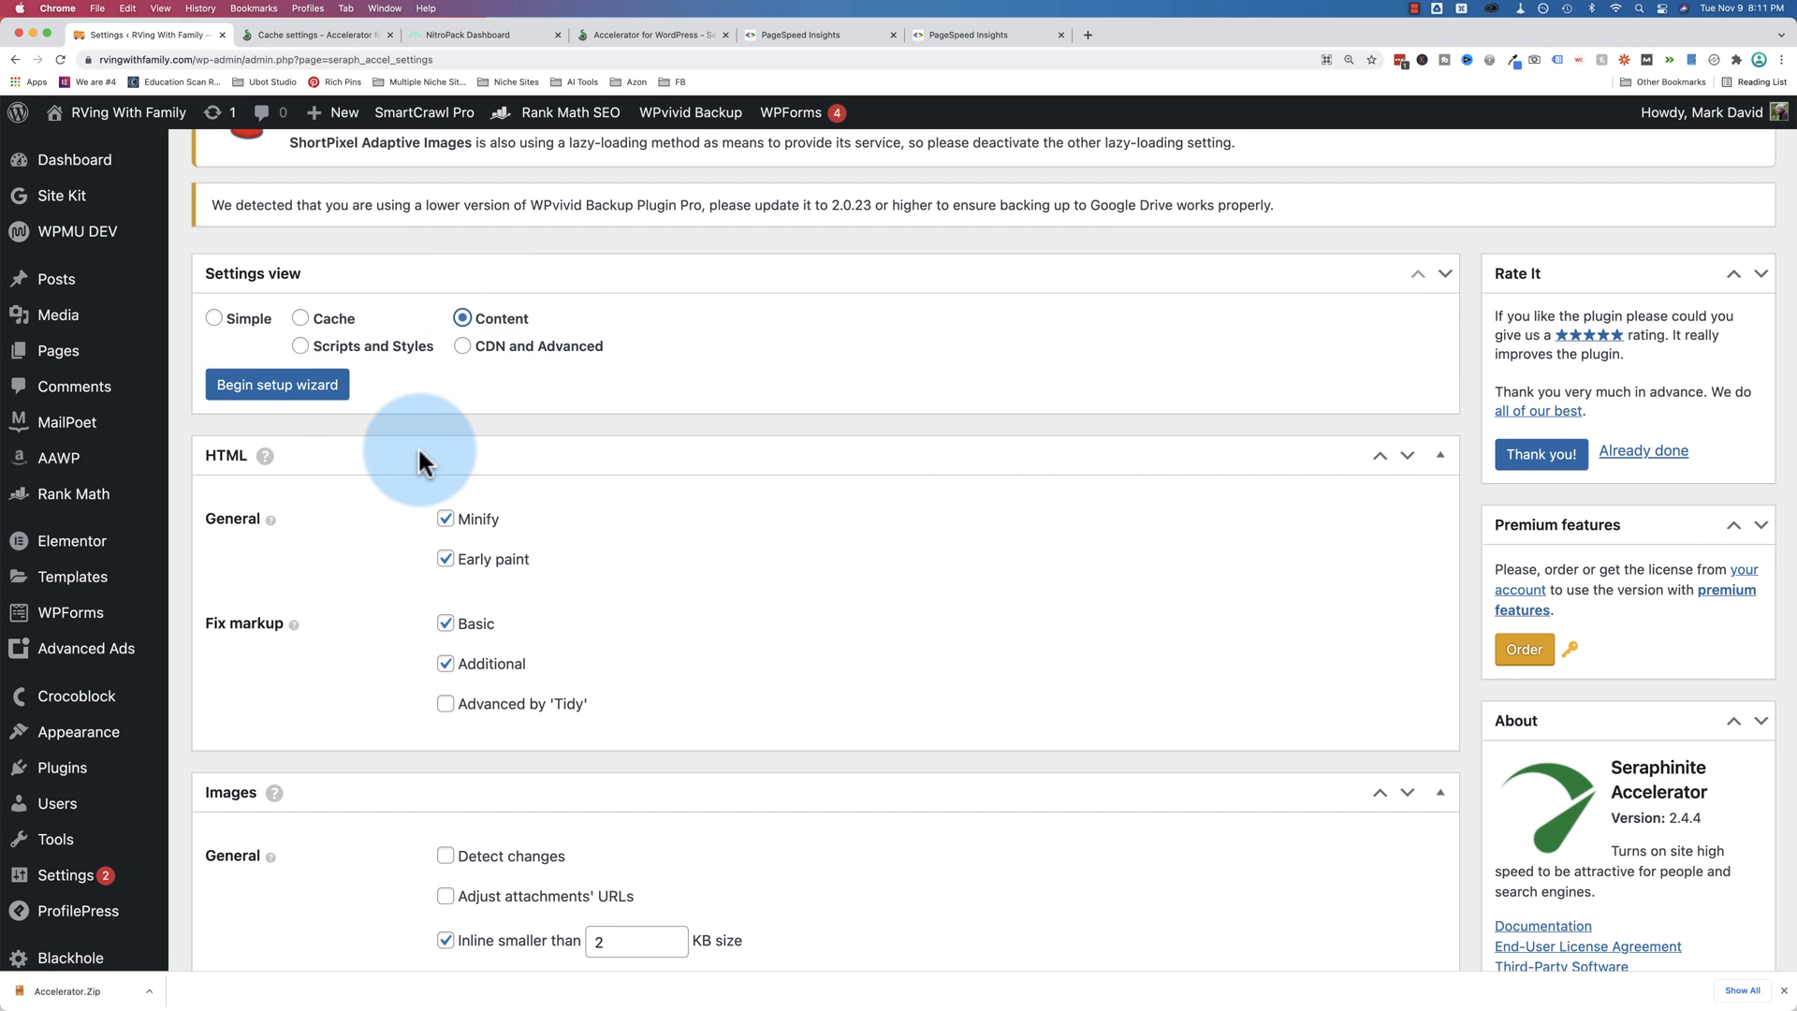
{"action": "scroll", "scroll_direction": "down", "scroll_amount": 3}
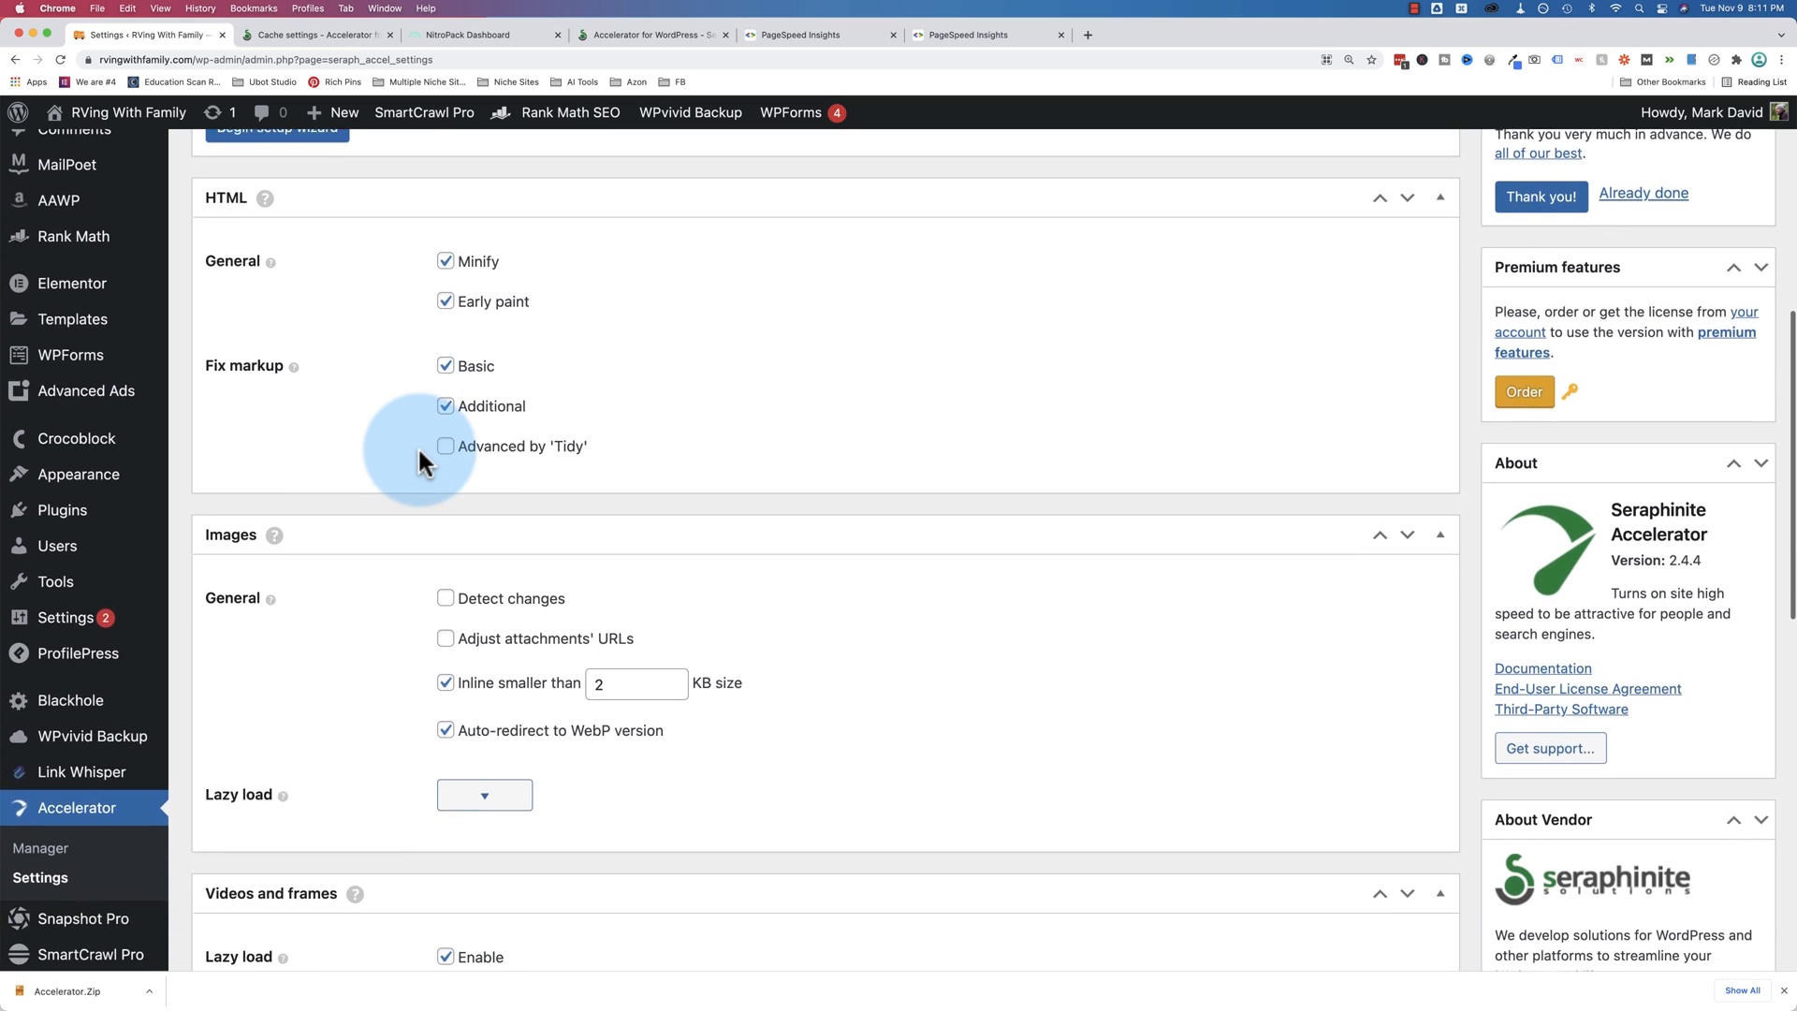
{"action": "scroll", "scroll_direction": "down", "scroll_amount": 3}
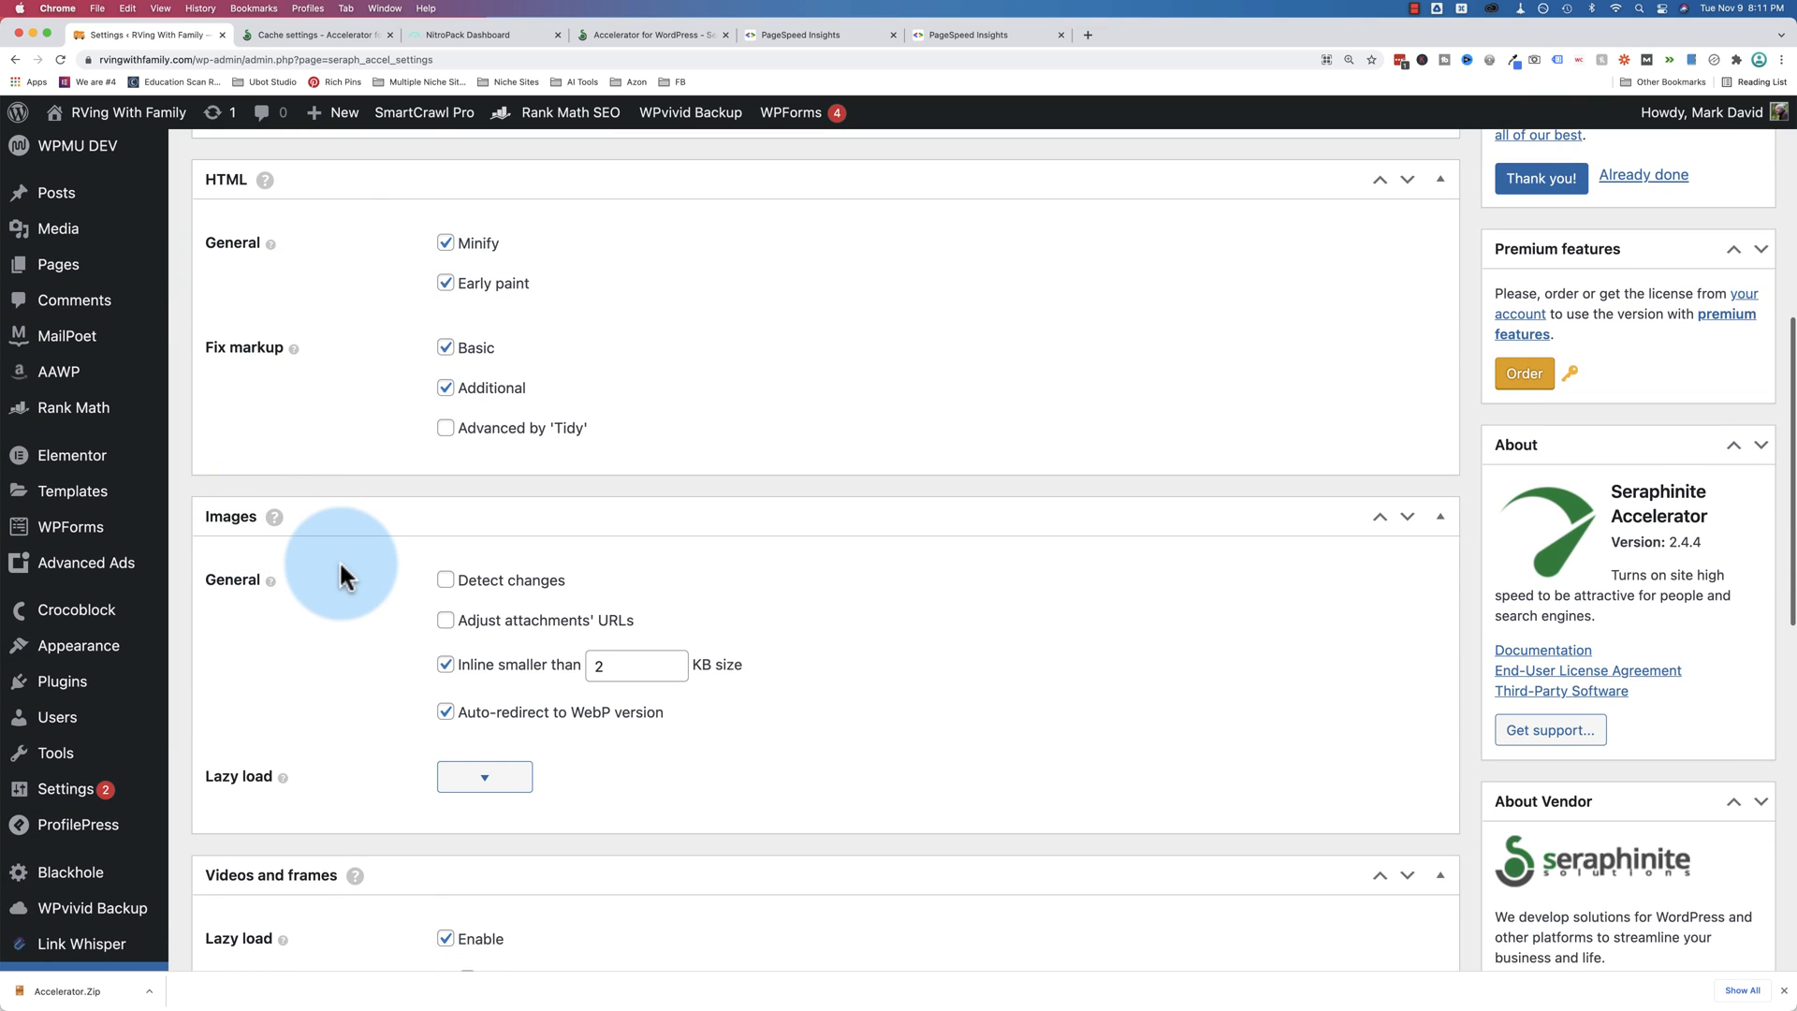
{"action": "scroll", "scroll_direction": "down", "scroll_amount": 3}
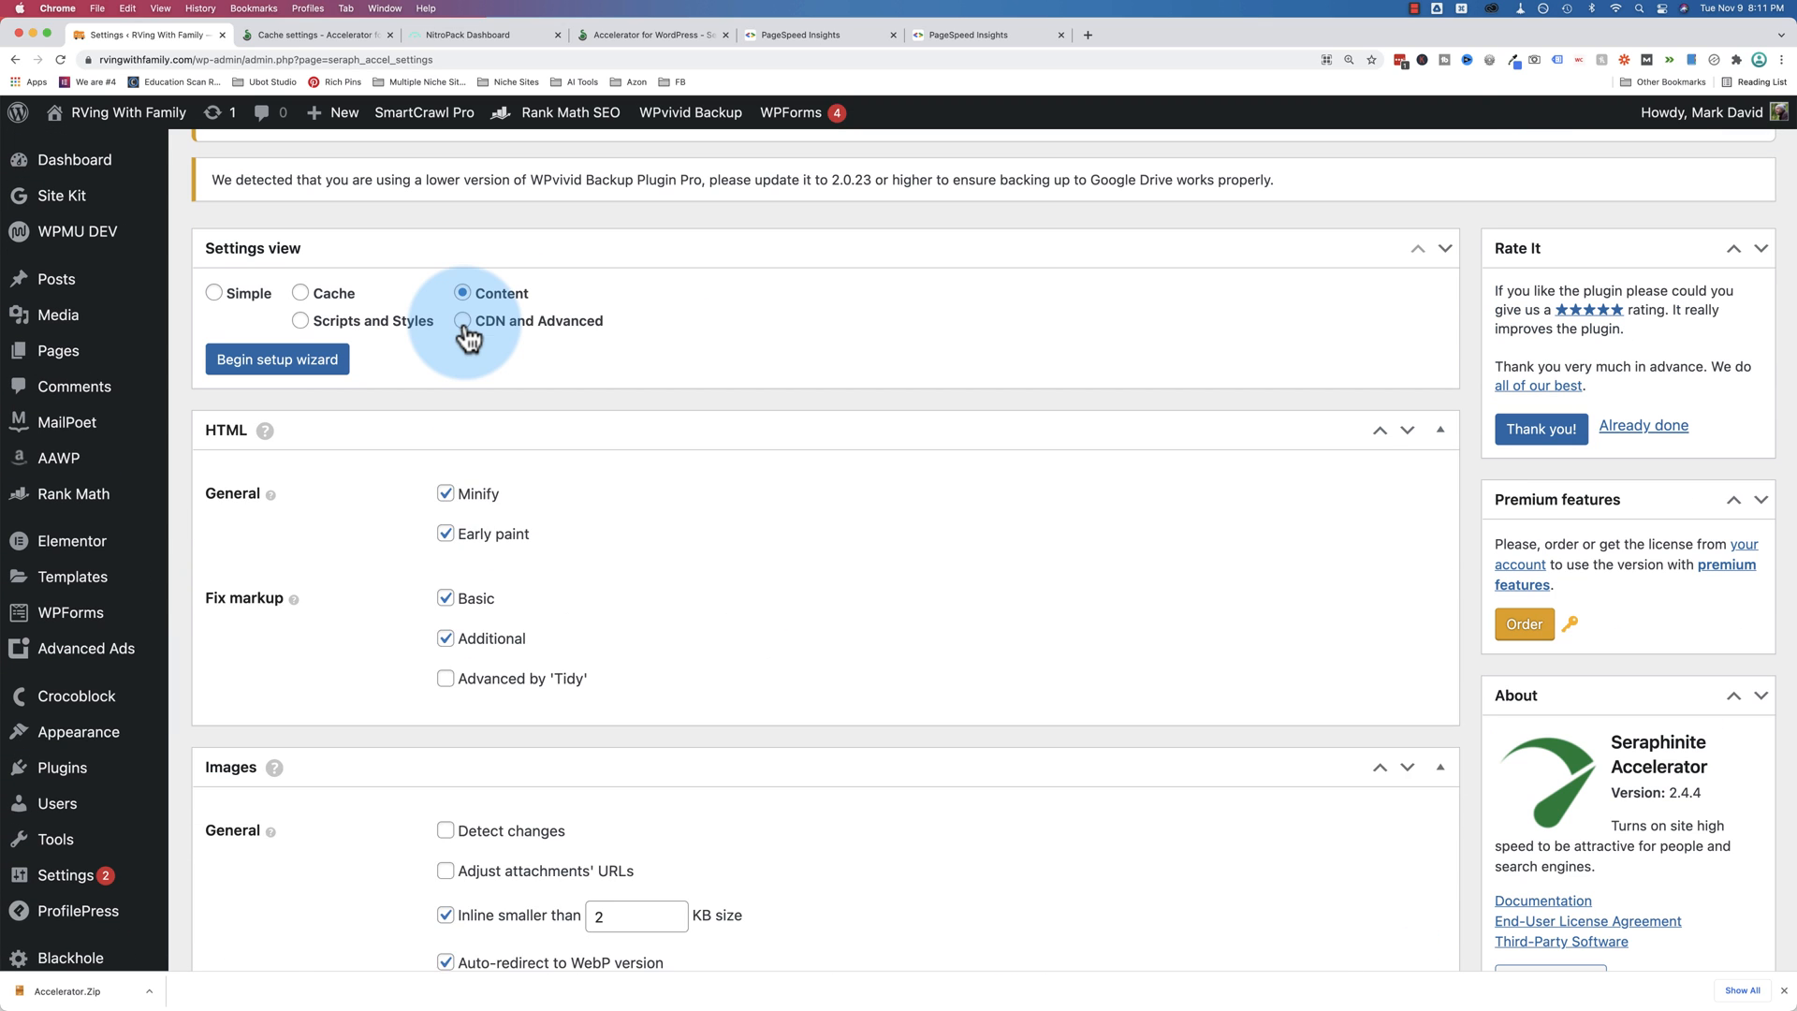
Switch to the CDN and Advanced view, turn the CDN option off and check its file-types list
{"action": "left_click", "coordinate": [463, 320]}
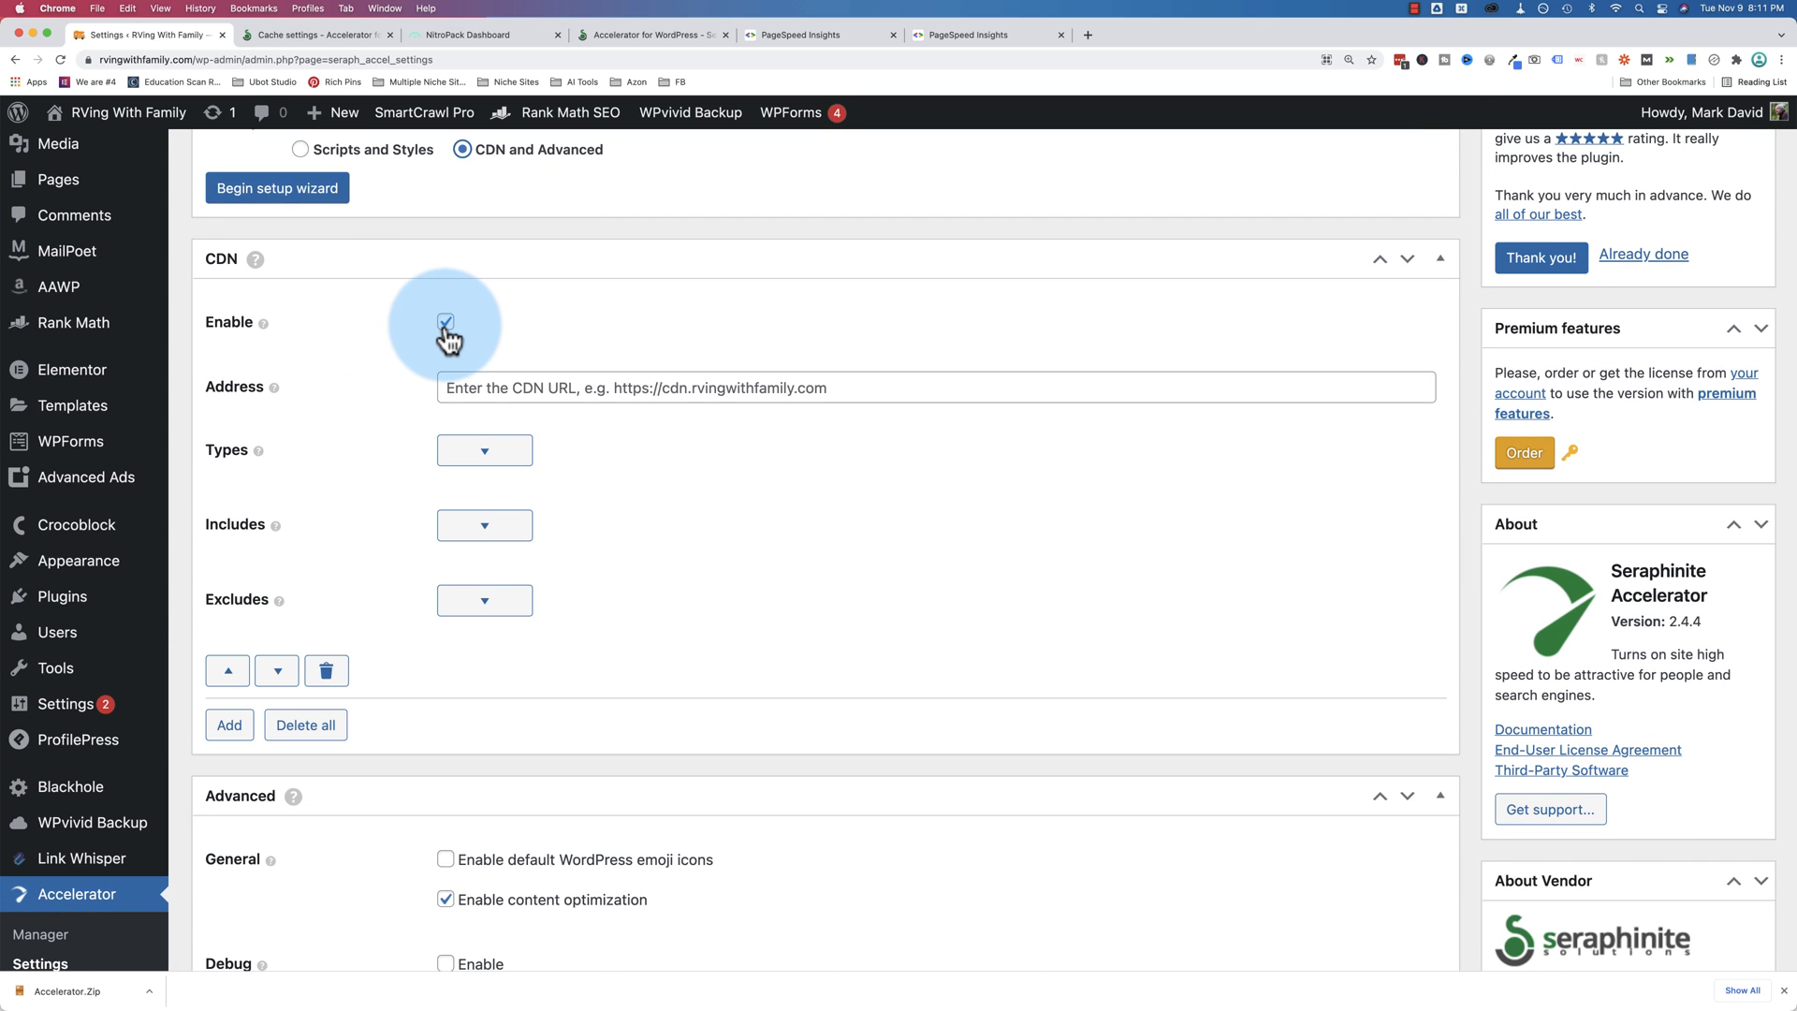
{"action": "left_click", "coordinate": [445, 322]}
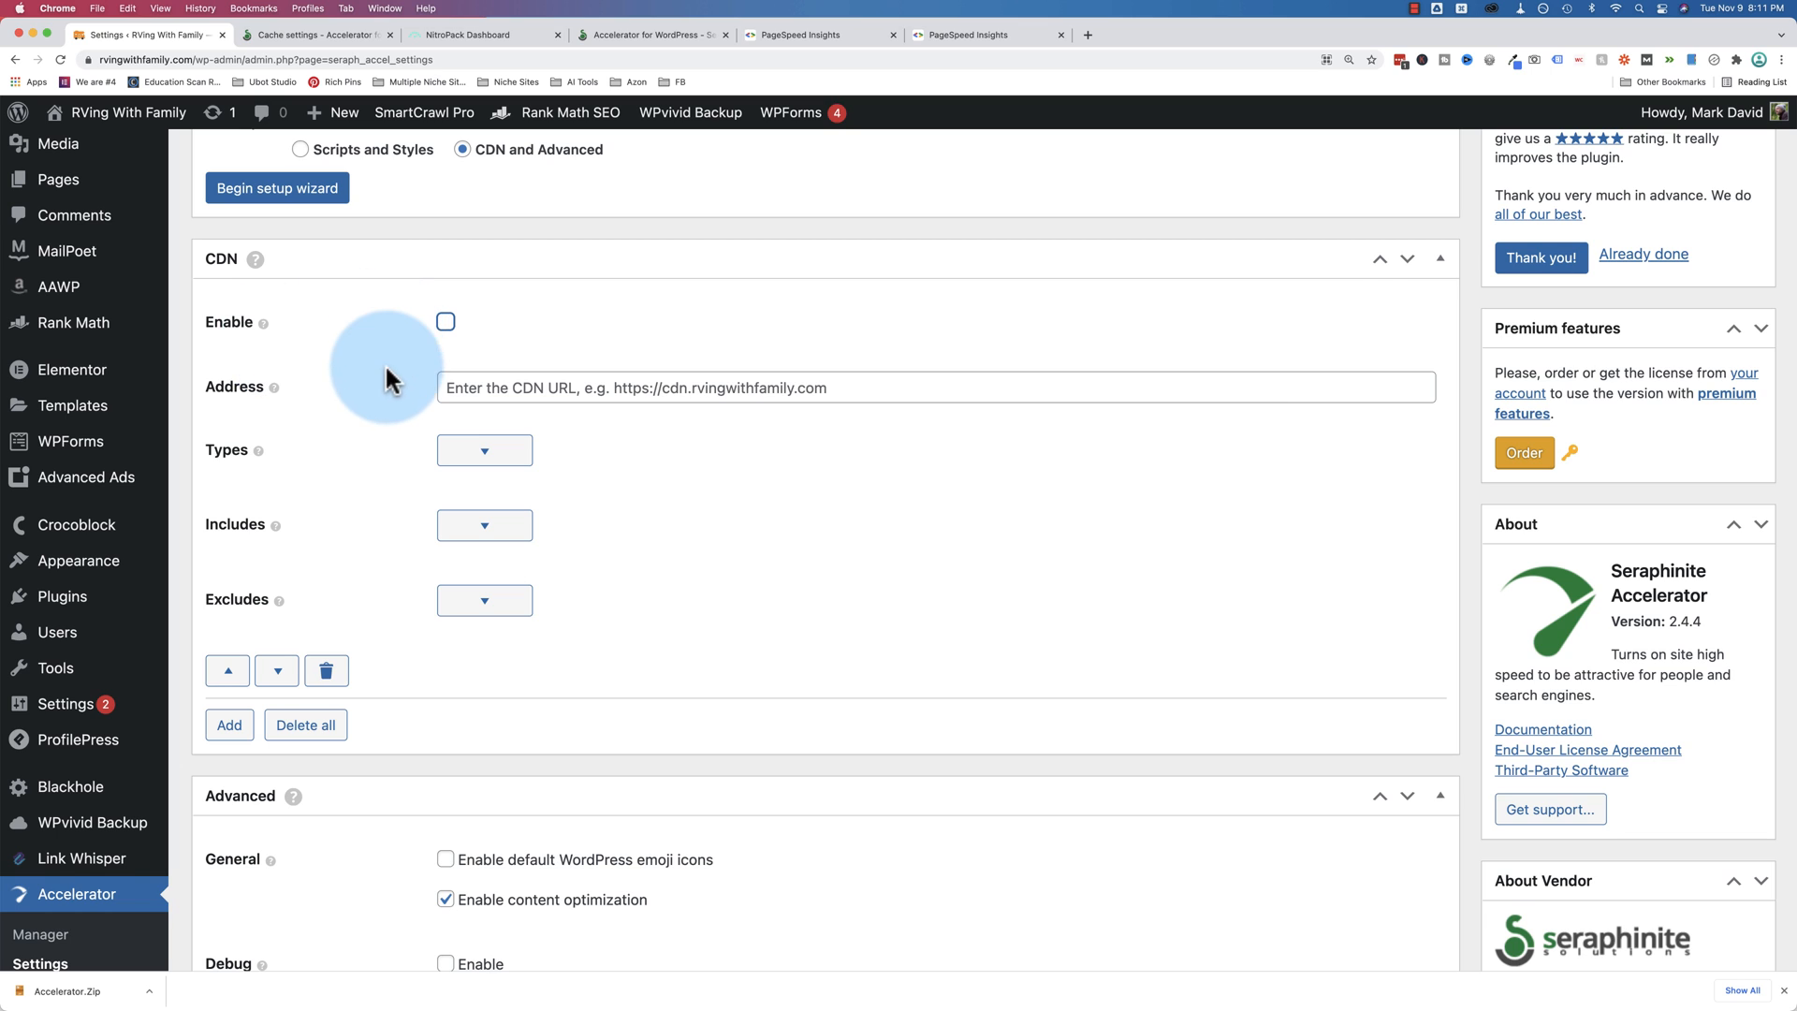
{"action": "left_click", "coordinate": [483, 450]}
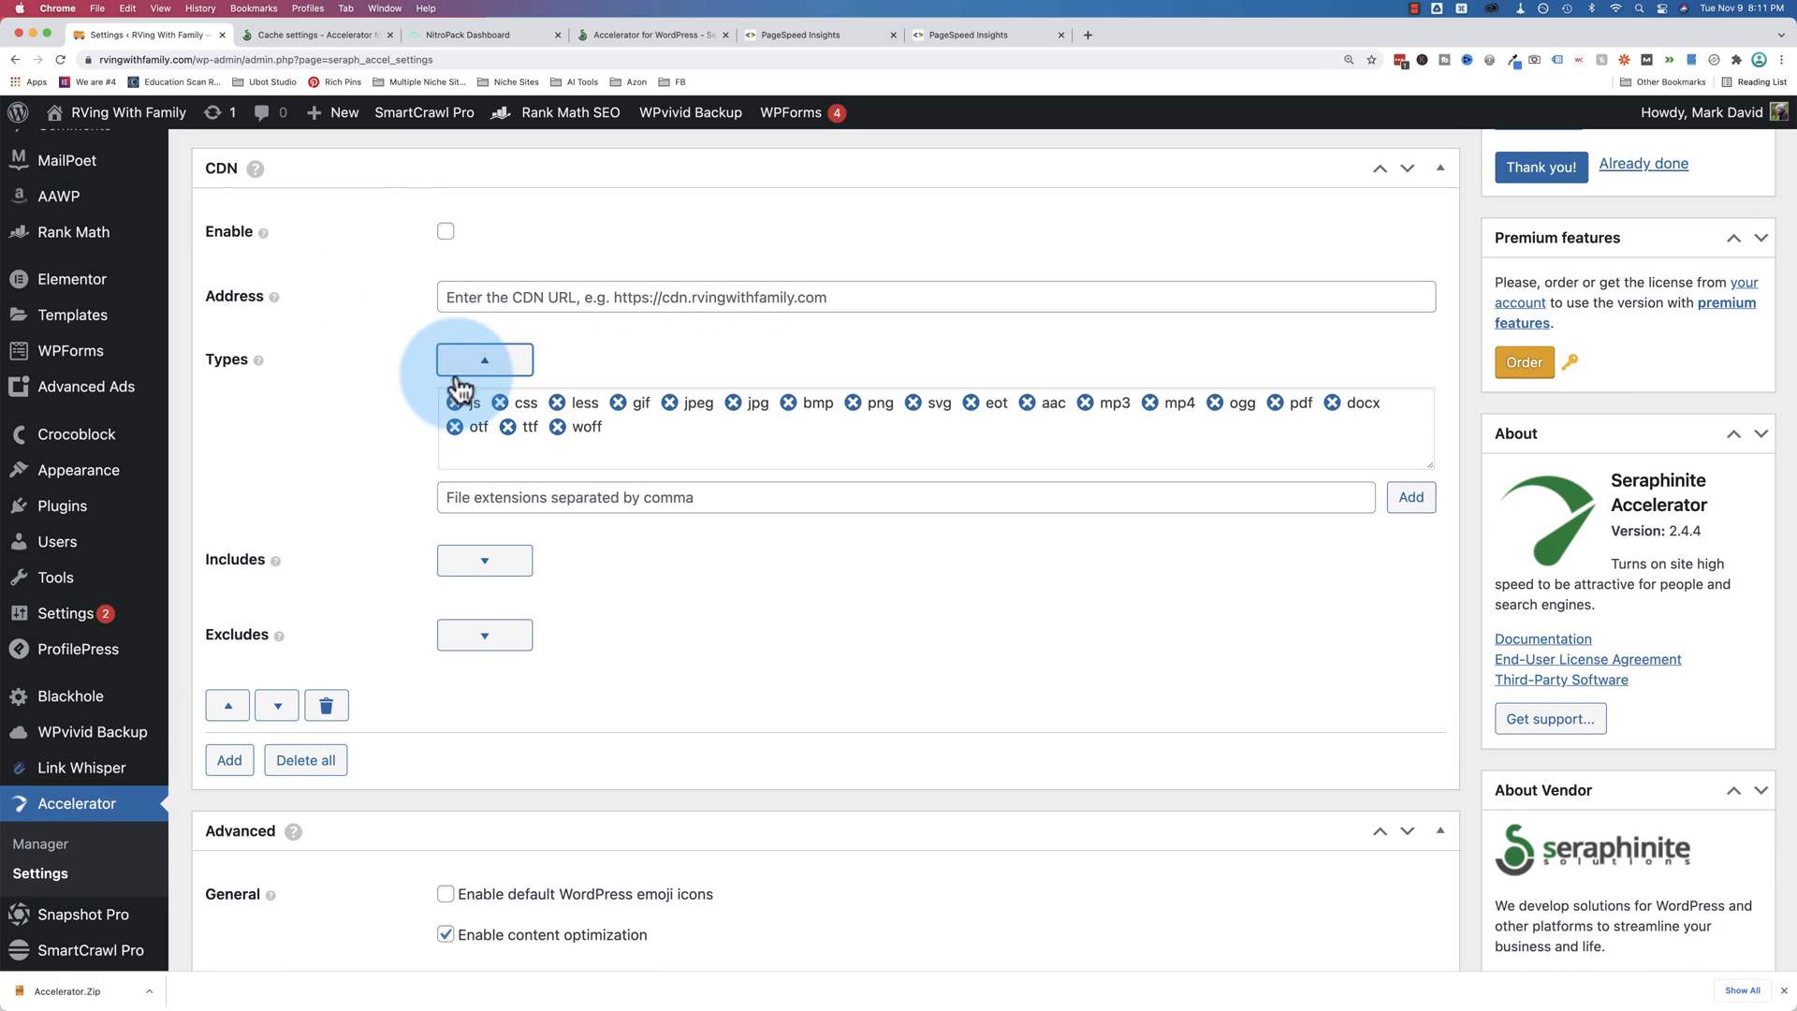
{"action": "left_click", "coordinate": [483, 360]}
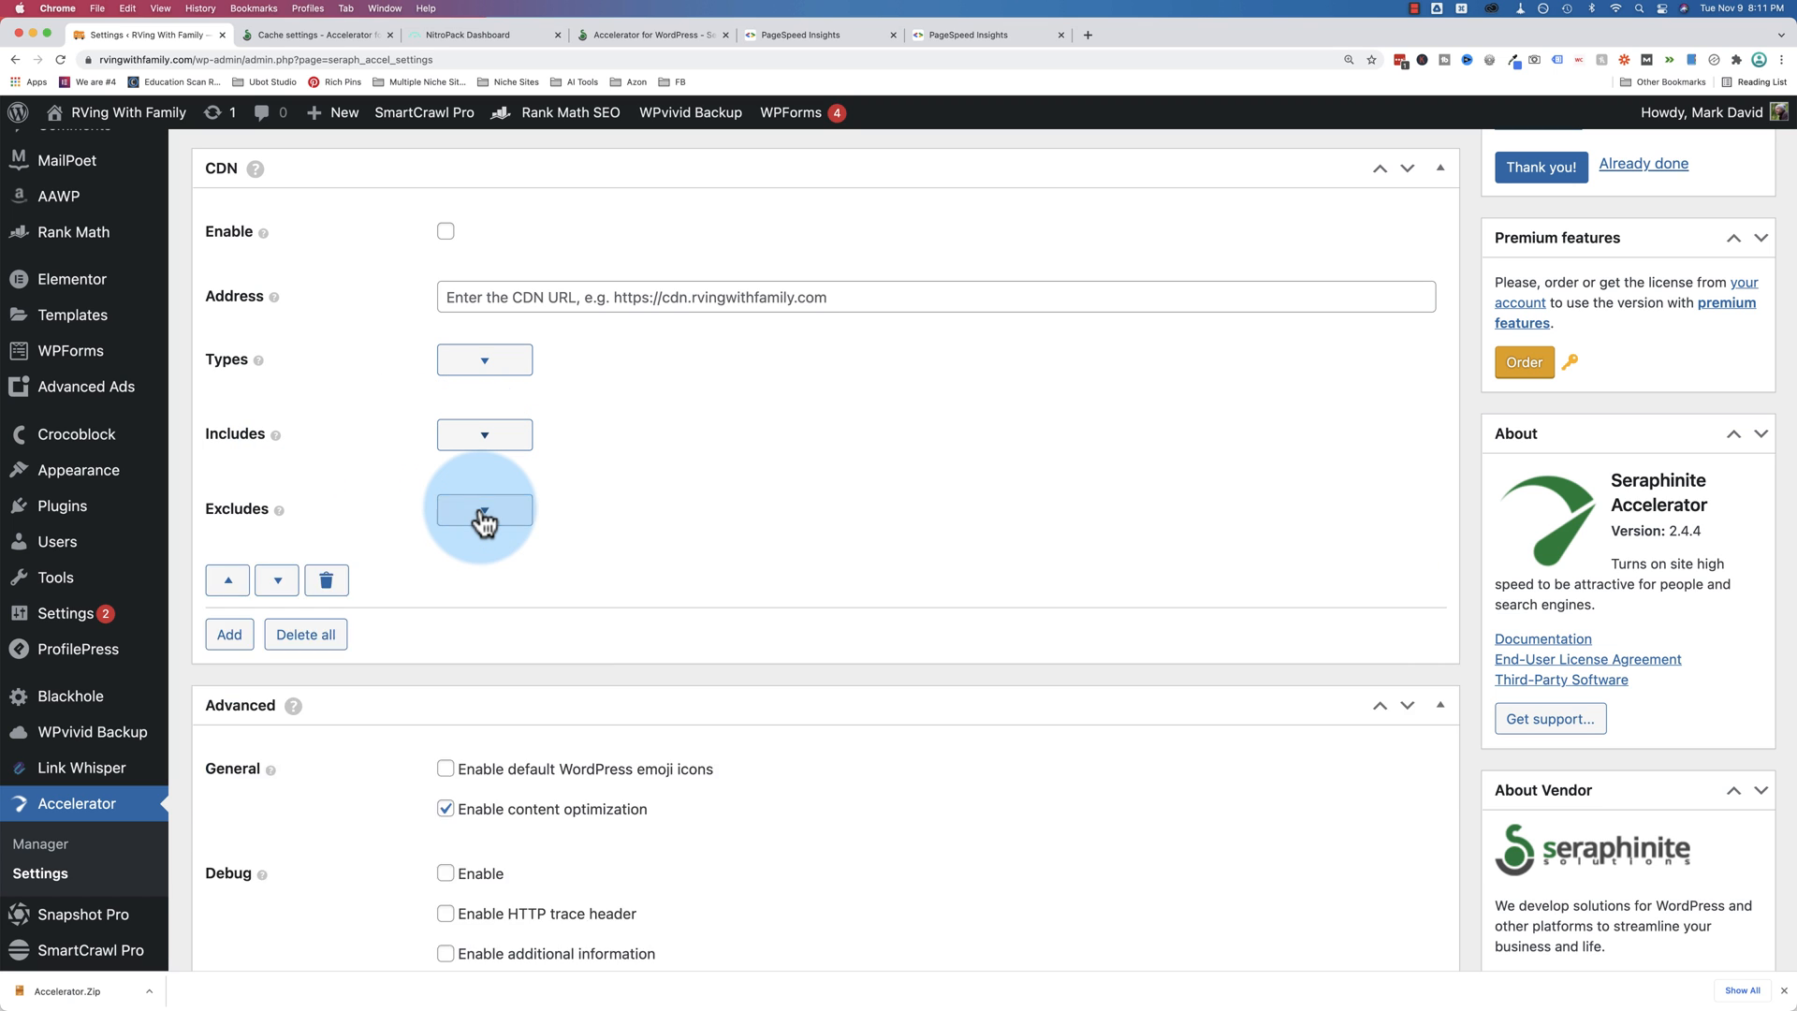
Scroll through the Advanced settings and save the Accelerator settings
{"action": "scroll", "scroll_direction": "down", "scroll_amount": 3}
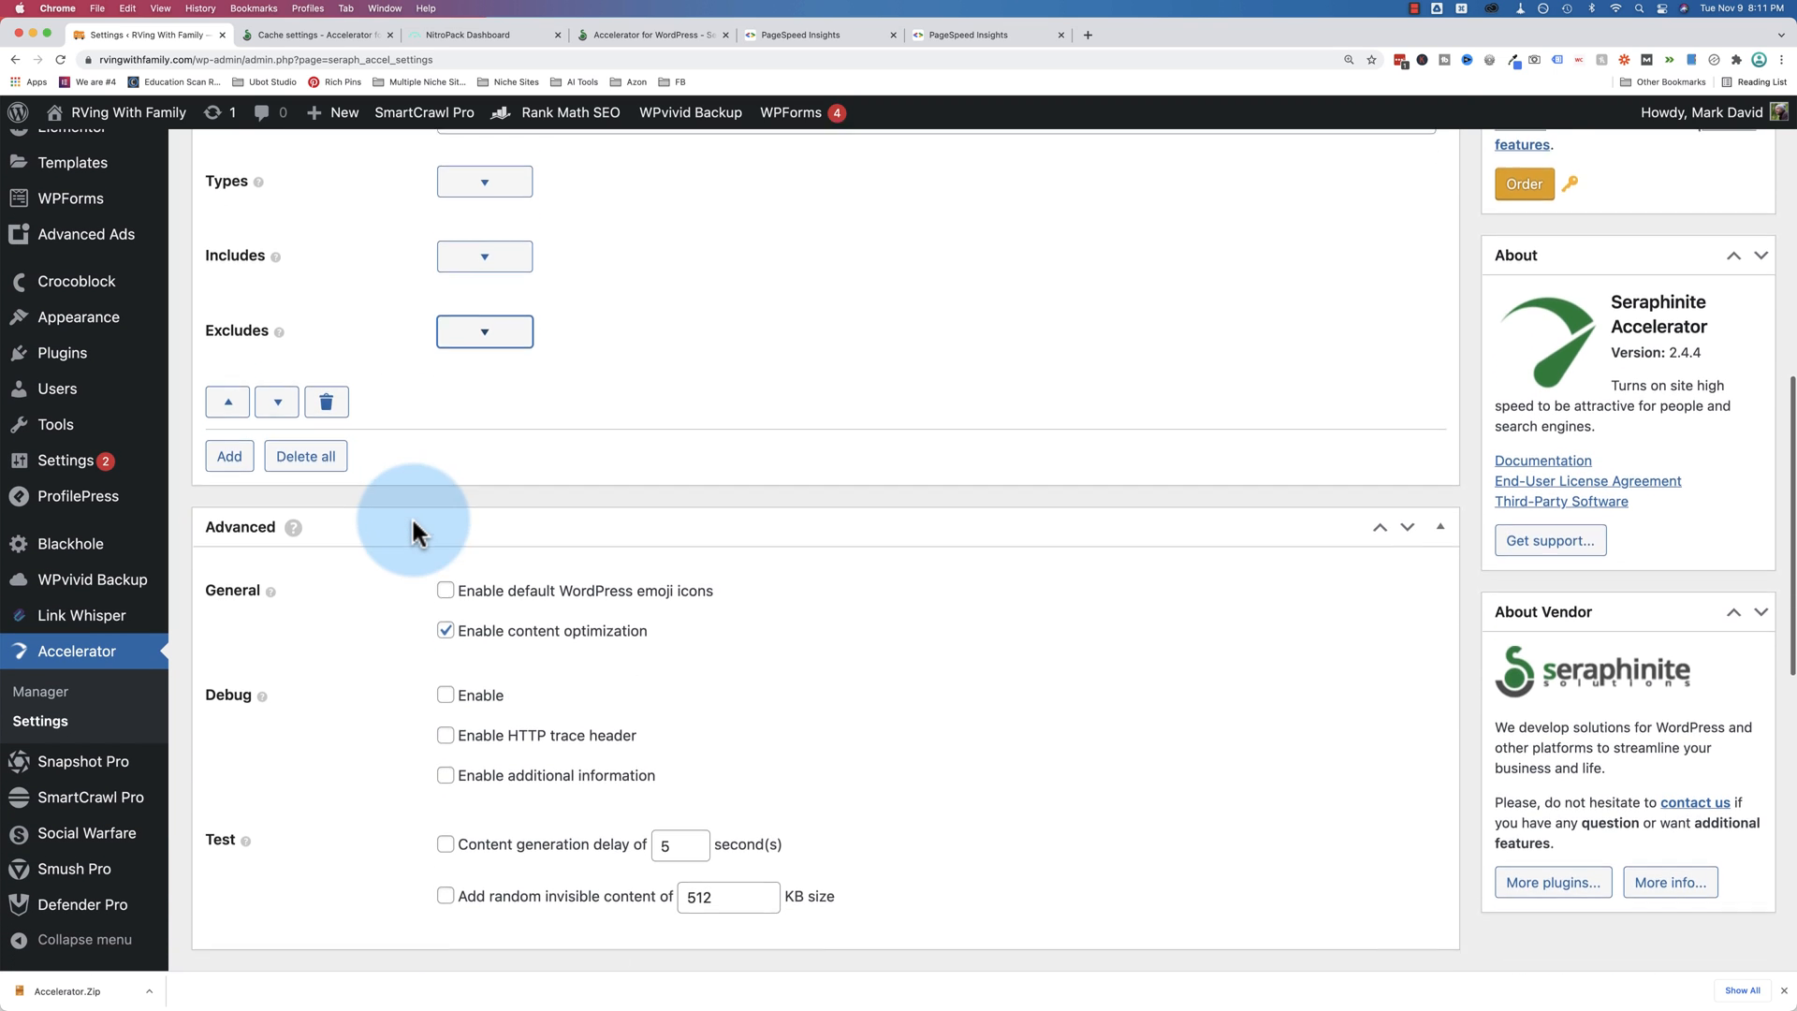
{"action": "scroll", "scroll_direction": "down", "scroll_amount": 3}
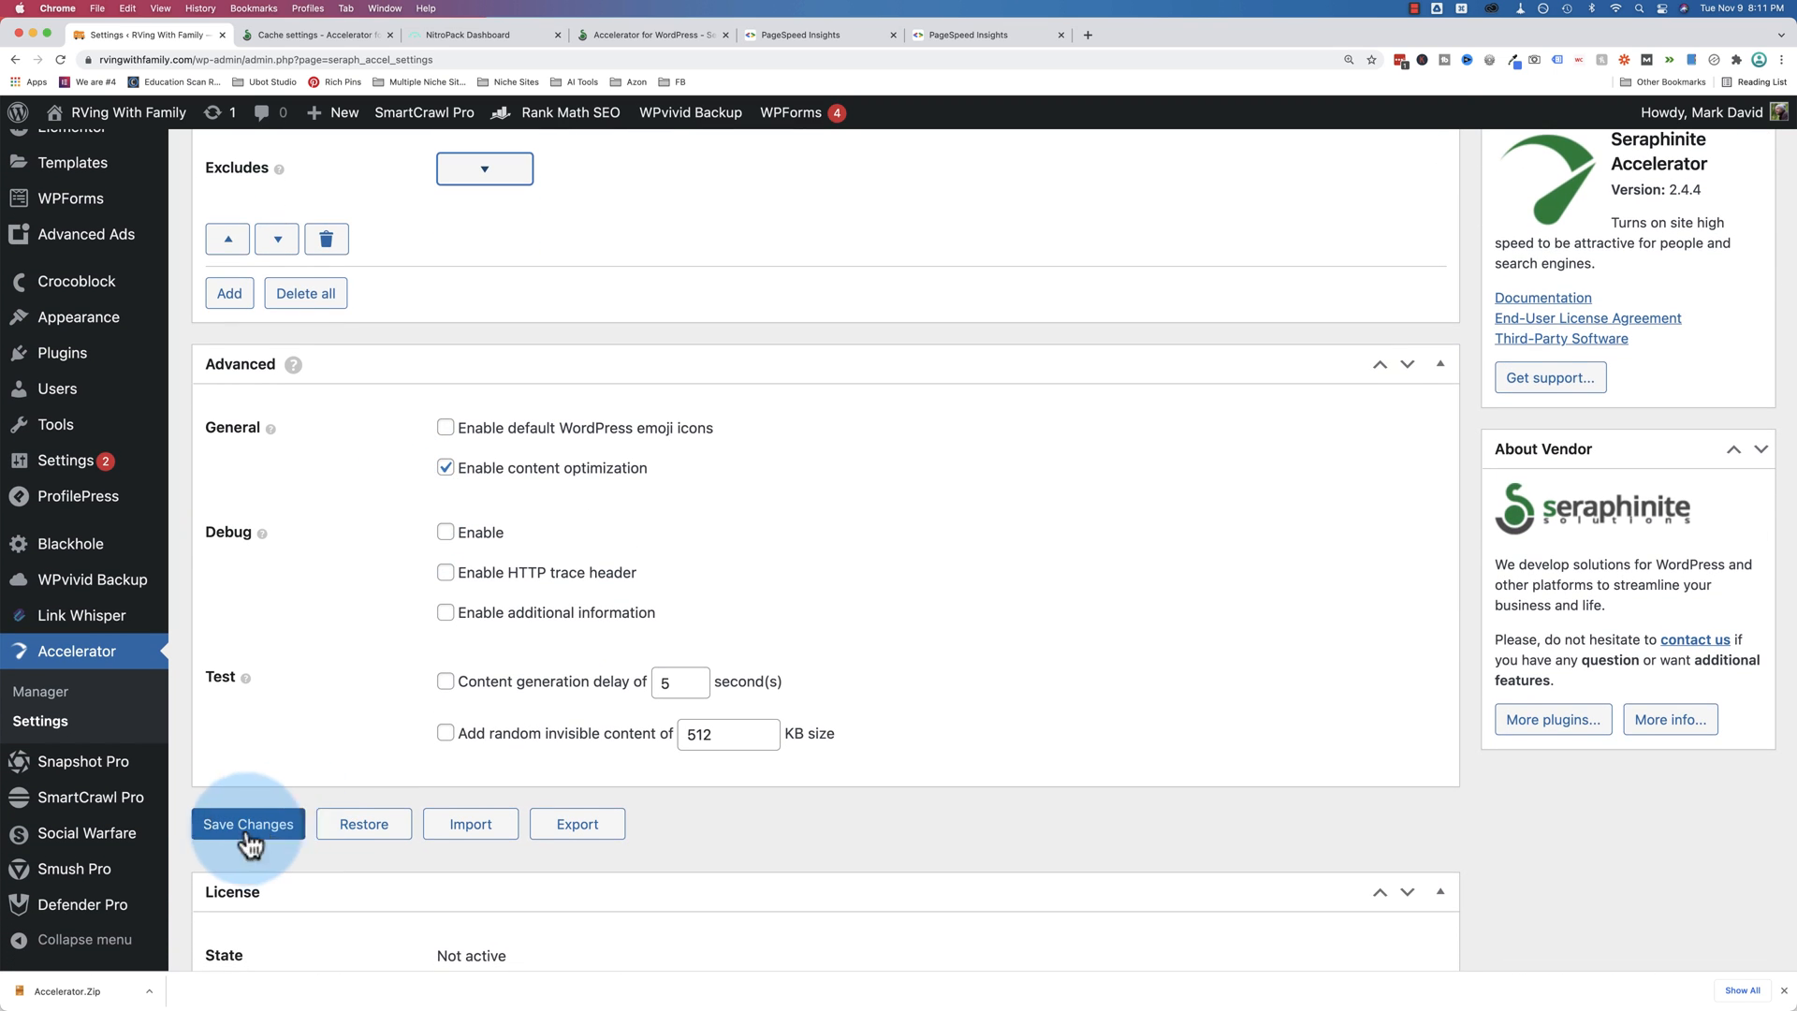
{"action": "left_click", "coordinate": [247, 824]}
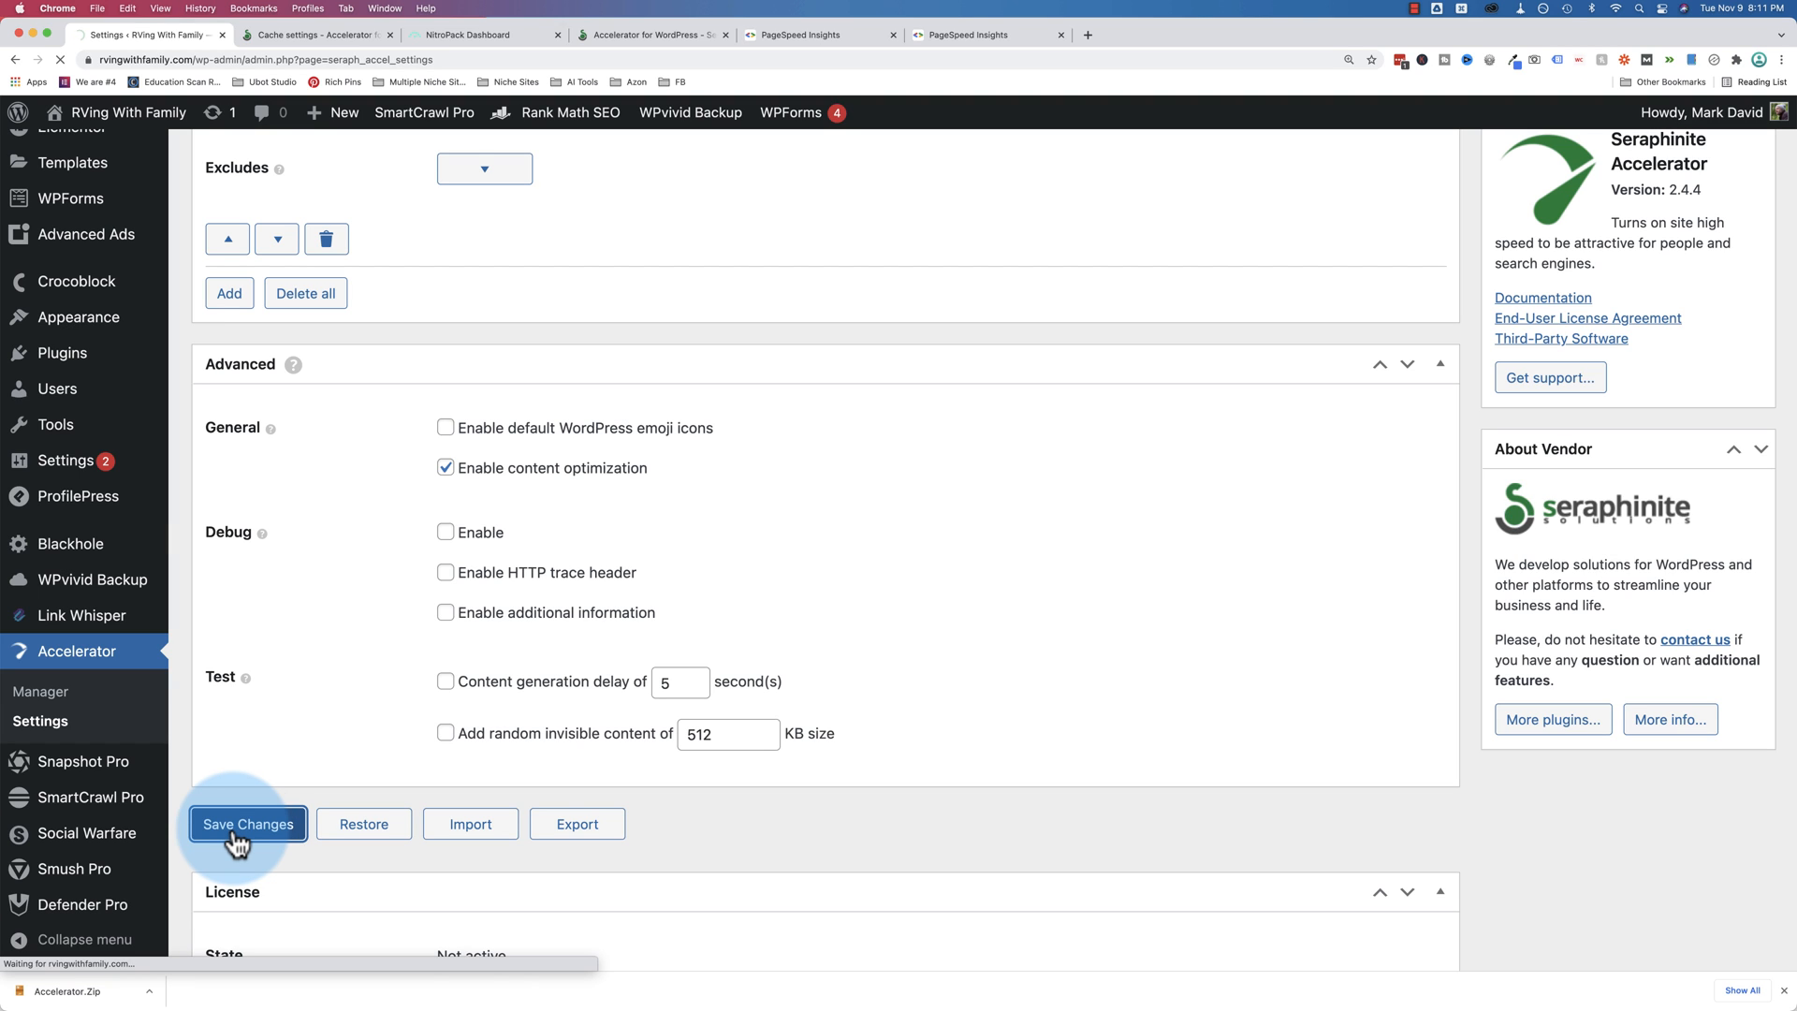
{"action": "left_click", "coordinate": [247, 823]}
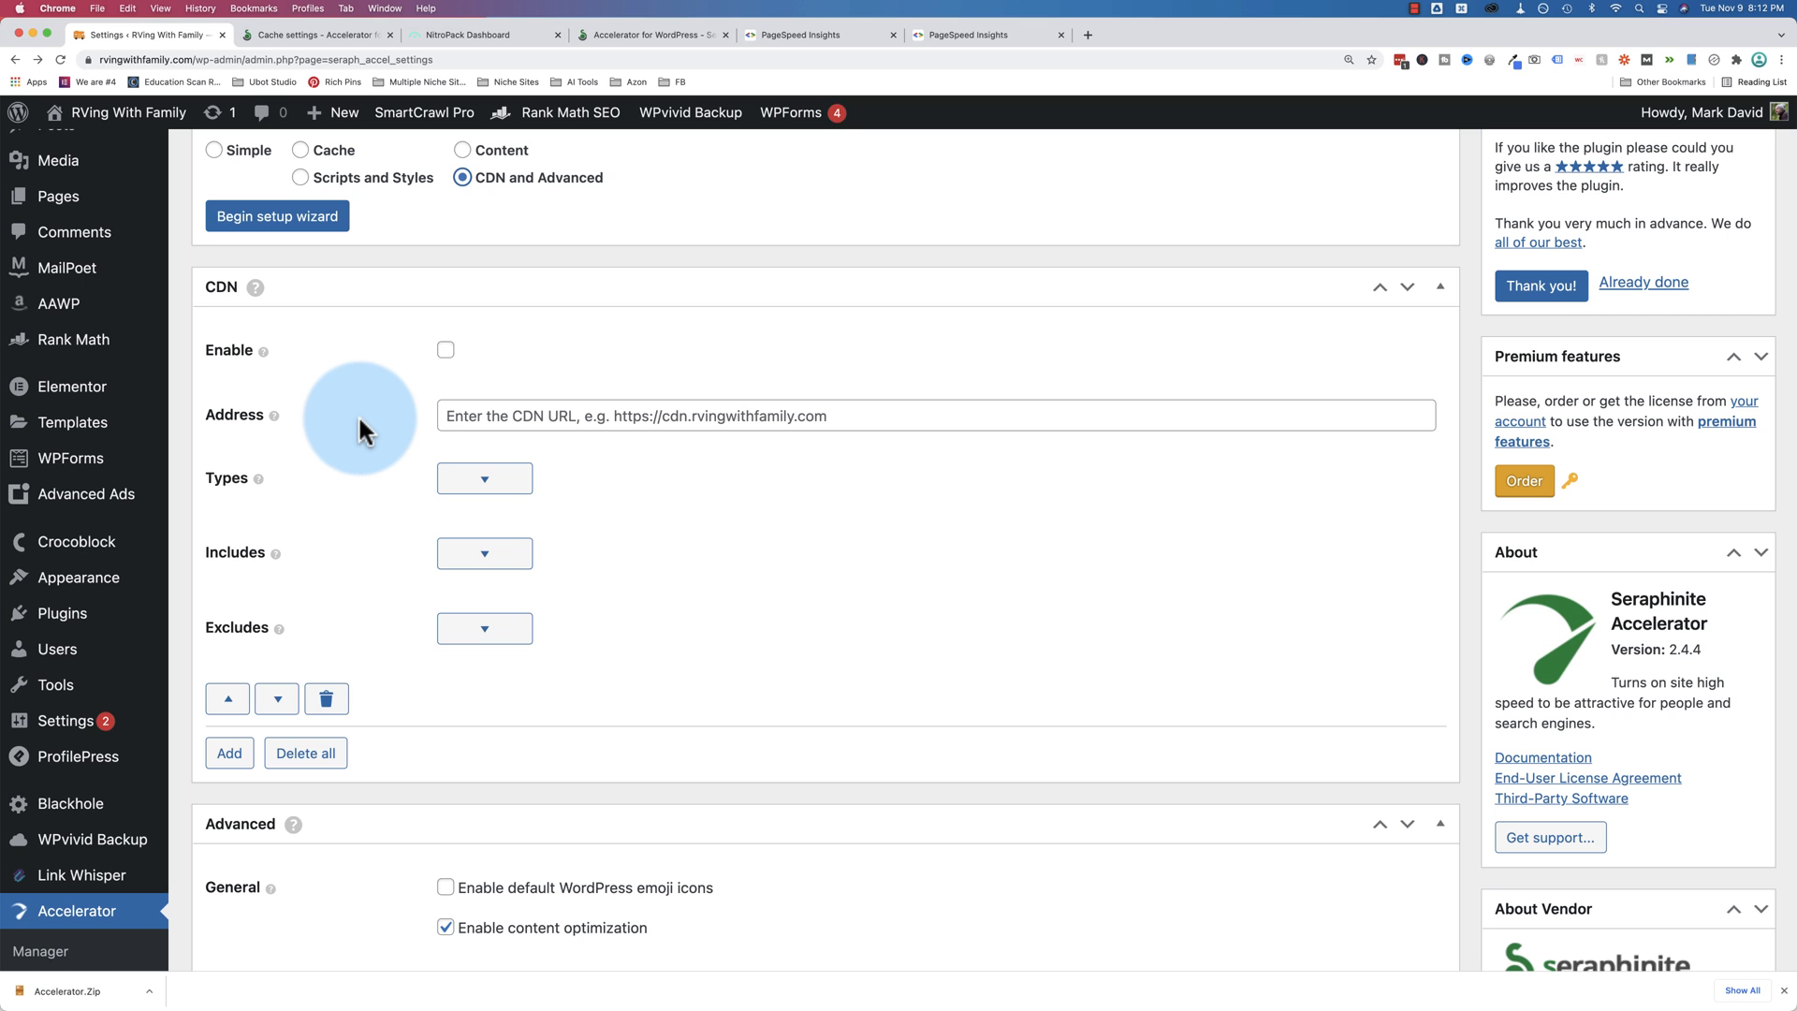
{"action": "scroll", "scroll_direction": "down", "scroll_amount": 3}
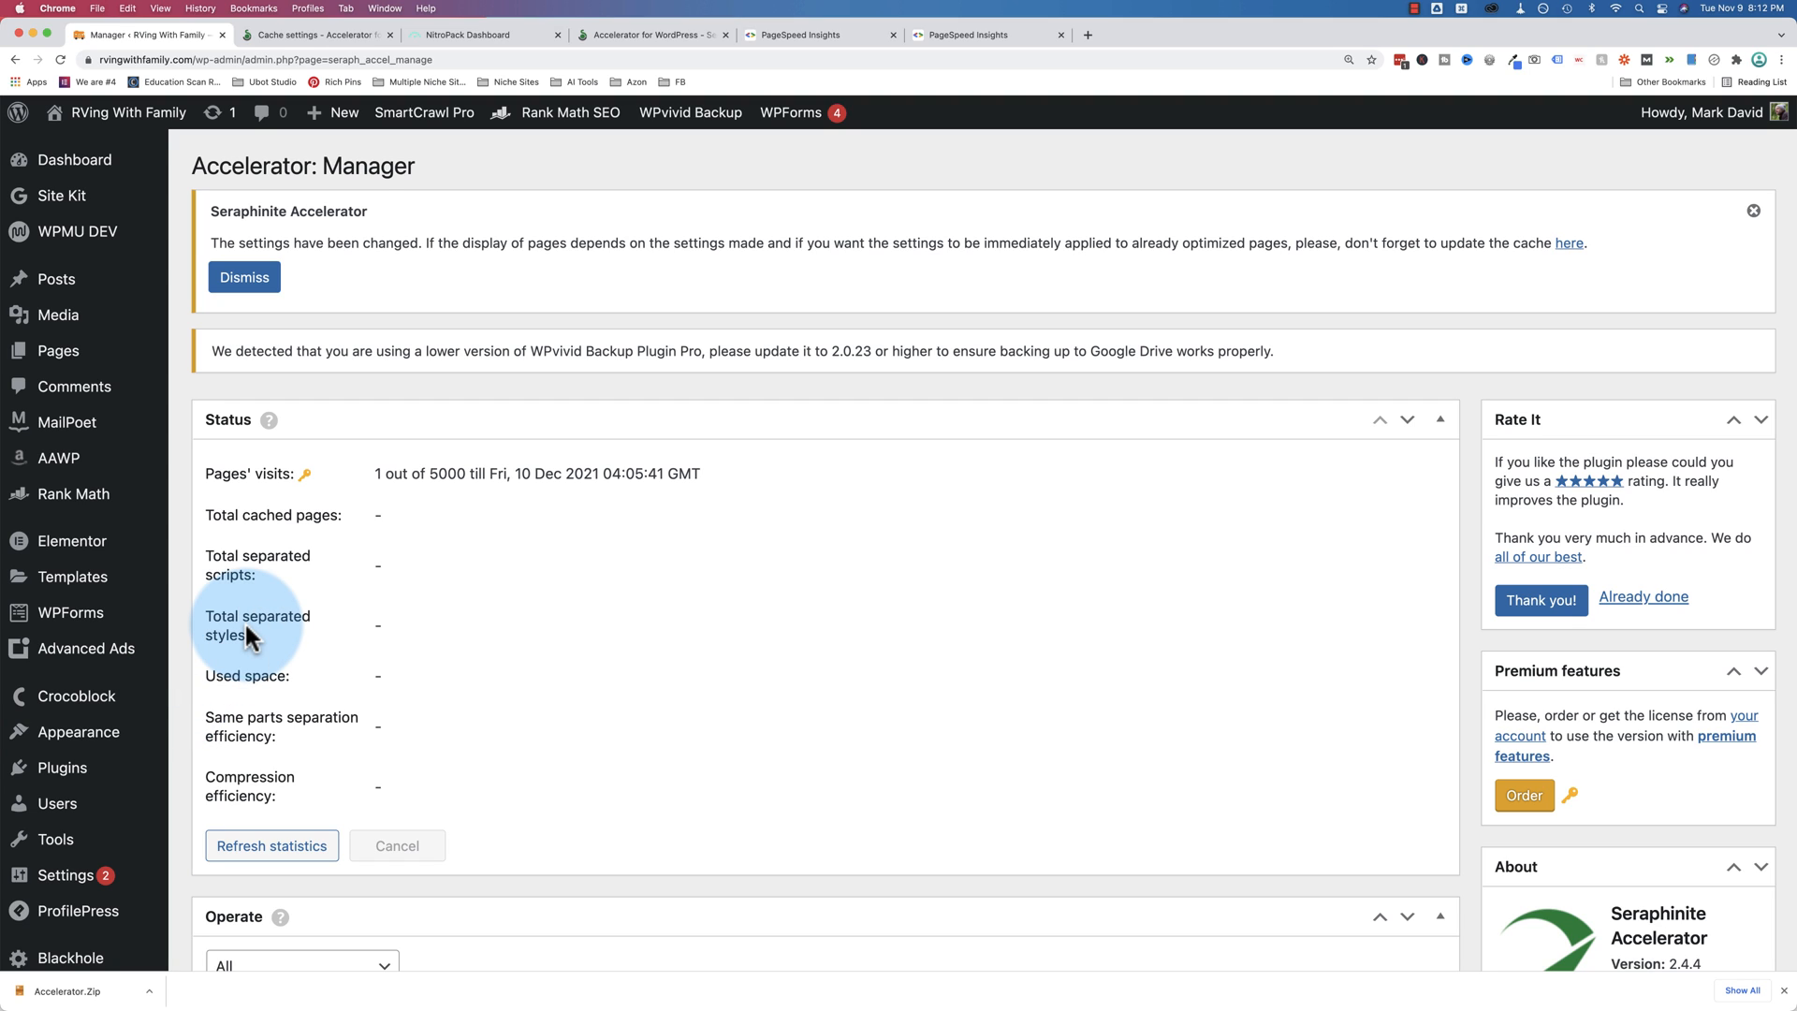
{"action": "mouse_move", "coordinate": [237, 475]}
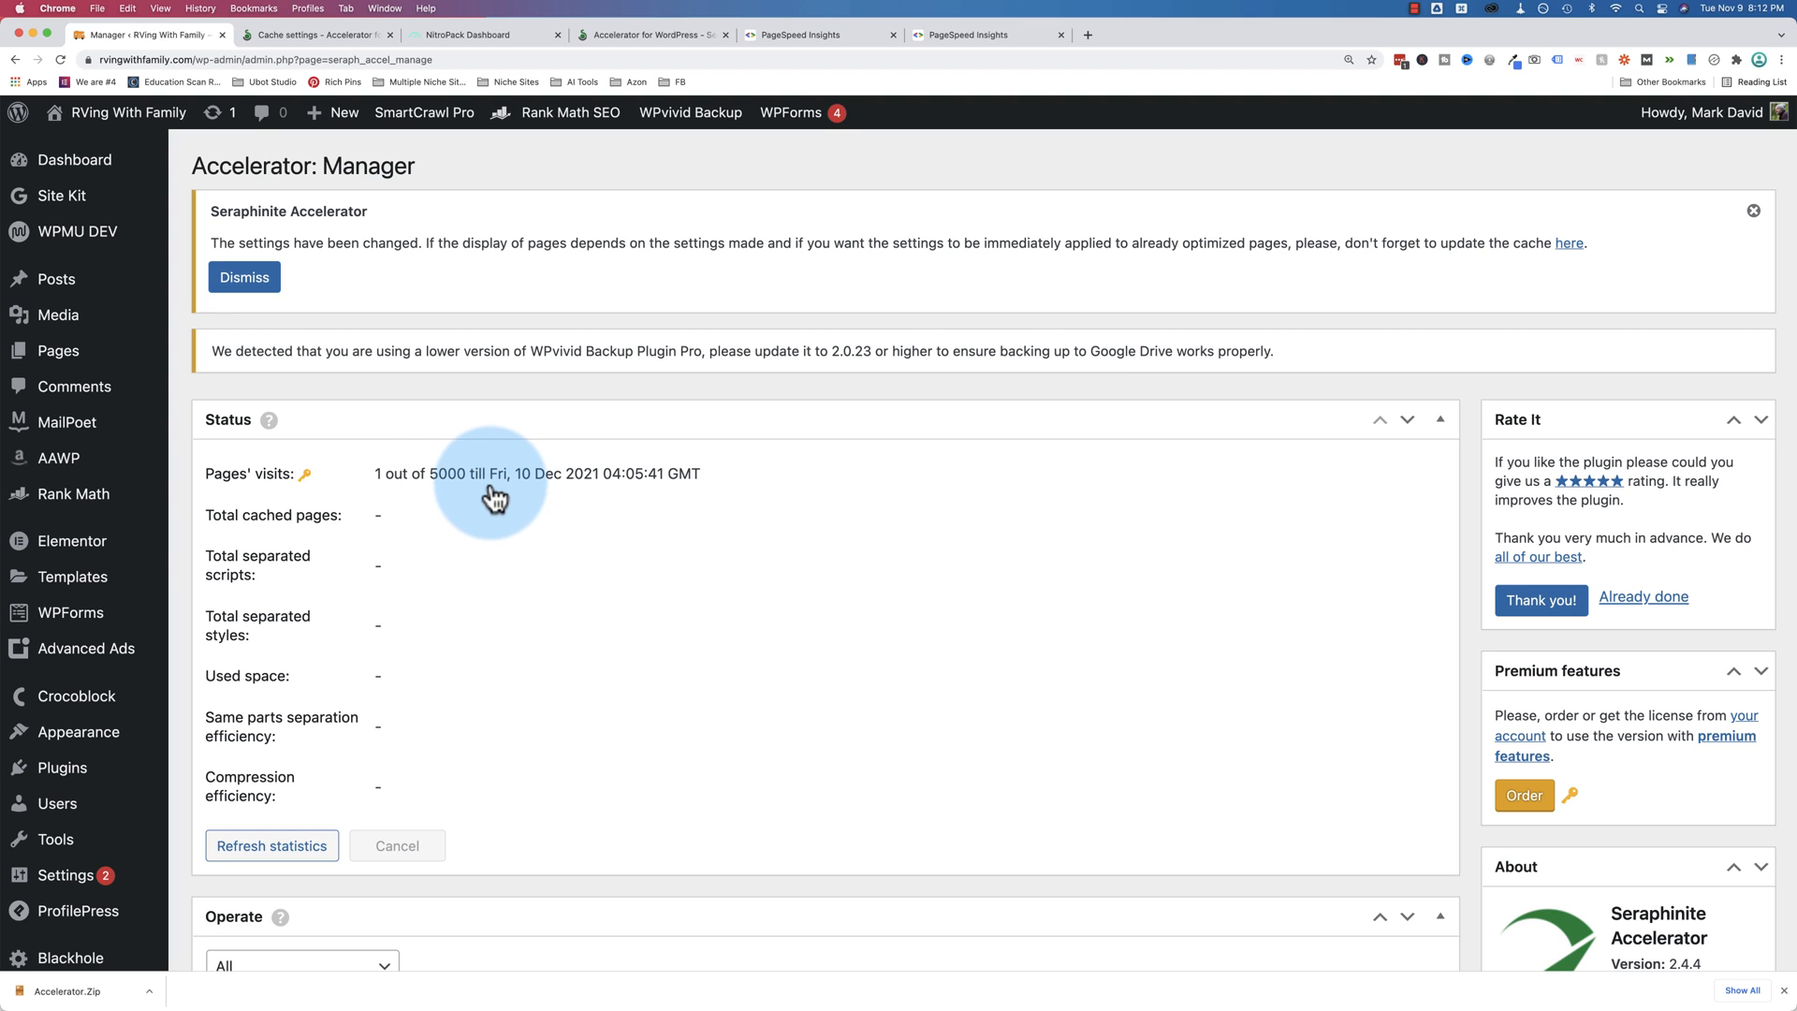
{"action": "mouse_move", "coordinate": [457, 492]}
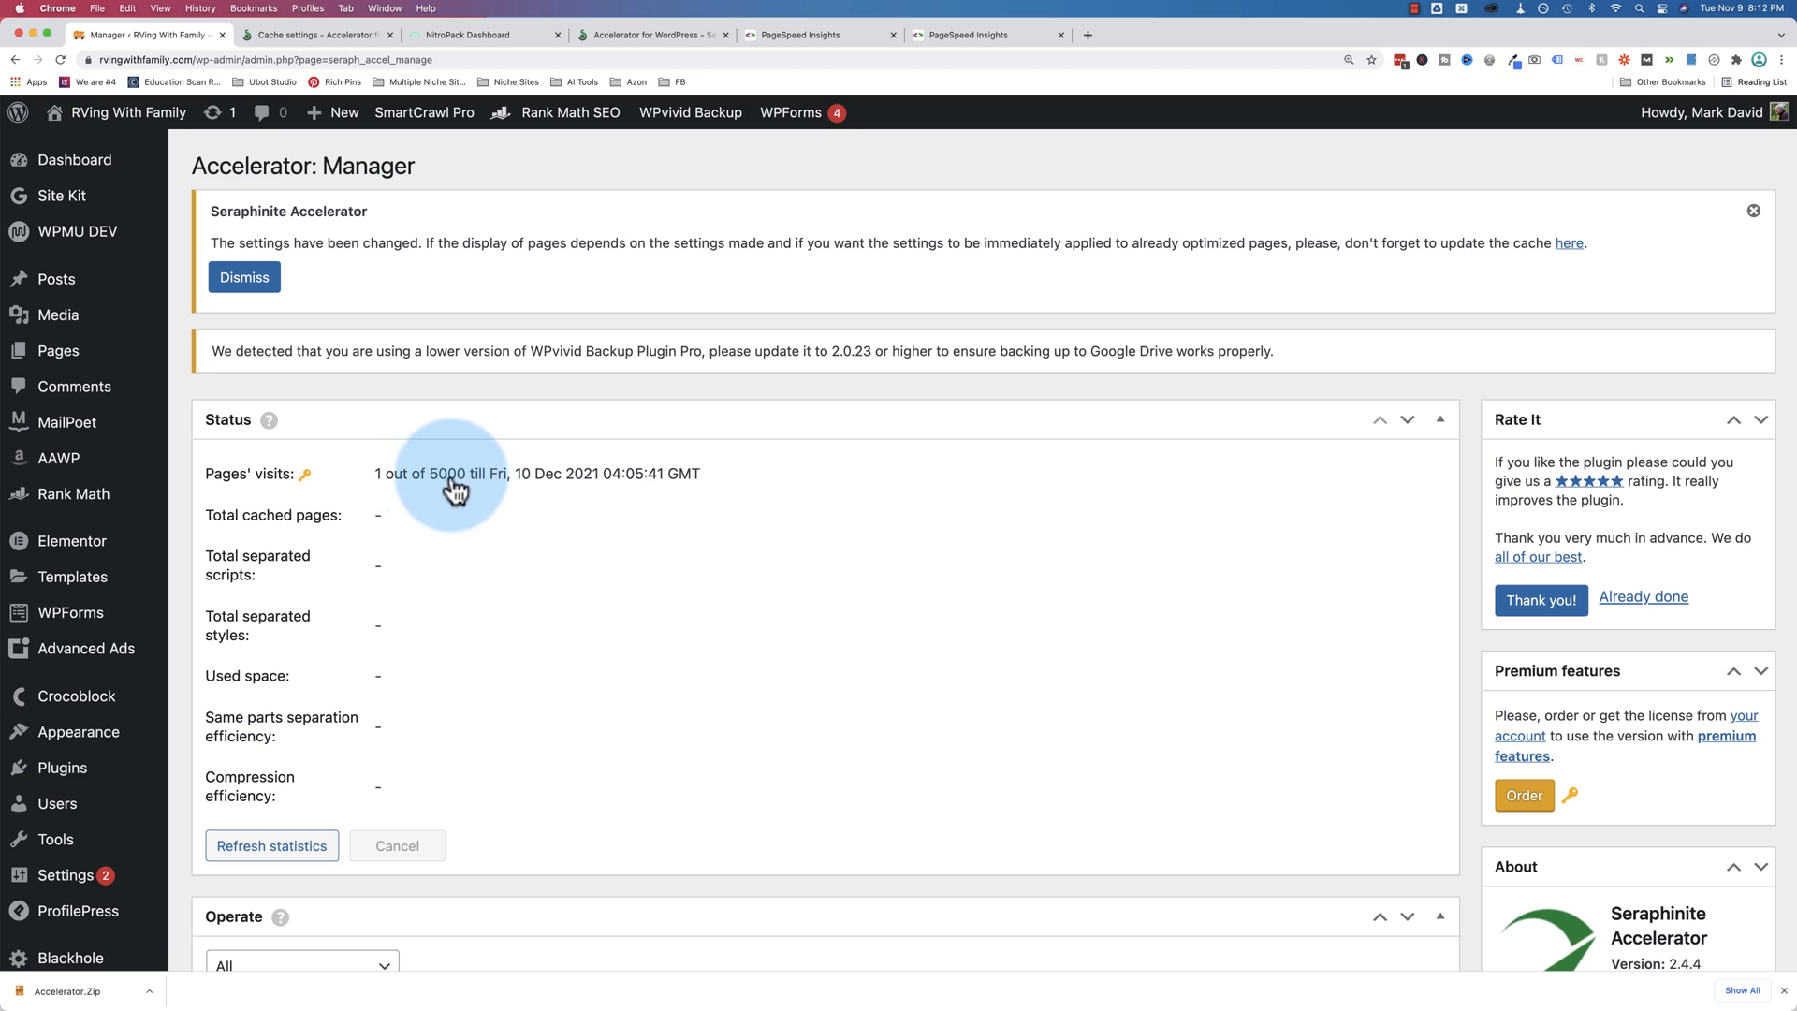
{"action": "mouse_move", "coordinate": [476, 492]}
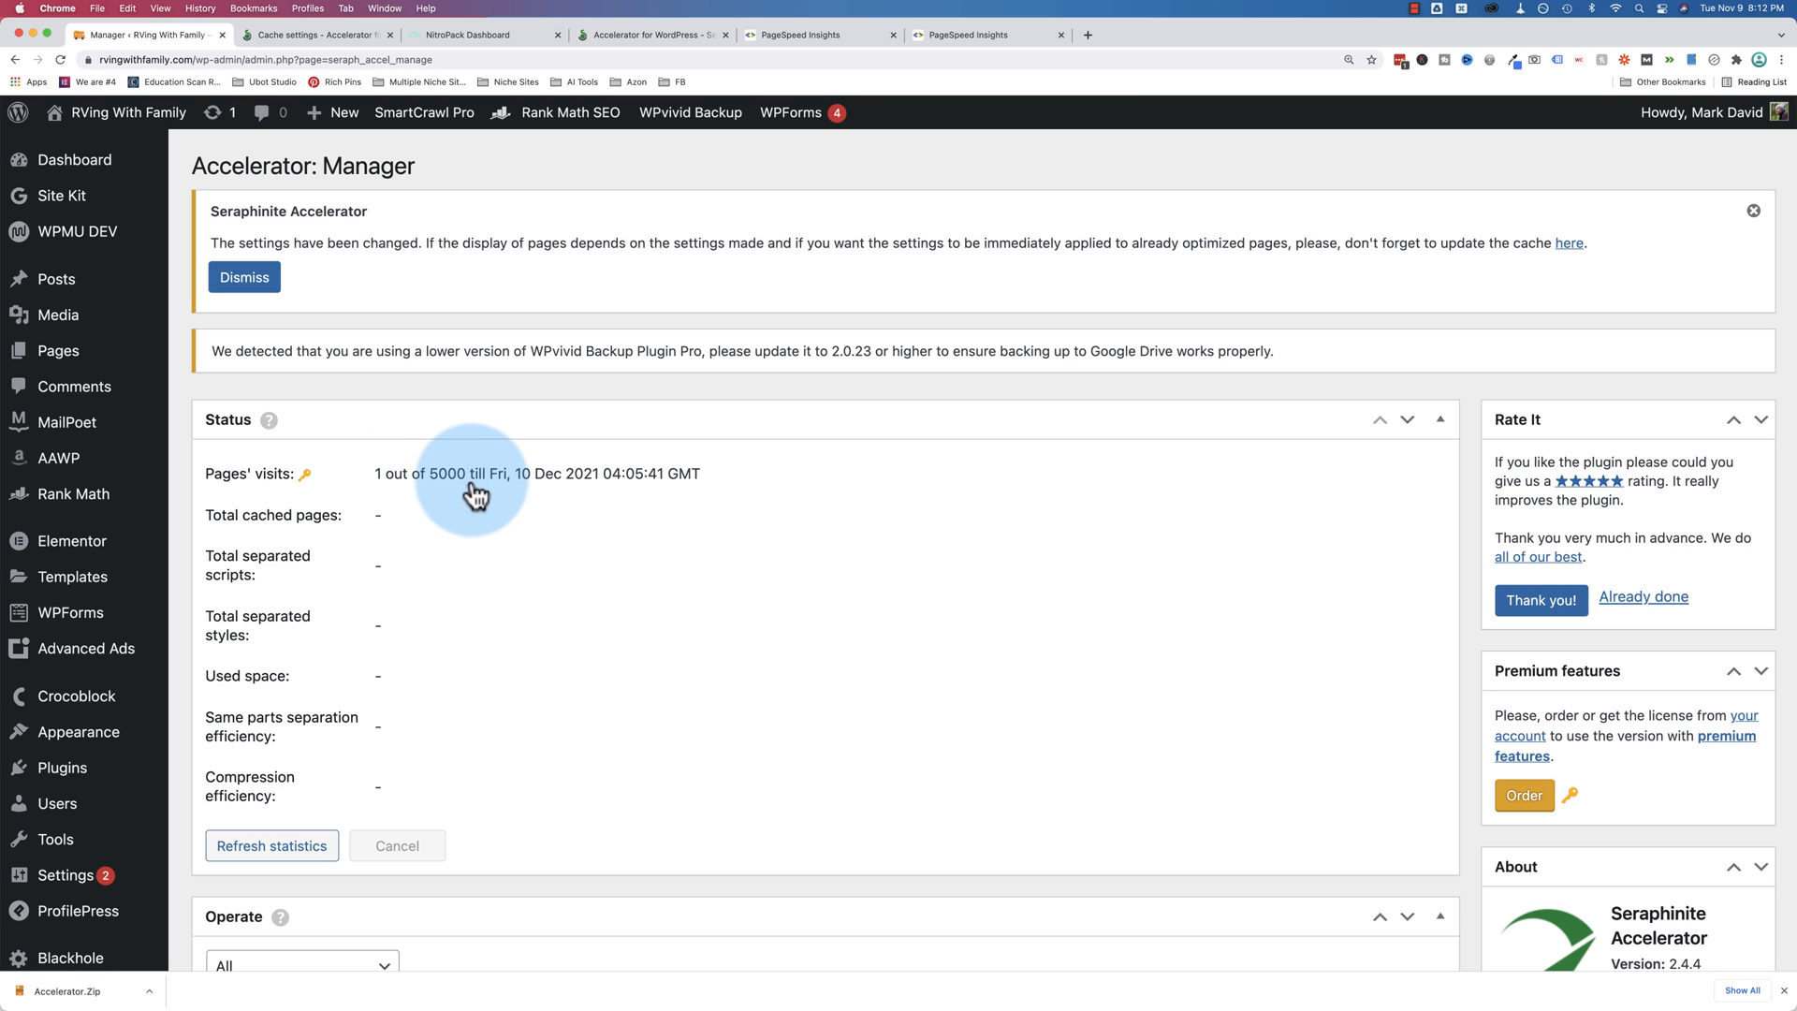
{"action": "mouse_move", "coordinate": [430, 487]}
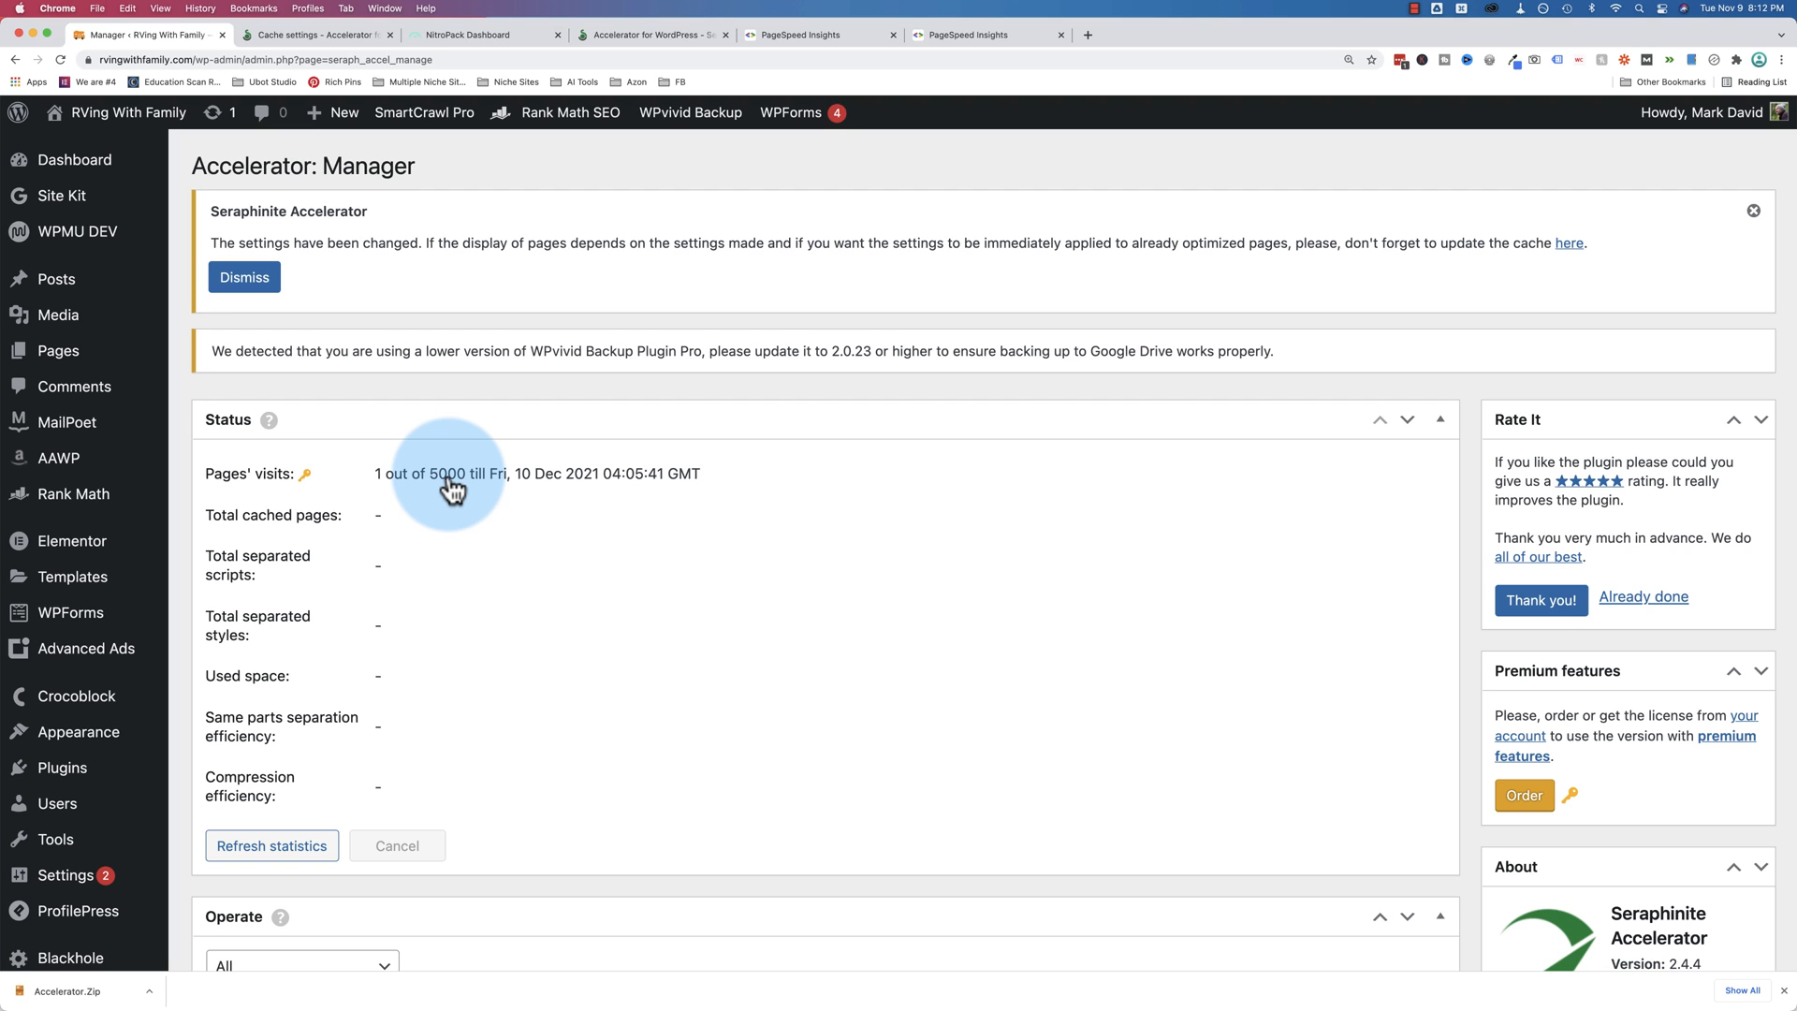
Refresh the Manager statistics to show 6 cached pages at 8.8 MB and check the optimization queue's home page entry
{"action": "scroll", "scroll_direction": "down", "scroll_amount": 3}
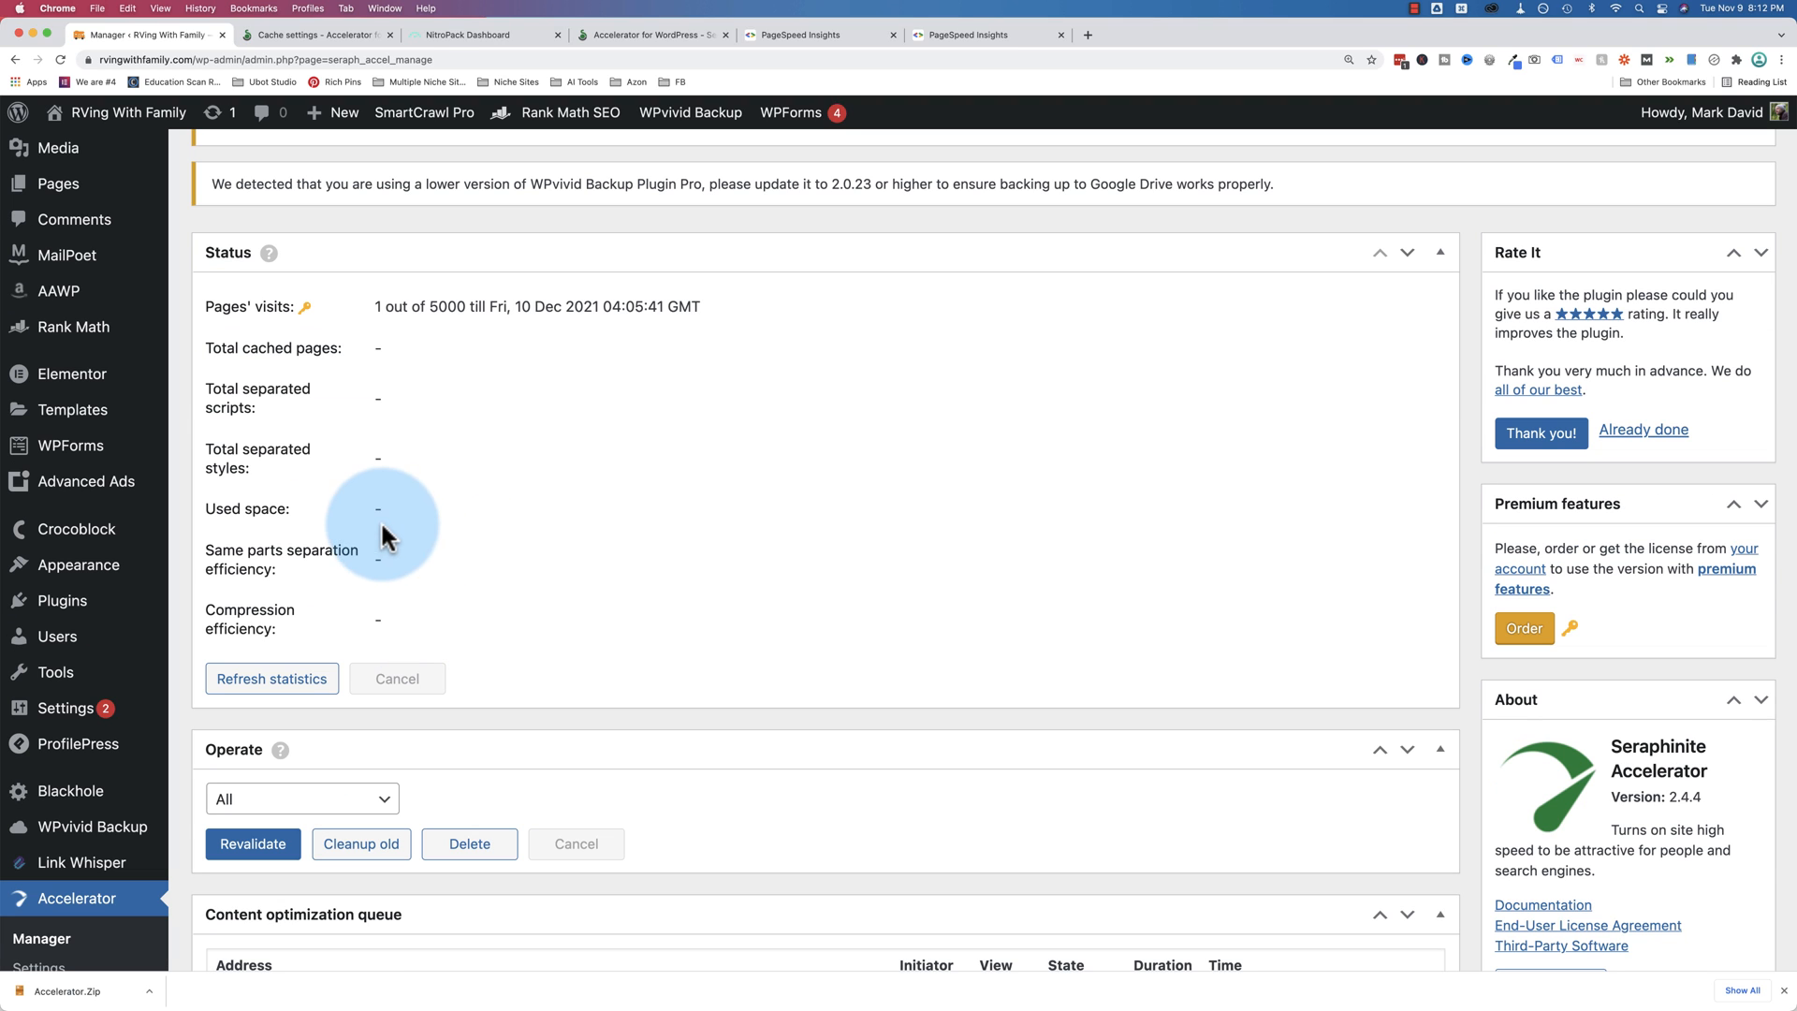
{"action": "left_click", "coordinate": [271, 678]}
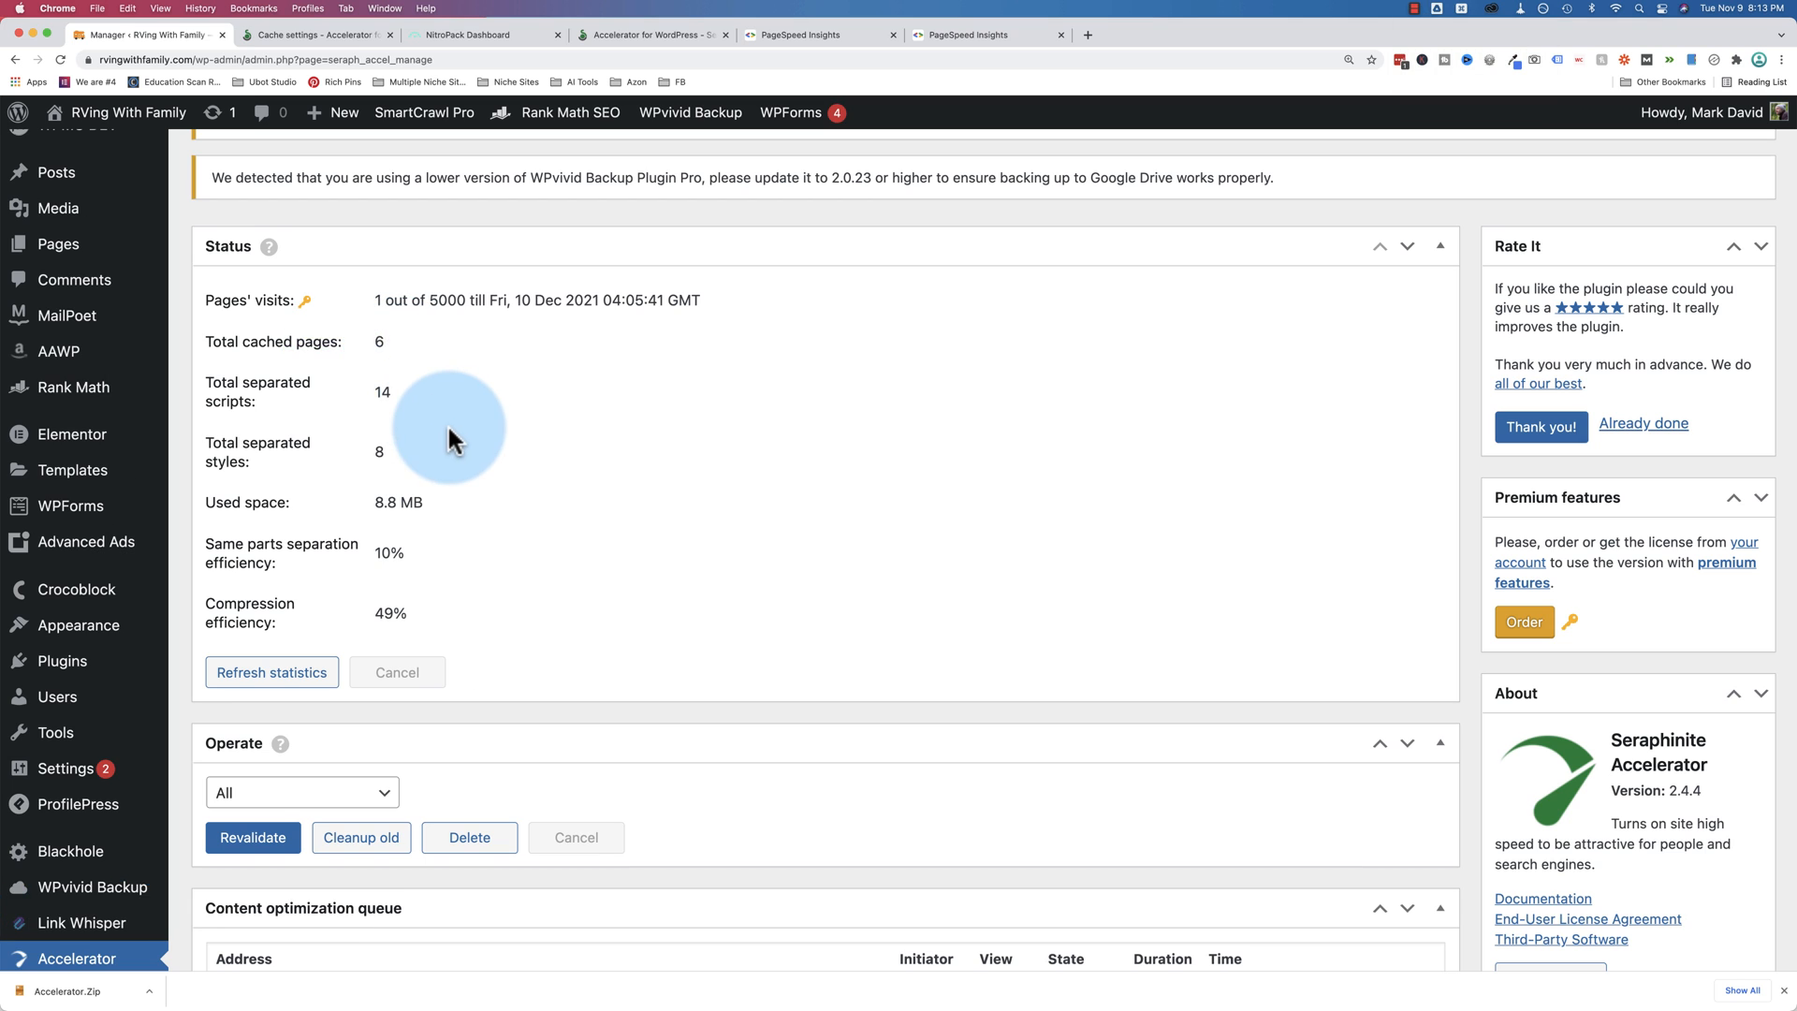
{"action": "scroll", "scroll_direction": "down", "scroll_amount": 3}
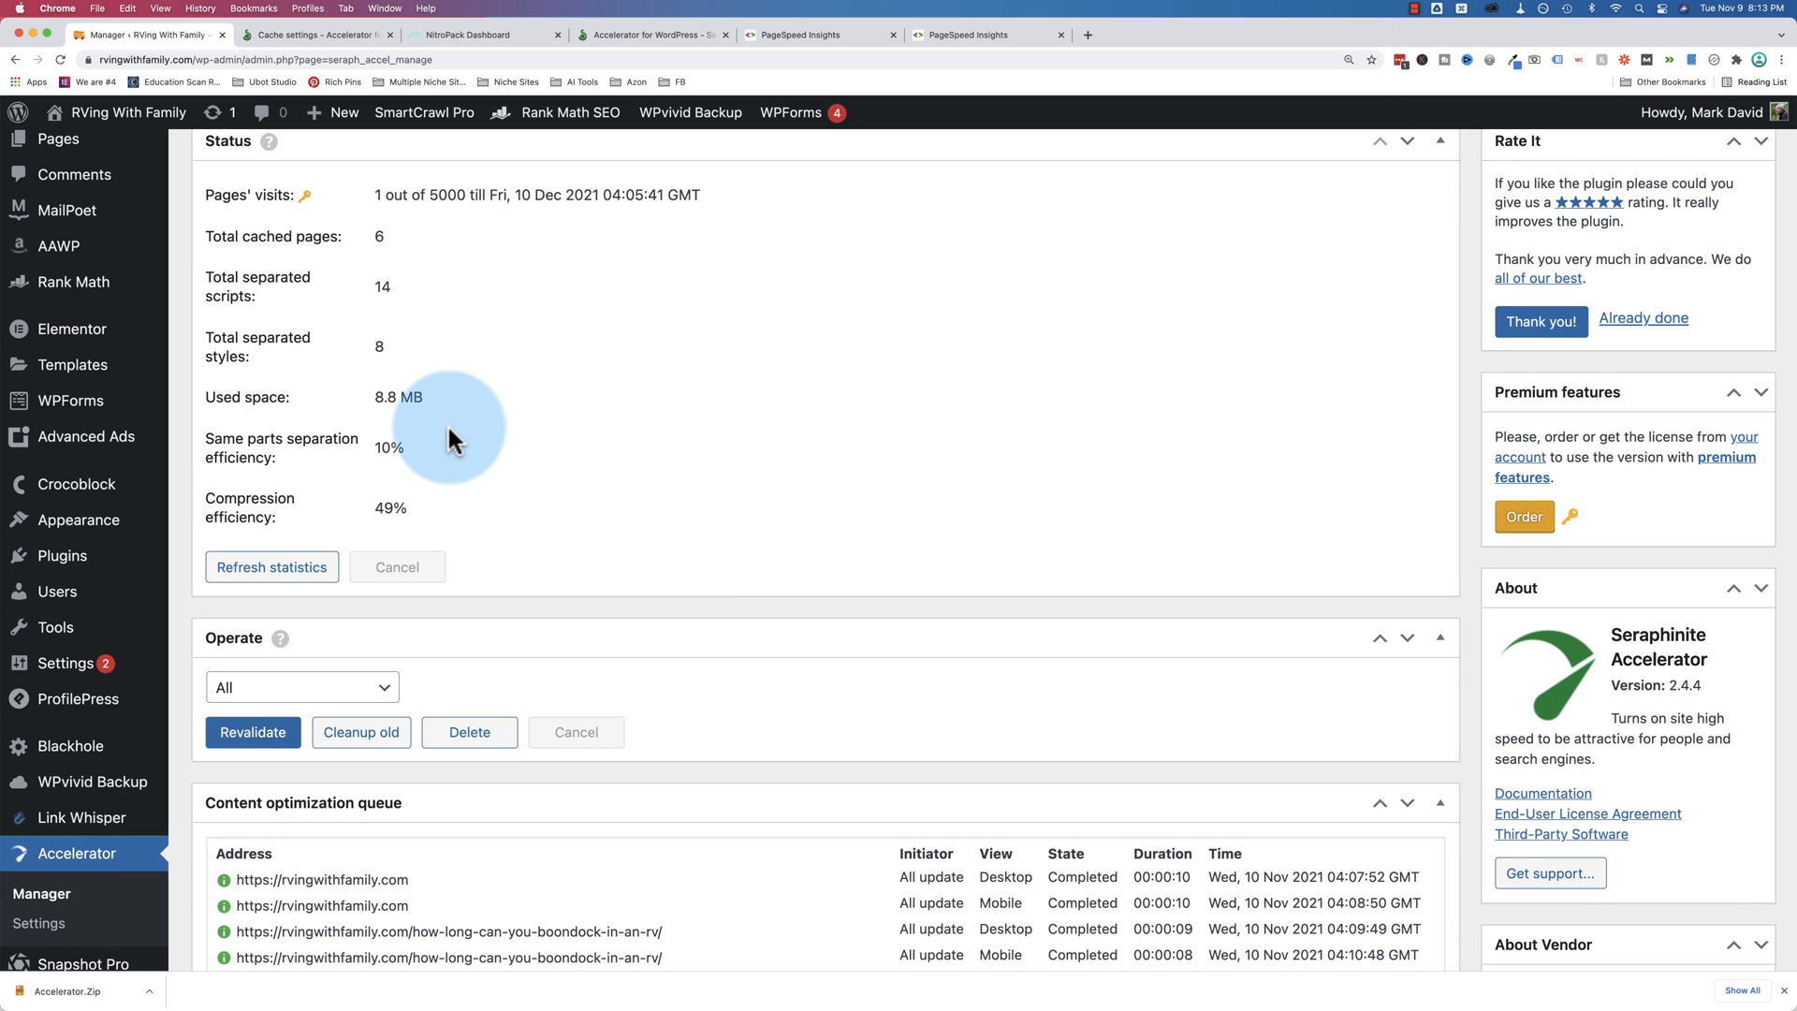
{"action": "scroll", "scroll_direction": "down", "scroll_amount": 3}
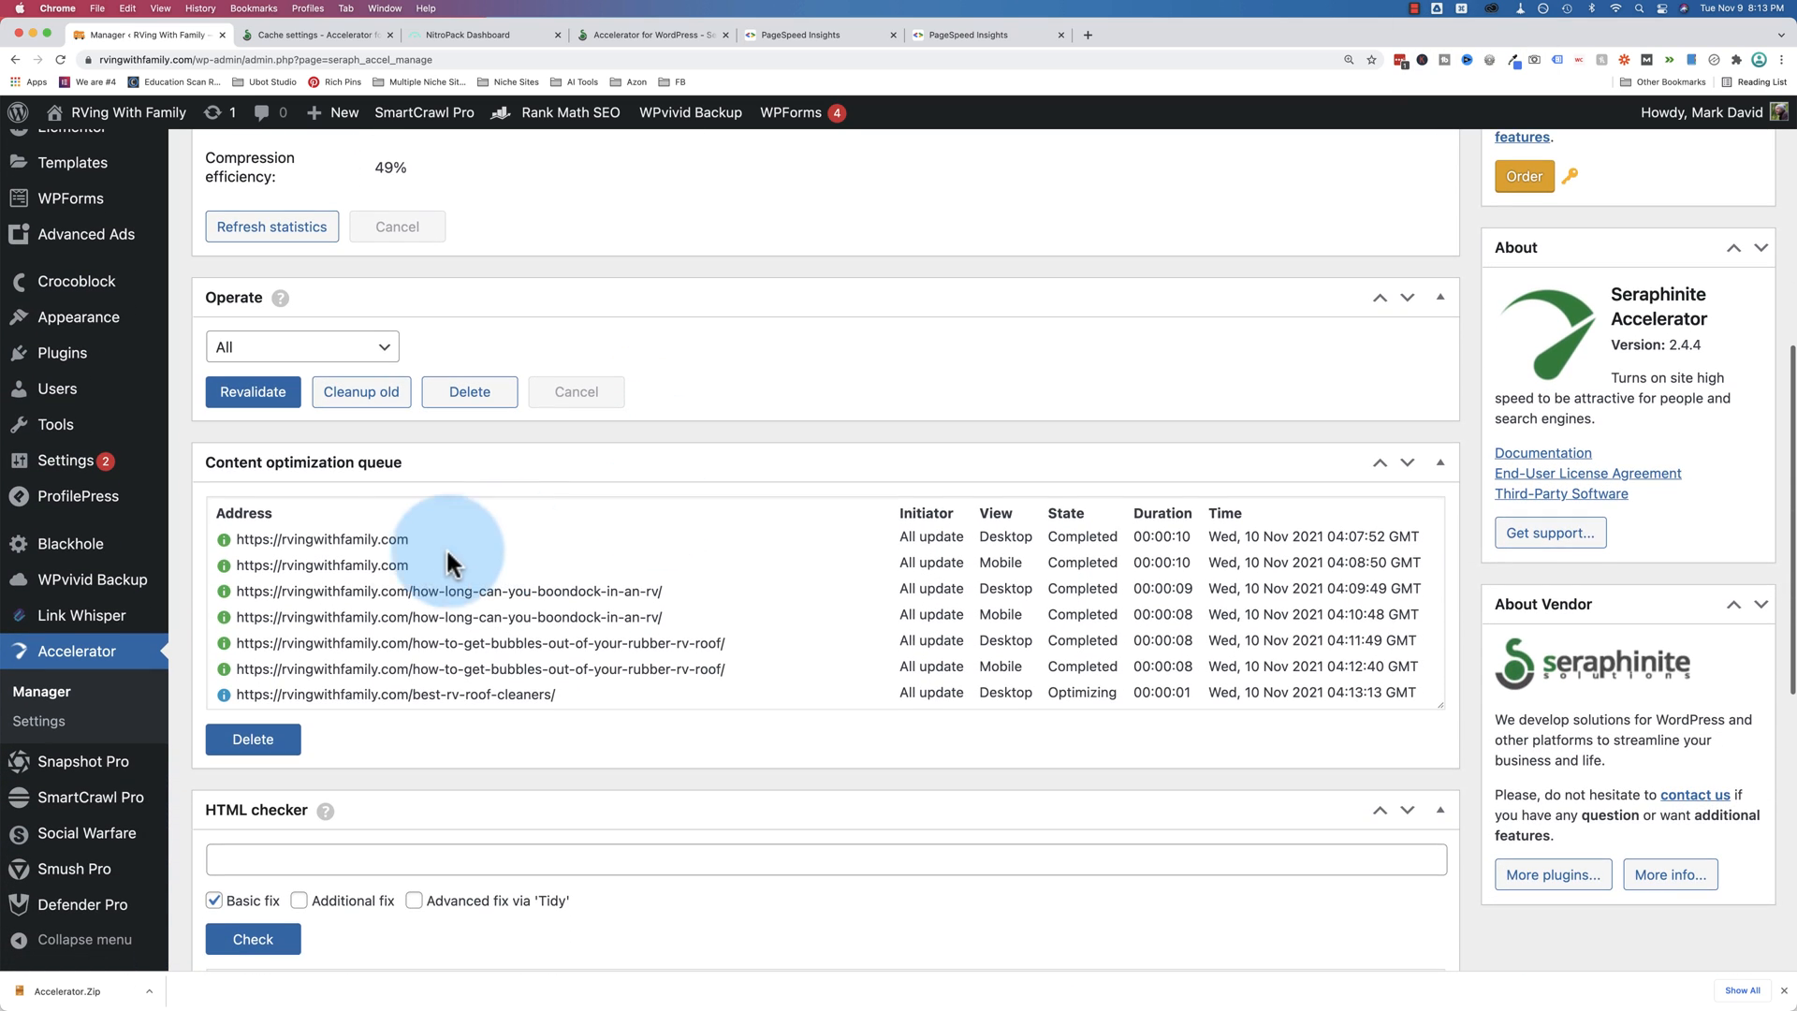
{"action": "double_click", "coordinate": [322, 539]}
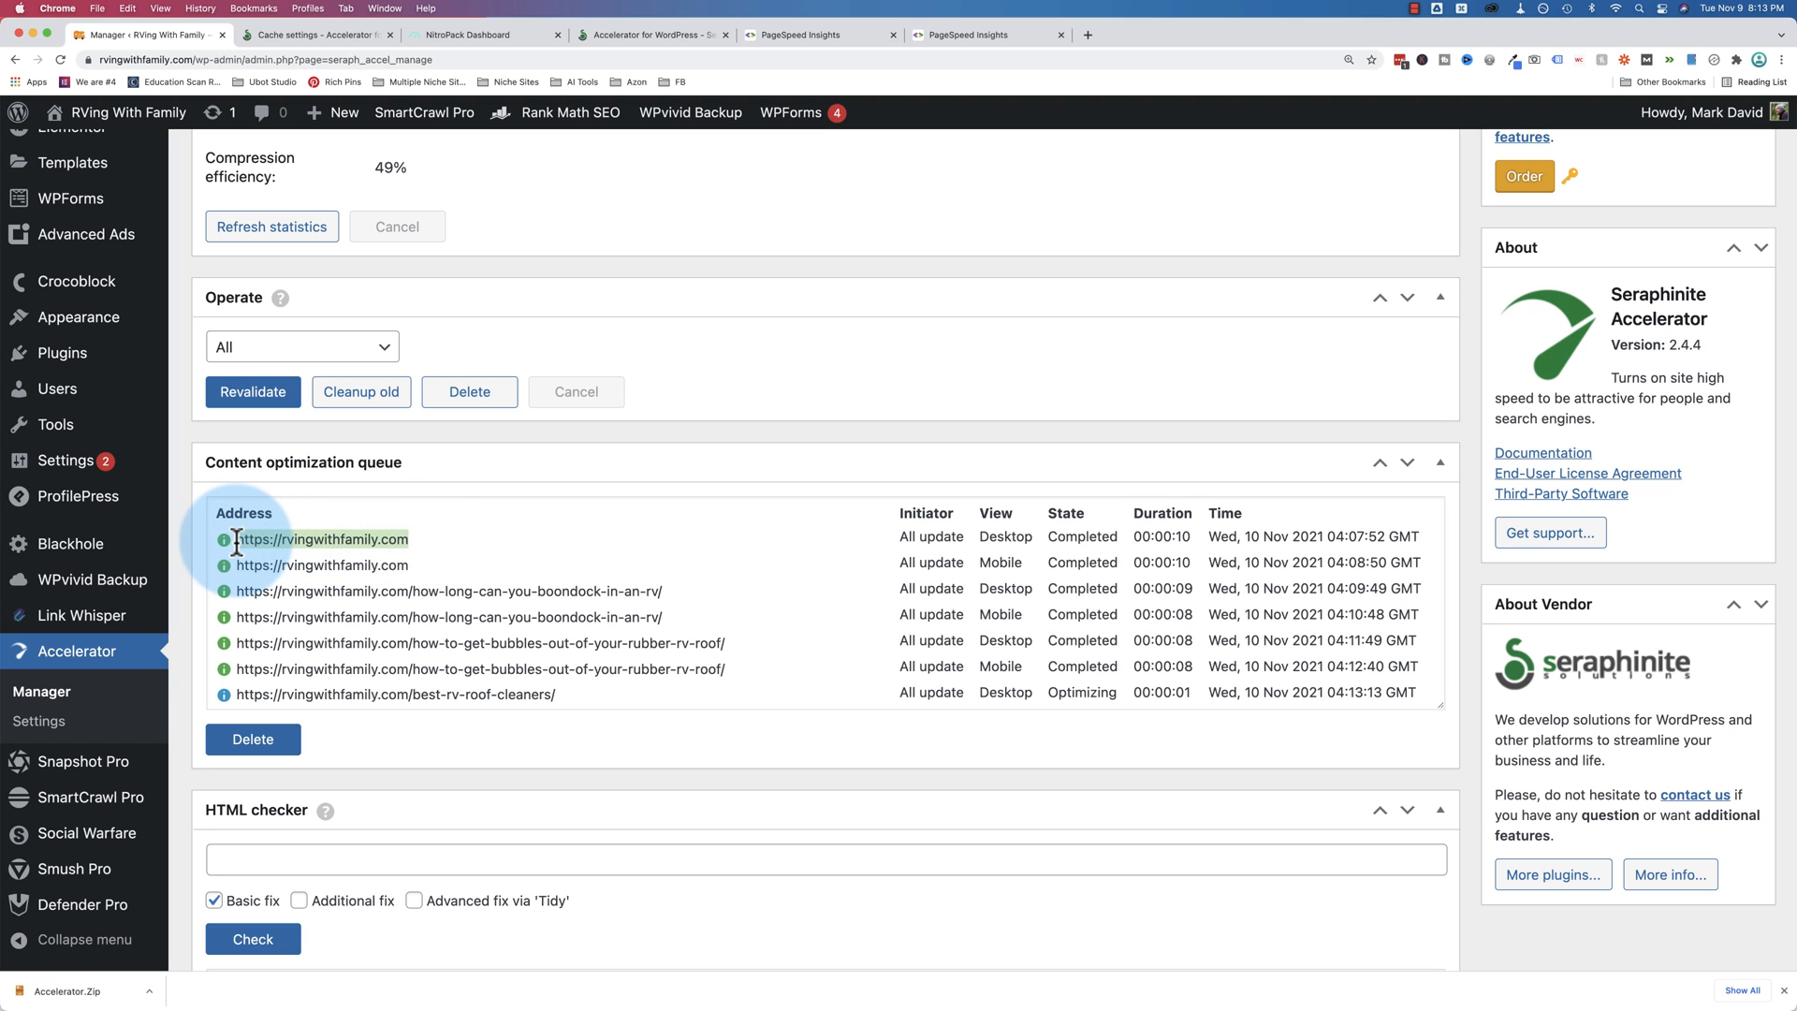
{"action": "left_click", "coordinate": [320, 539]}
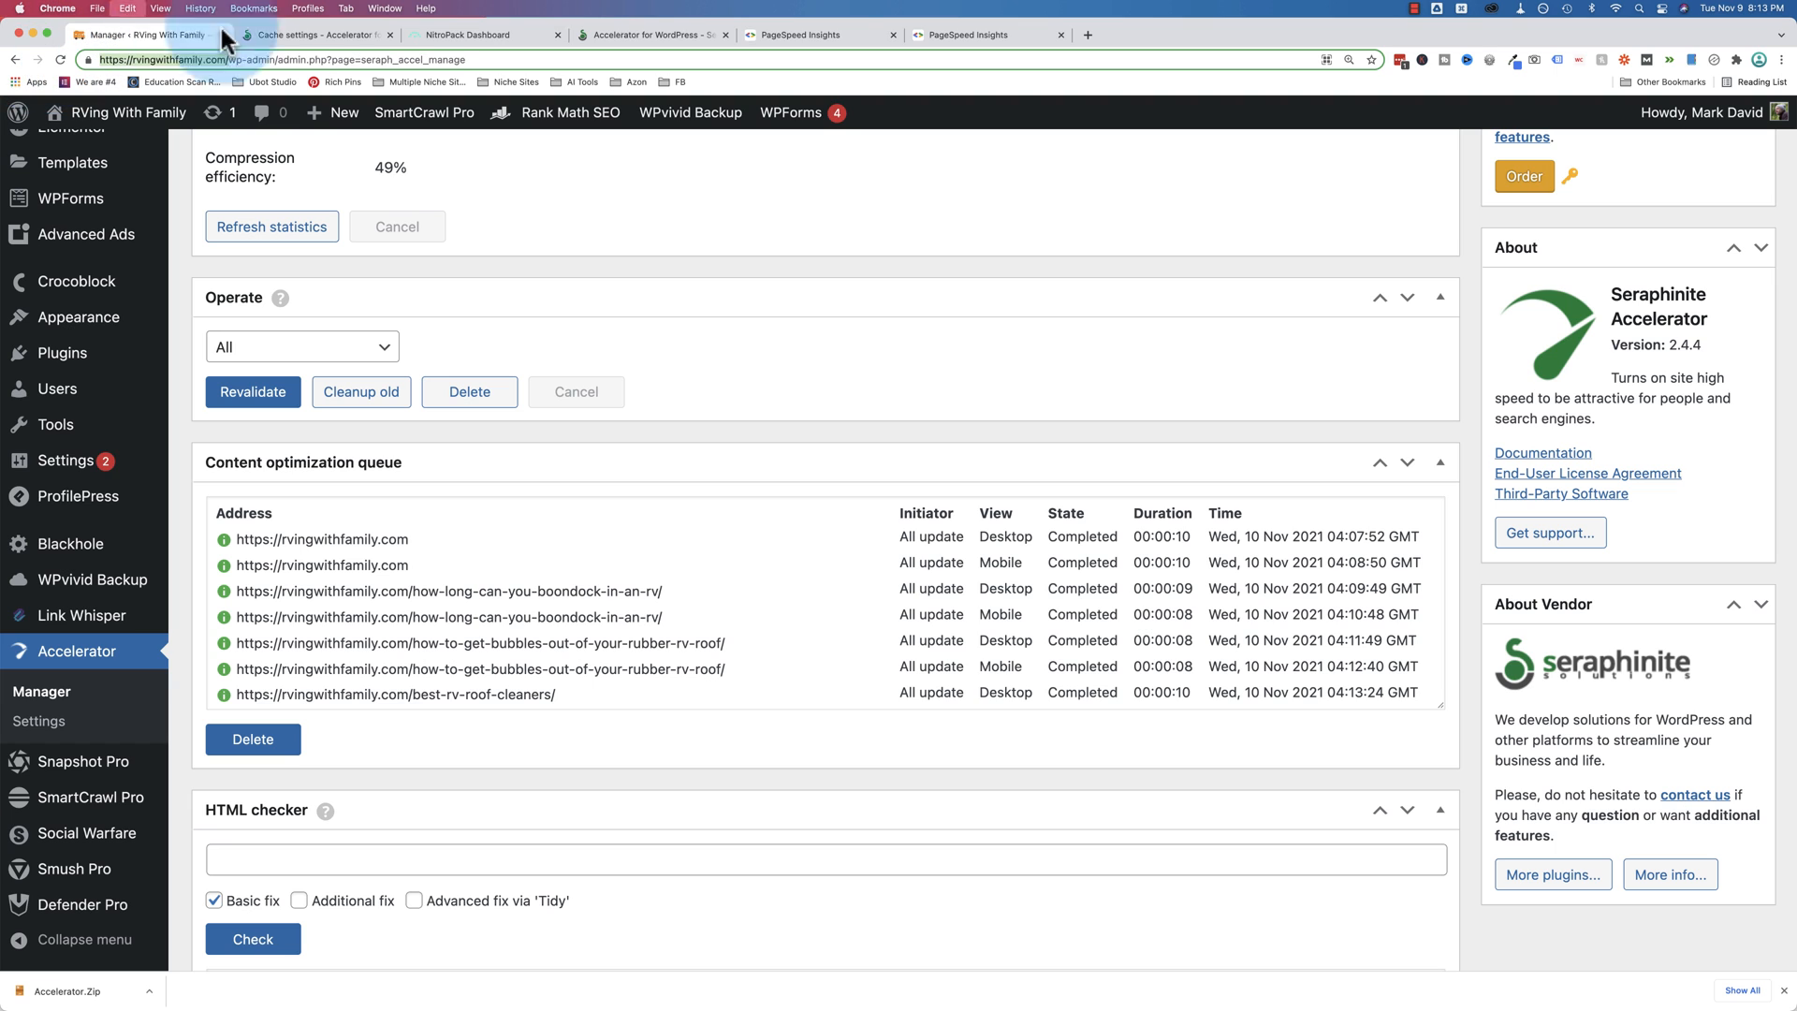
Review the new PageSpeed run: mobile score 77, then desktop score 99
{"action": "left_click", "coordinate": [1254, 34]}
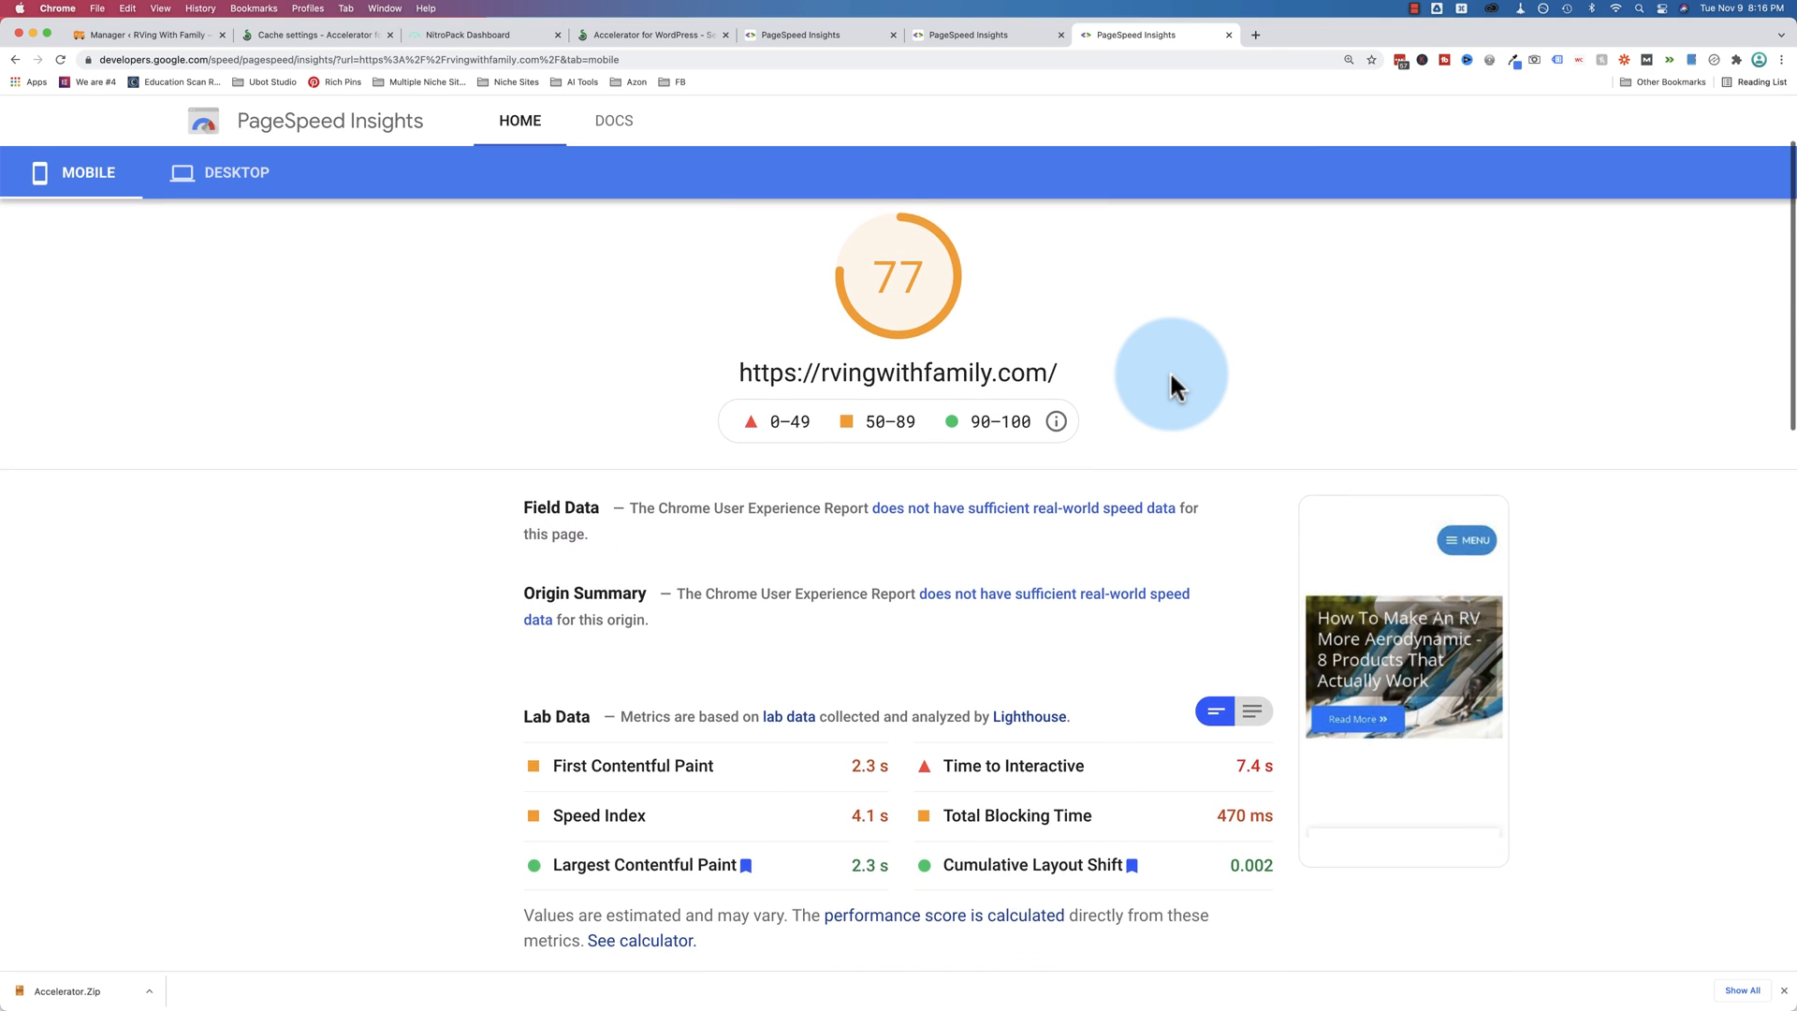
{"action": "scroll", "scroll_direction": "down", "scroll_amount": 3}
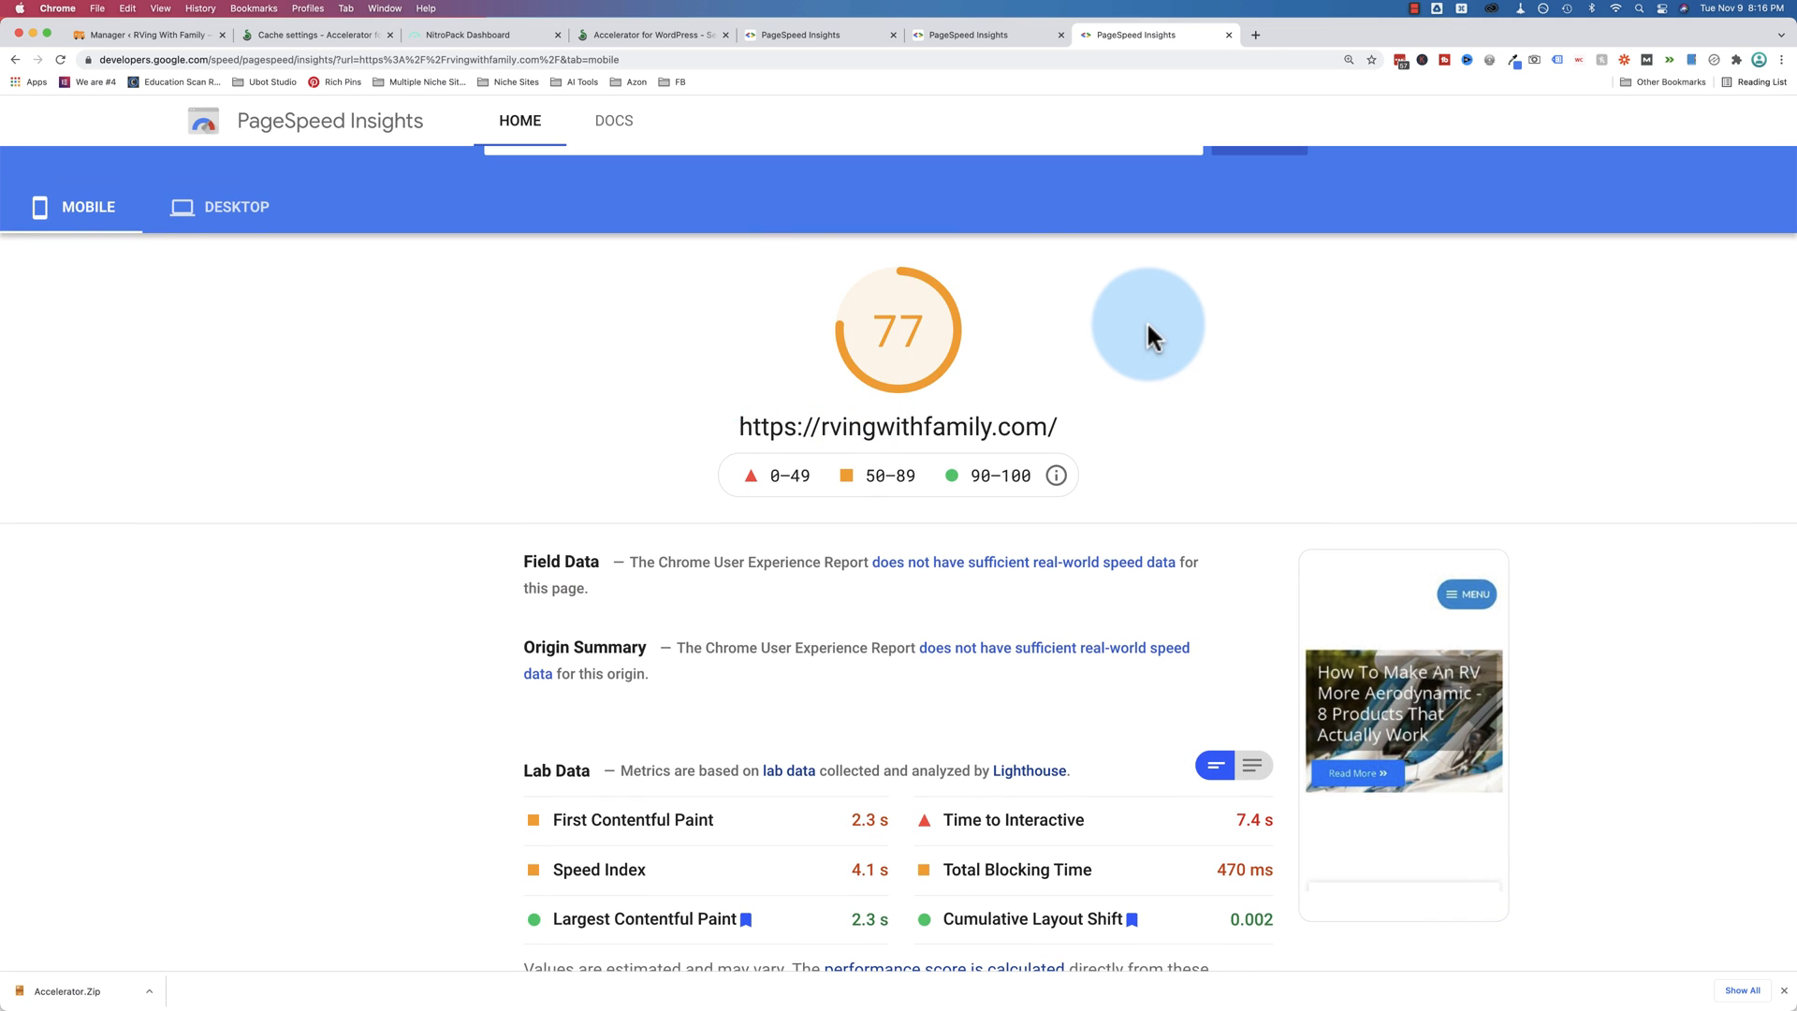
{"action": "scroll", "scroll_direction": "down", "scroll_amount": 3}
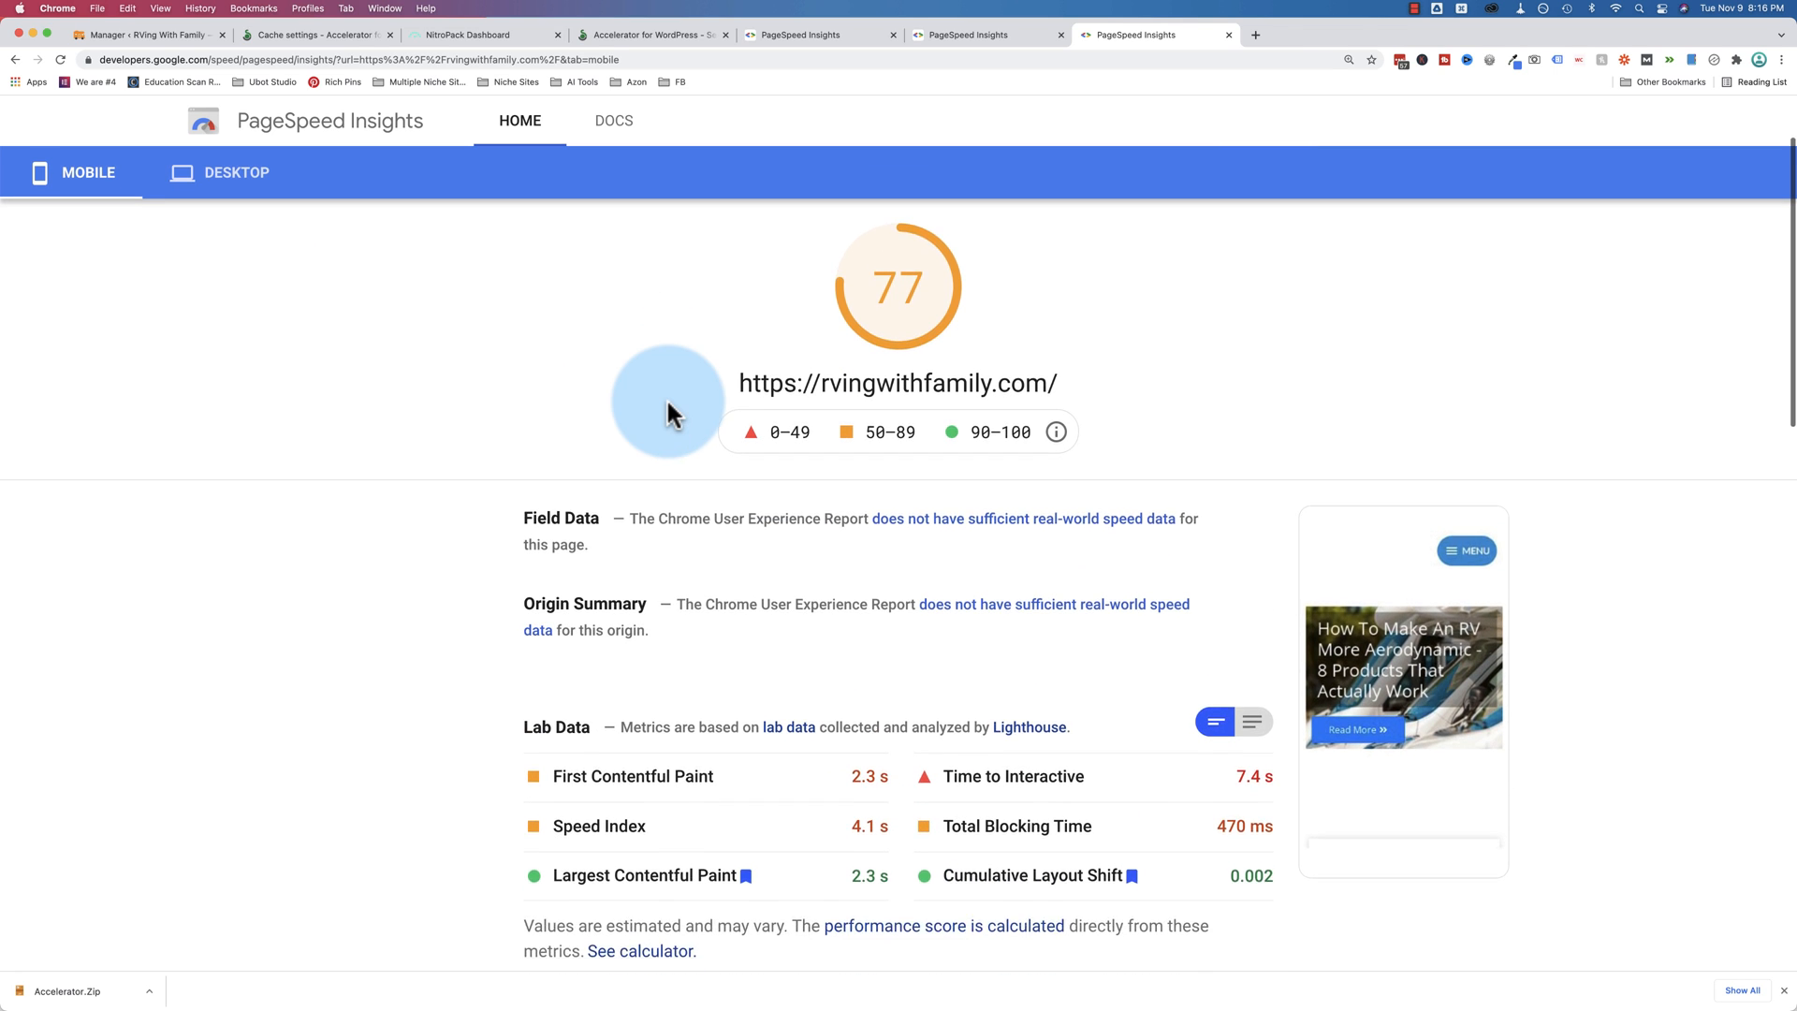
{"action": "scroll", "scroll_direction": "down", "scroll_amount": 3}
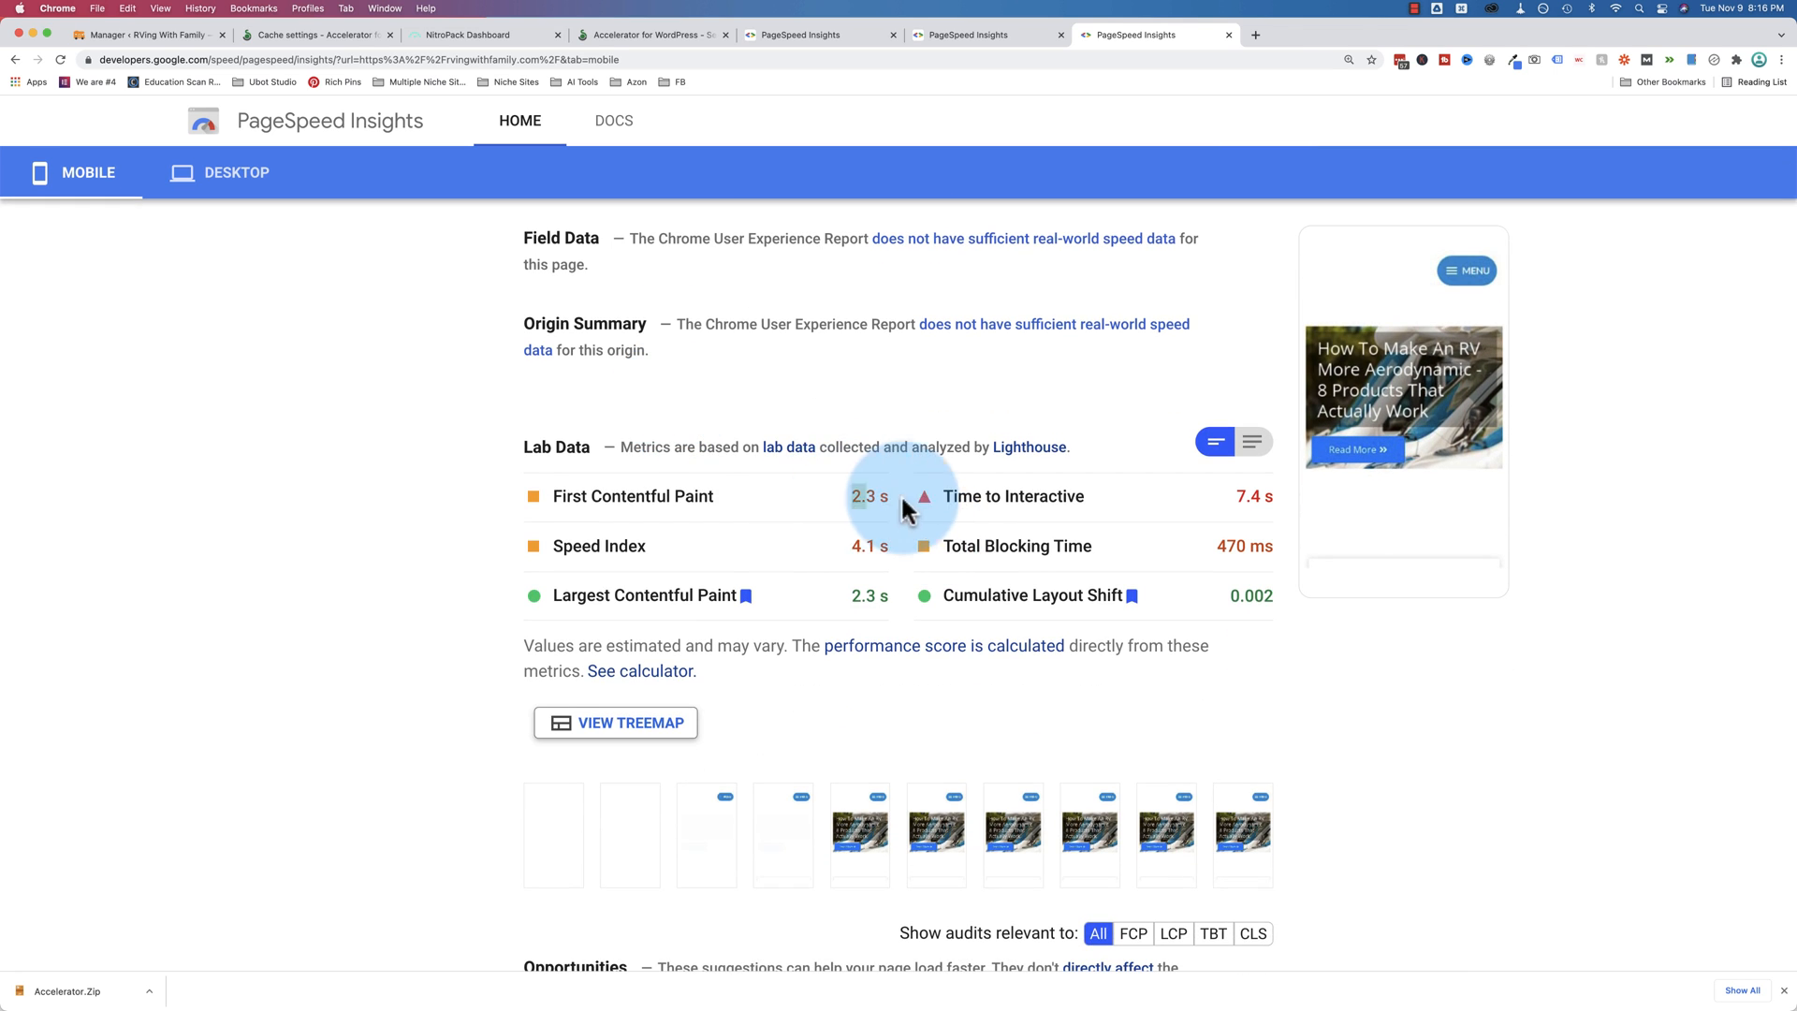
{"action": "mouse_move", "coordinate": [1112, 475]}
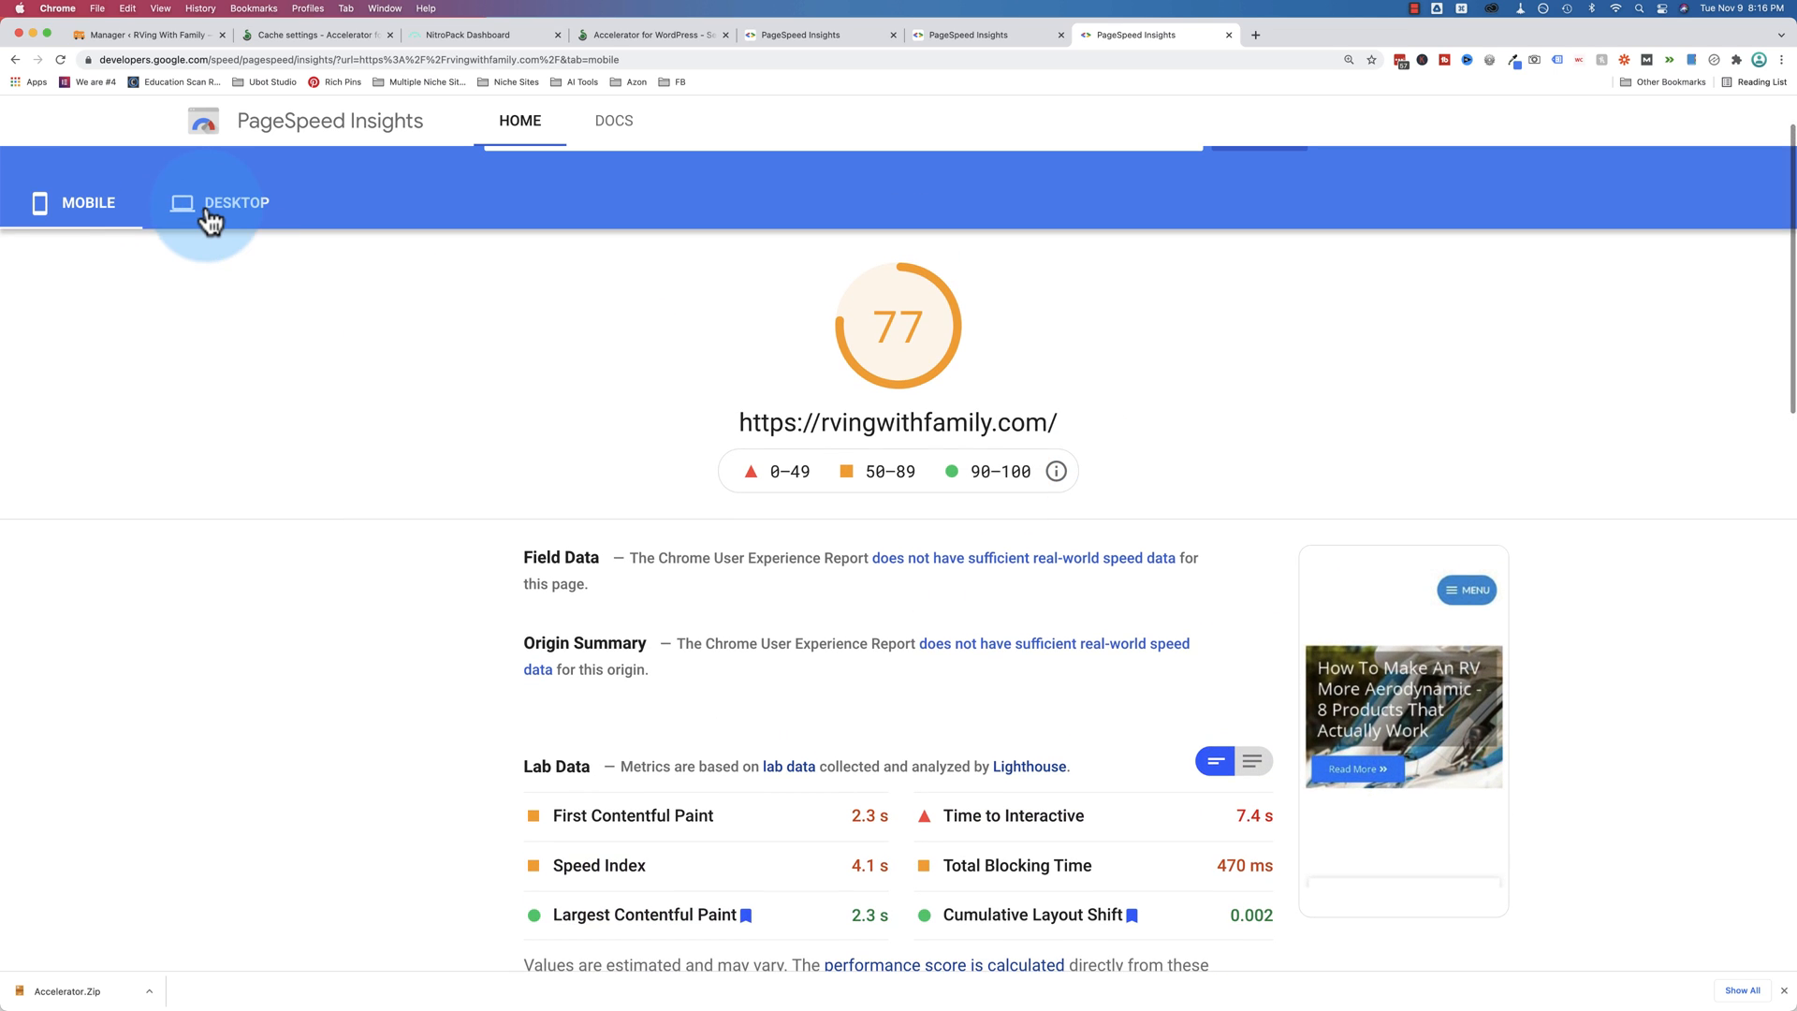
{"action": "left_click", "coordinate": [236, 202]}
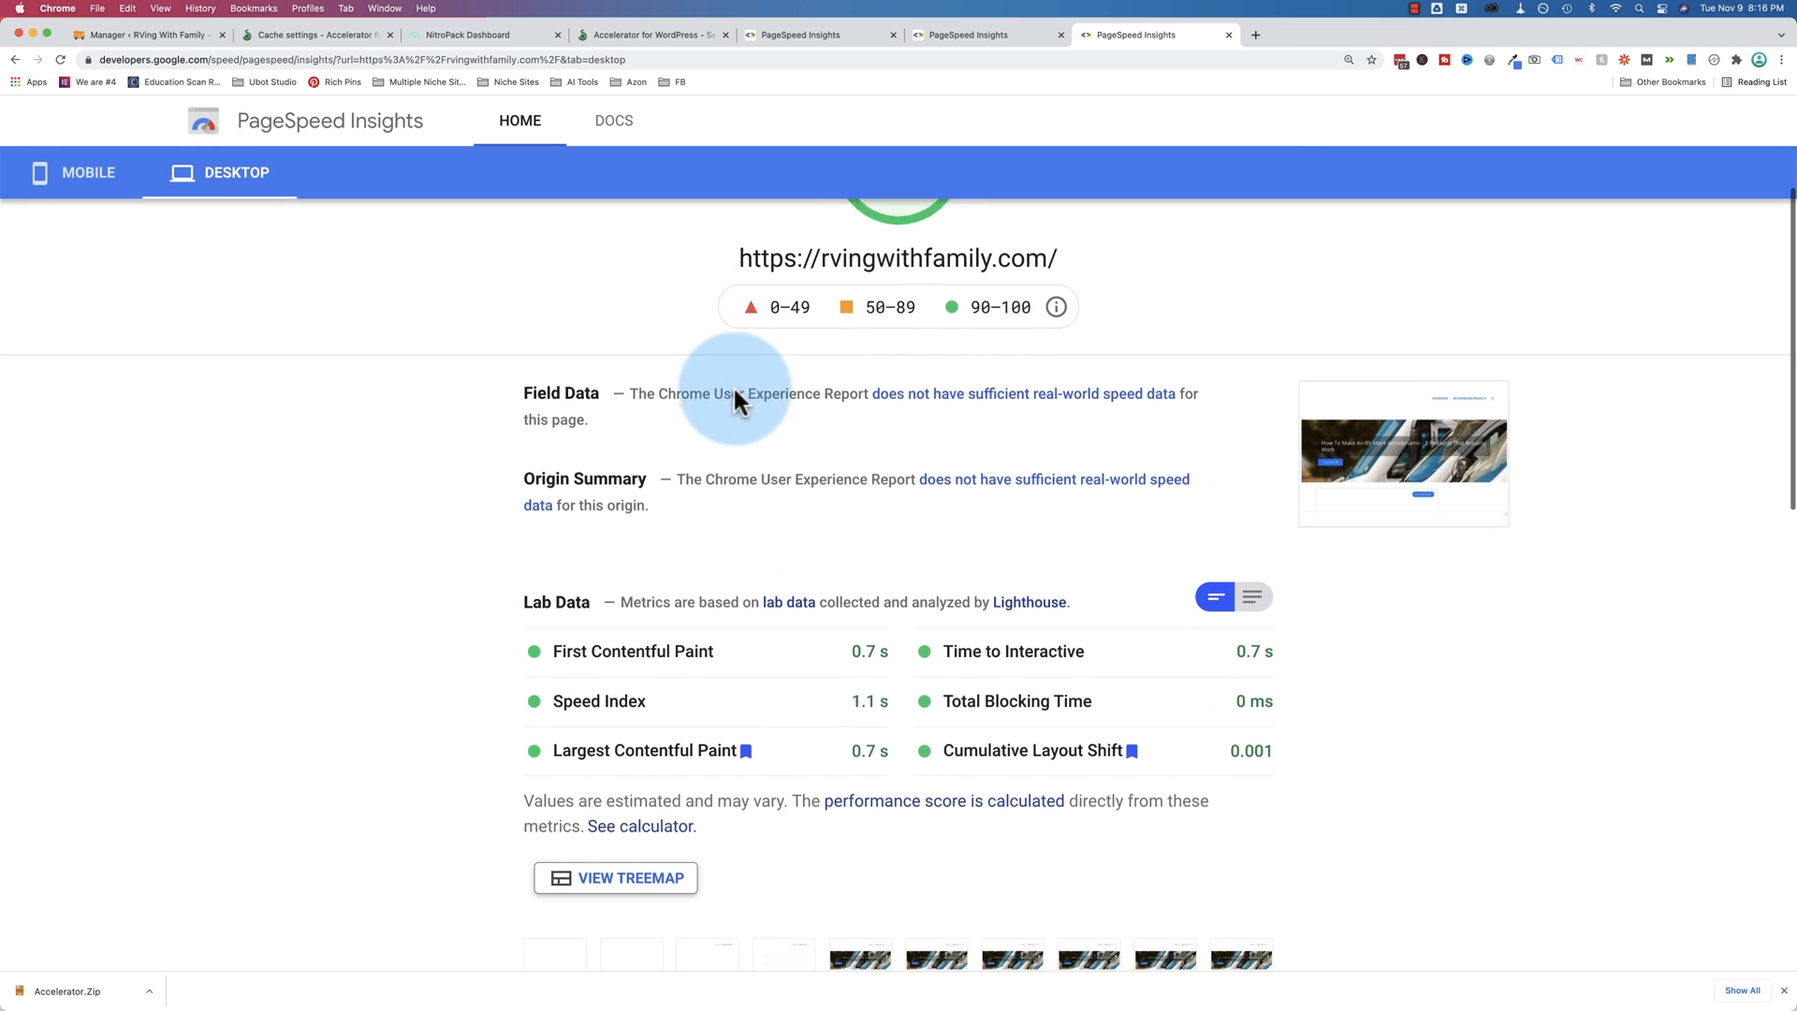
{"action": "scroll", "scroll_direction": "down", "scroll_amount": 3}
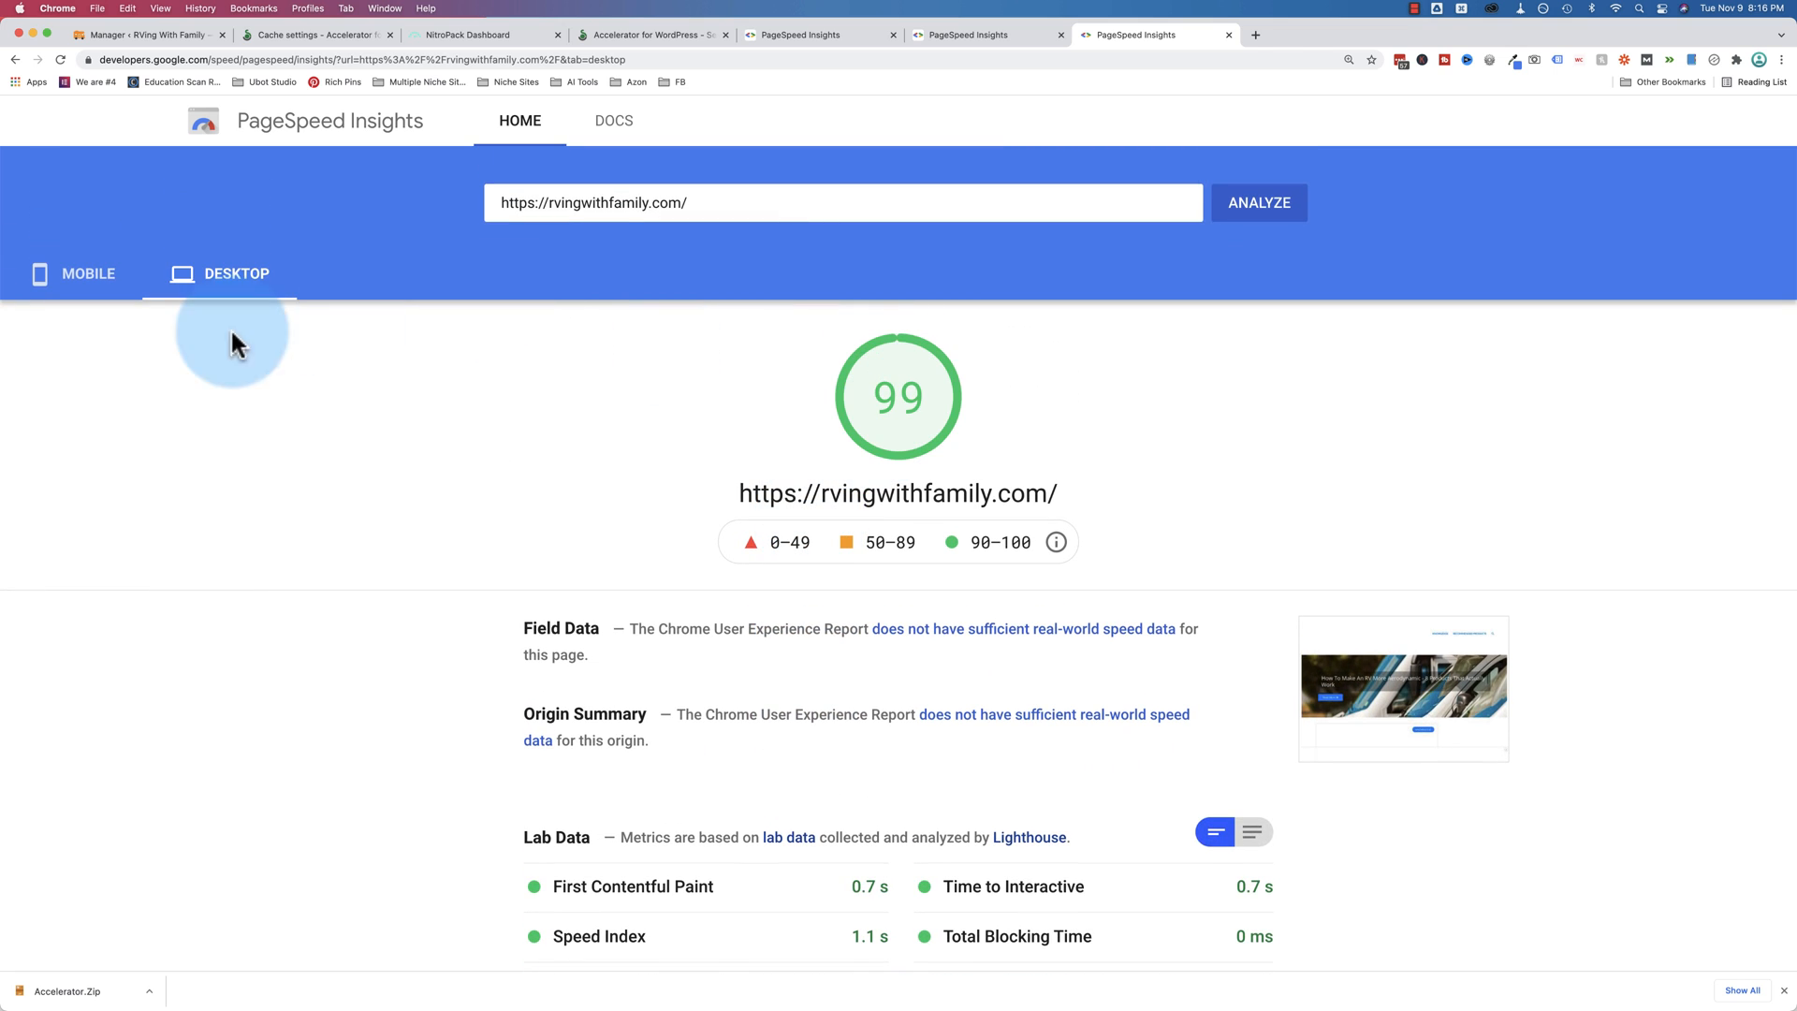
Switch back to the mobile results and compare against the earlier mobile score of 19
{"action": "left_click", "coordinate": [88, 273]}
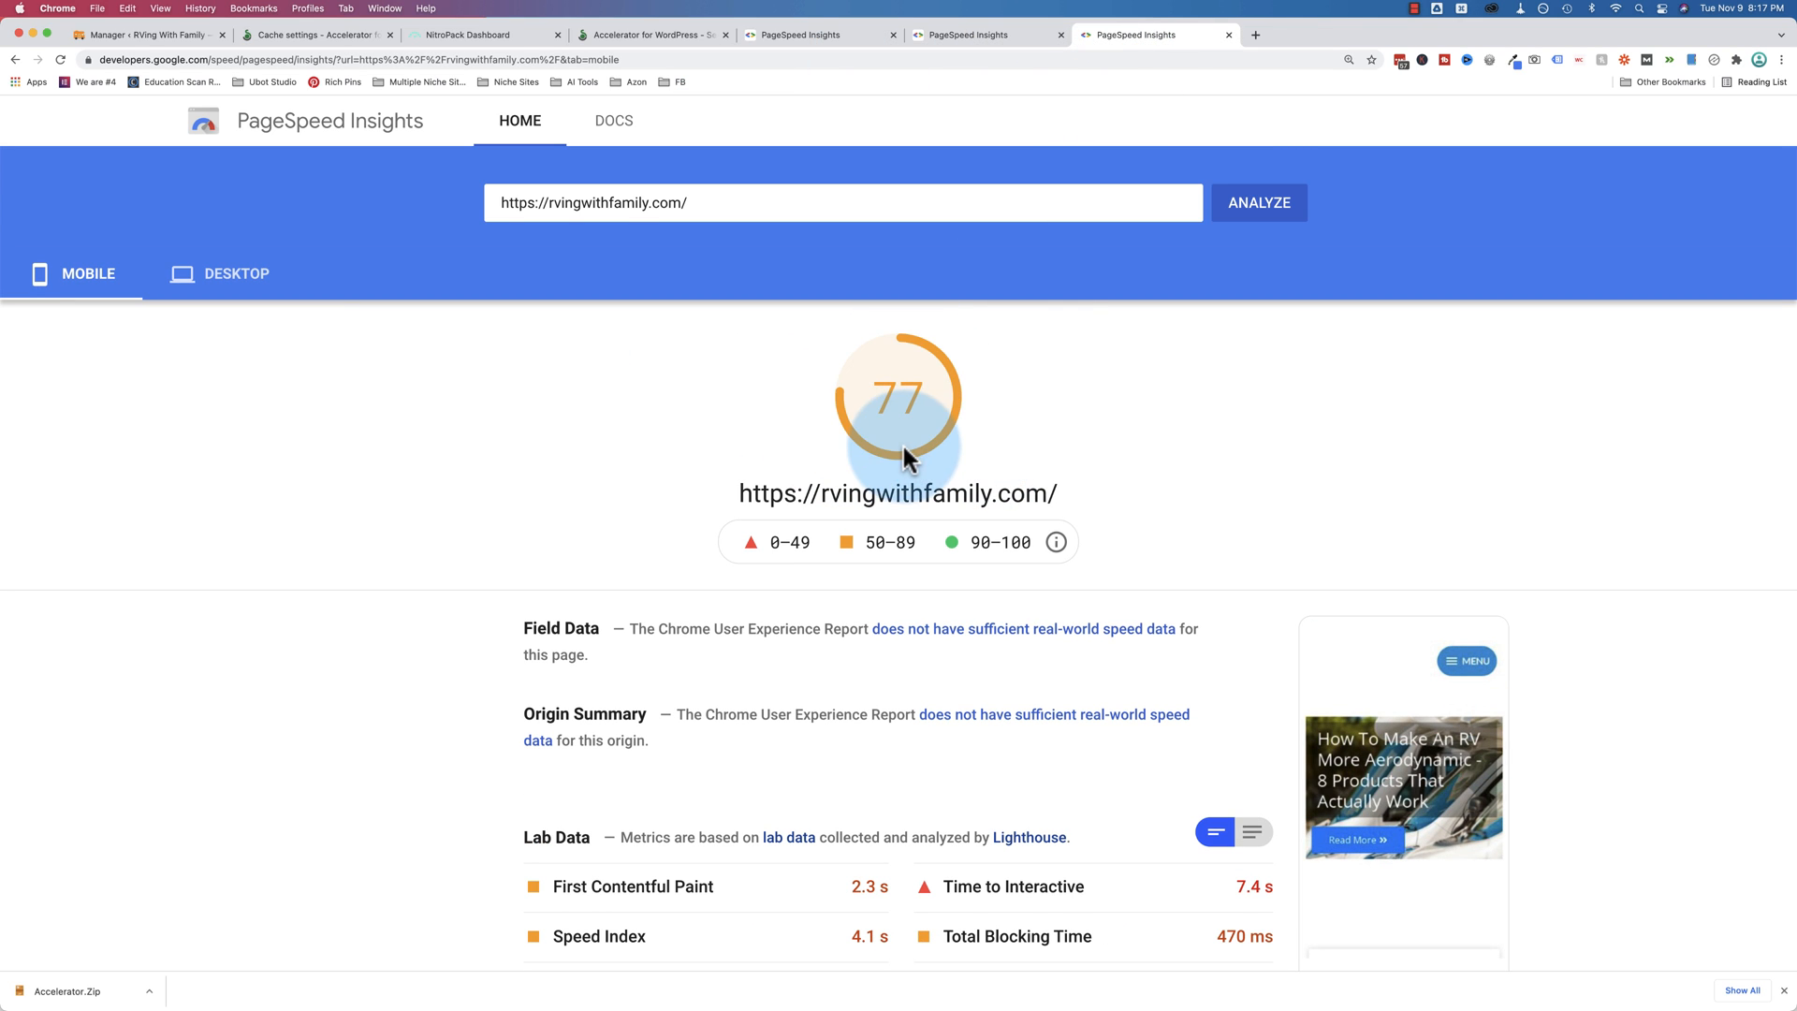
{"action": "mouse_move", "coordinate": [945, 391]}
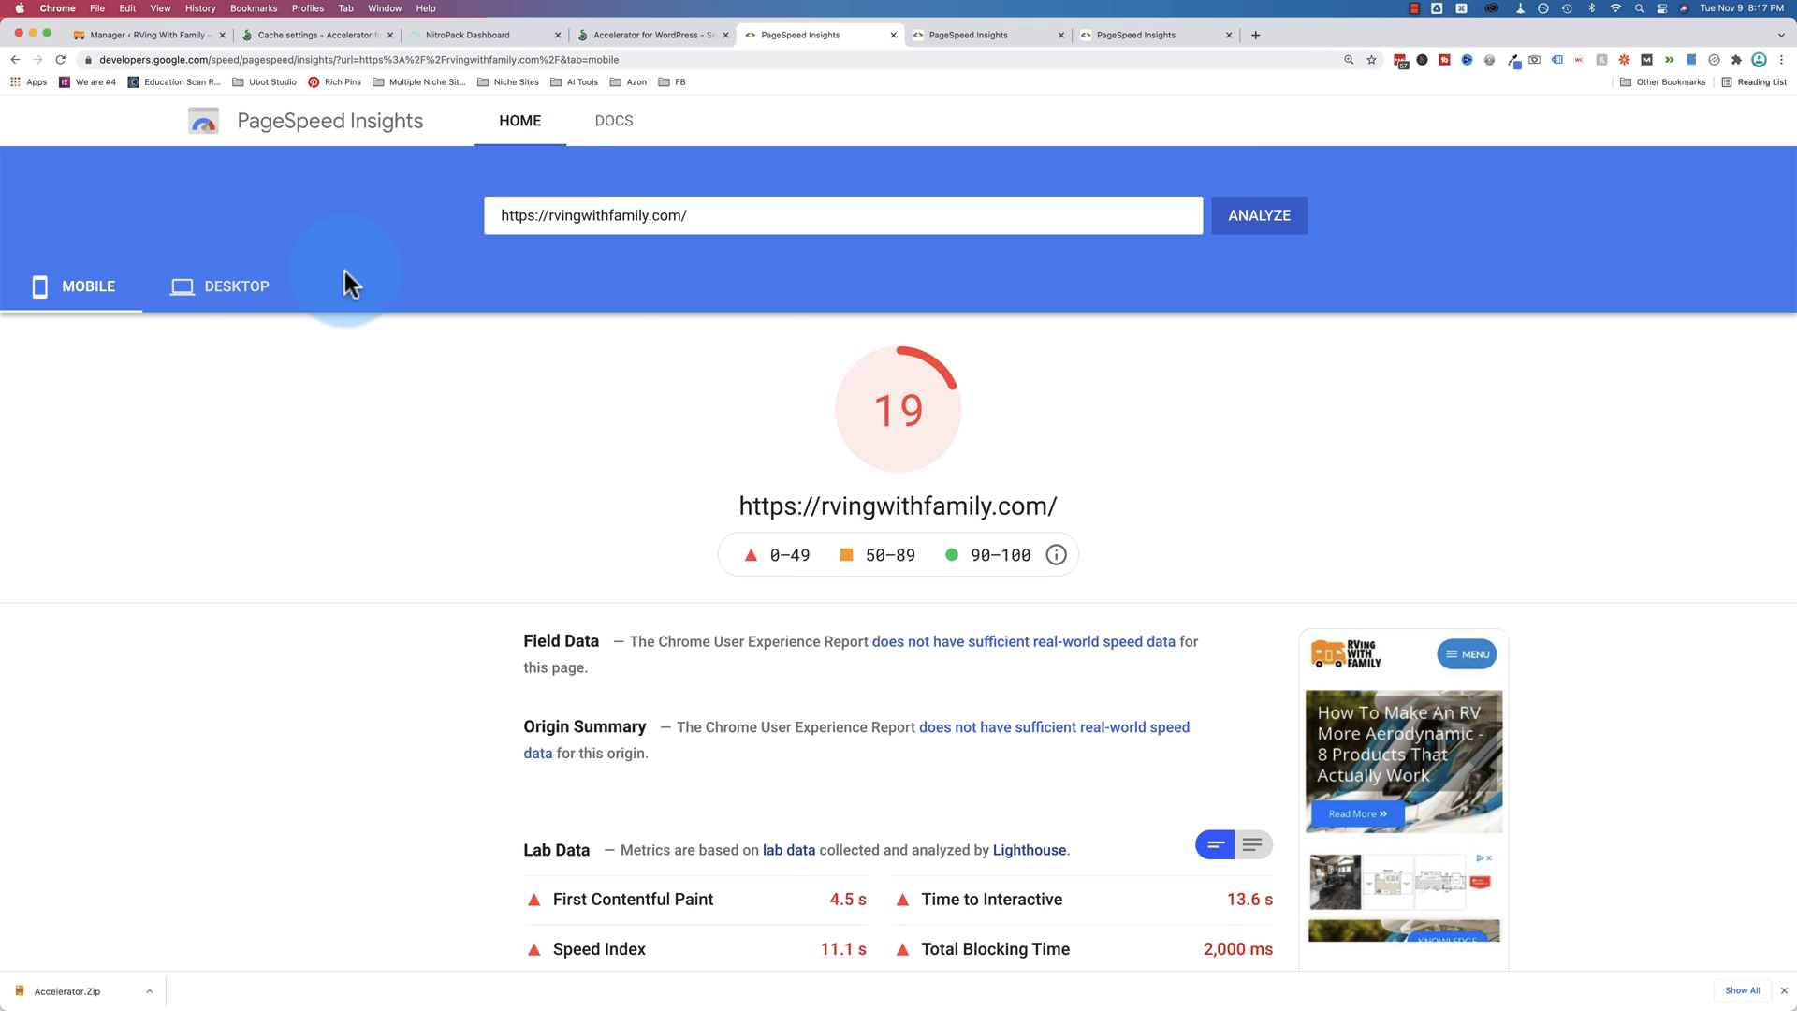
{"action": "mouse_move", "coordinate": [318, 335]}
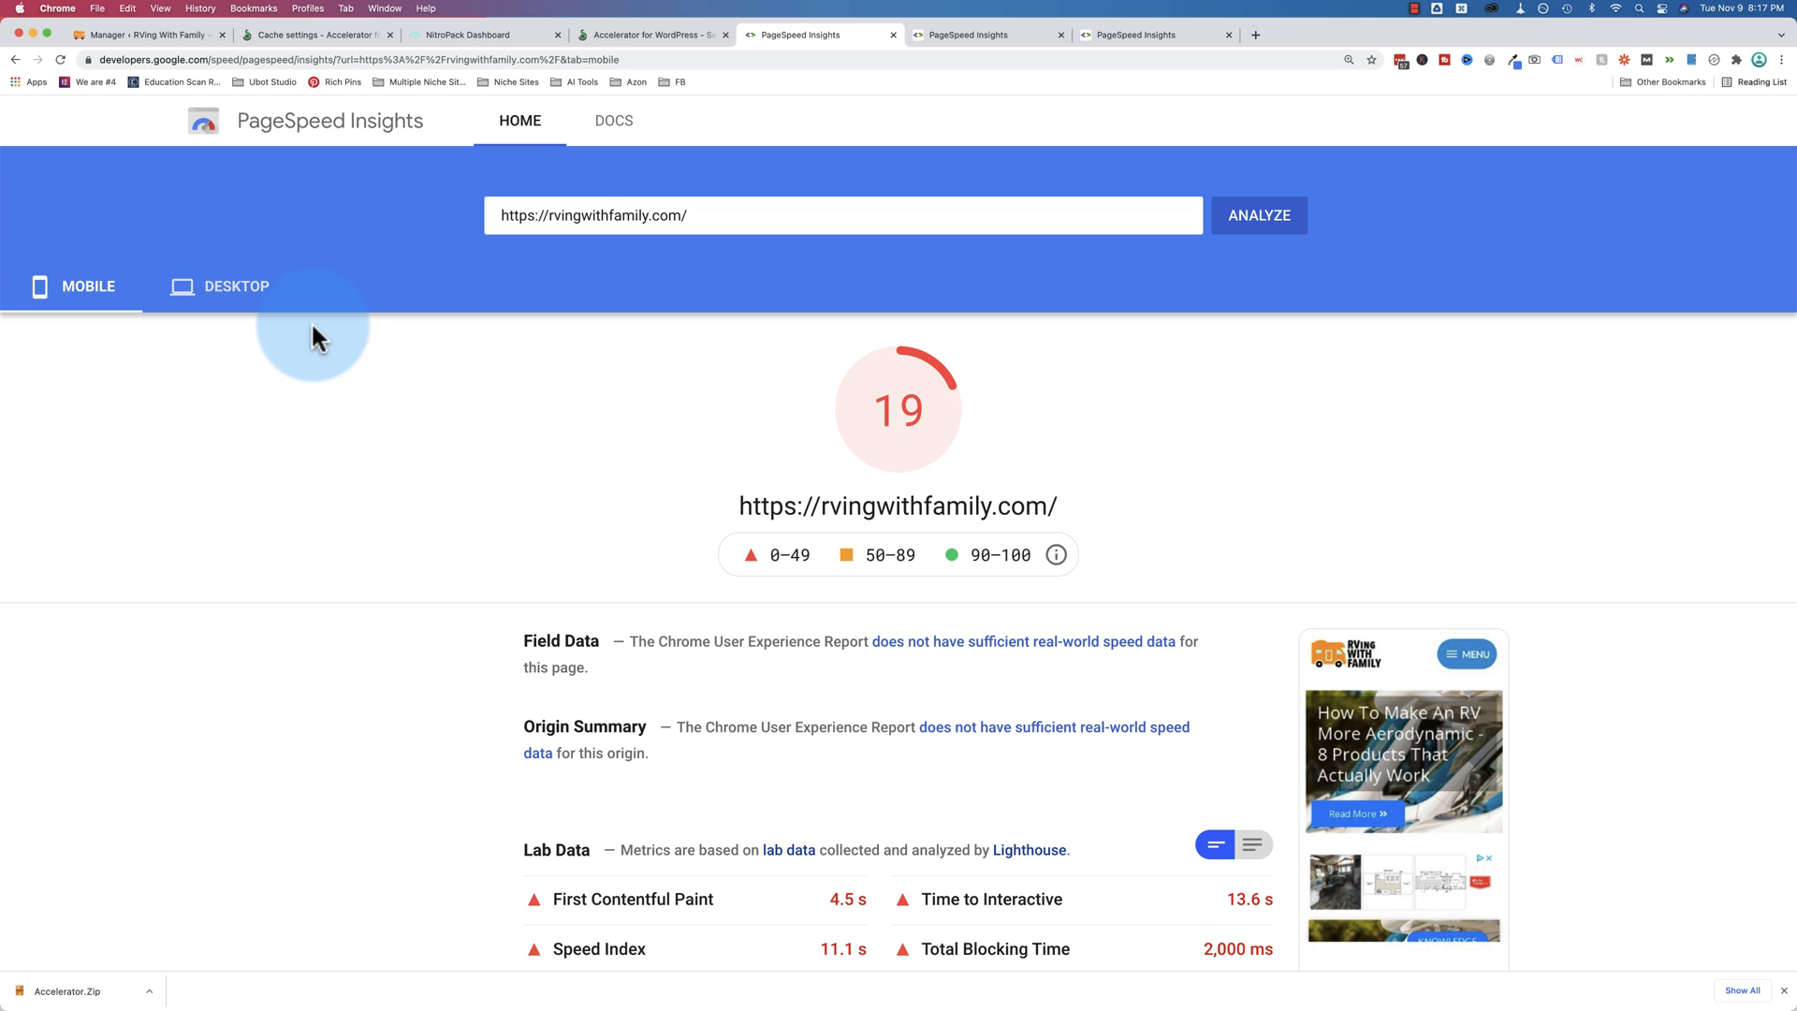
{"action": "left_click", "coordinate": [237, 286]}
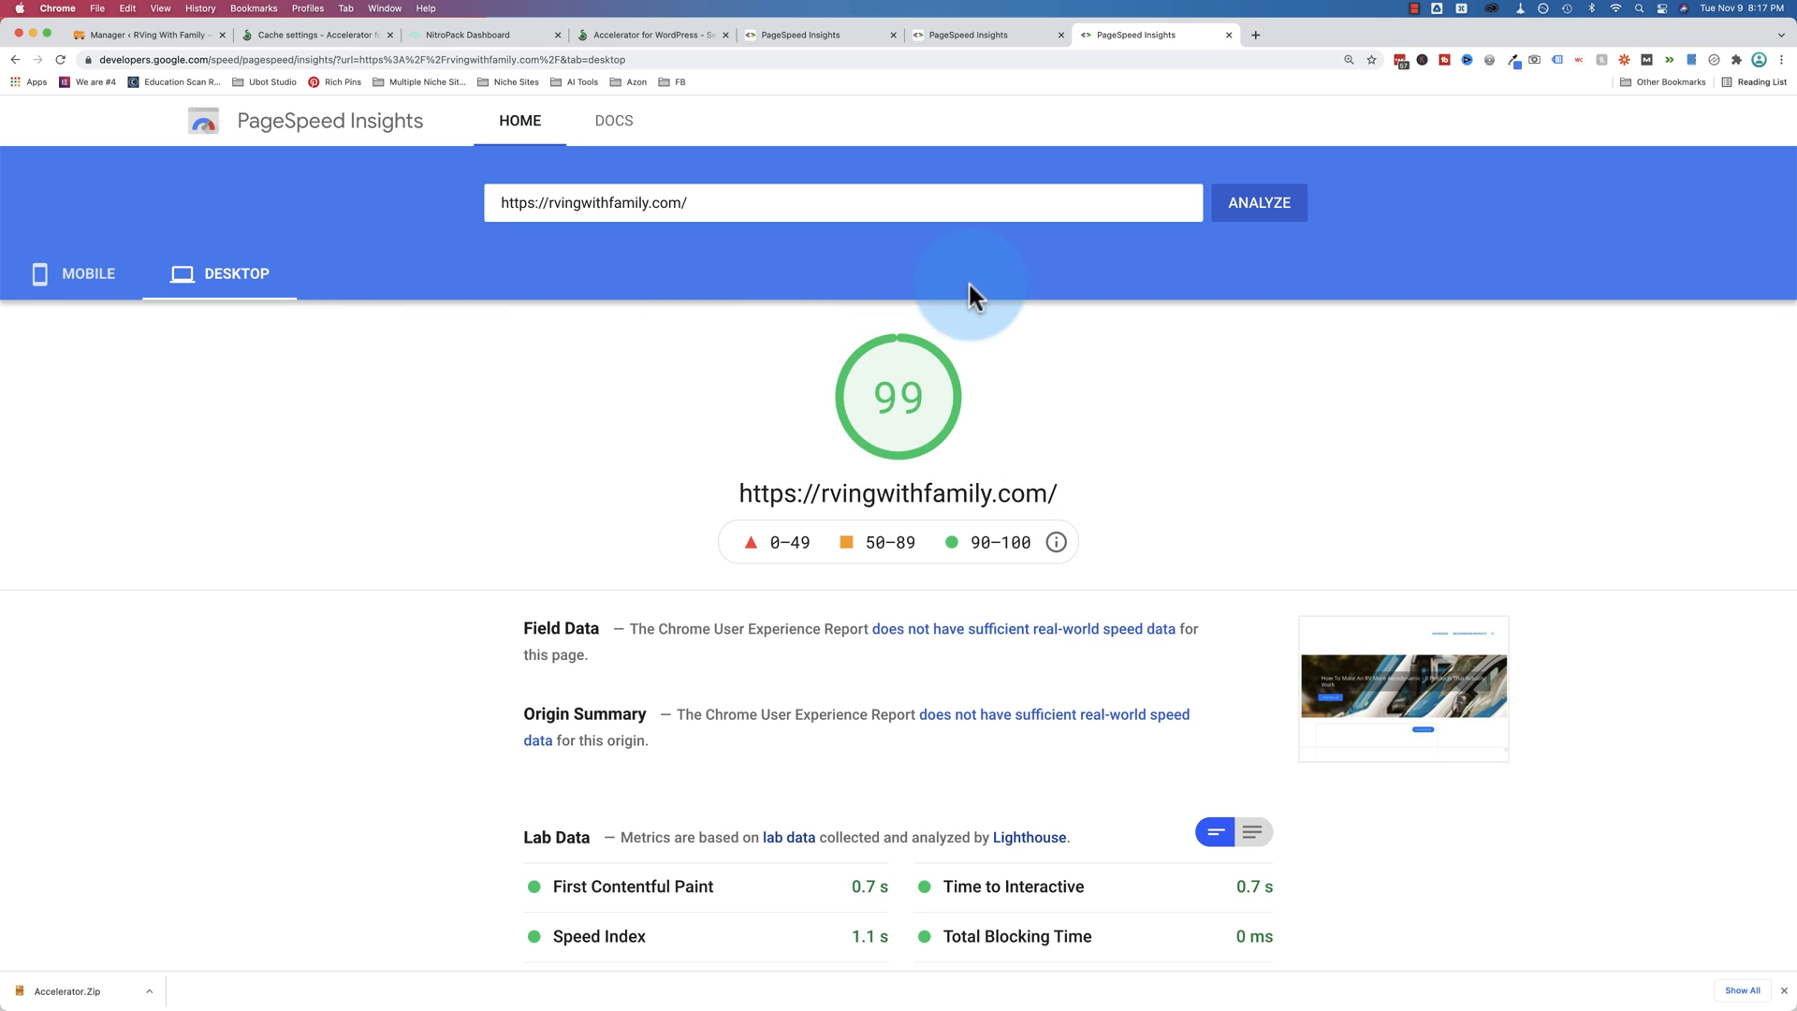
{"action": "left_click", "coordinate": [88, 273]}
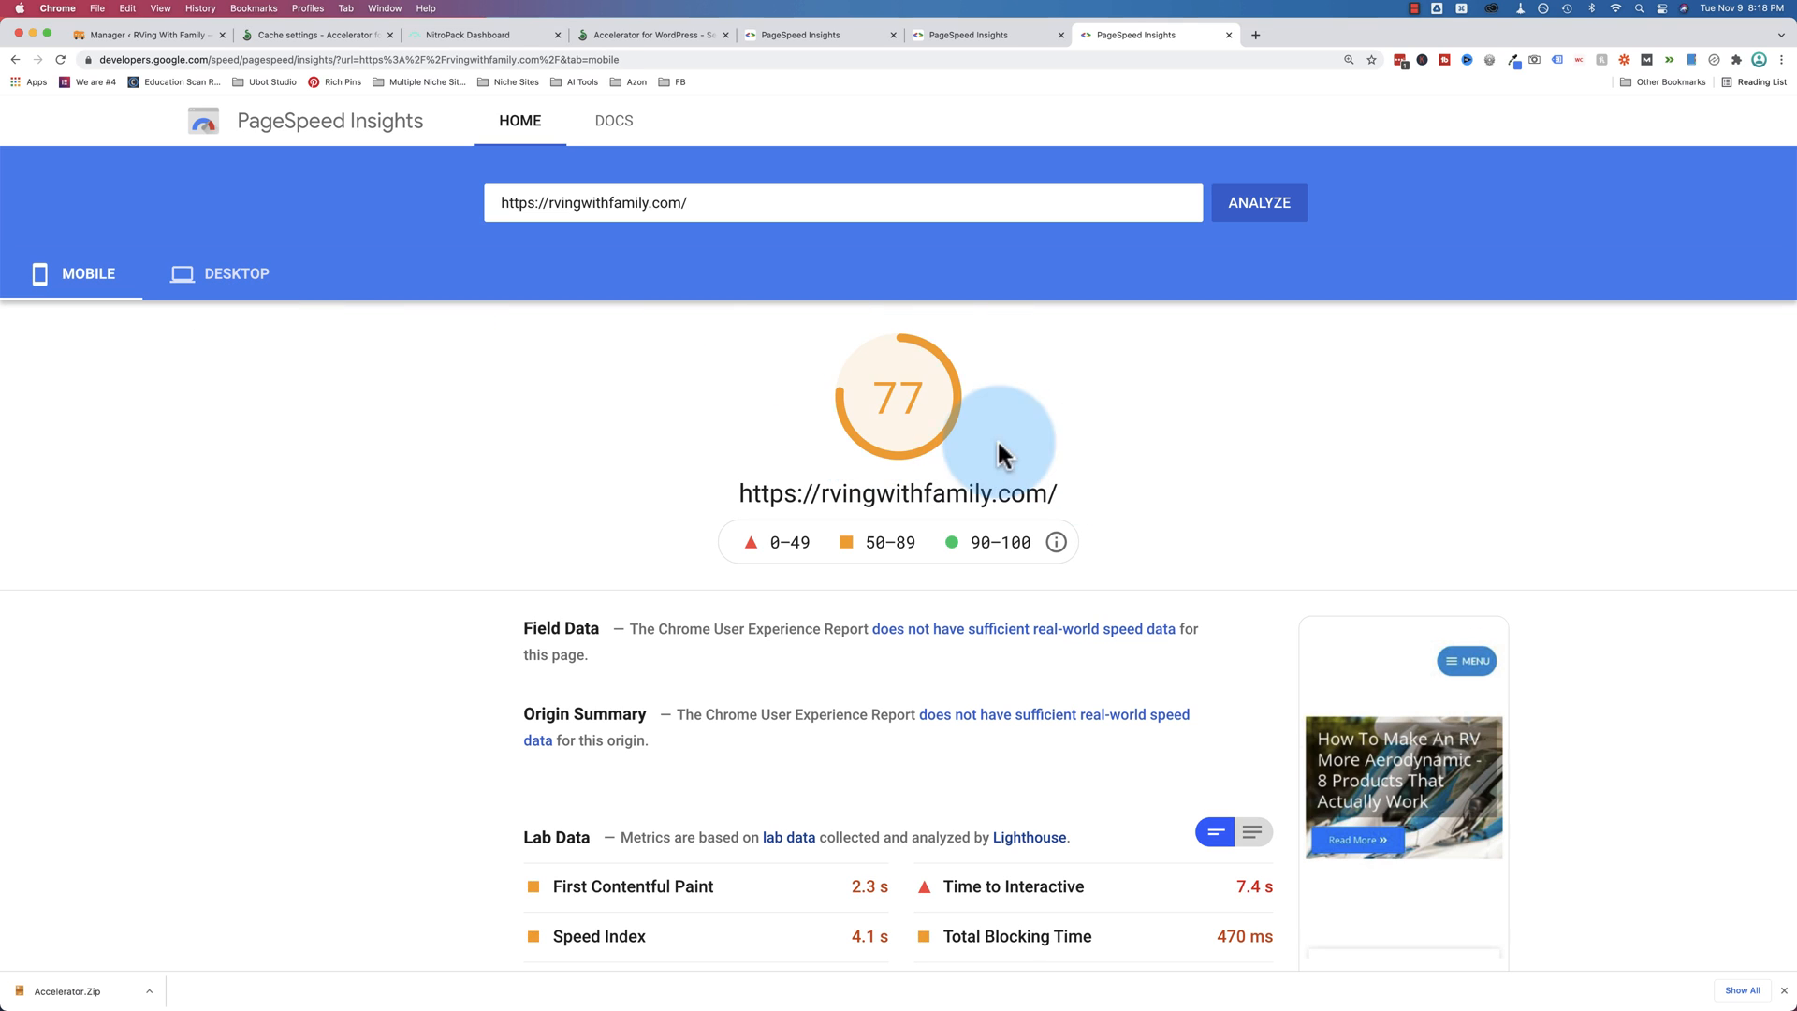
{"action": "mouse_move", "coordinate": [928, 378]}
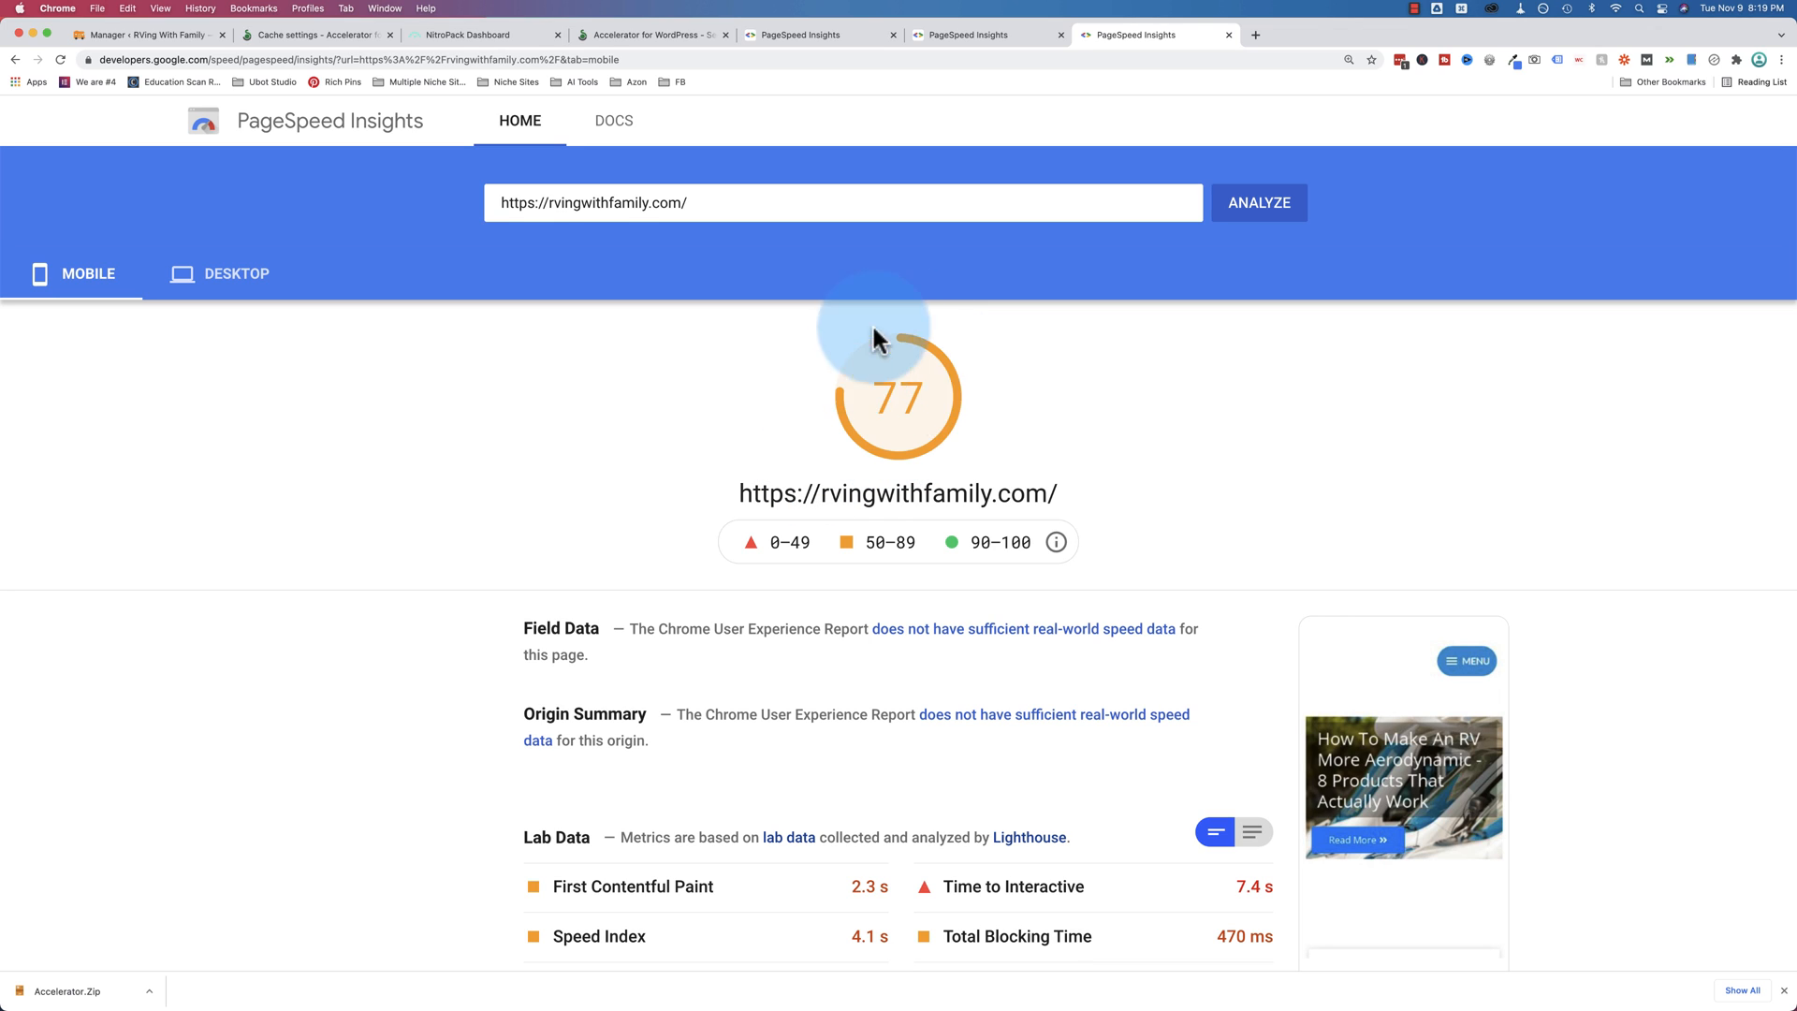
{"action": "mouse_move", "coordinate": [853, 421]}
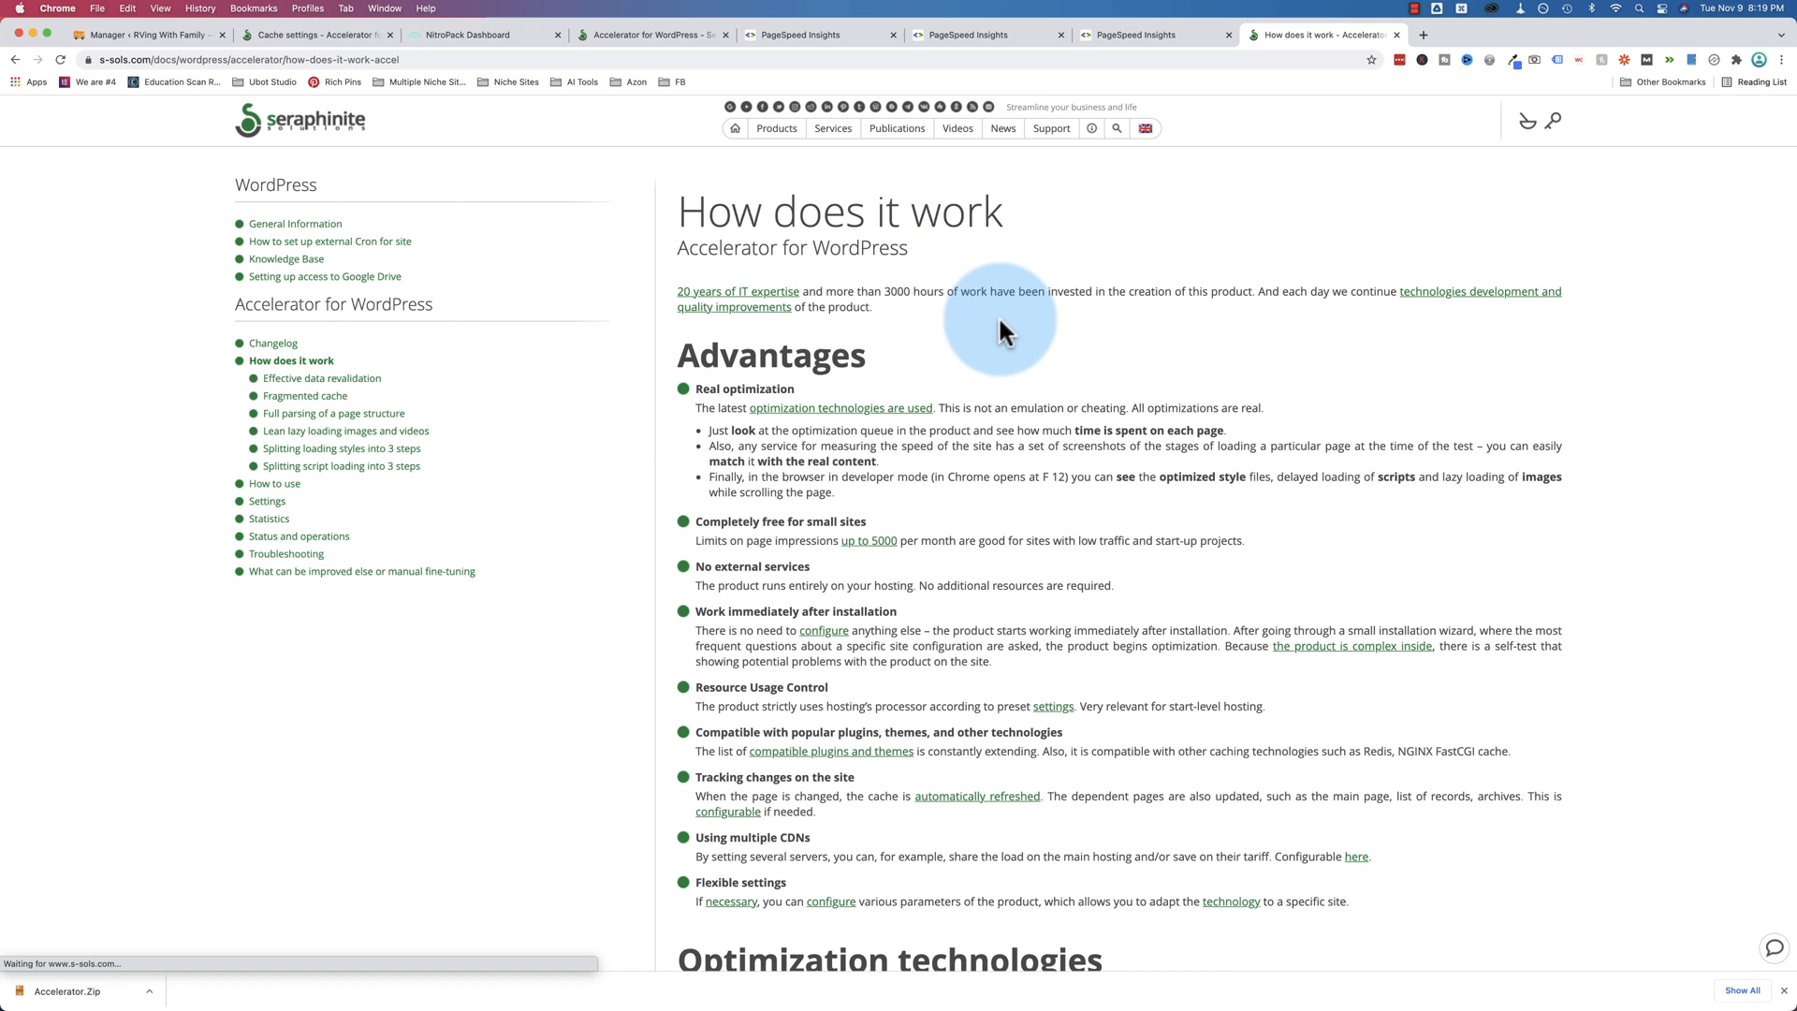
{"action": "scroll", "scroll_direction": "down", "scroll_amount": 3}
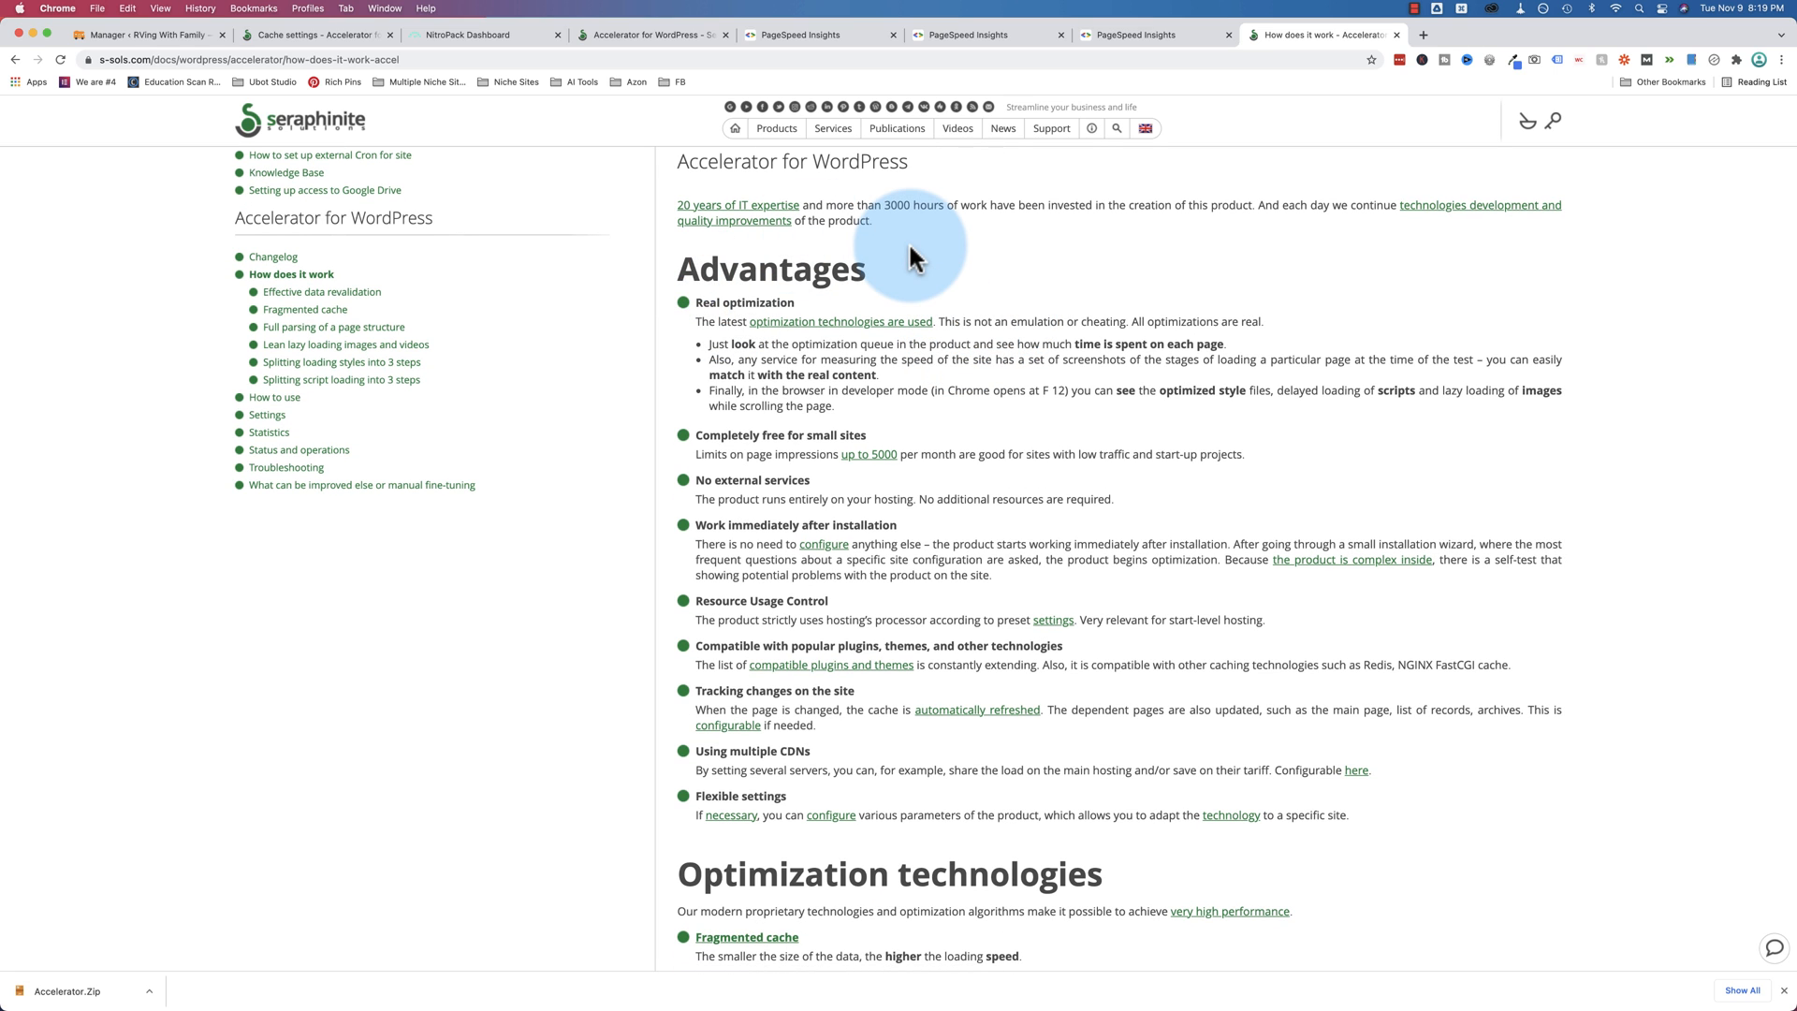
{"action": "scroll", "scroll_direction": "down", "scroll_amount": 3}
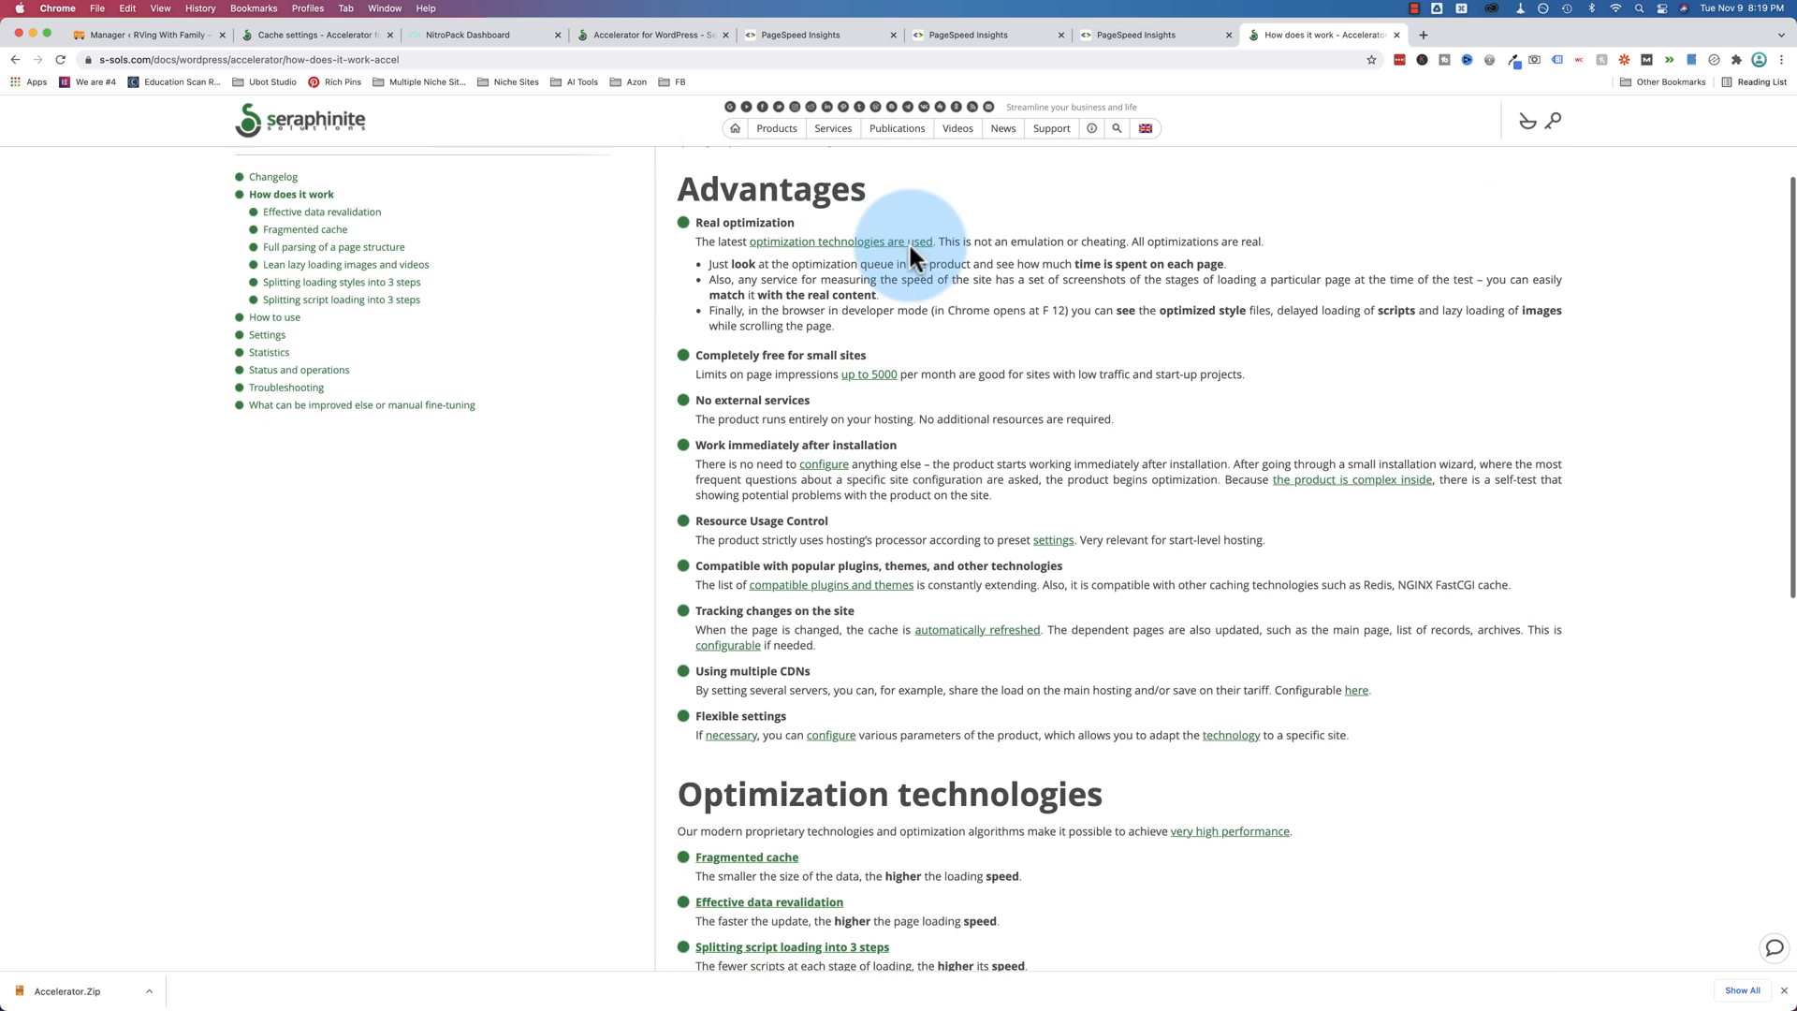
{"action": "scroll", "scroll_direction": "down", "scroll_amount": 3}
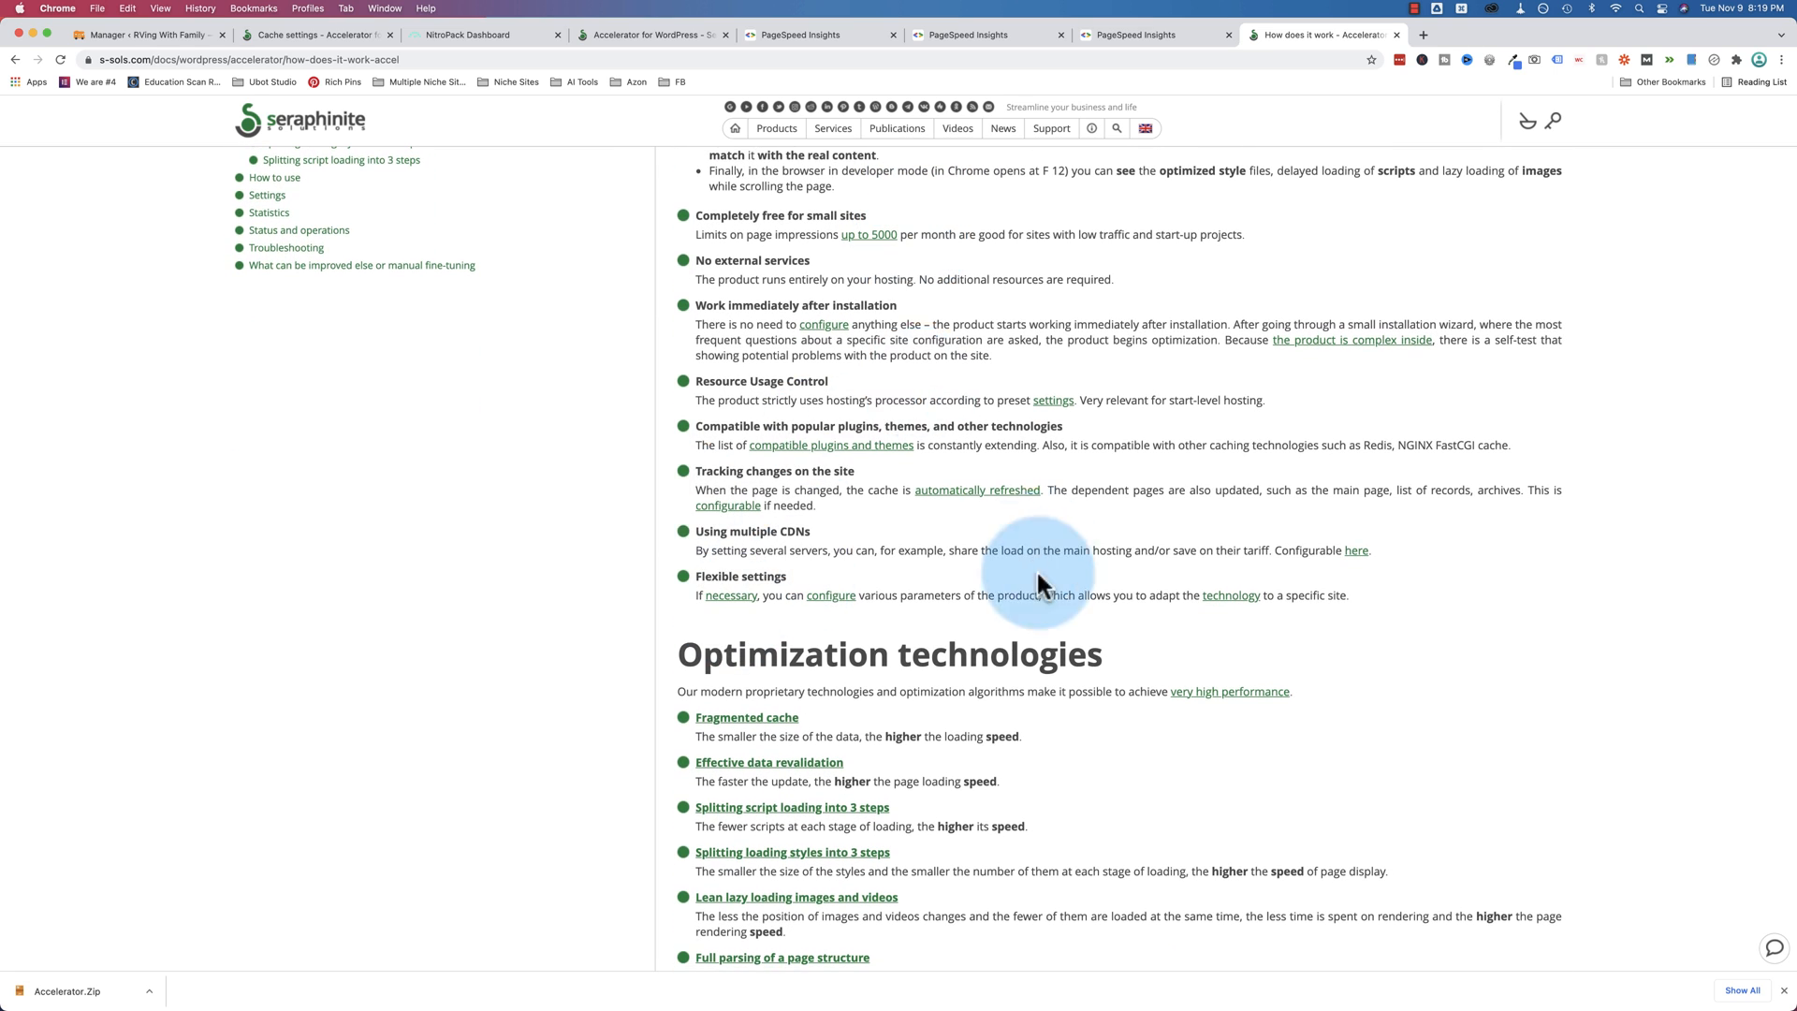
{"action": "scroll", "scroll_direction": "up", "scroll_amount": 3}
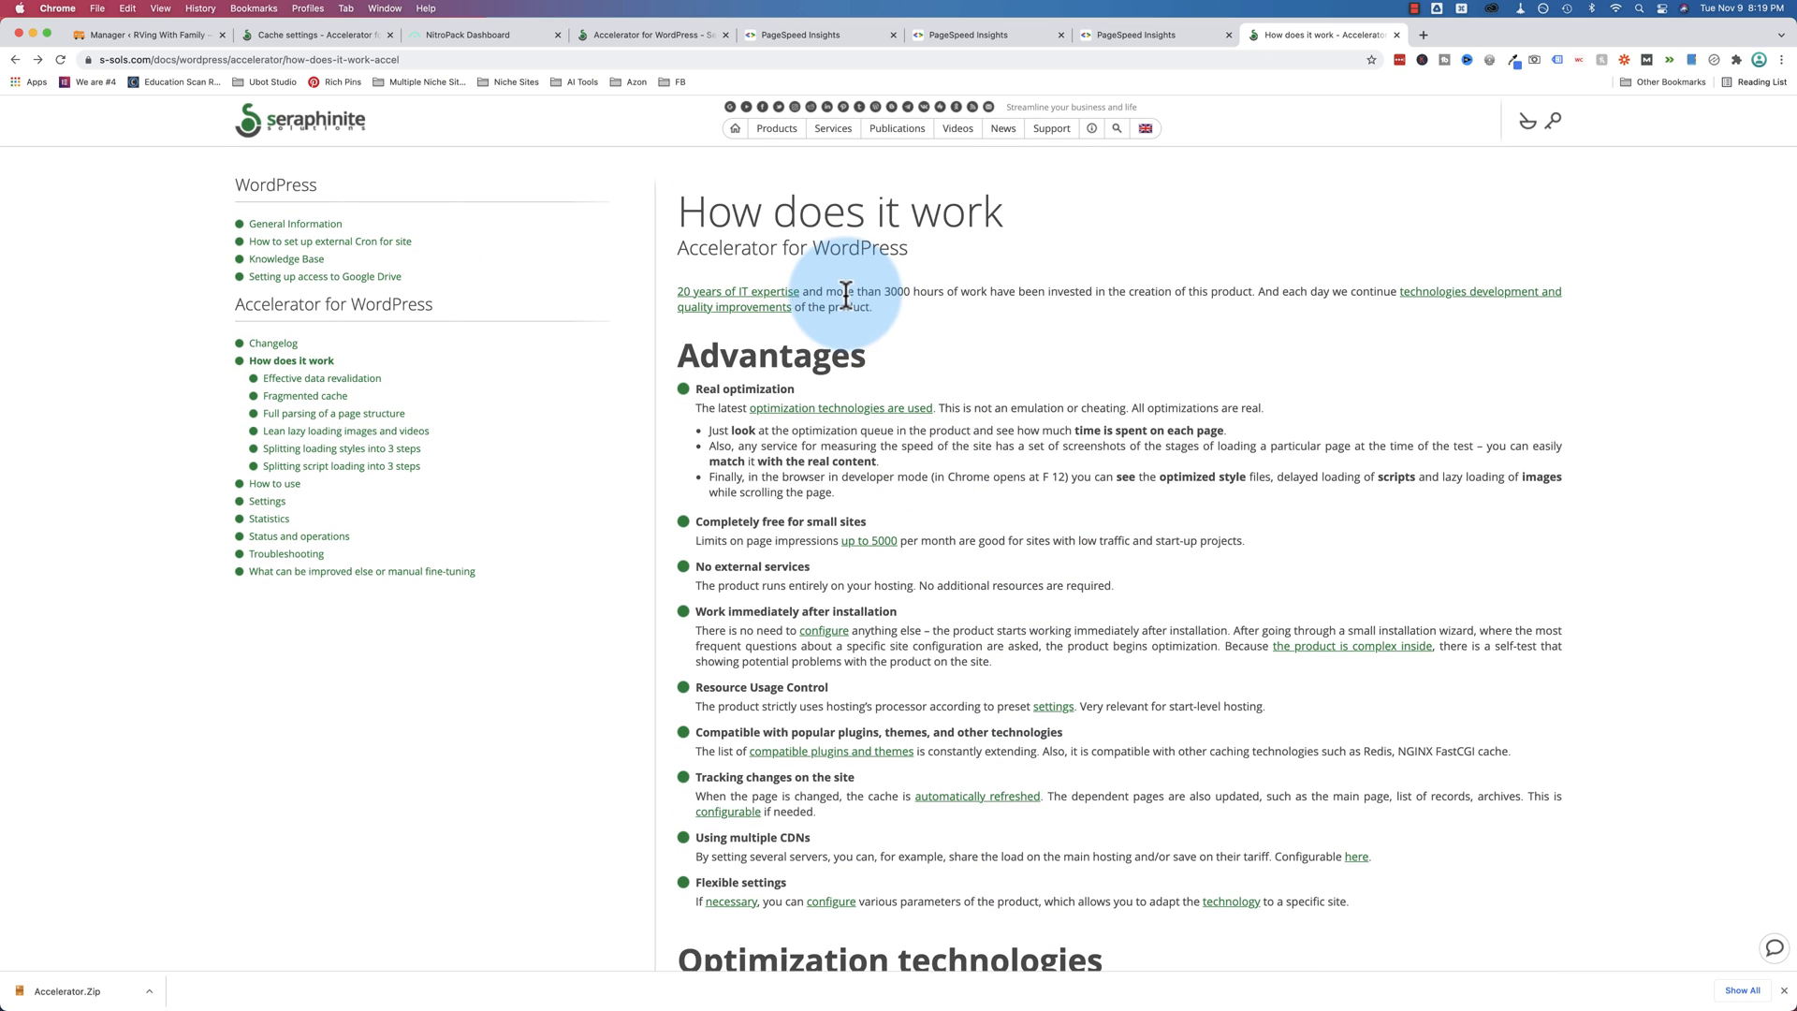
{"action": "mouse_move", "coordinate": [839, 294]}
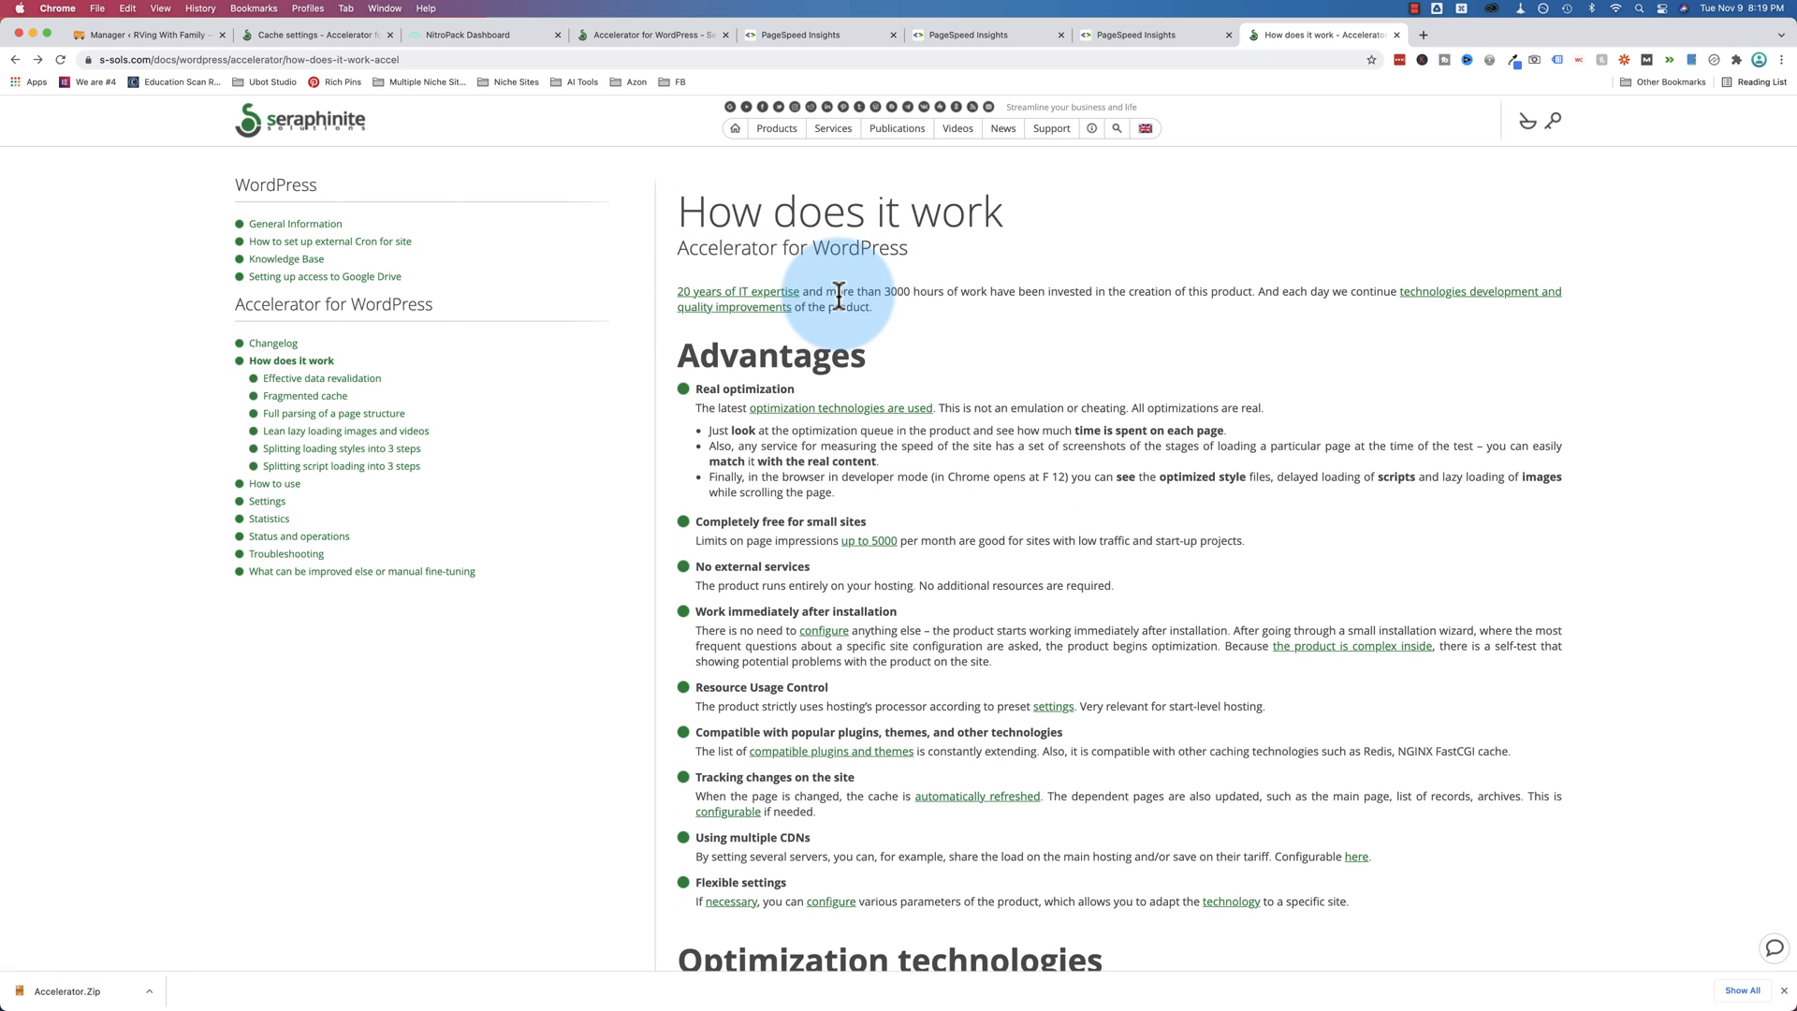
{"action": "left_click_drag", "start_coordinate": [820, 290], "coordinate": [1247, 290]}
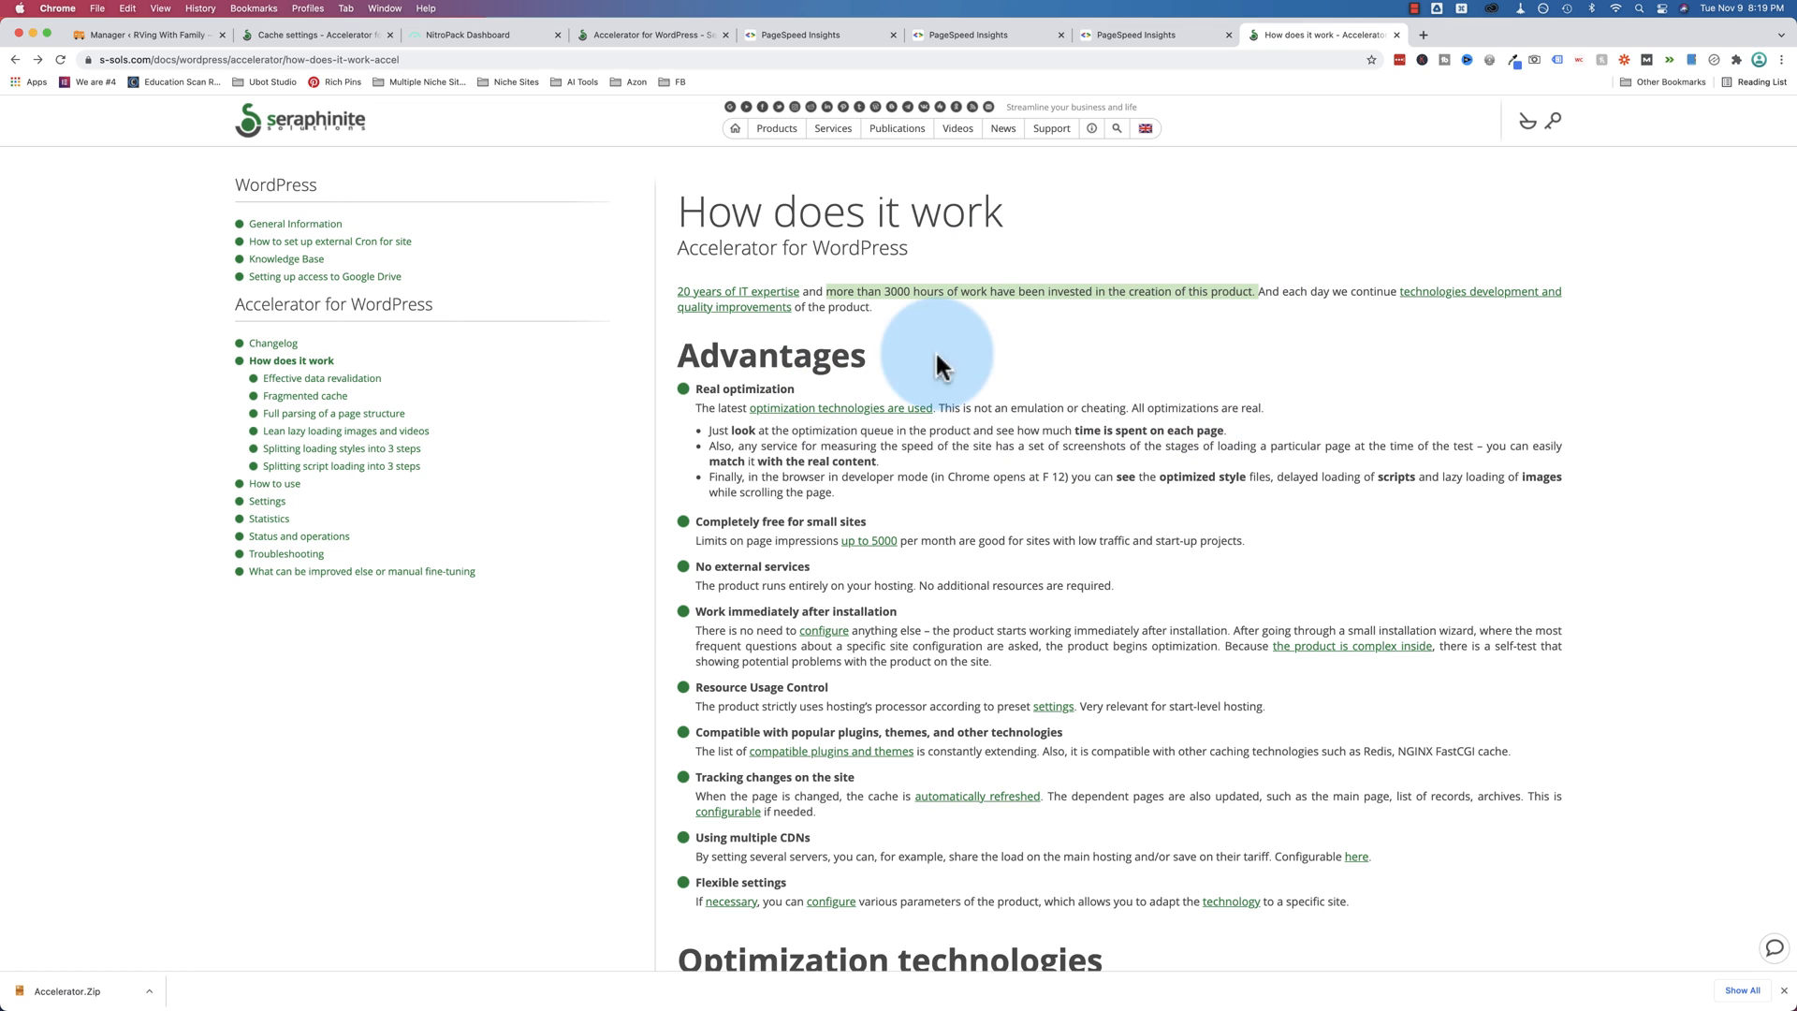
{"action": "scroll", "scroll_direction": "down", "scroll_amount": 3}
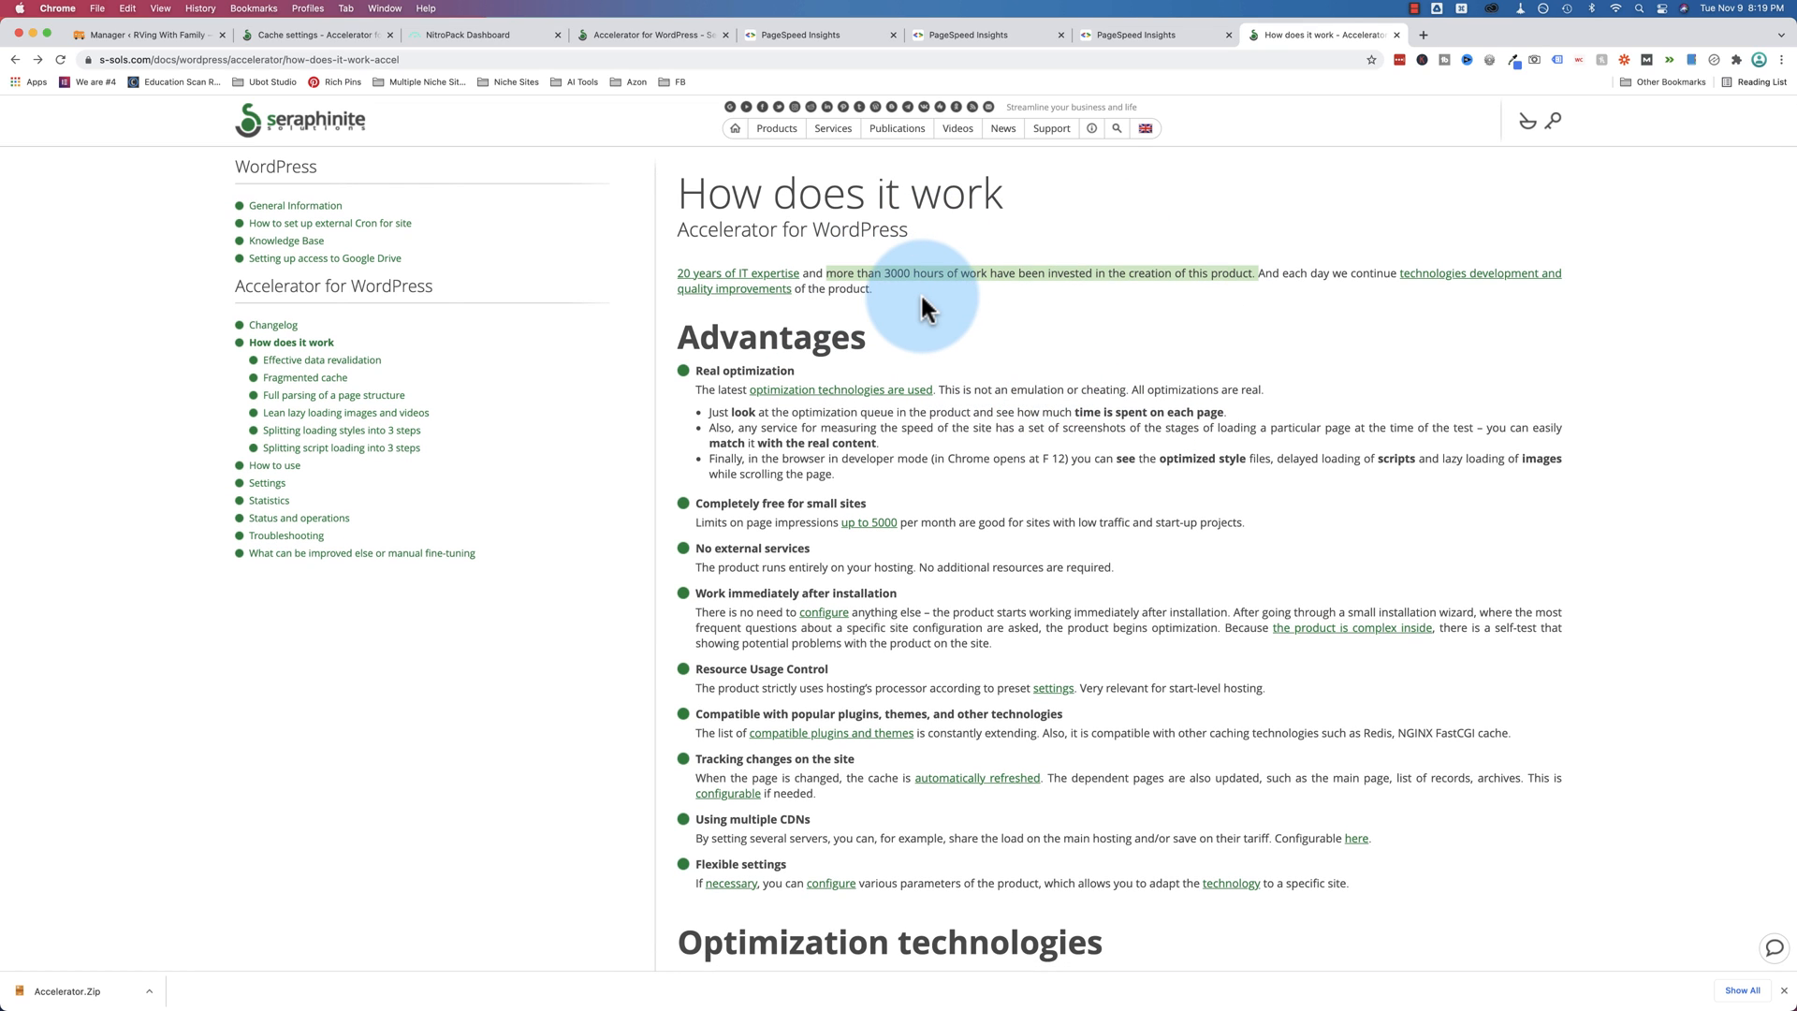
{"action": "scroll", "scroll_direction": "down", "scroll_amount": 3}
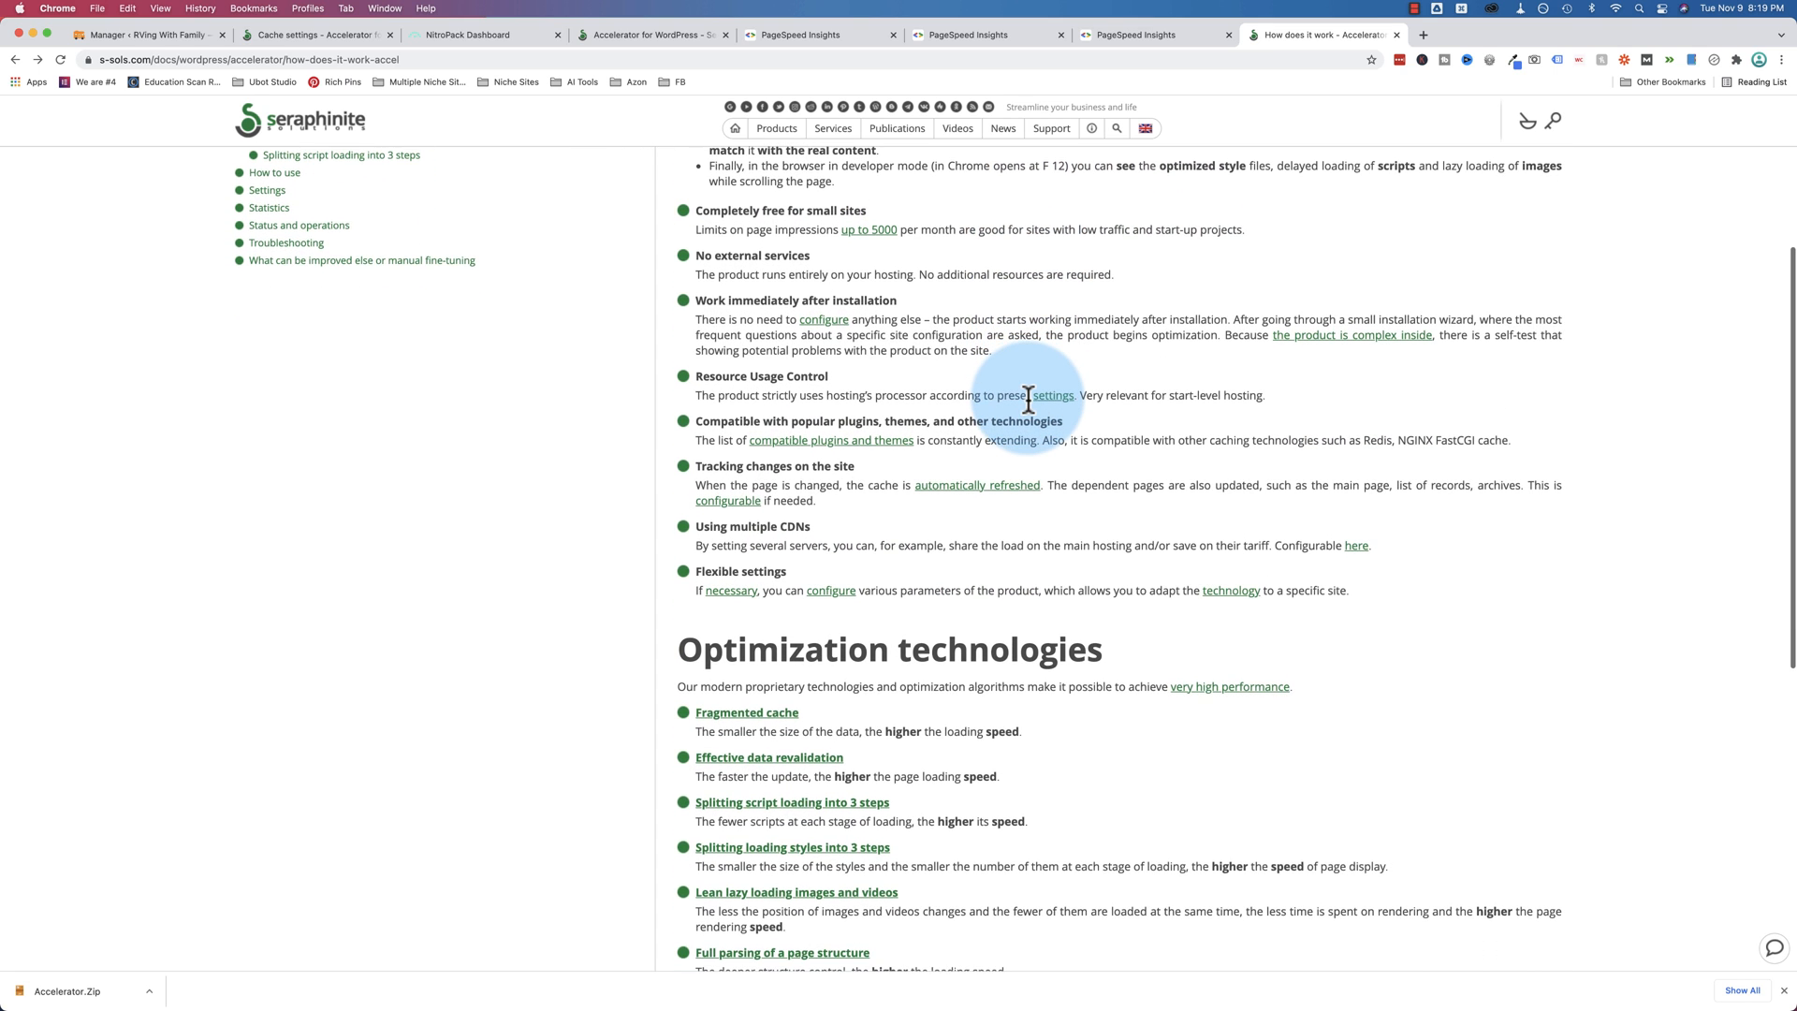
{"action": "scroll", "scroll_direction": "down", "scroll_amount": 3}
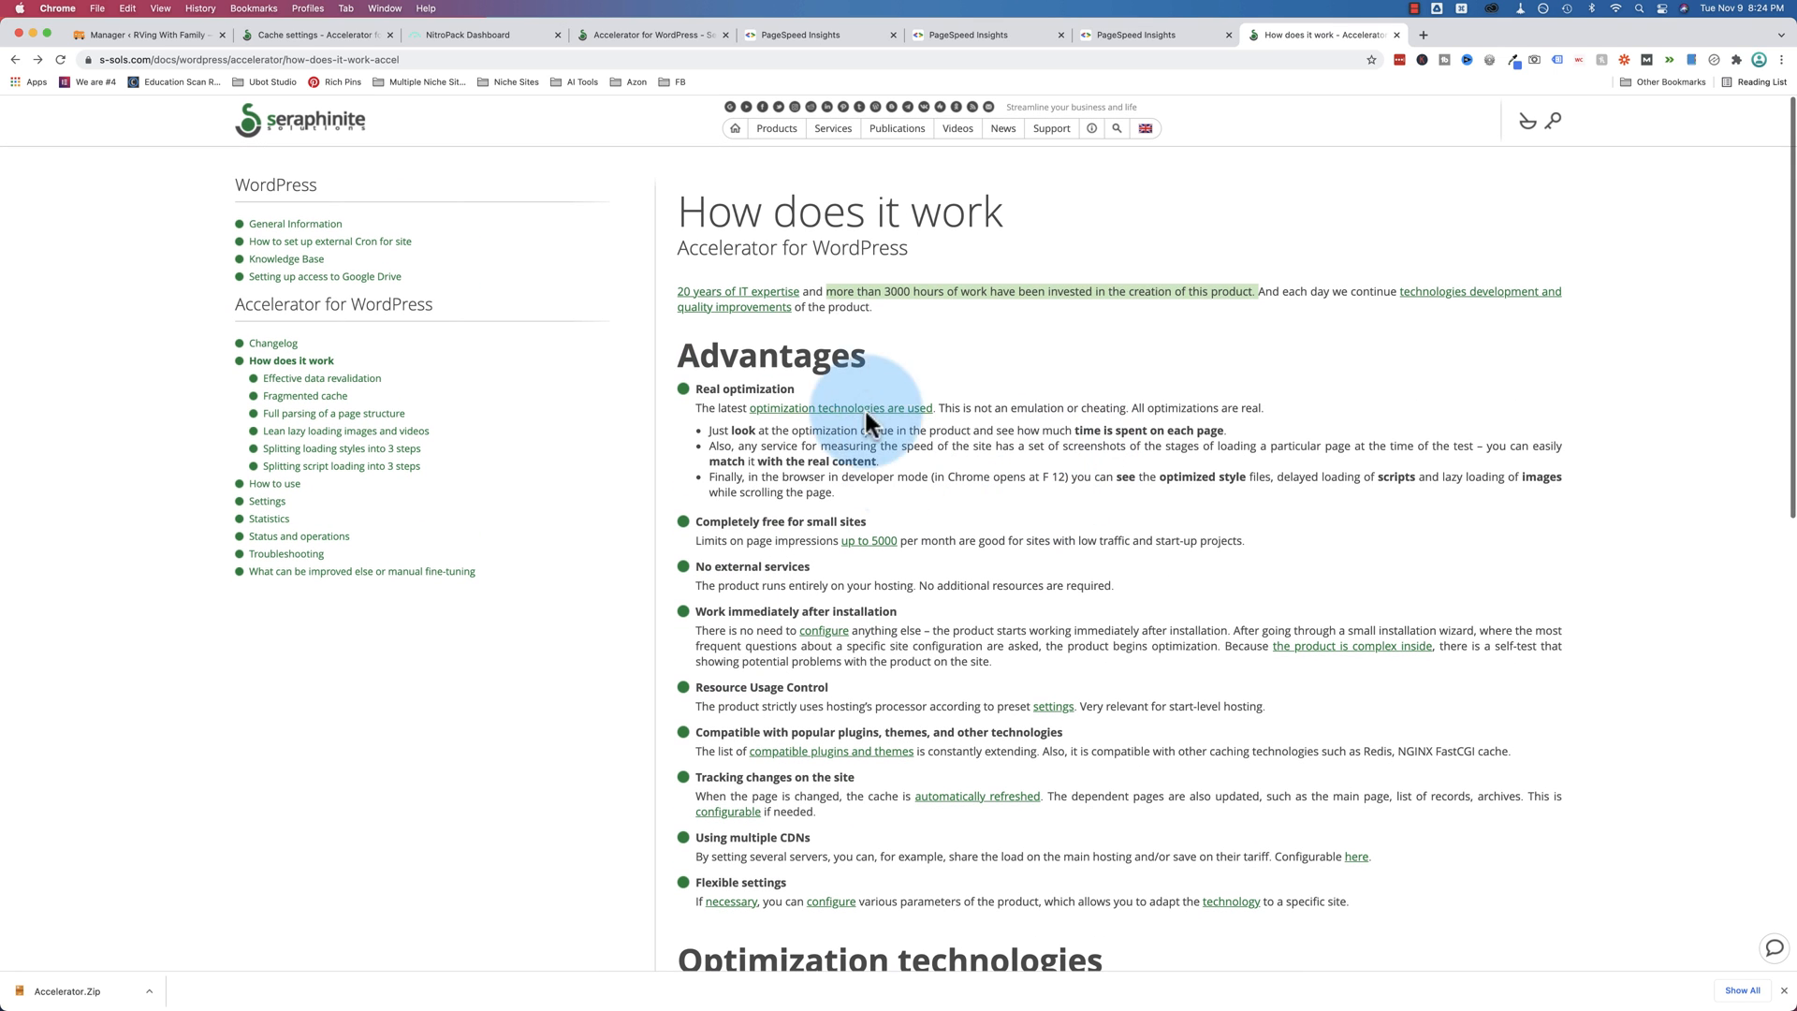
{"action": "scroll", "scroll_direction": "down", "scroll_amount": 3}
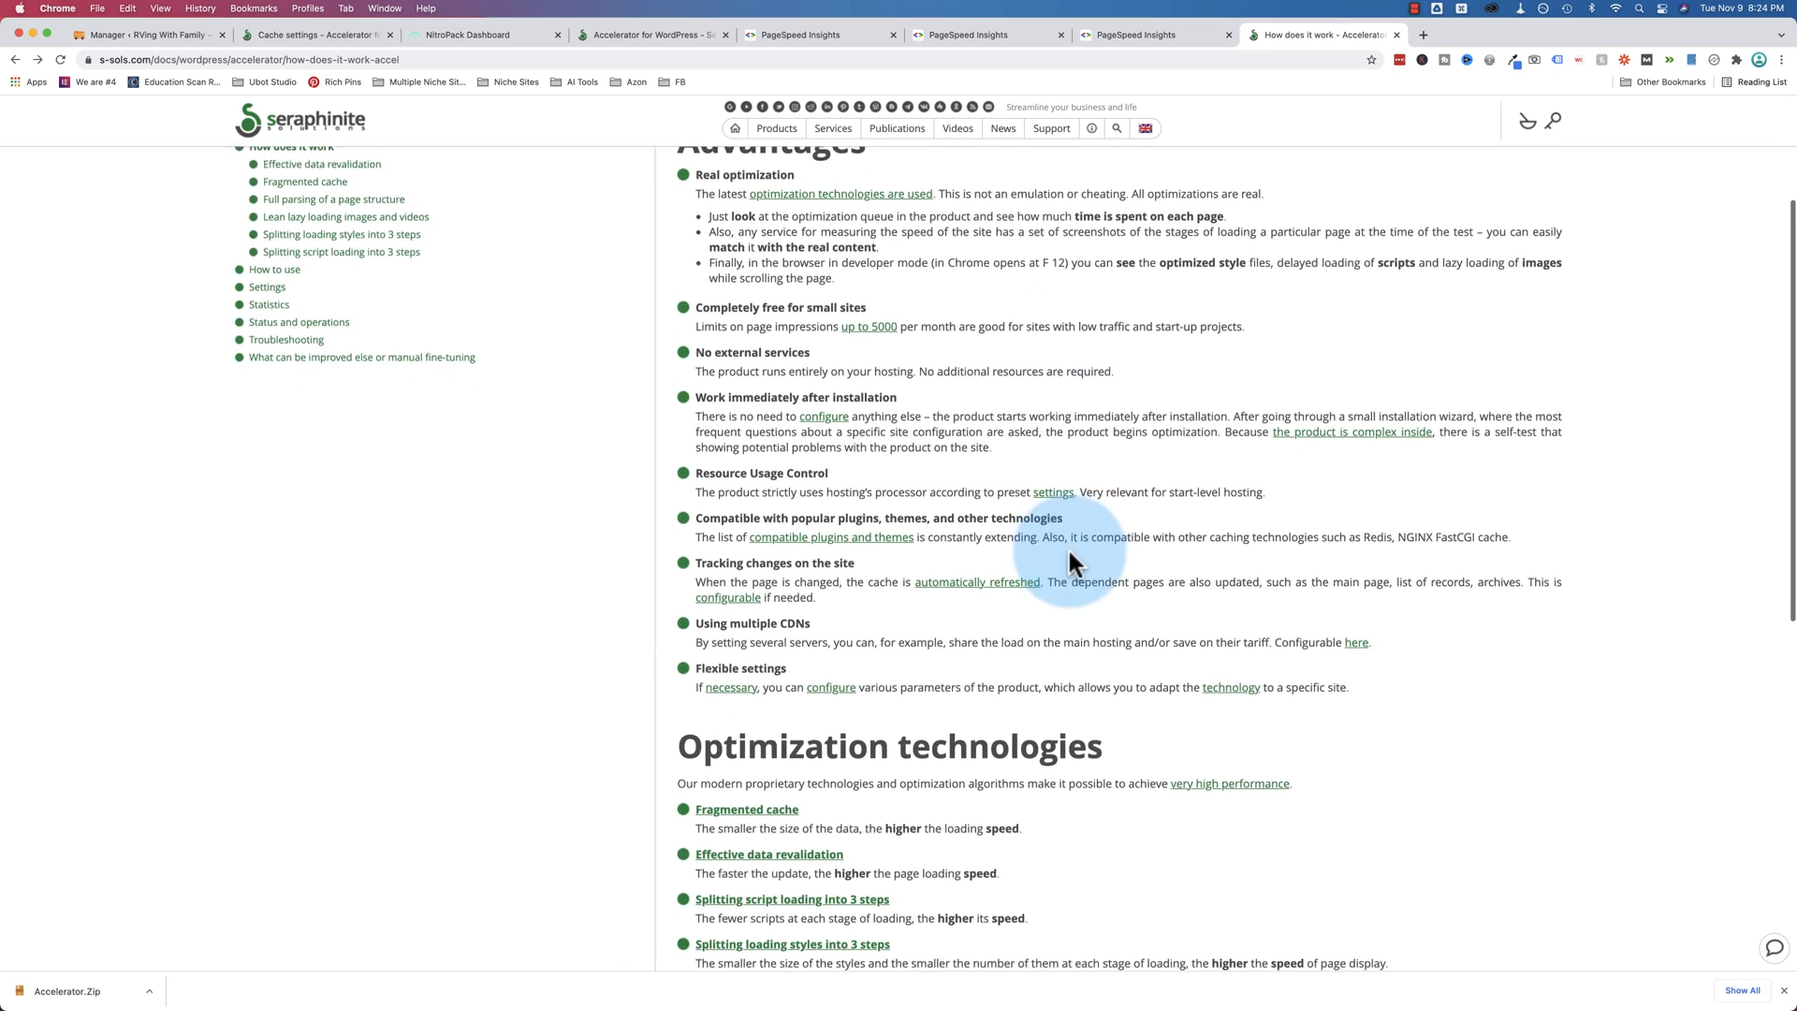
{"action": "scroll", "scroll_direction": "down", "scroll_amount": 3}
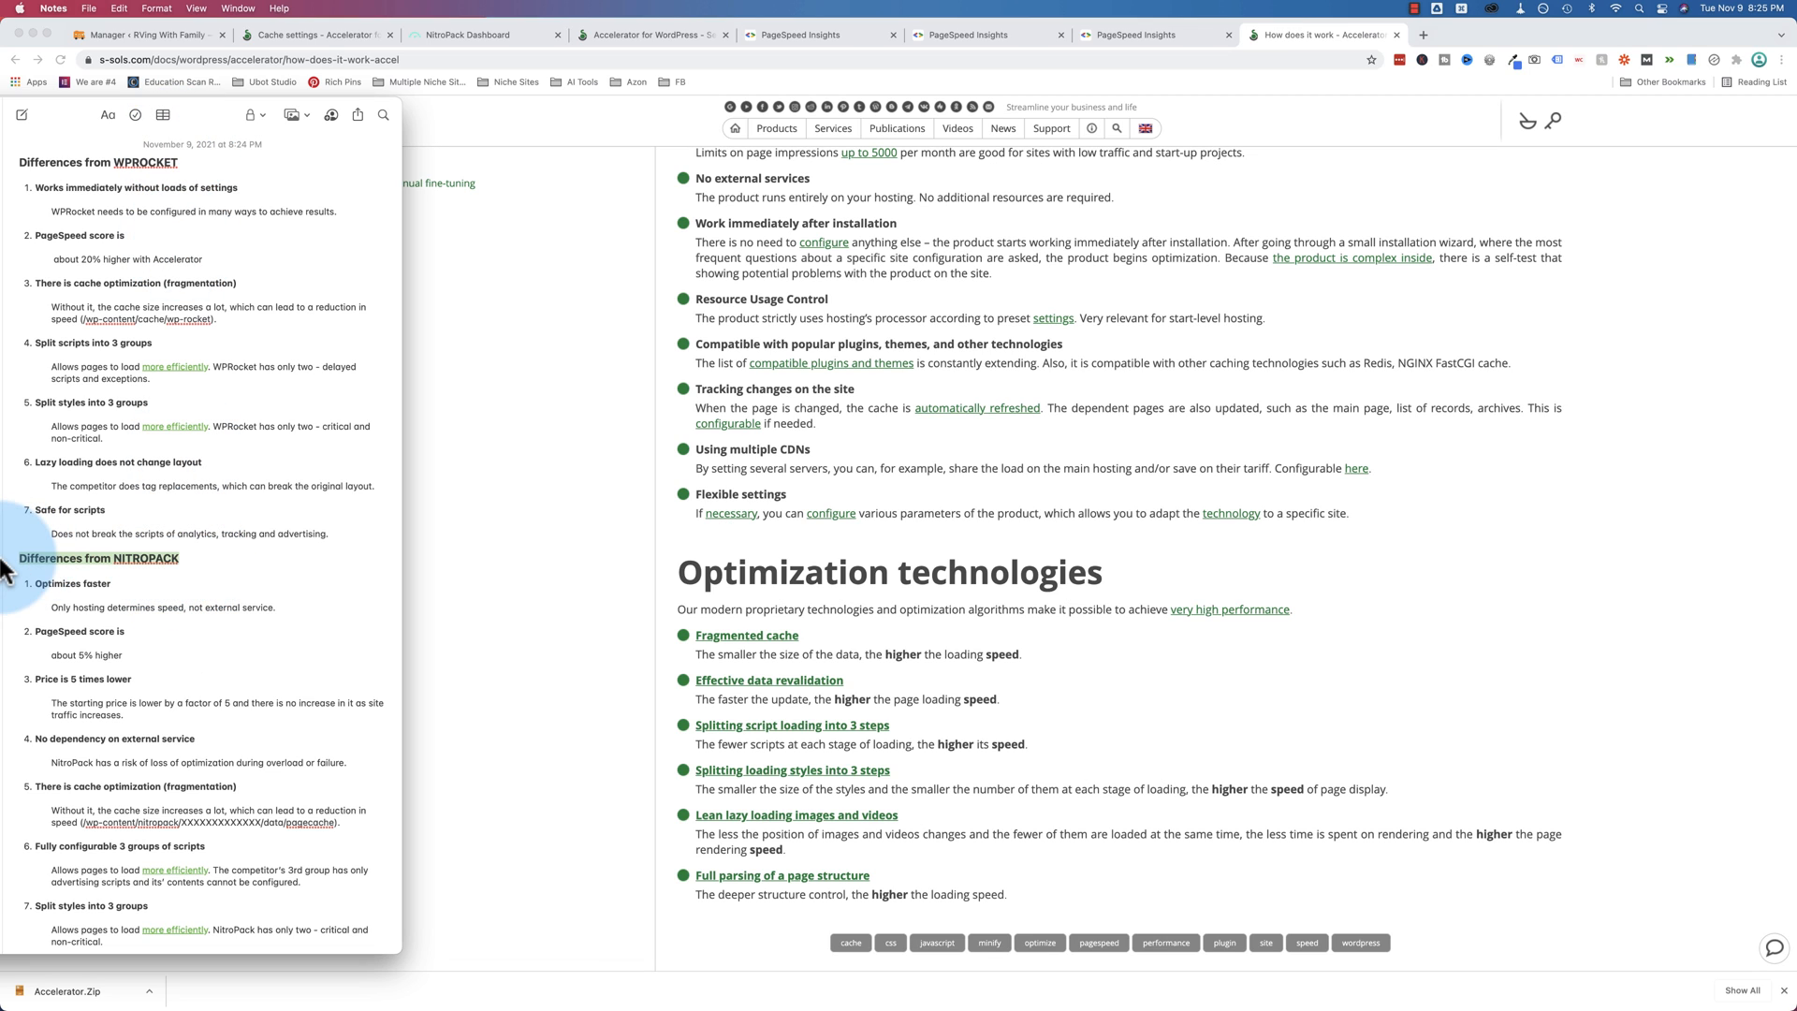
{"action": "mouse_move", "coordinate": [199, 574]}
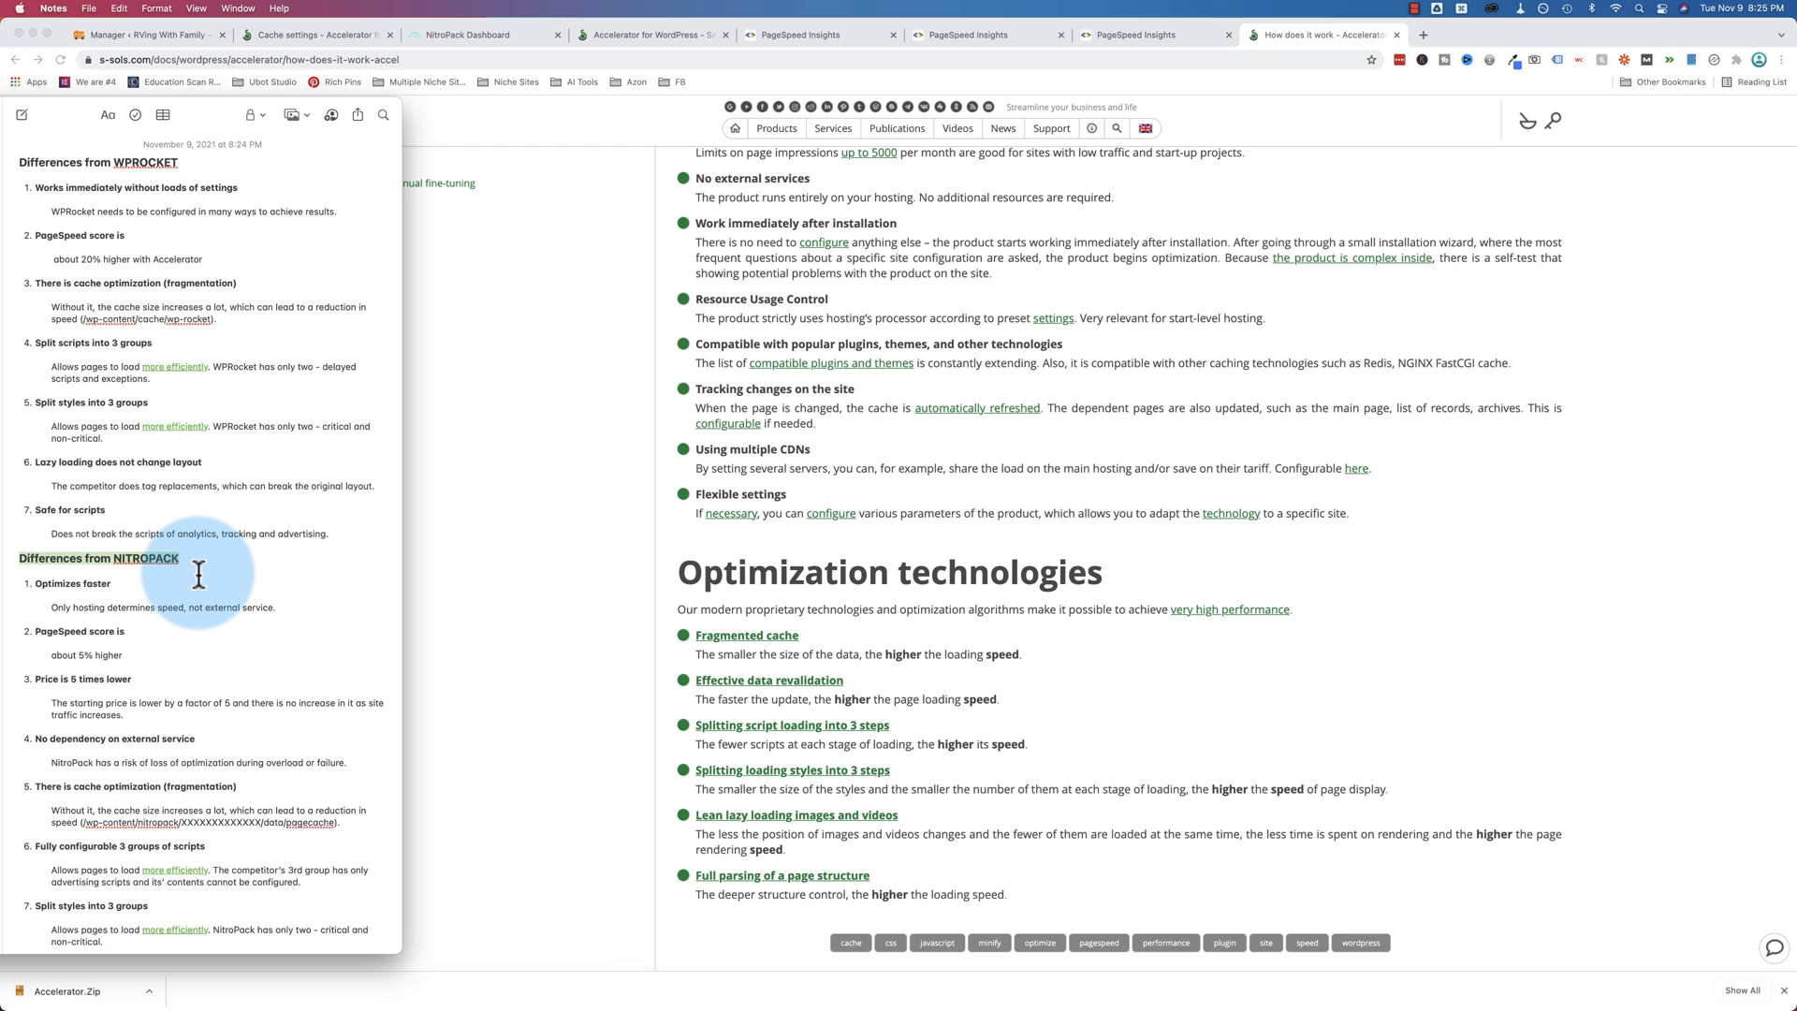
Scroll through the Notes lists of differences from WPROCKET and NITROPACK, then open the Accelerator pricing page
{"action": "scroll", "scroll_direction": "down", "scroll_amount": 3}
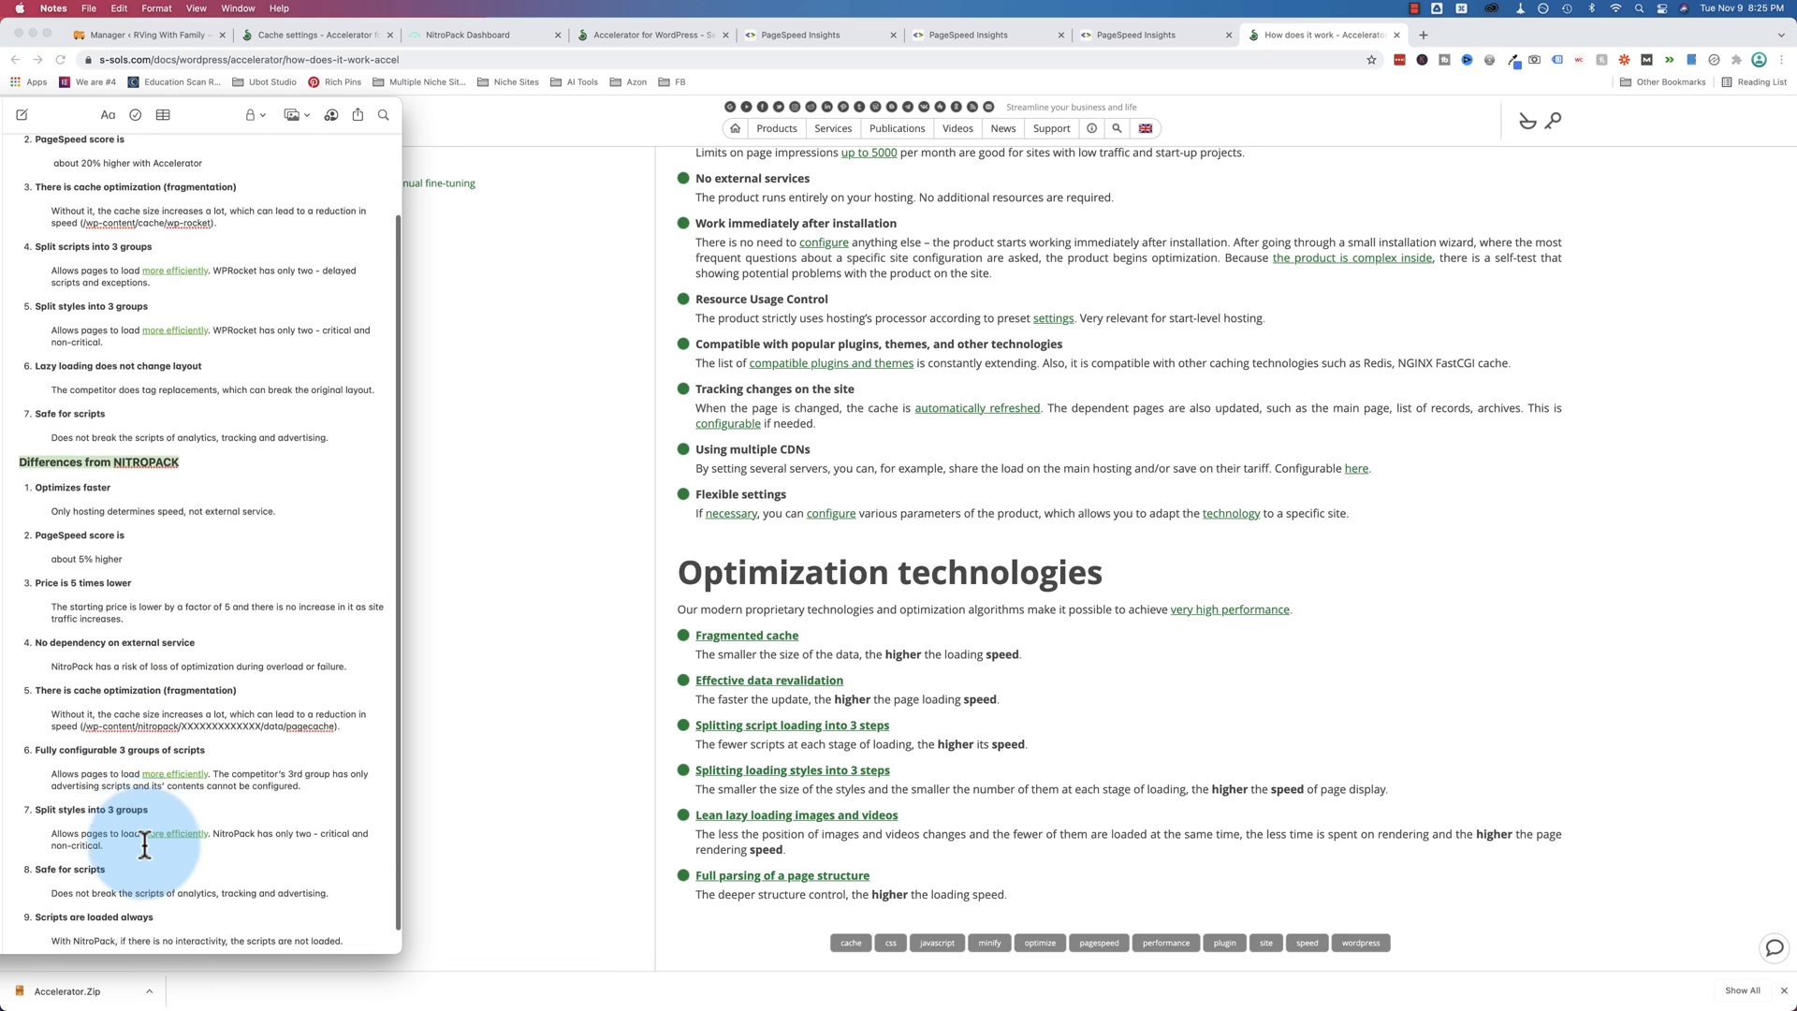
{"action": "scroll", "scroll_direction": "down", "scroll_amount": 3}
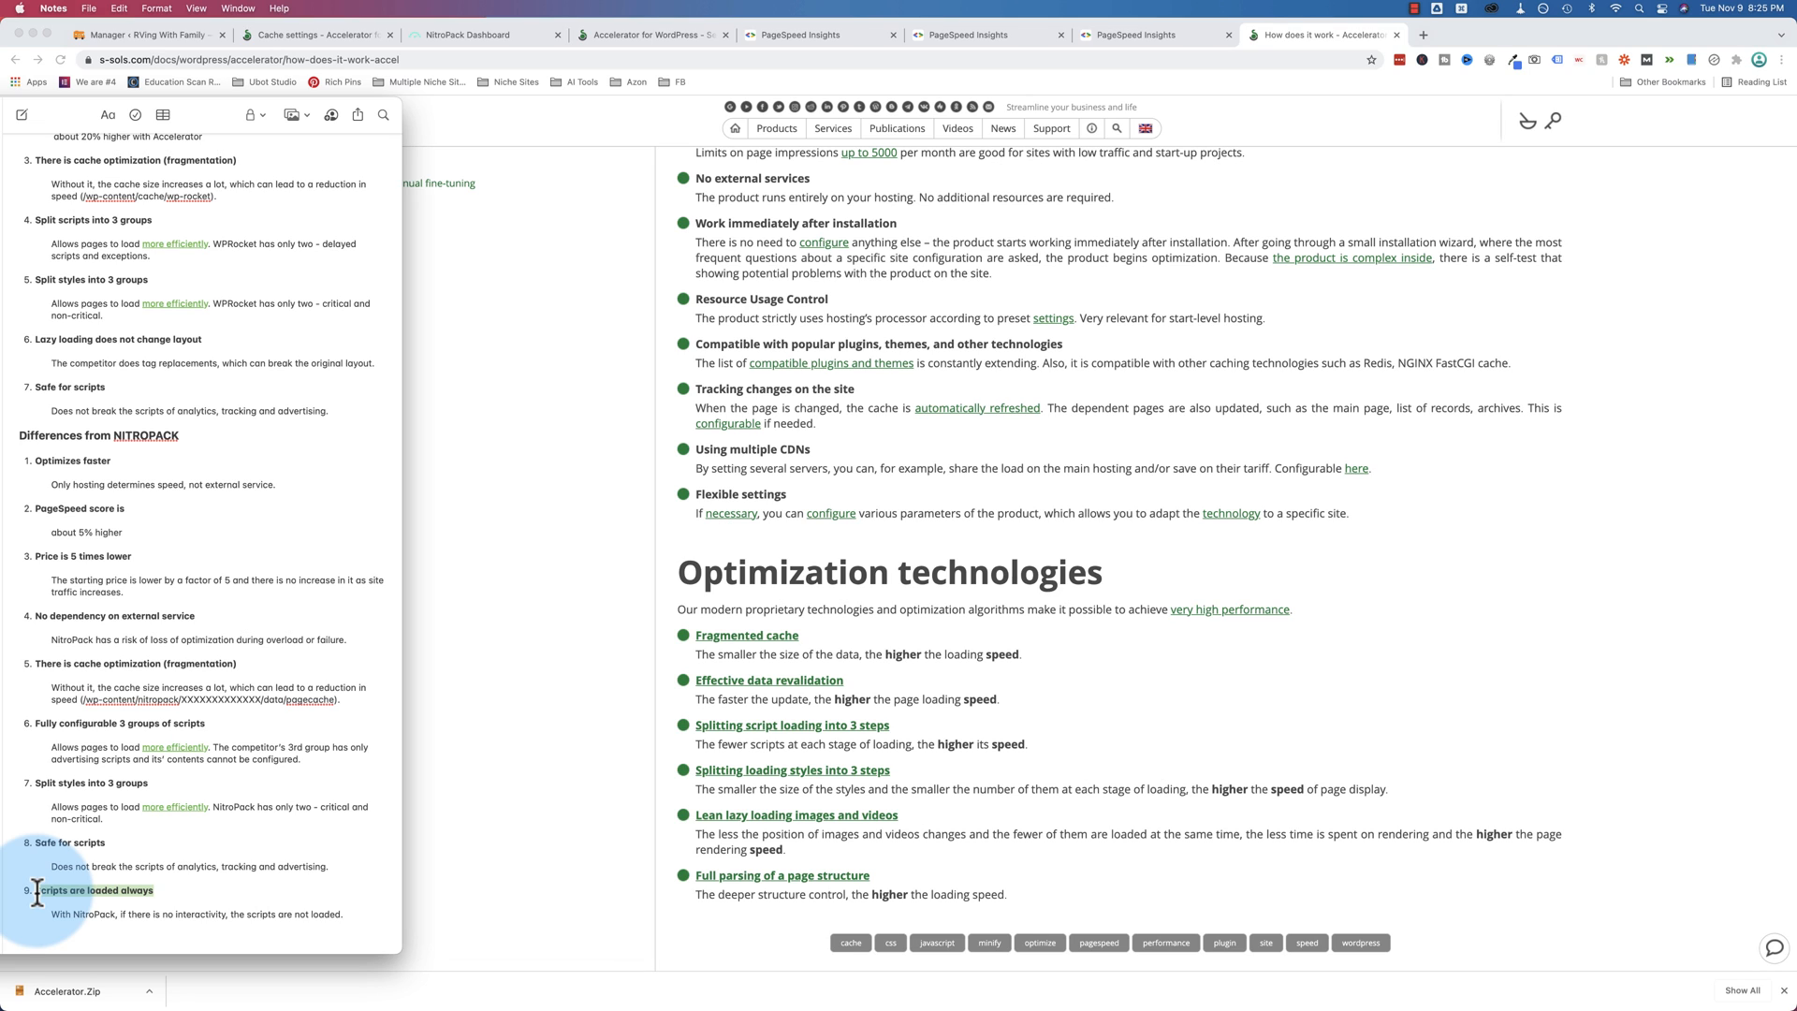
{"action": "mouse_move", "coordinate": [354, 913]}
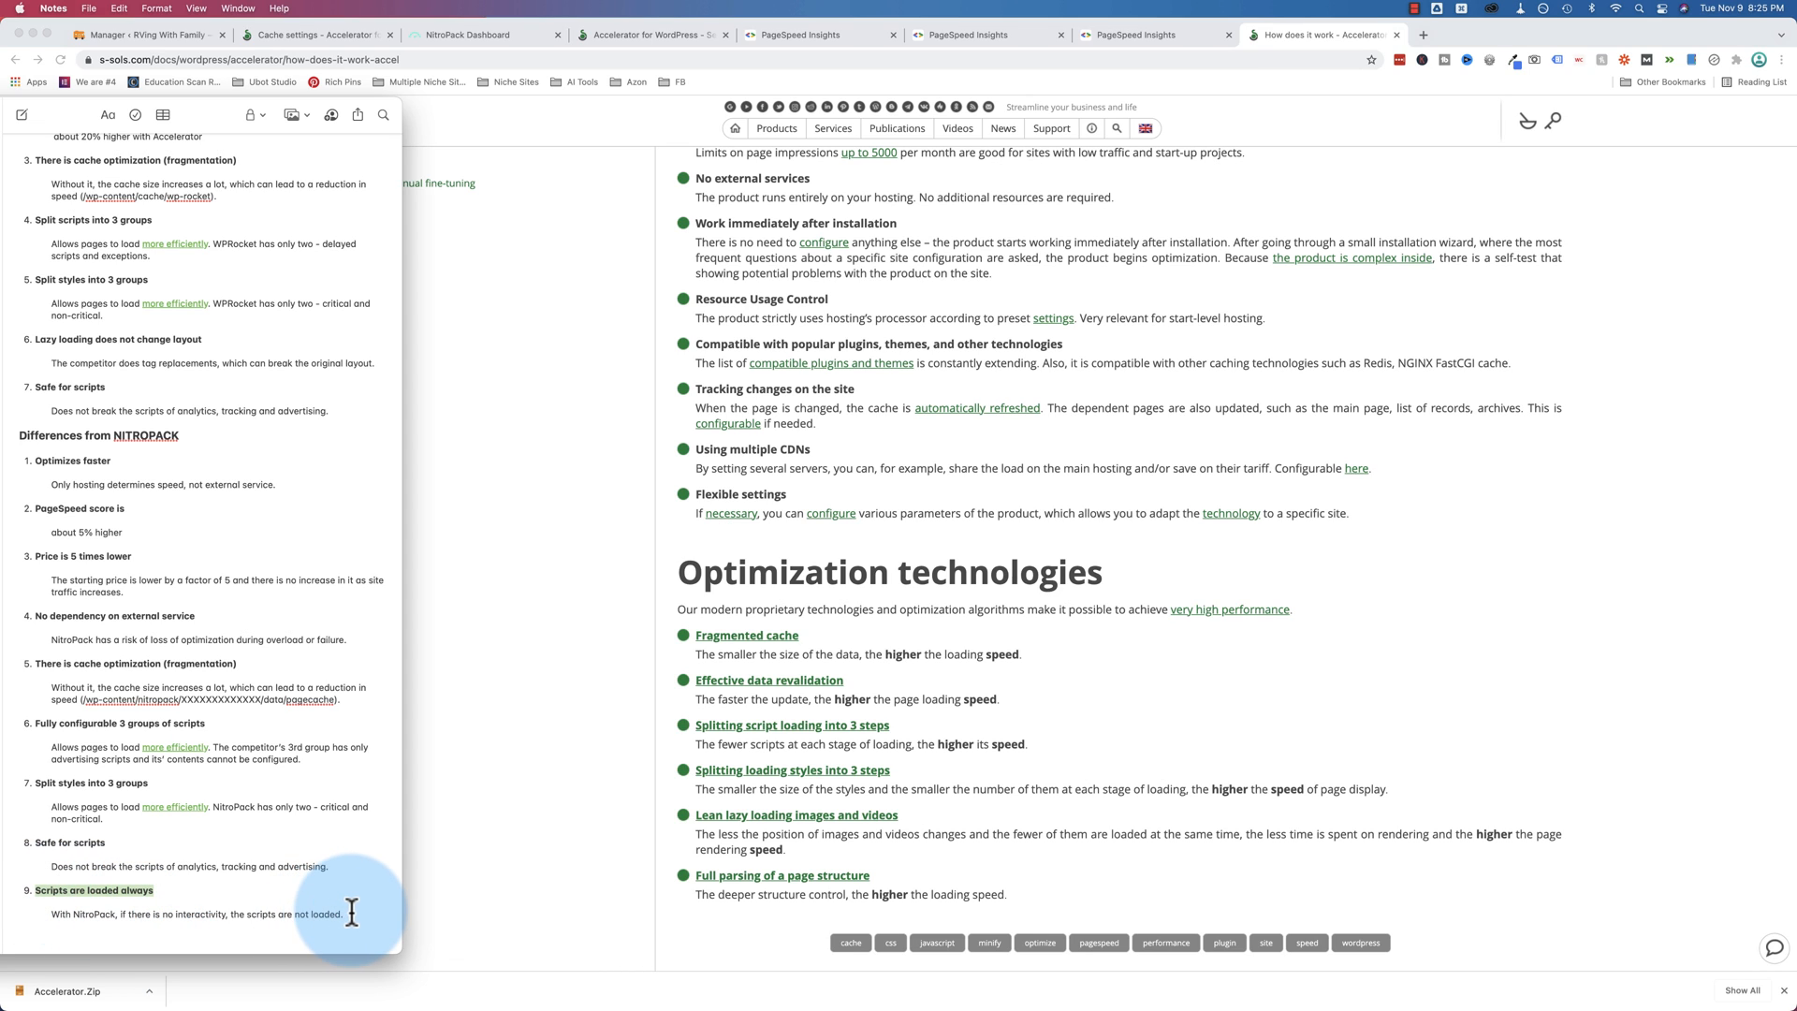
{"action": "mouse_move", "coordinate": [324, 762]}
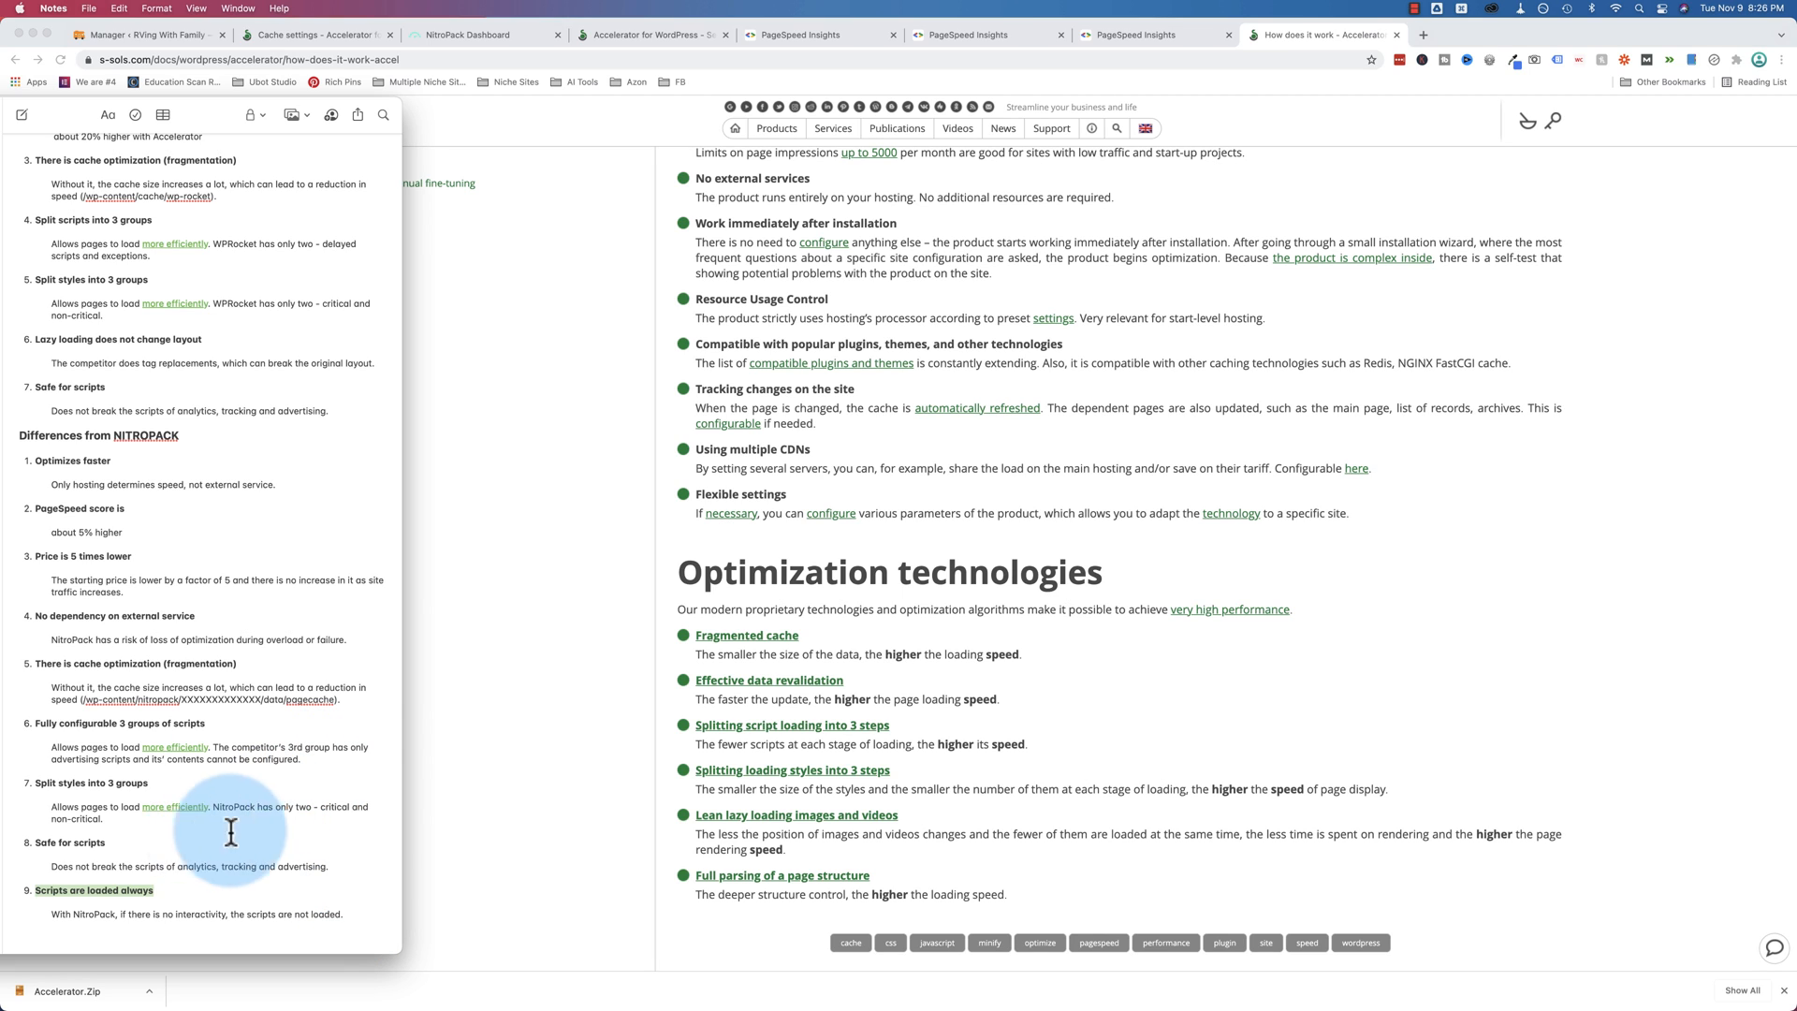
{"action": "mouse_move", "coordinate": [48, 470]}
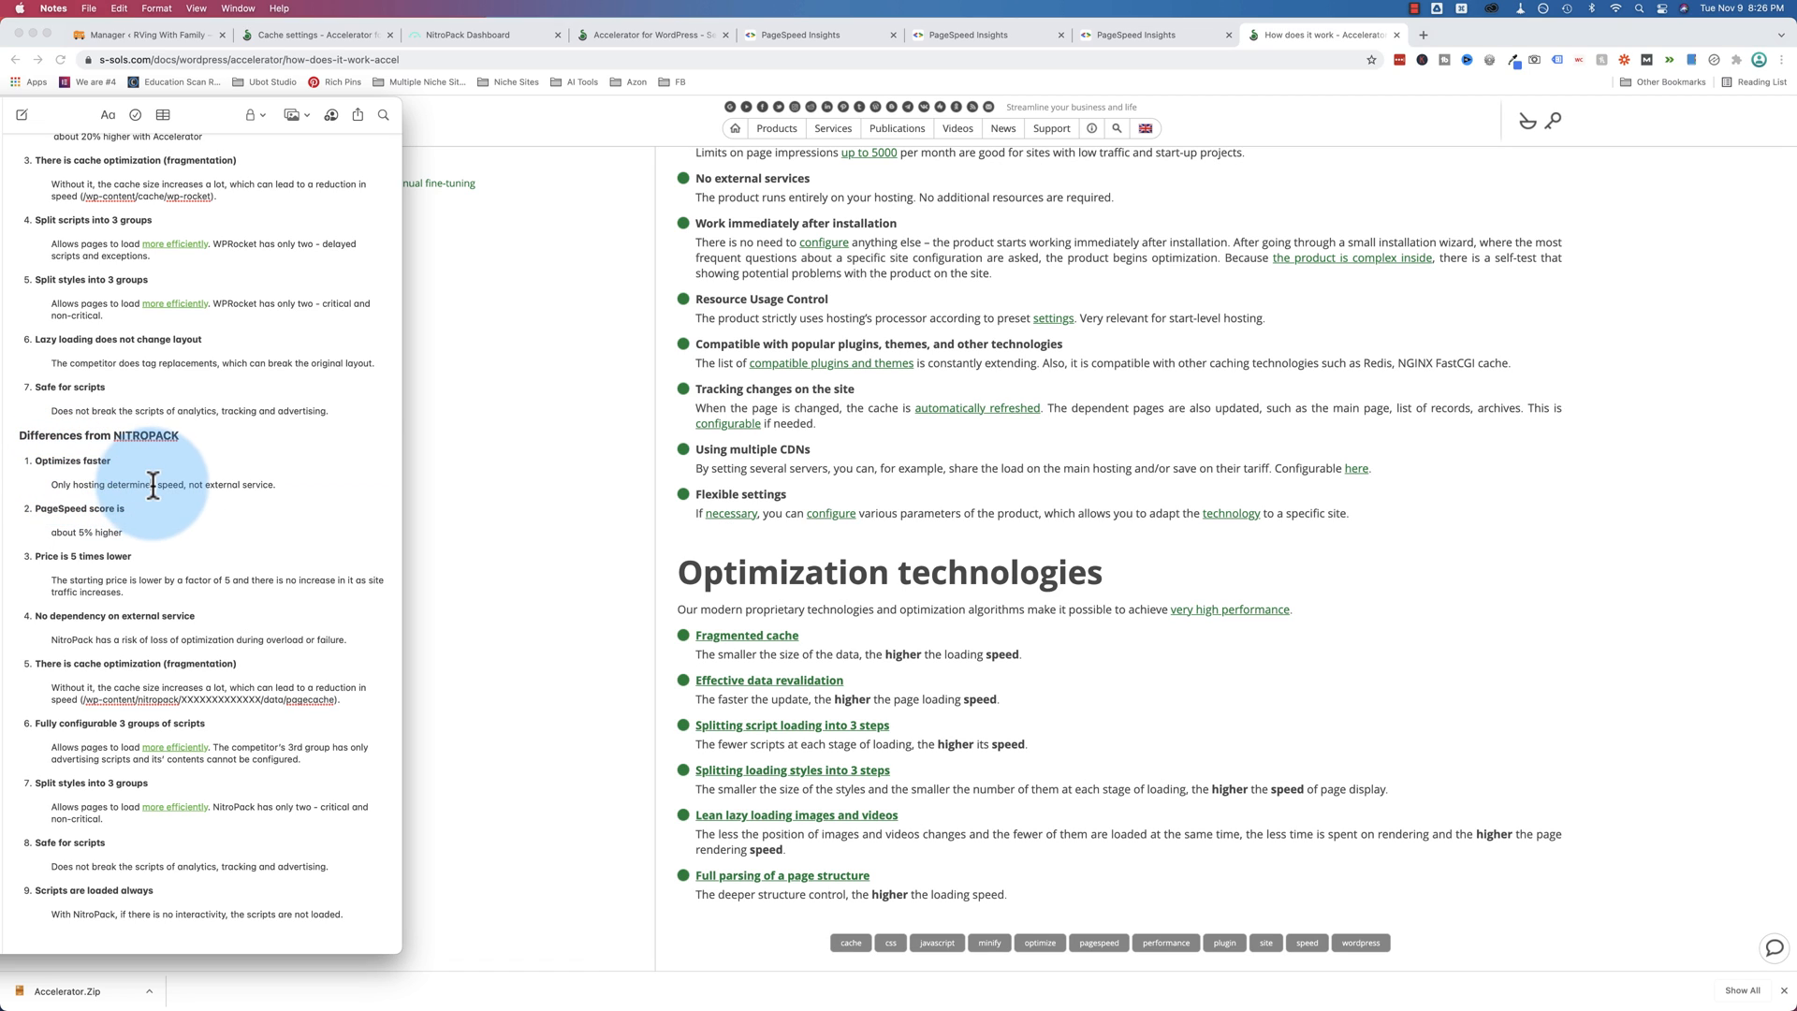
{"action": "mouse_move", "coordinate": [184, 484]}
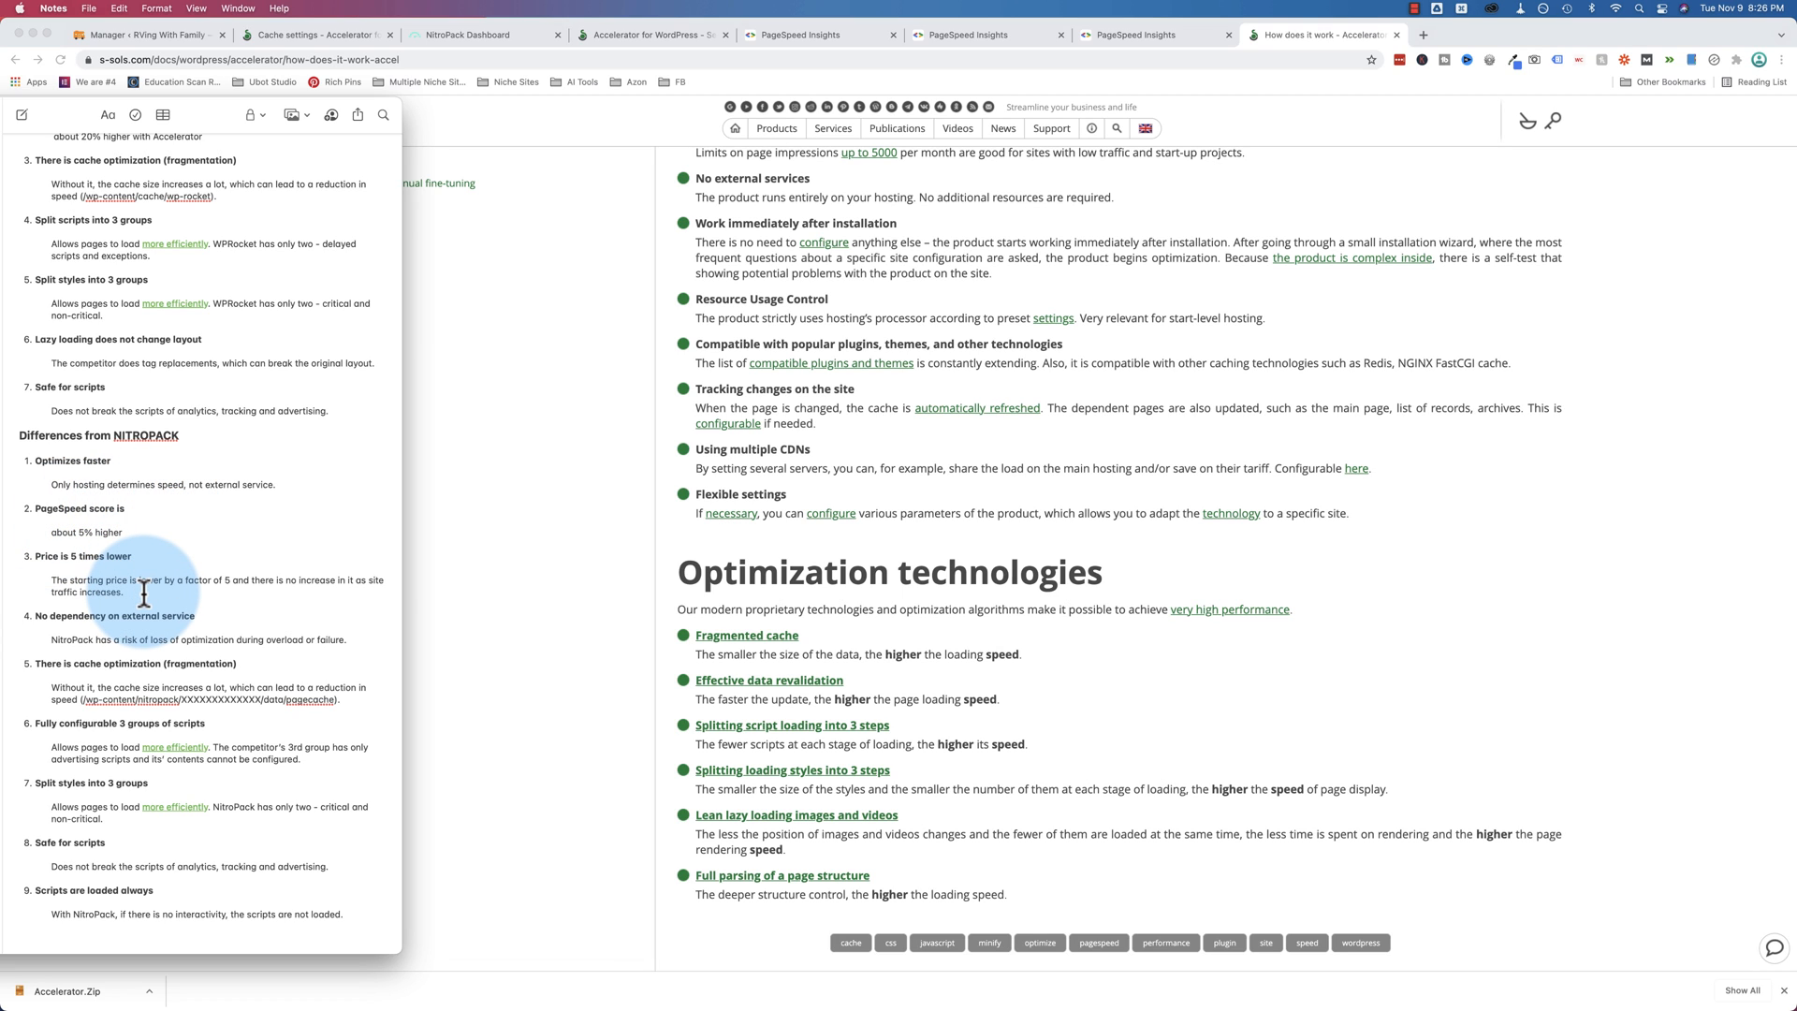
{"action": "left_click", "coordinate": [124, 594]}
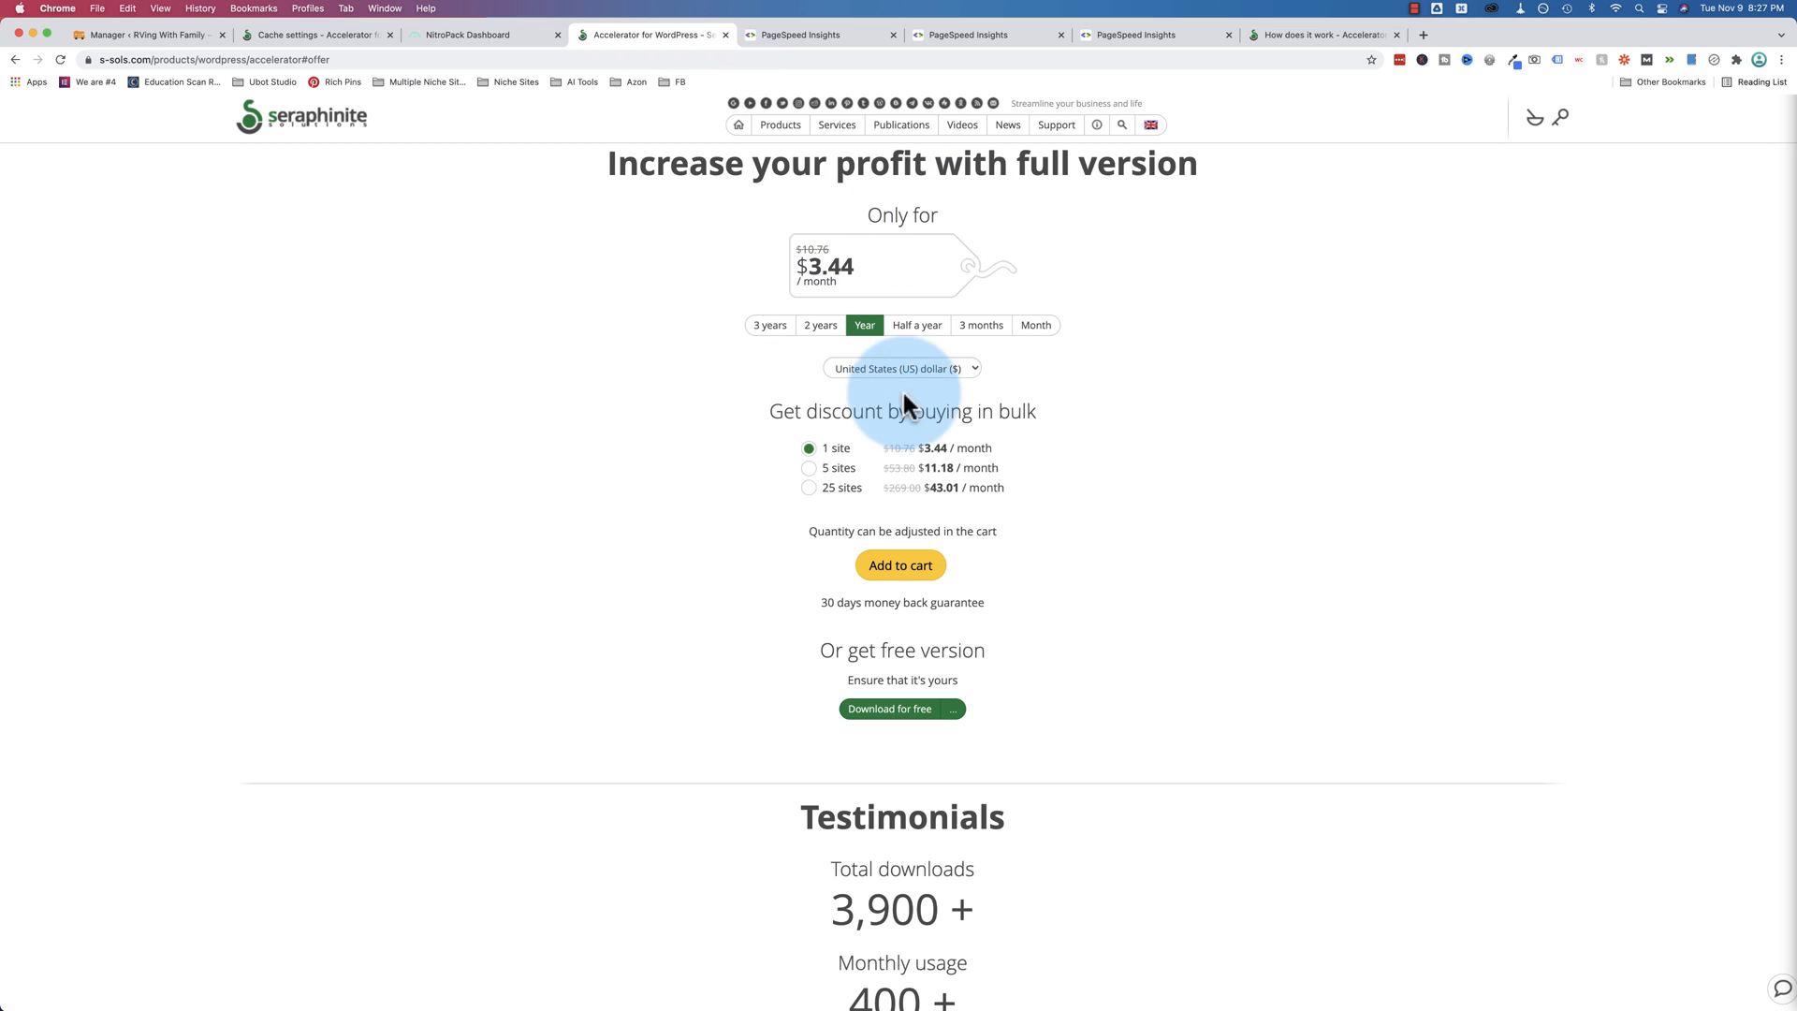
{"action": "mouse_move", "coordinate": [998, 453]}
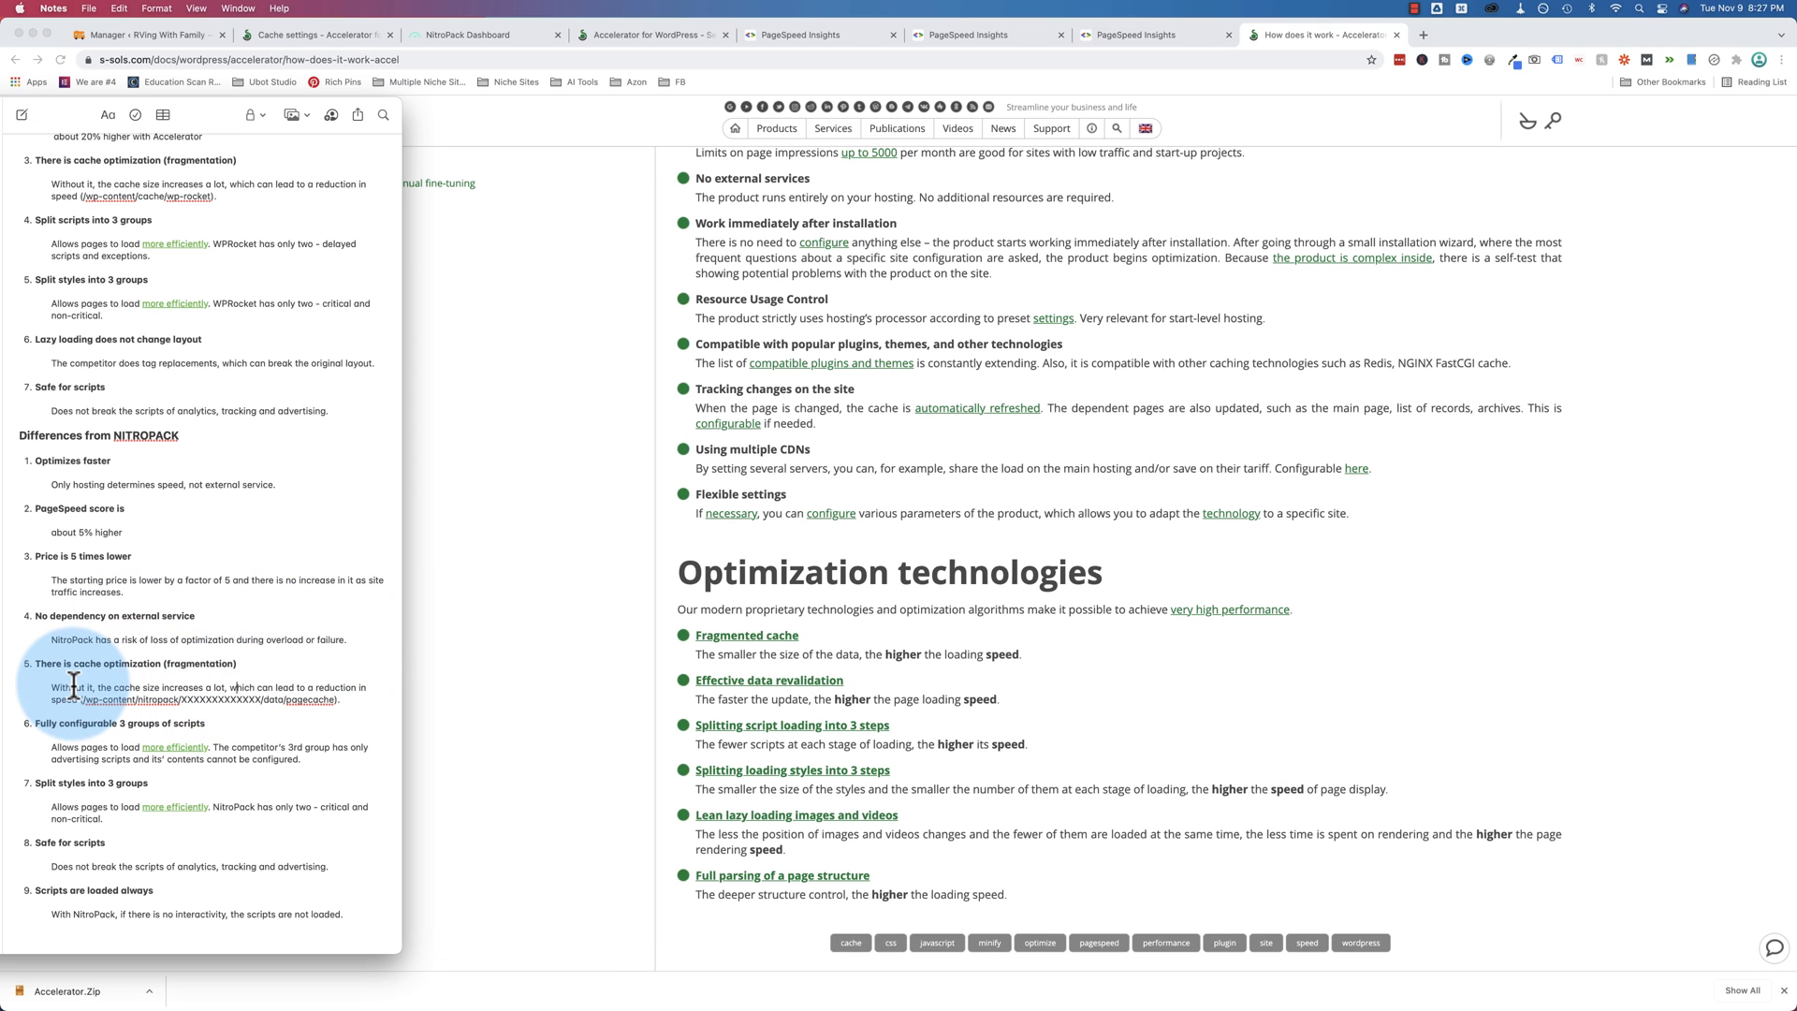
Select 'Without it,' in the cache item and highlight the first WPROCKET difference heading while rereading
{"action": "double_click", "coordinate": [59, 687]}
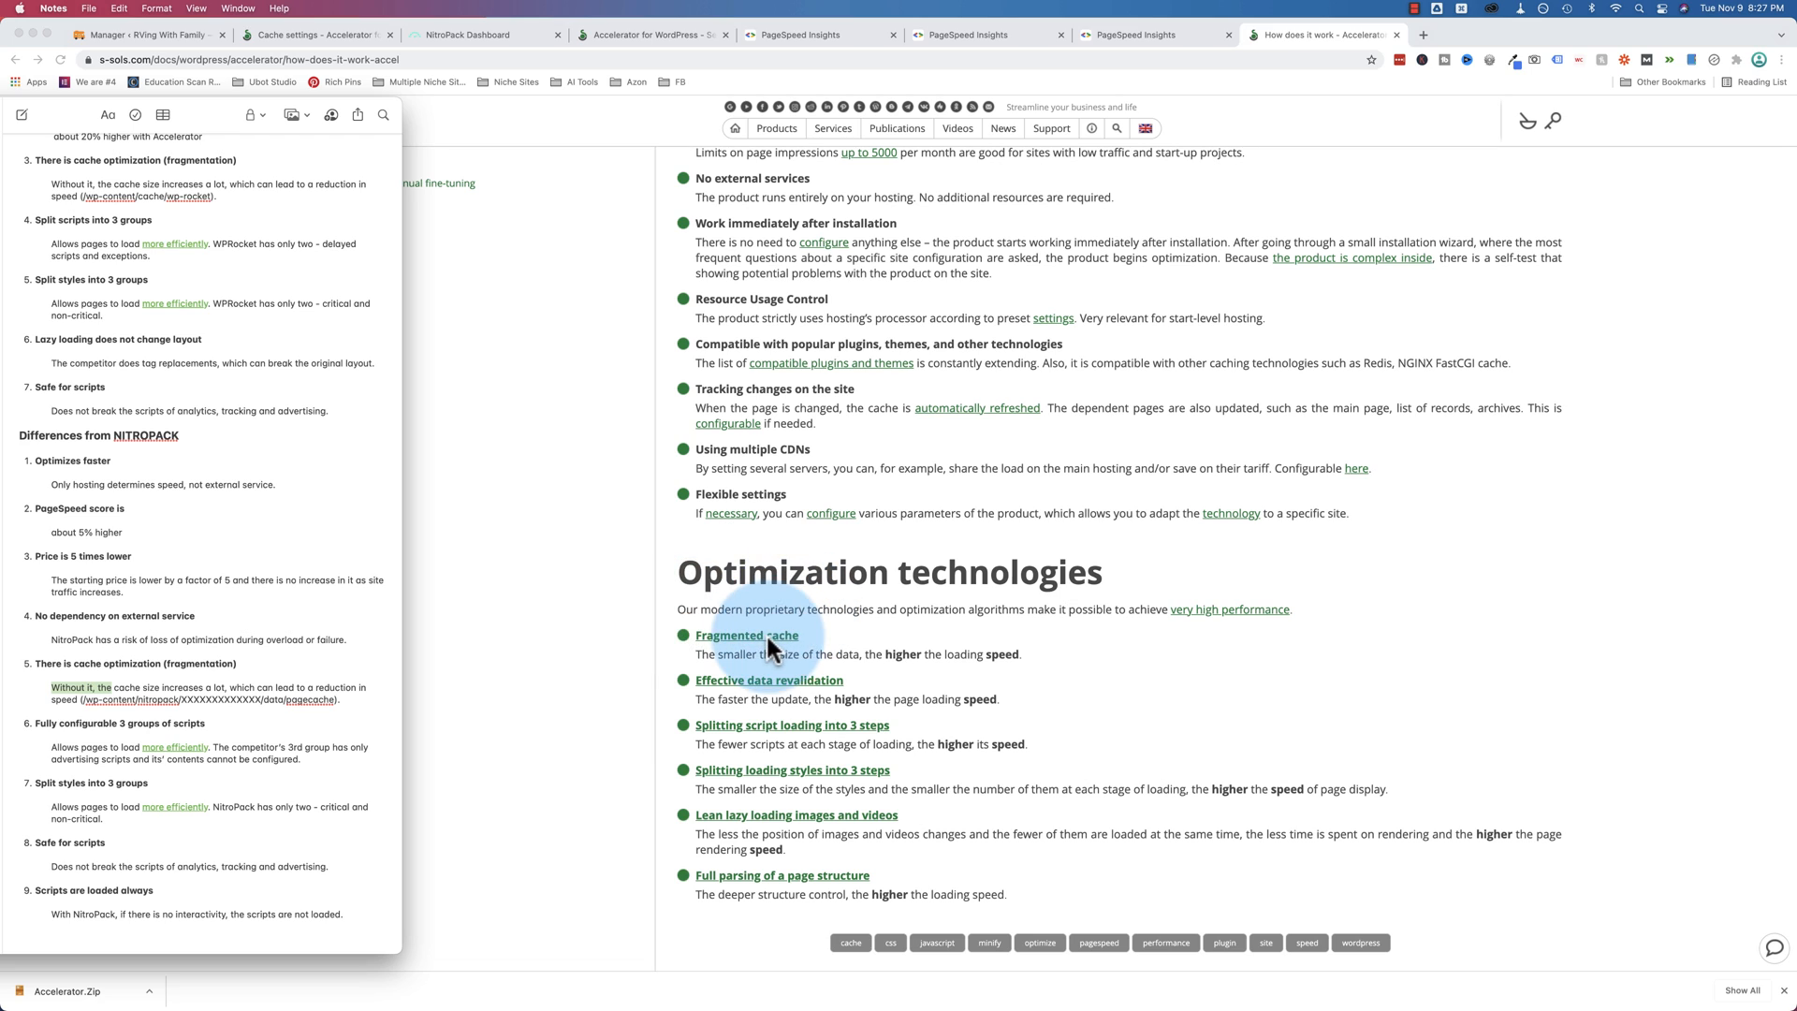
{"action": "mouse_move", "coordinate": [793, 651]}
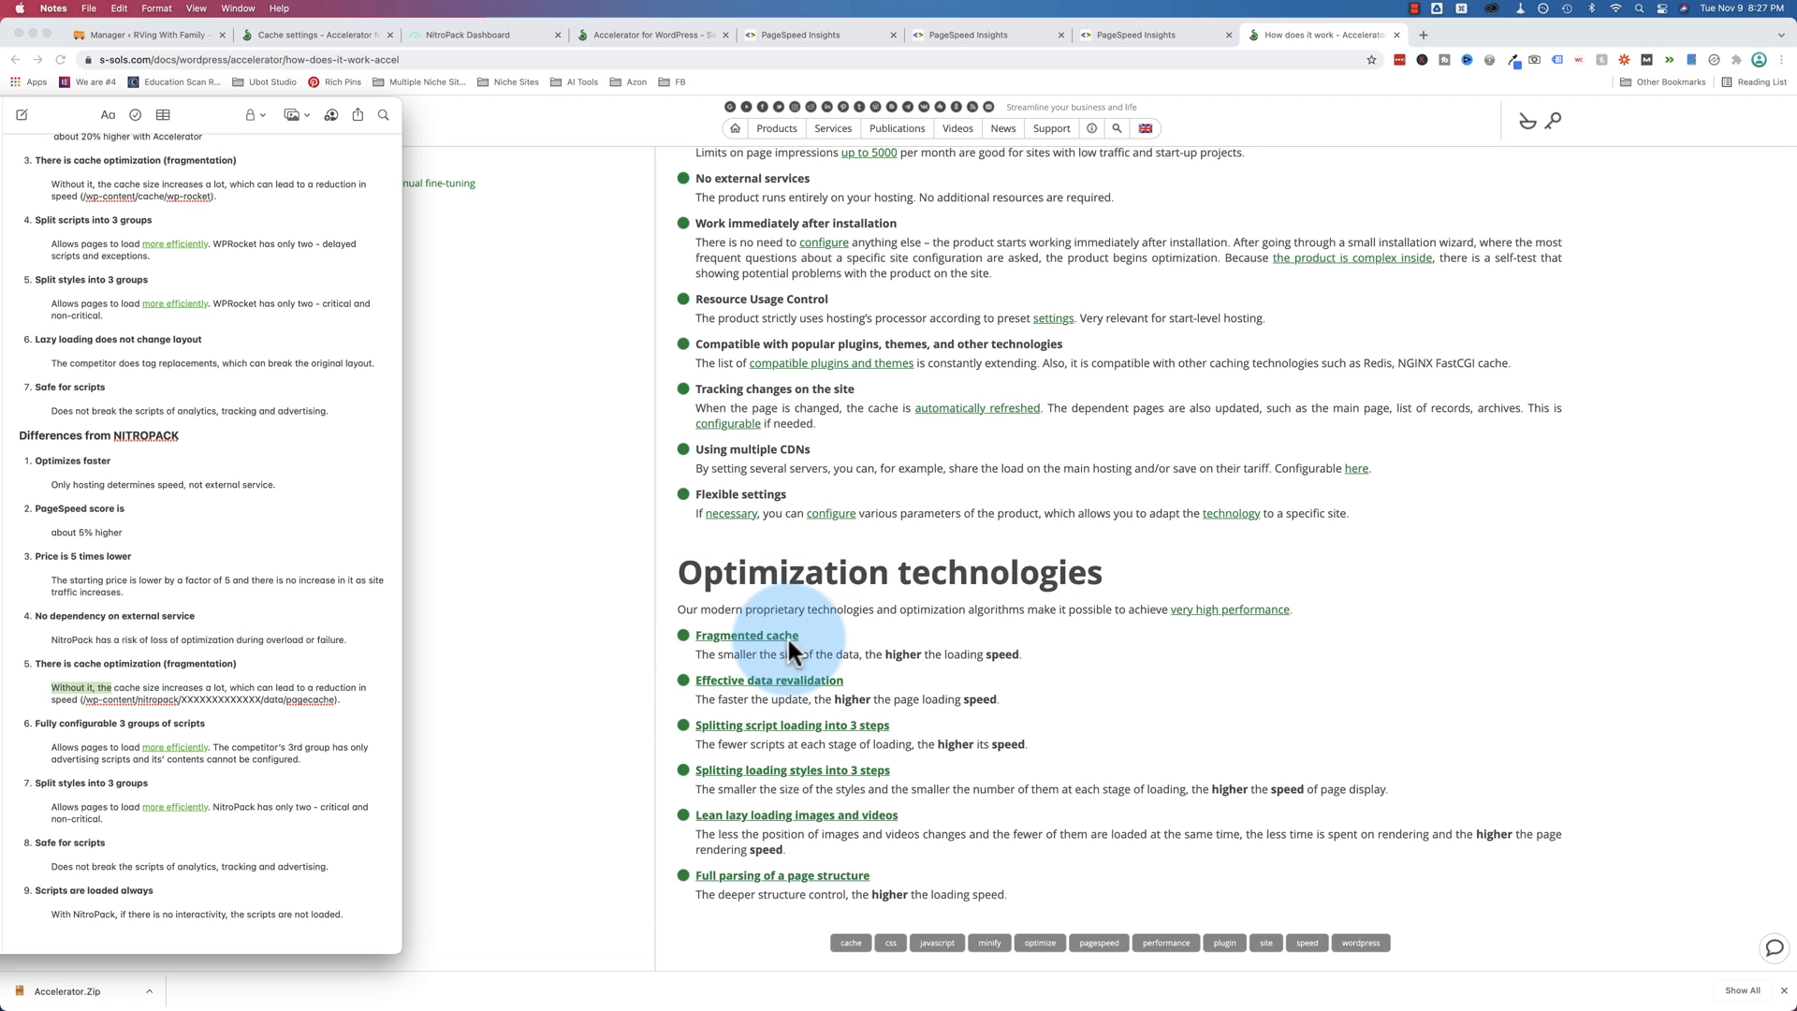
{"action": "mouse_move", "coordinate": [70, 751]}
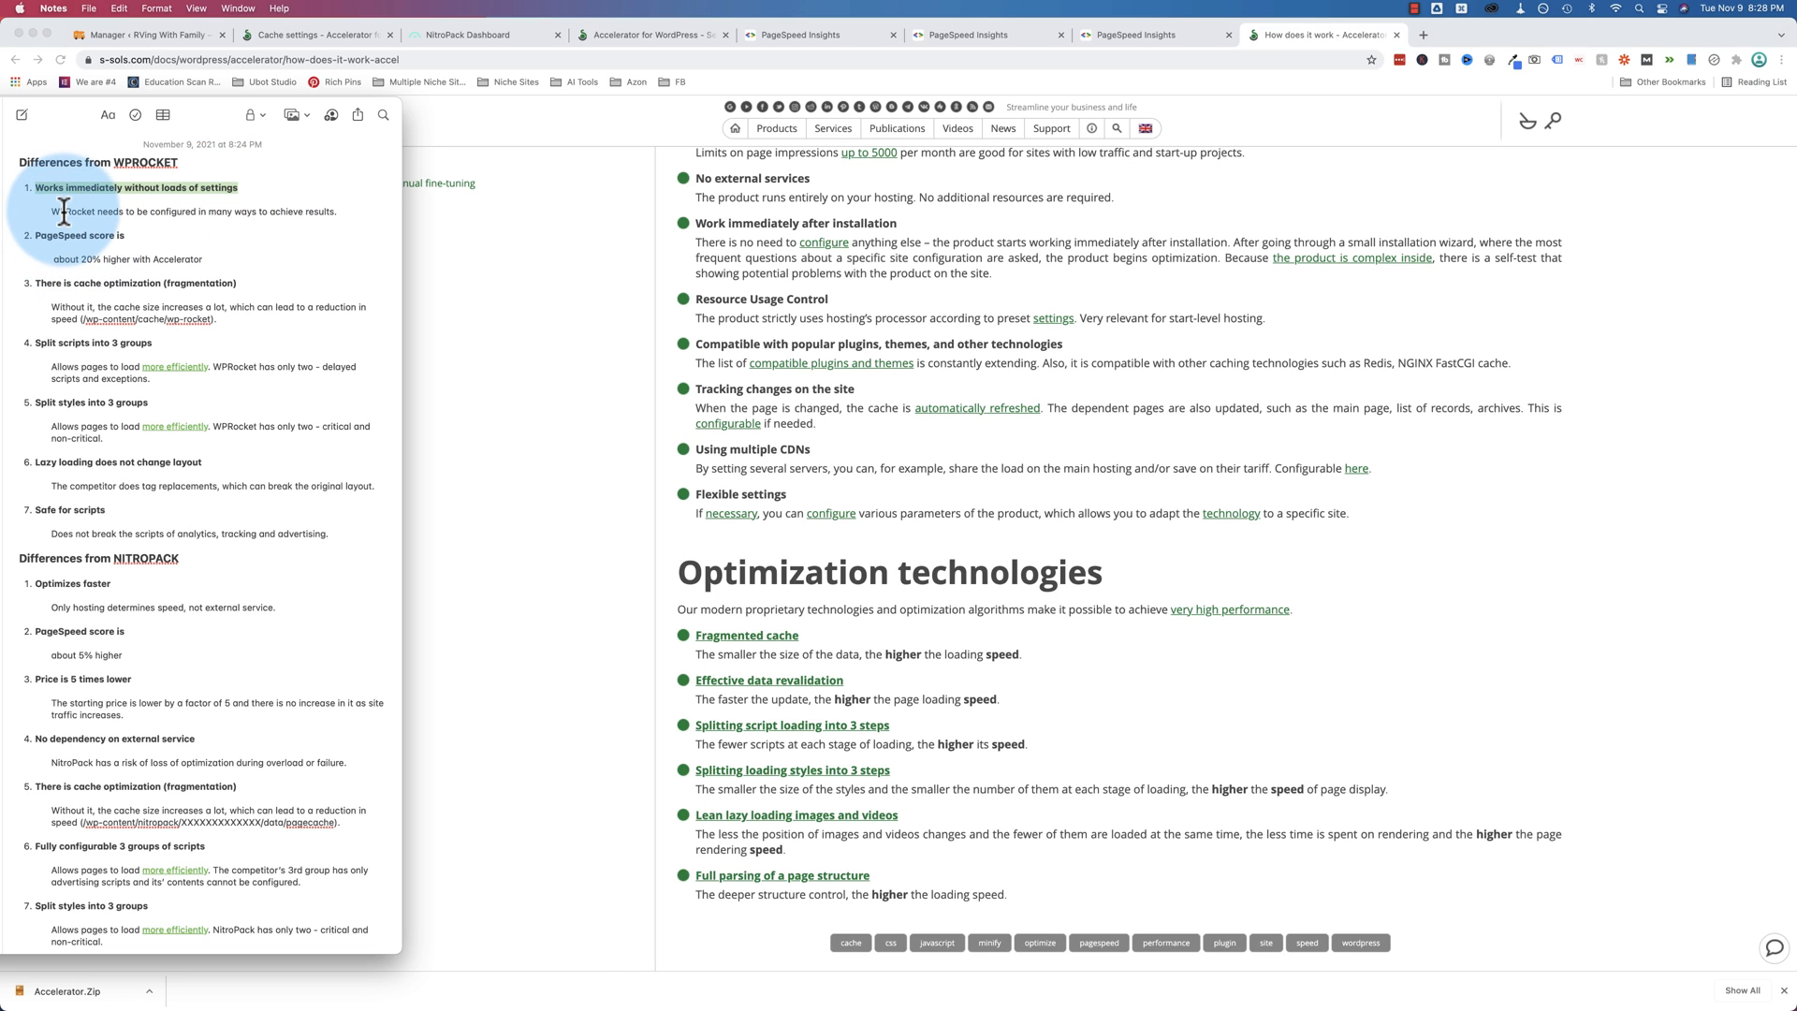
{"action": "left_click_drag", "start_coordinate": [63, 212], "coordinate": [339, 212]}
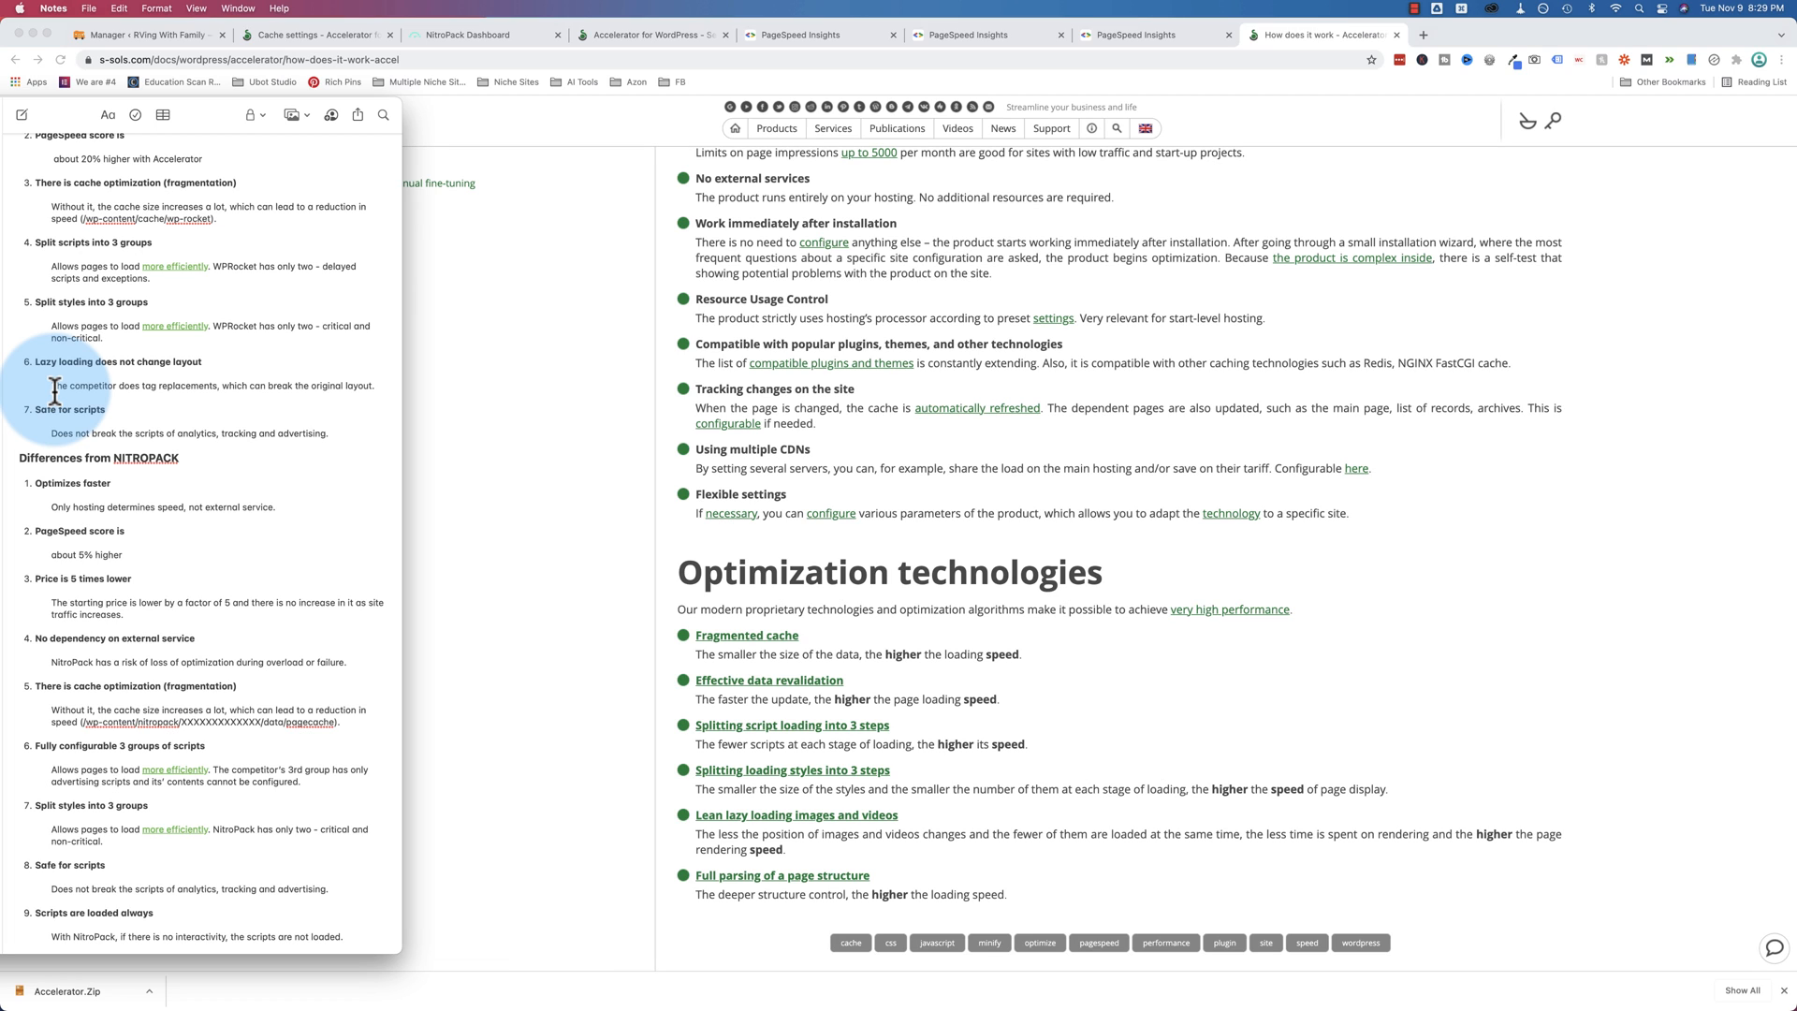
{"action": "left_click", "coordinate": [105, 339]}
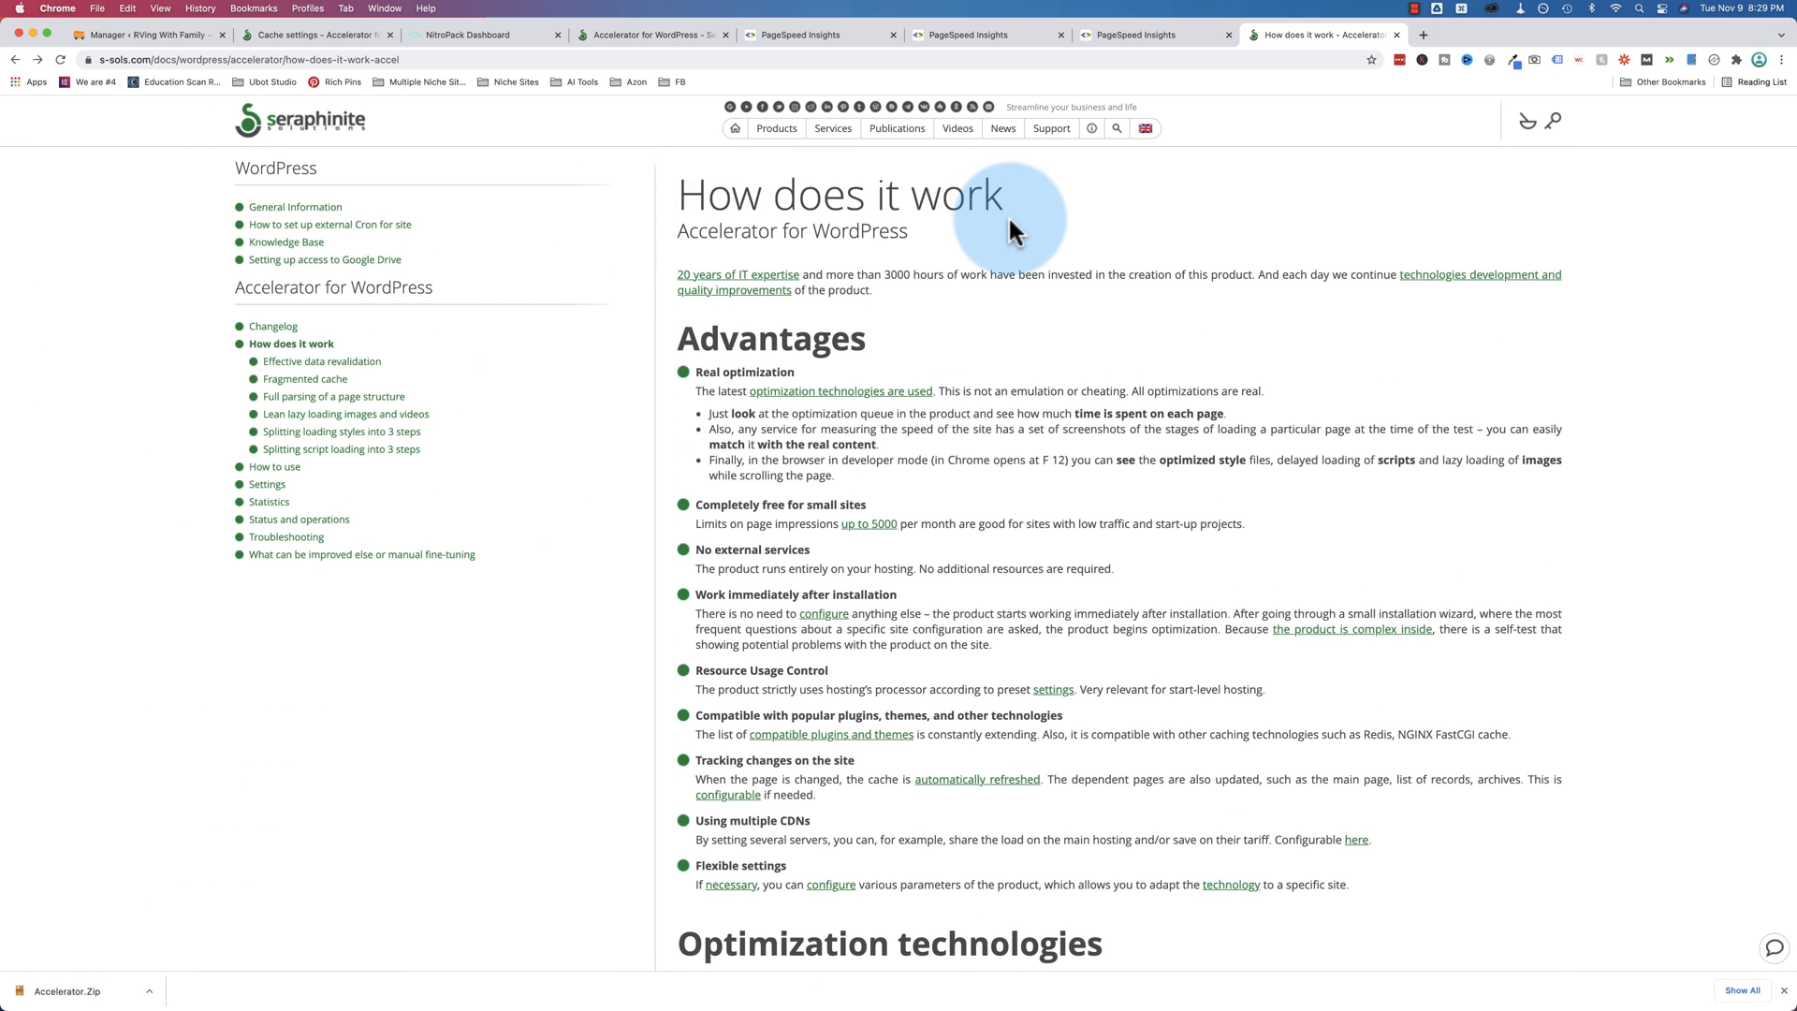
Scroll the How does it work page, then switch to the Accelerator for WordPress pricing tab
{"action": "scroll", "scroll_direction": "down", "scroll_amount": 3}
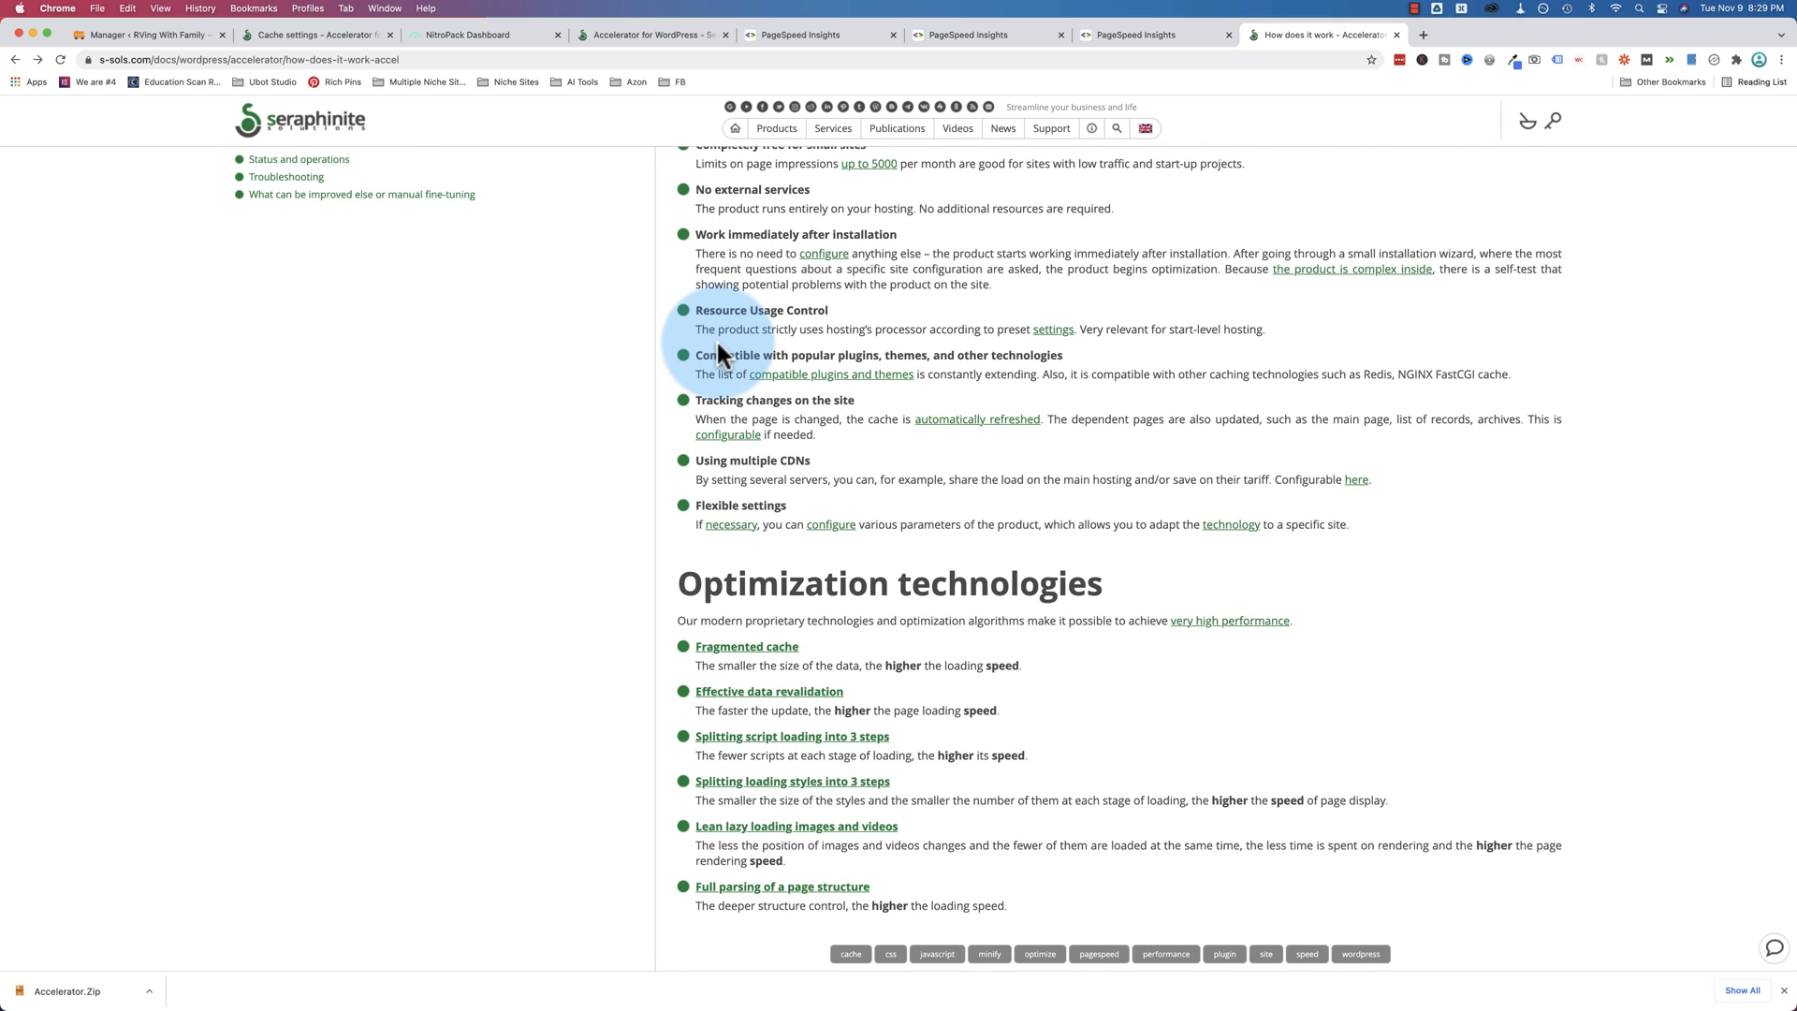
{"action": "left_click", "coordinate": [651, 33]}
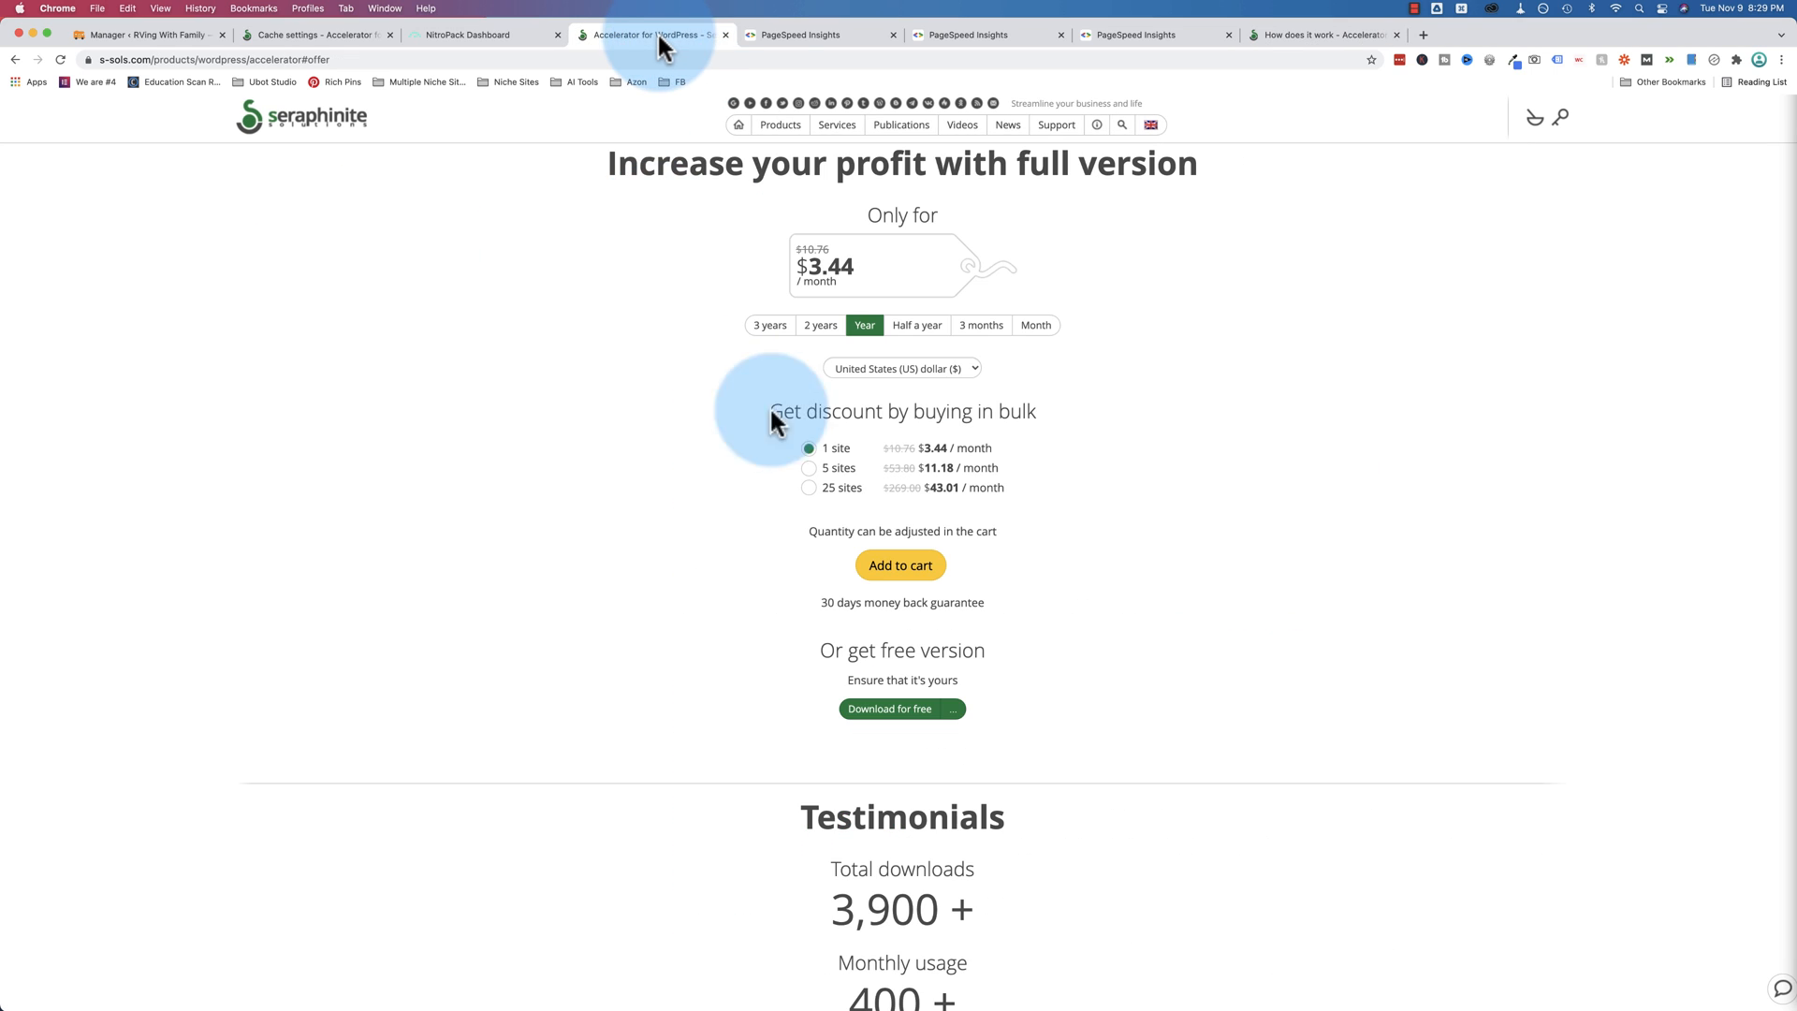